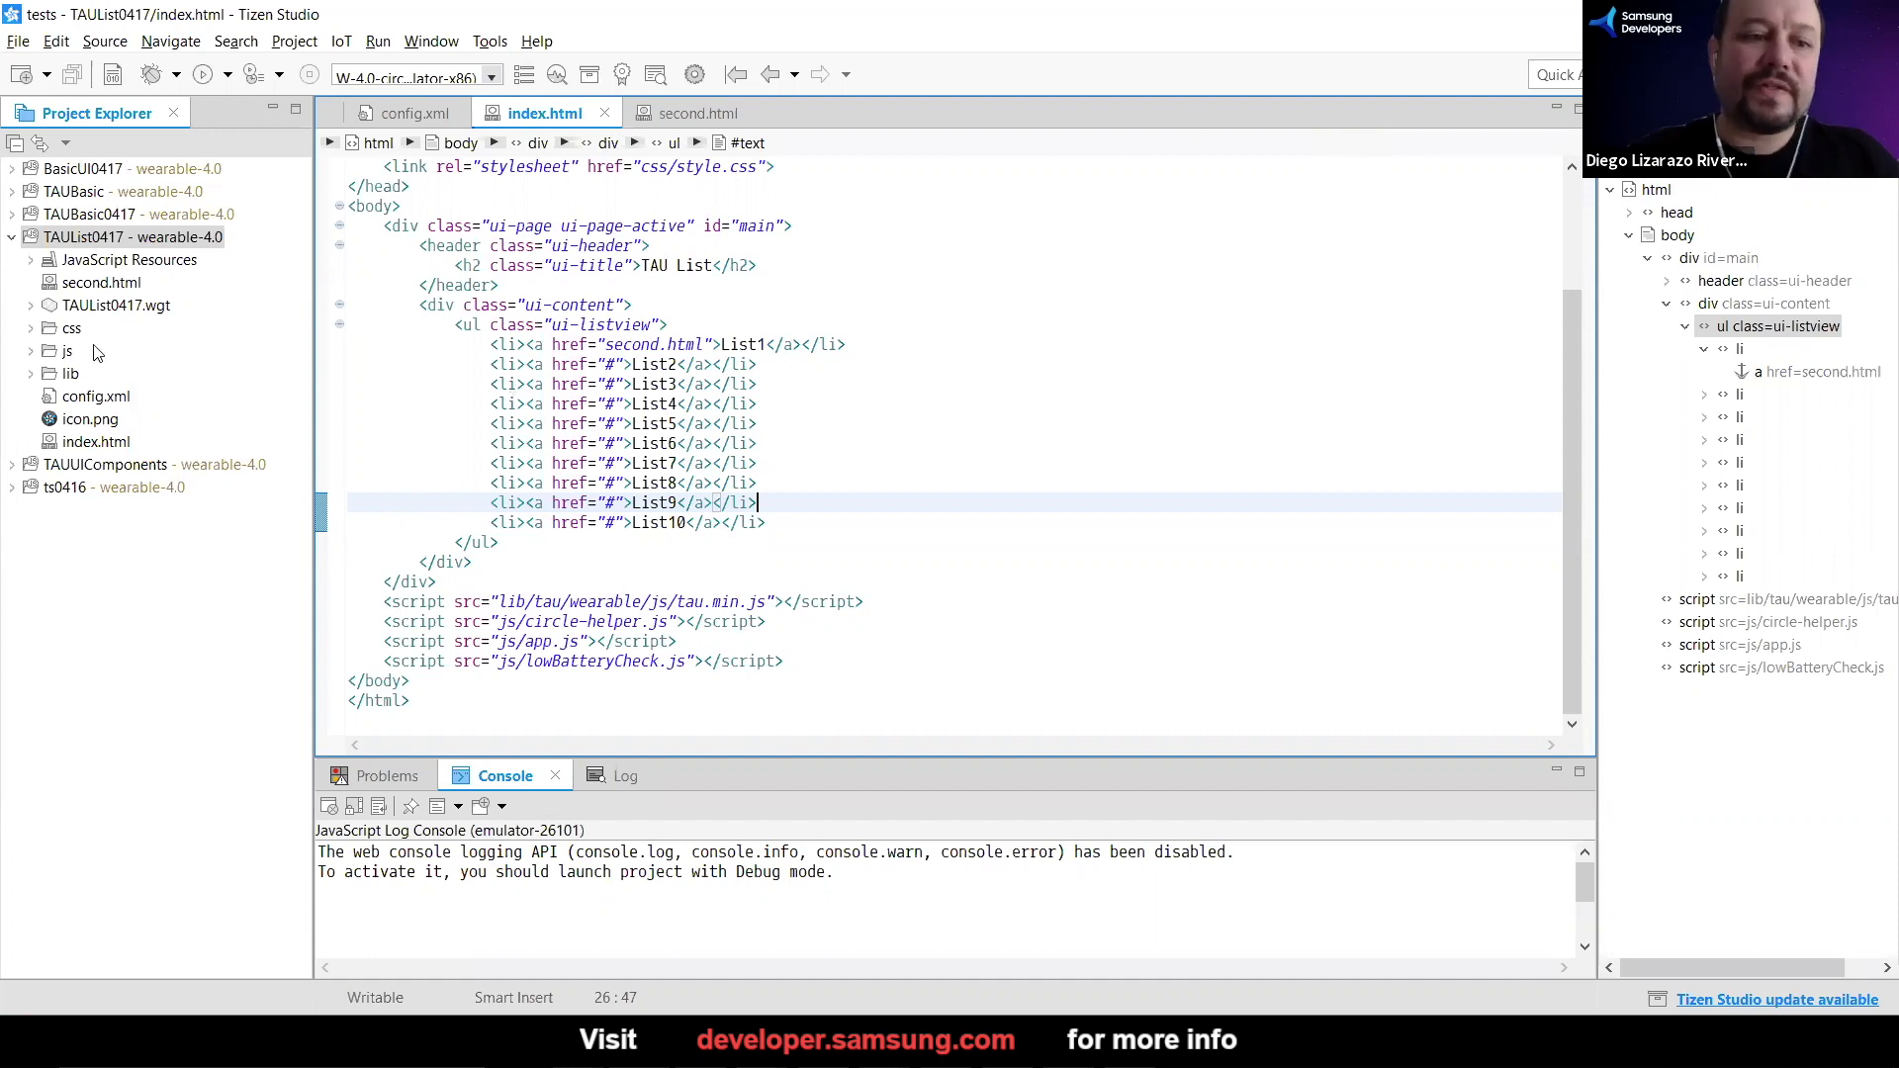
Open app.js from the js folder and save it with blank lines inside its function
click(31, 350)
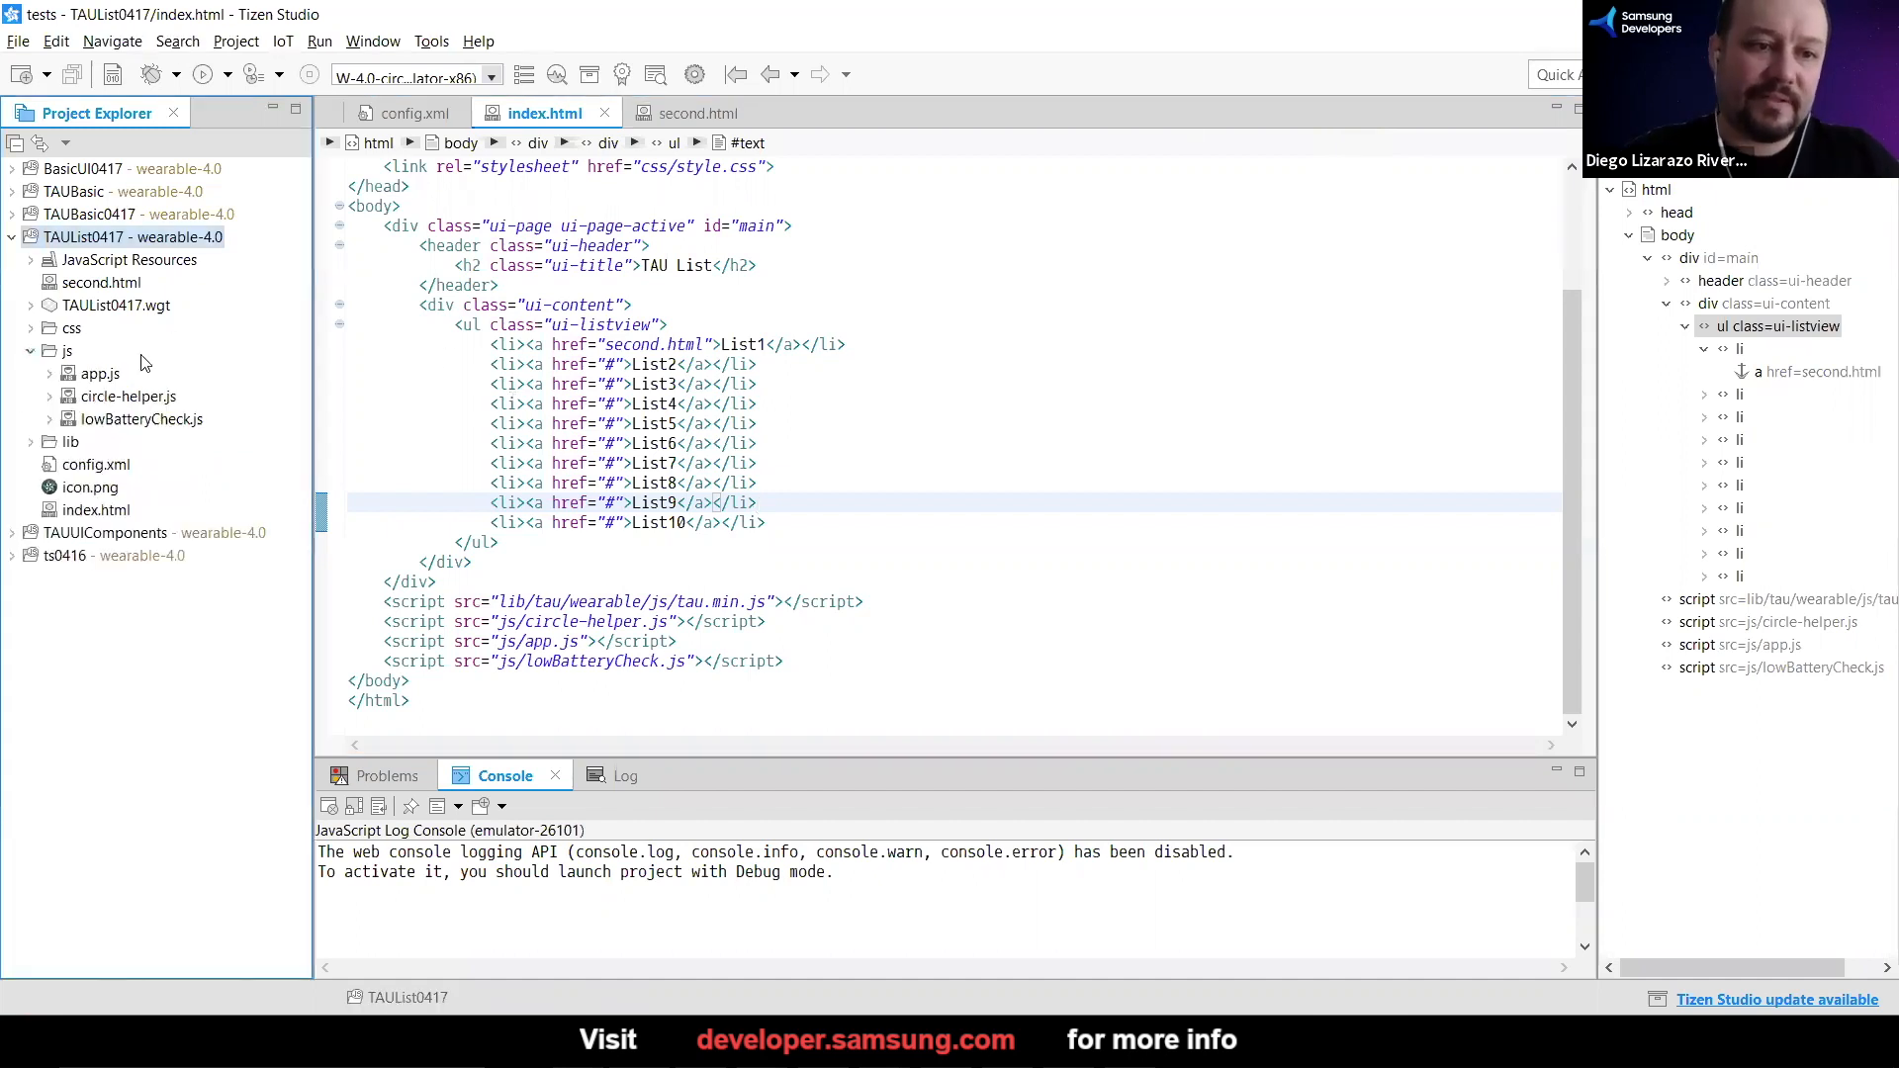
mouse_move(109, 374)
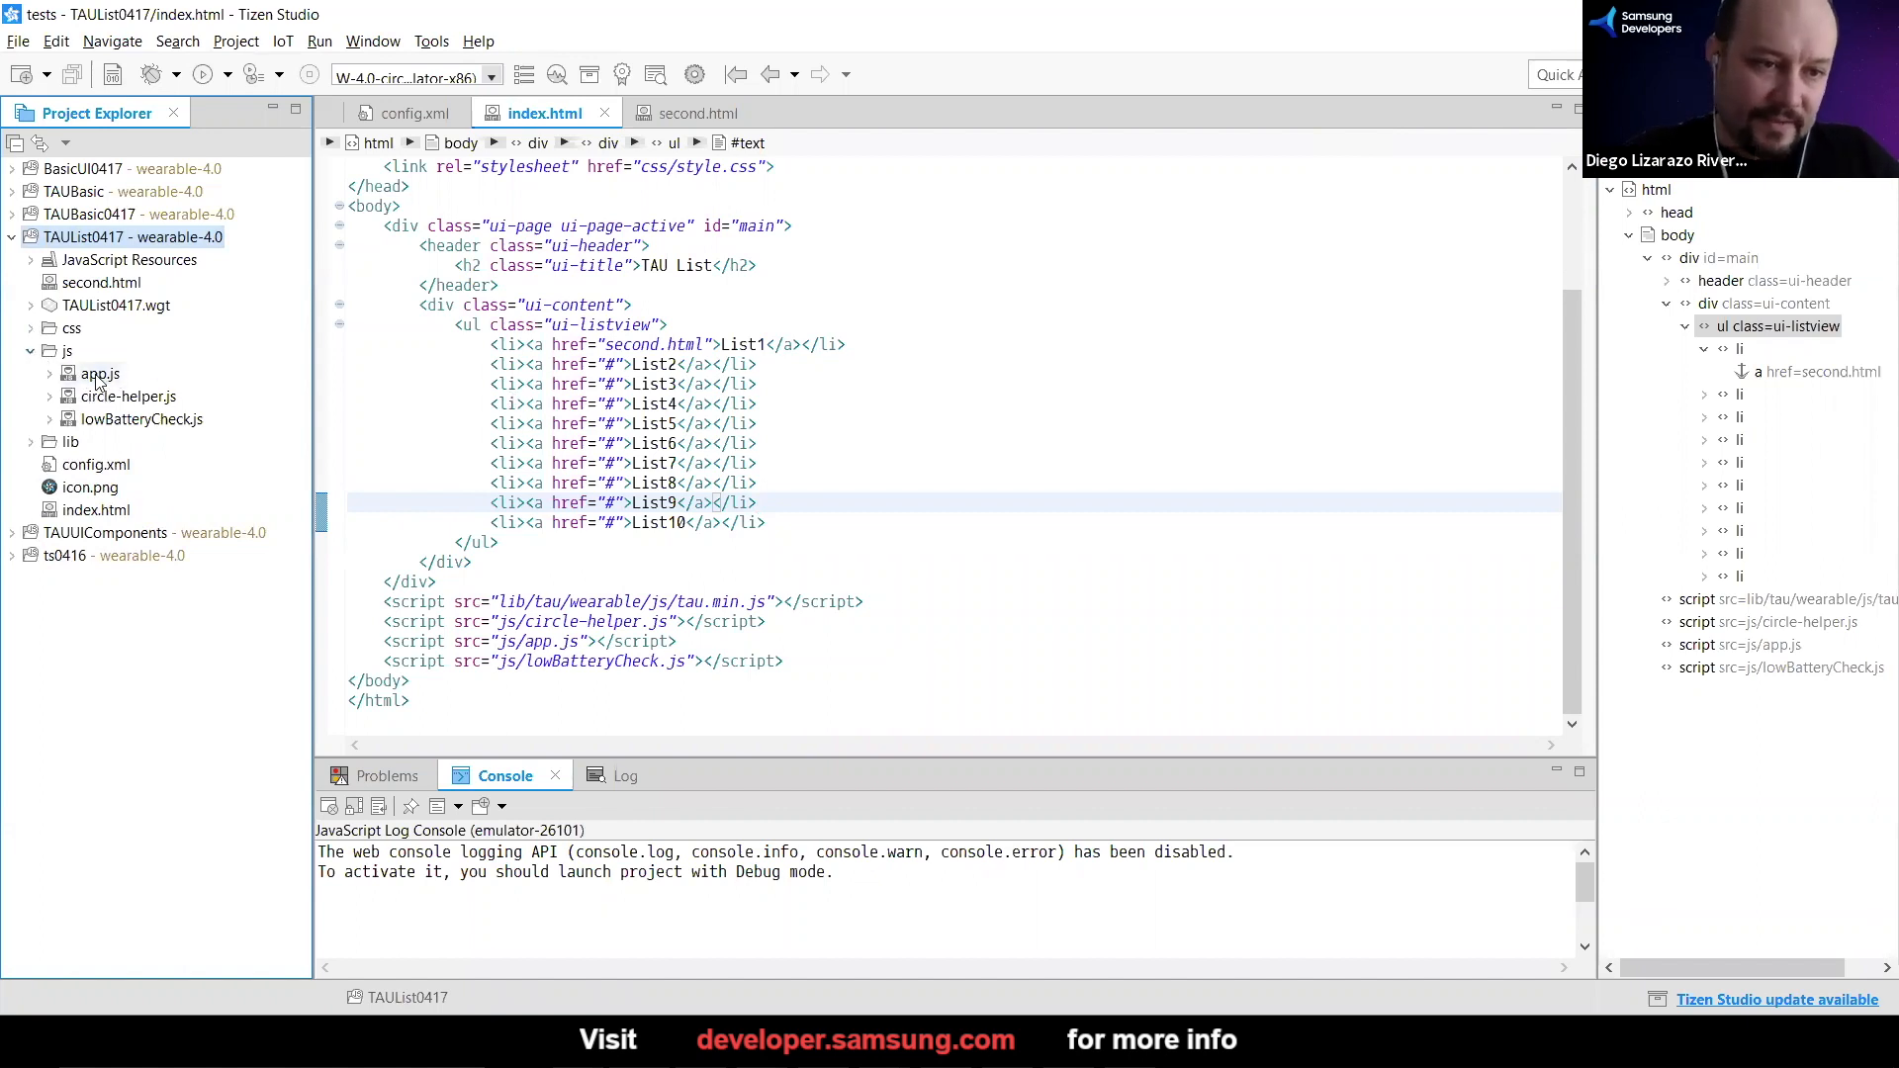
click(91, 372)
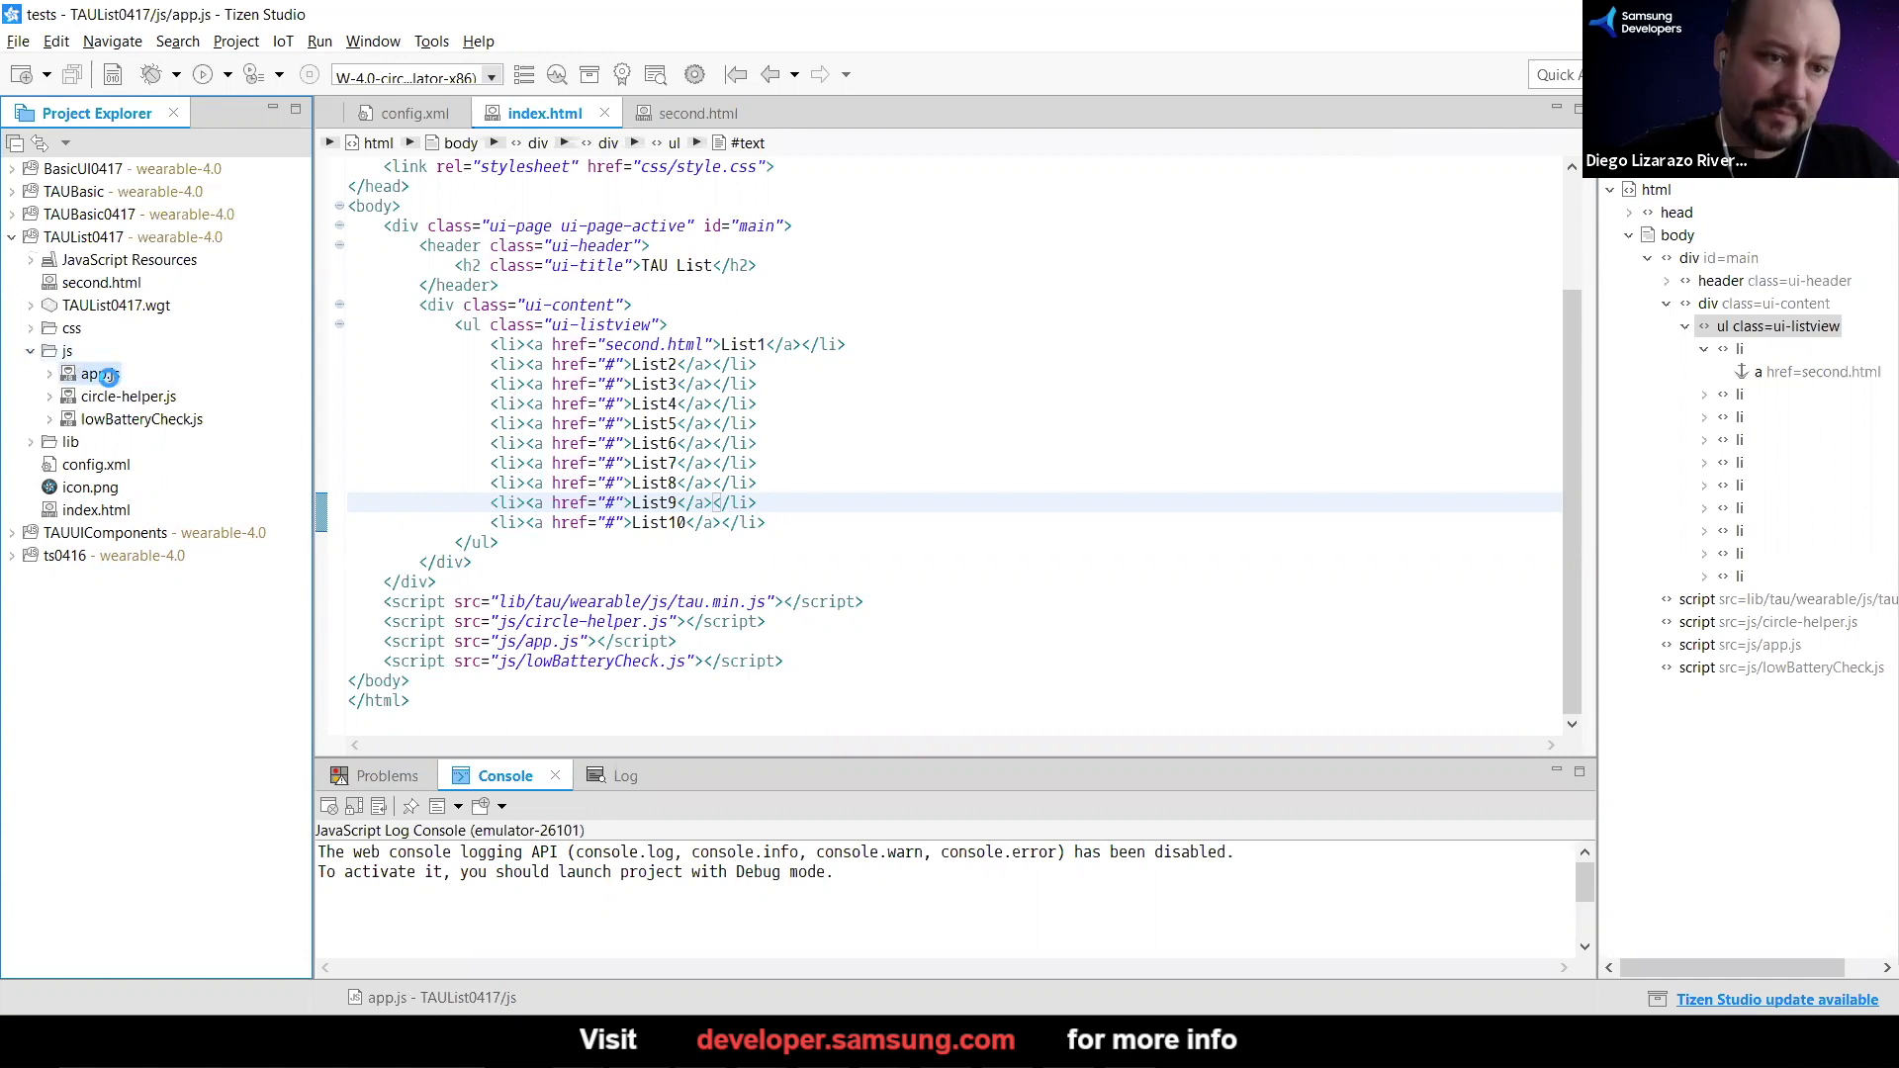
double_click(93, 374)
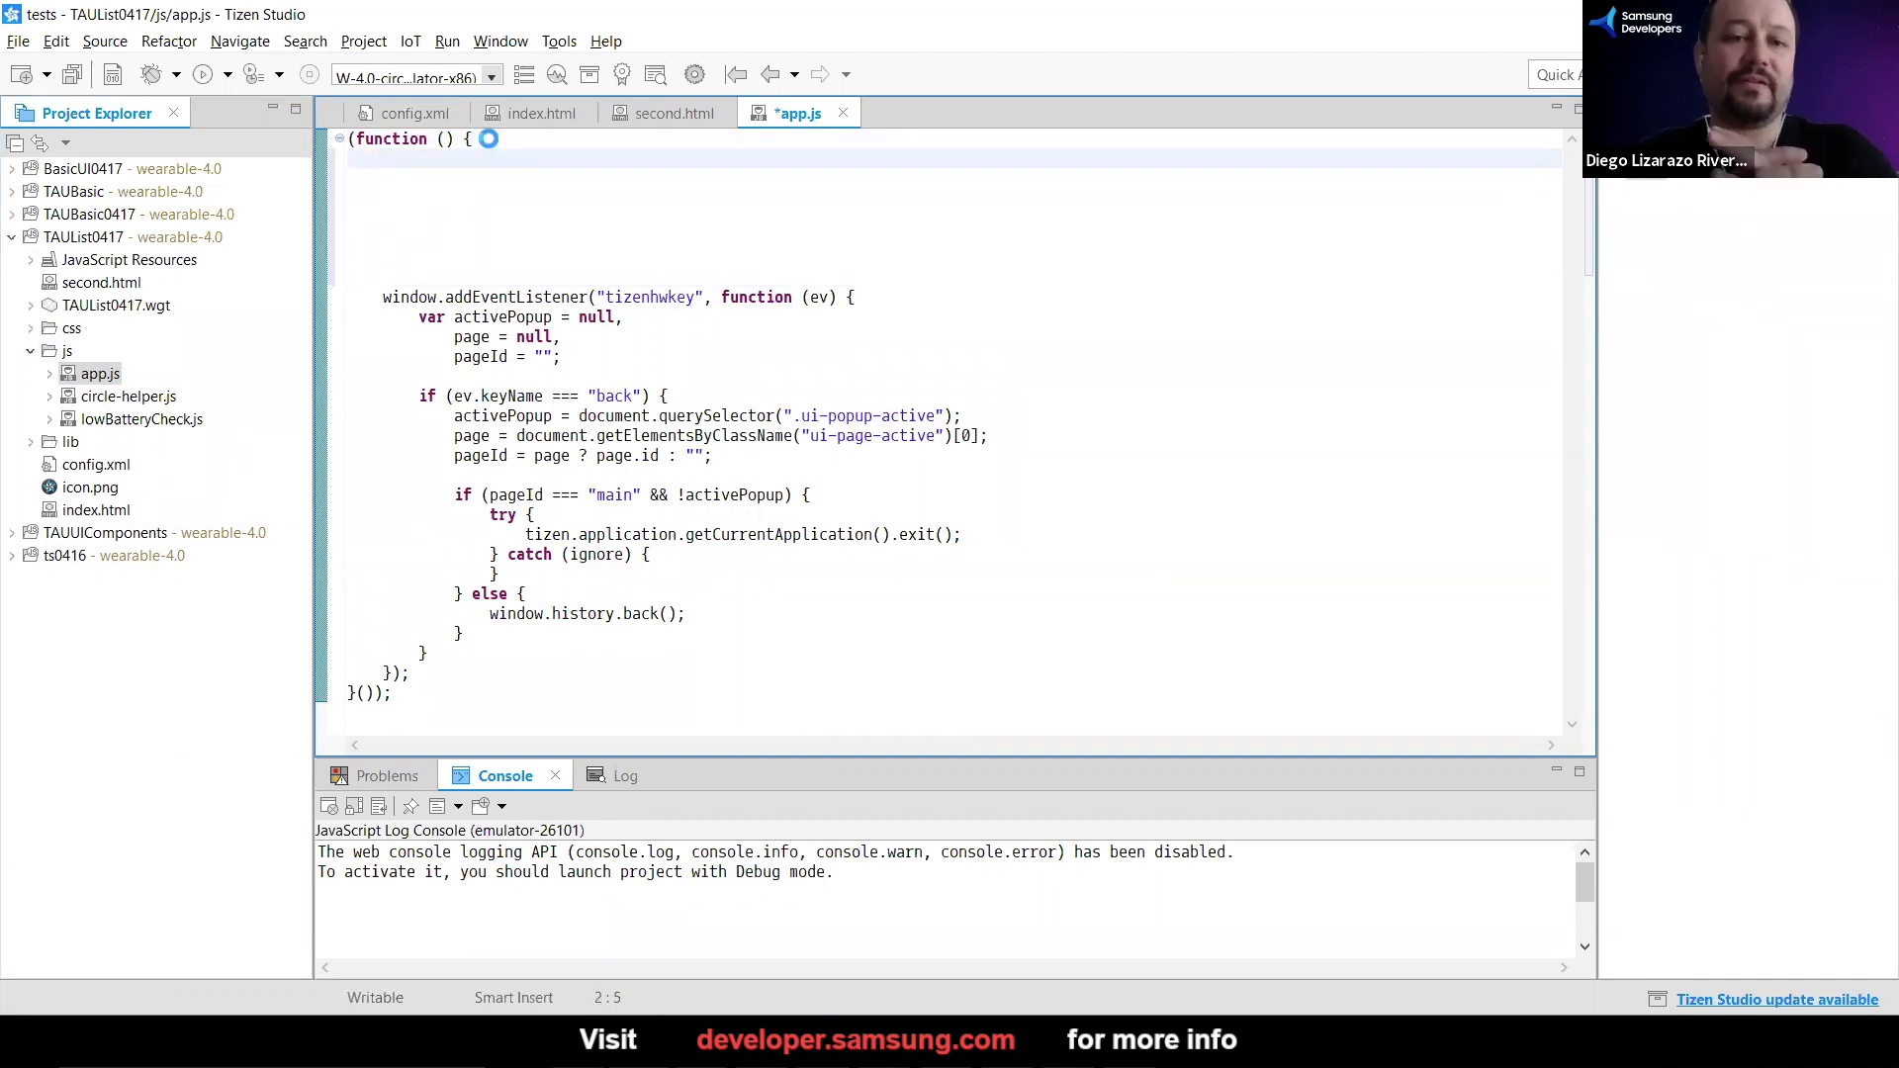
key(ctrl+s)
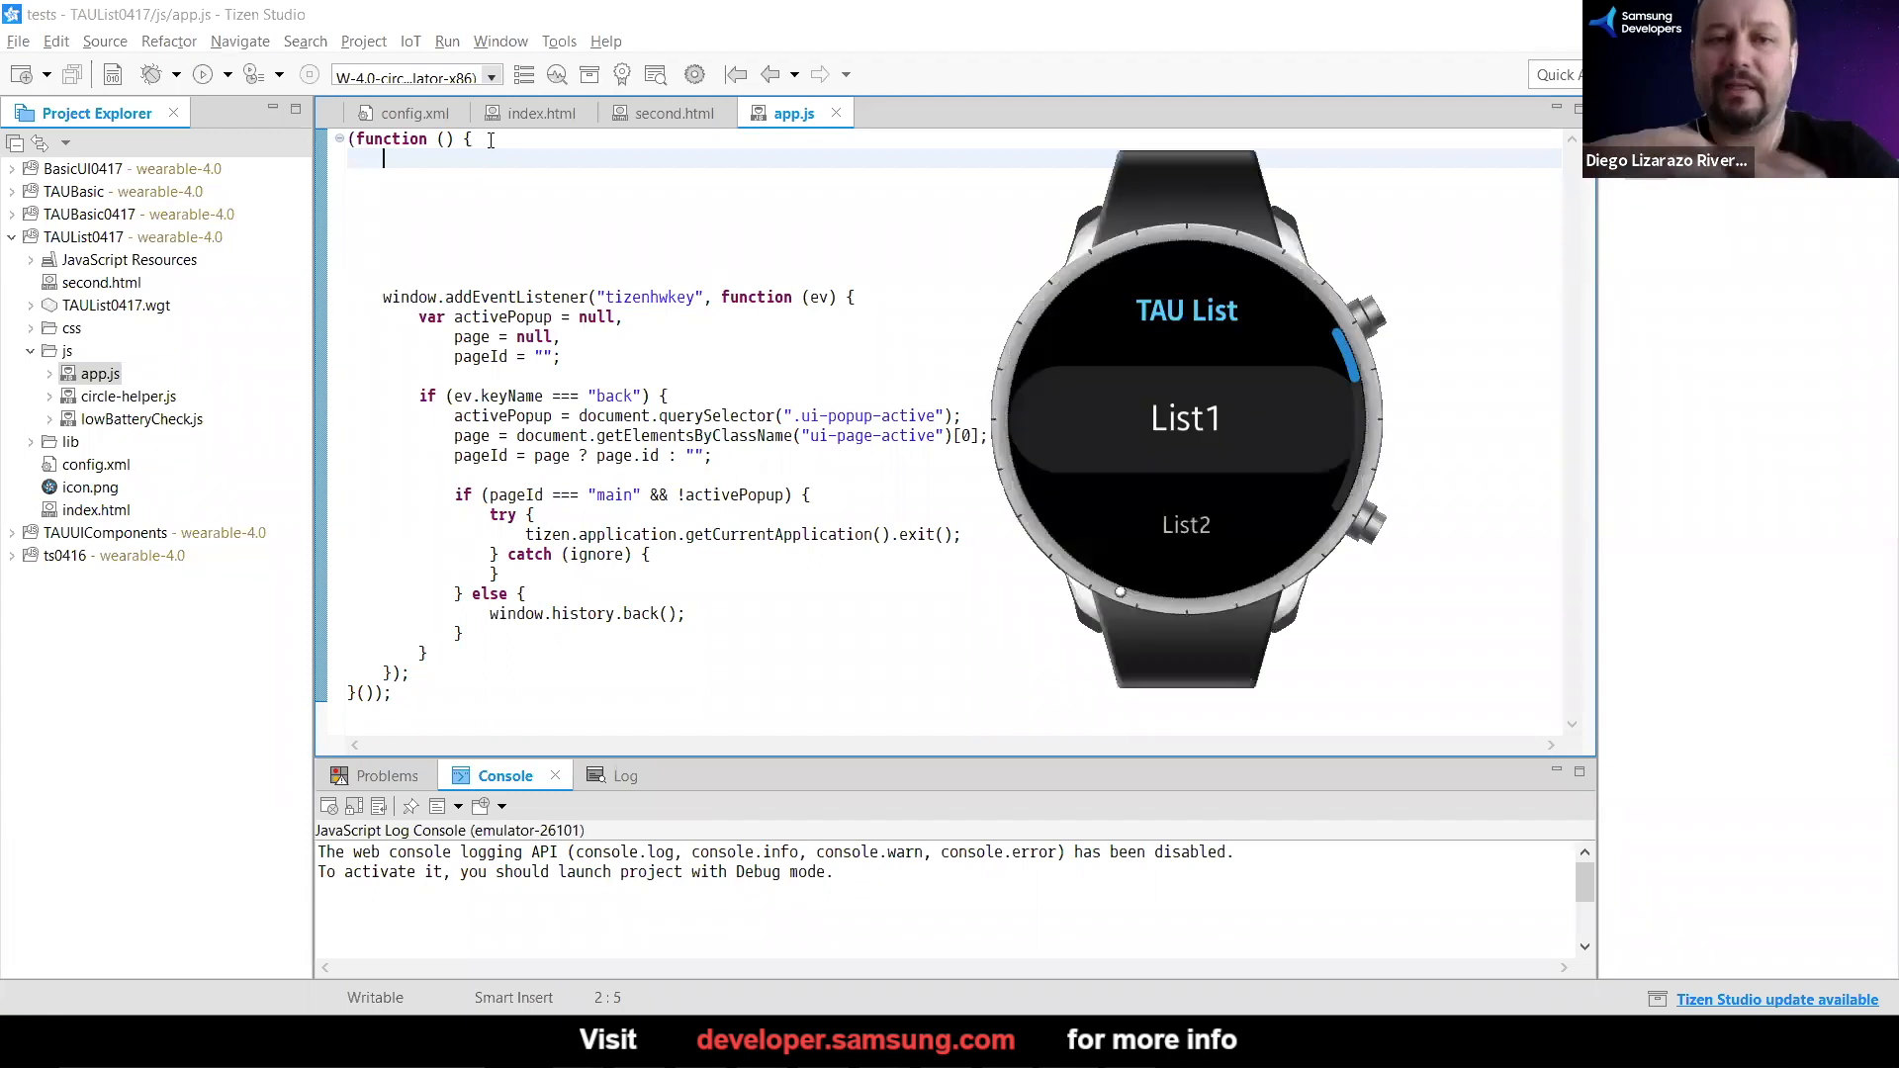
mouse_move(1361, 532)
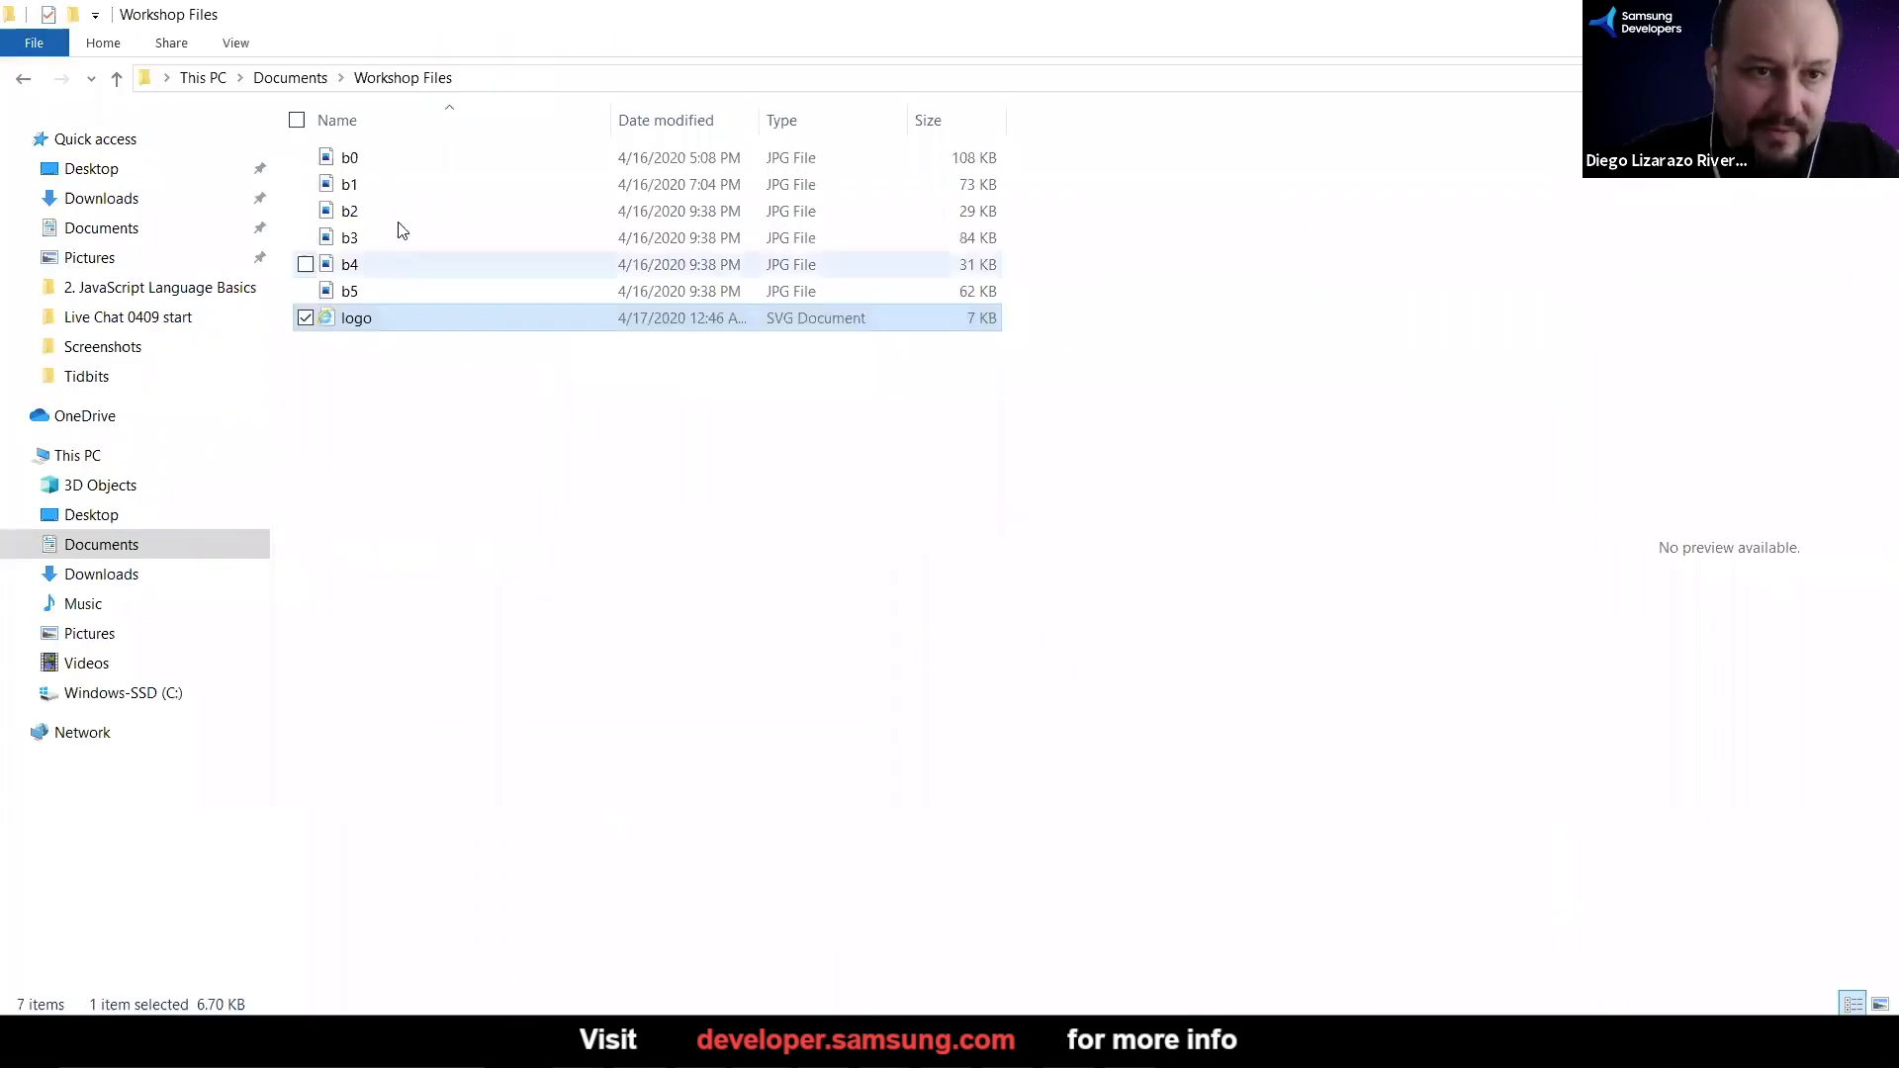
Select b1.jpg in Workshop Files to drag into the TAUList0417 project
click(349, 184)
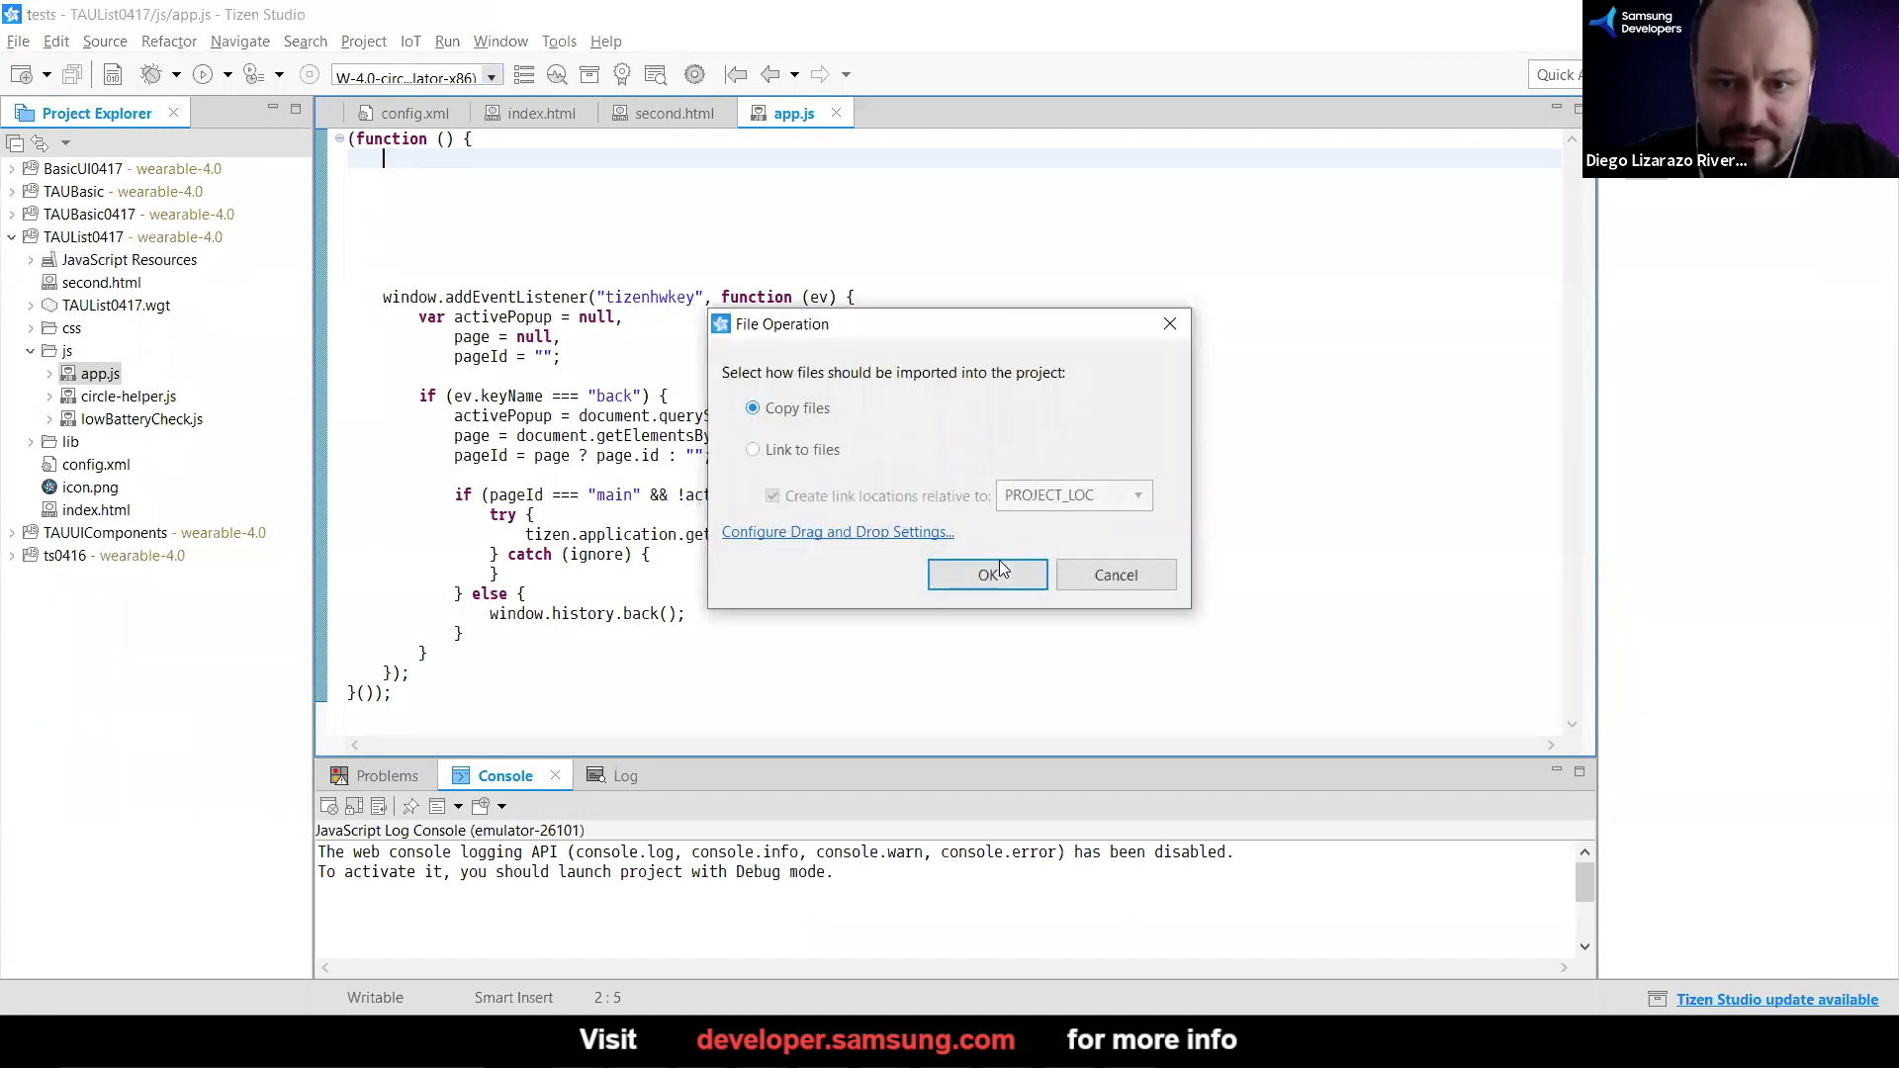
Confirm copying b1.jpg into the project and preview the red nebula image
click(987, 573)
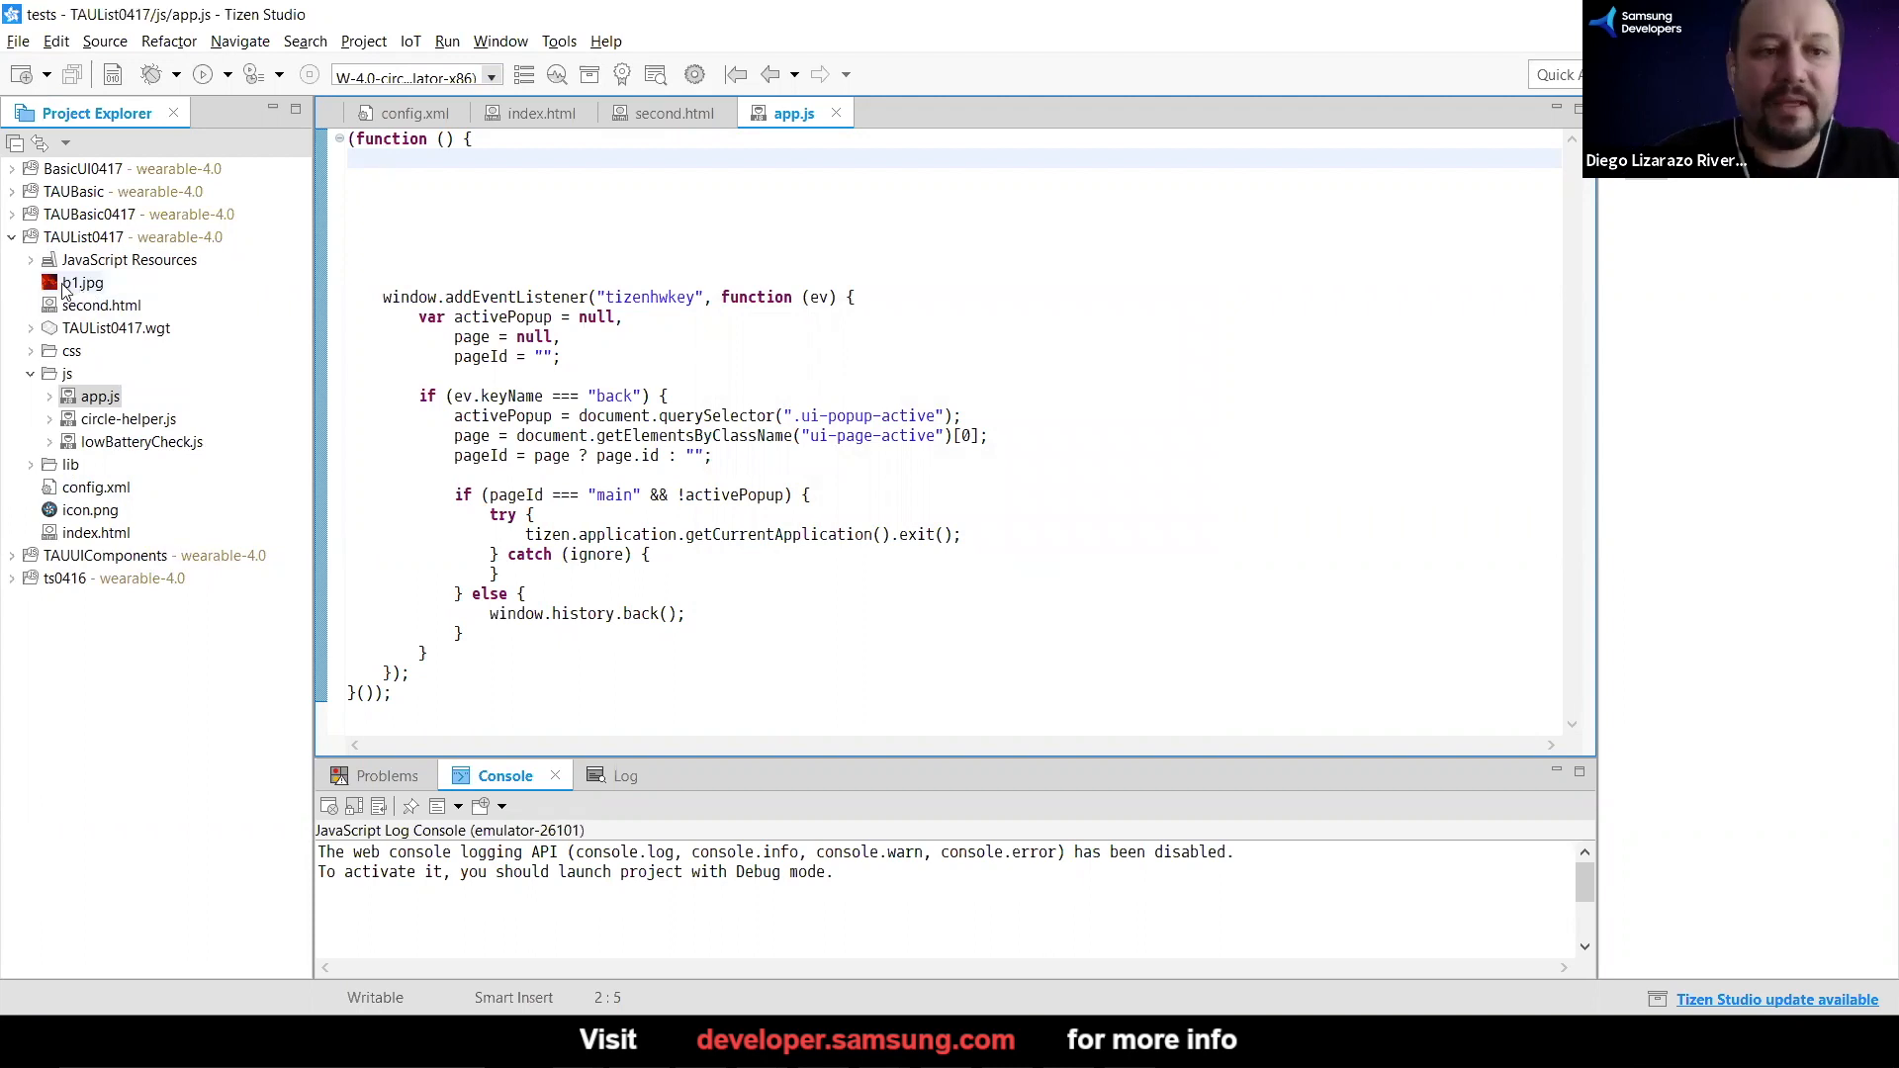
double_click(79, 282)
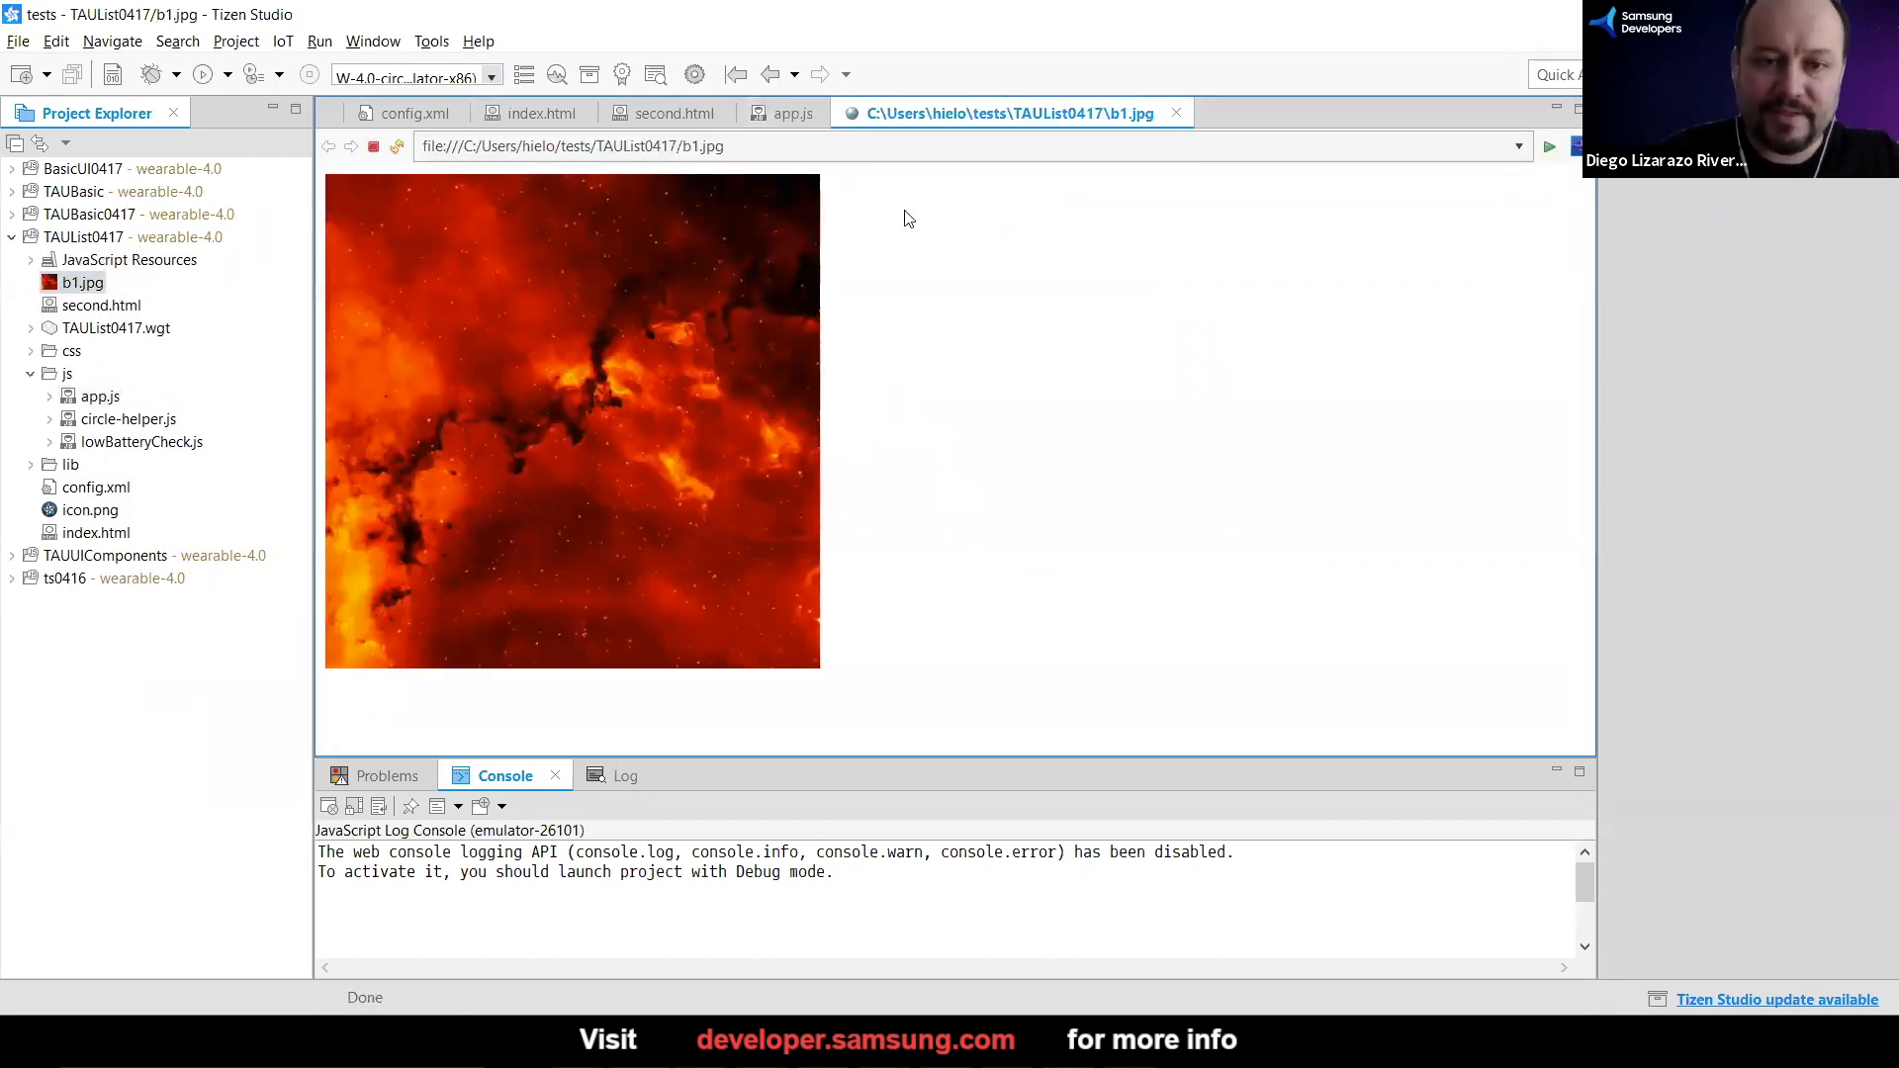
mouse_move(1177, 115)
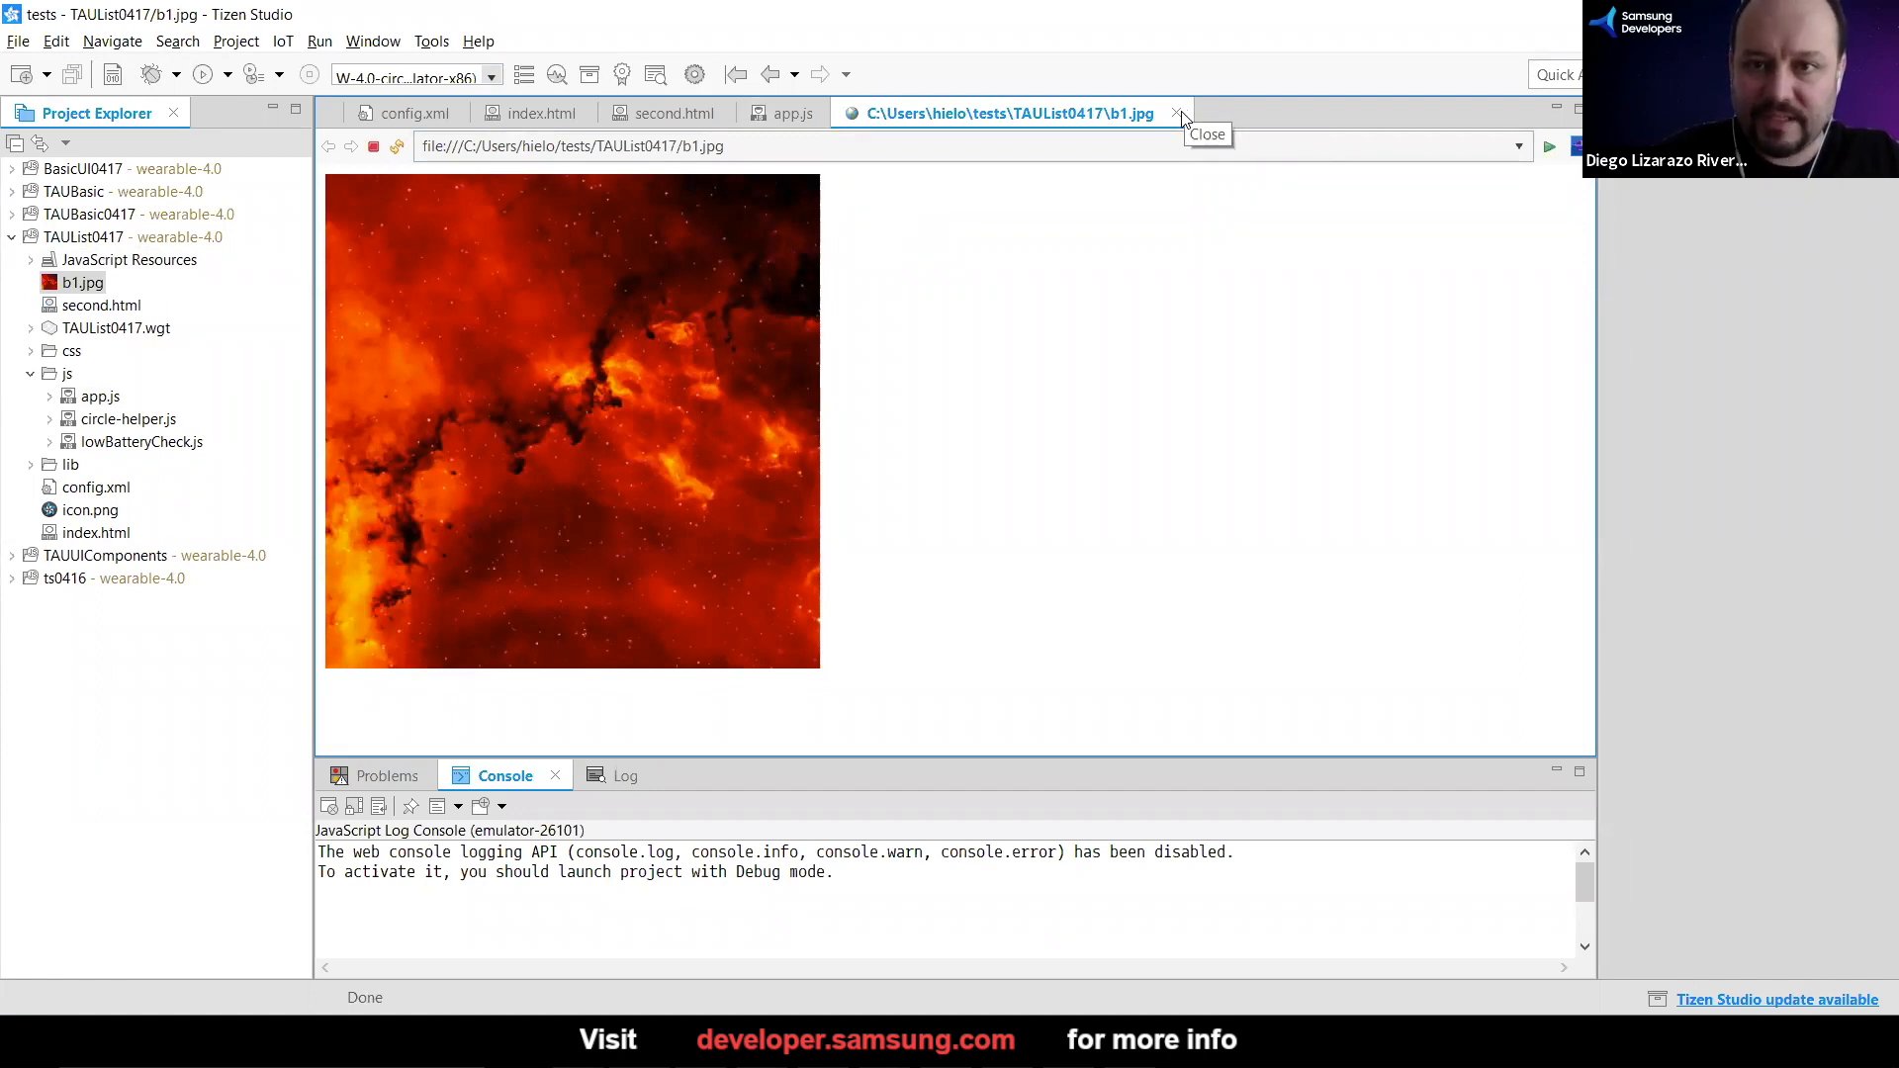
click(1176, 115)
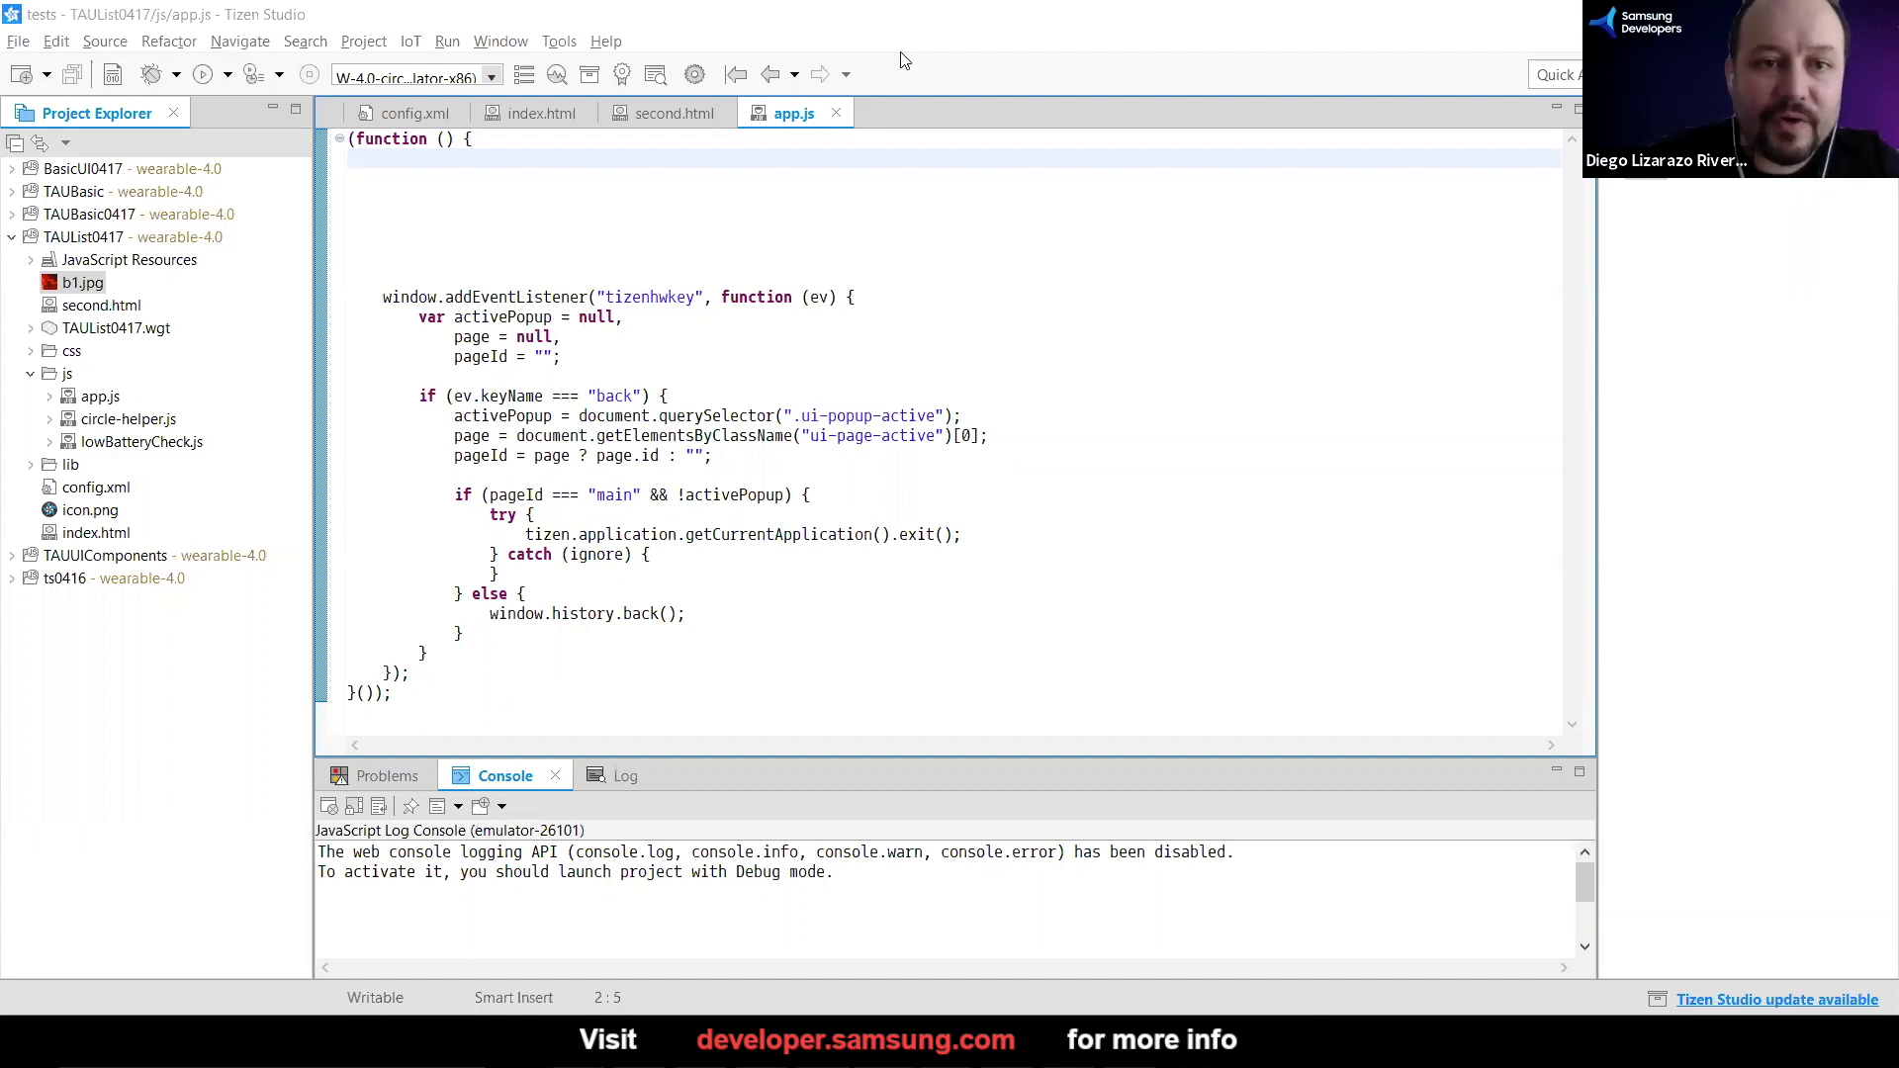
View index.html and locate the div with id="main"
click(542, 113)
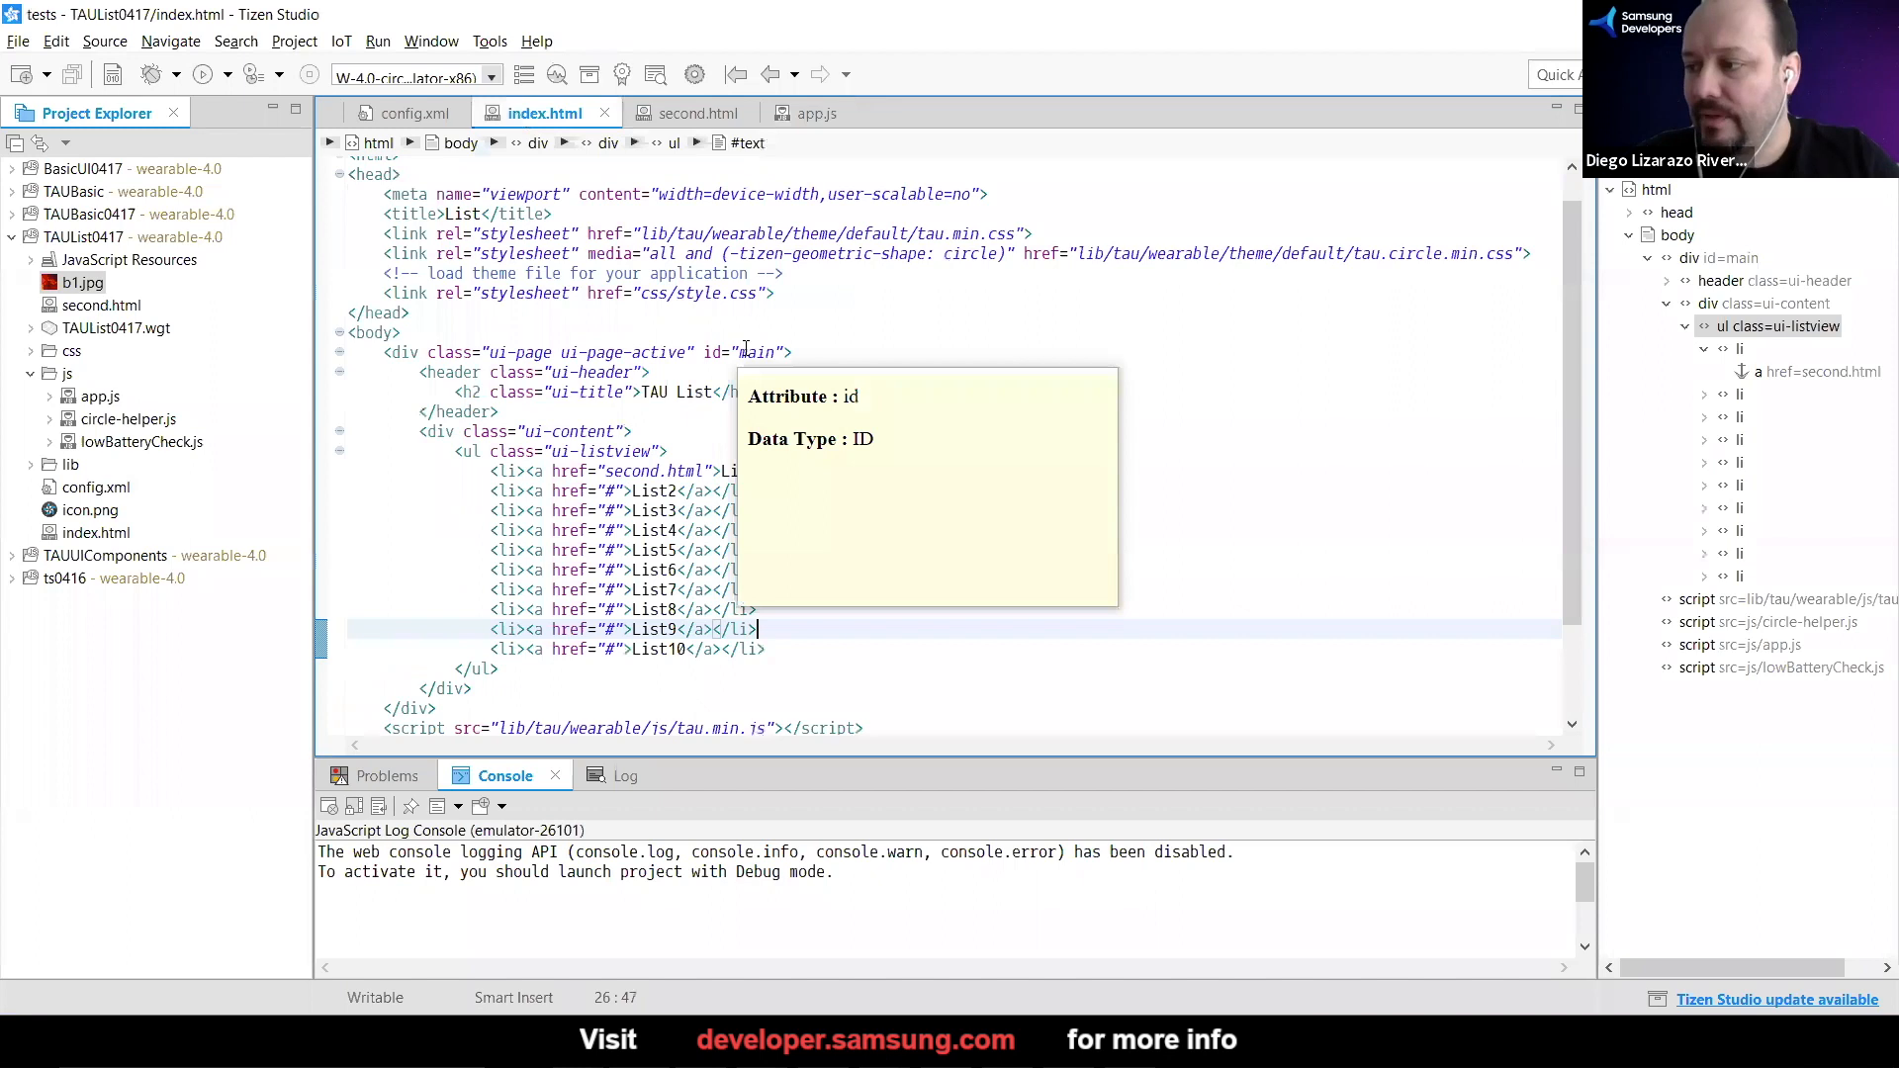
mouse_move(581, 352)
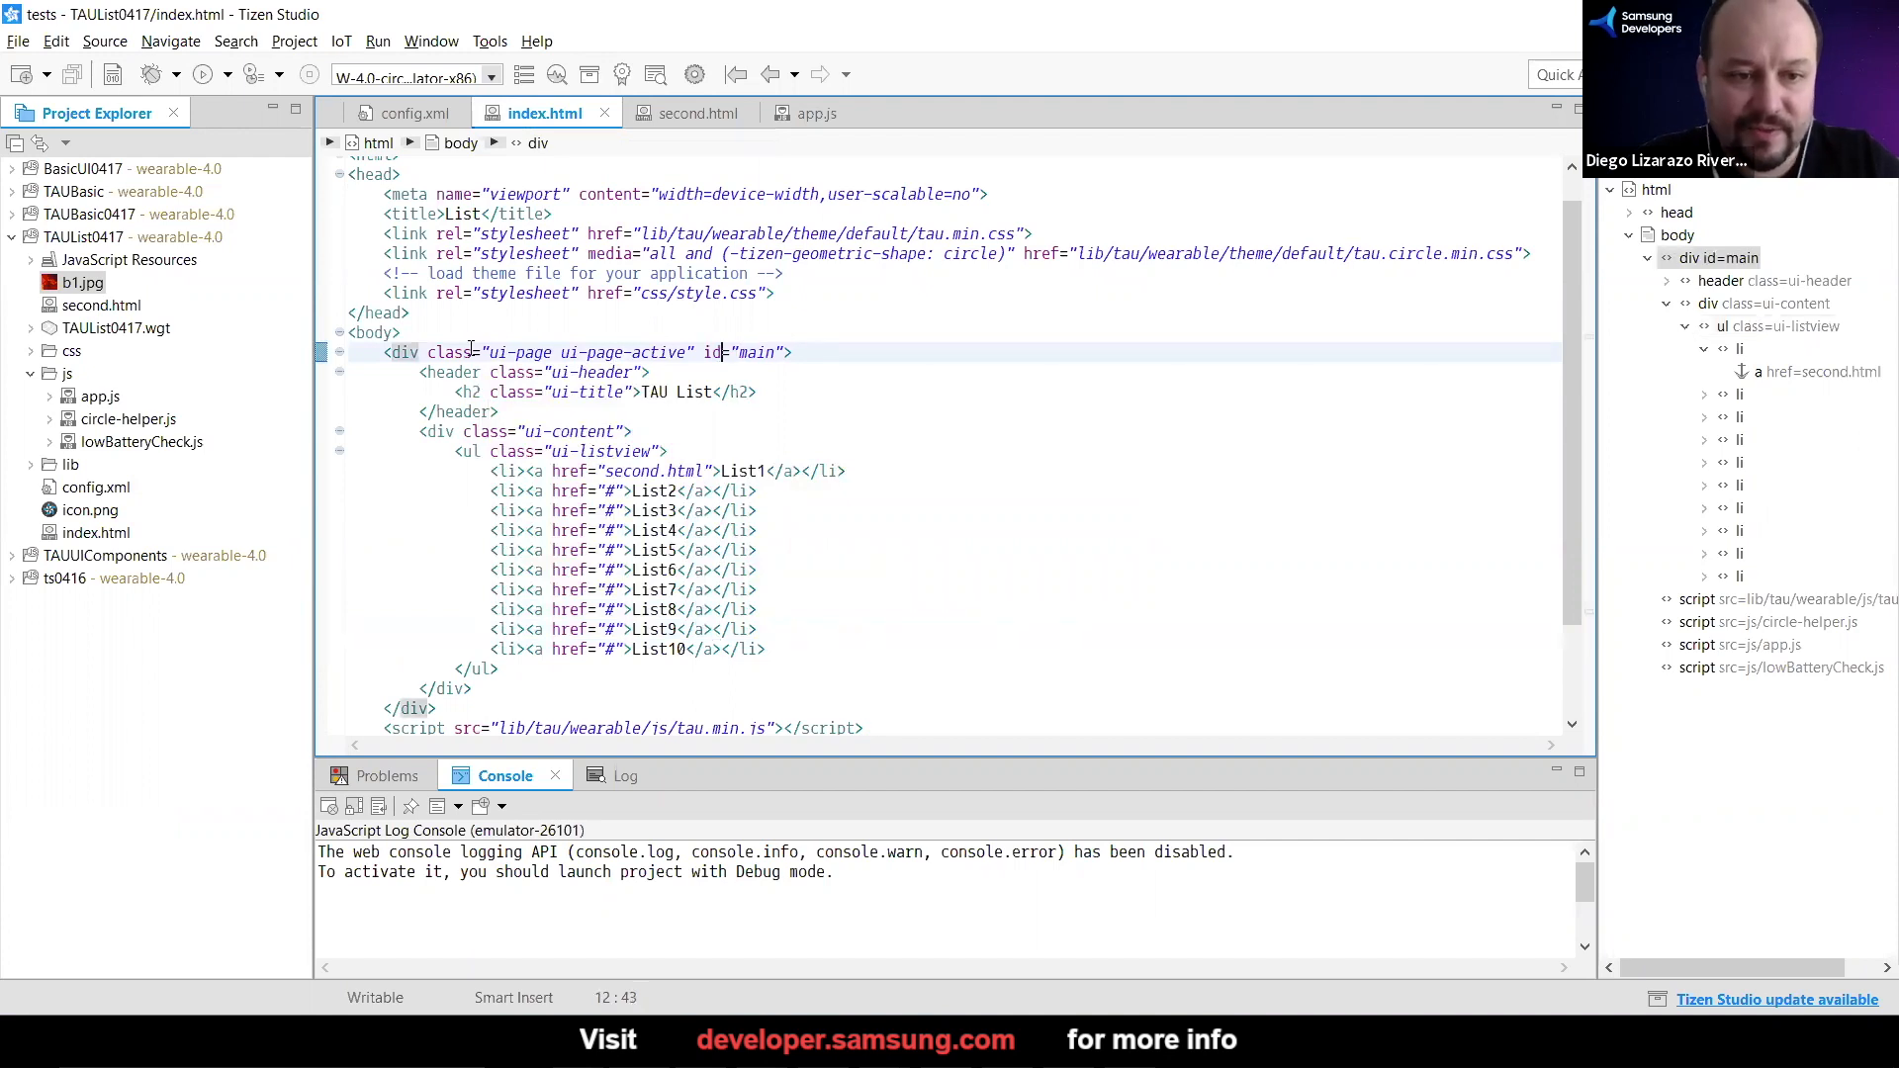
scroll(down, 3)
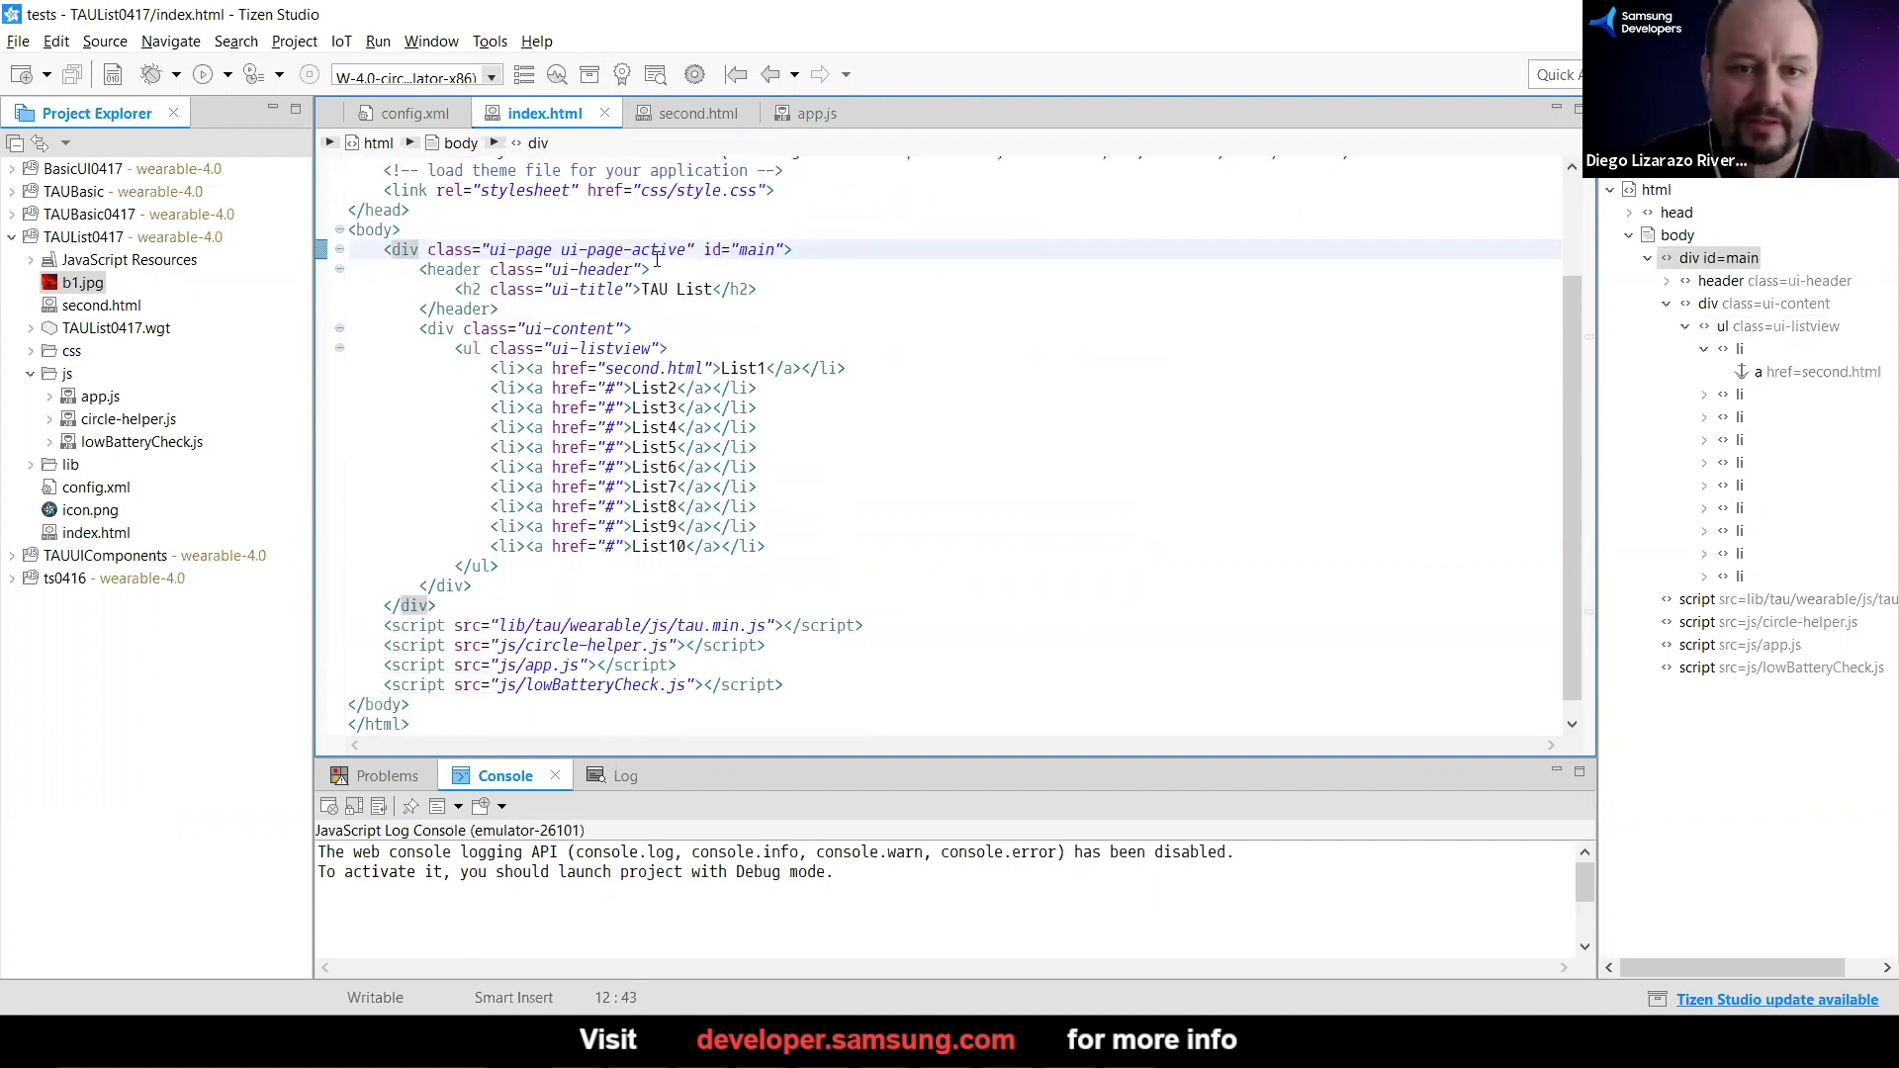
mouse_move(755, 249)
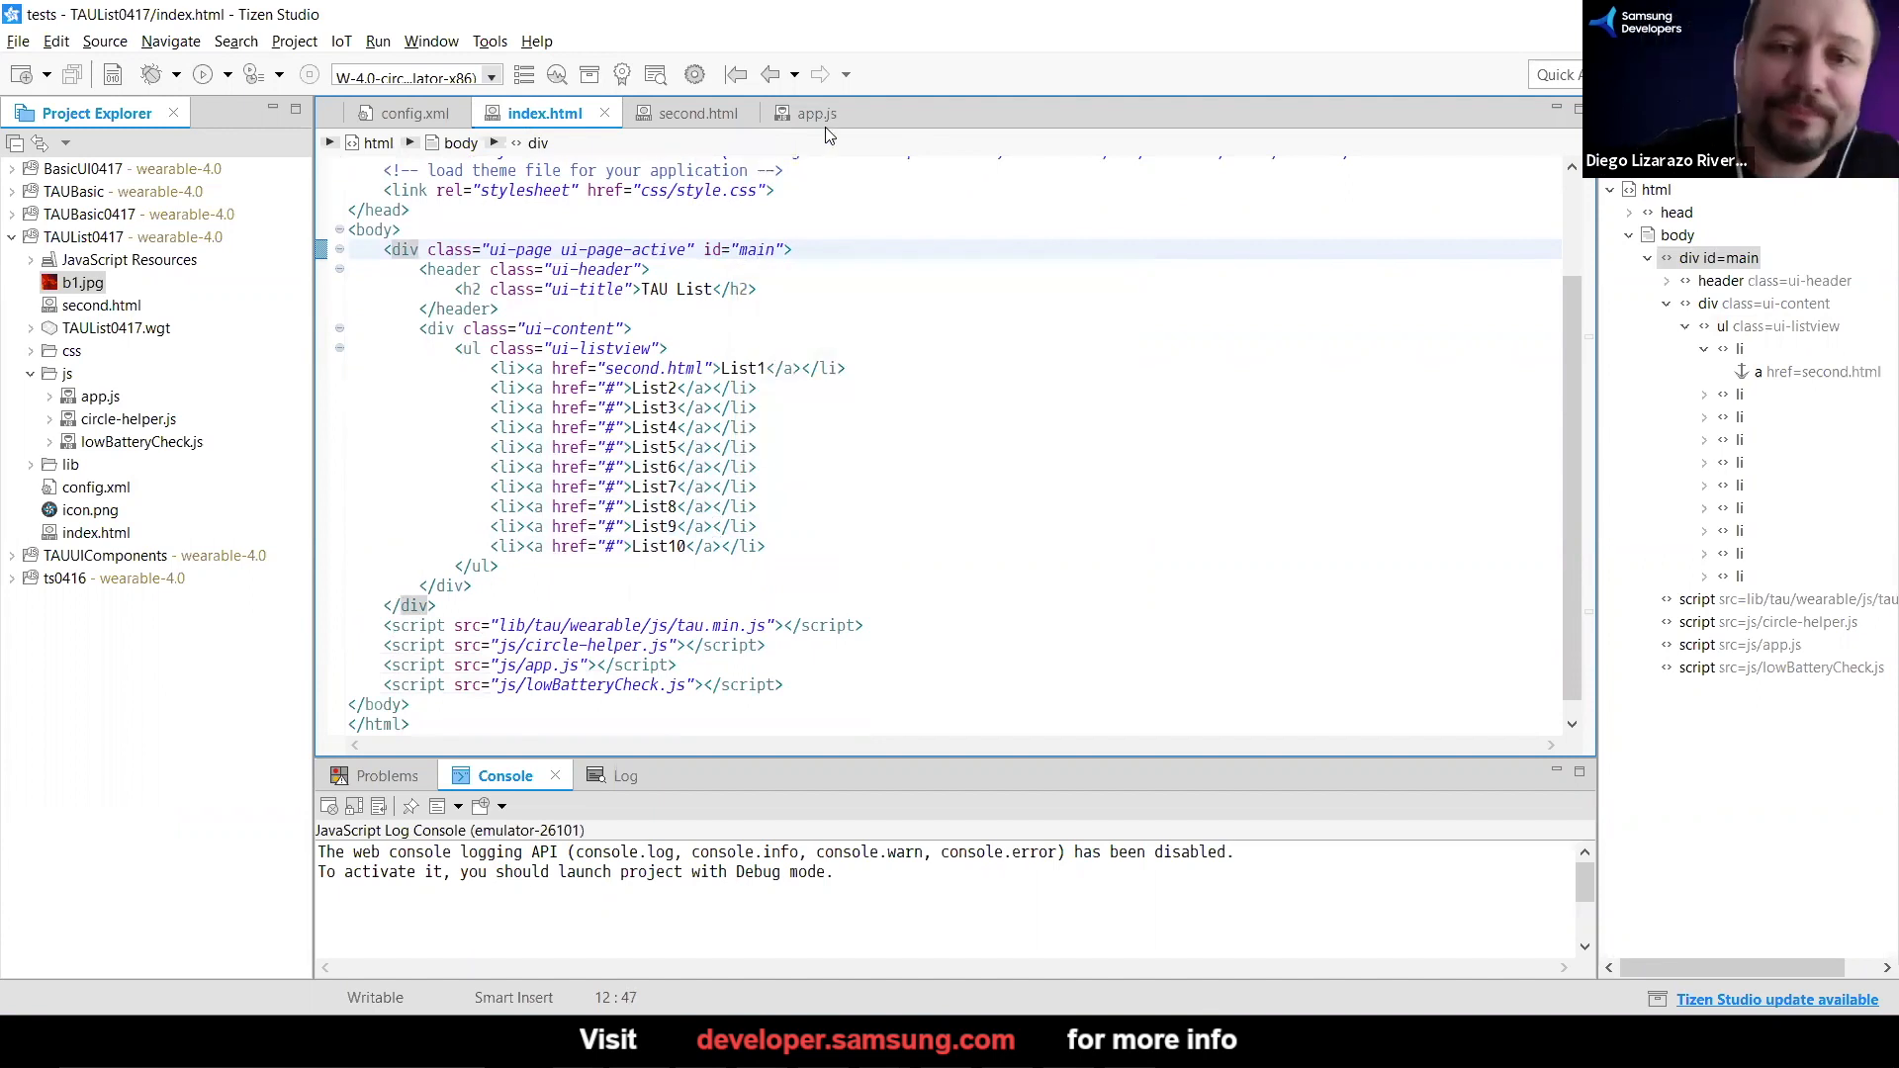
In app.js, write document.getElementById('main'), checking the id against index.html
click(817, 112)
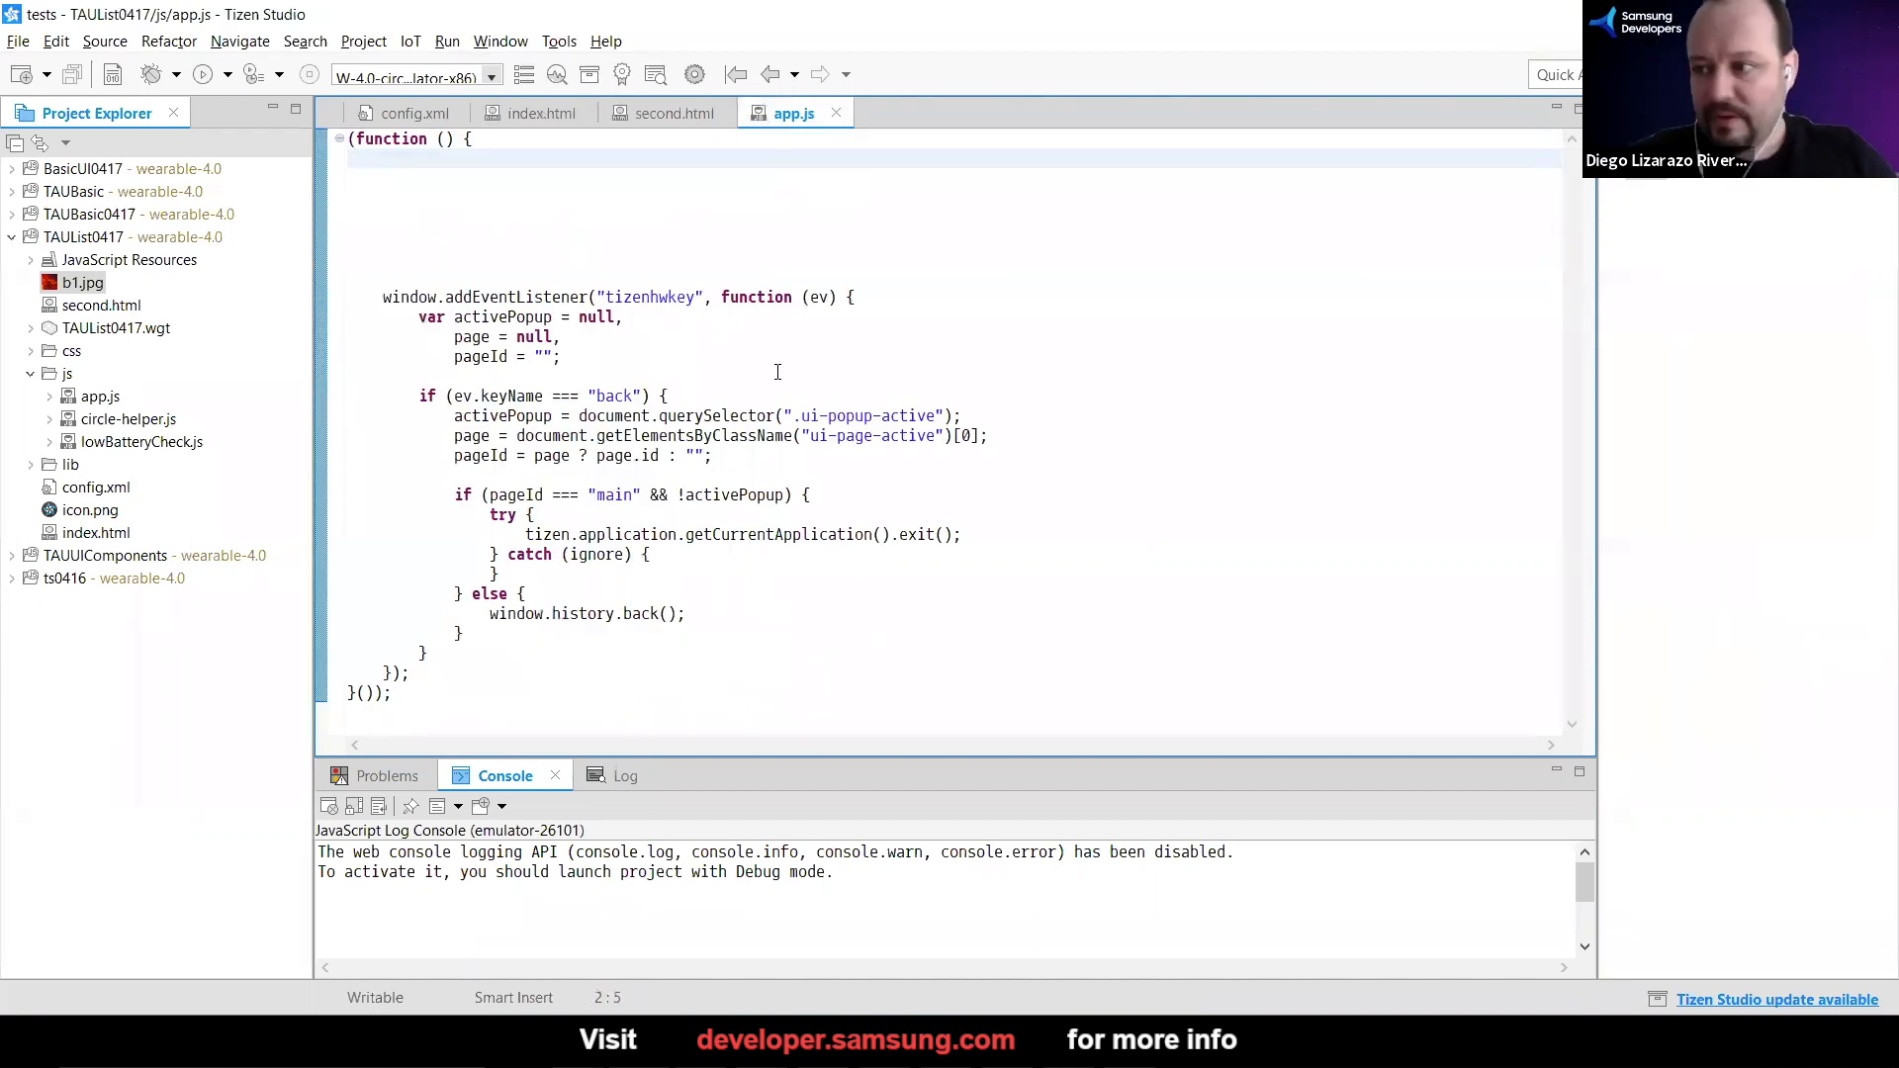
text(document)
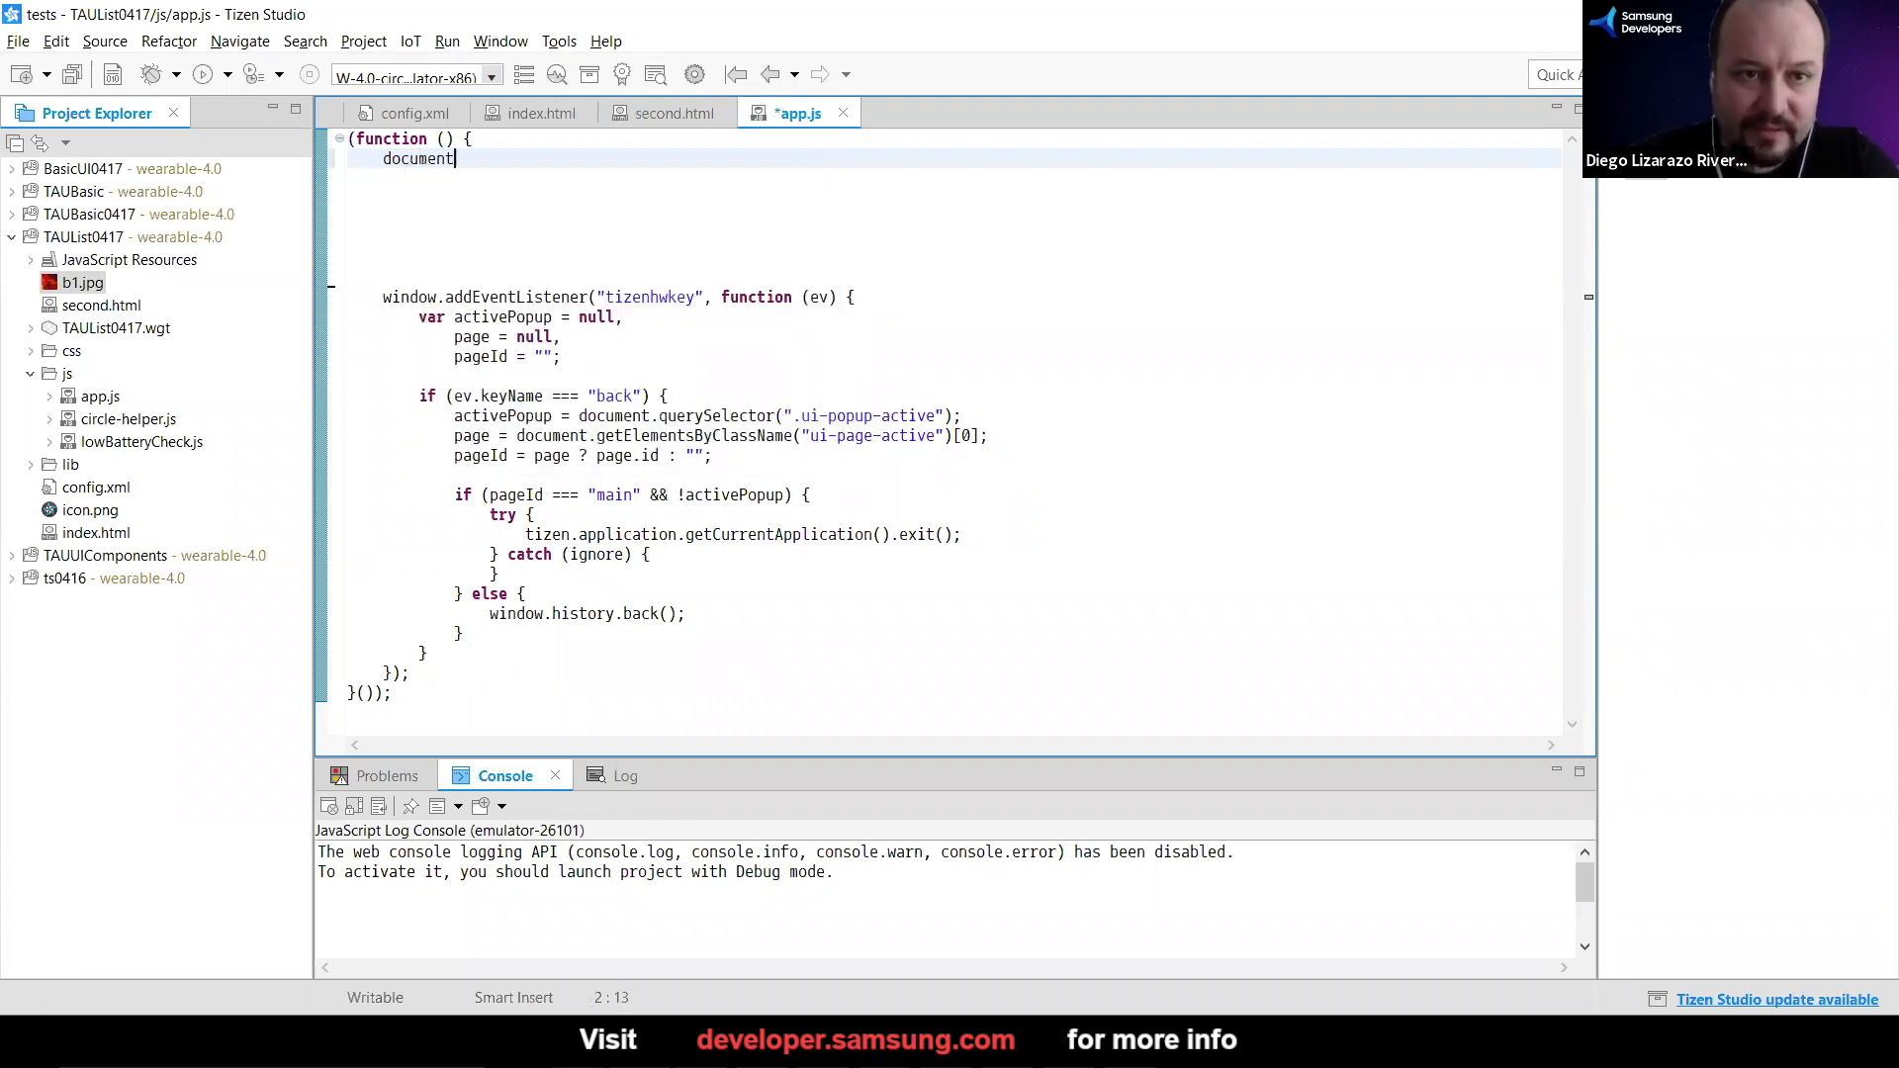
text(.g)
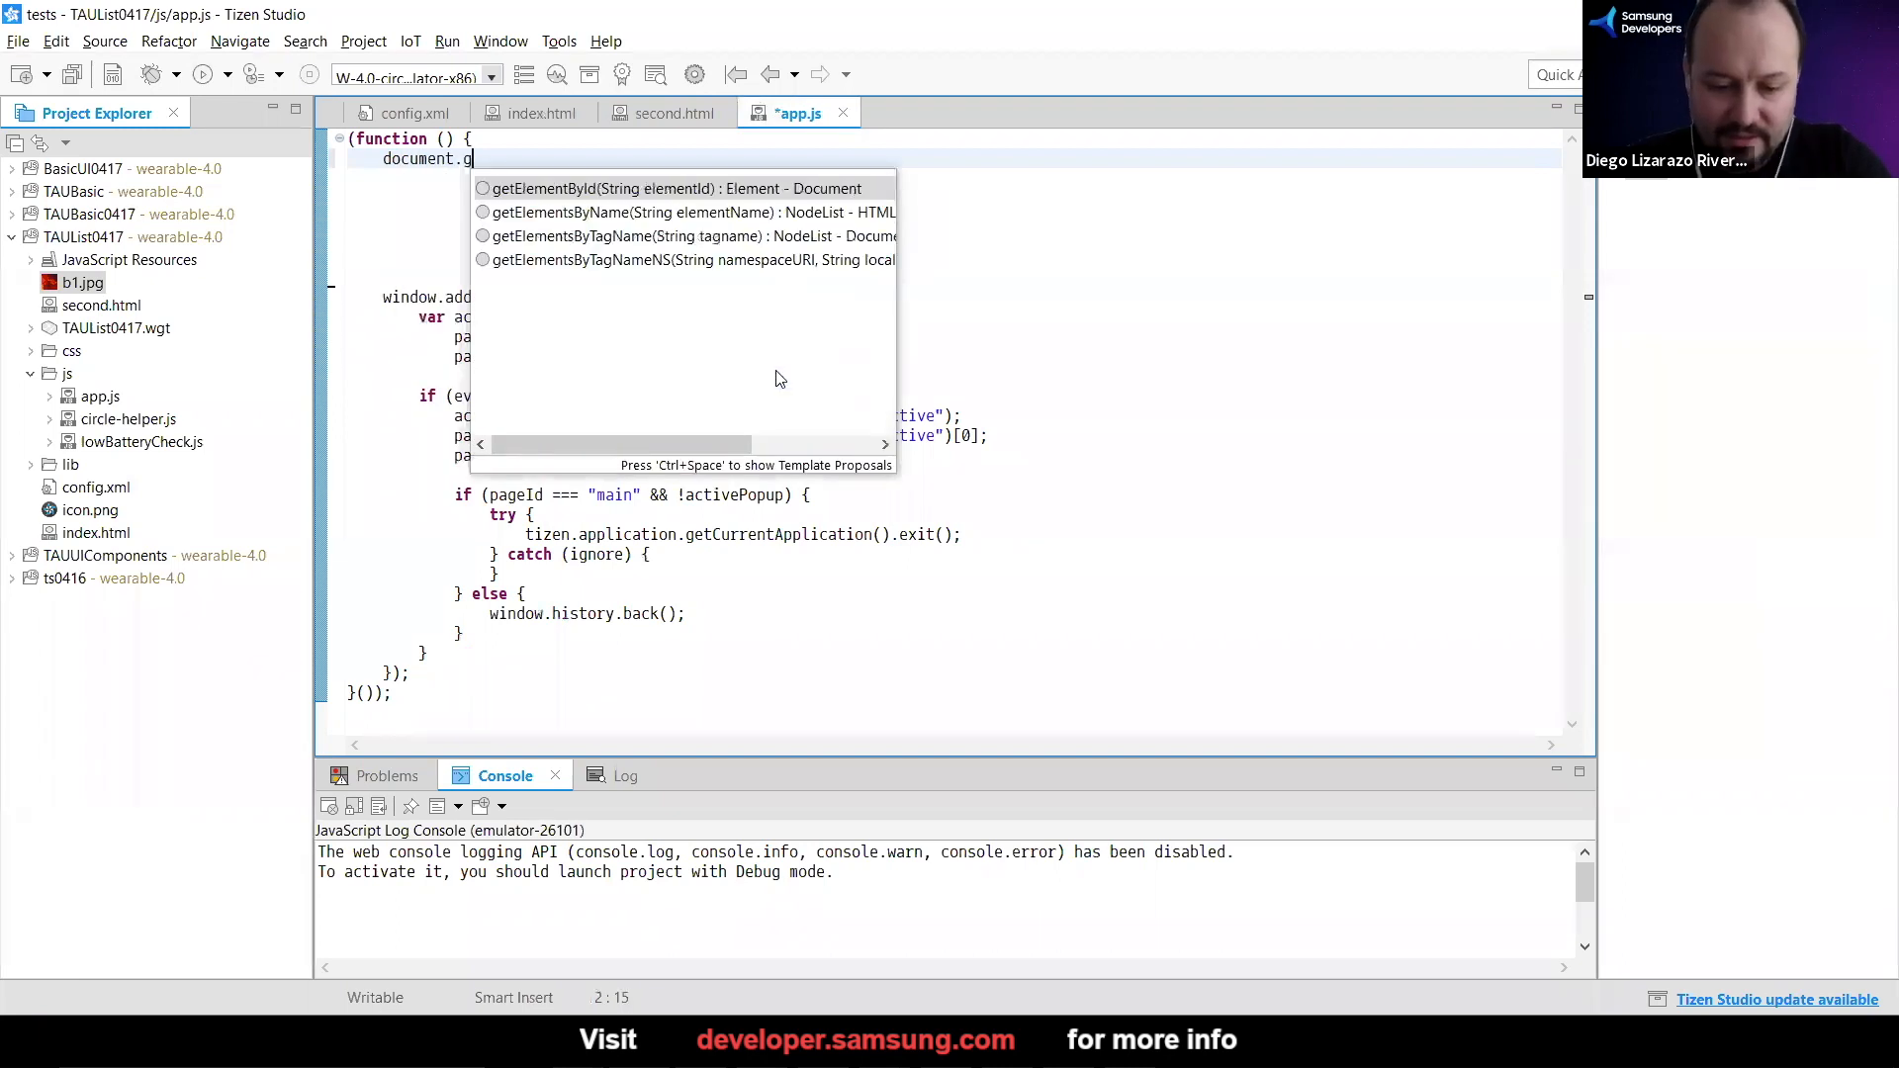
text(etElementById(elementId)
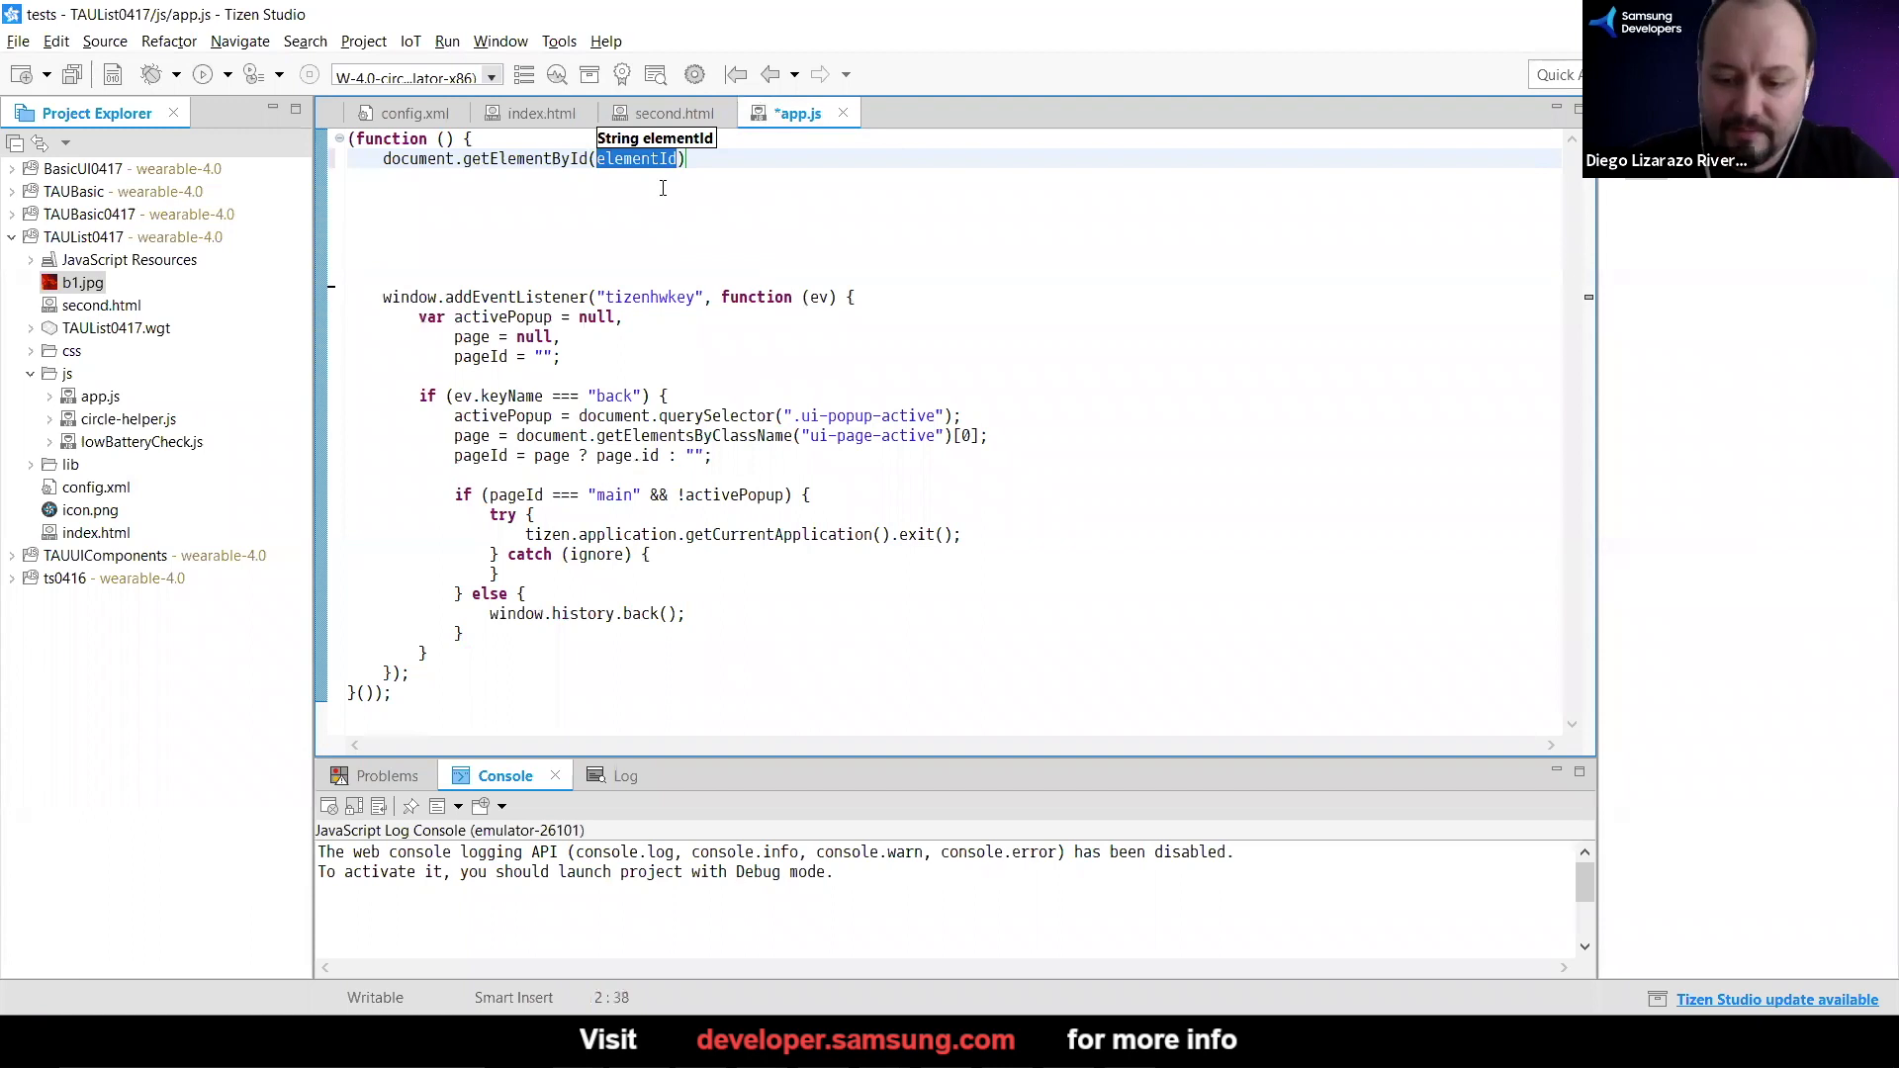
text('')
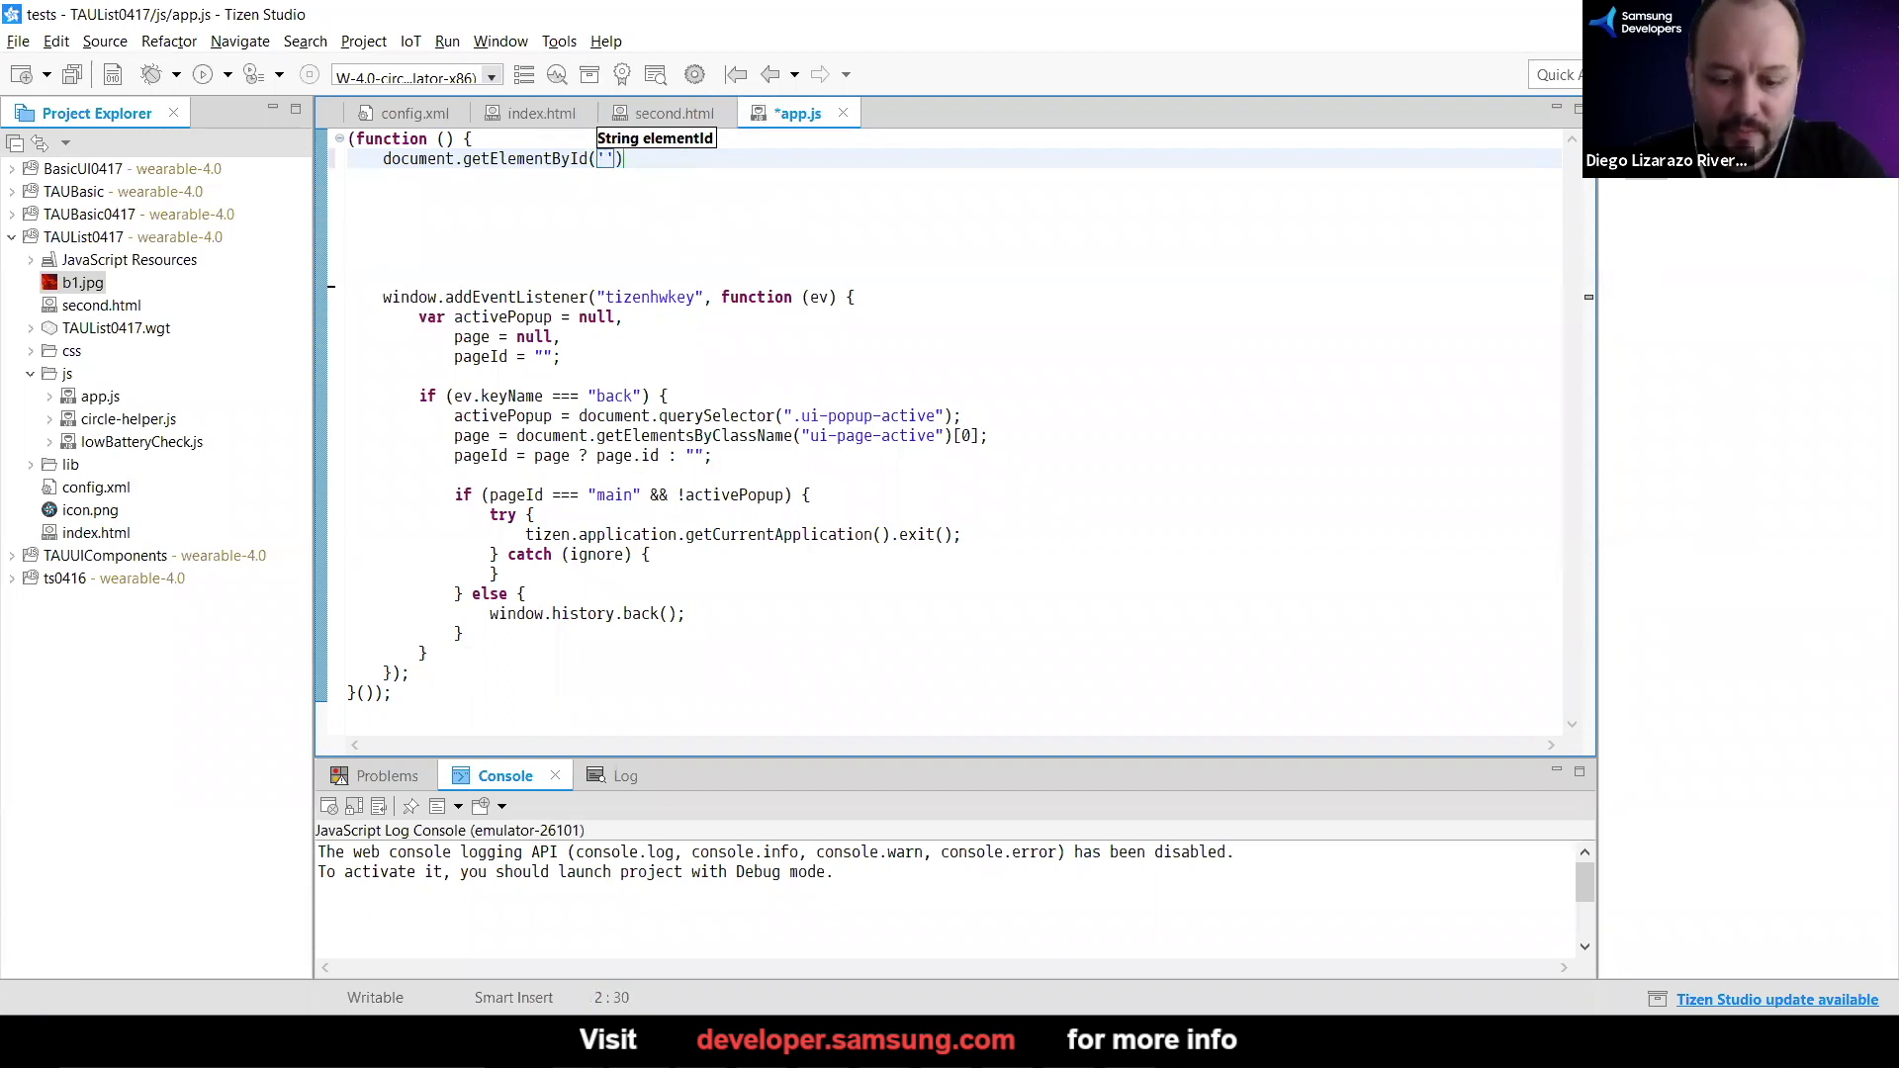
text(main)
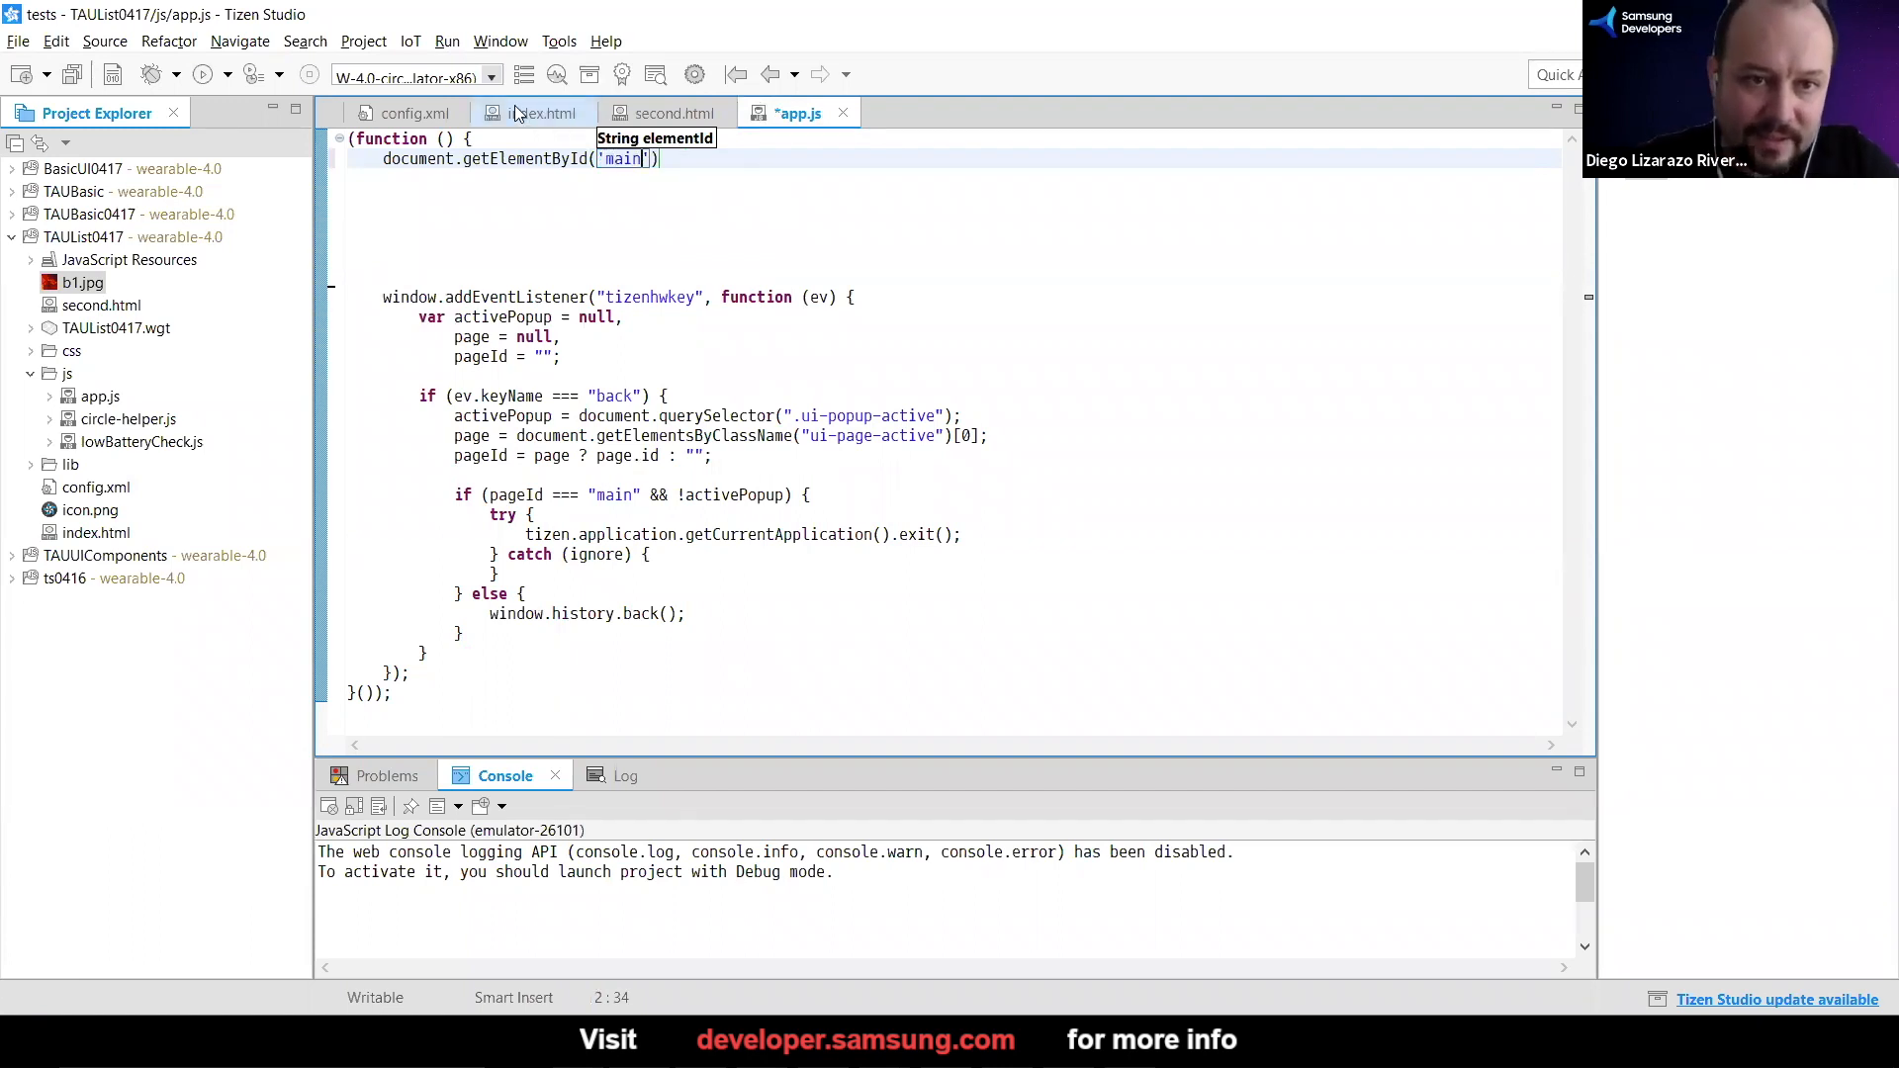
click(536, 112)
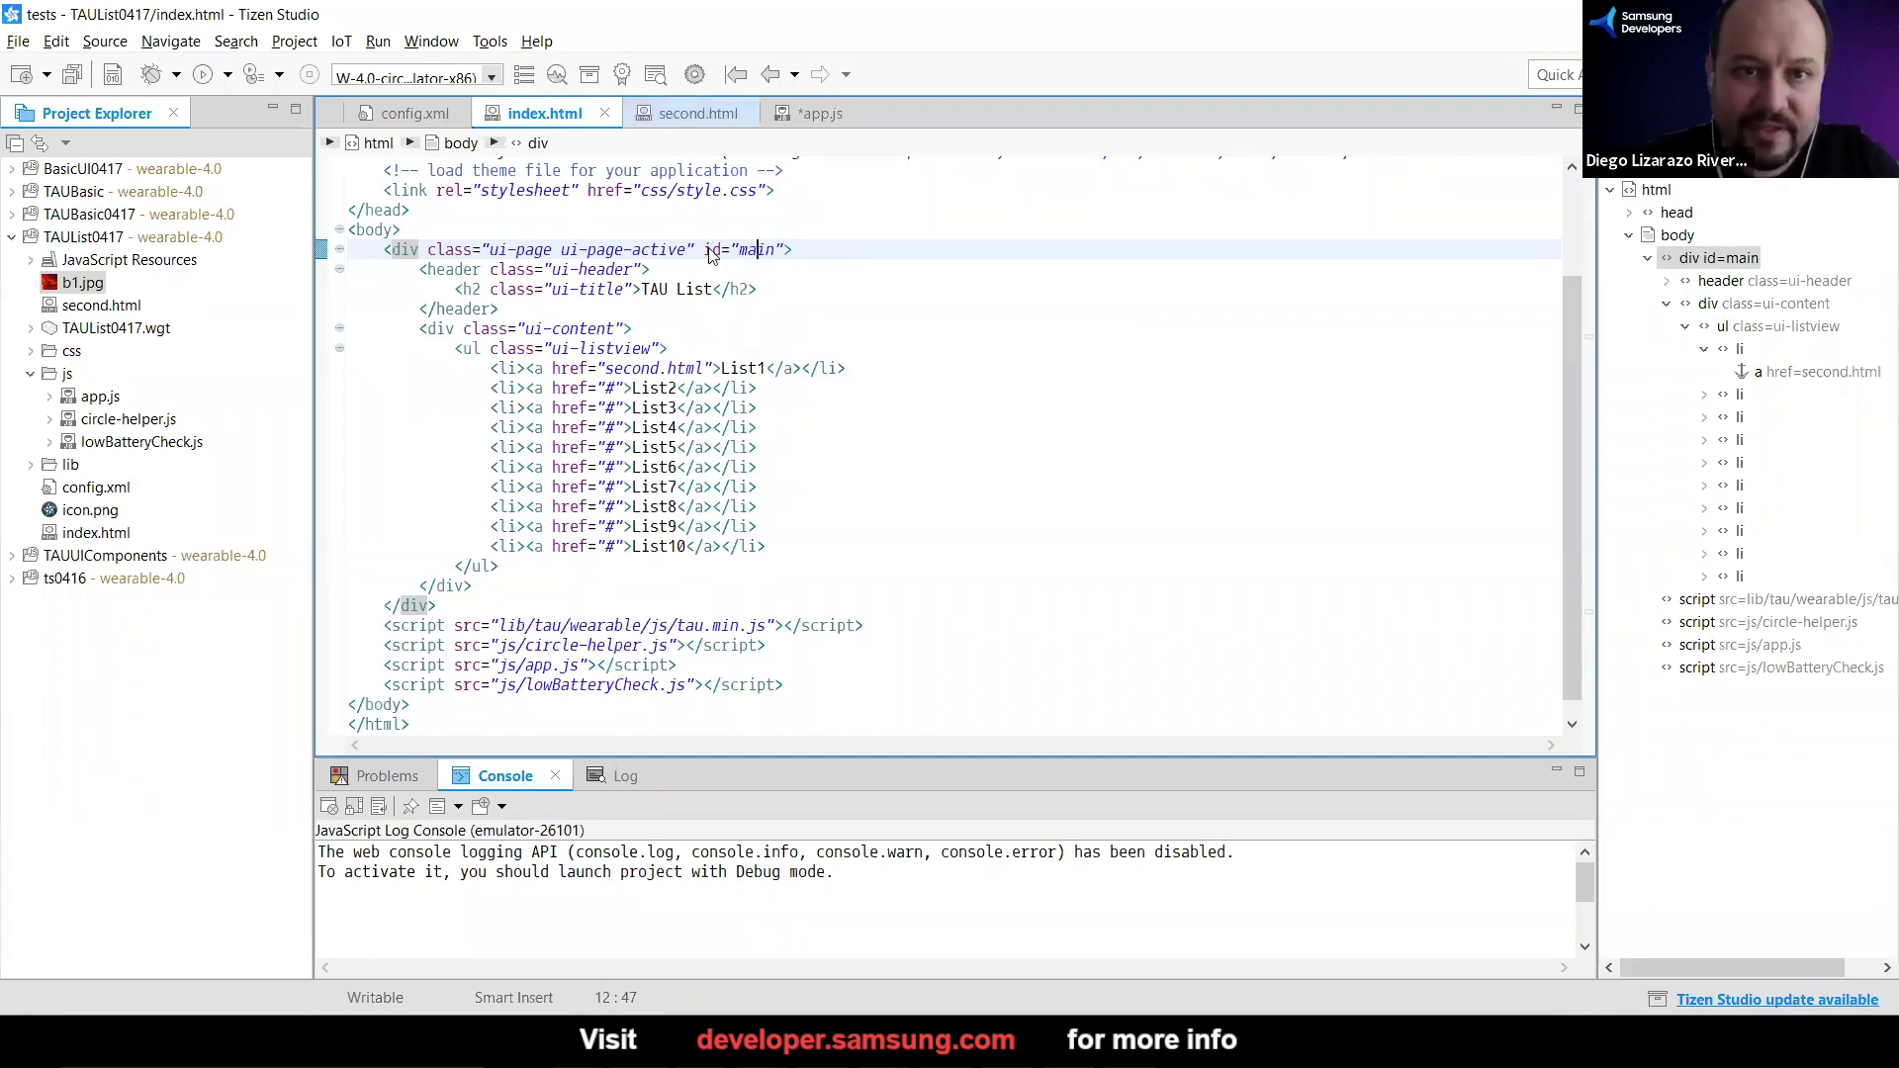
click(803, 110)
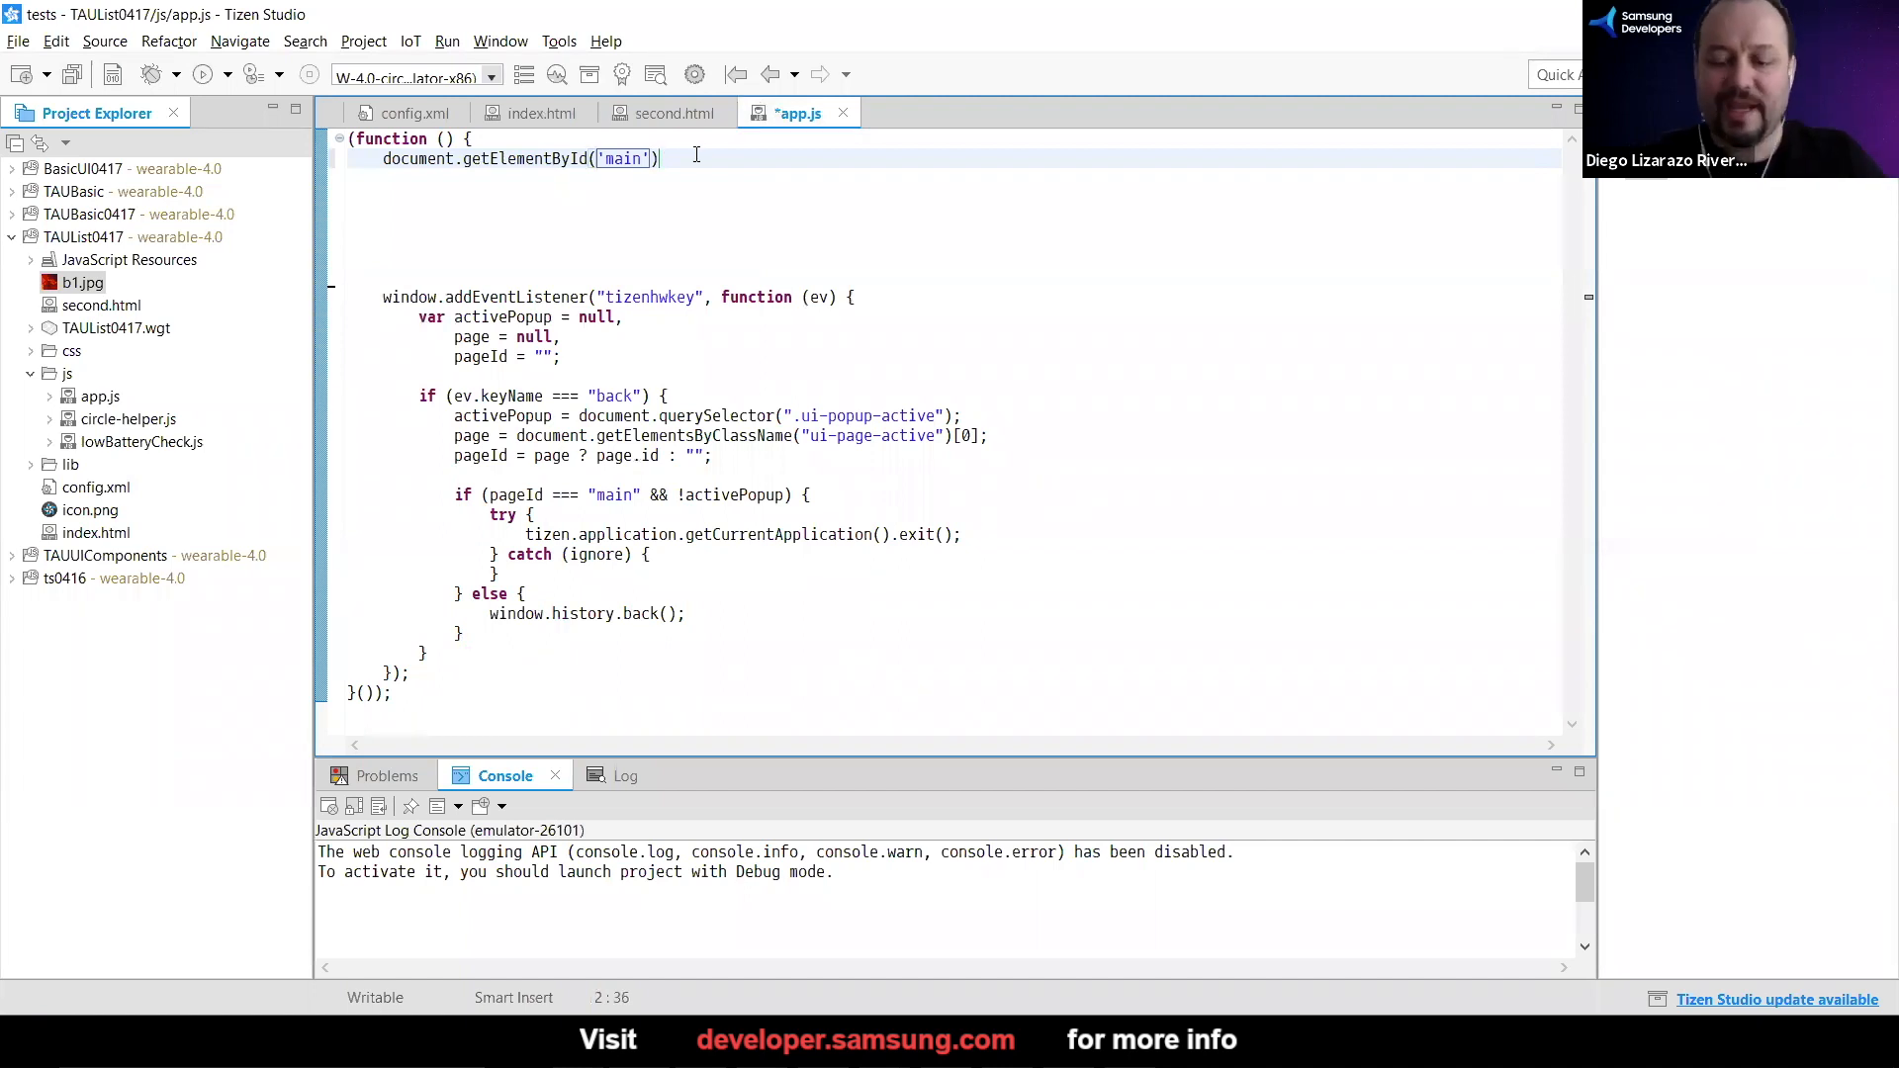
Extend it with .style.backgroundImage = "url()"
text(.)
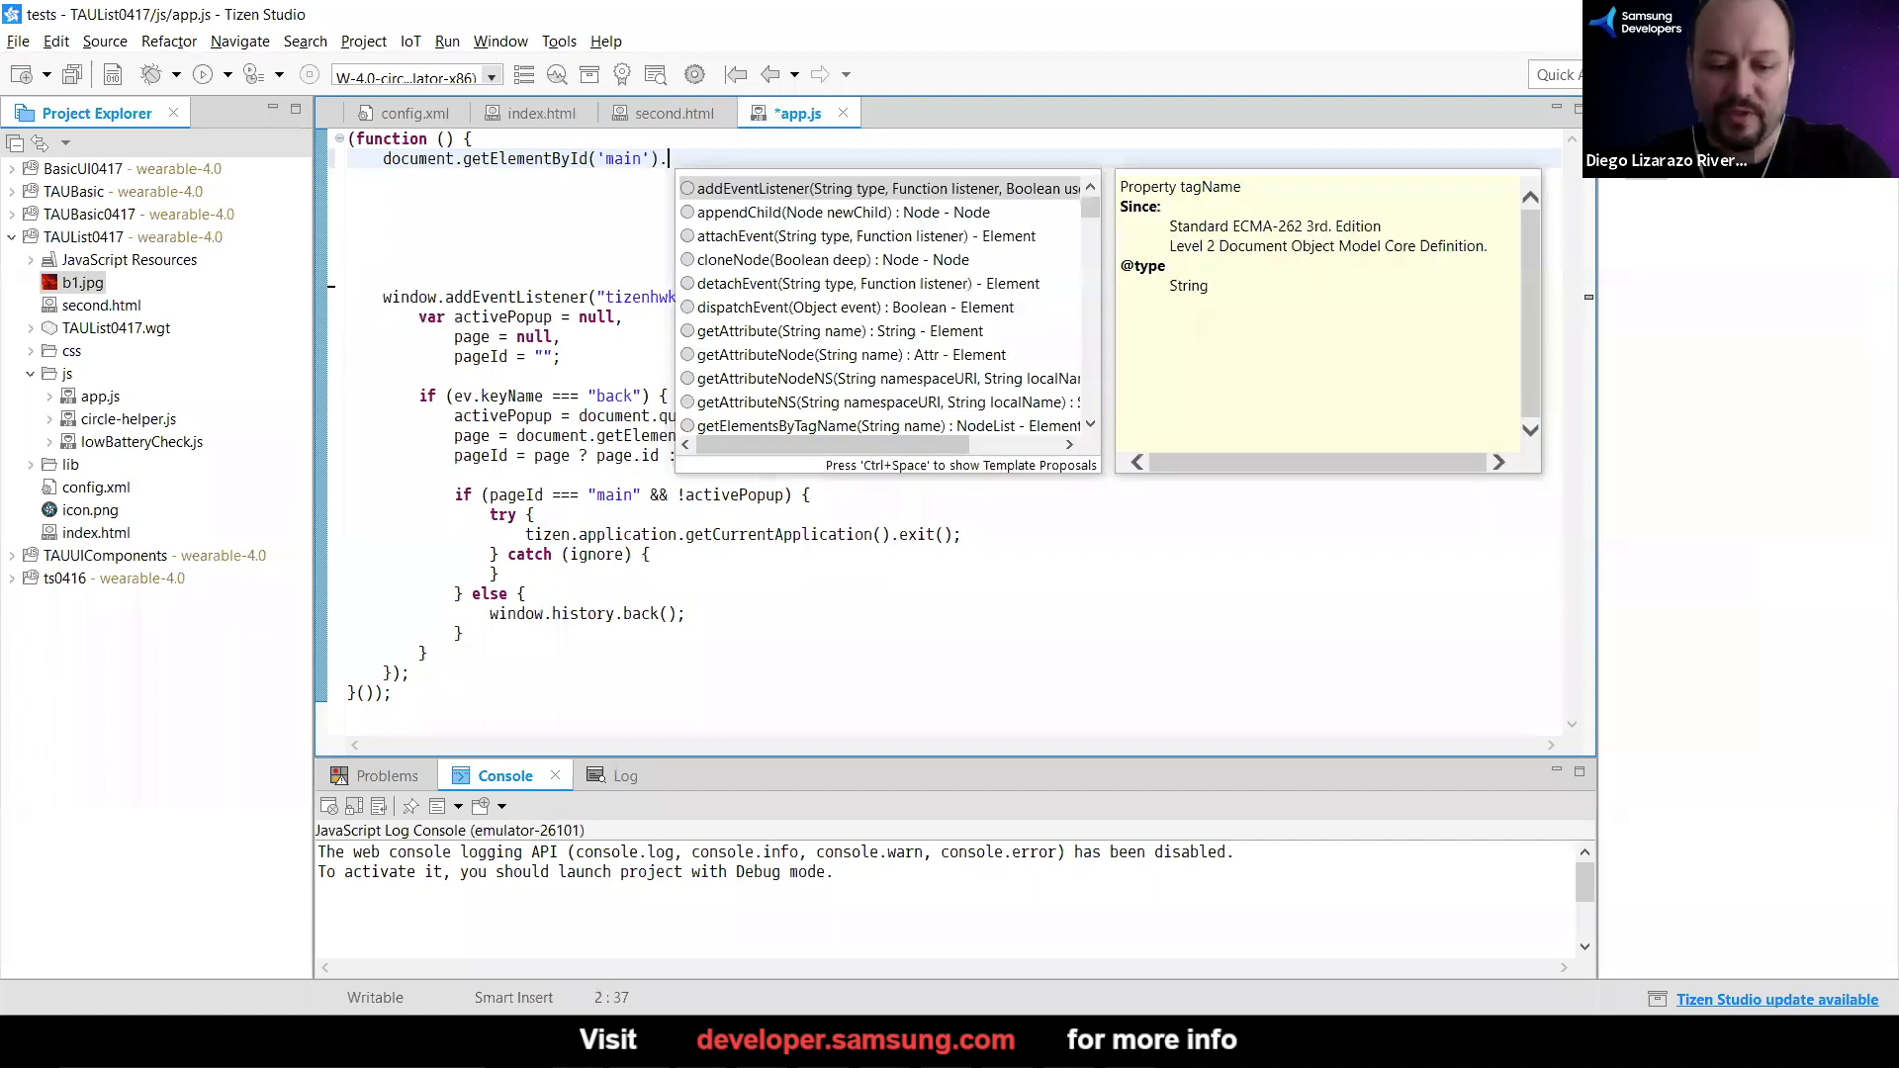
text(style)
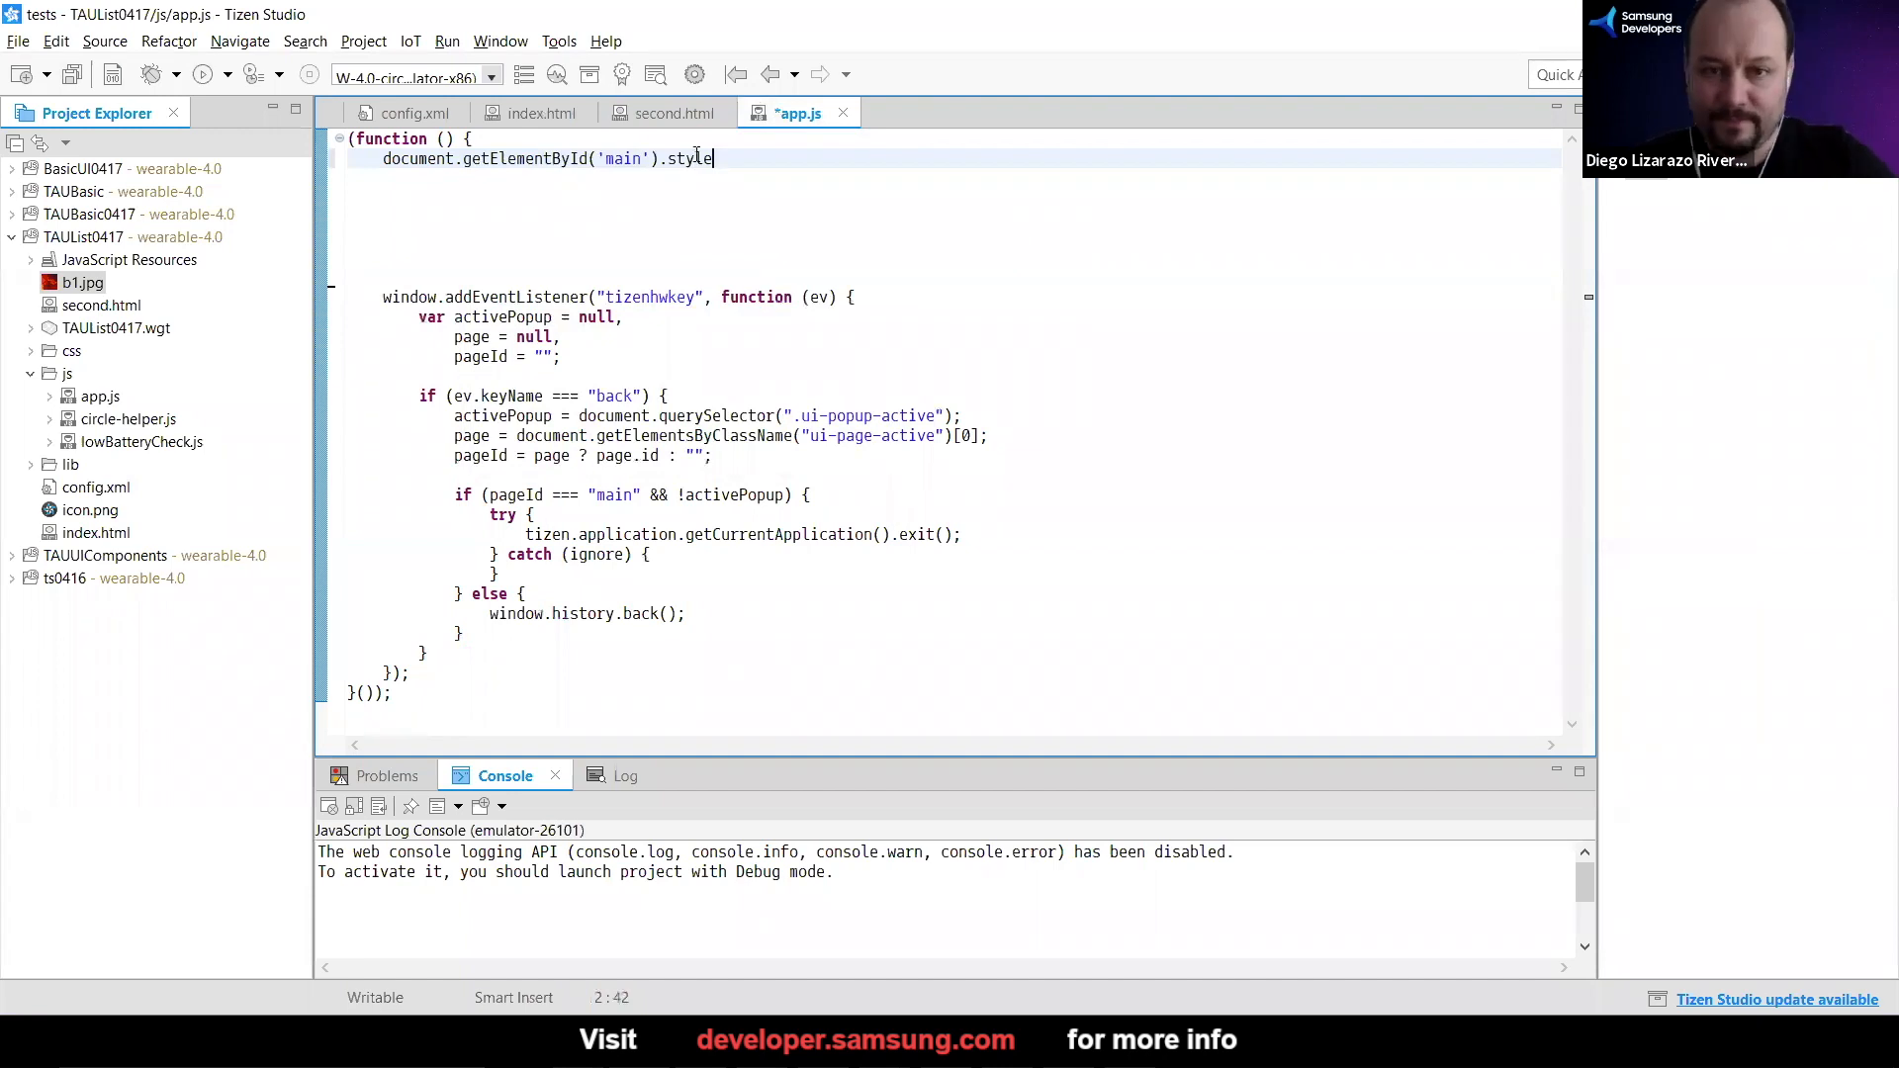
text(.)
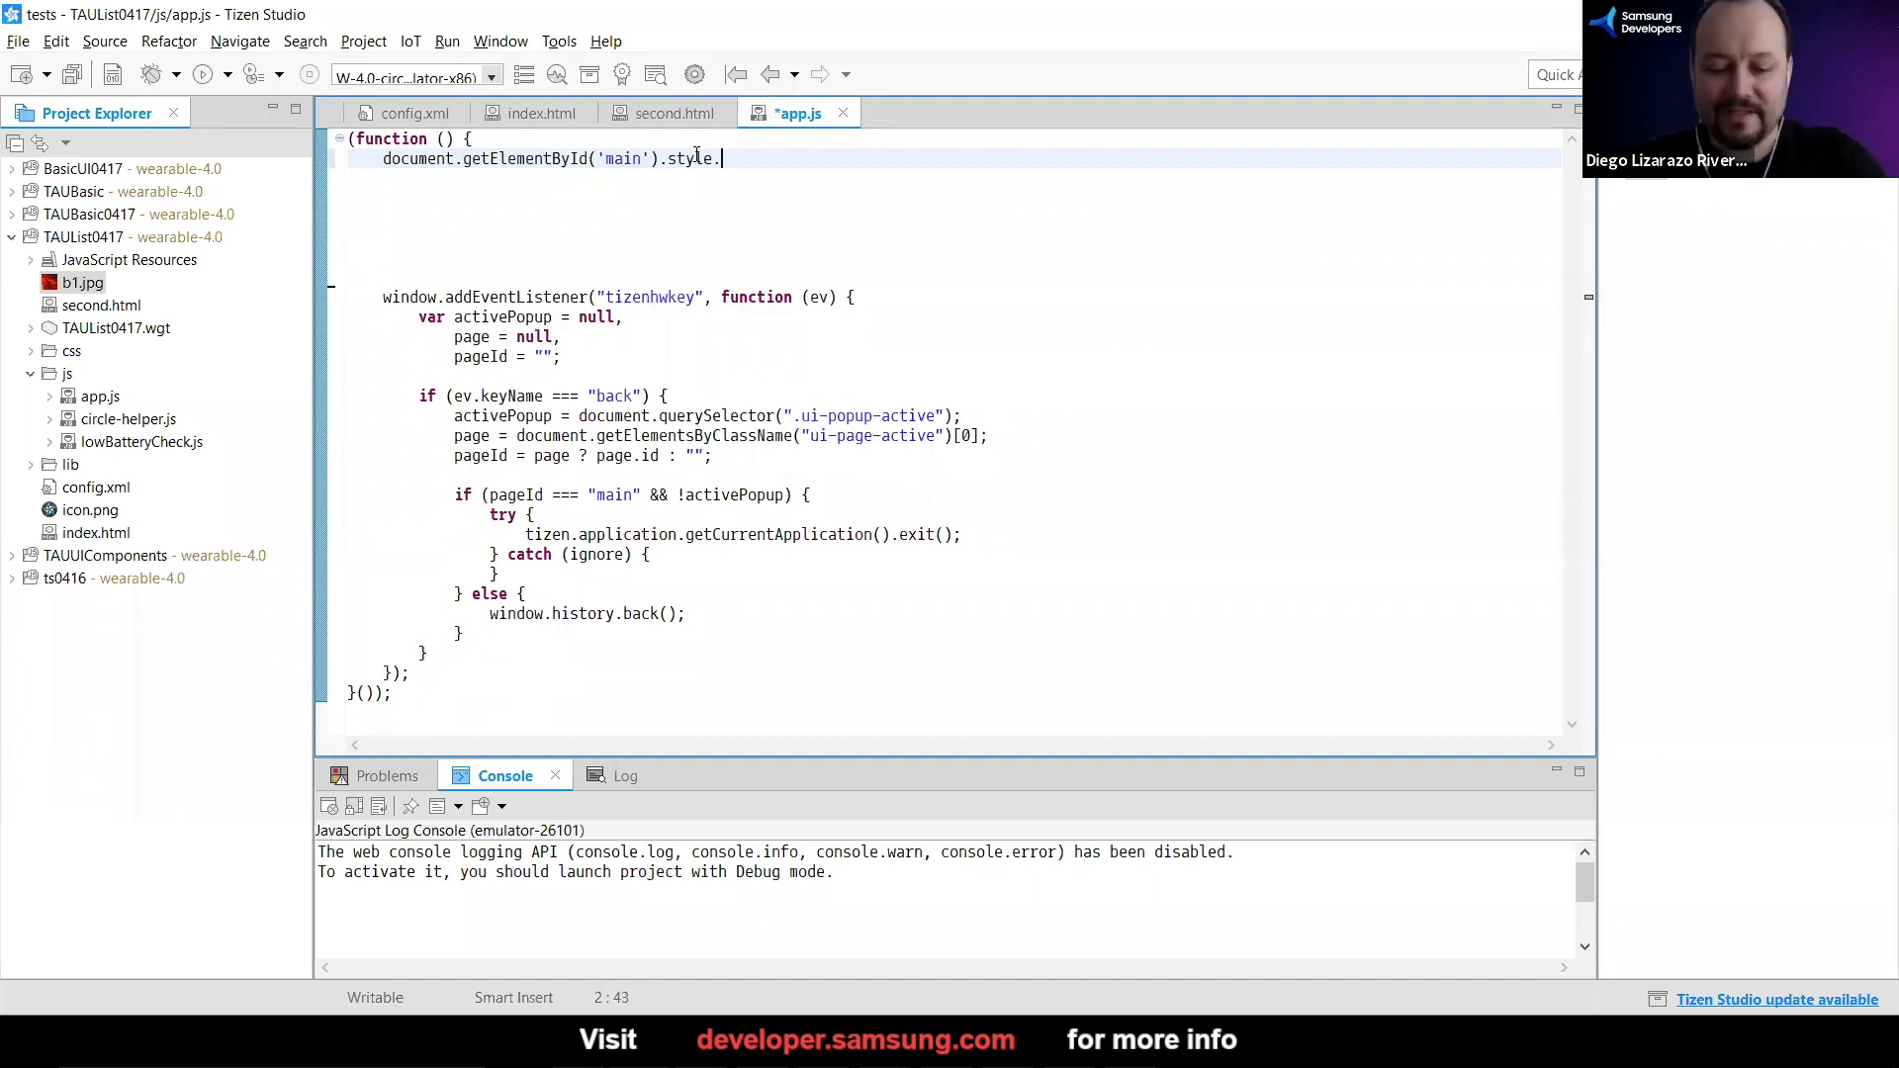
text(back)
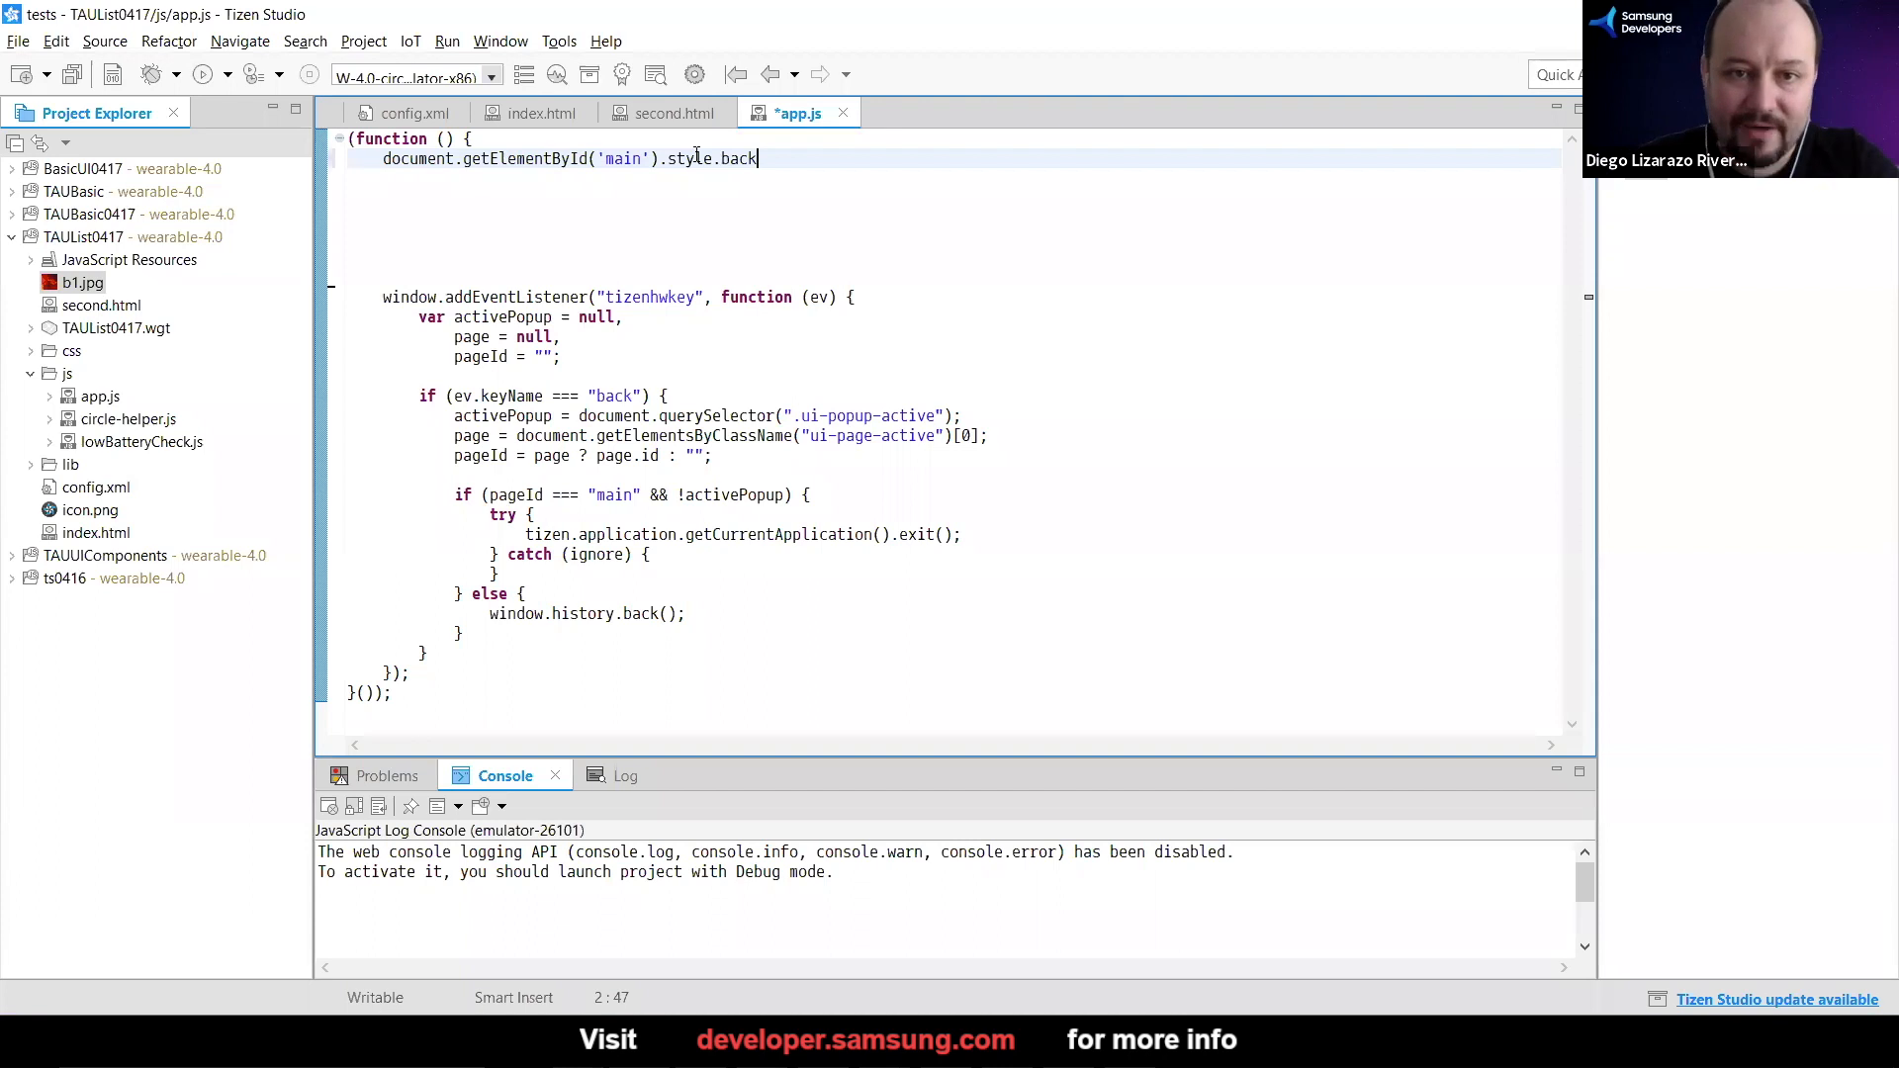
text(gr)
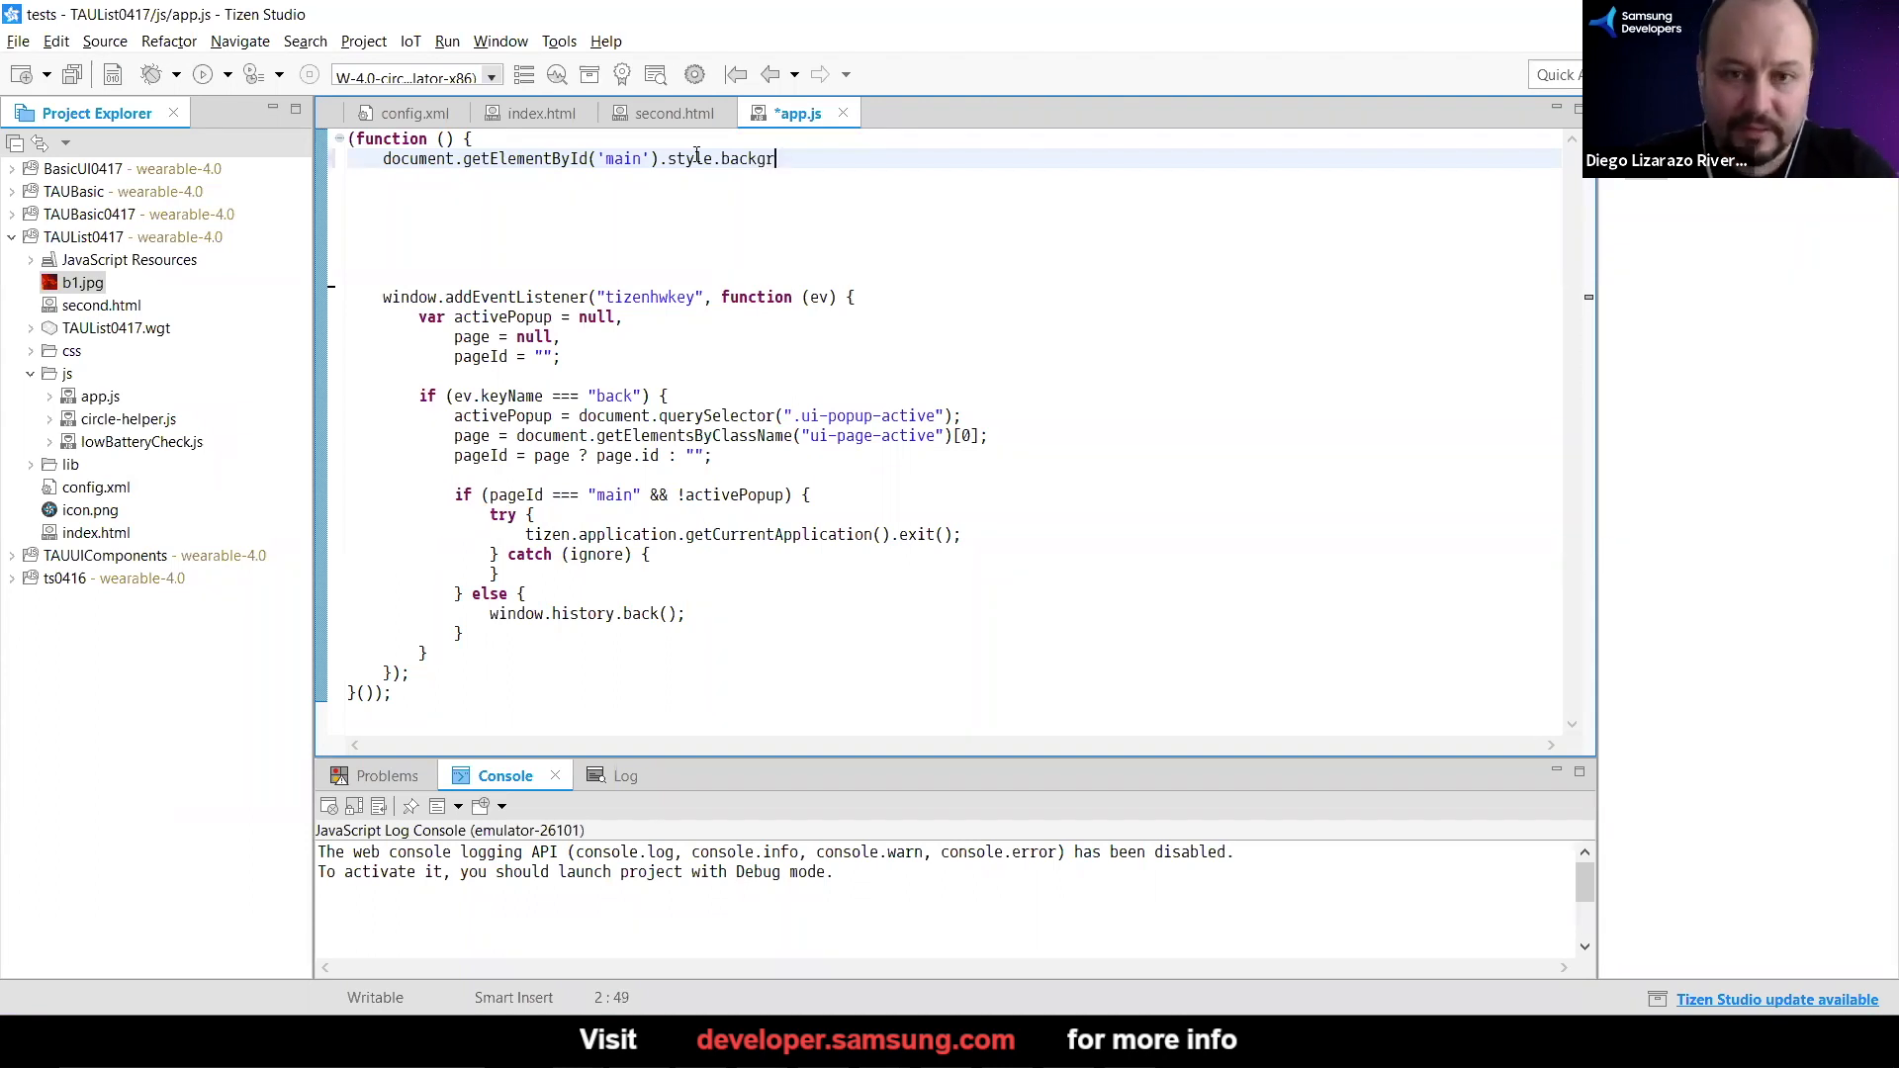
text(oundIma)
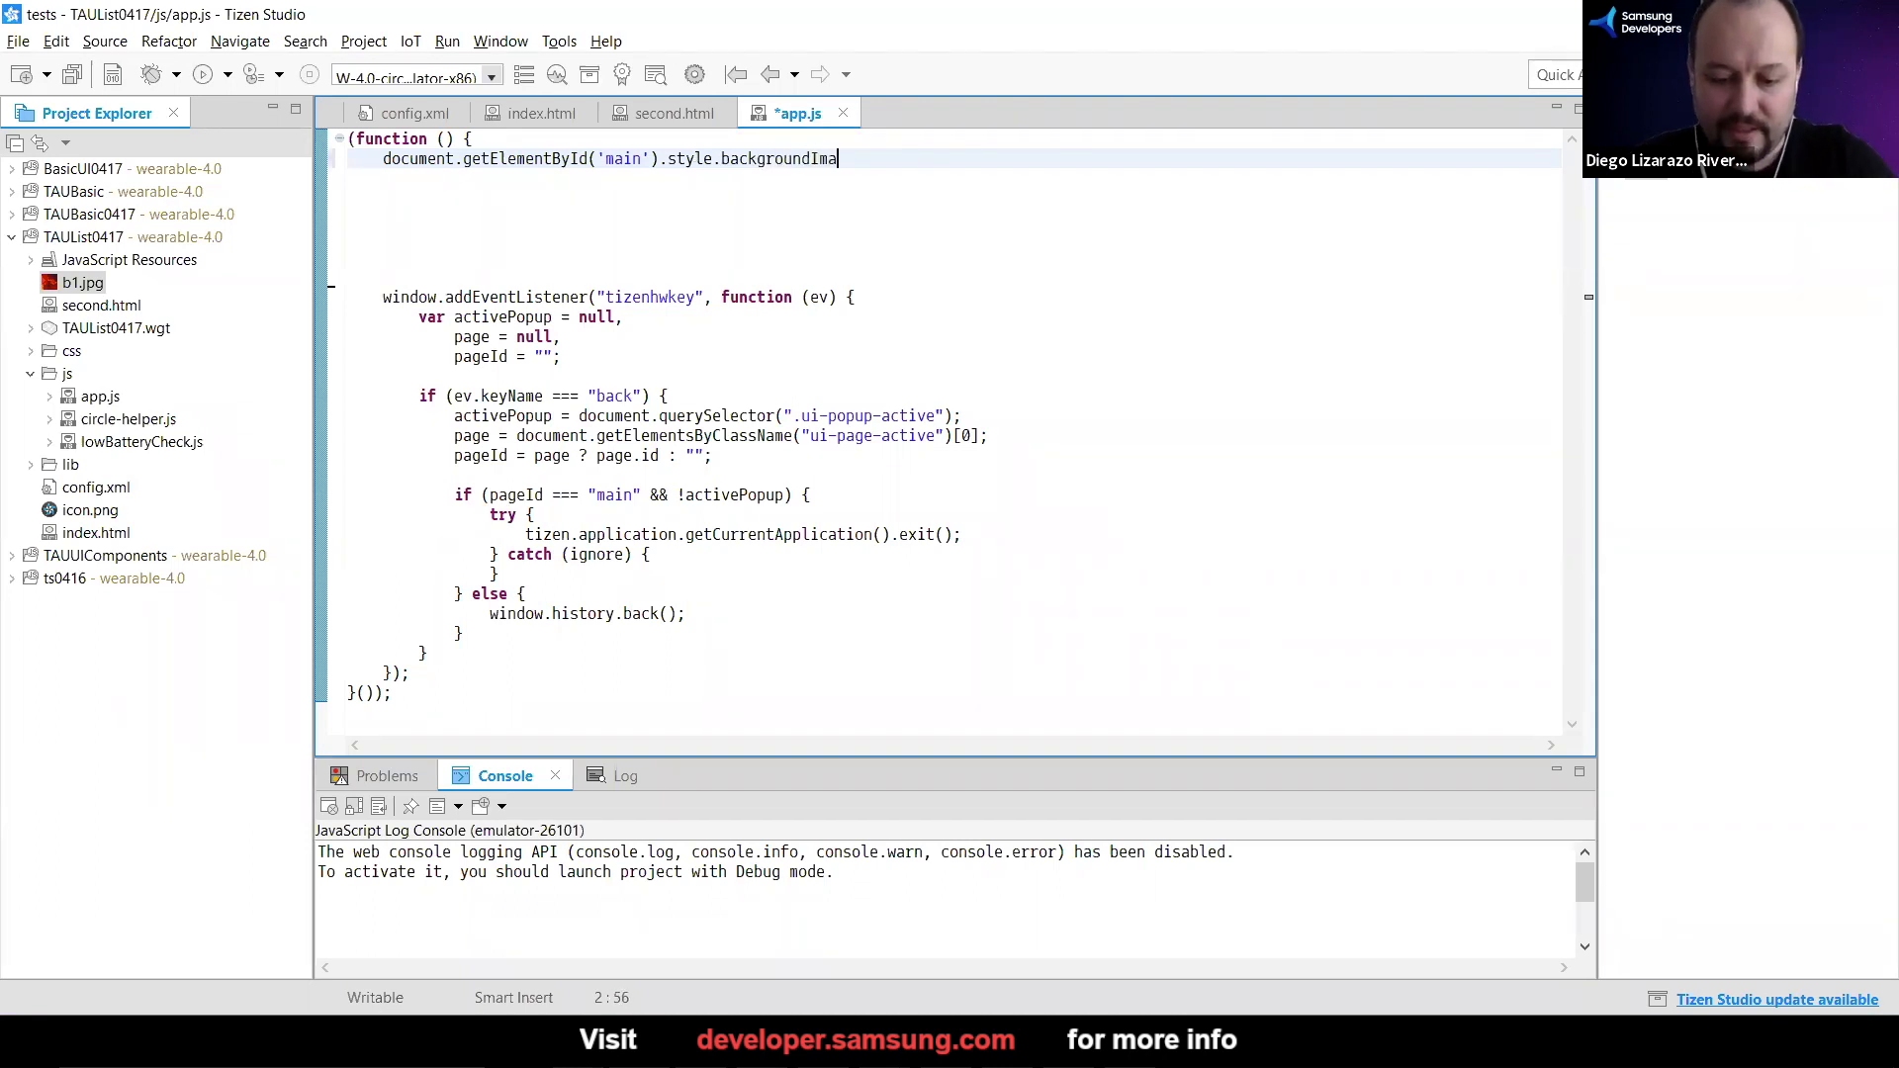
text(ge)
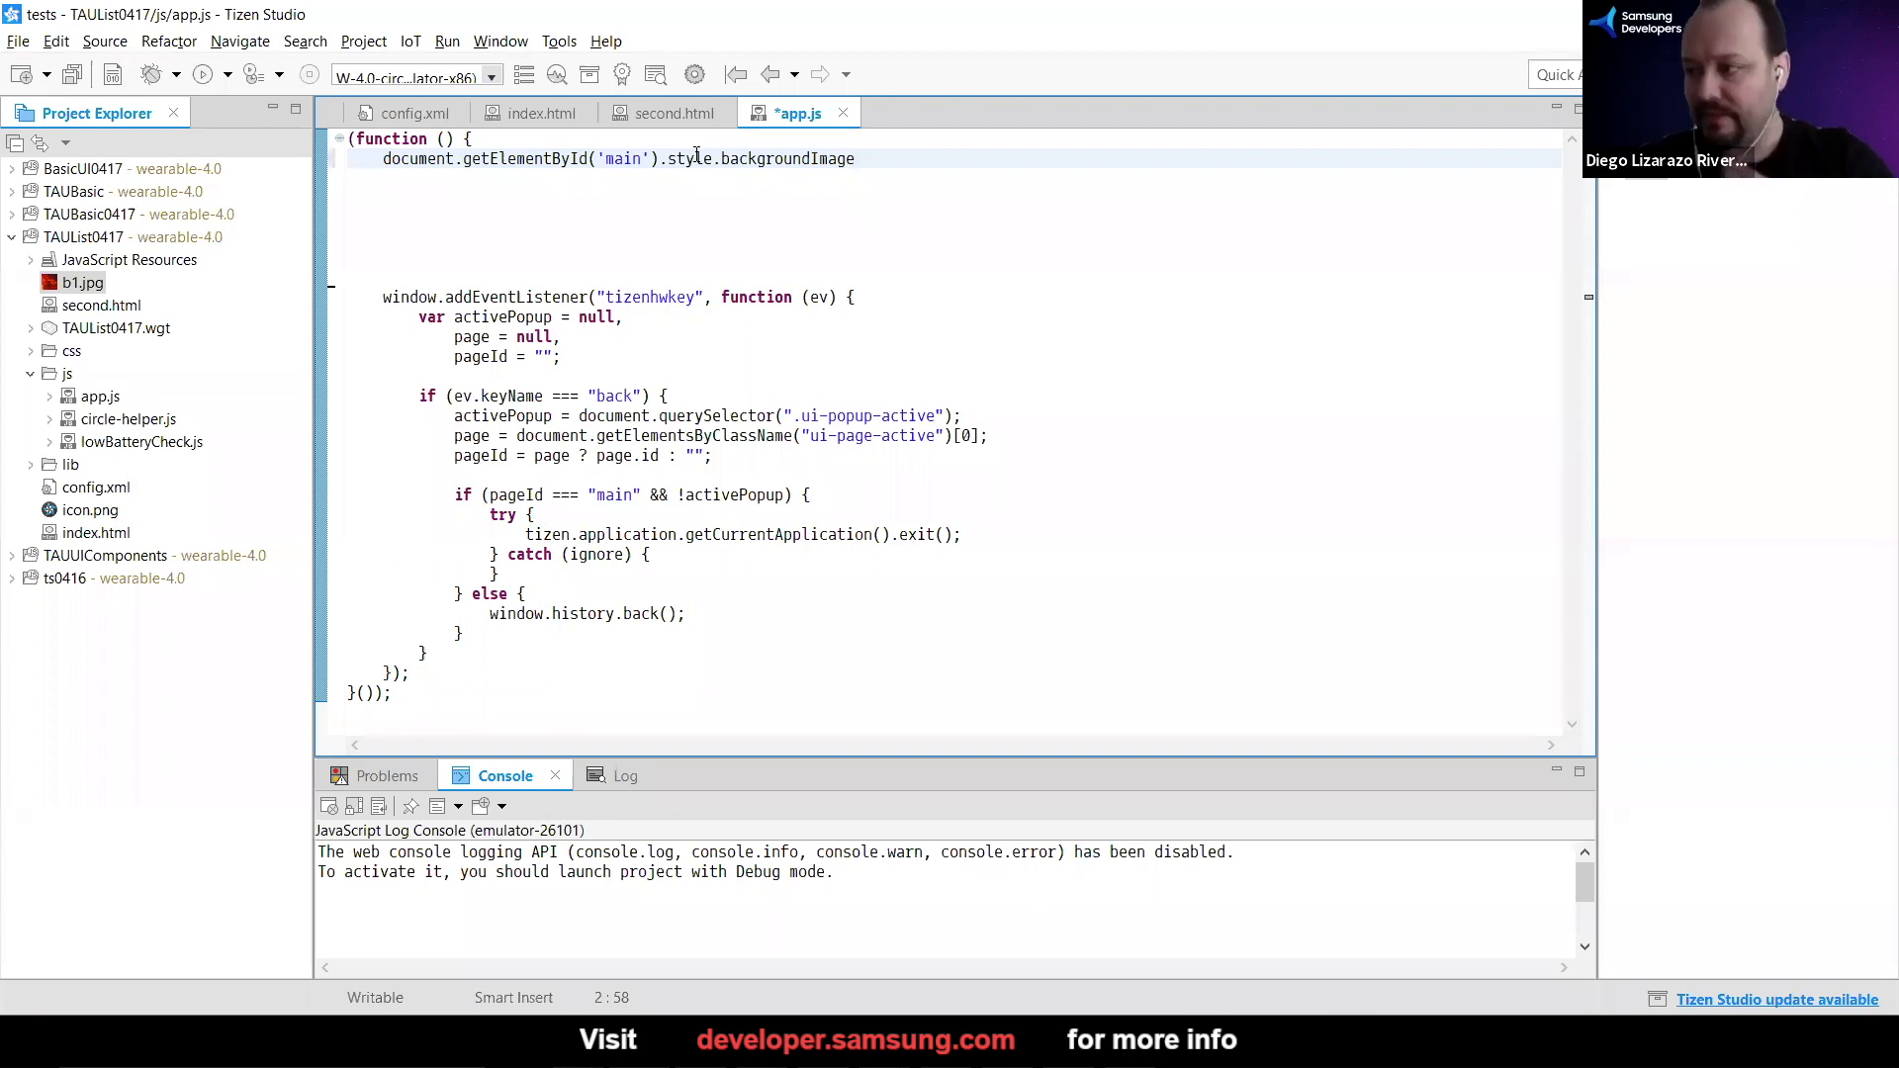
text(=)
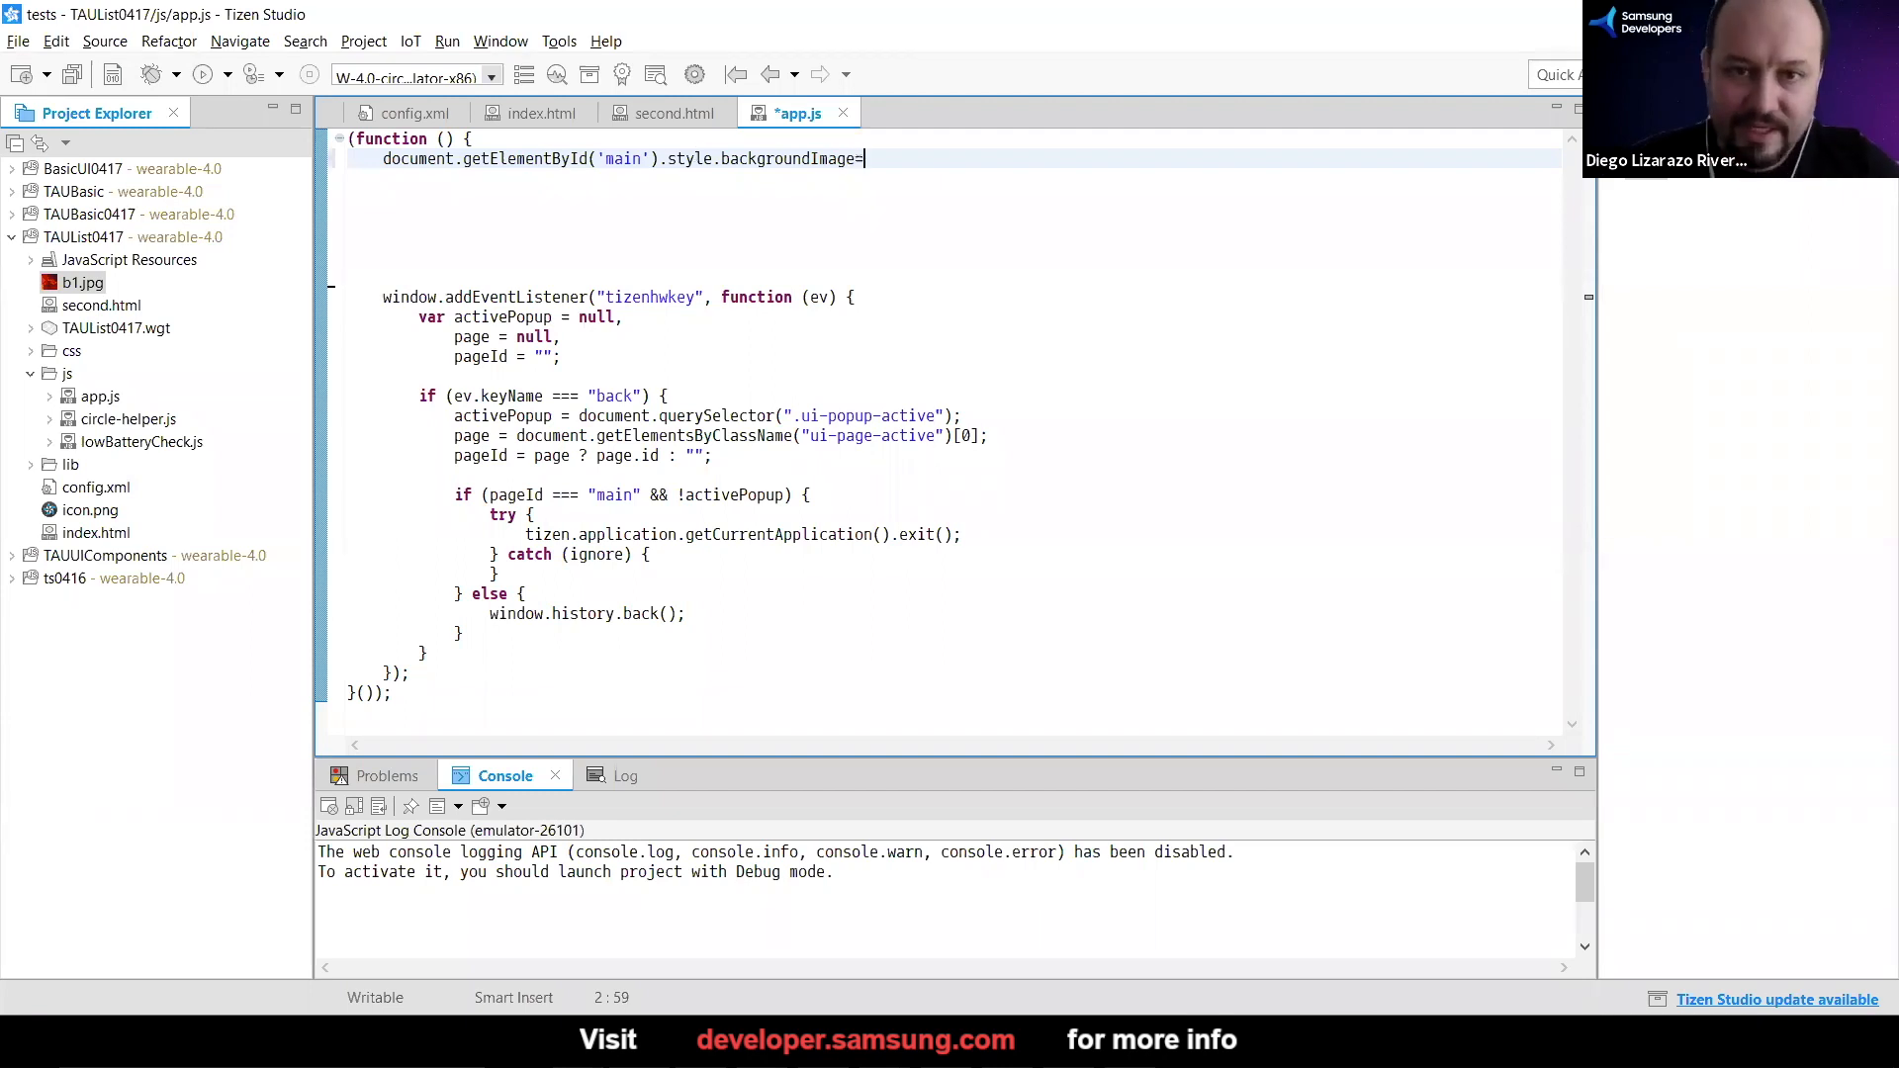
text("";)
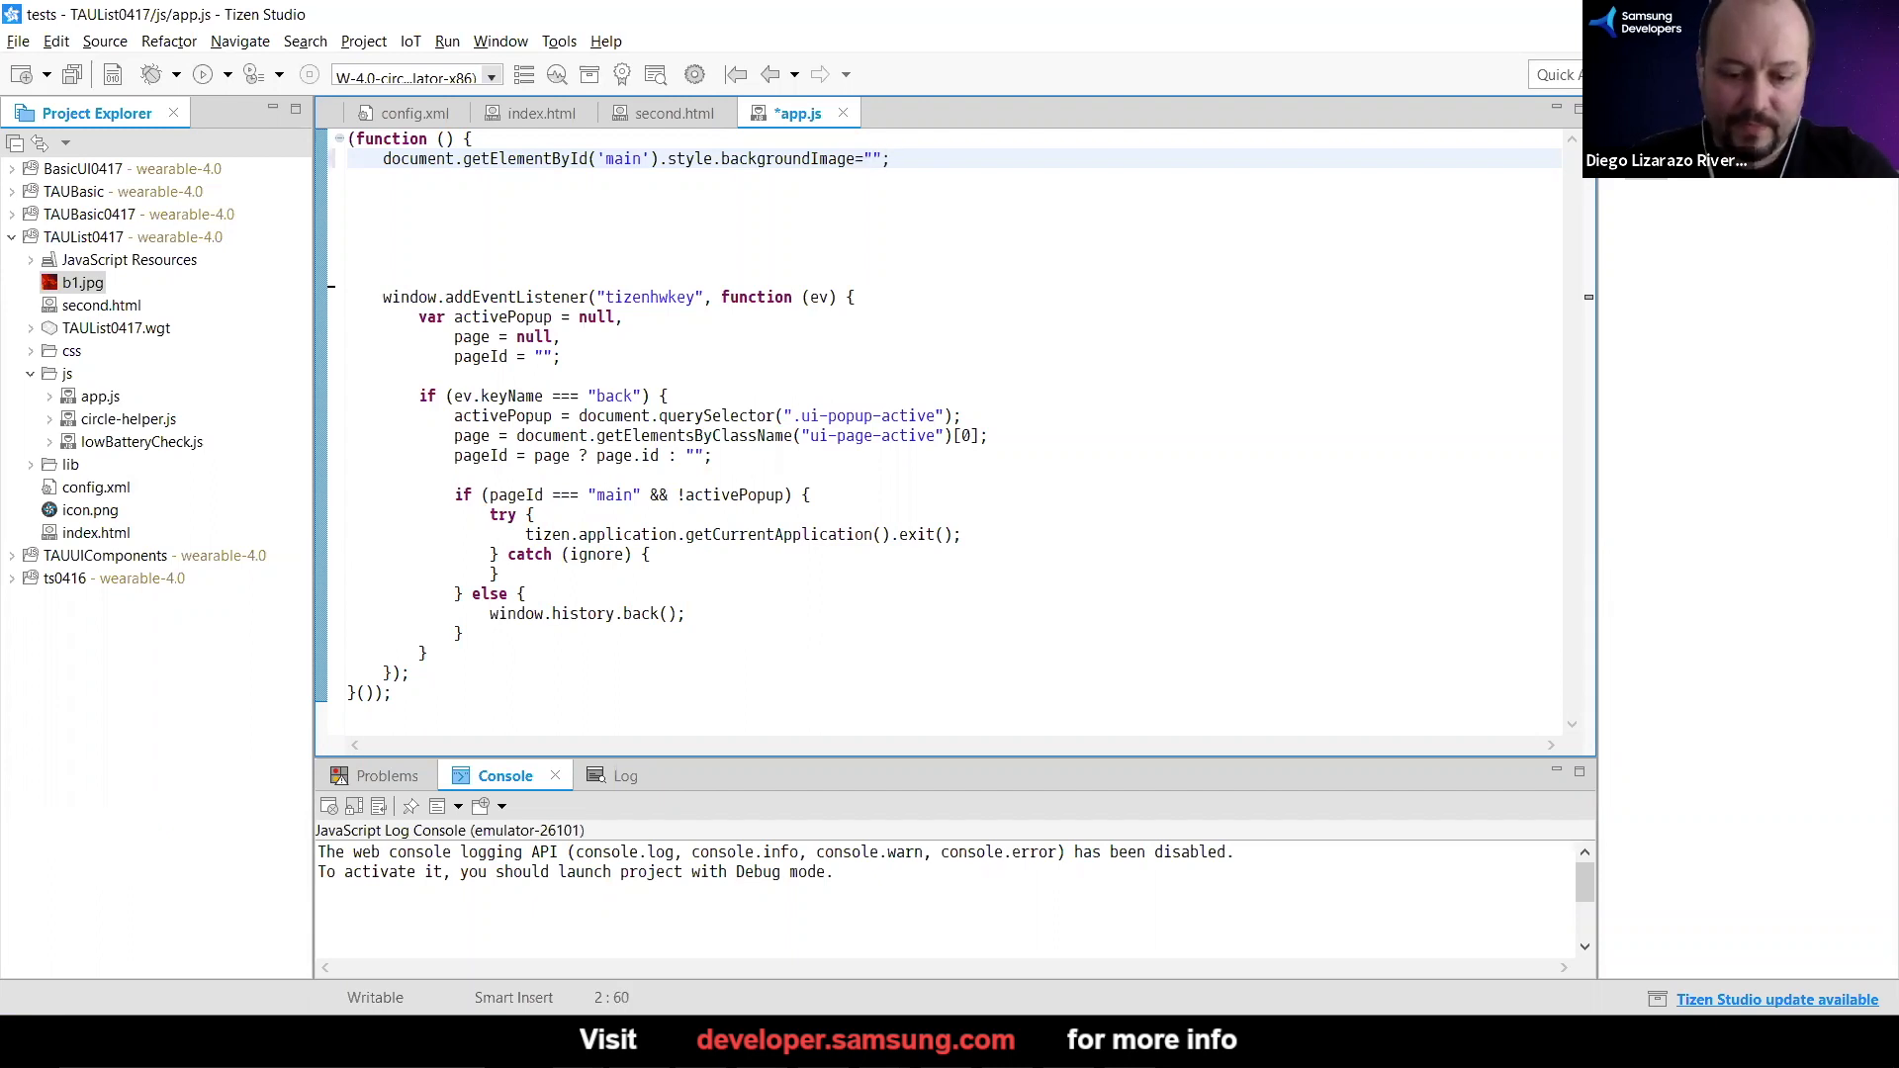
text(url)
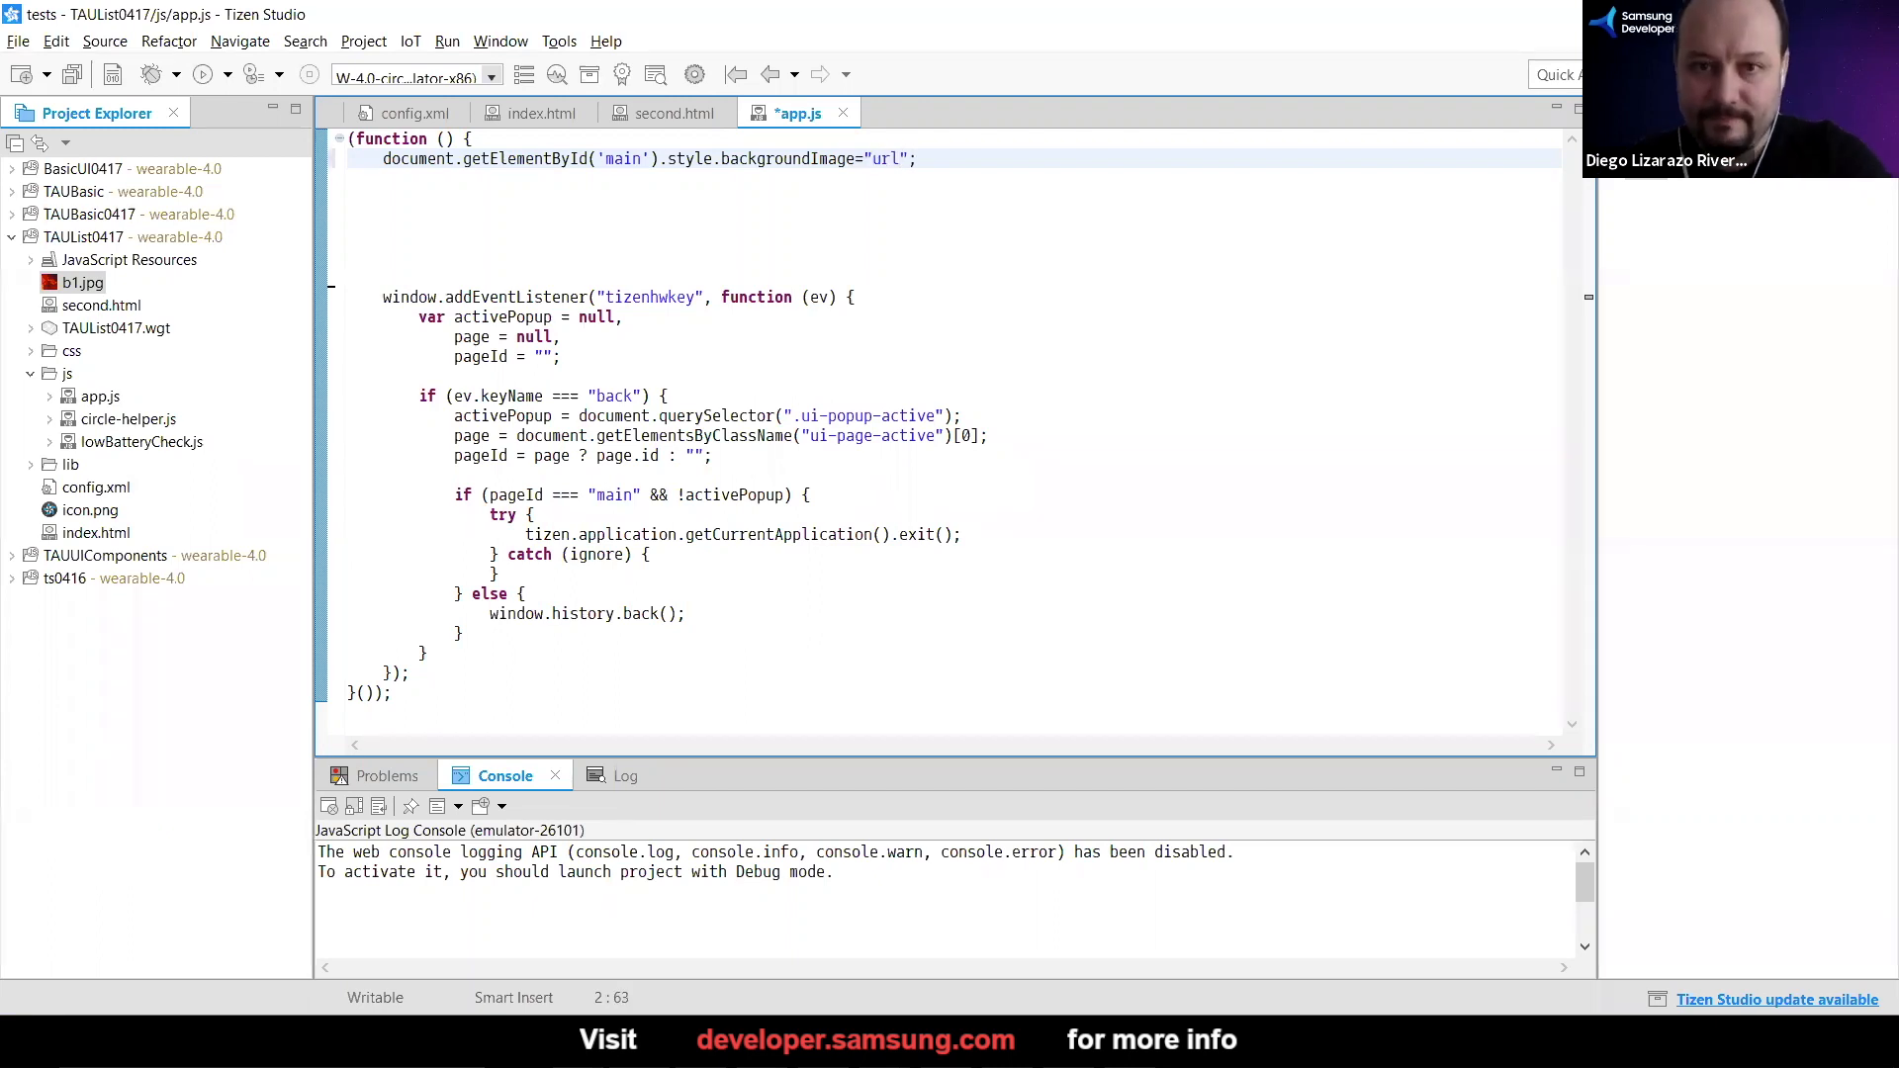
text(())
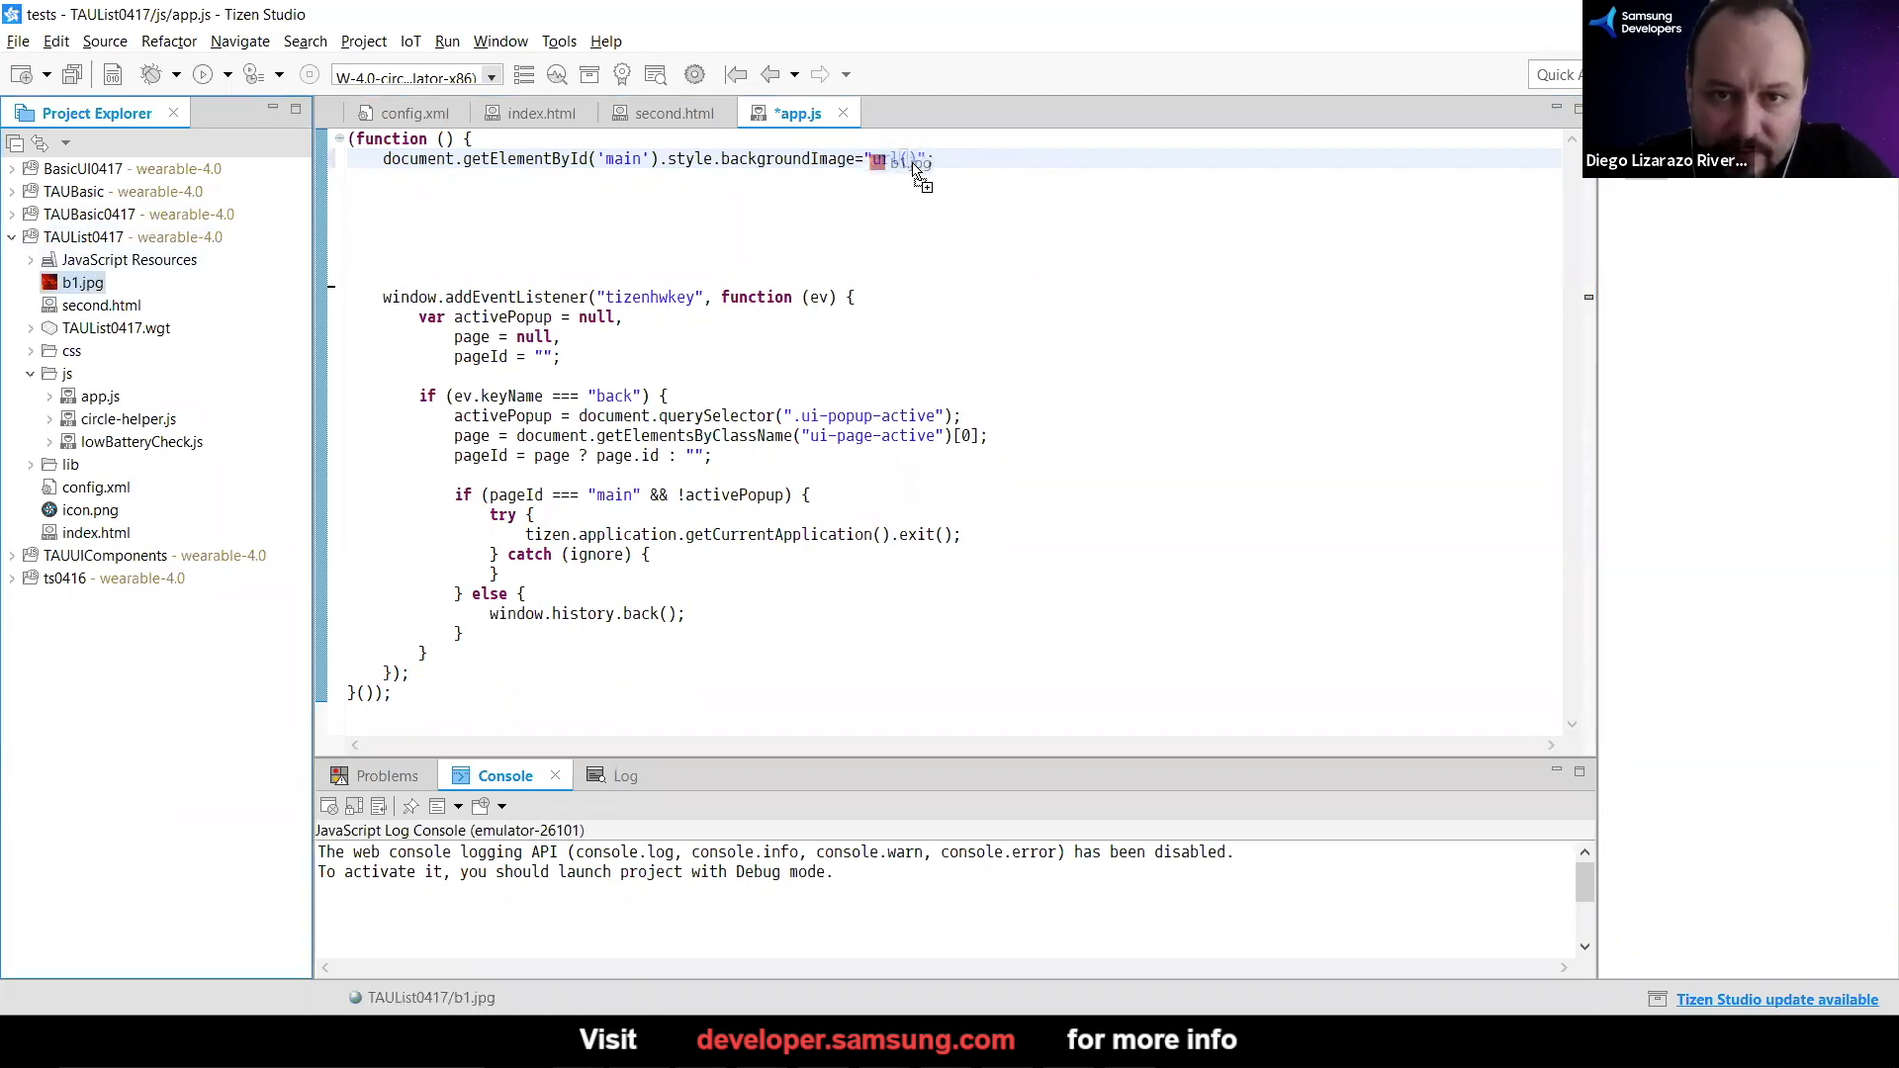
Fill the url with b1.jpg after previewing the image, and save the script
double_click(85, 283)
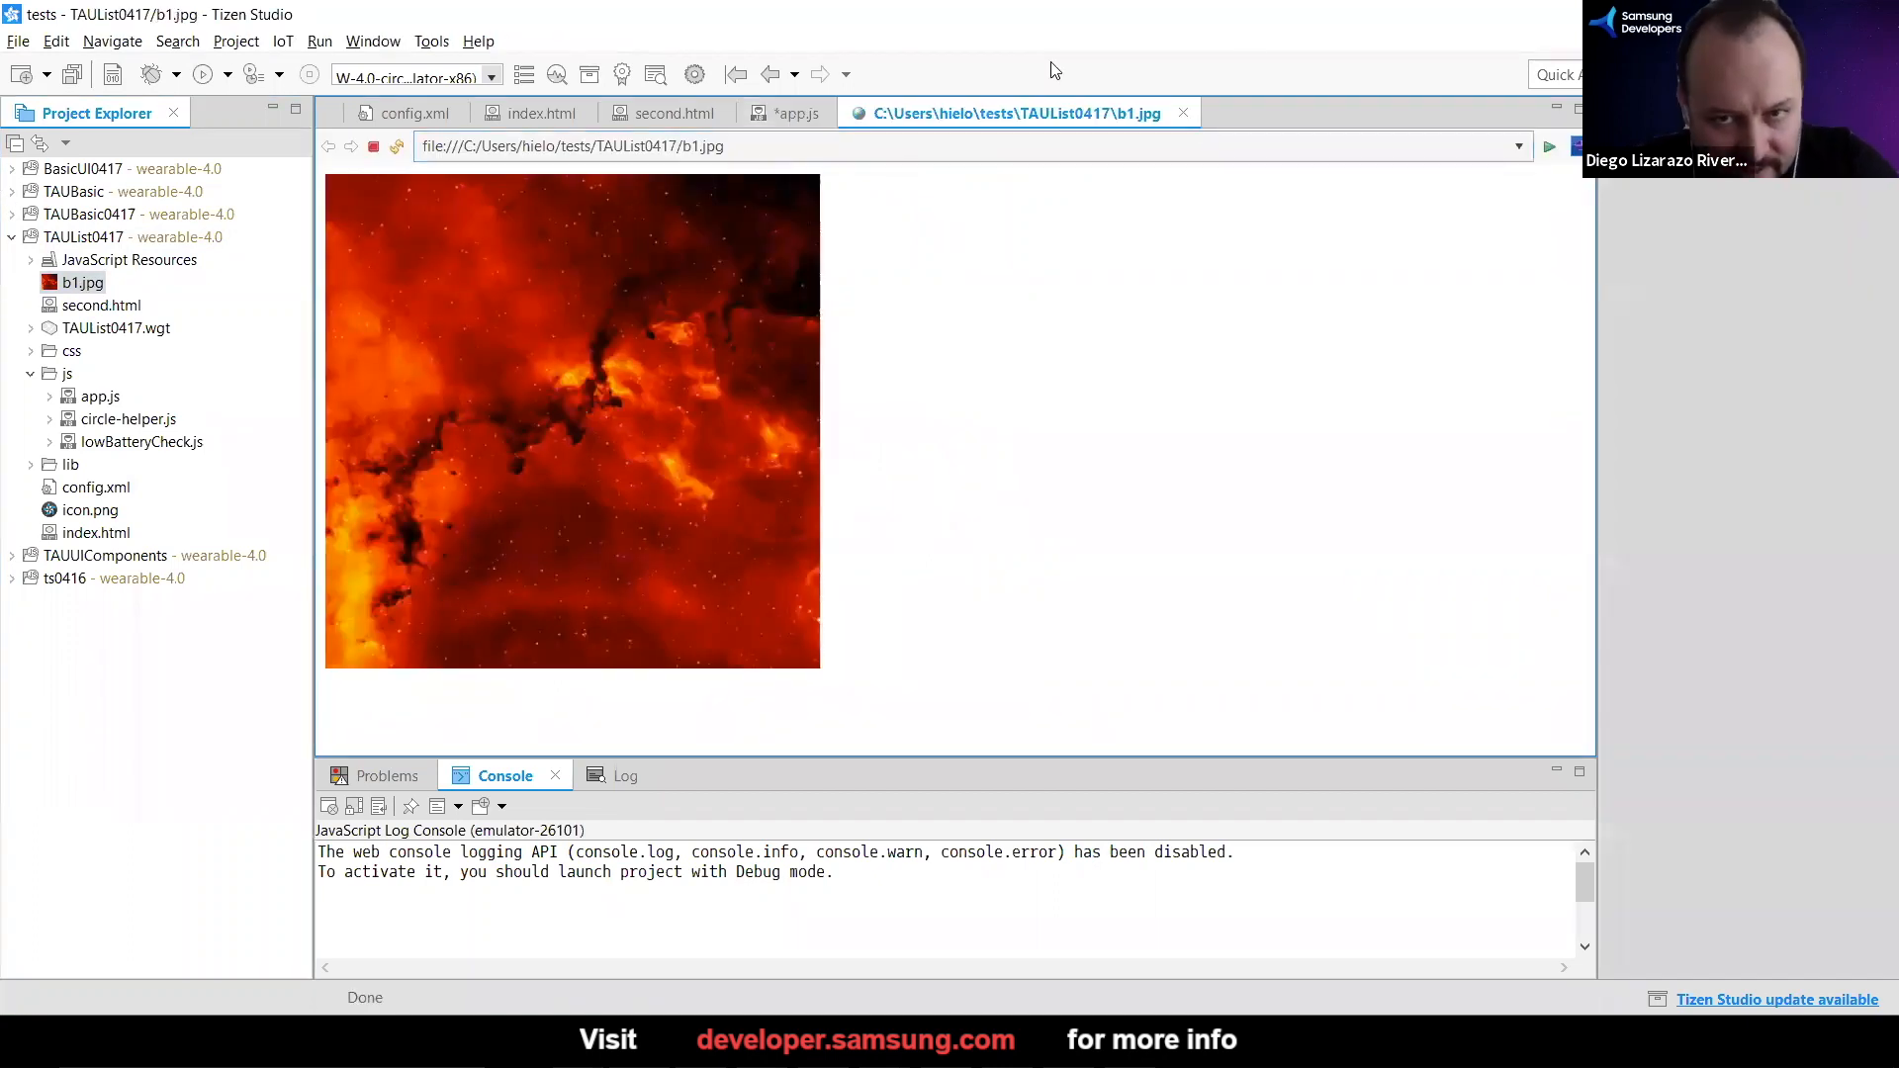
click(795, 111)
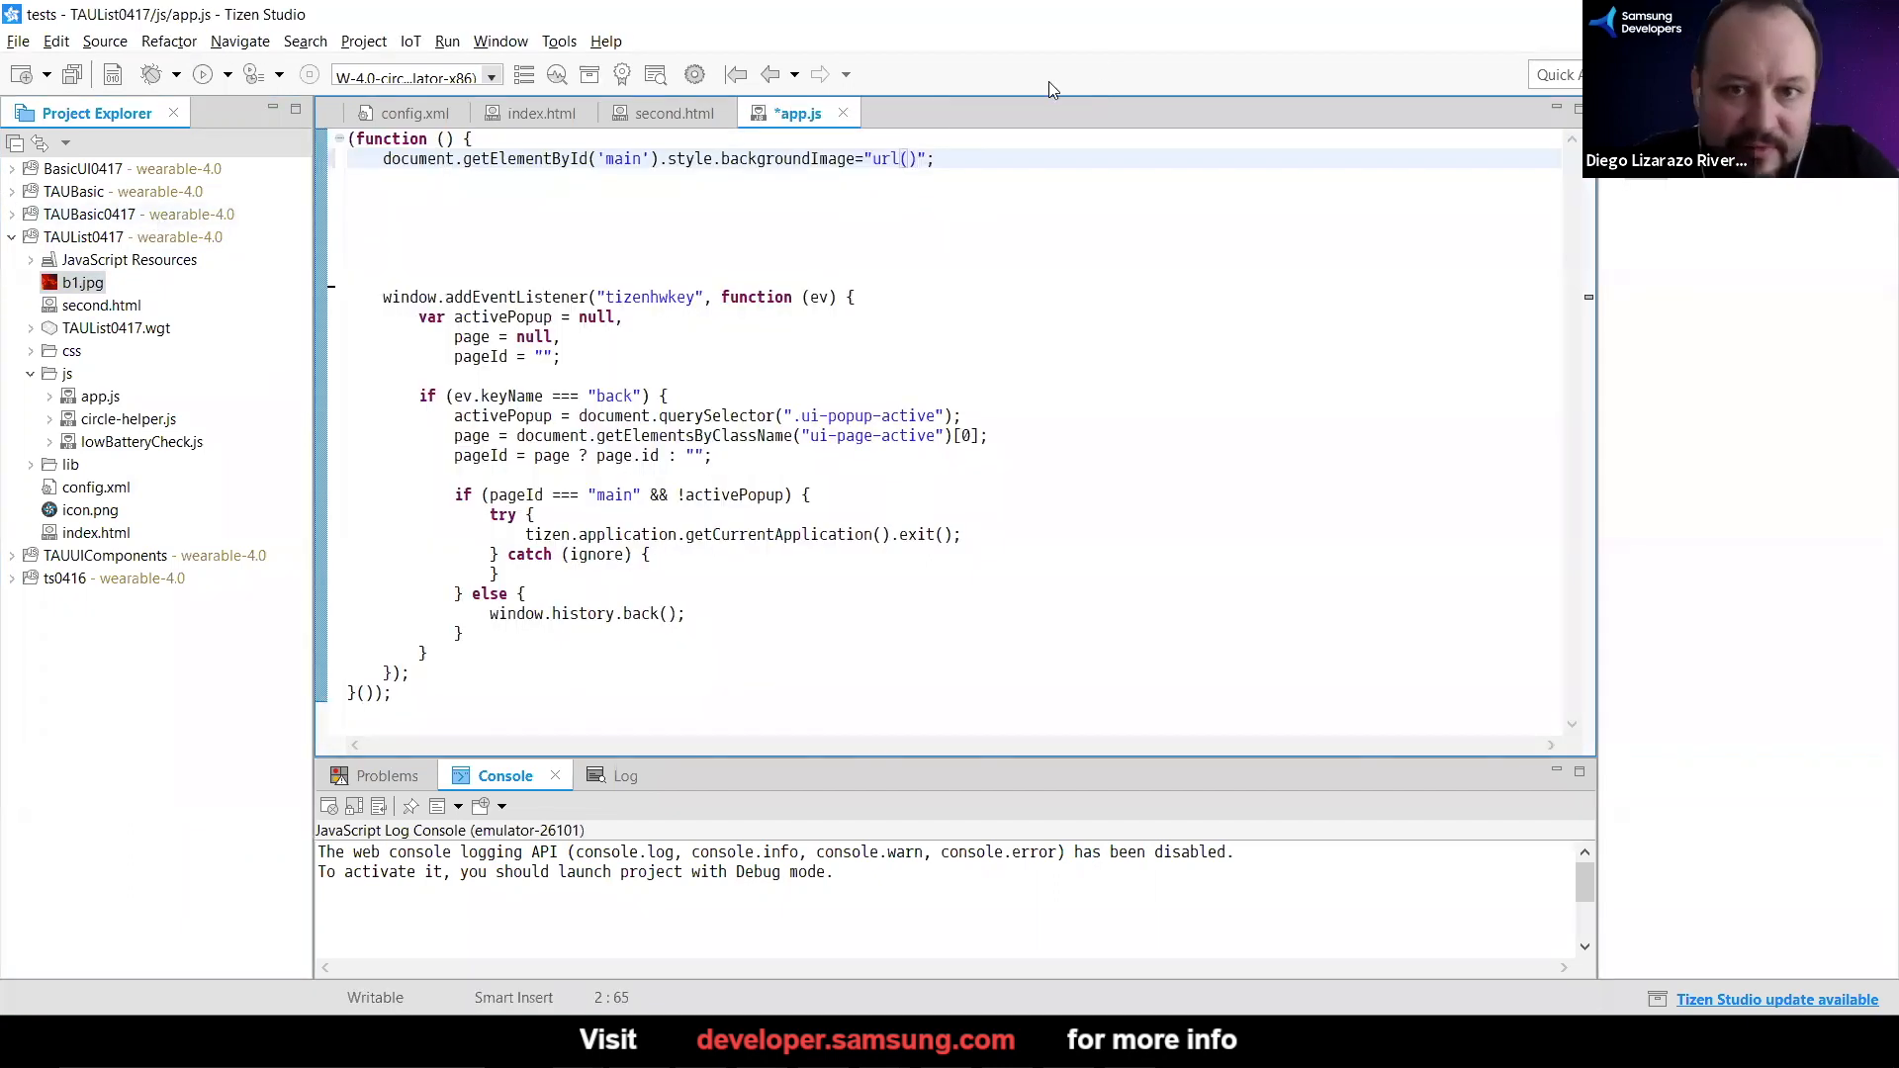
right_click(908, 159)
text(')
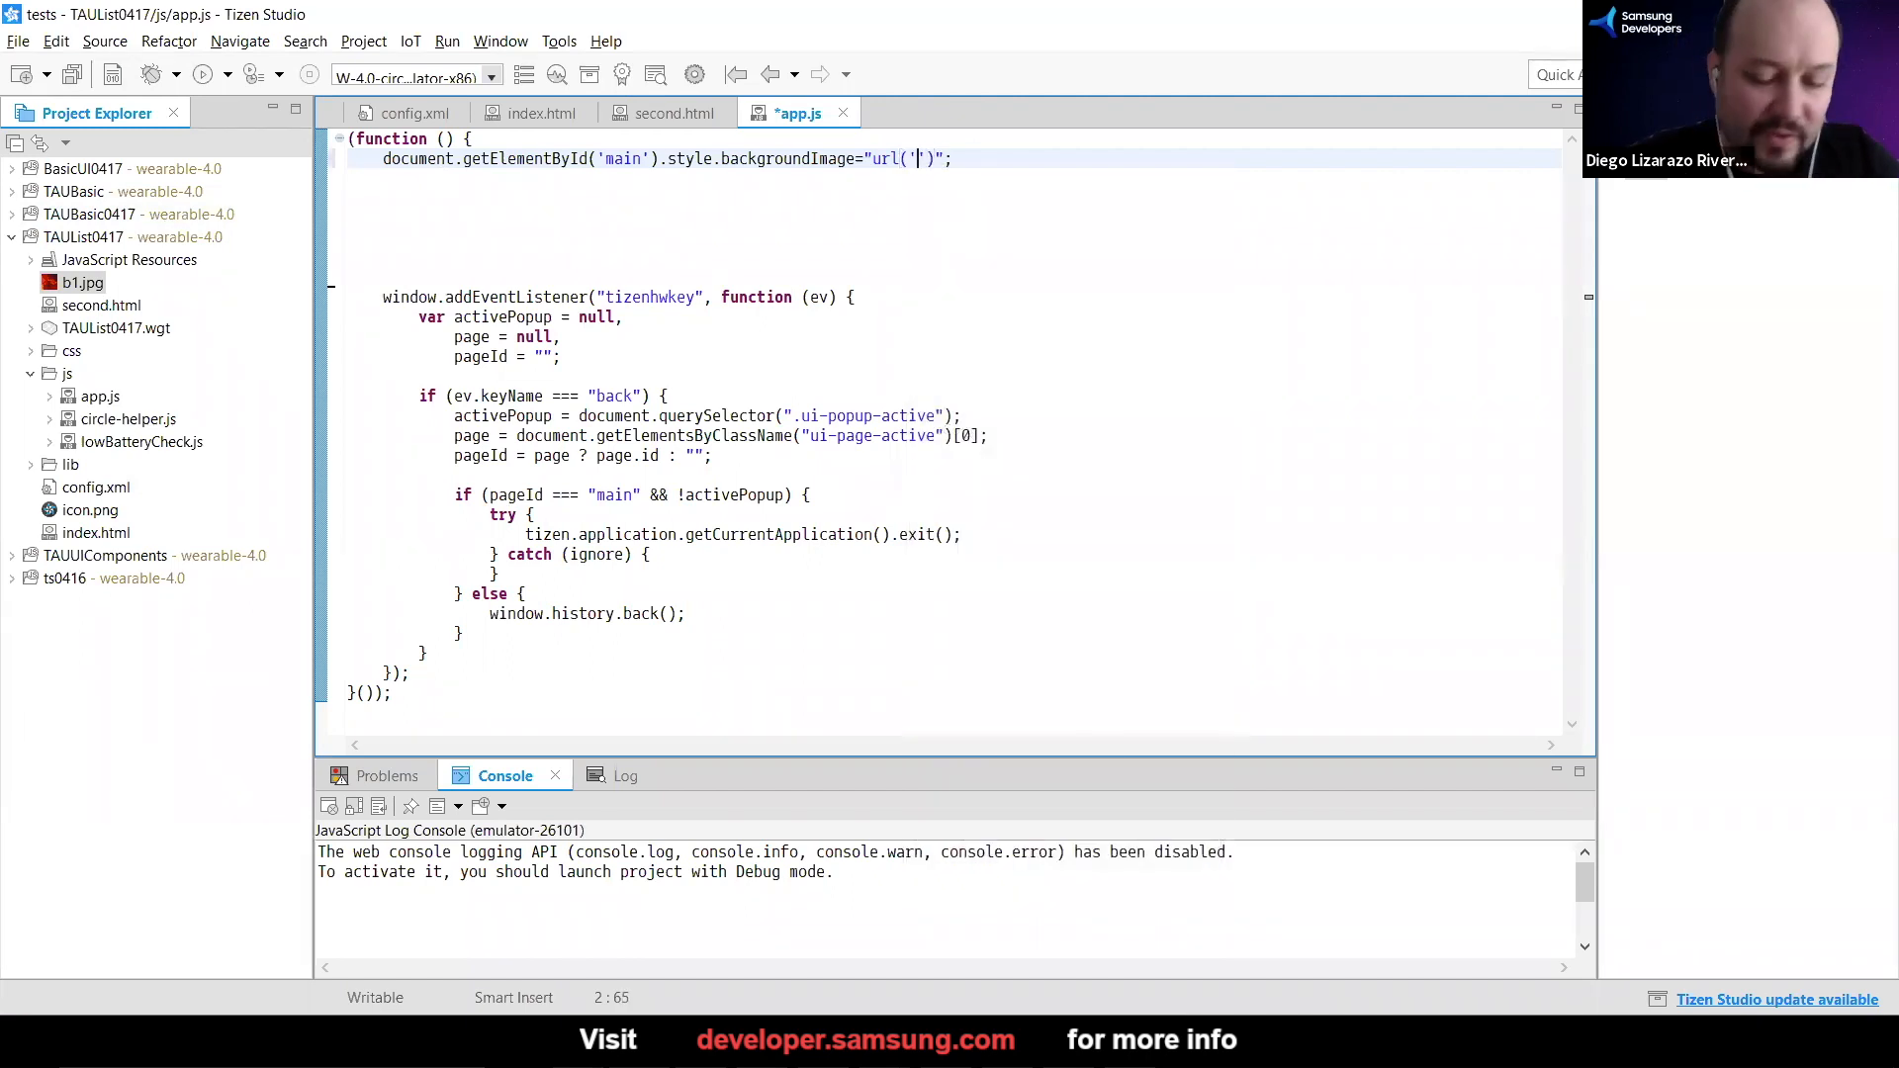
text(b1.)
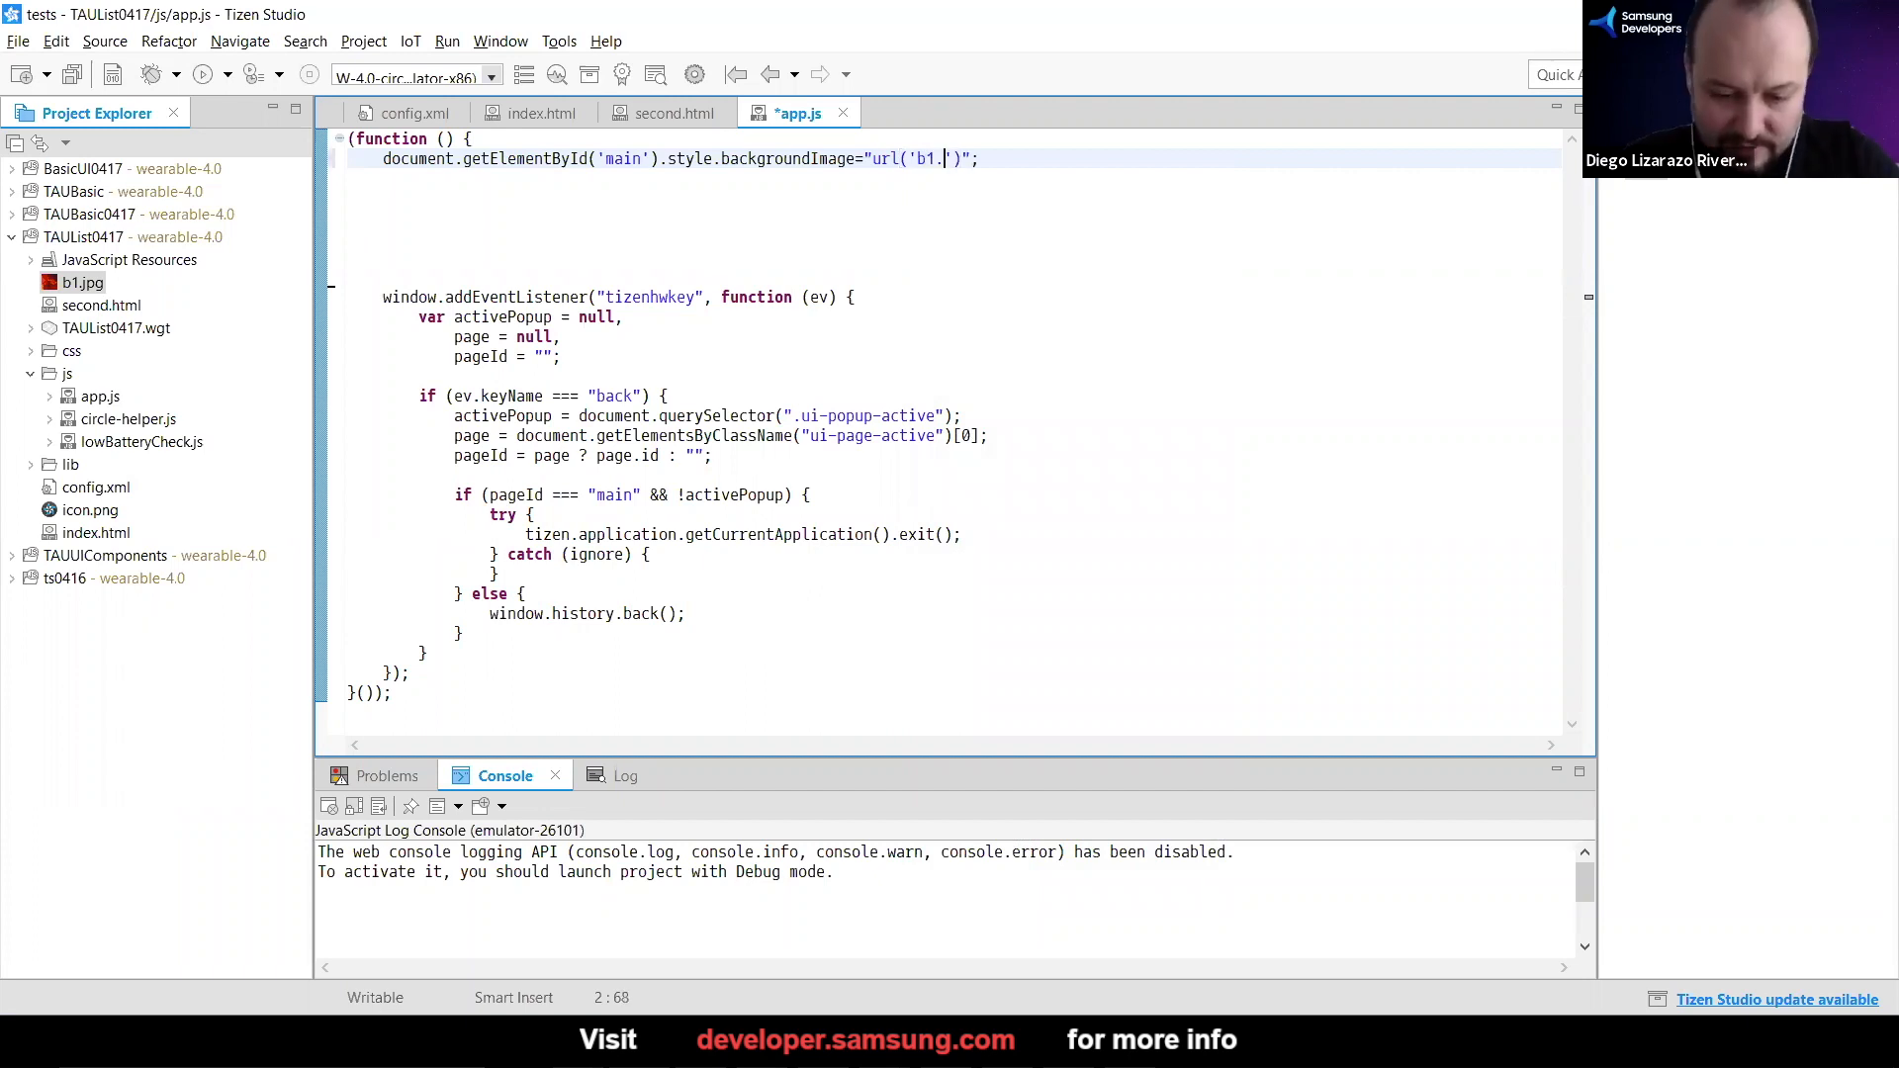
text(jpg)
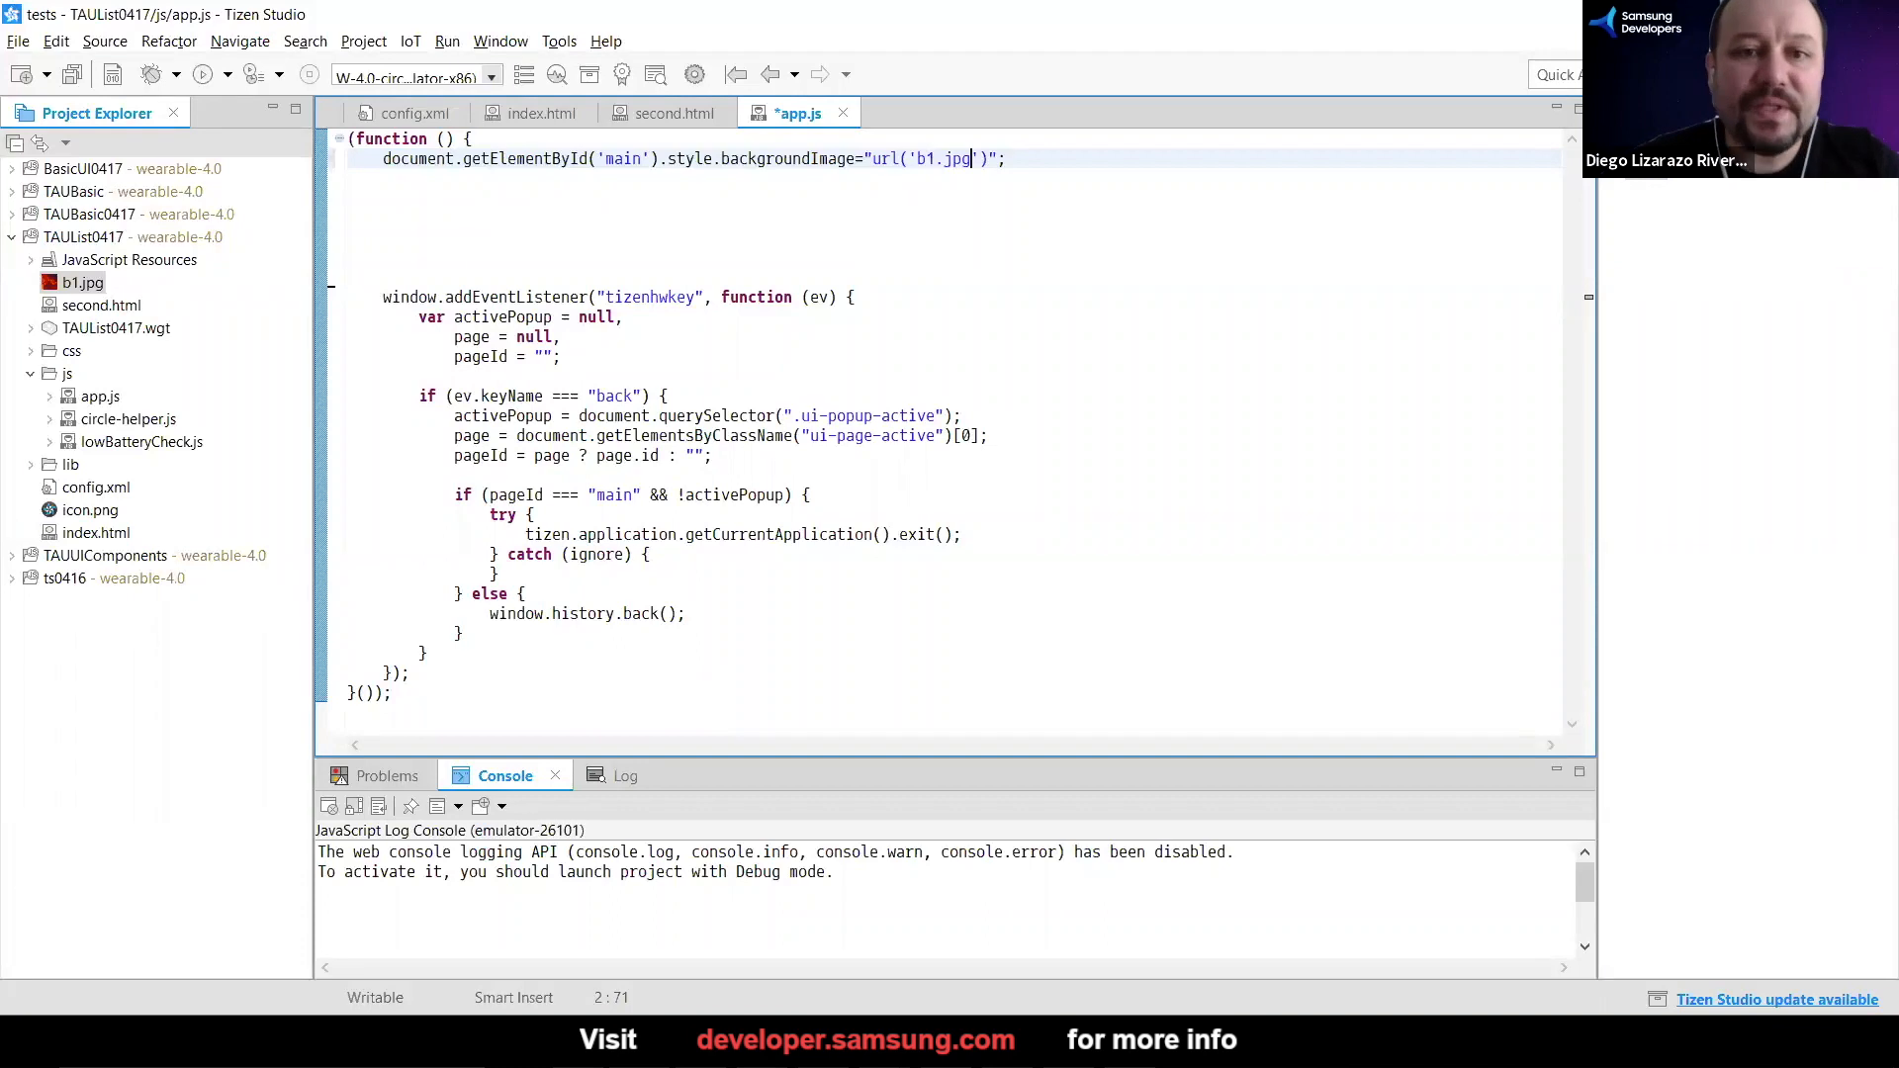
key(Ctrl+s)
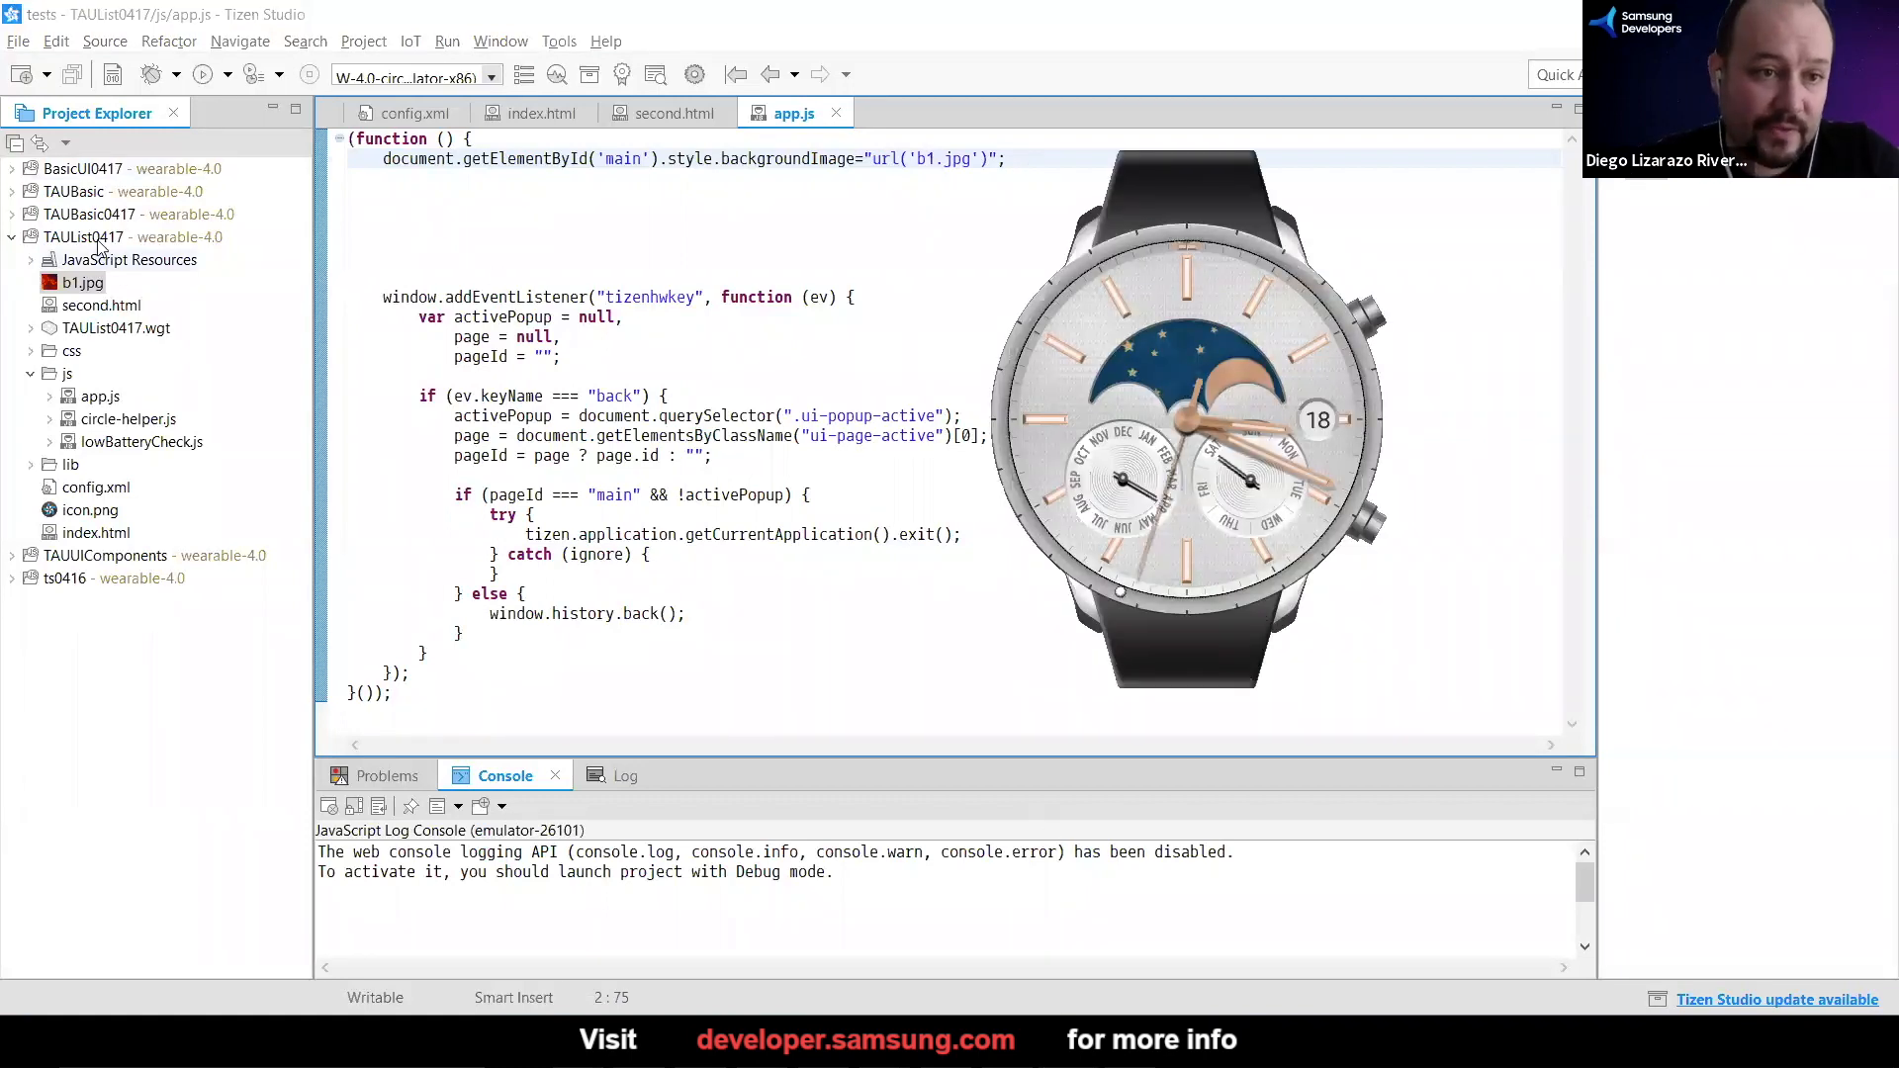
Run TAUList0417 as a Tizen Web Application and scroll its list over the fiery background
right_click(83, 237)
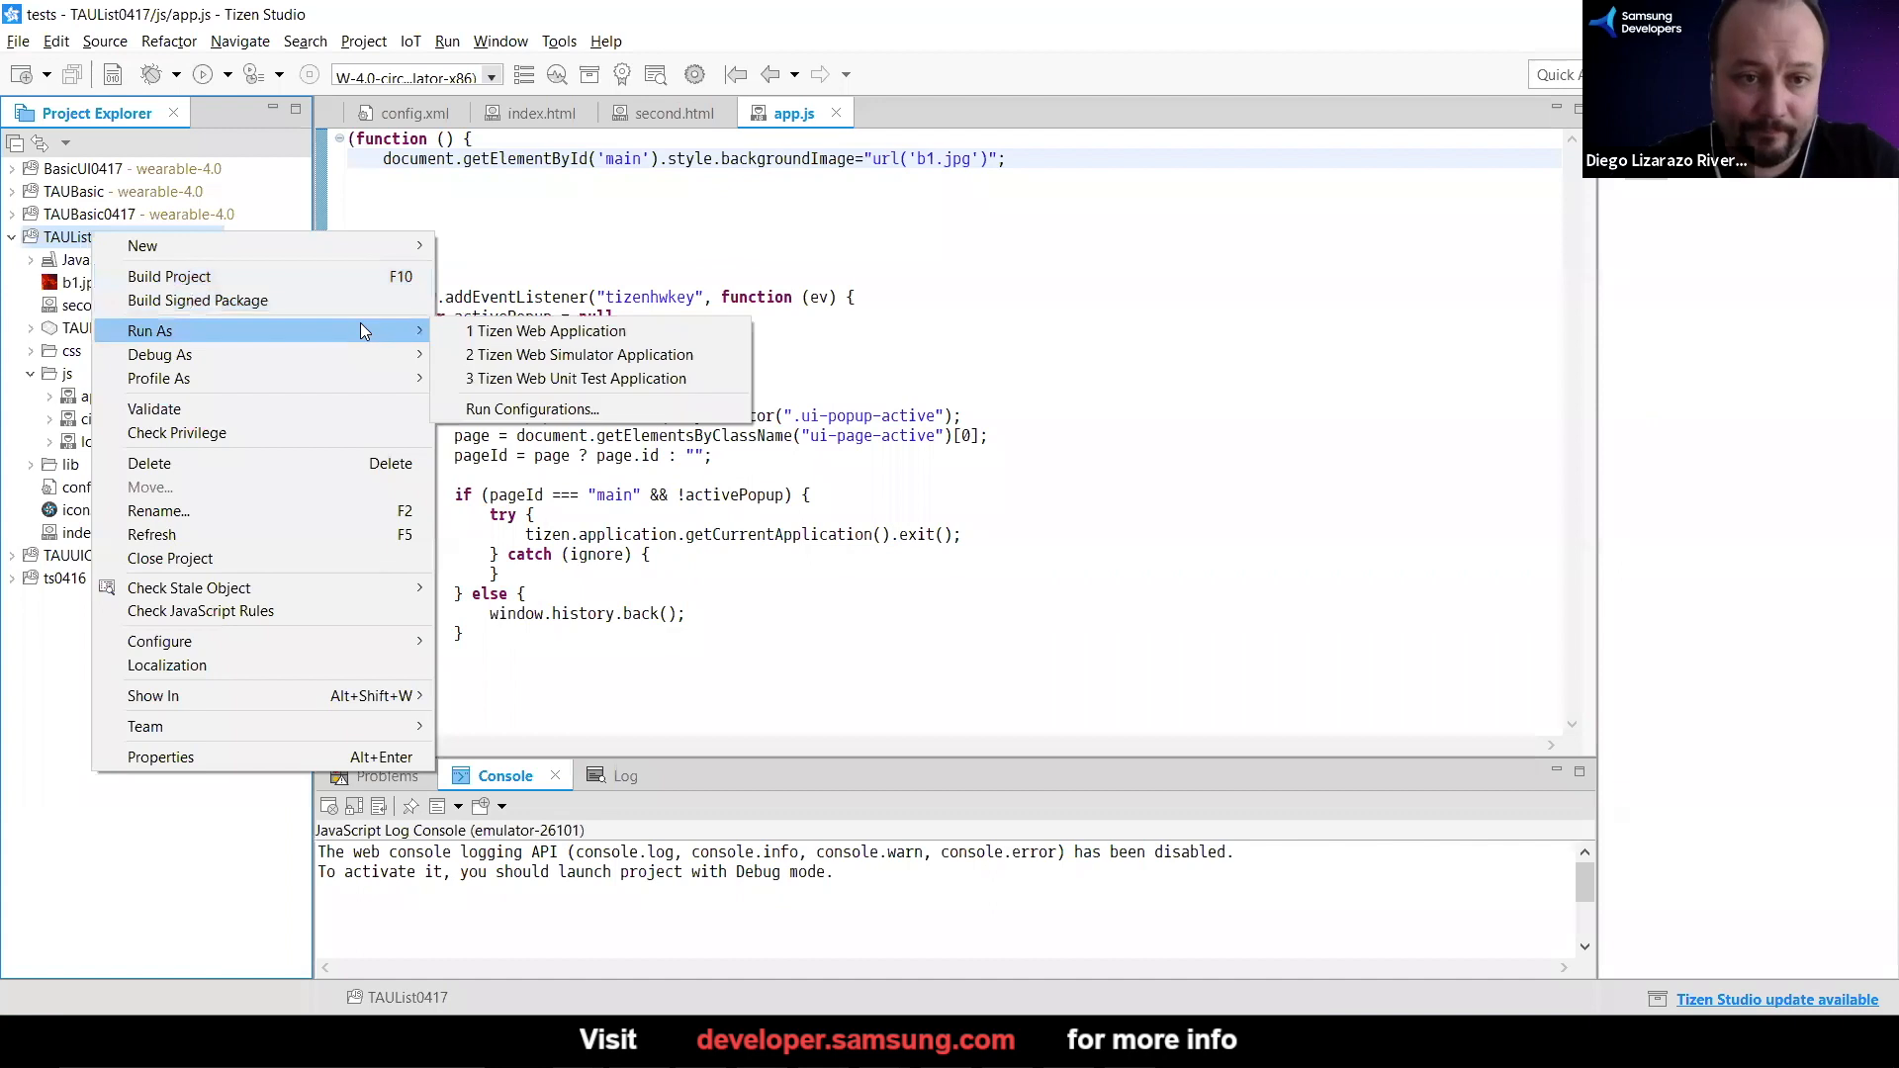
click(546, 332)
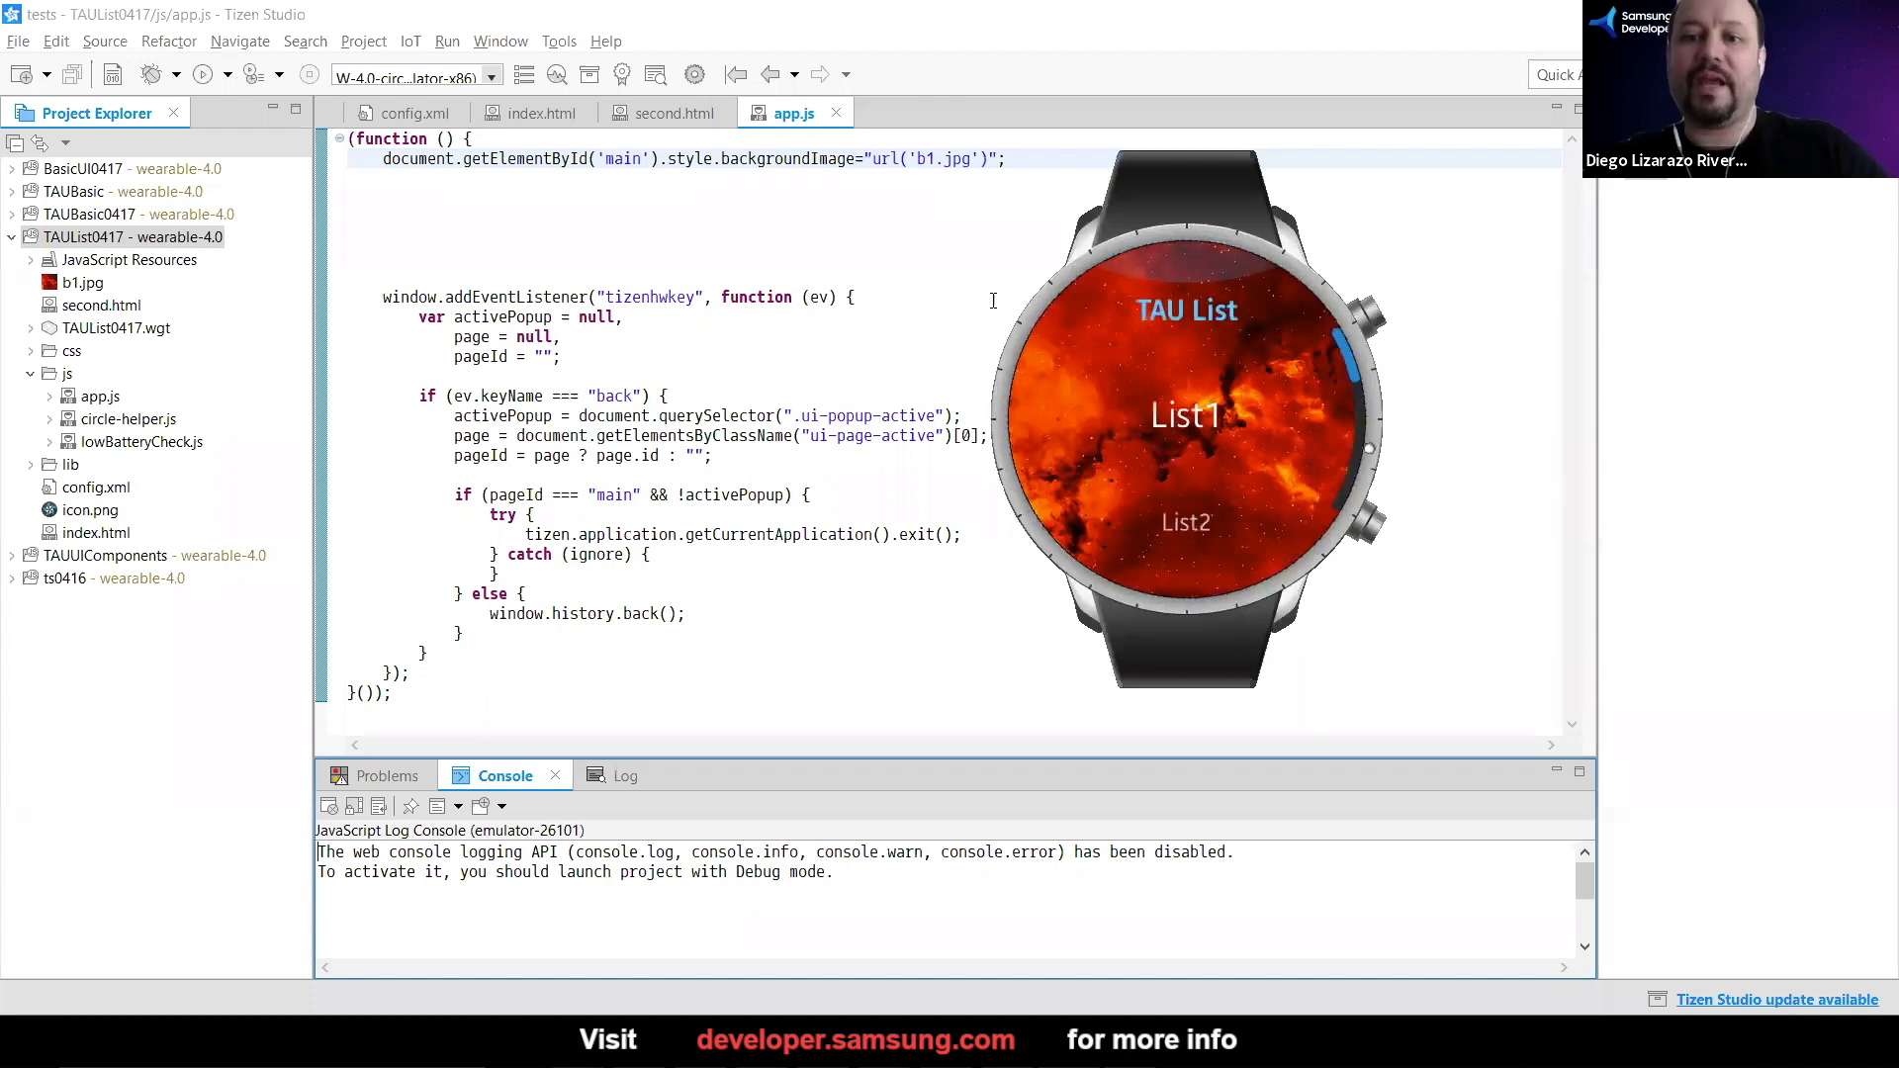
click(1185, 417)
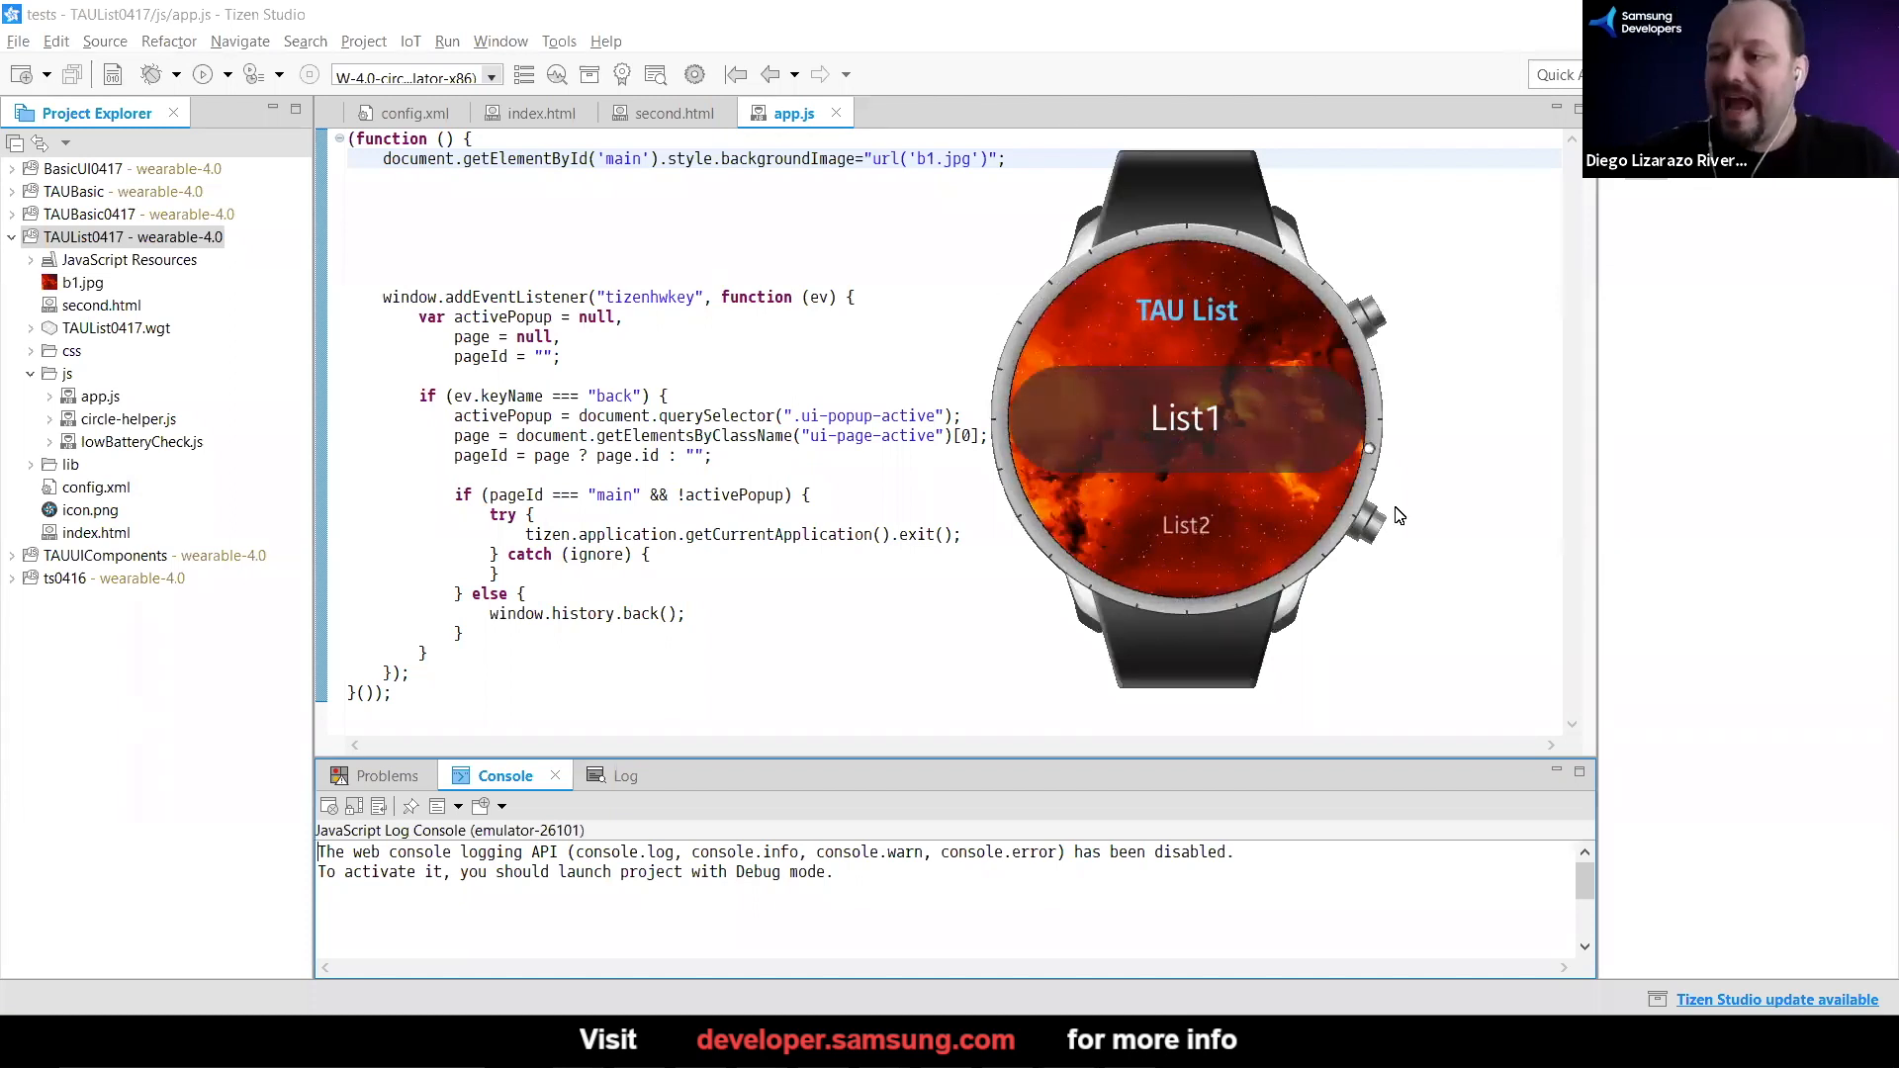
mouse_move(1337, 304)
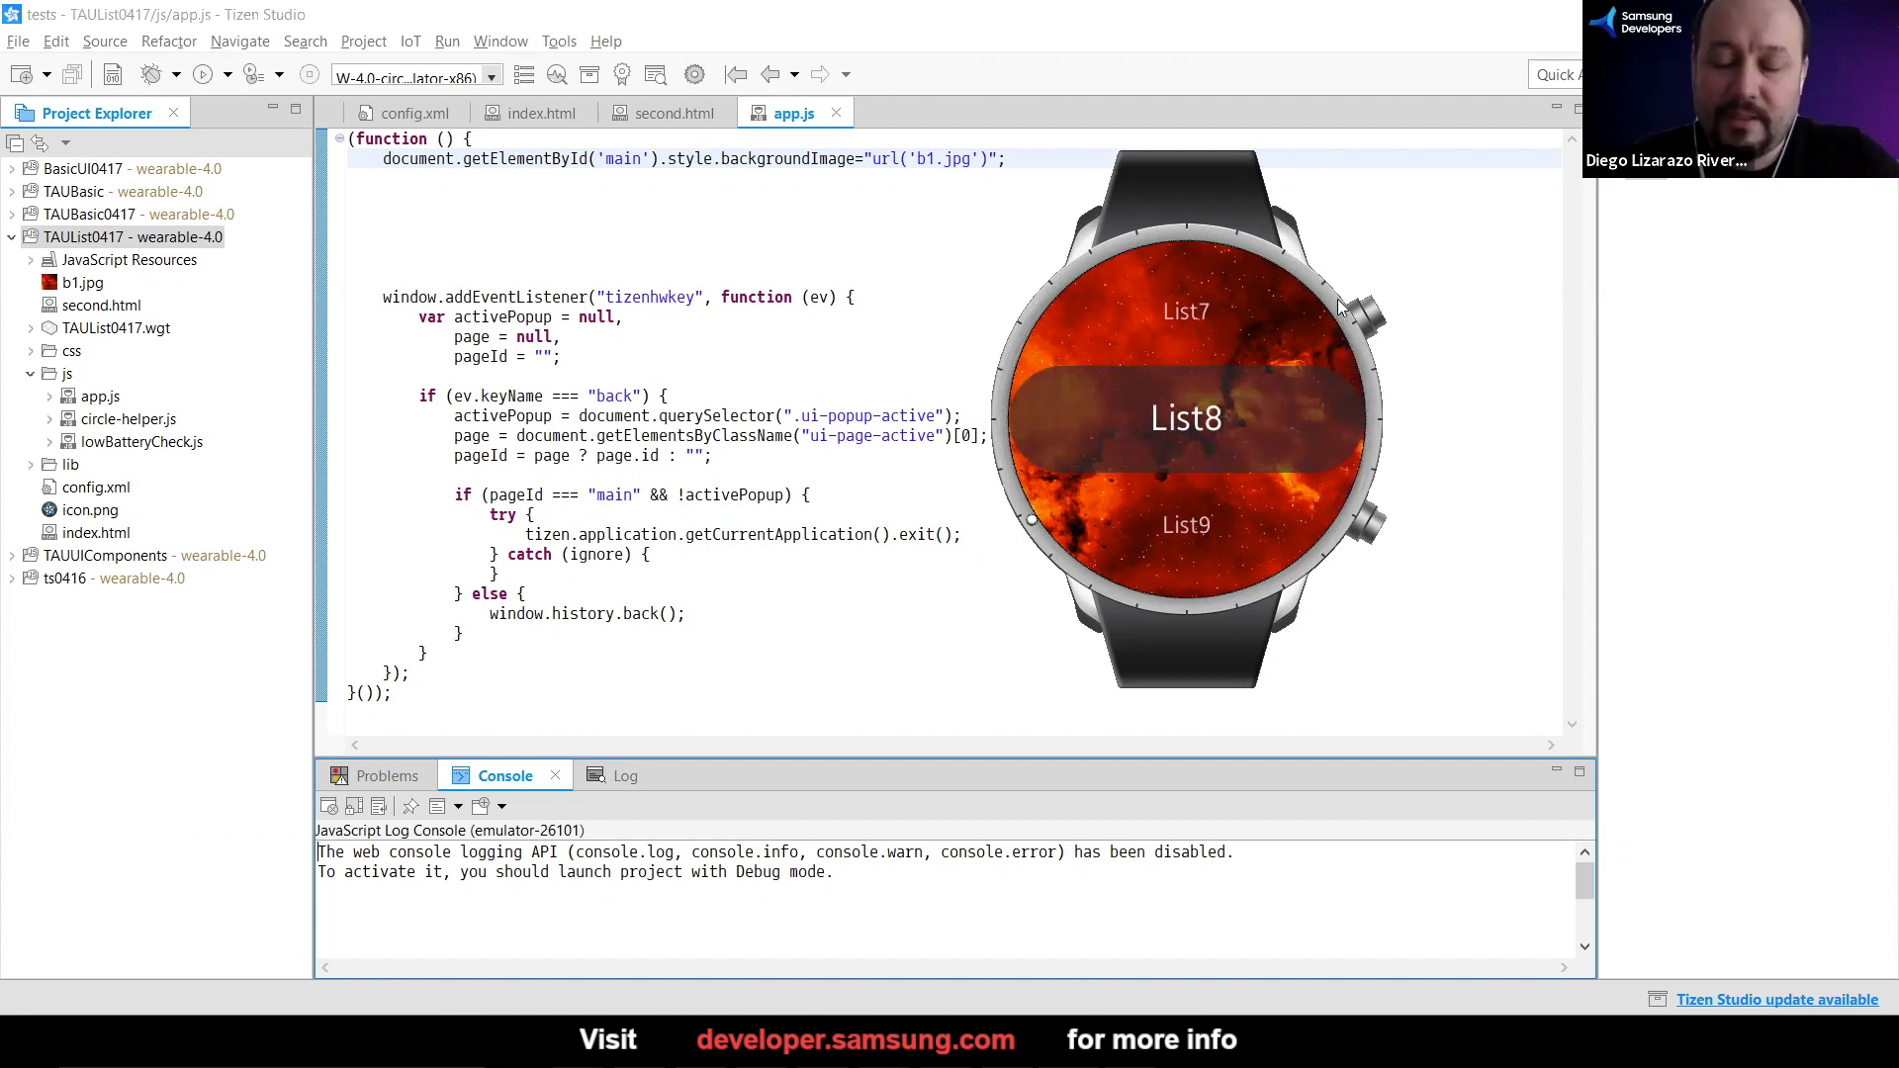
mouse_move(1375, 224)
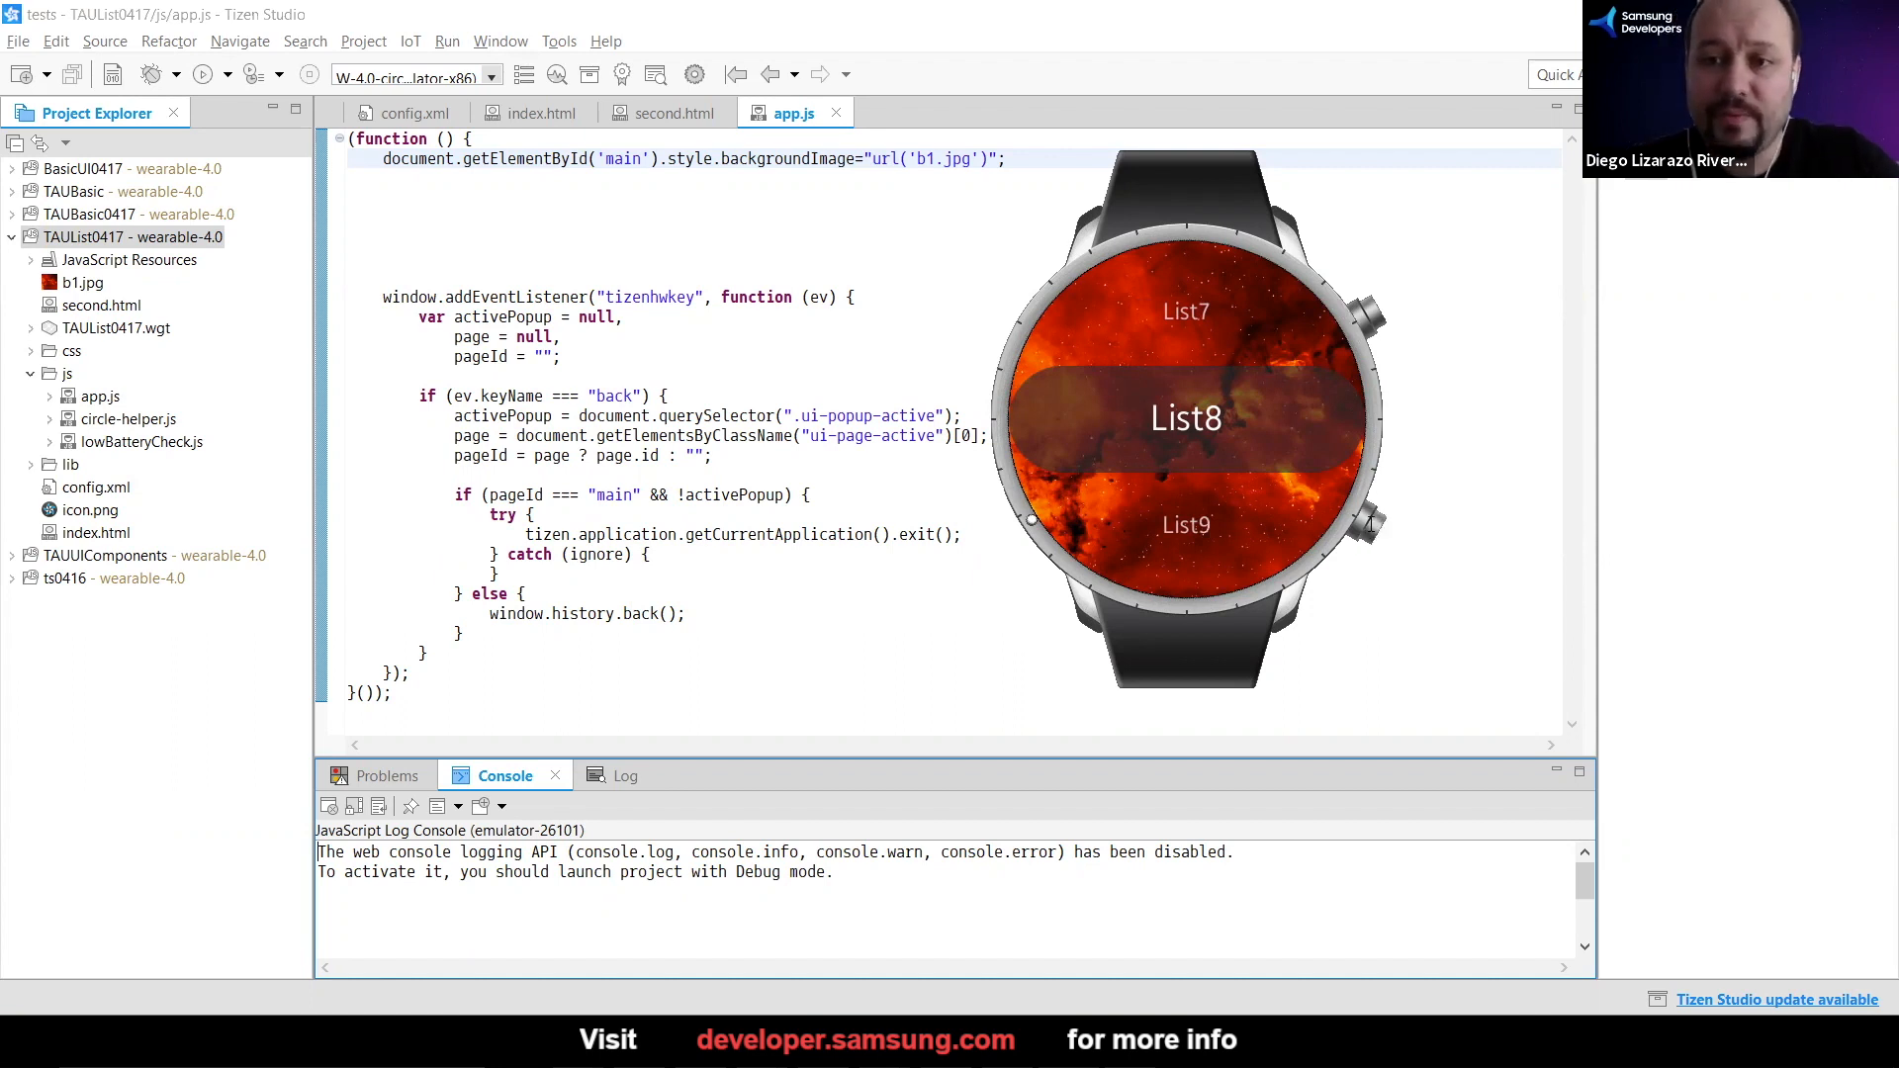
mouse_move(657, 123)
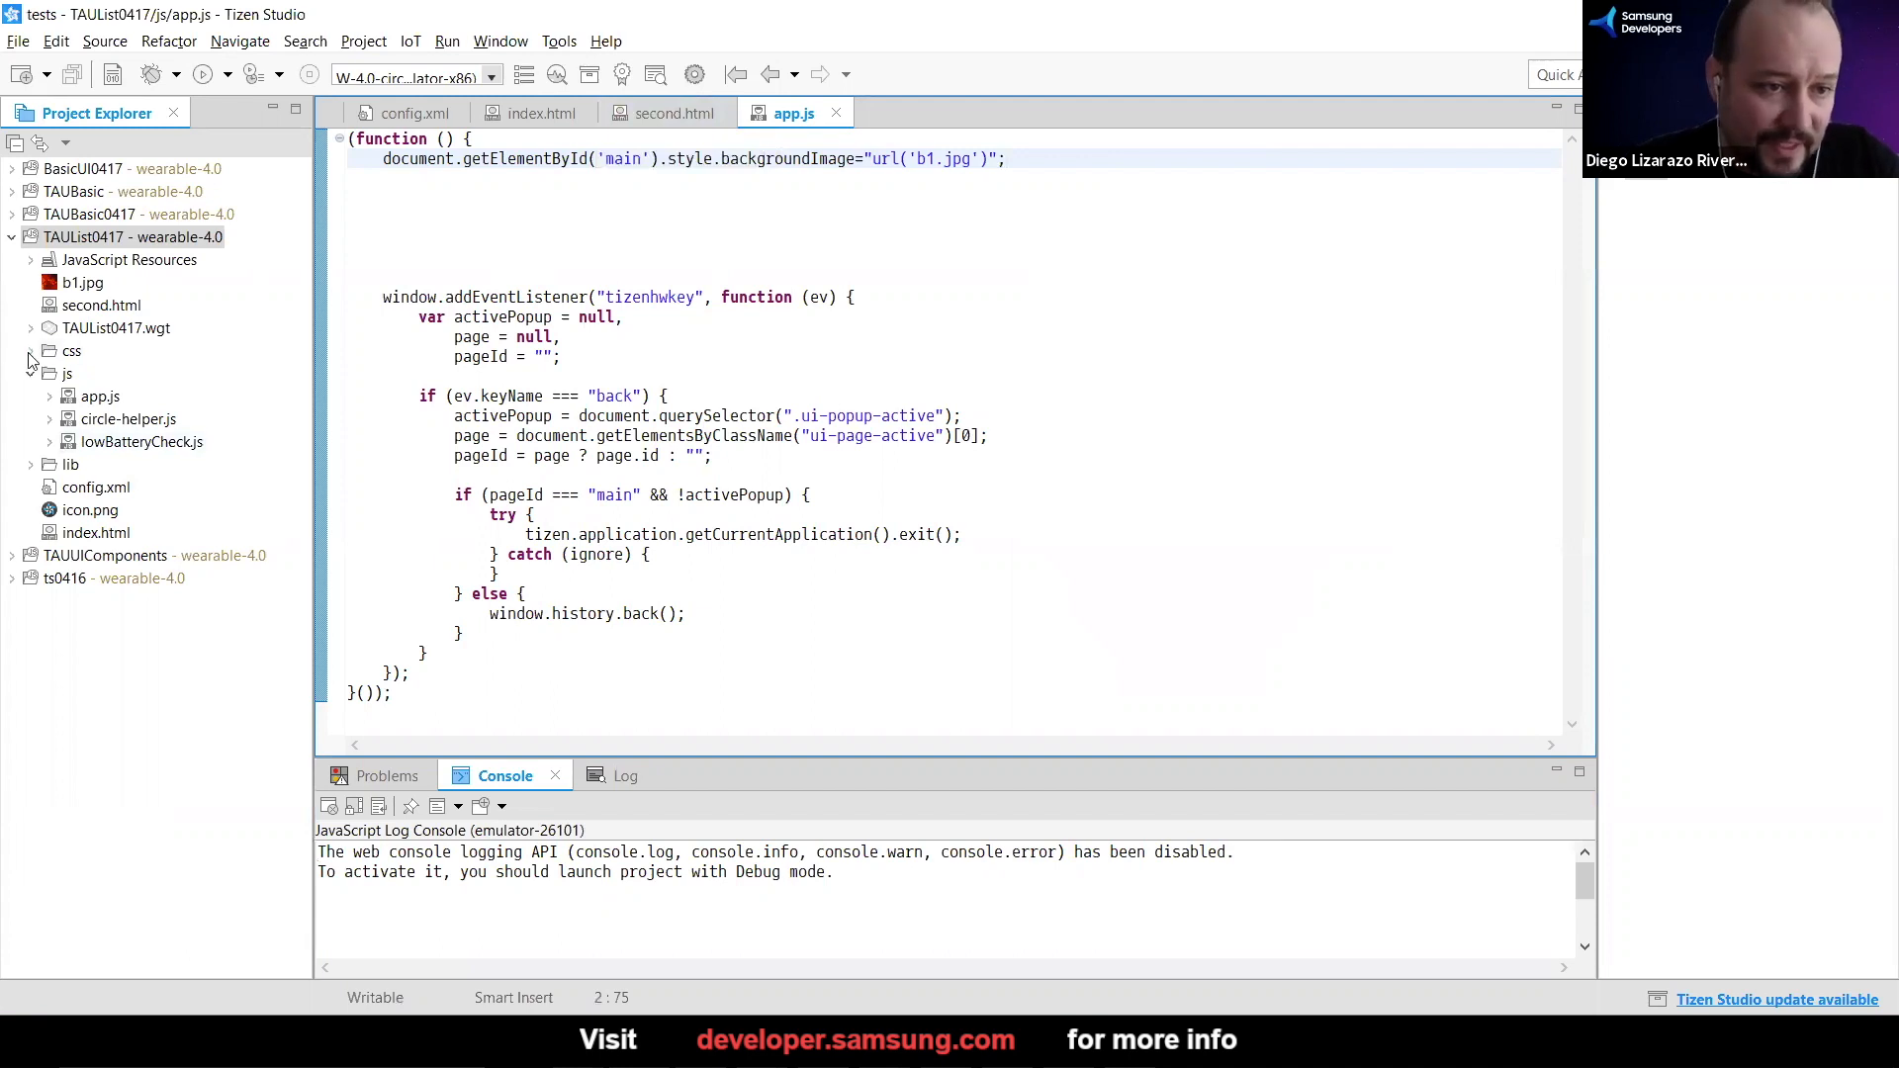
Open css/style.css and copy the ui-listview class name from index.html
double_click(71, 350)
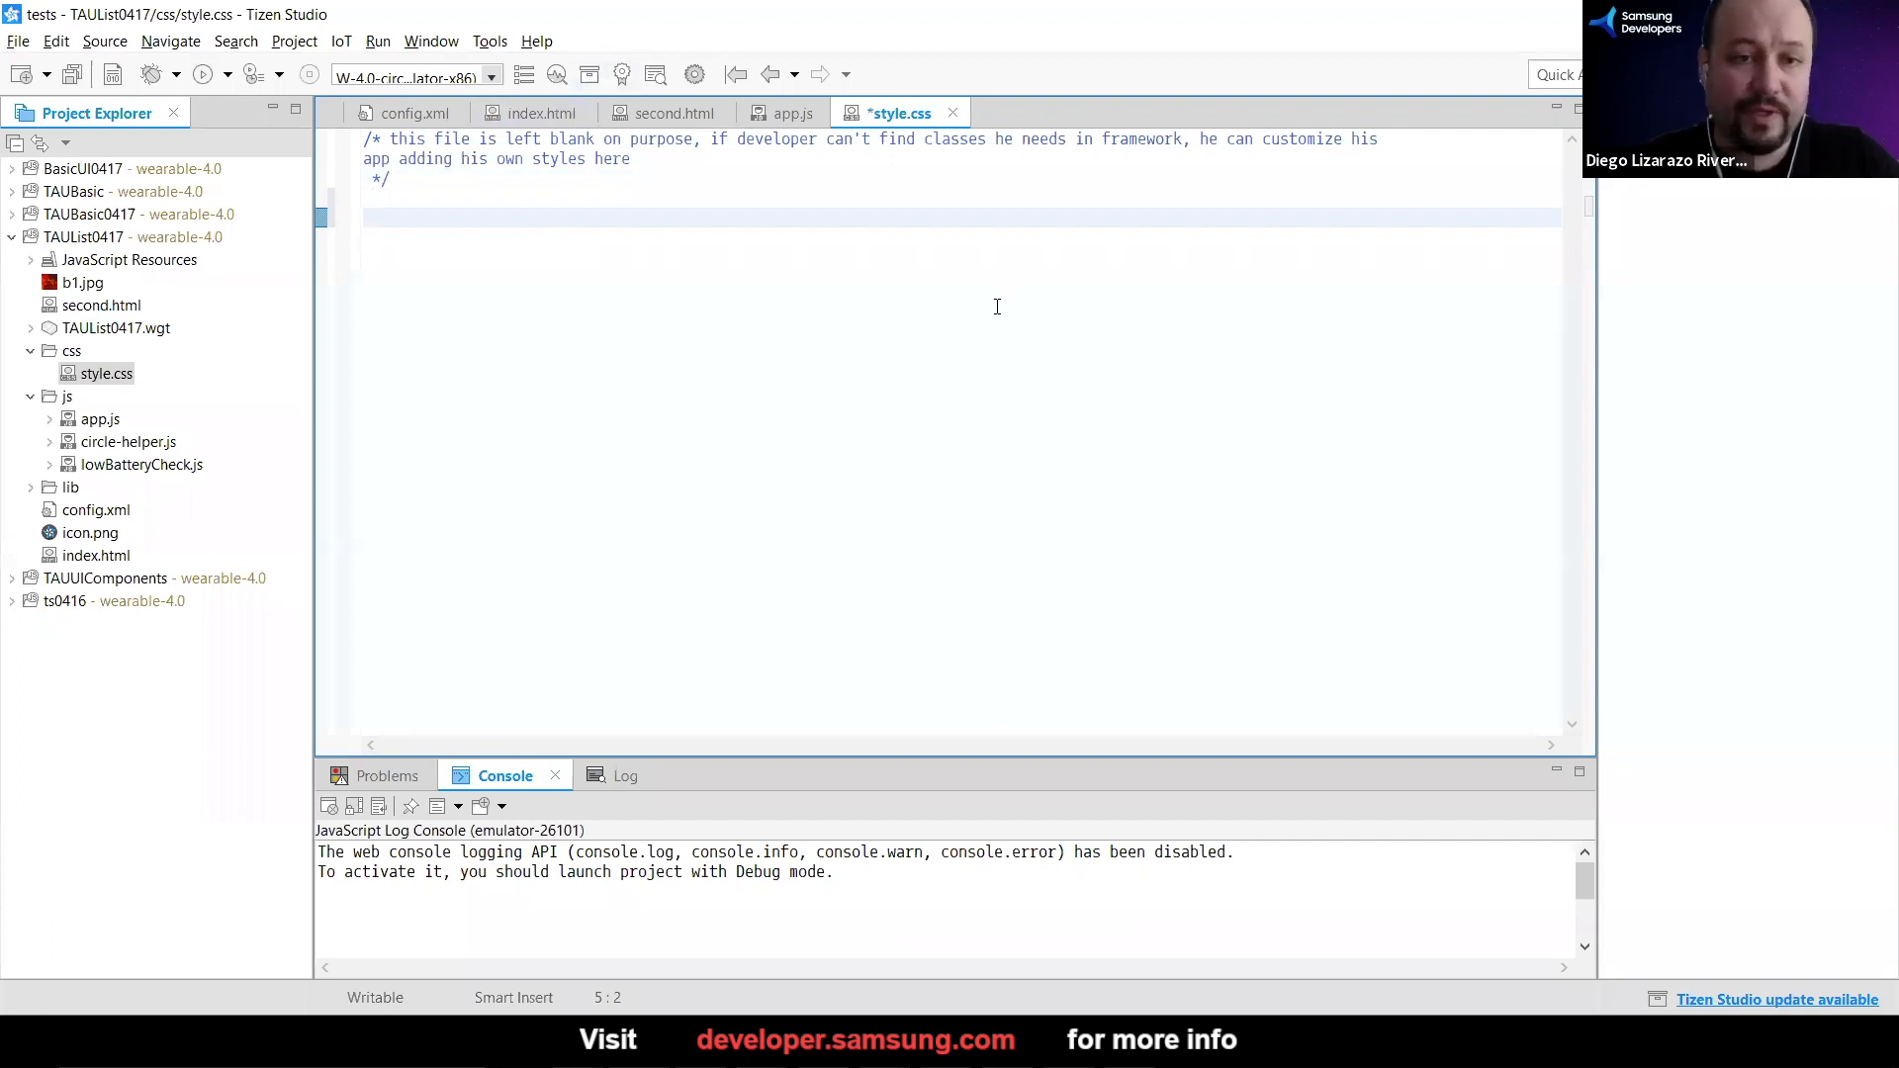
click(544, 111)
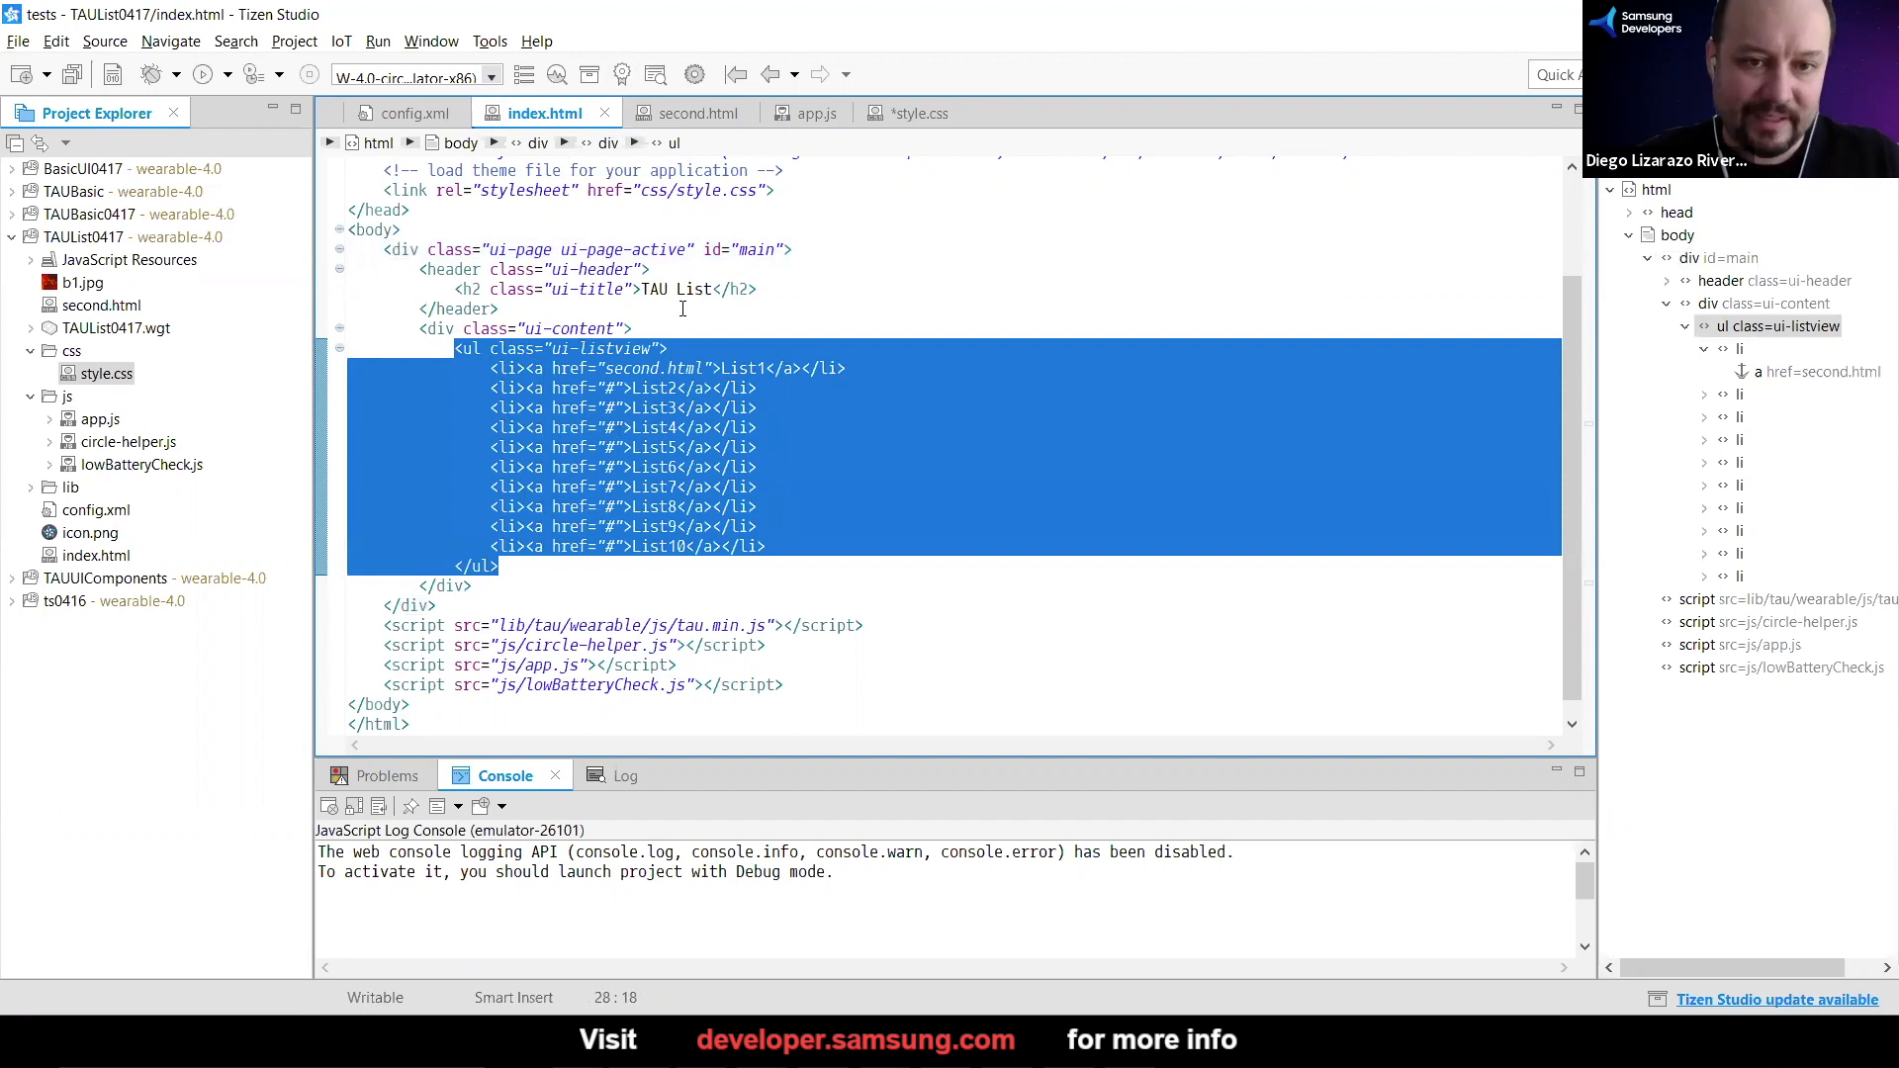
click(548, 348)
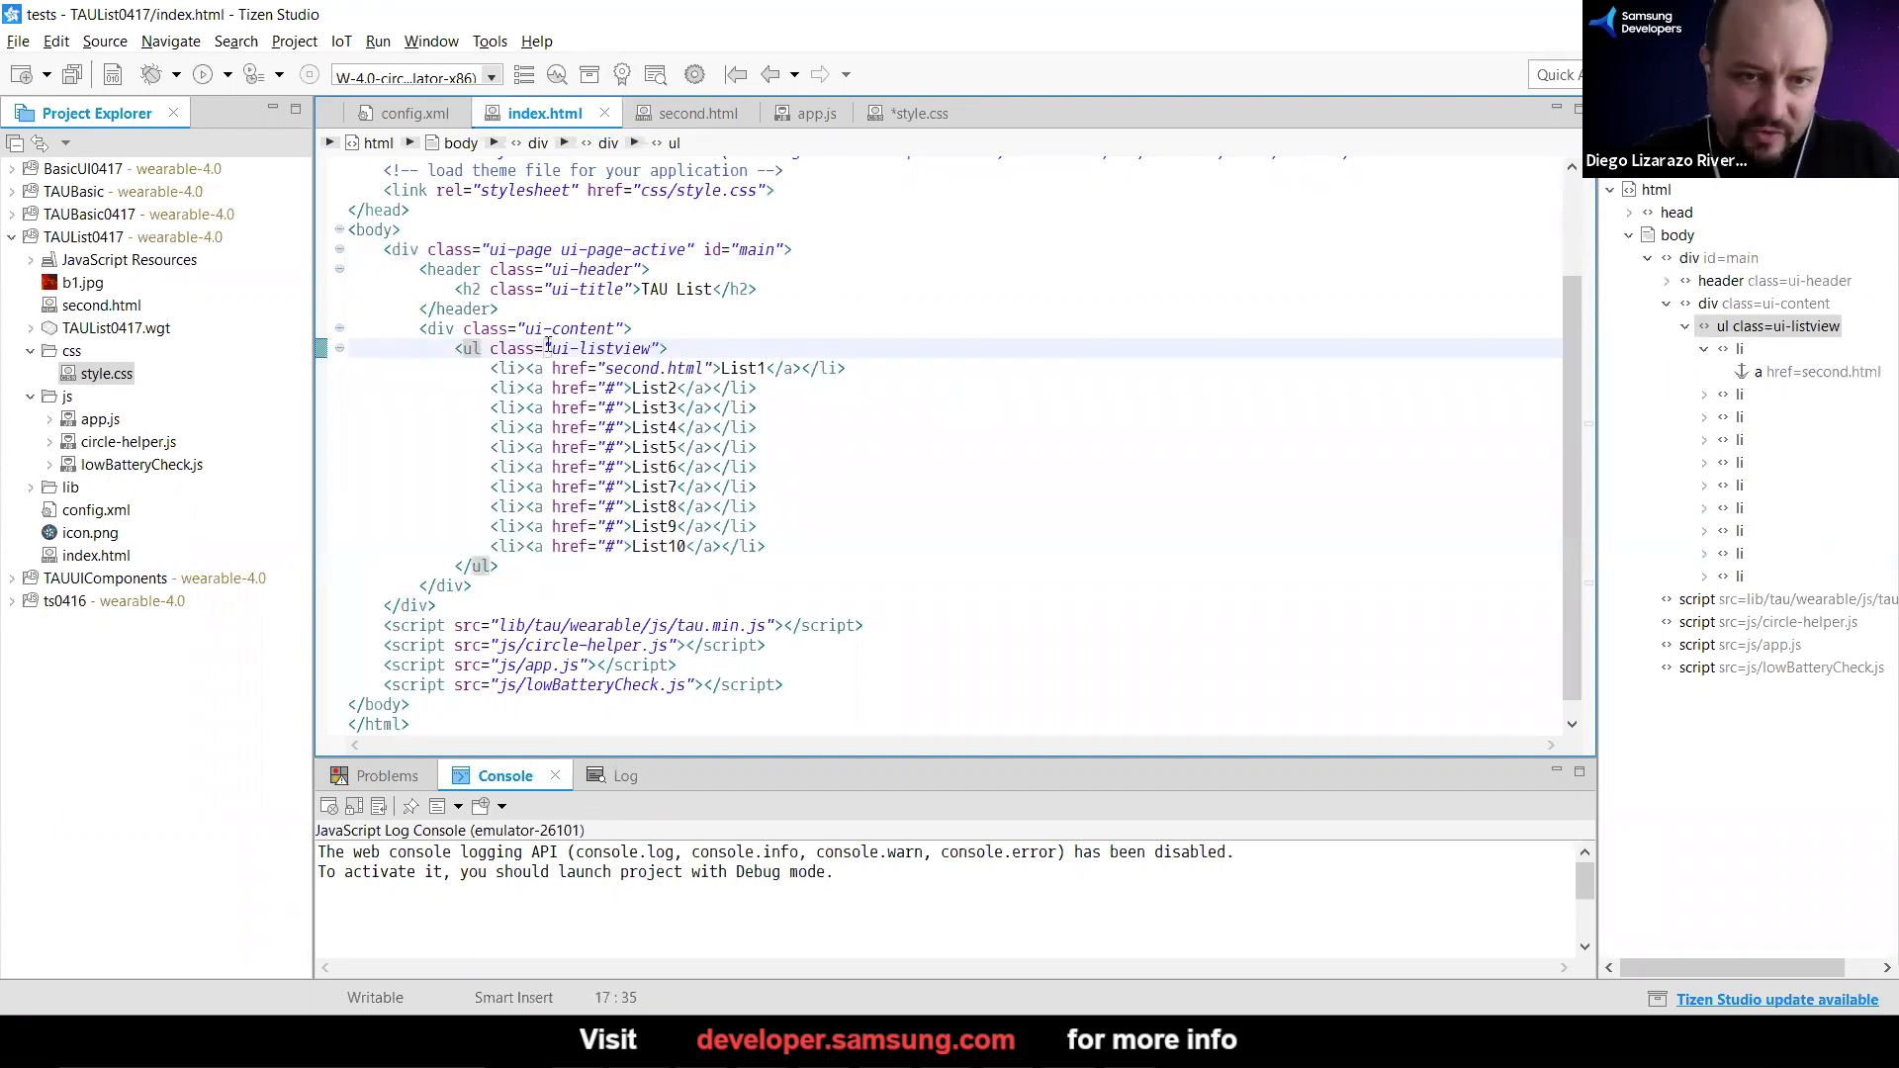
double_click(600, 348)
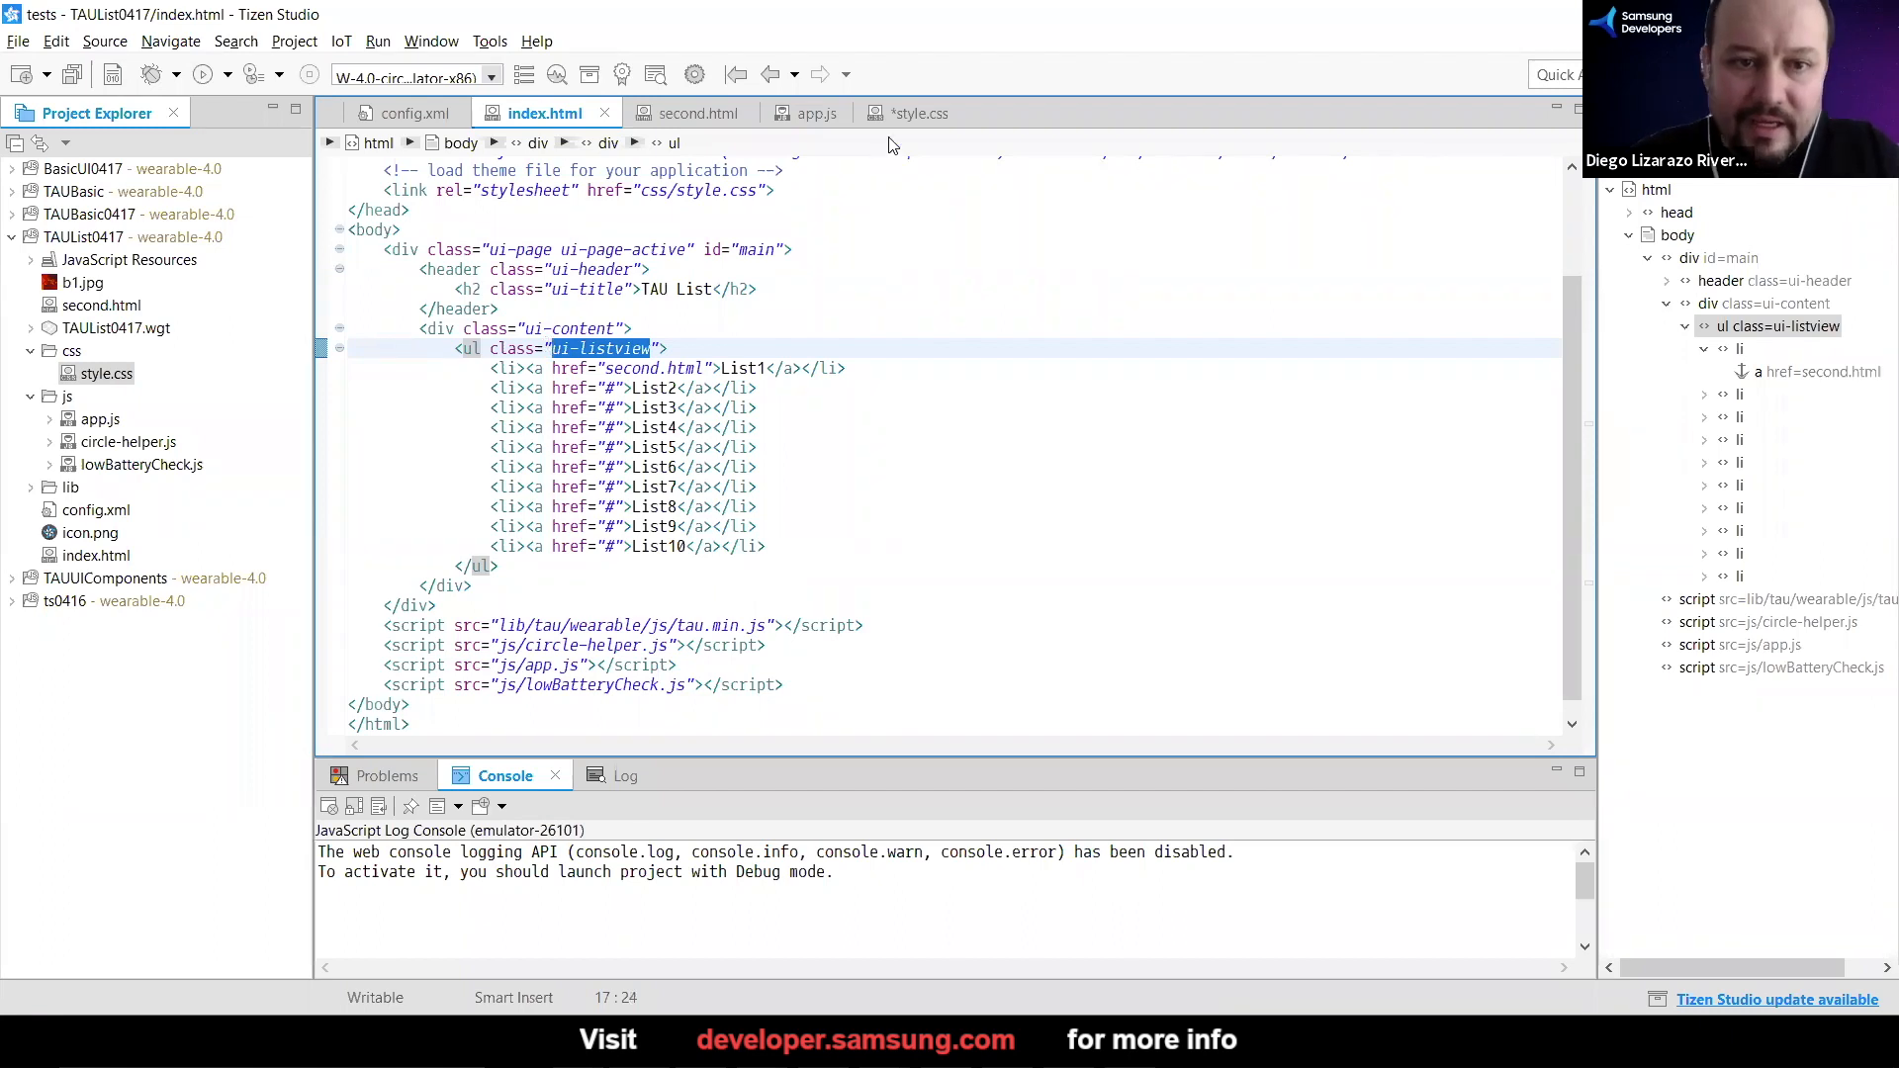
click(918, 111)
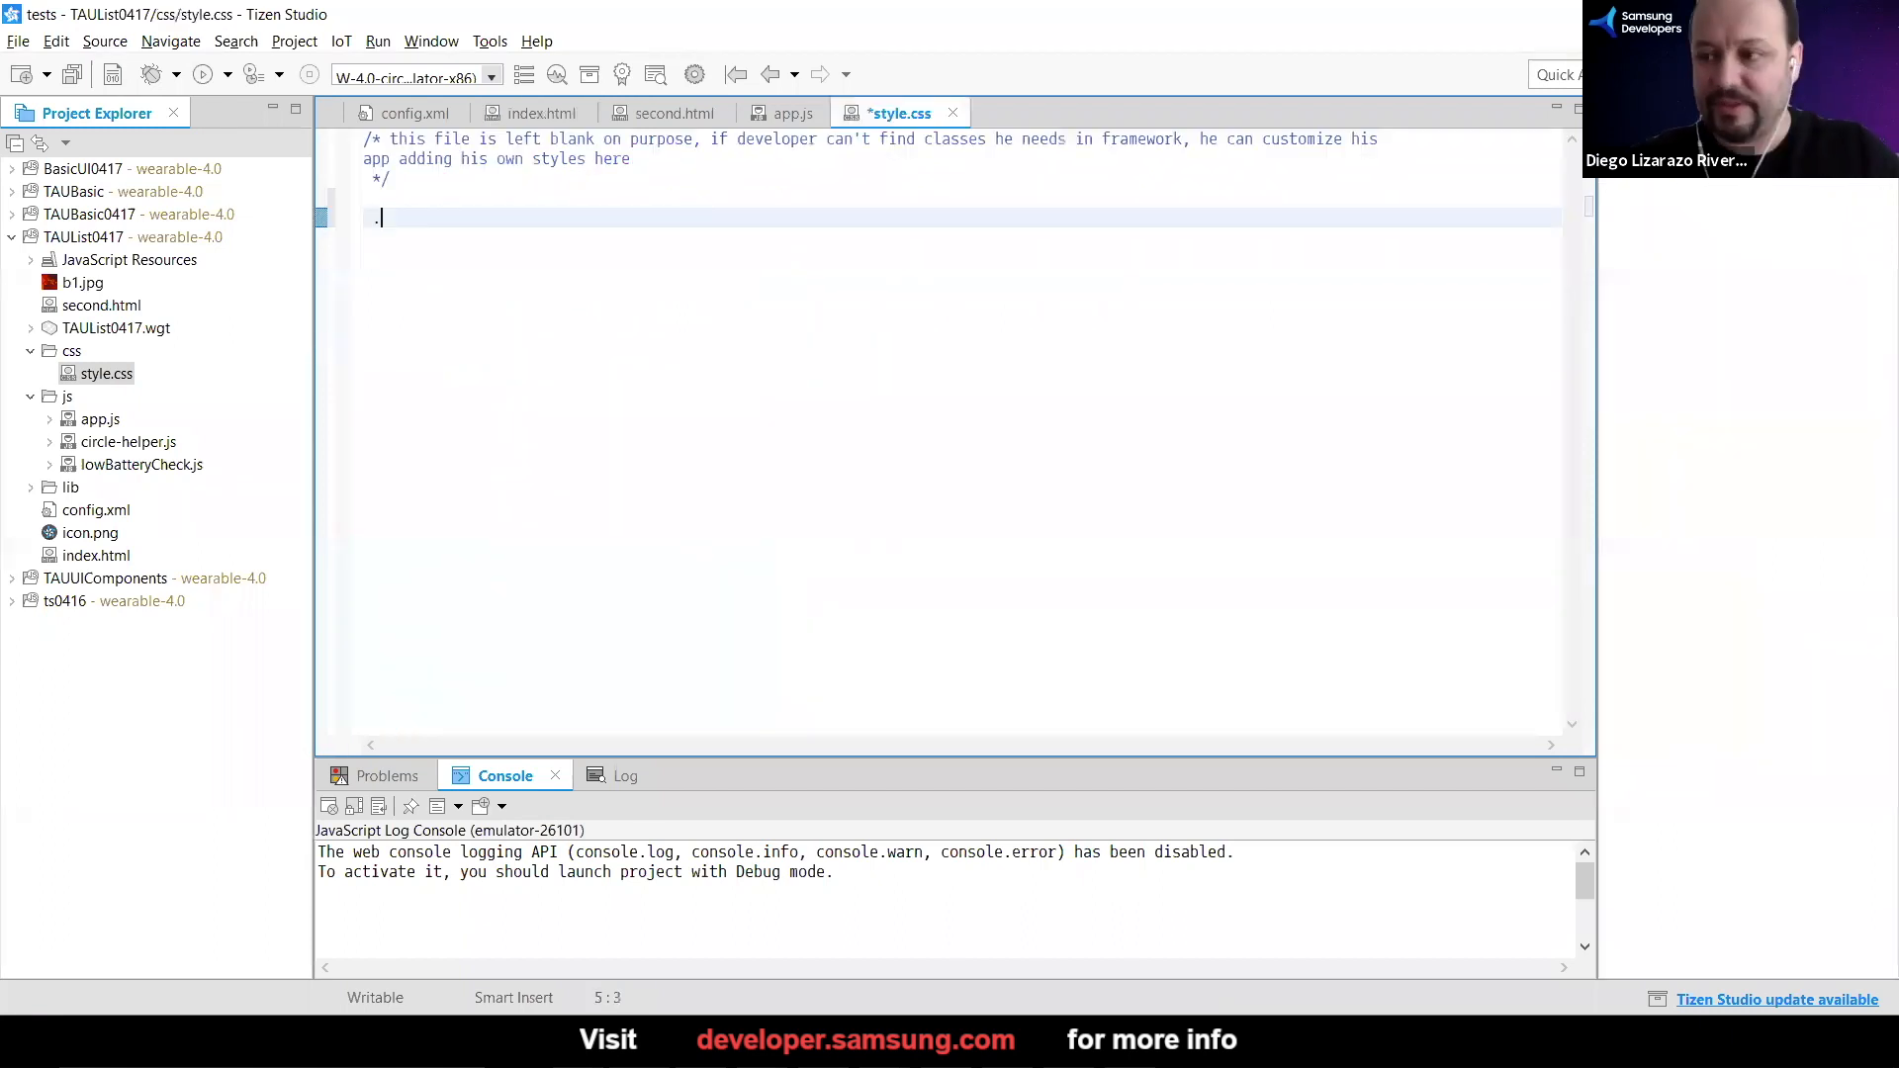
Add the rule .ui-listview li a { color: #ffffff; } to the stylesheet
text(.ui-listview)
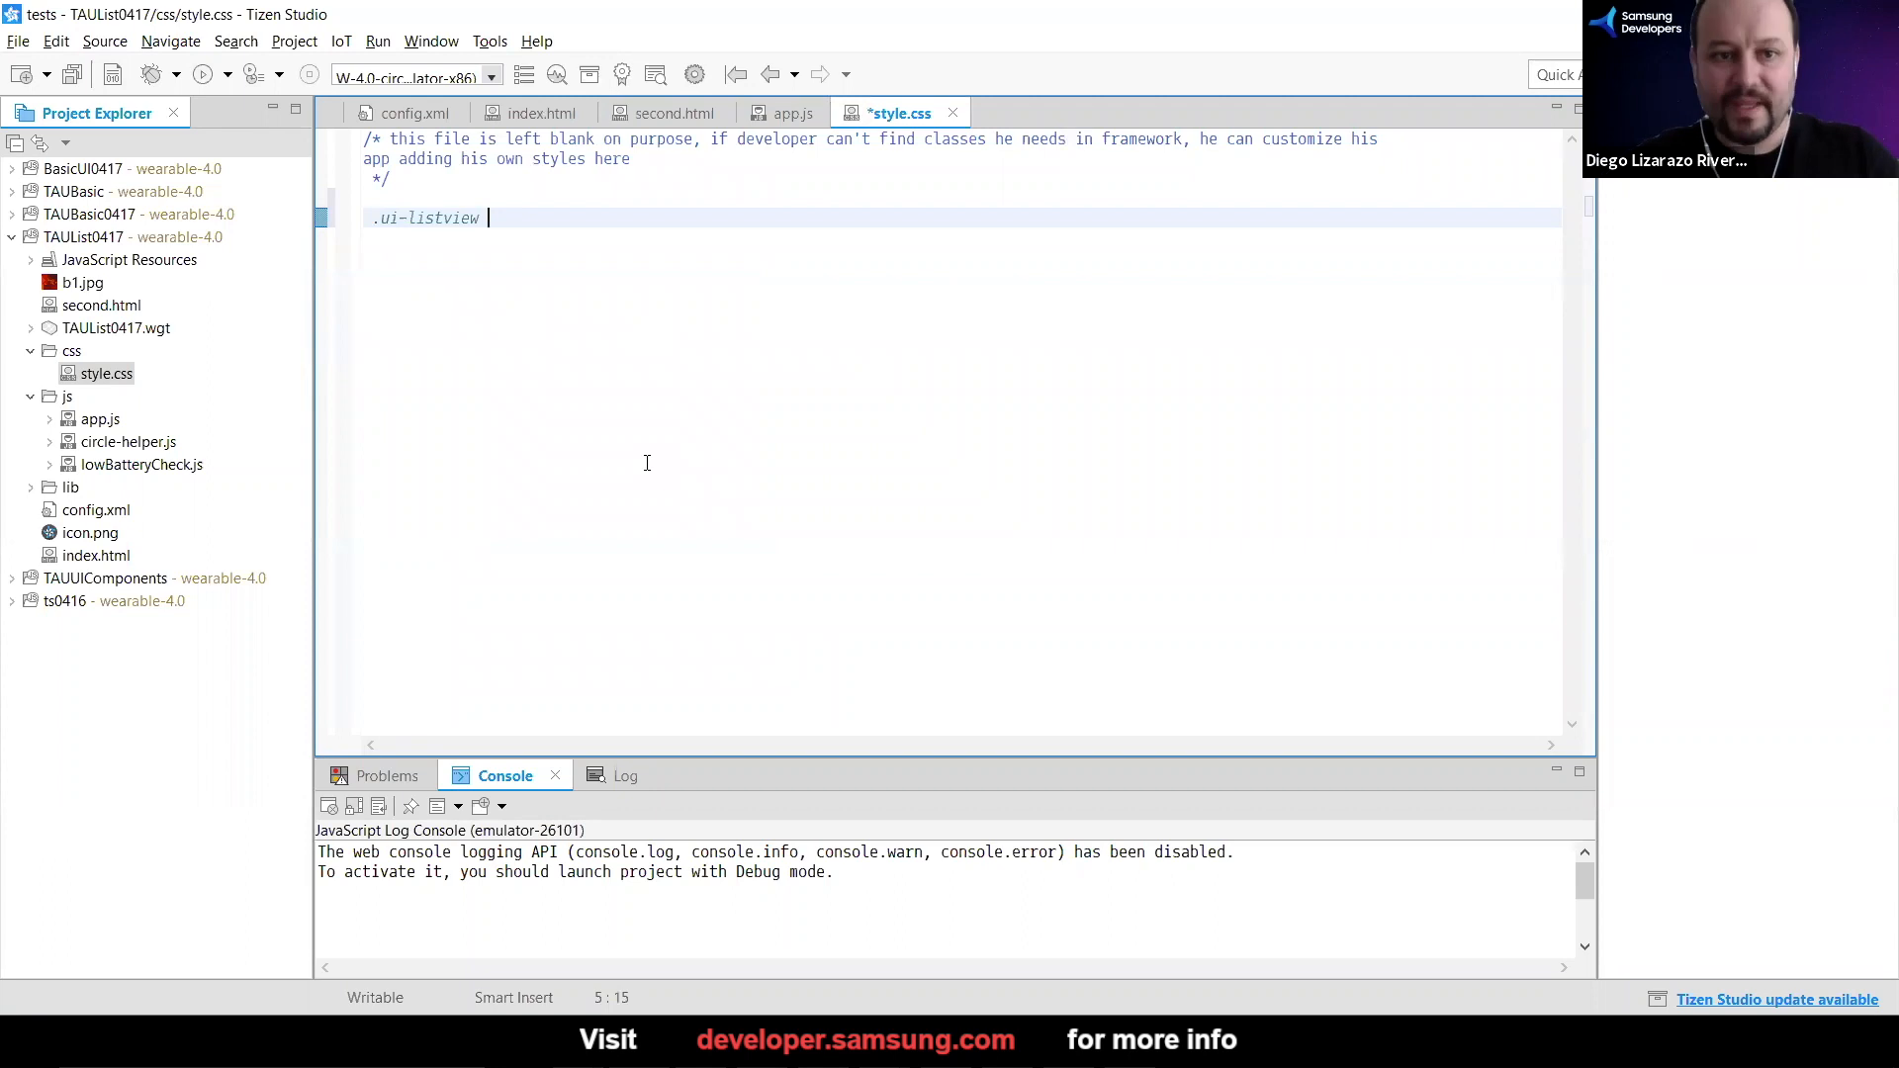
text(li)
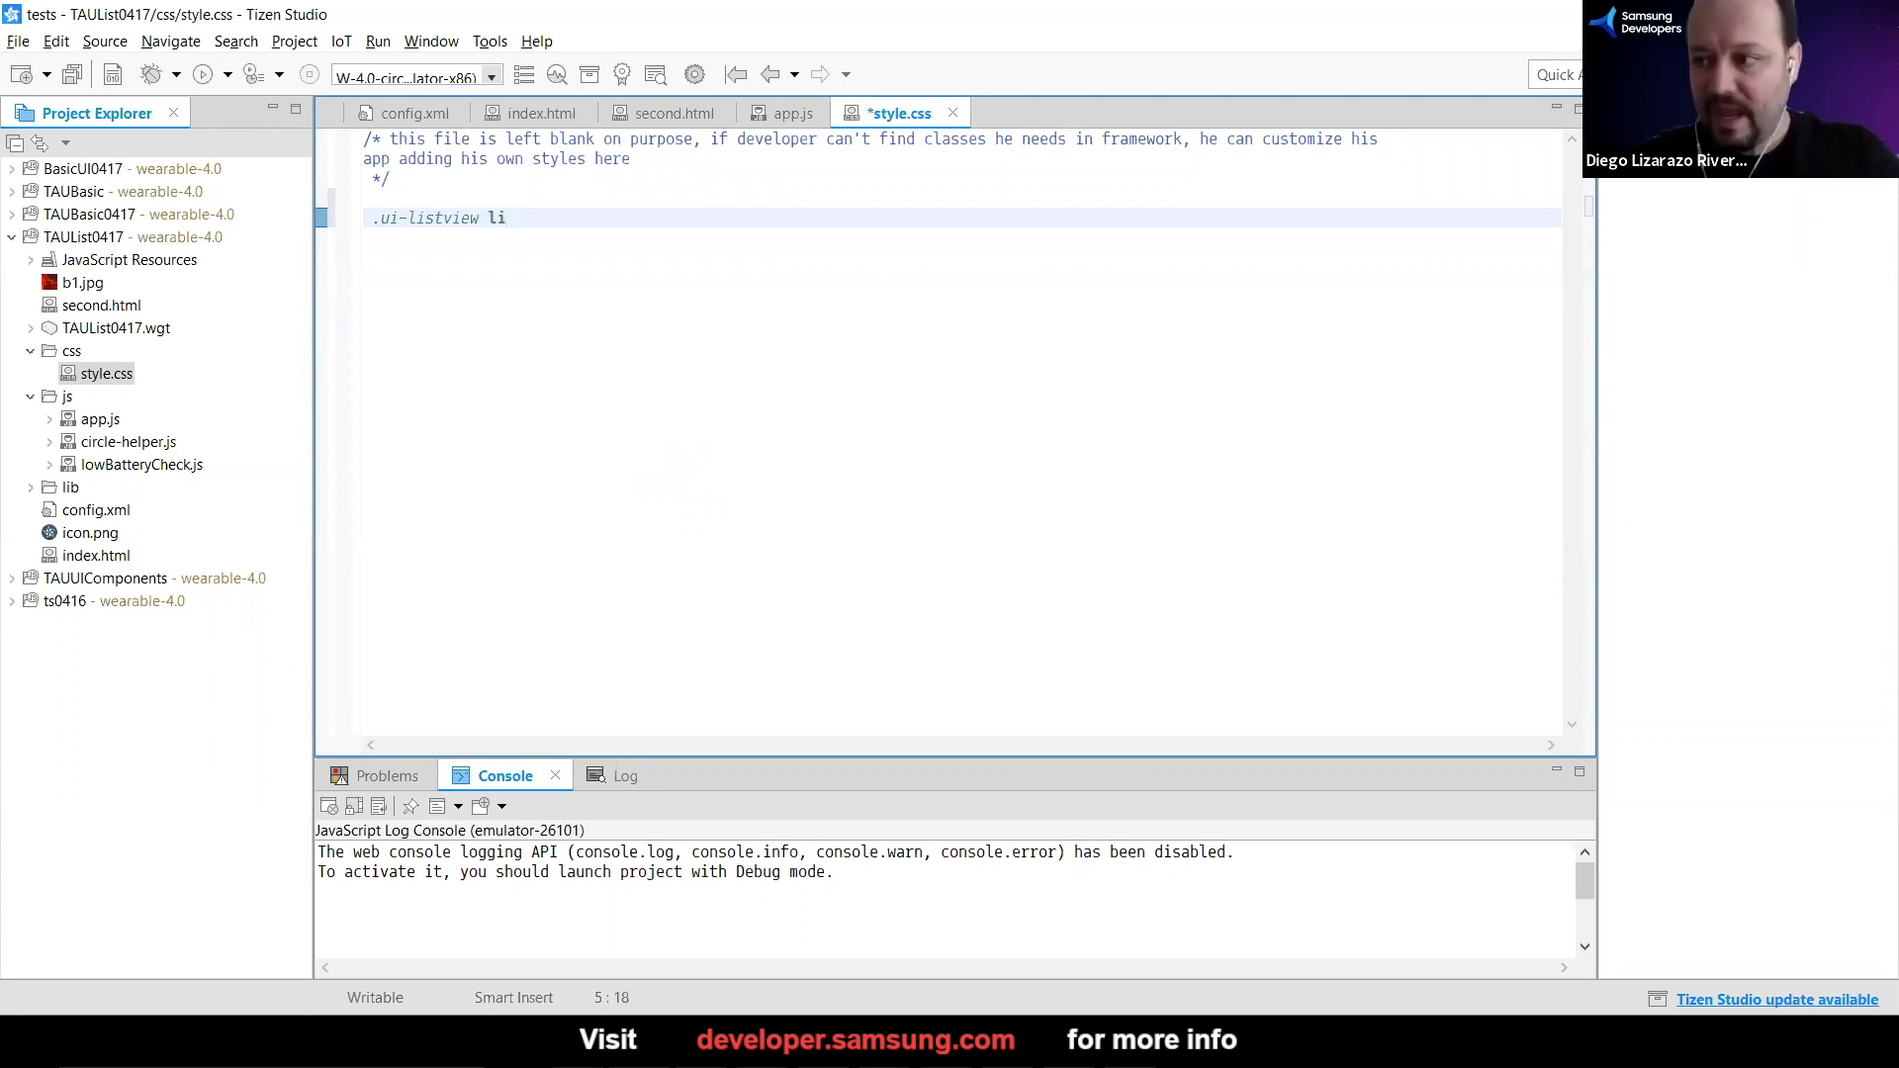
text(a)
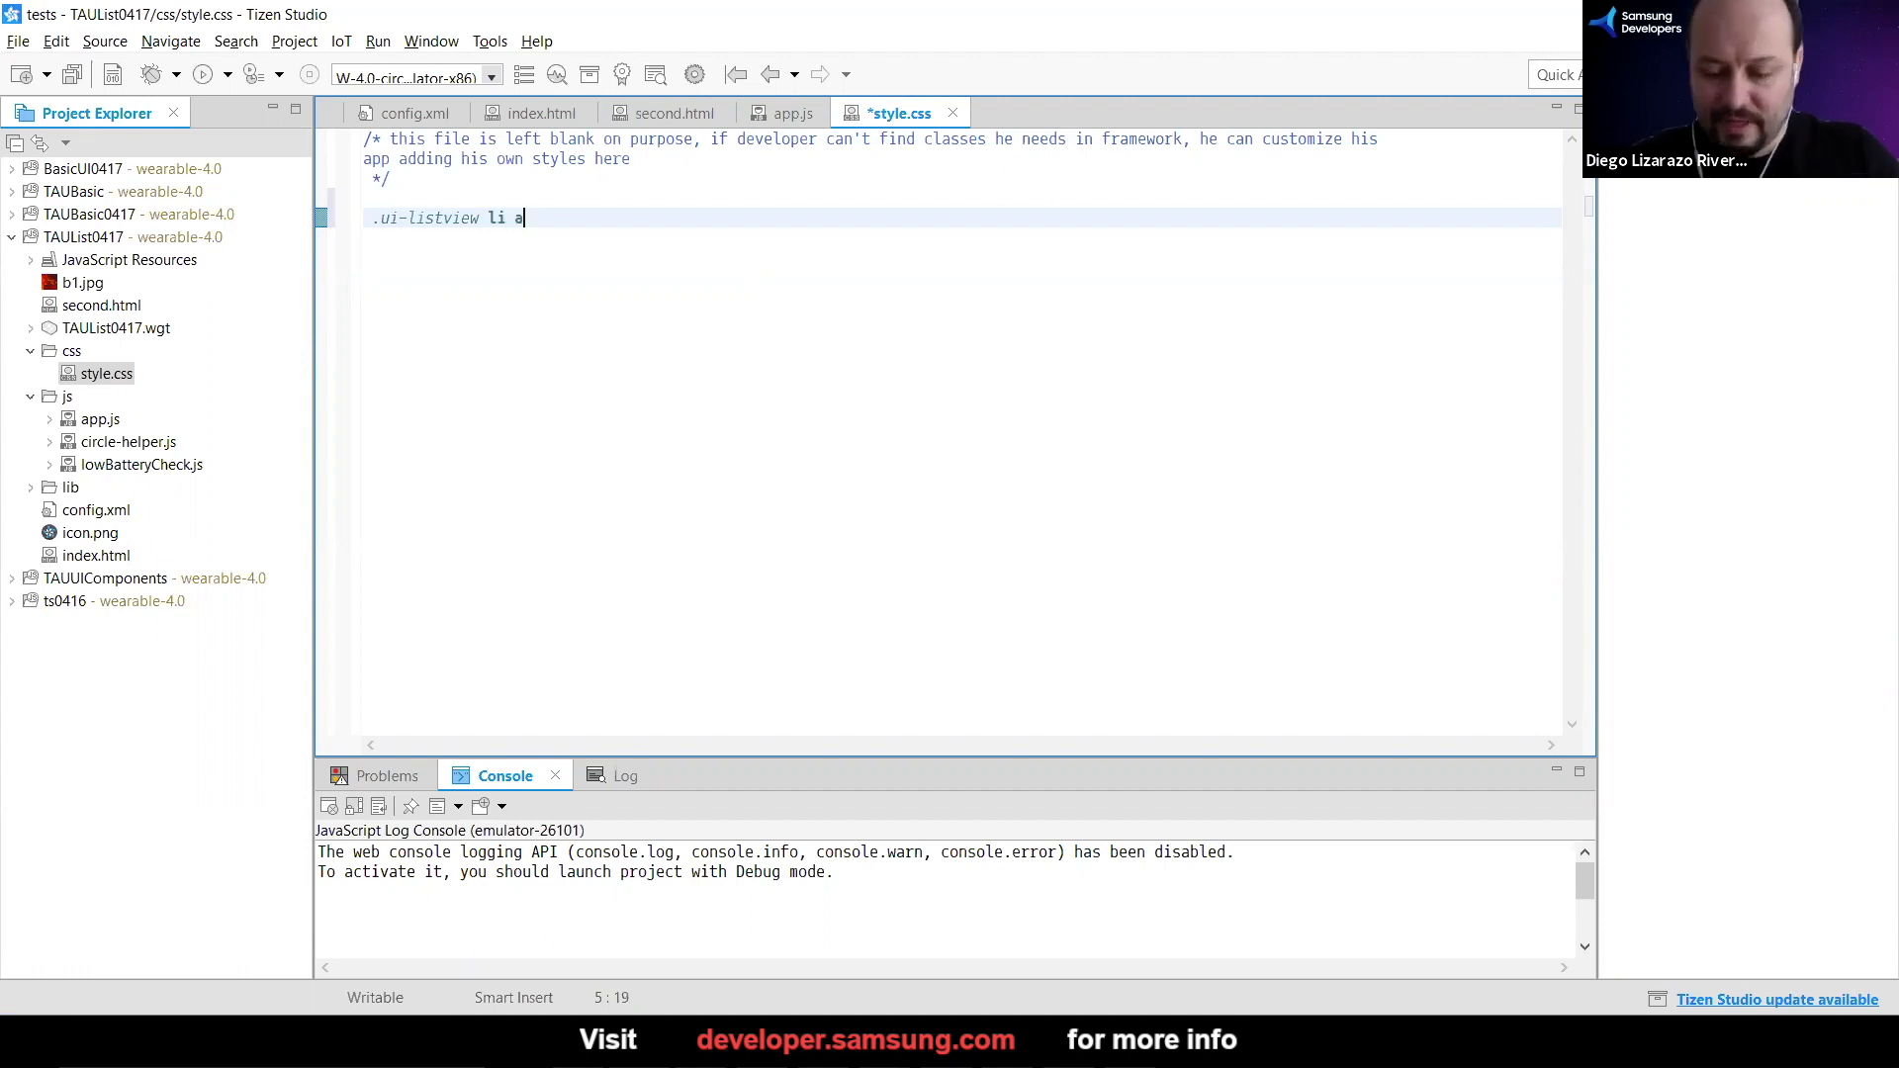
text({})
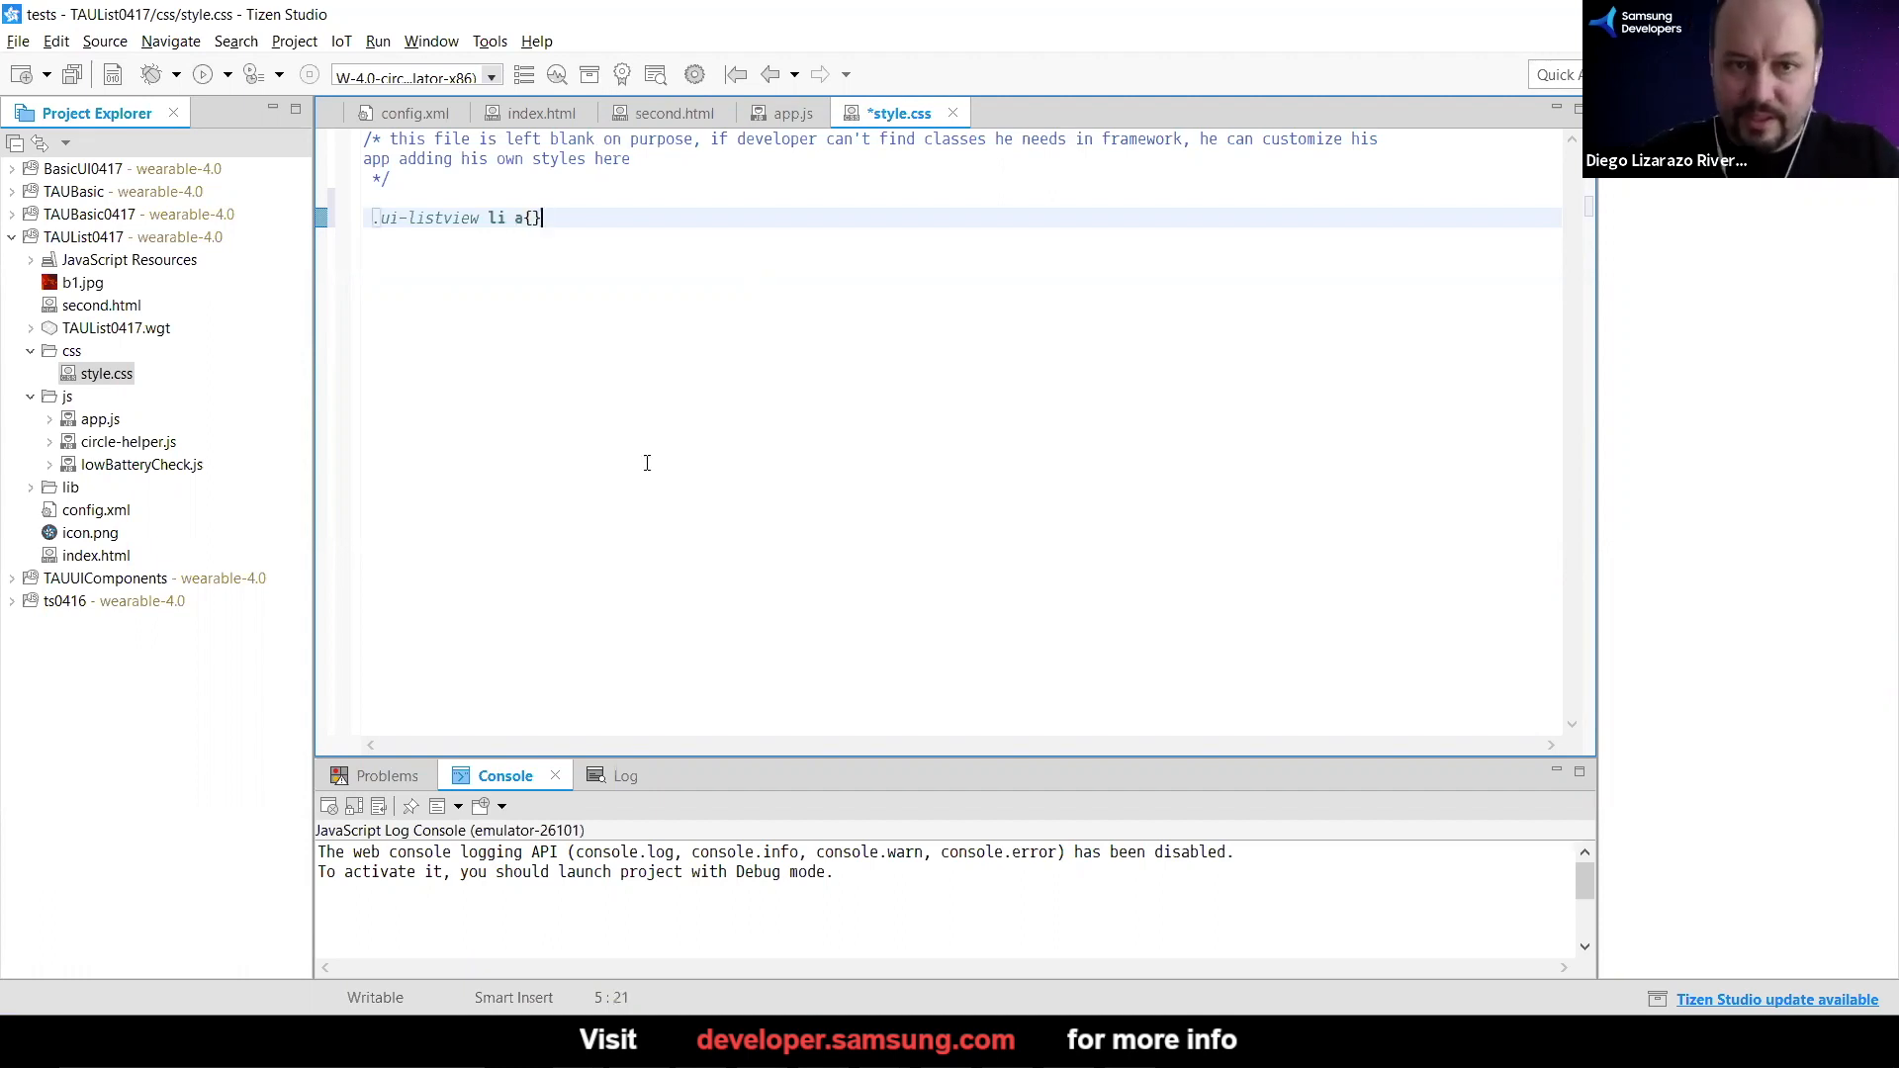
text(color:)
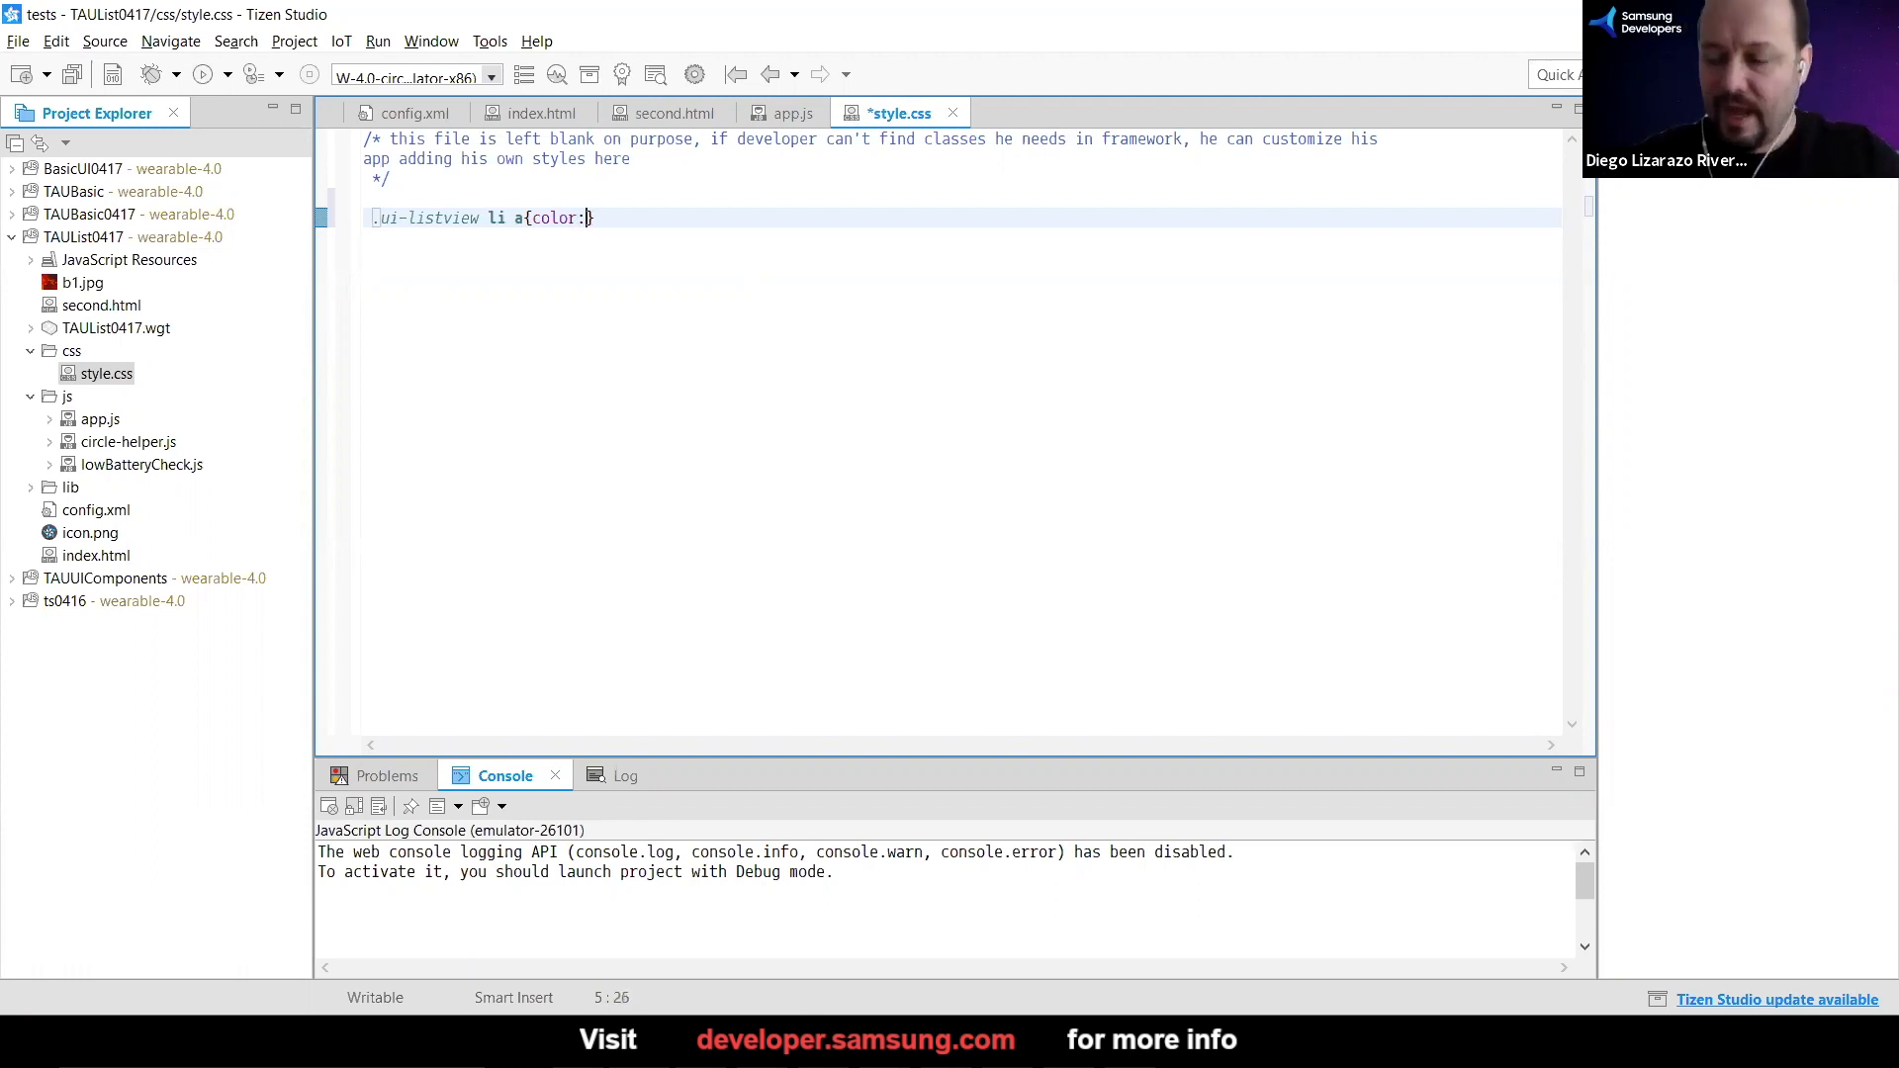
text(#)
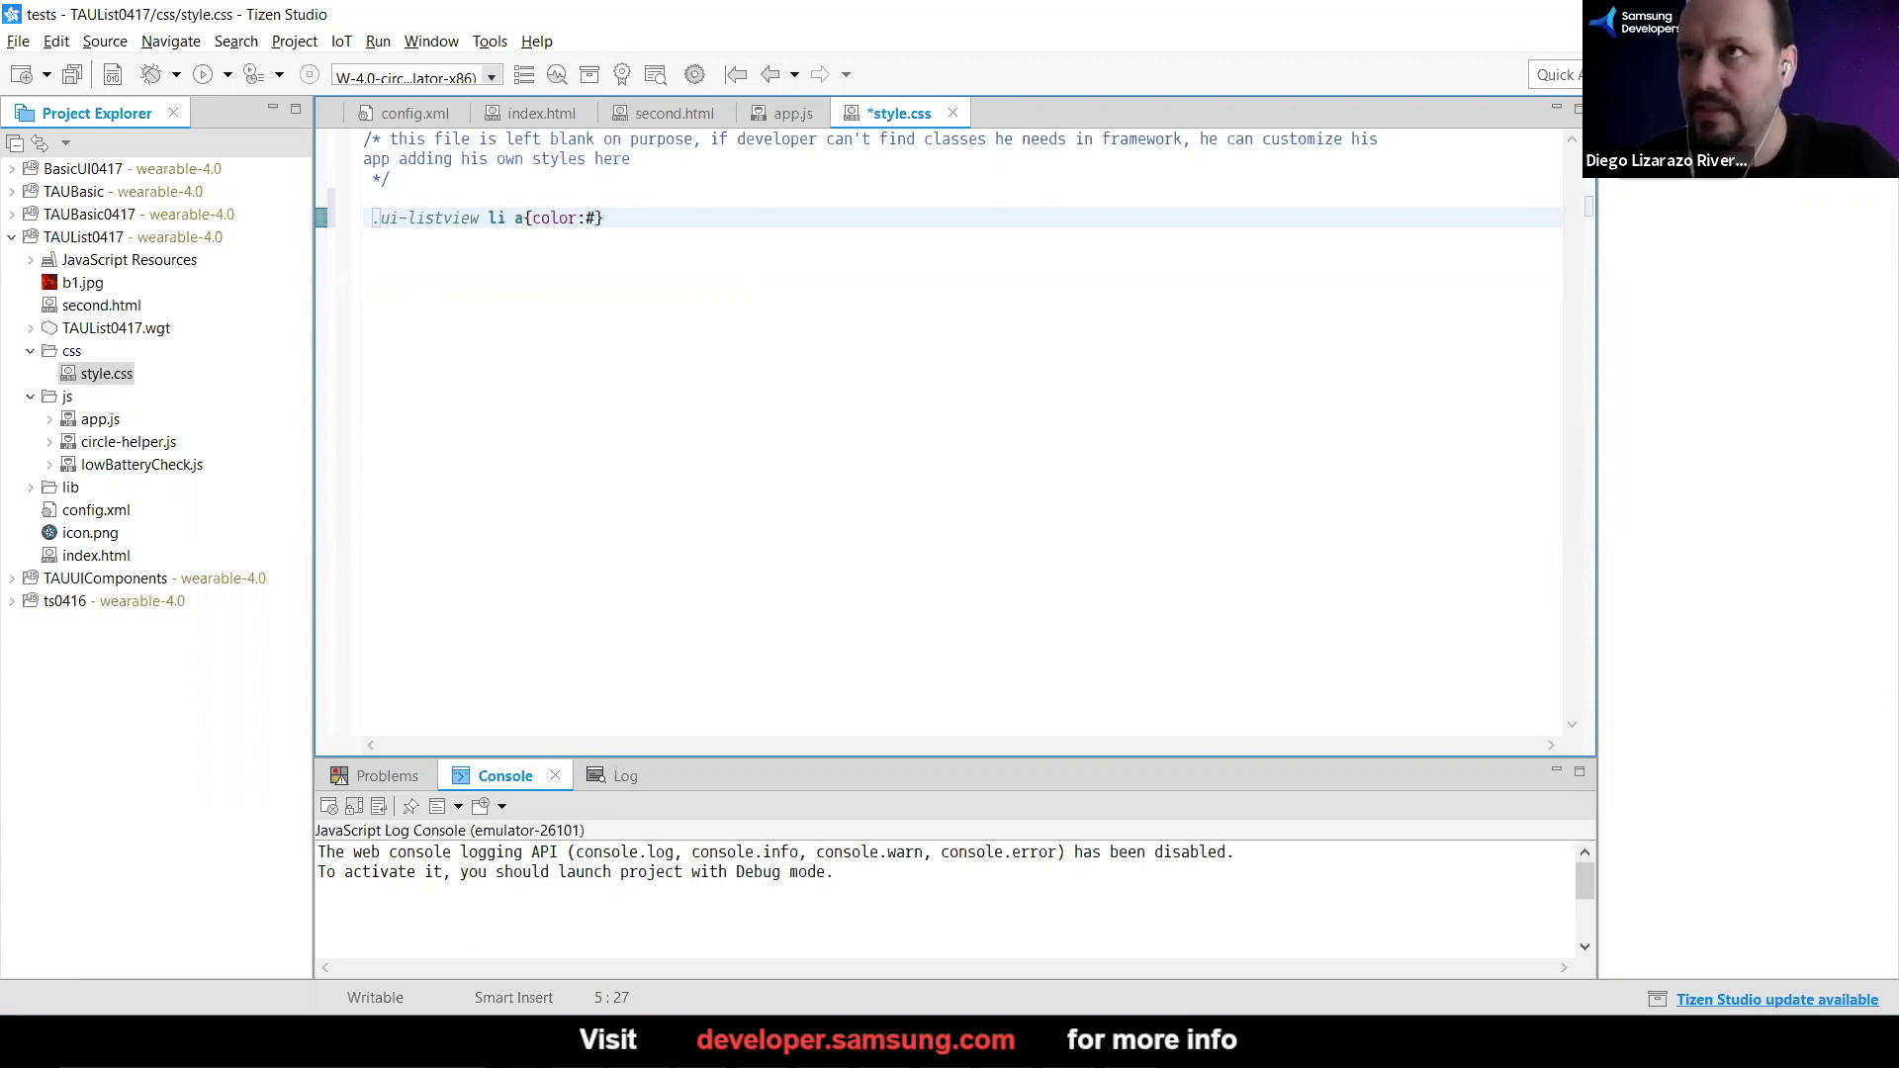
text(ffff)
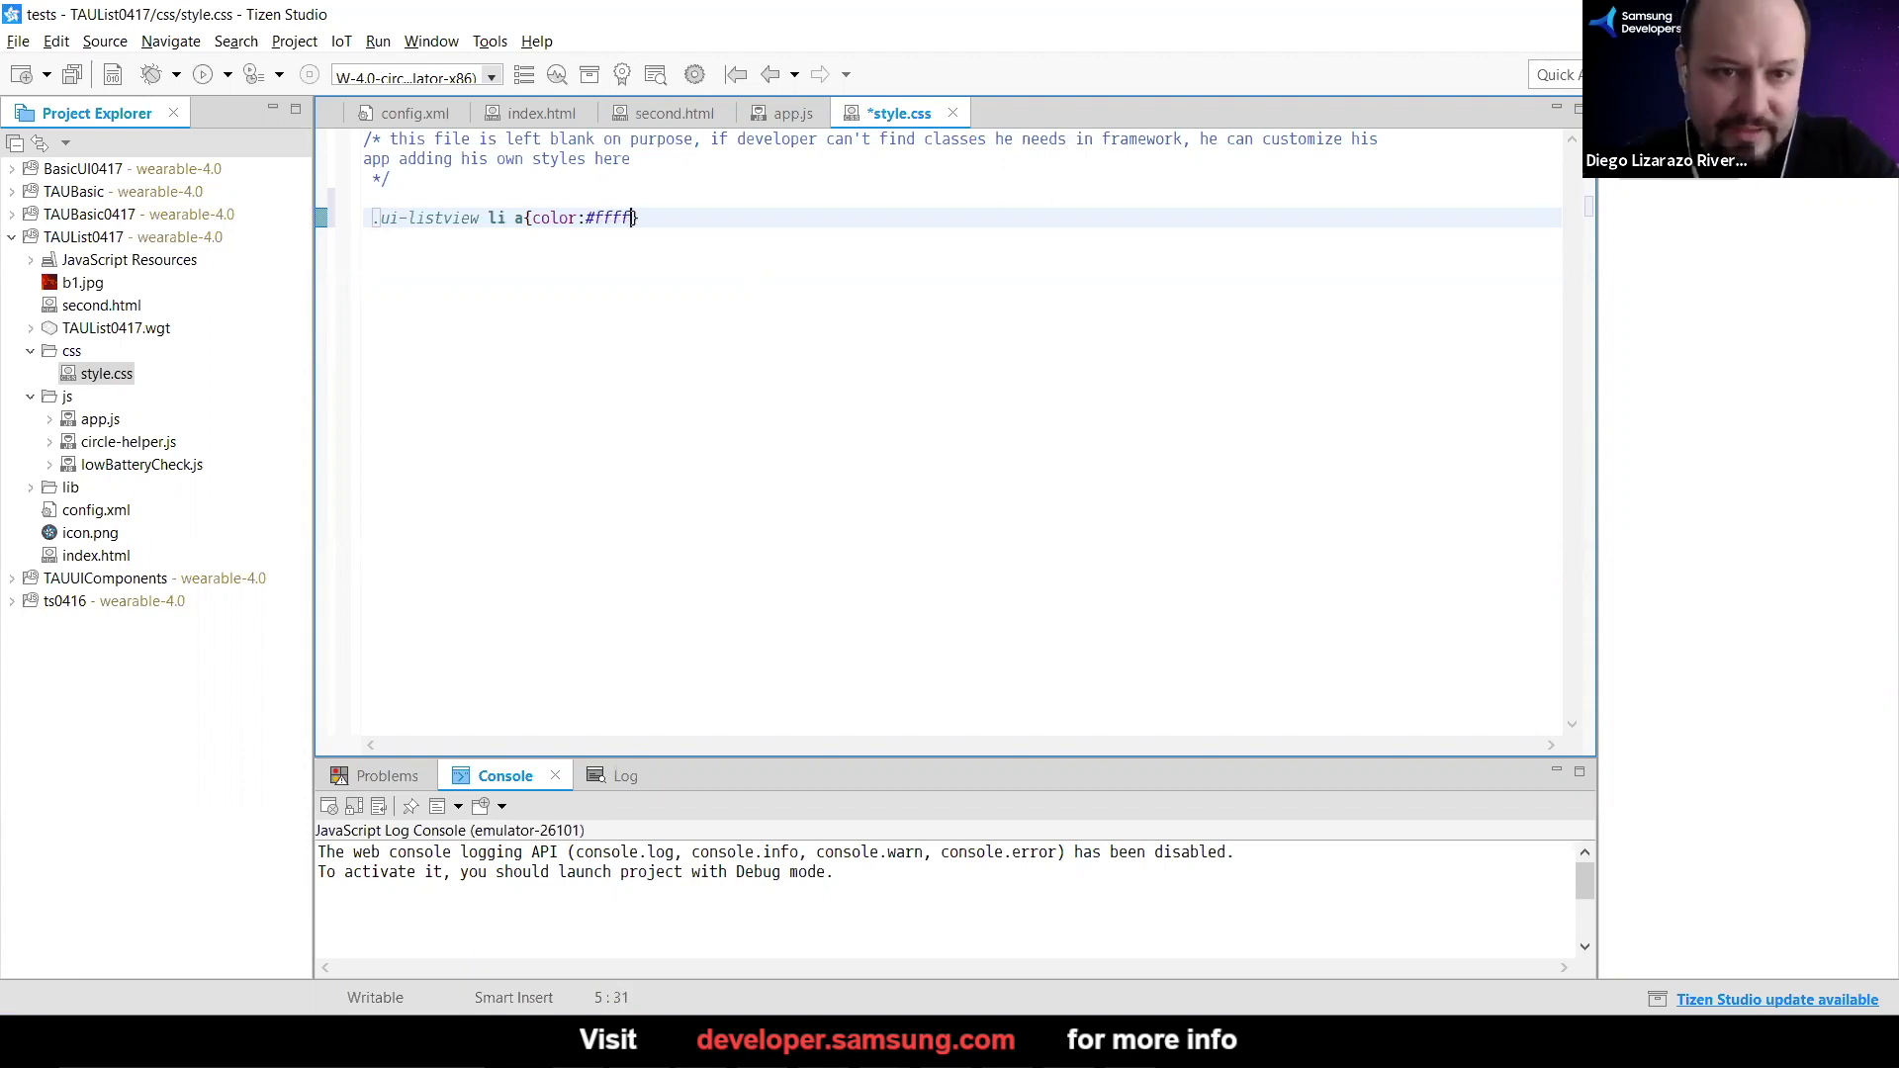
text(ff;)
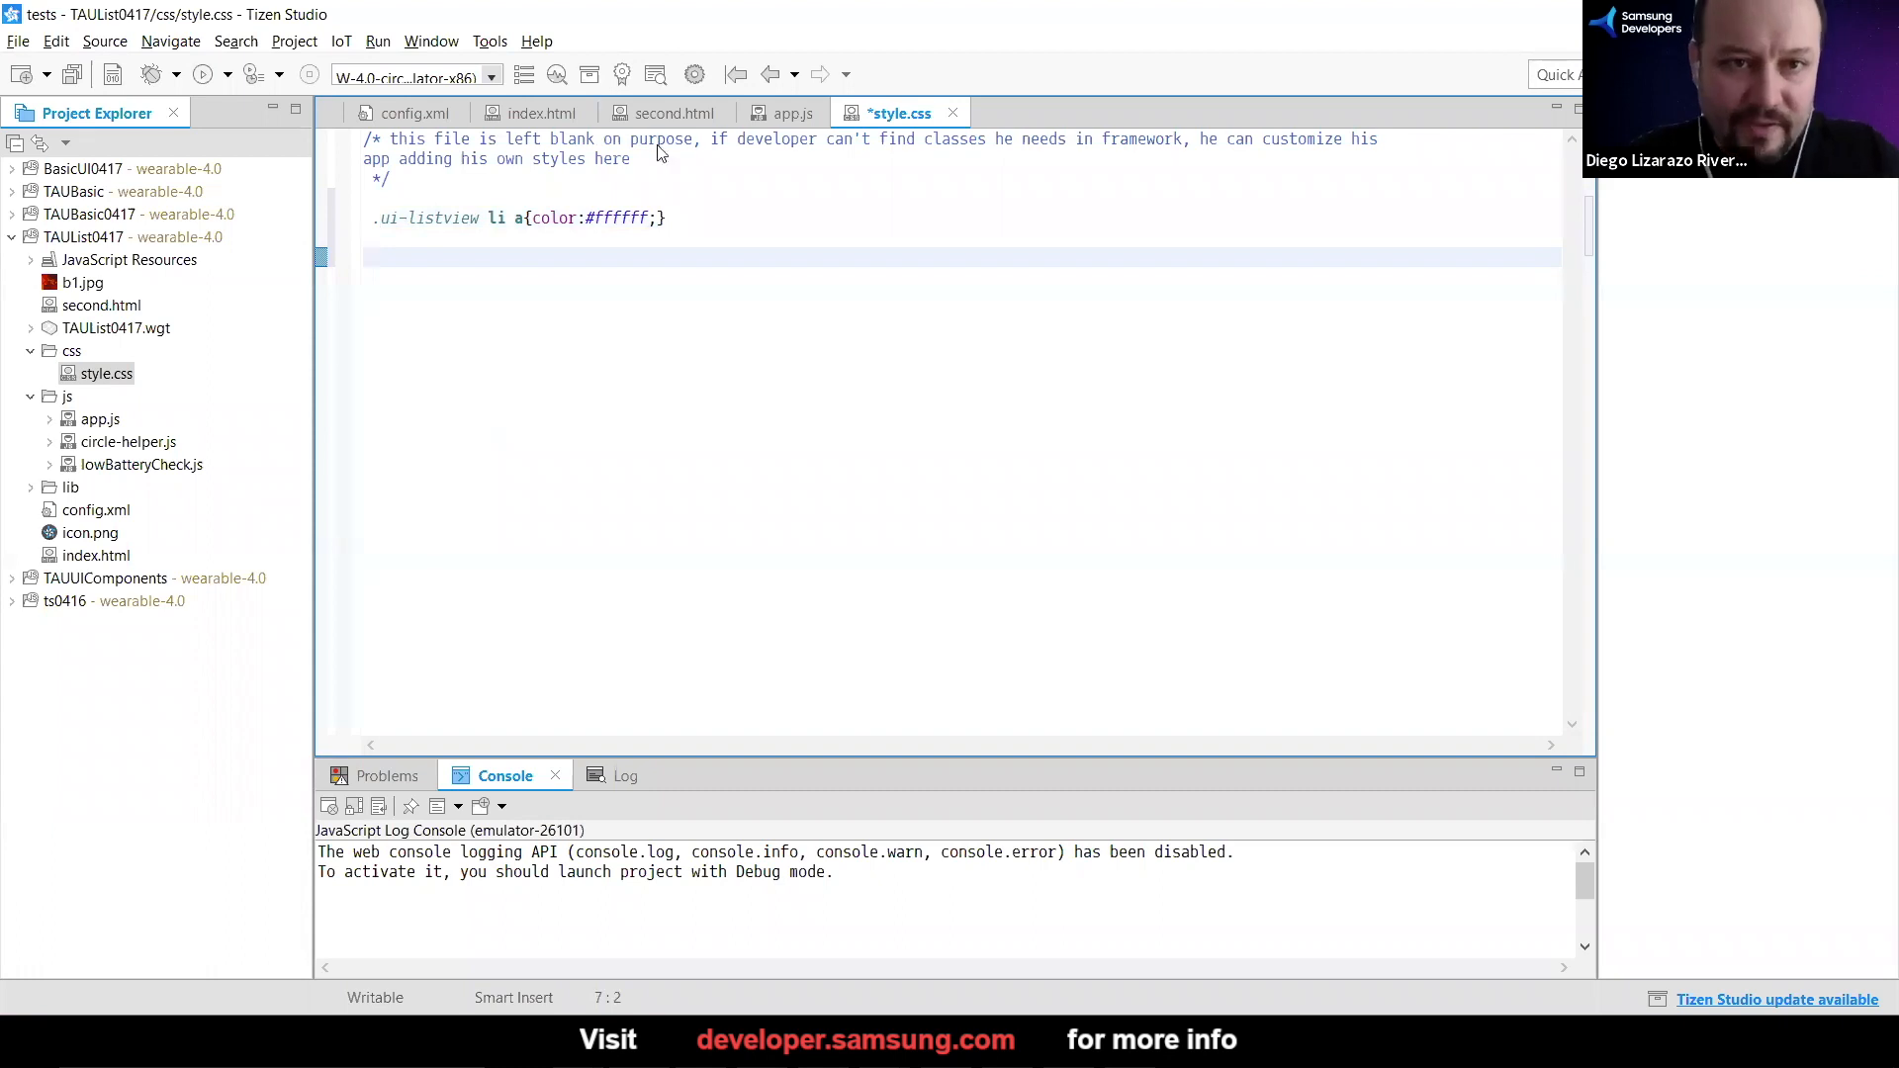
click(539, 112)
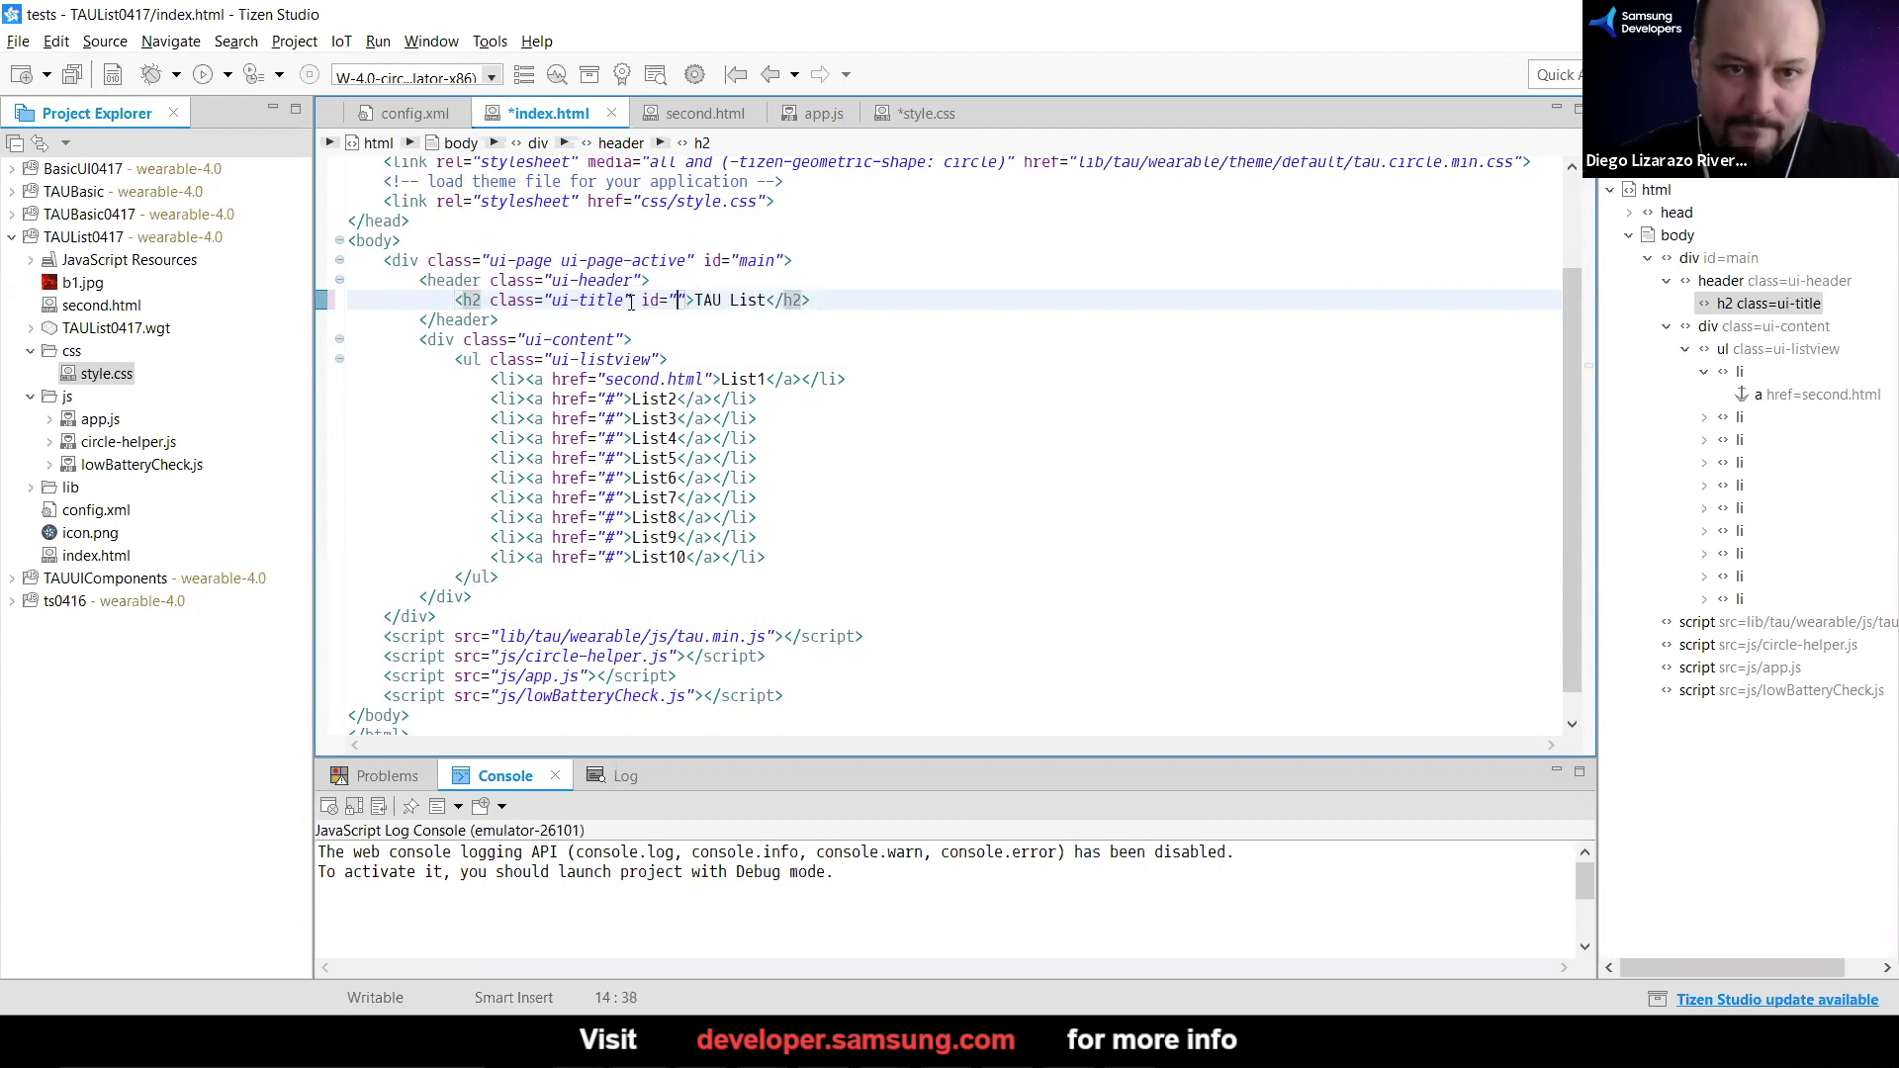
Give the heading the id title and start a #title { } rule in style.css
text(title)
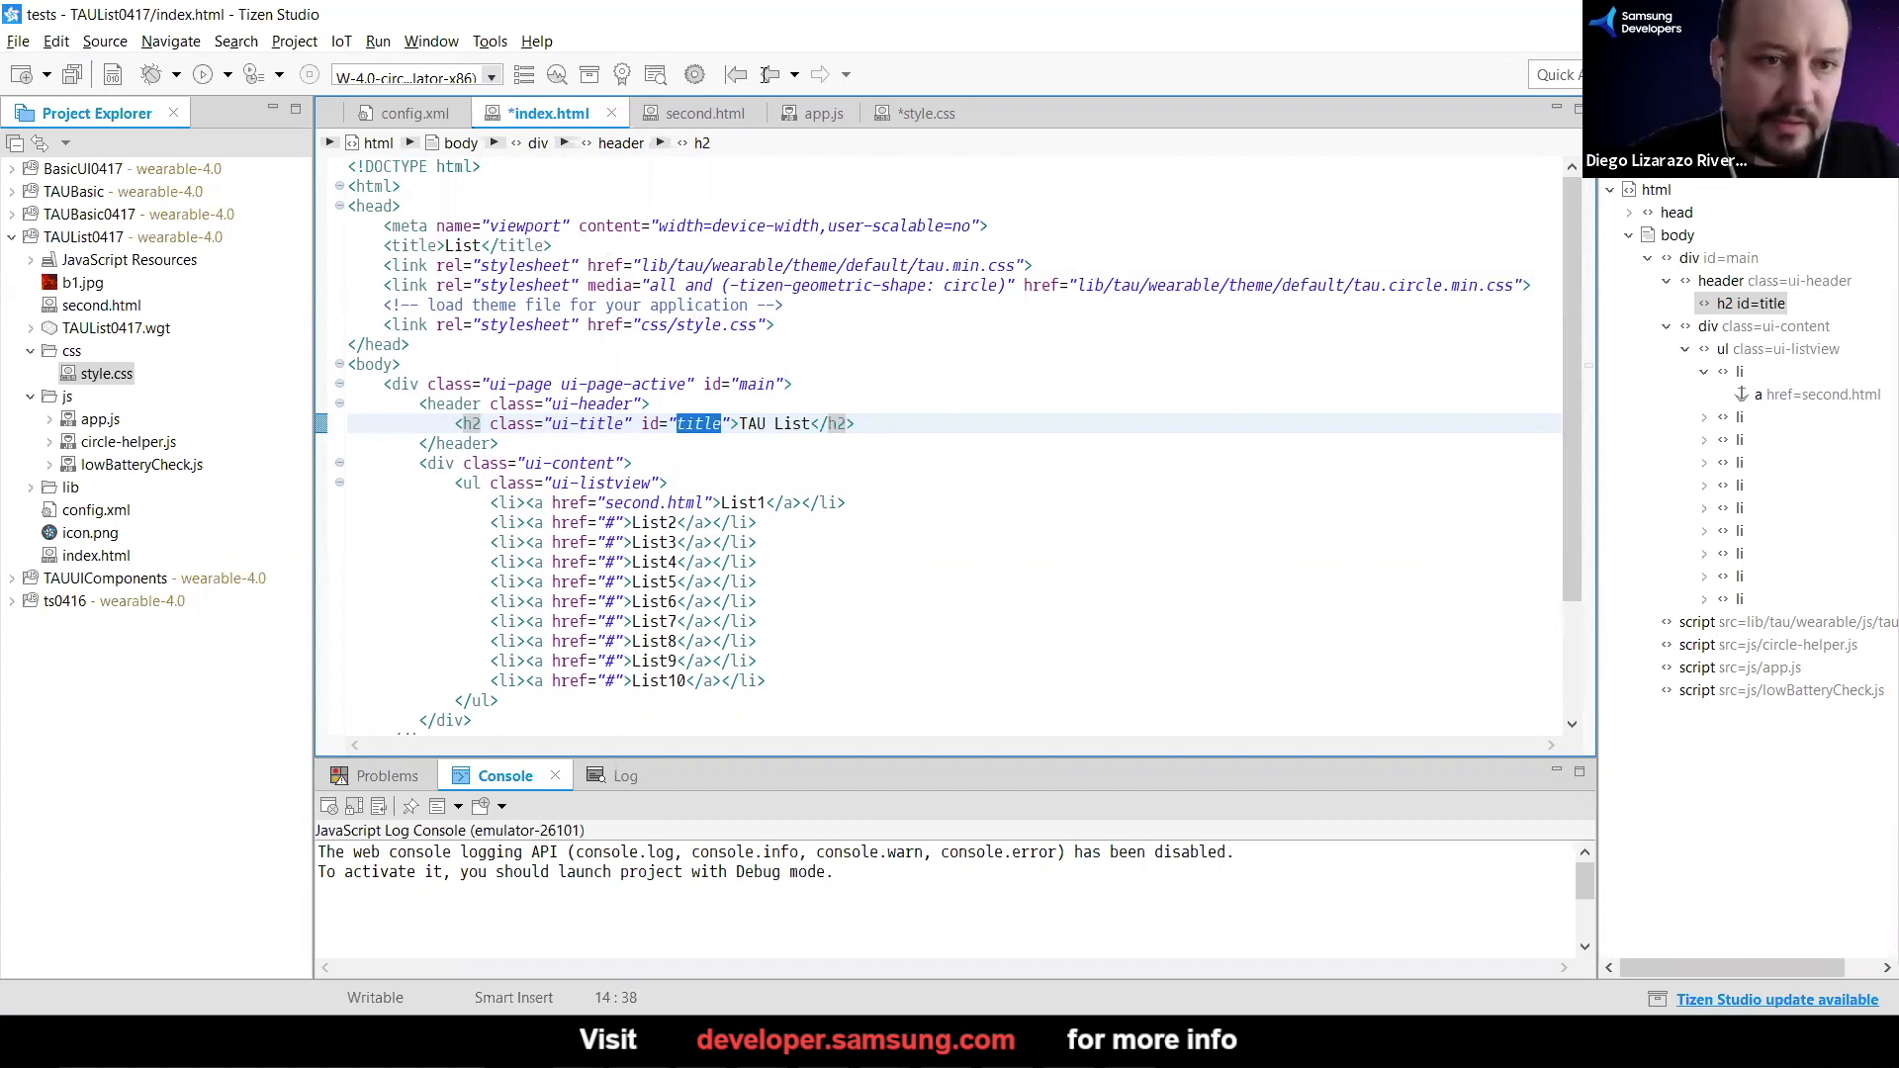
click(914, 111)
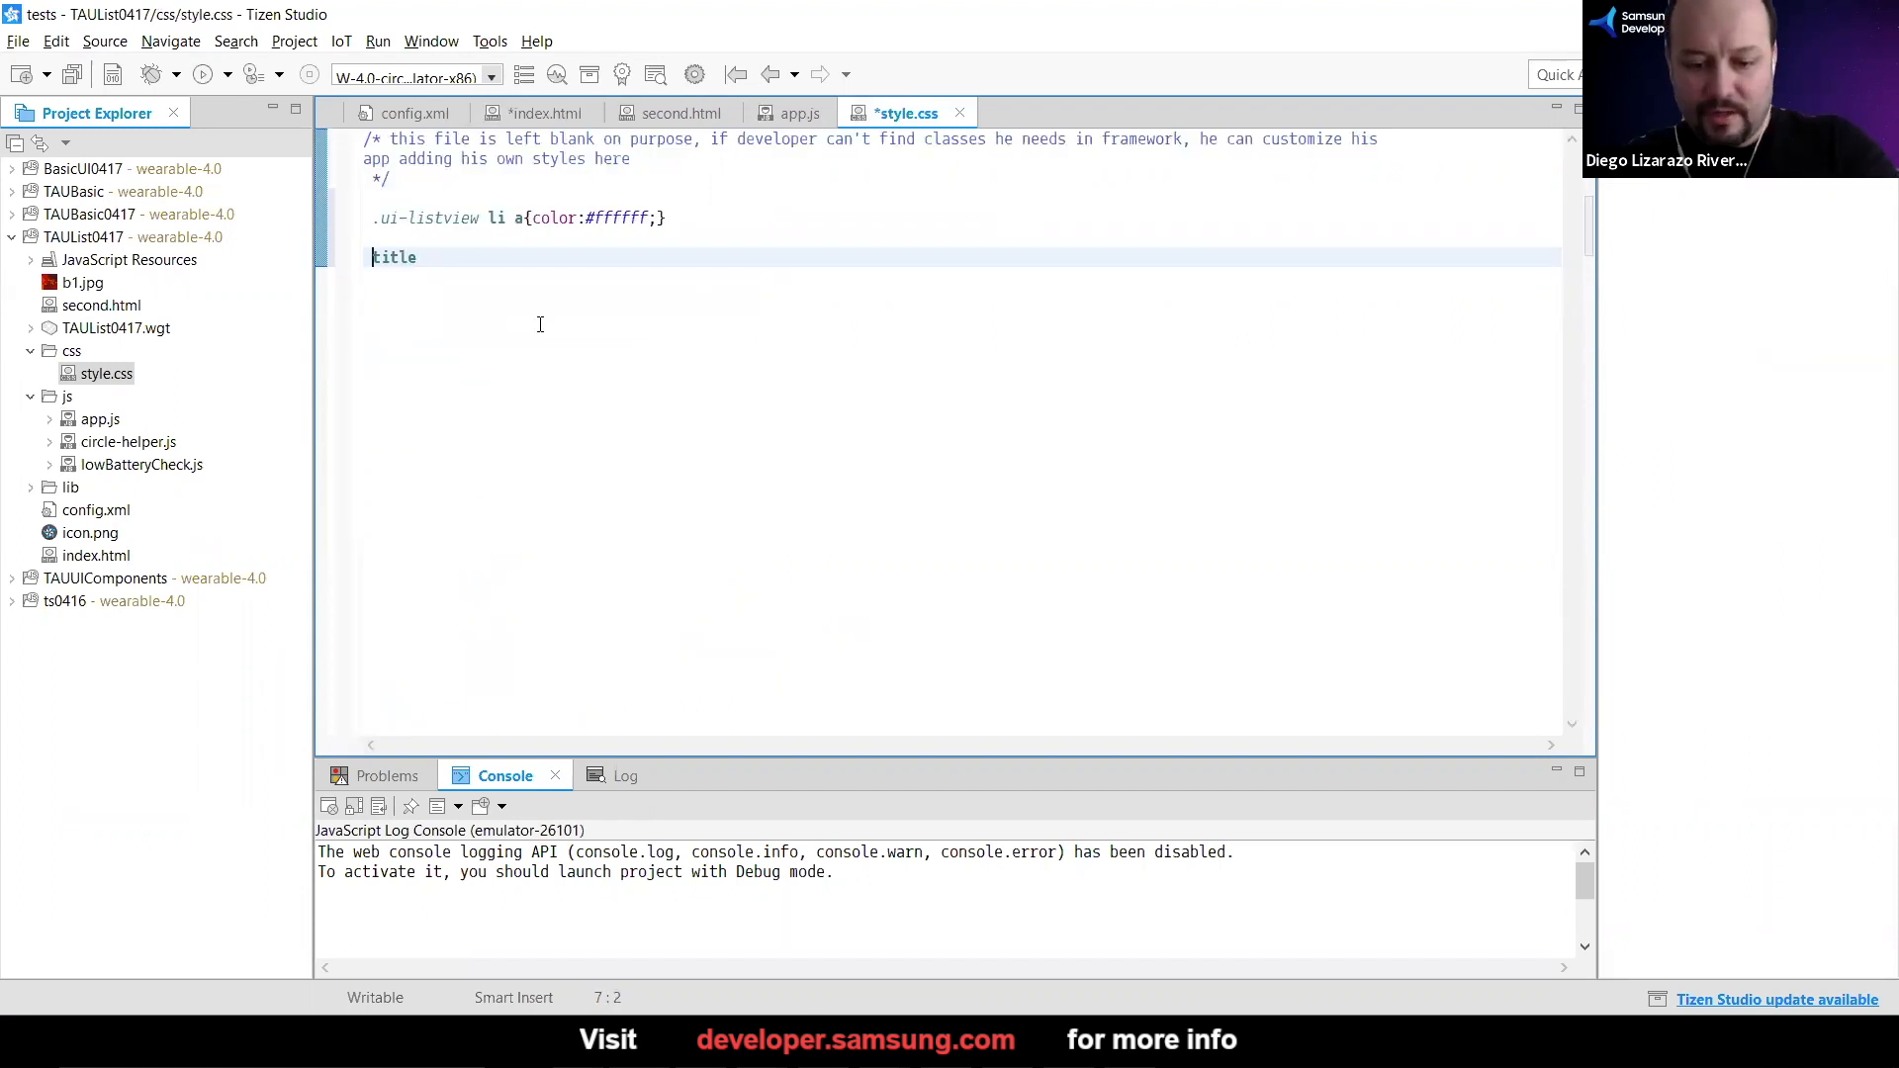
text(#)
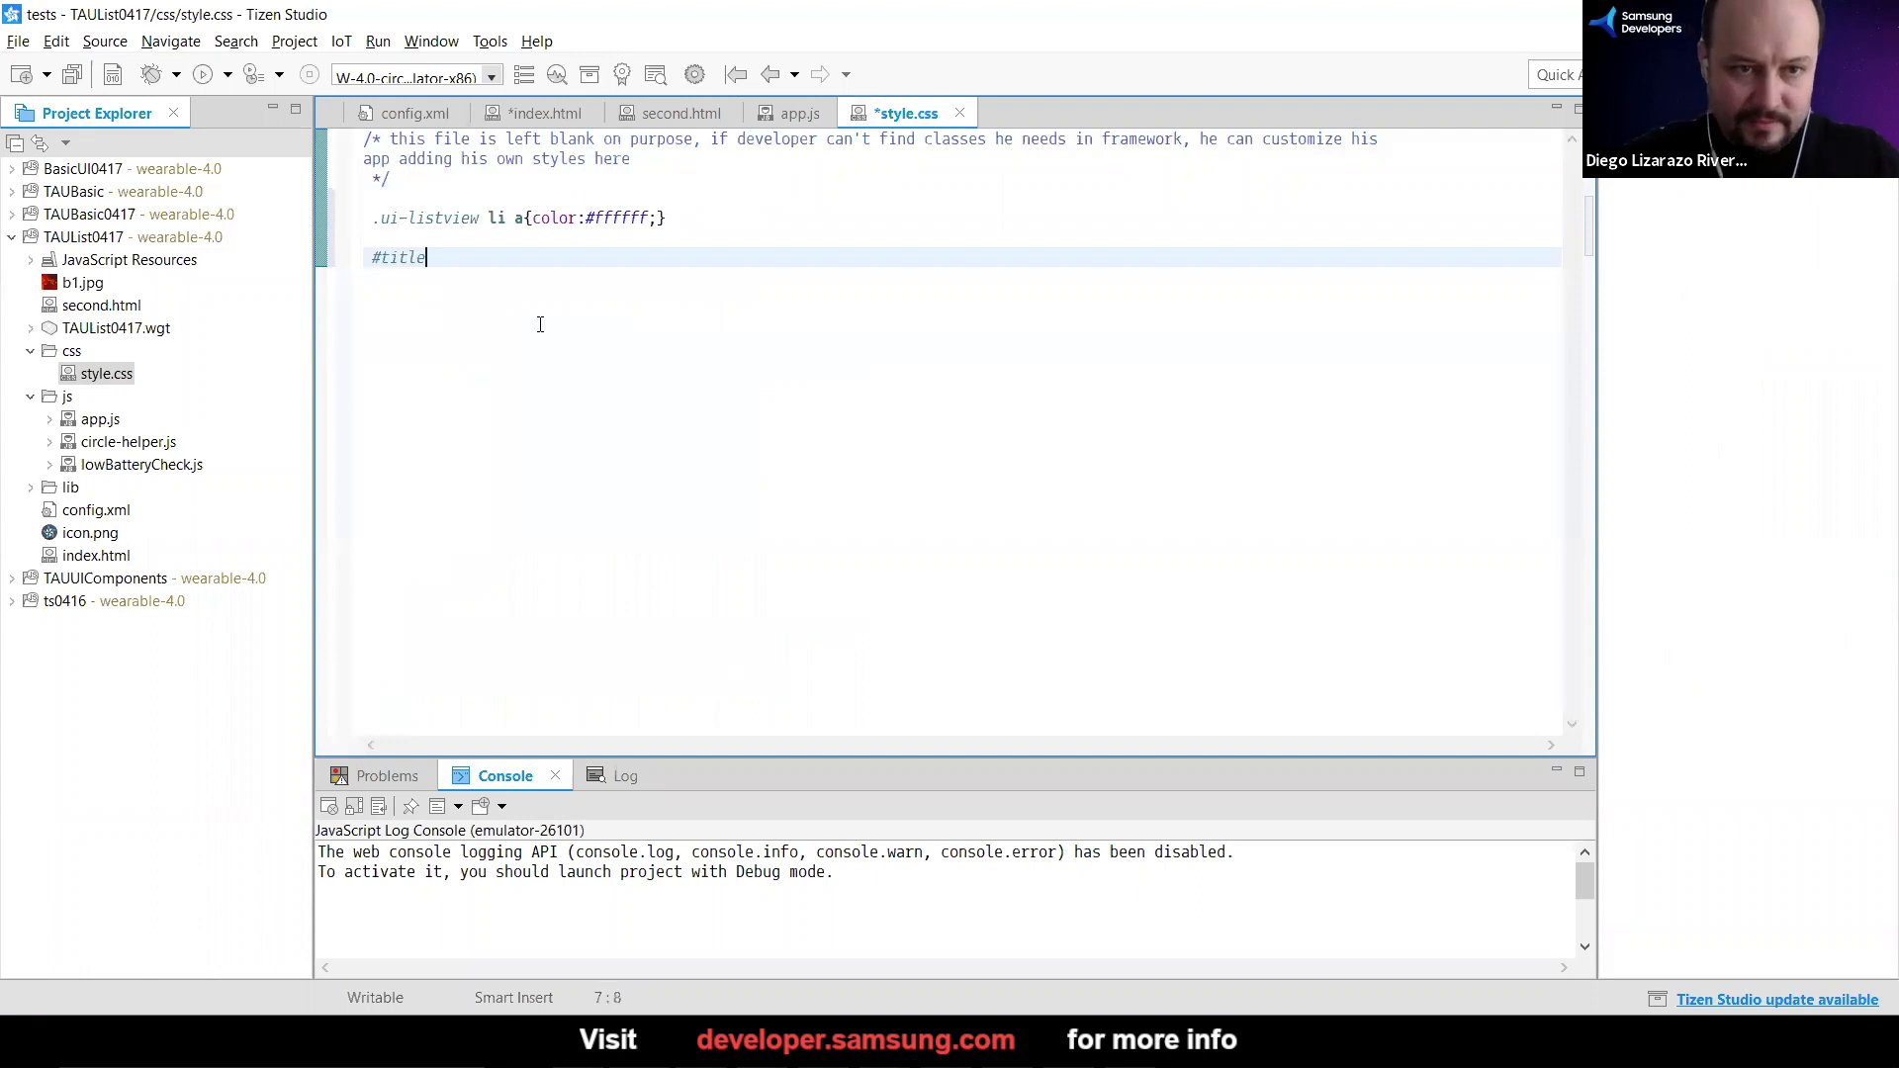
text(" ")
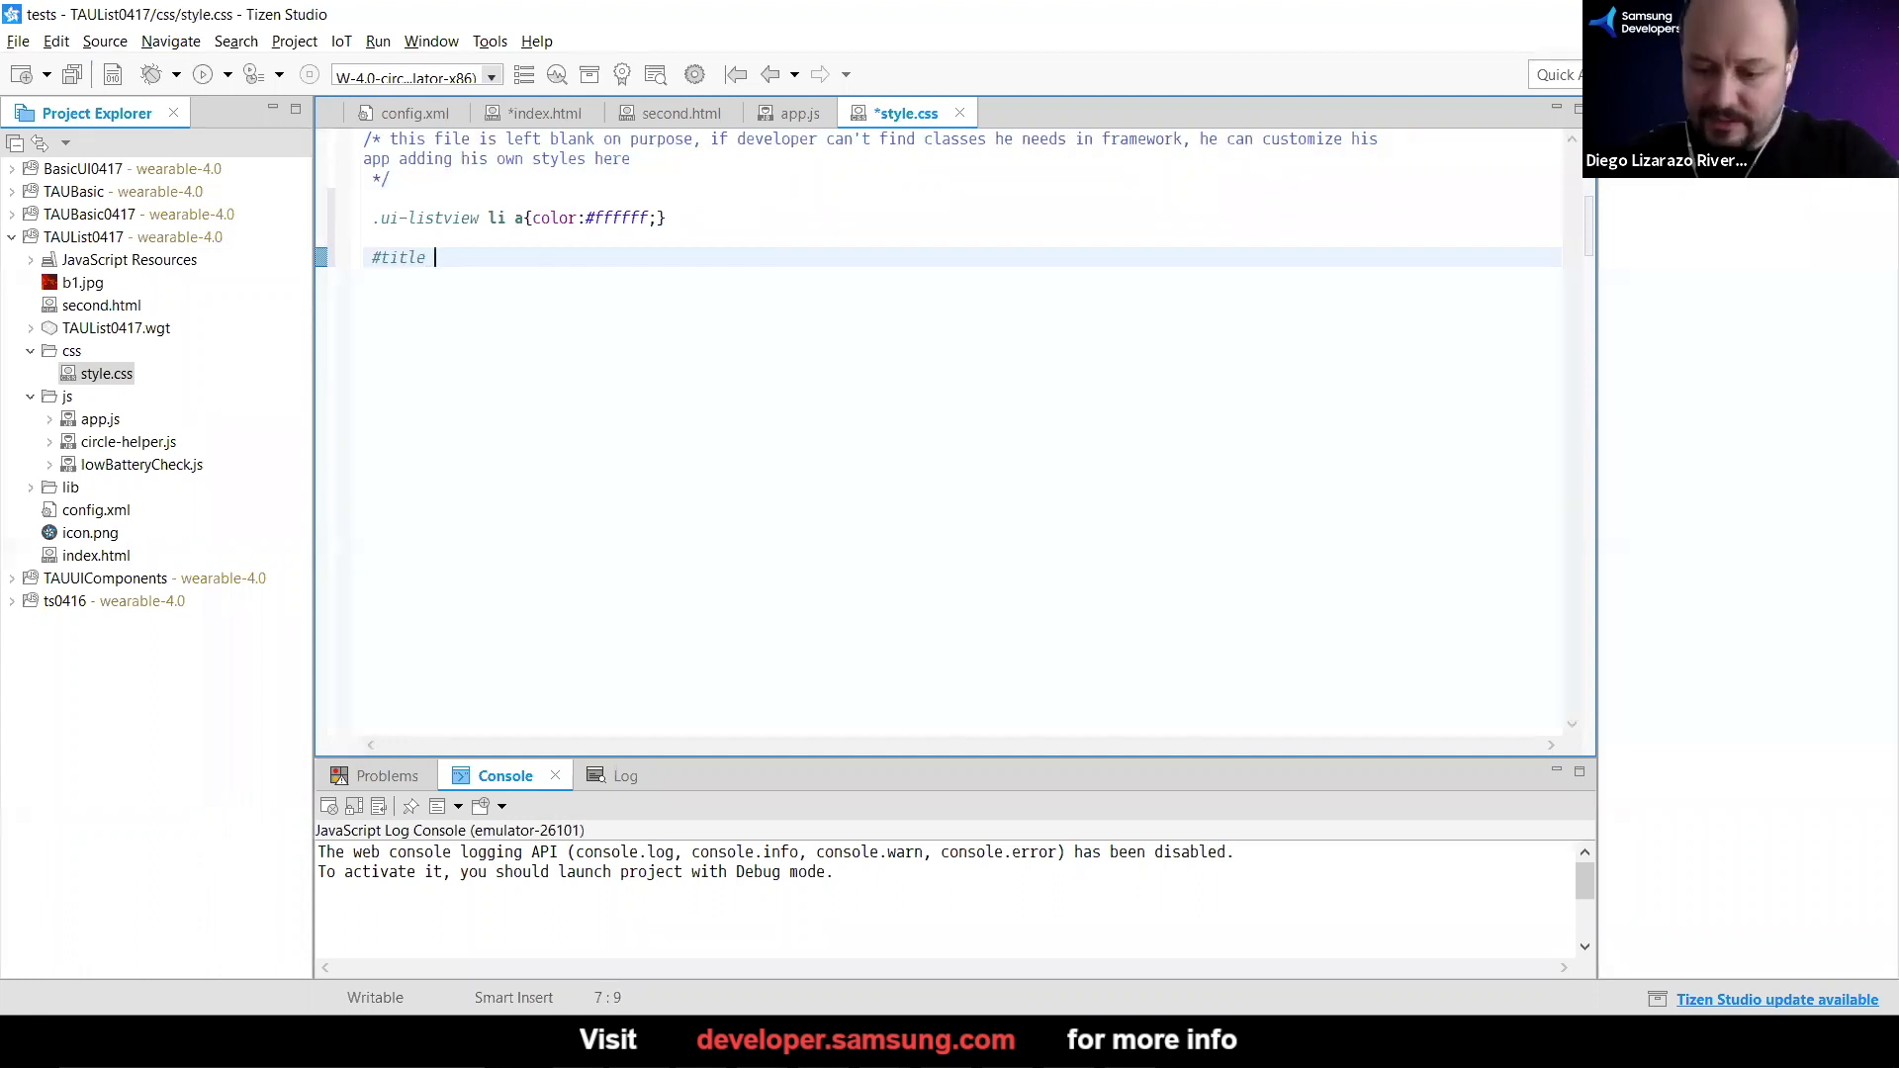
text({)
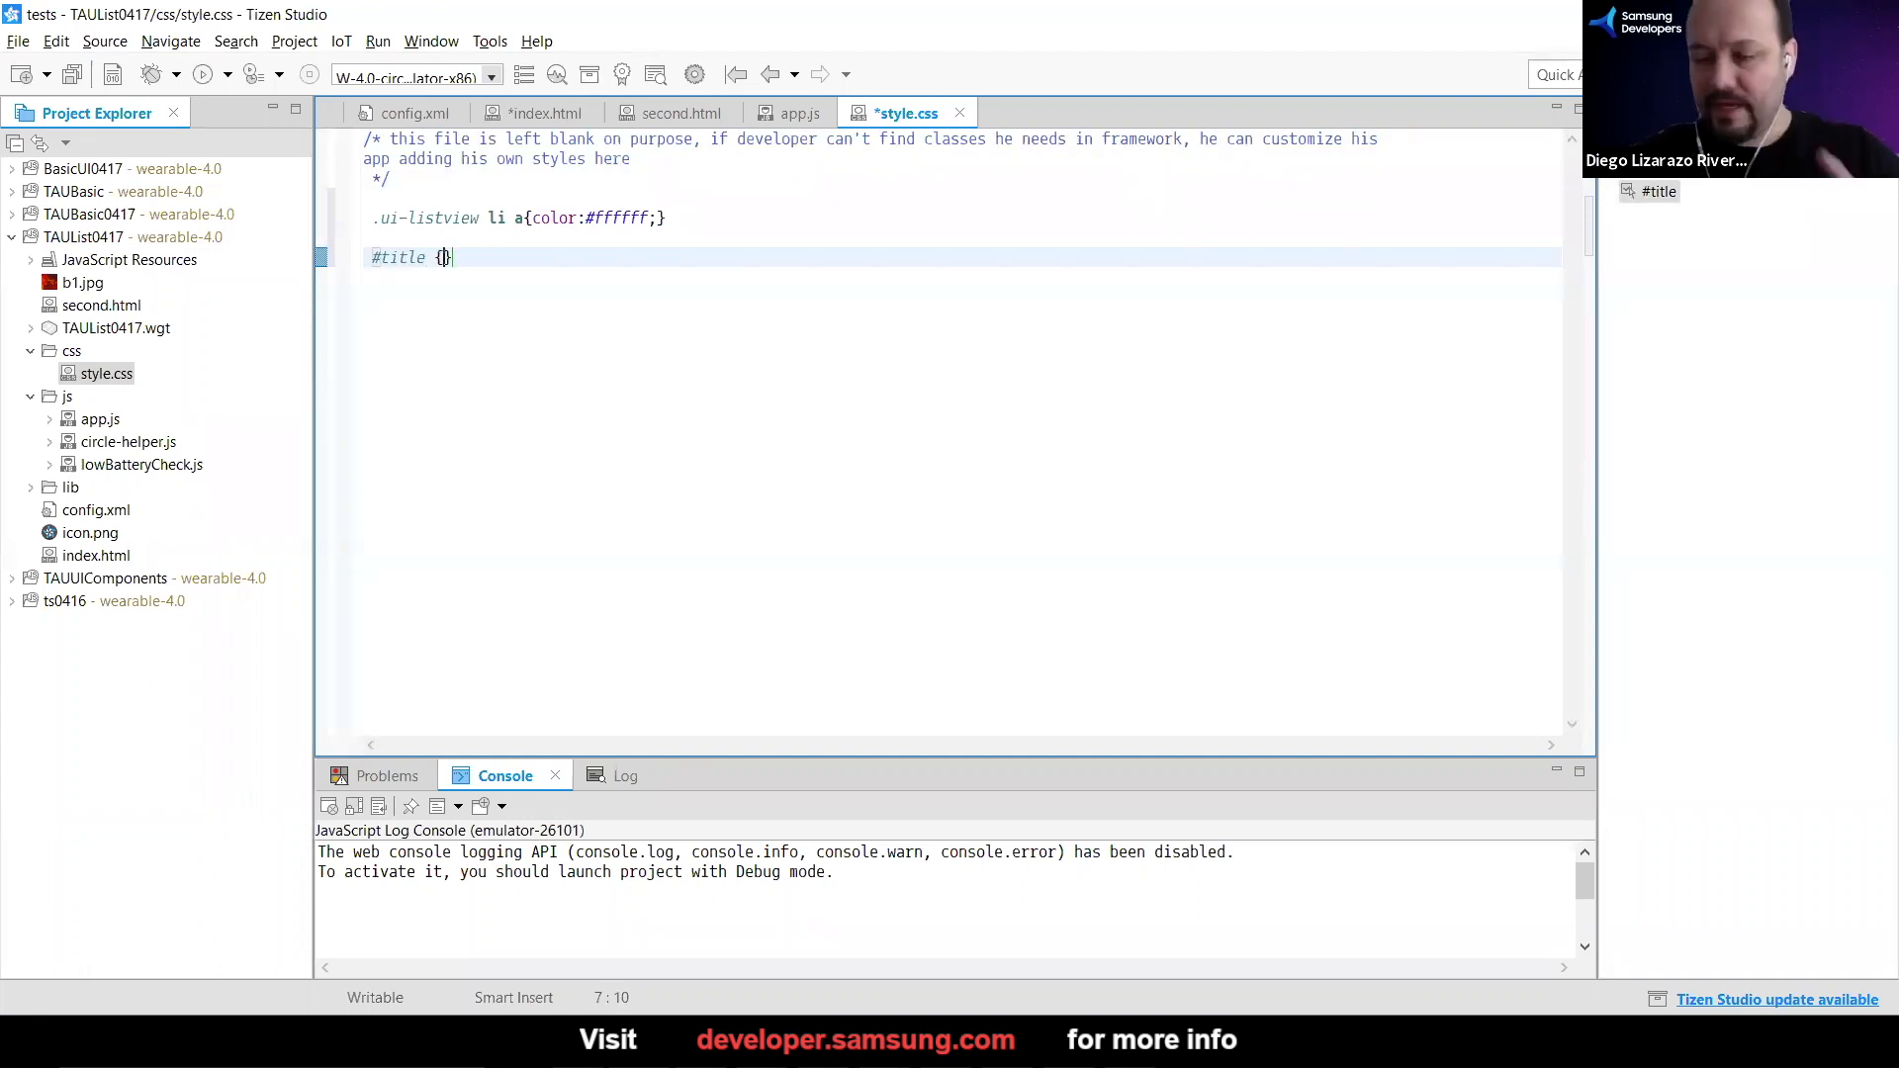
key(Enter)
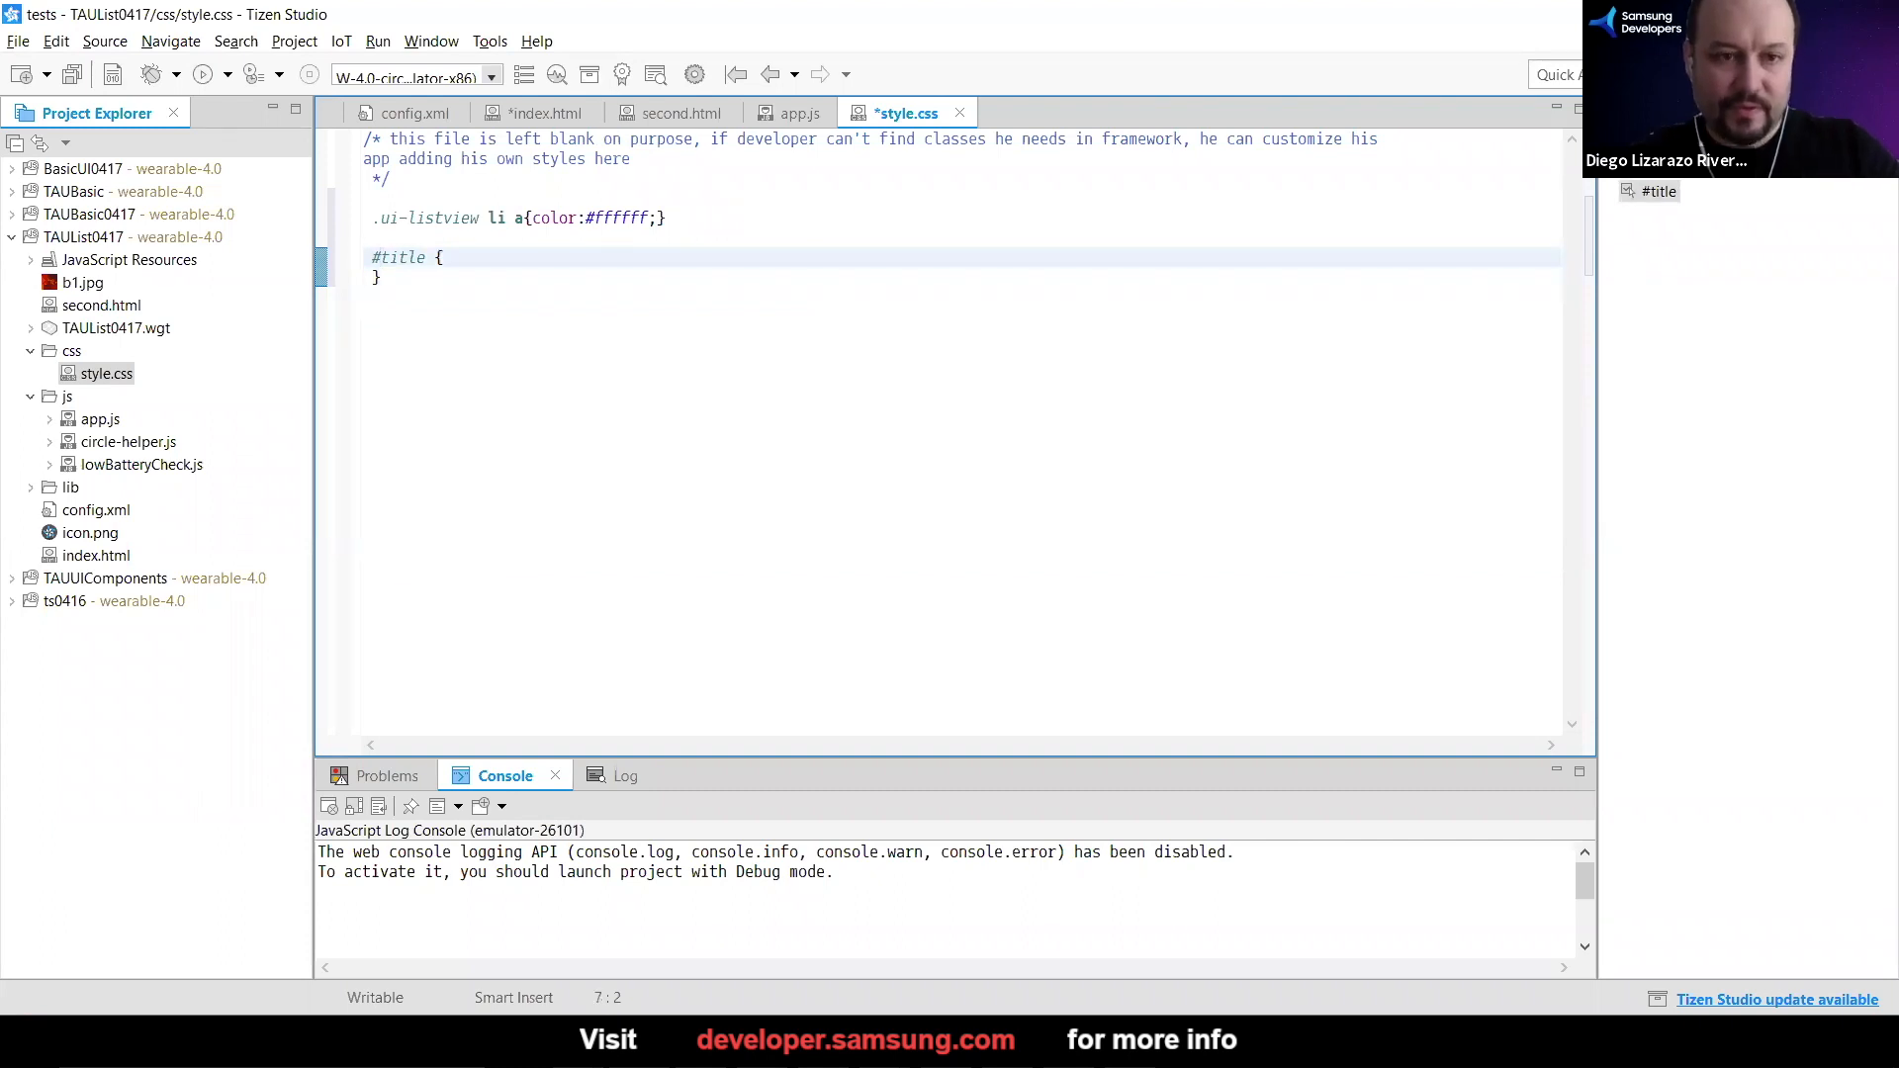
click(440, 257)
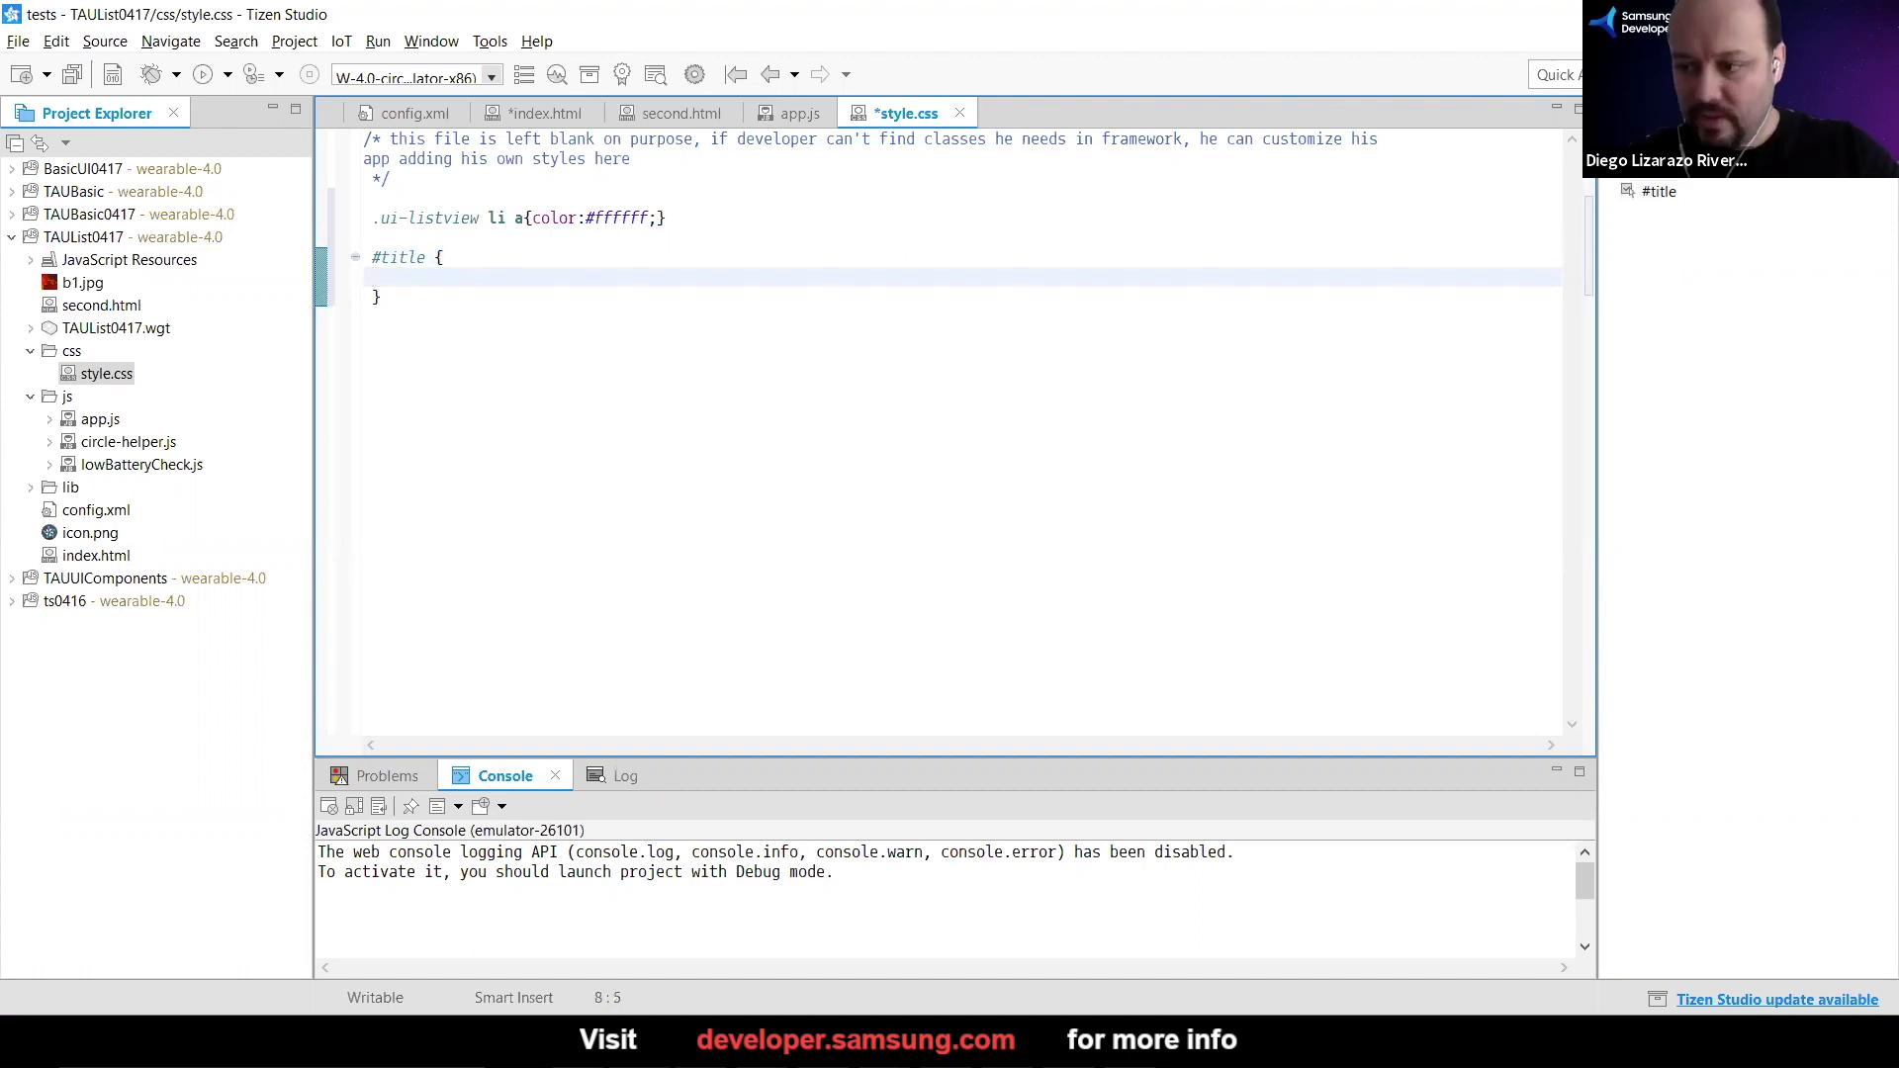
Set color: #ffffff; inside the #title rule
text(COLOR)
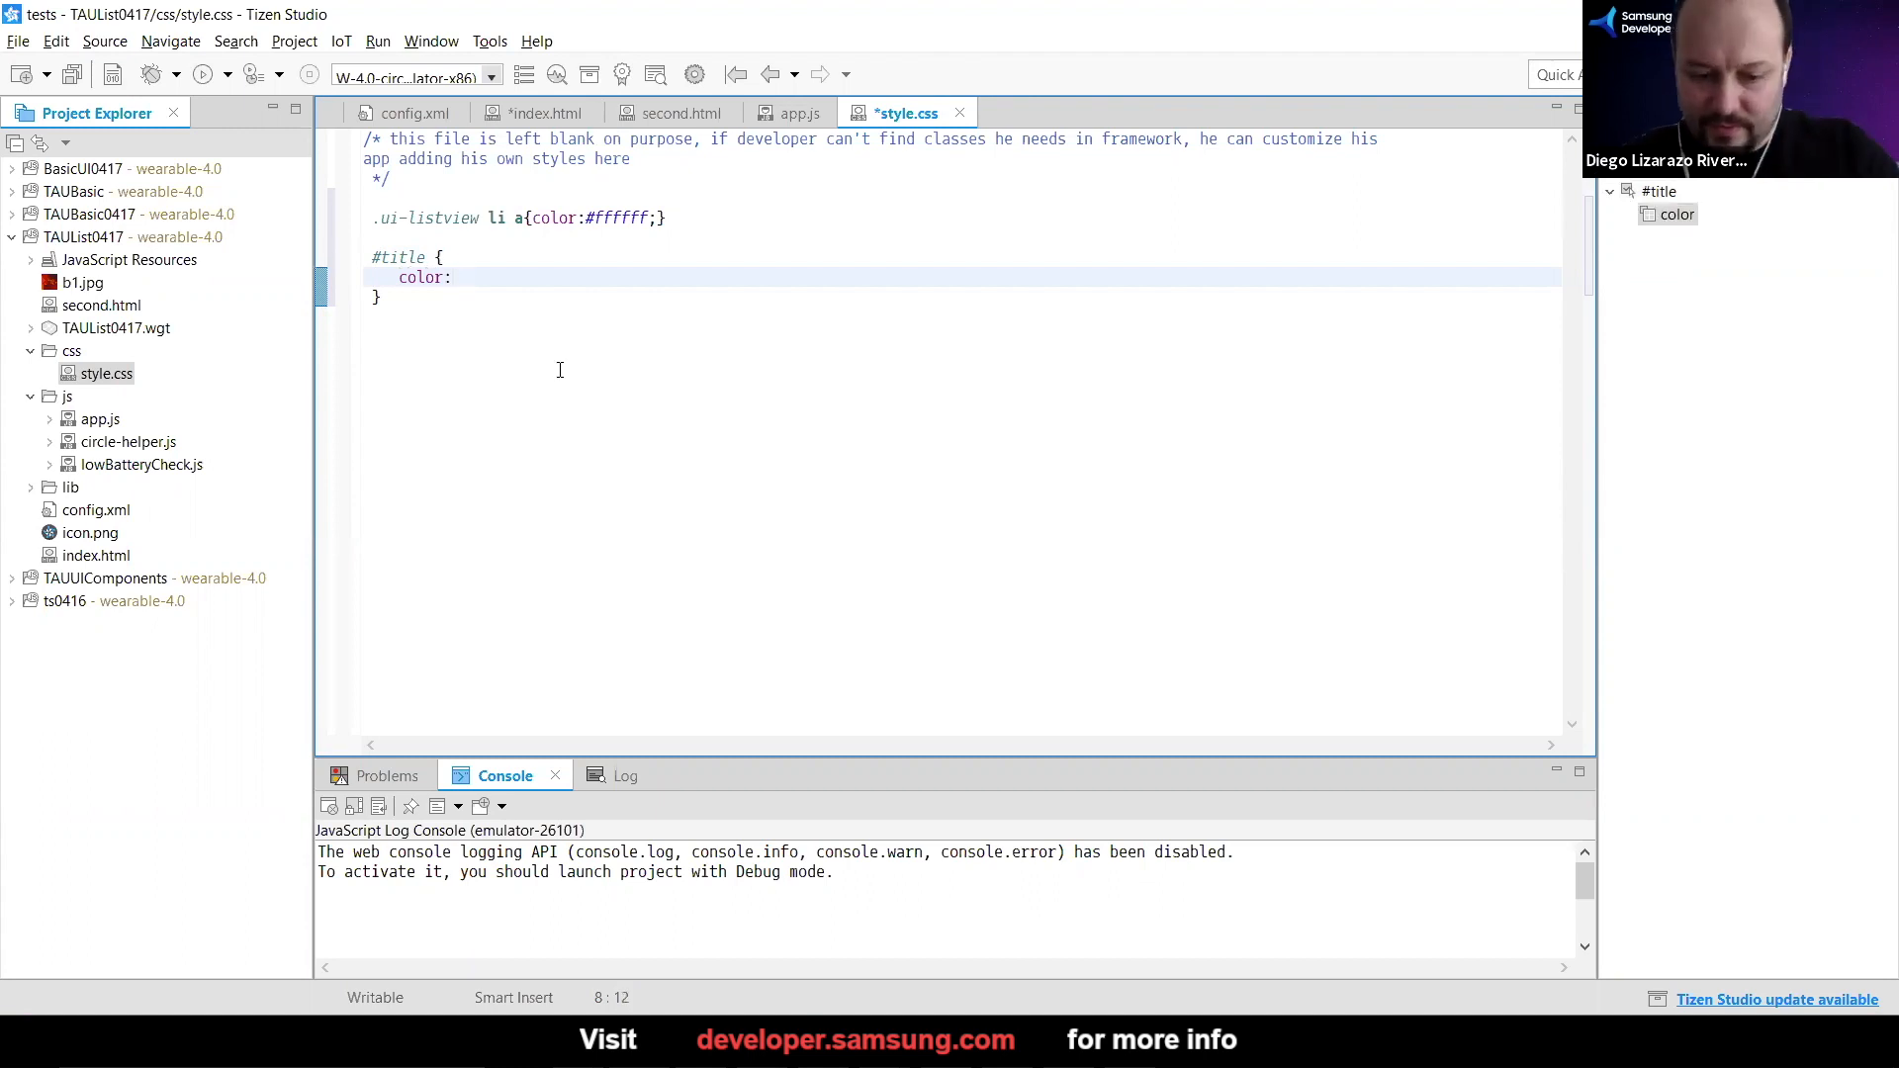
text(#ff)
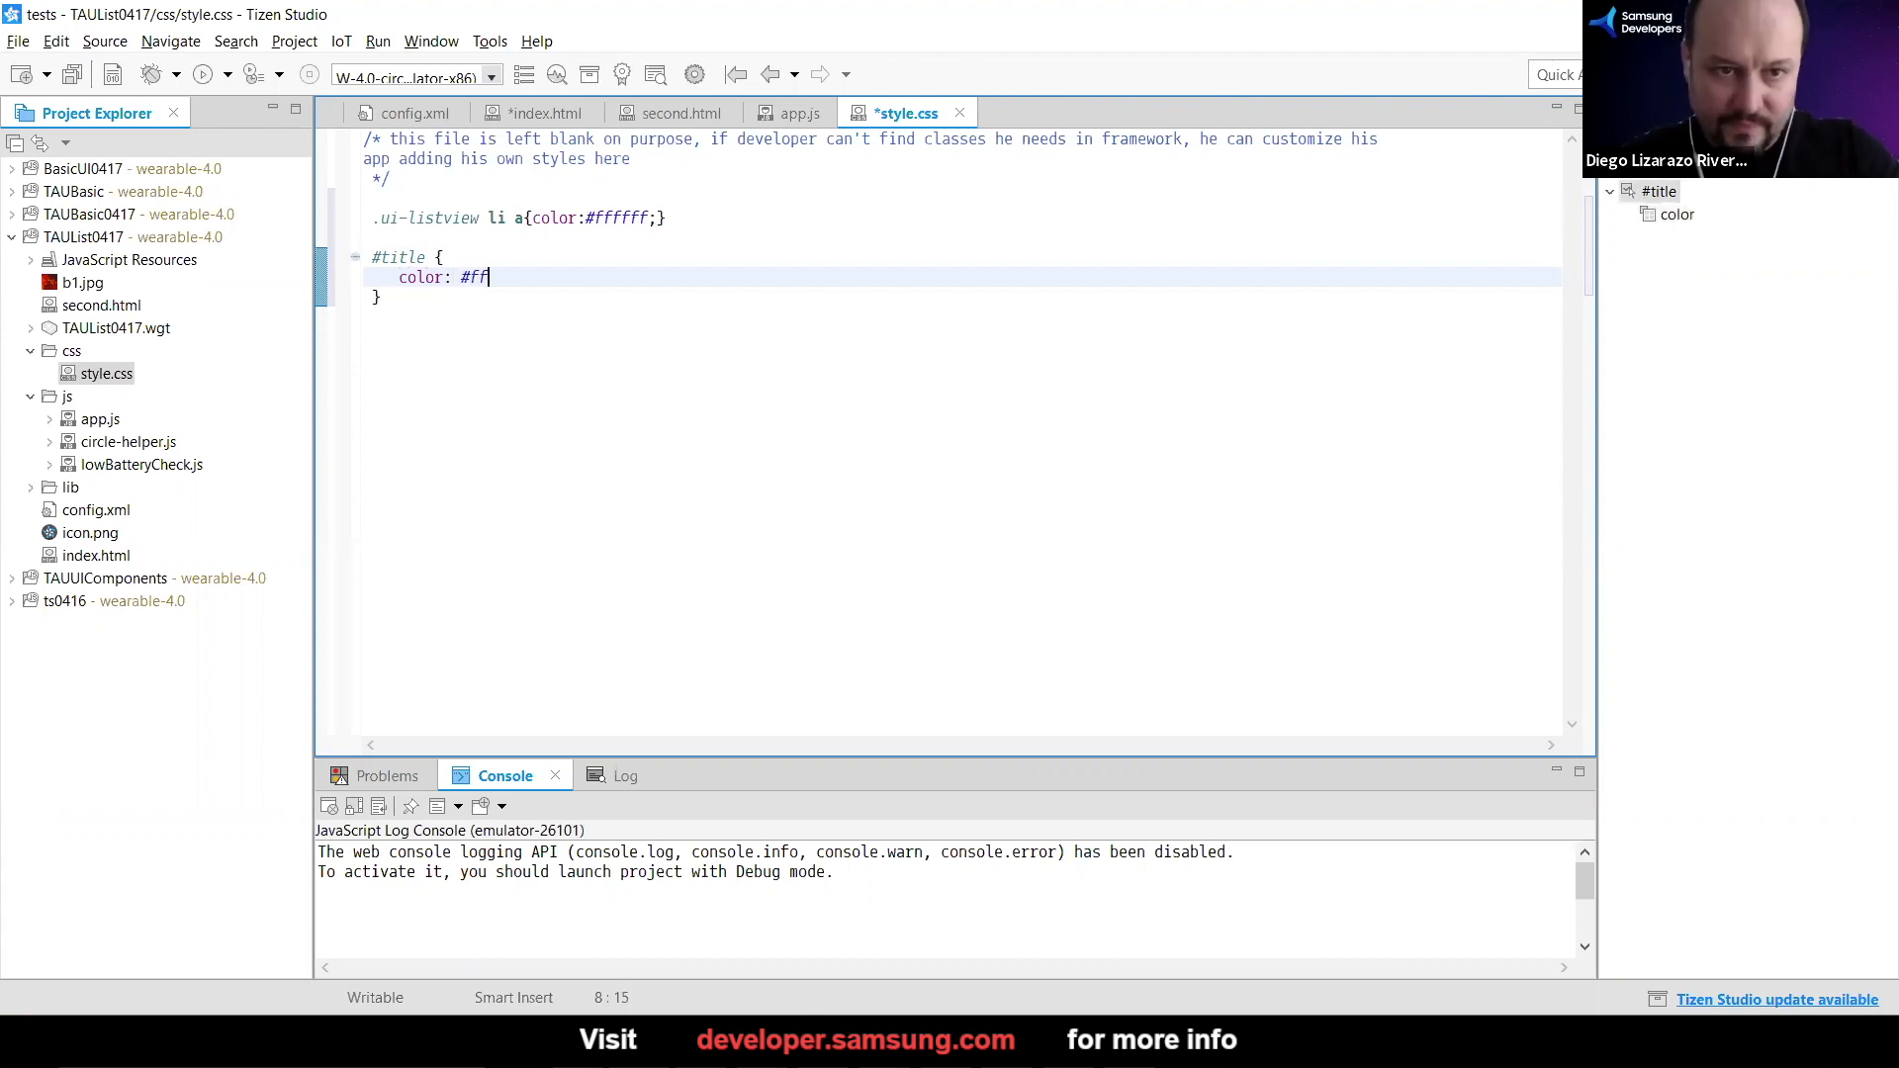
text(ffff;)
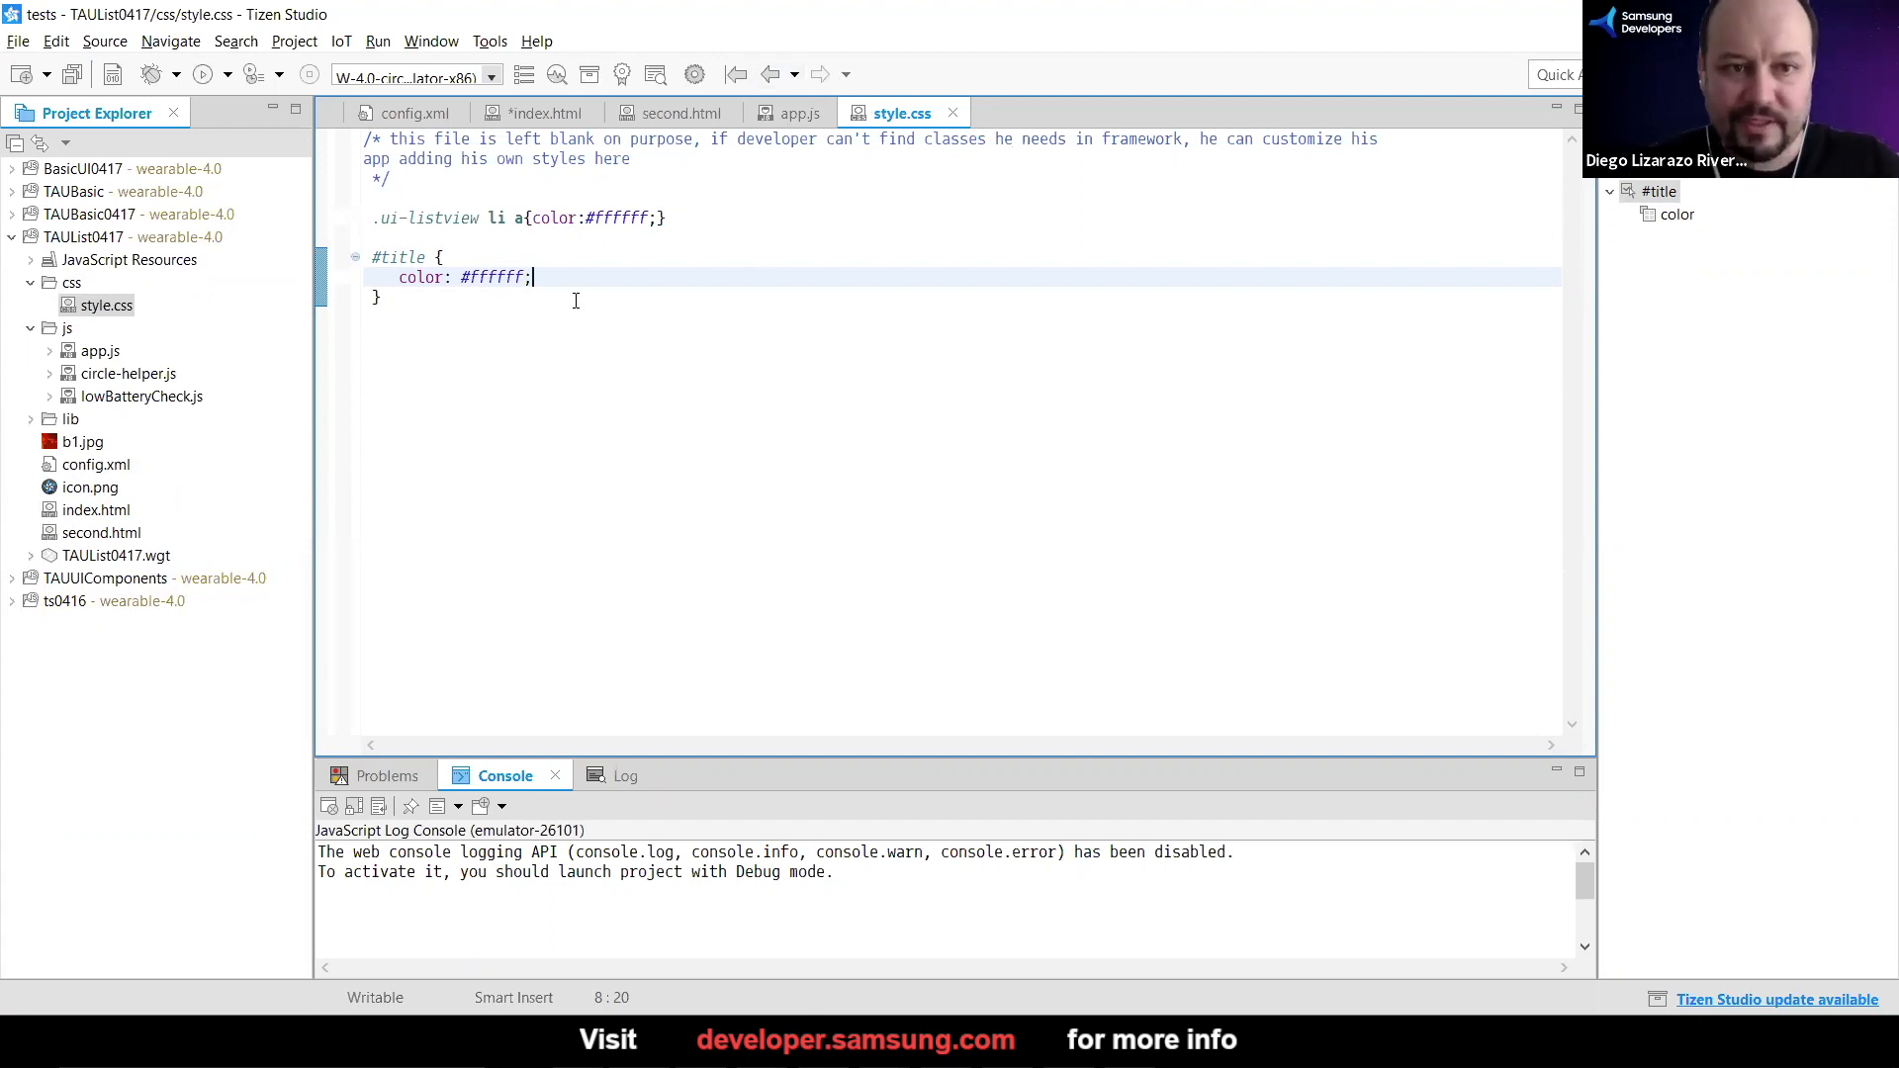
Return to app.js before heading to File Explorer for images b2–b5
click(803, 113)
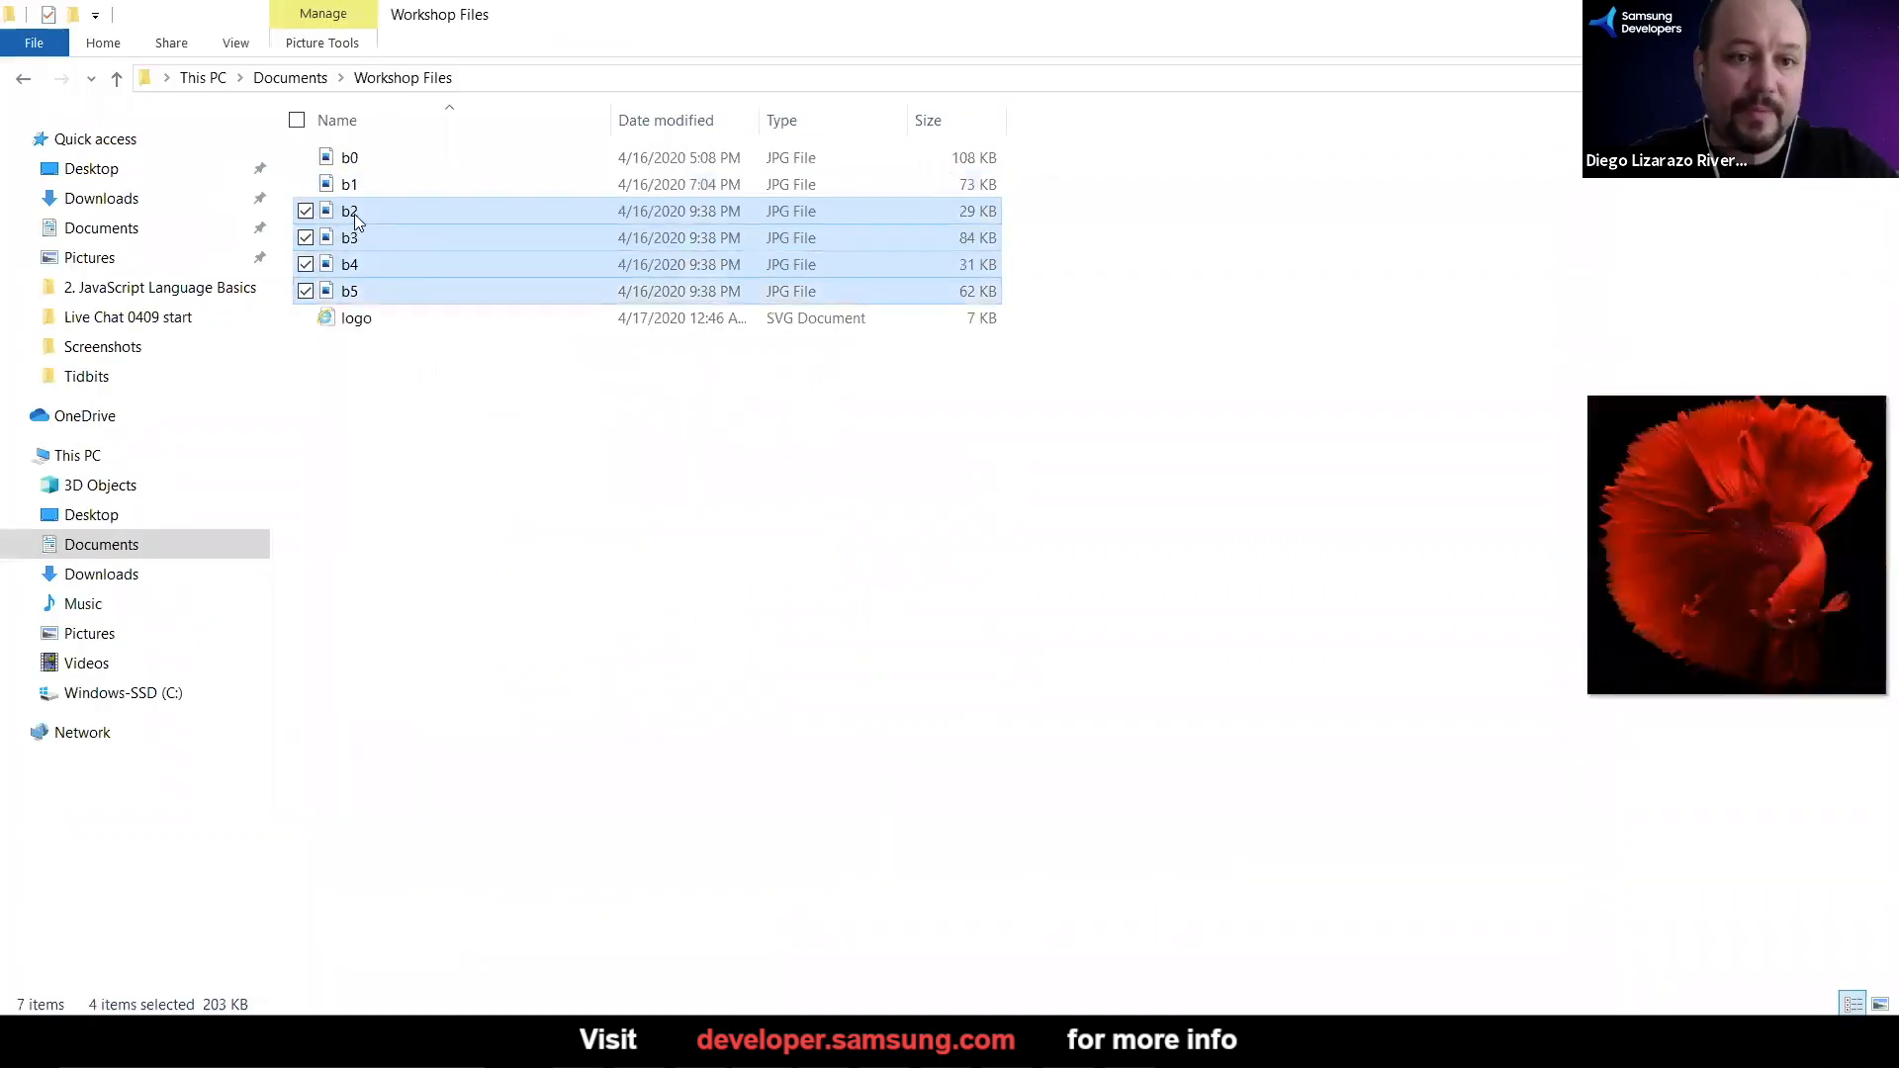
Drag b2–b5 onto the TAUList0417 project and confirm copying the files
drag(352, 237, 1213, 625)
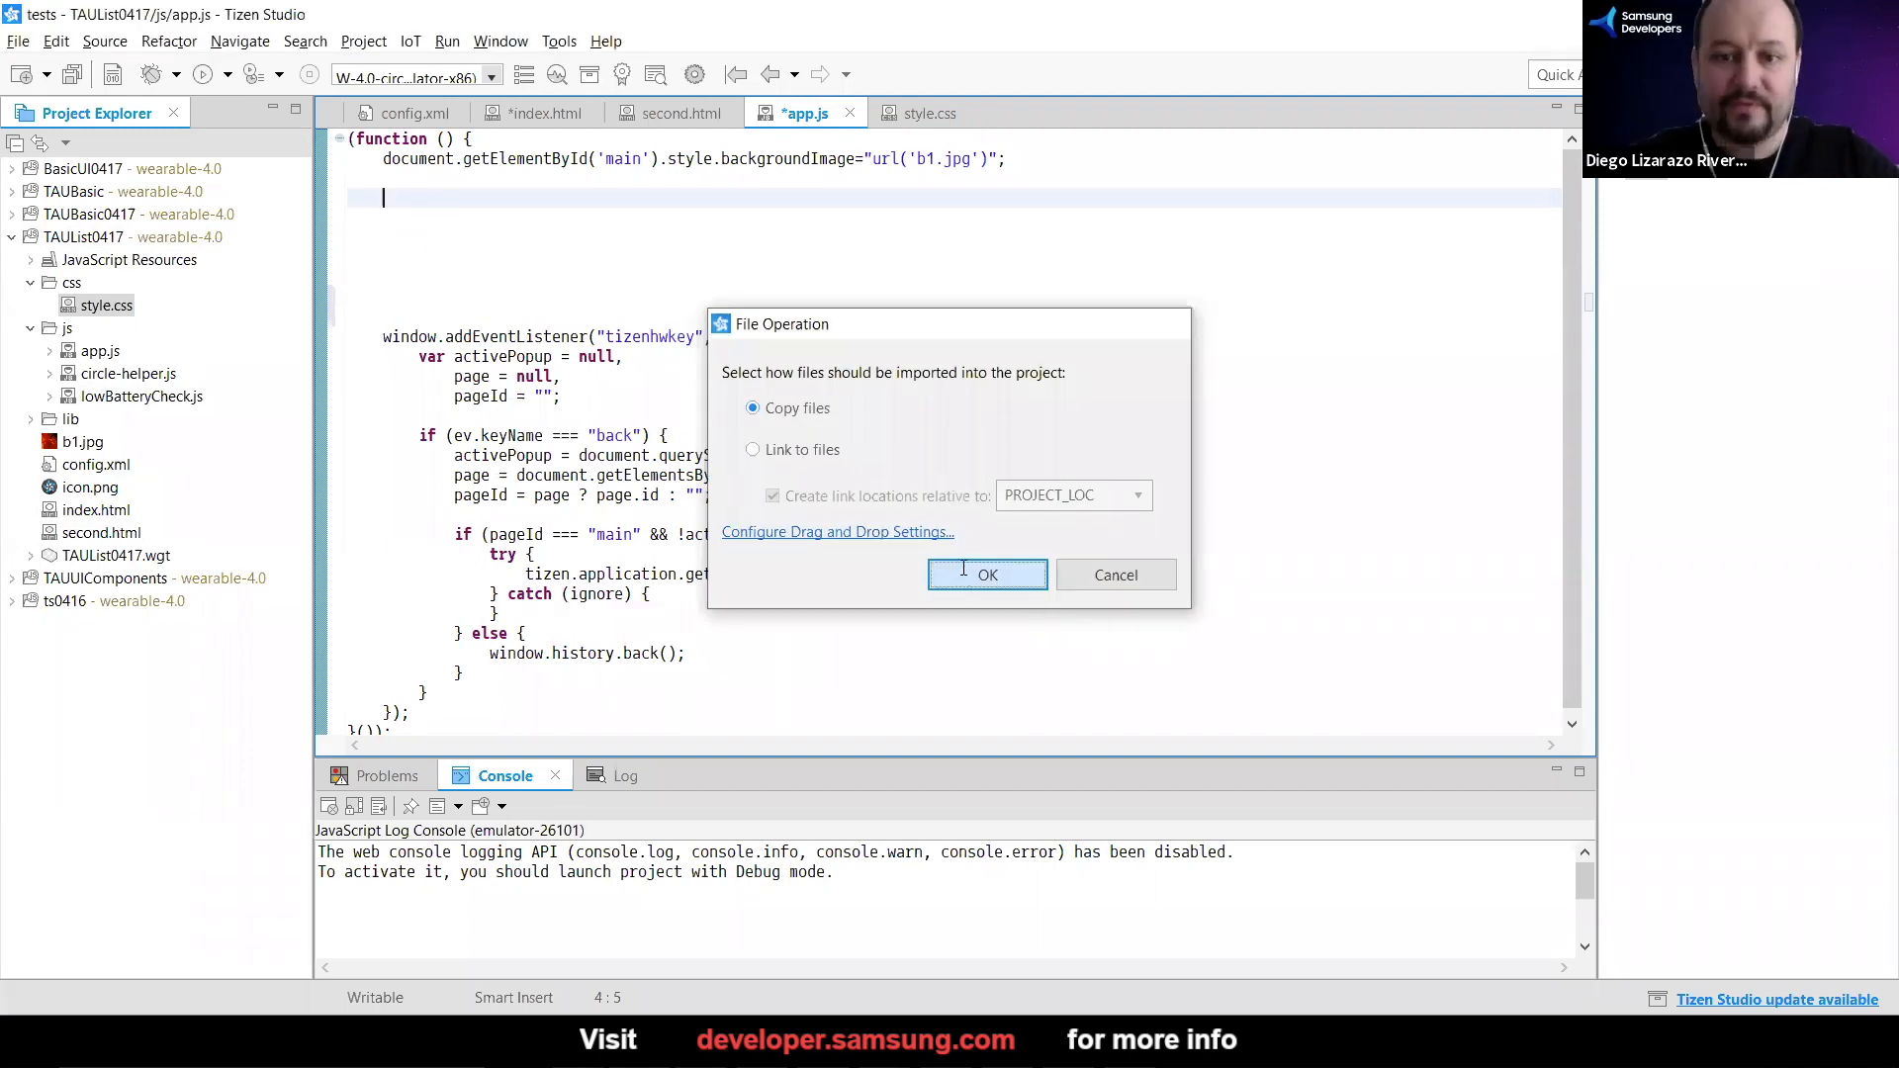
click(987, 574)
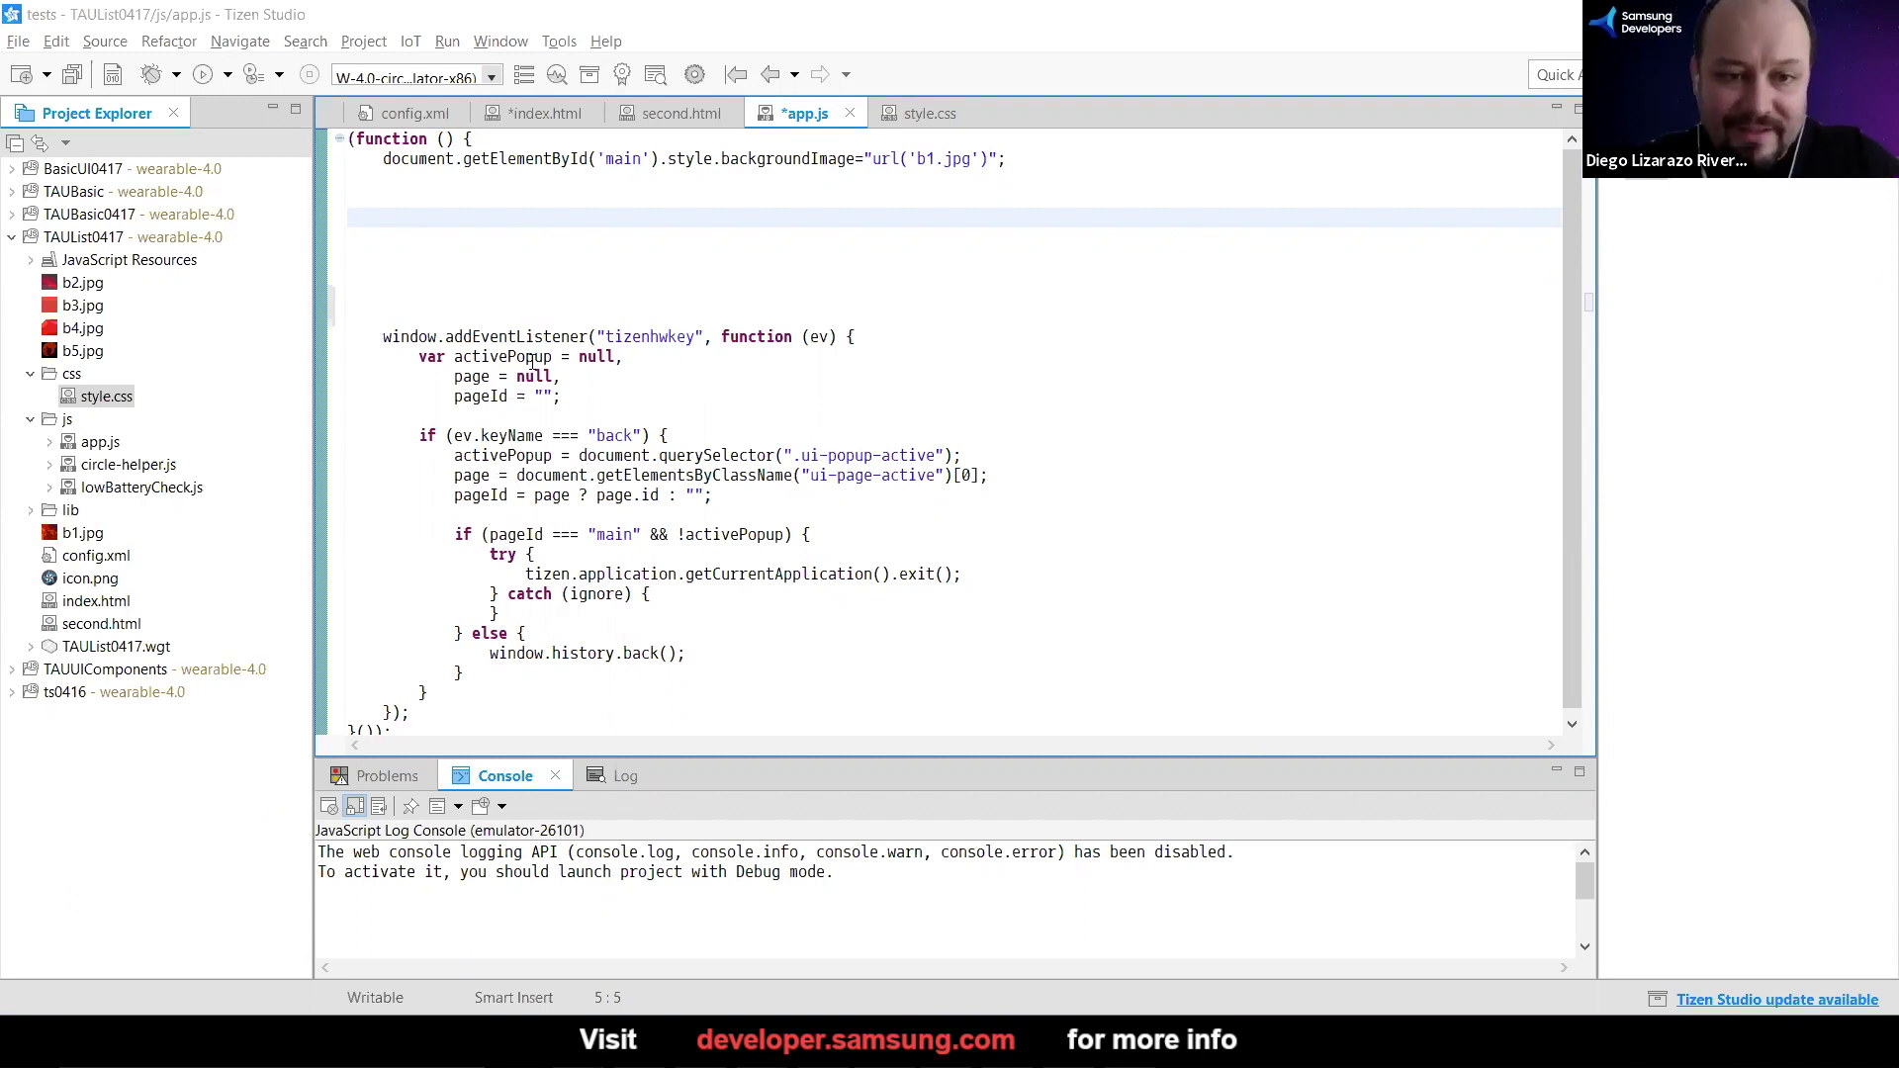
double_click(514, 337)
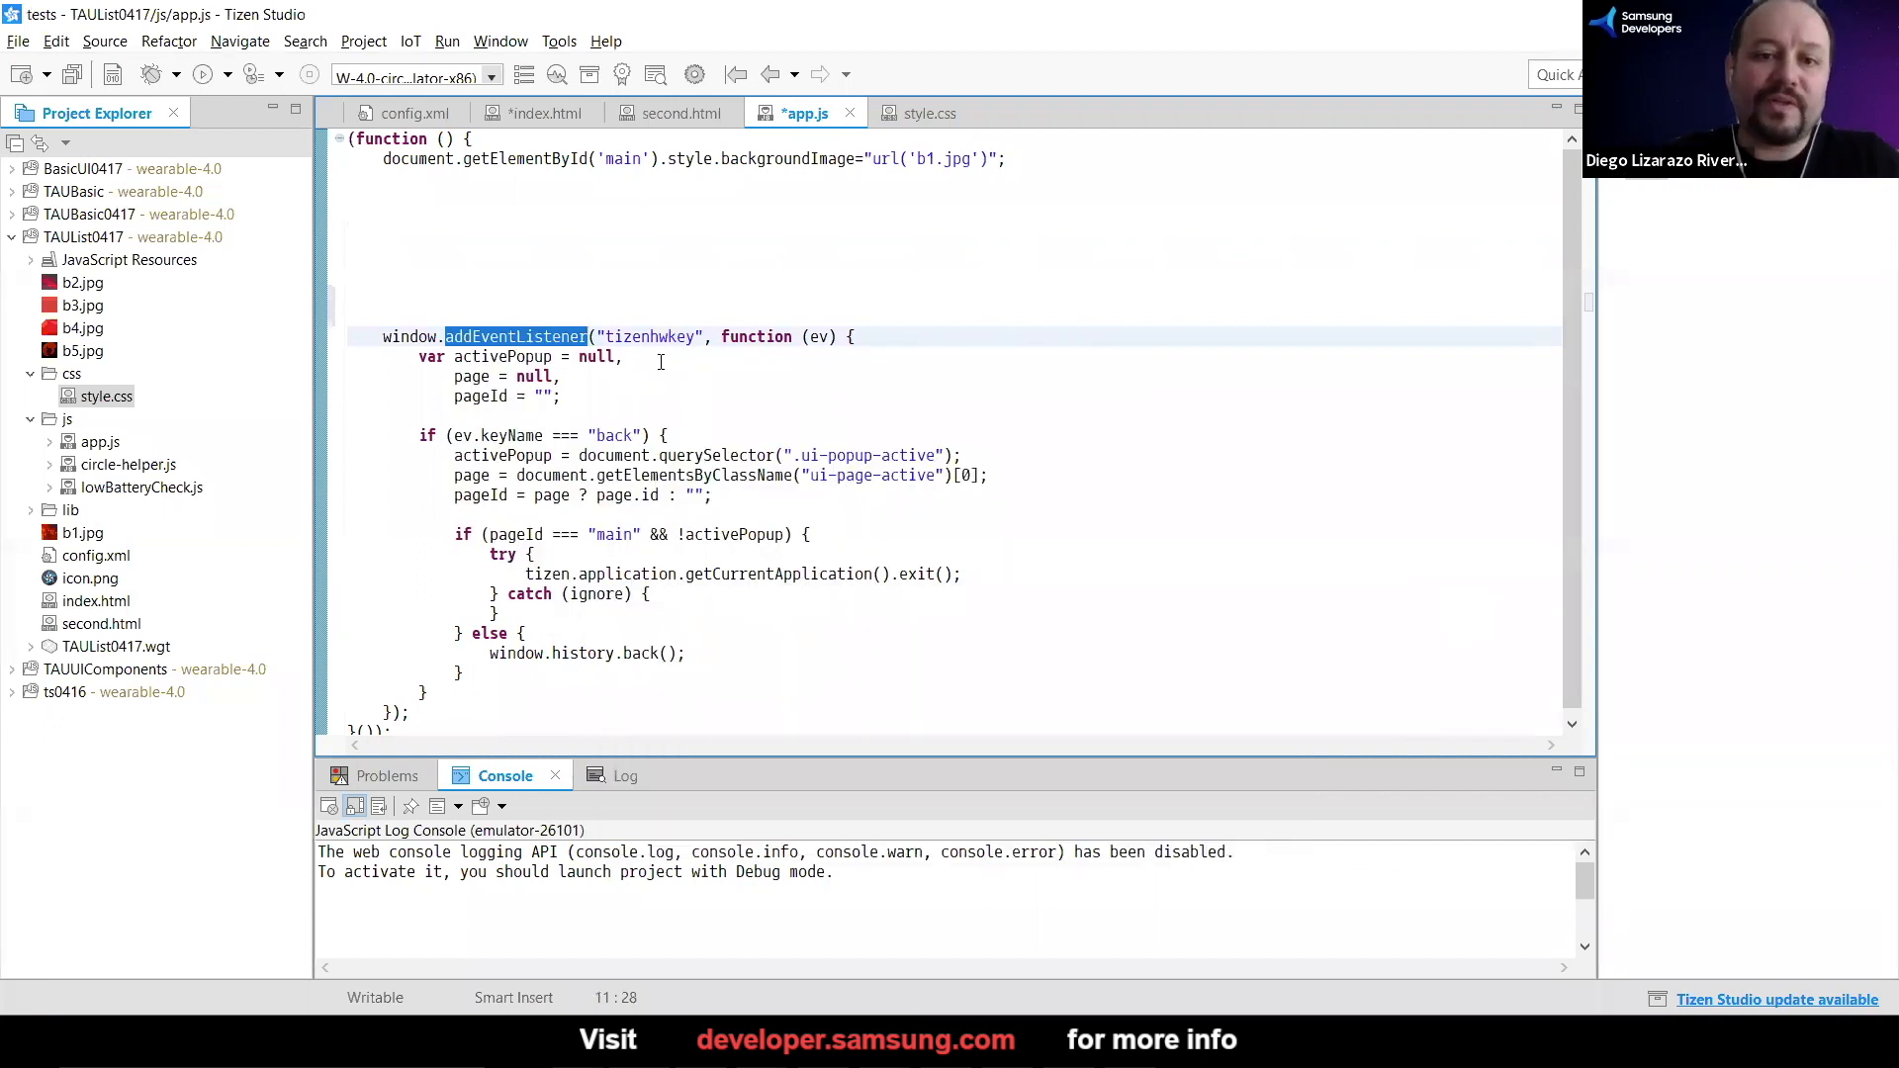
click(384, 315)
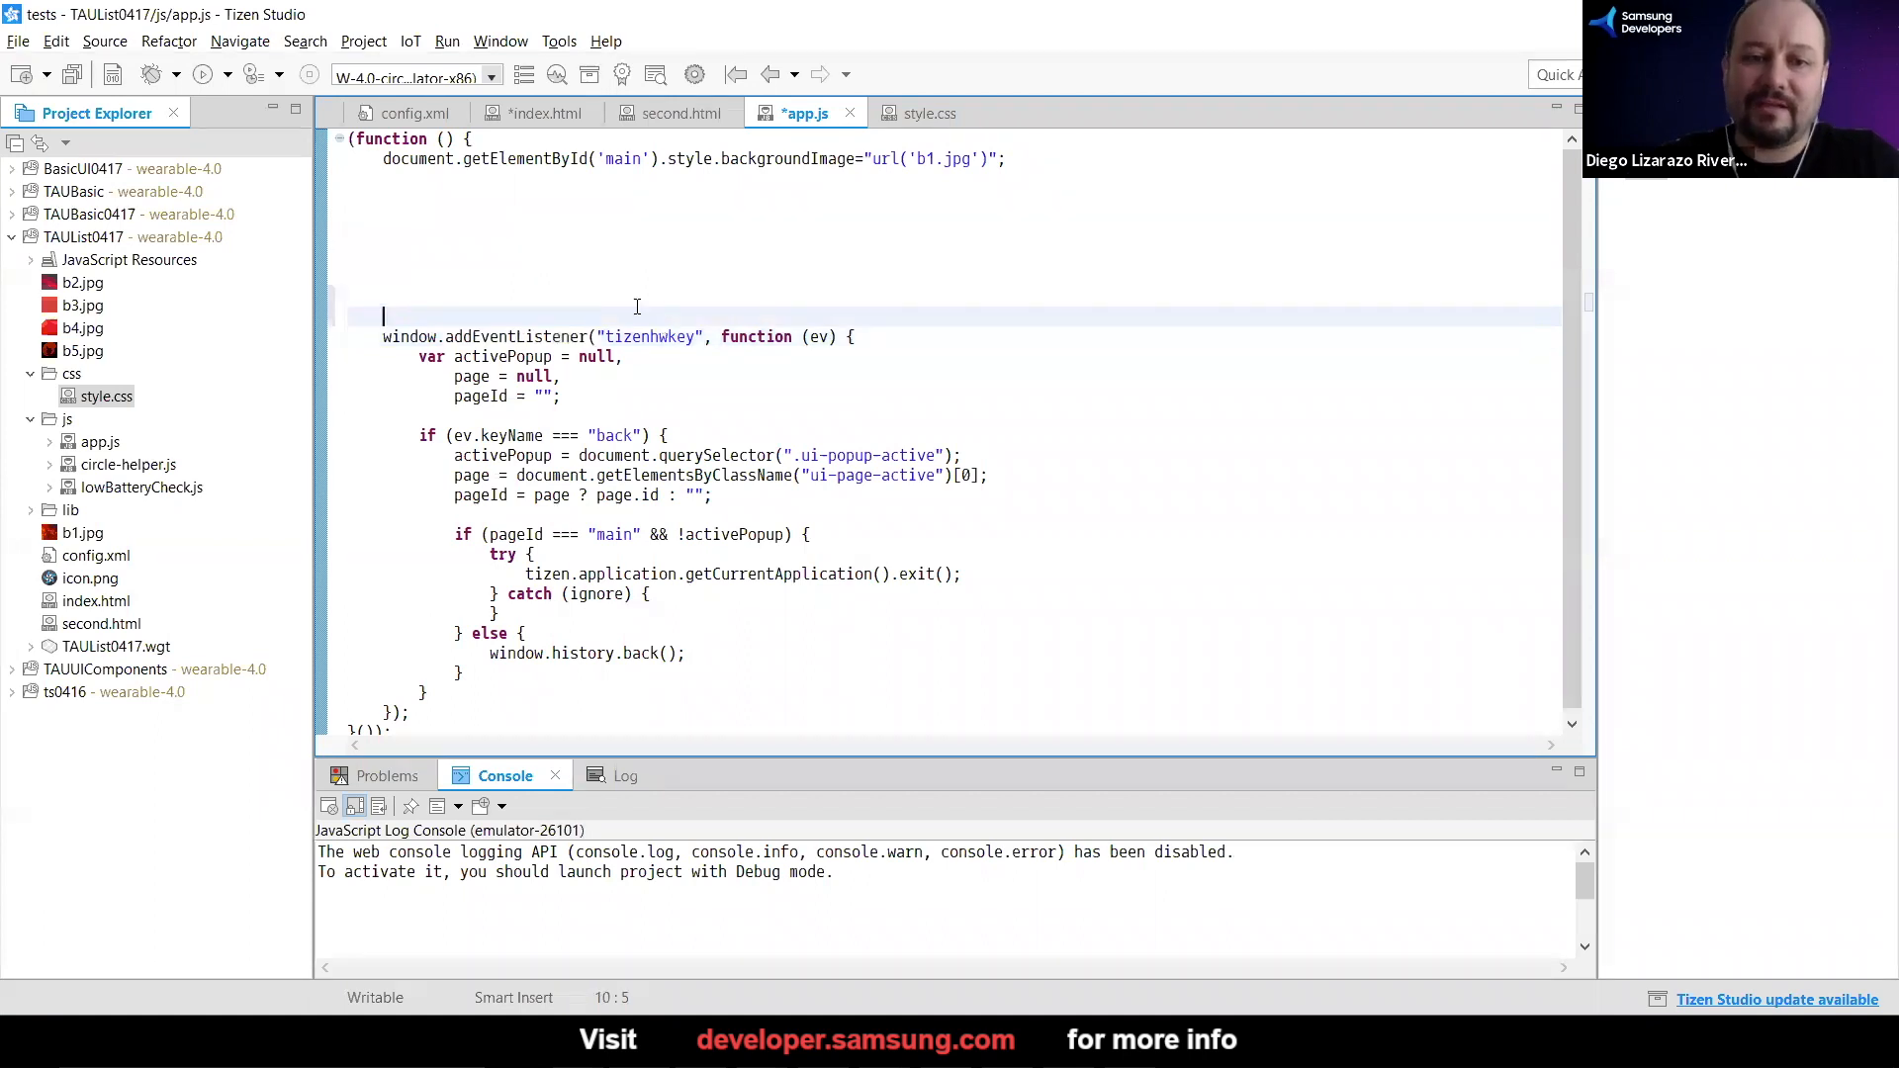
click(498, 241)
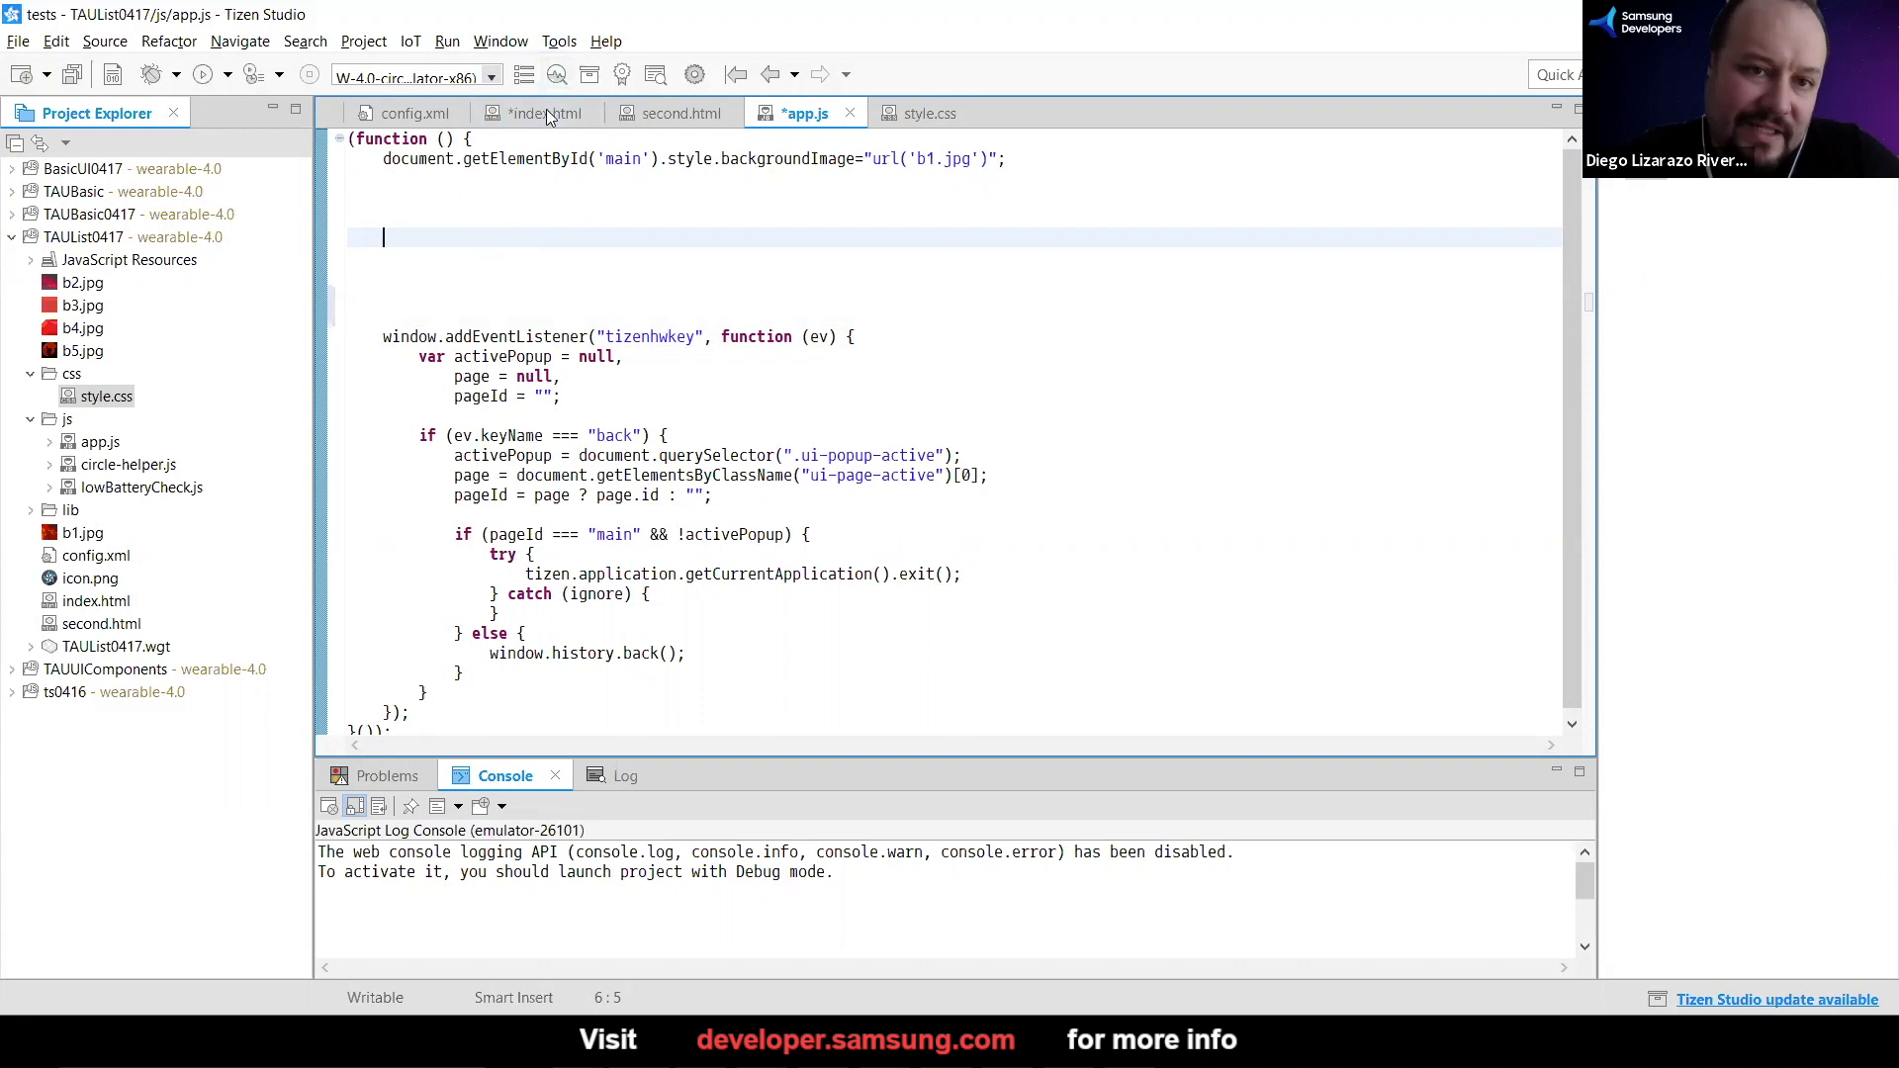
click(542, 110)
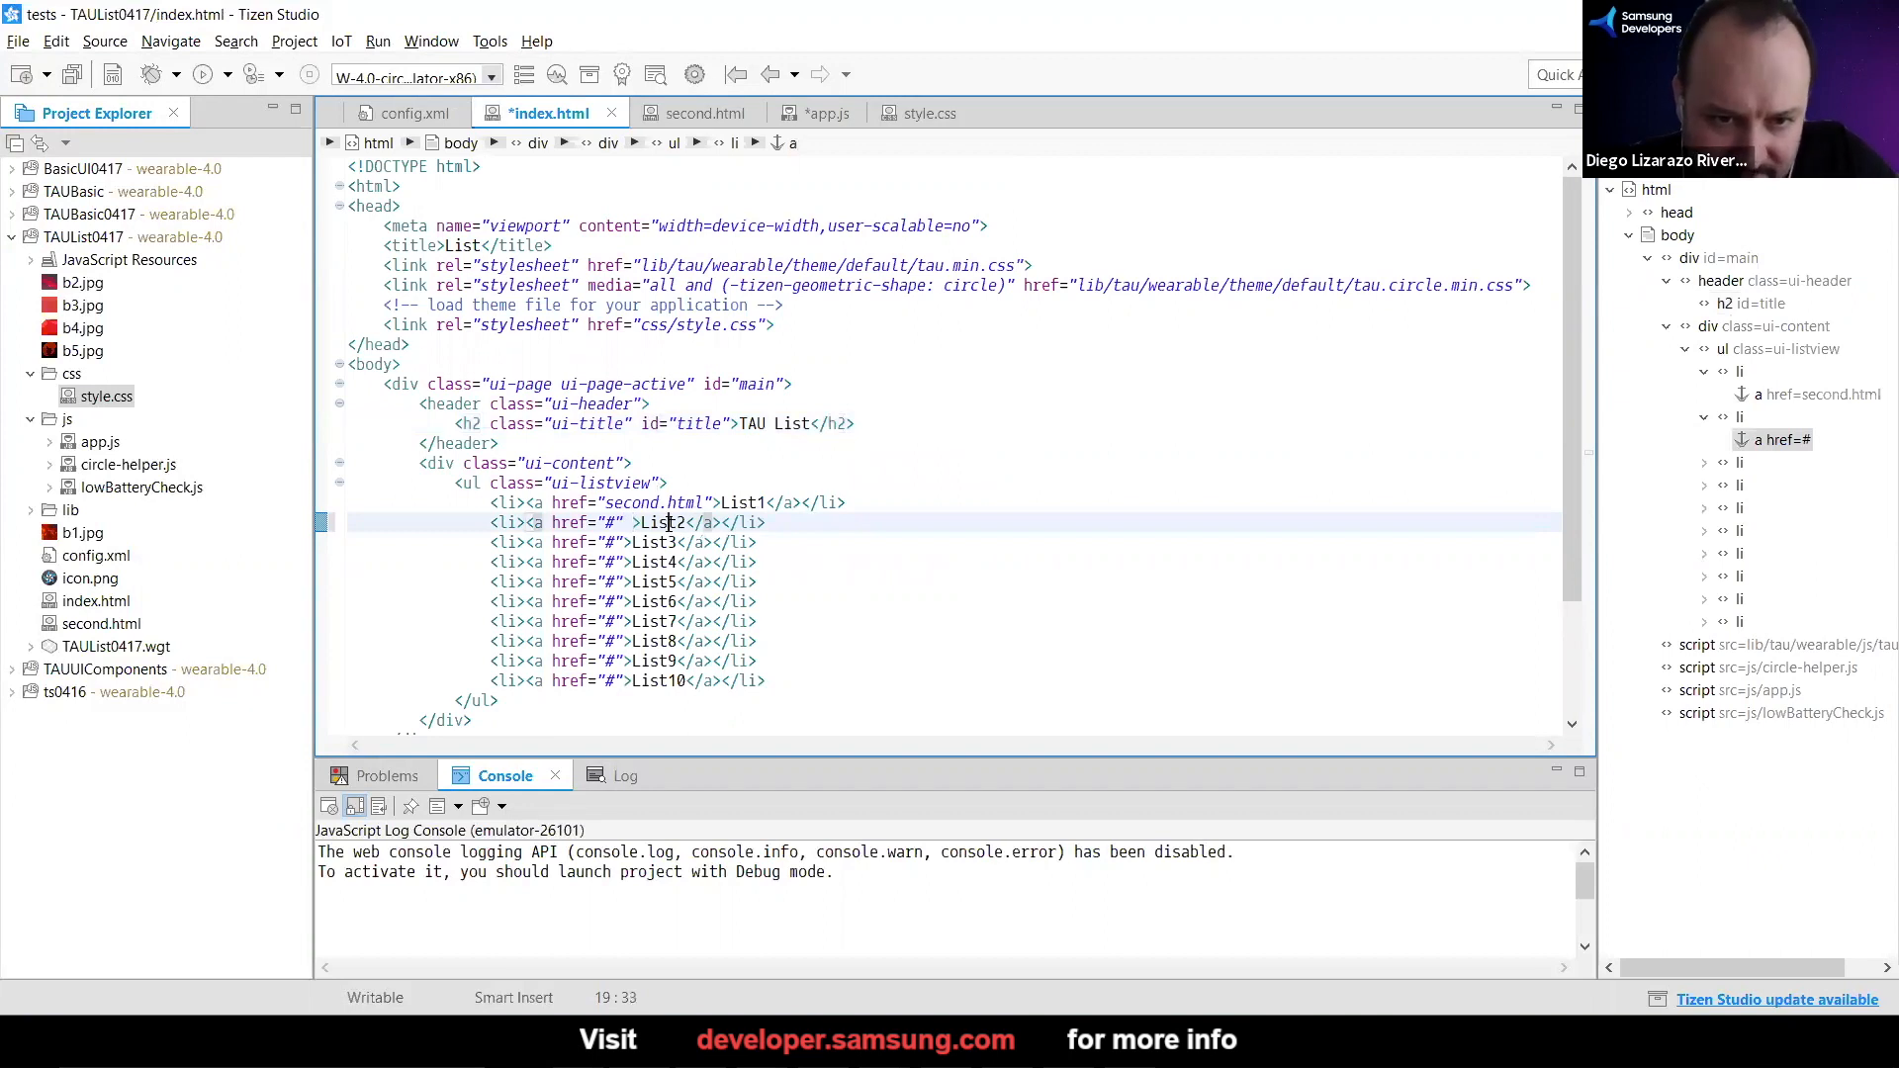
Relabel the second list item 'Change Background' and start its link id 'clicky' in index.html
text(Change Background)
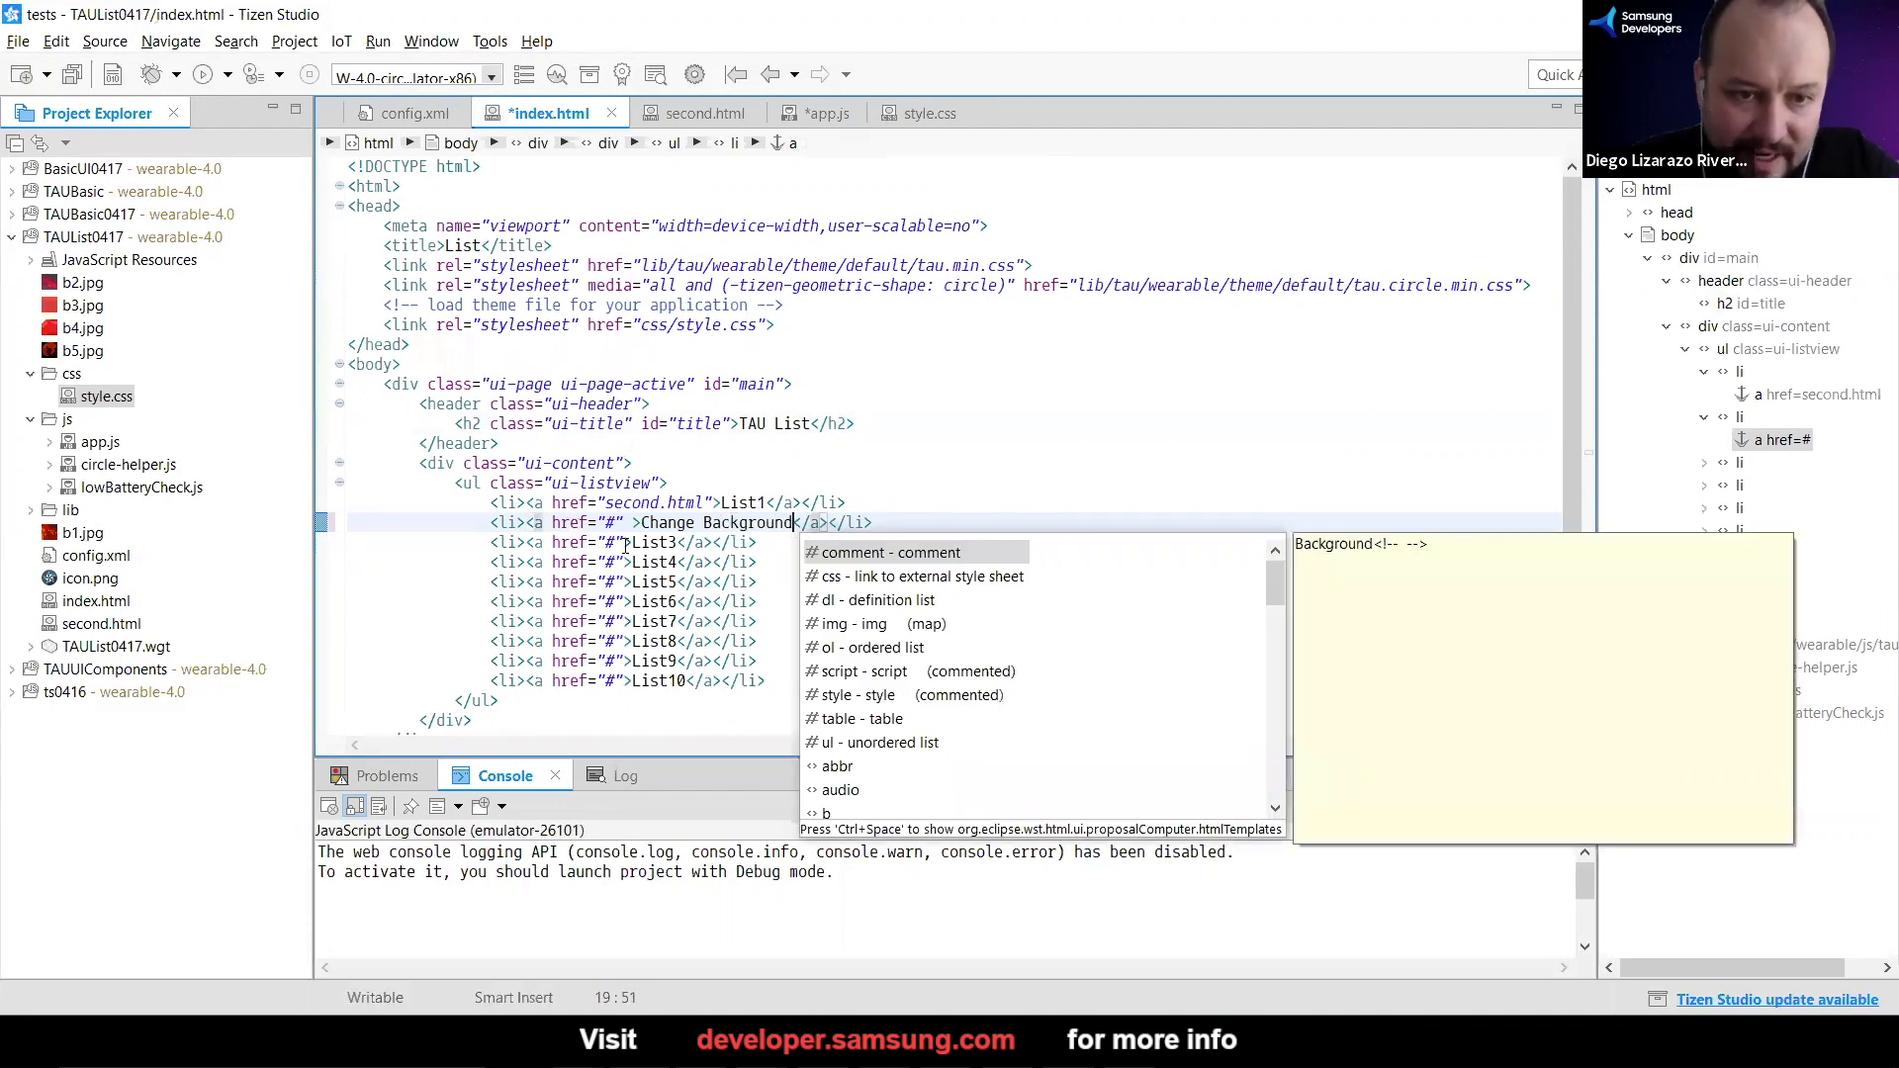
text(id=)
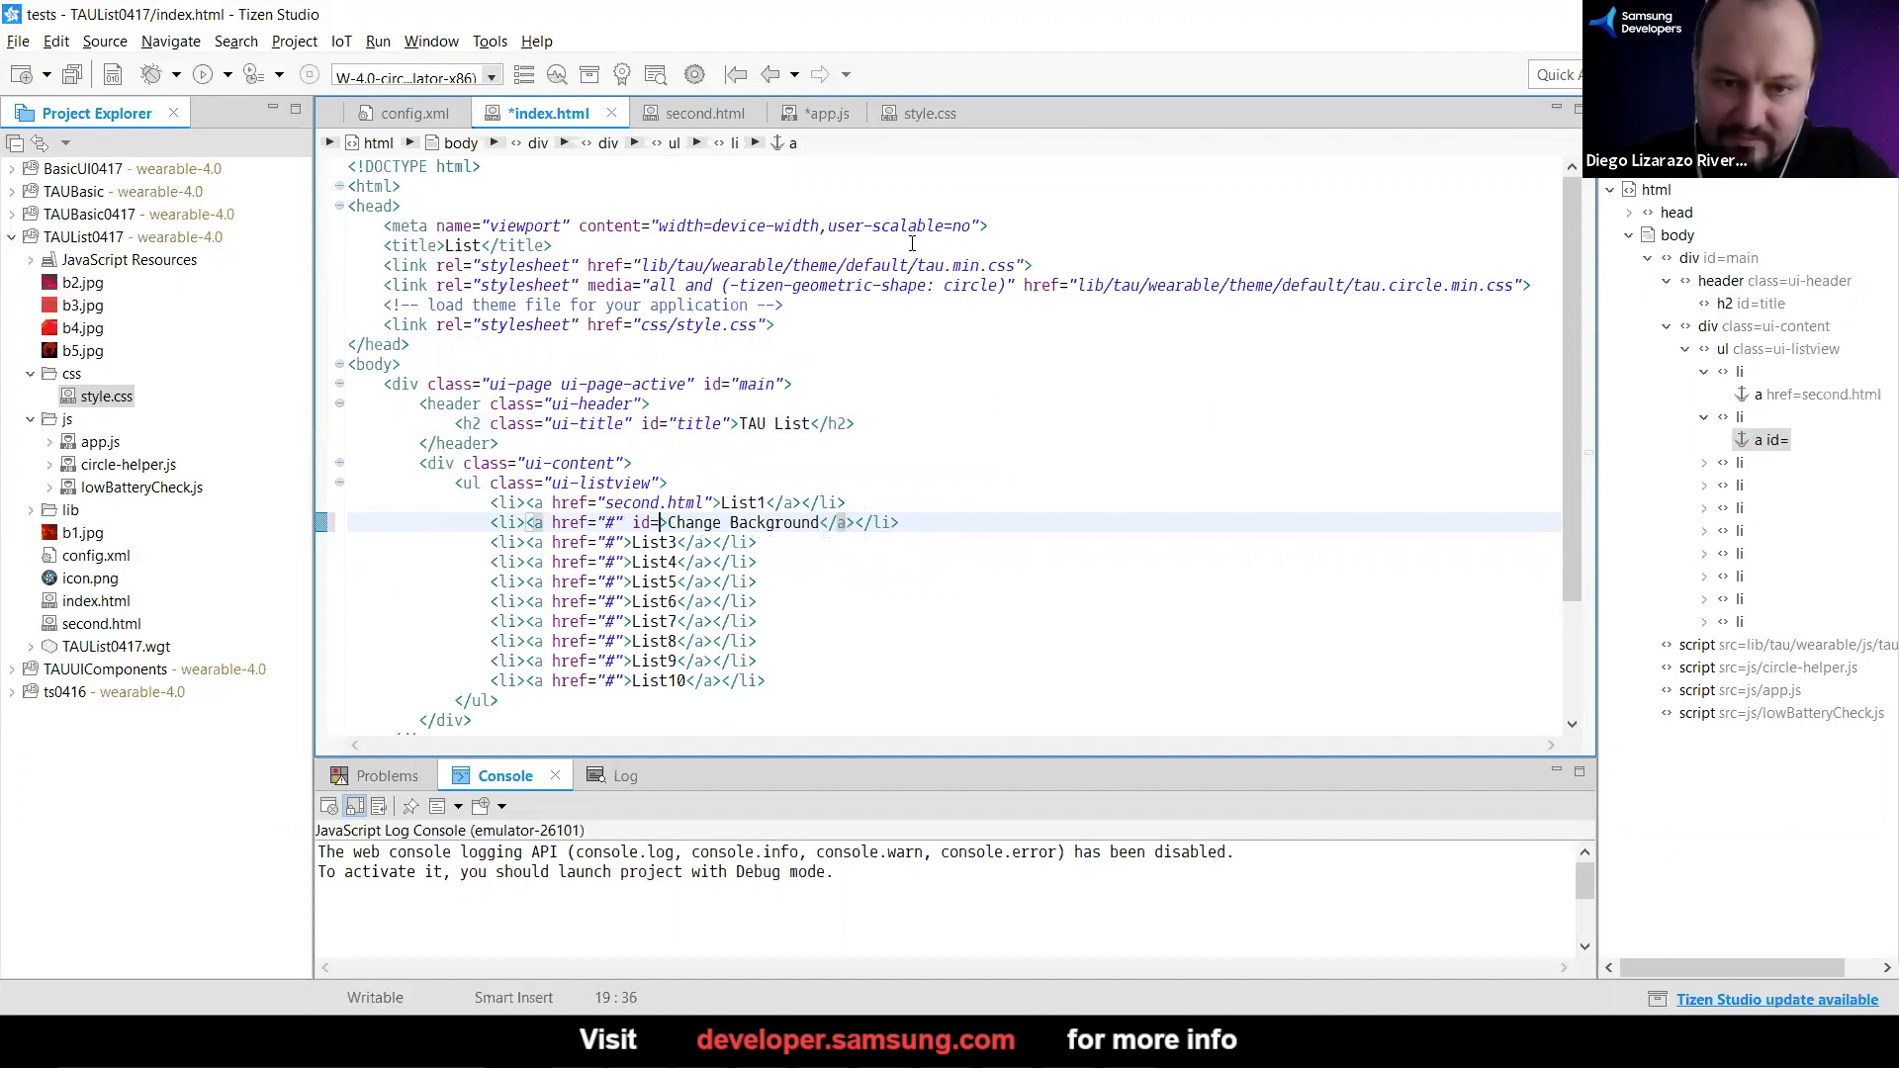
text(clicky")
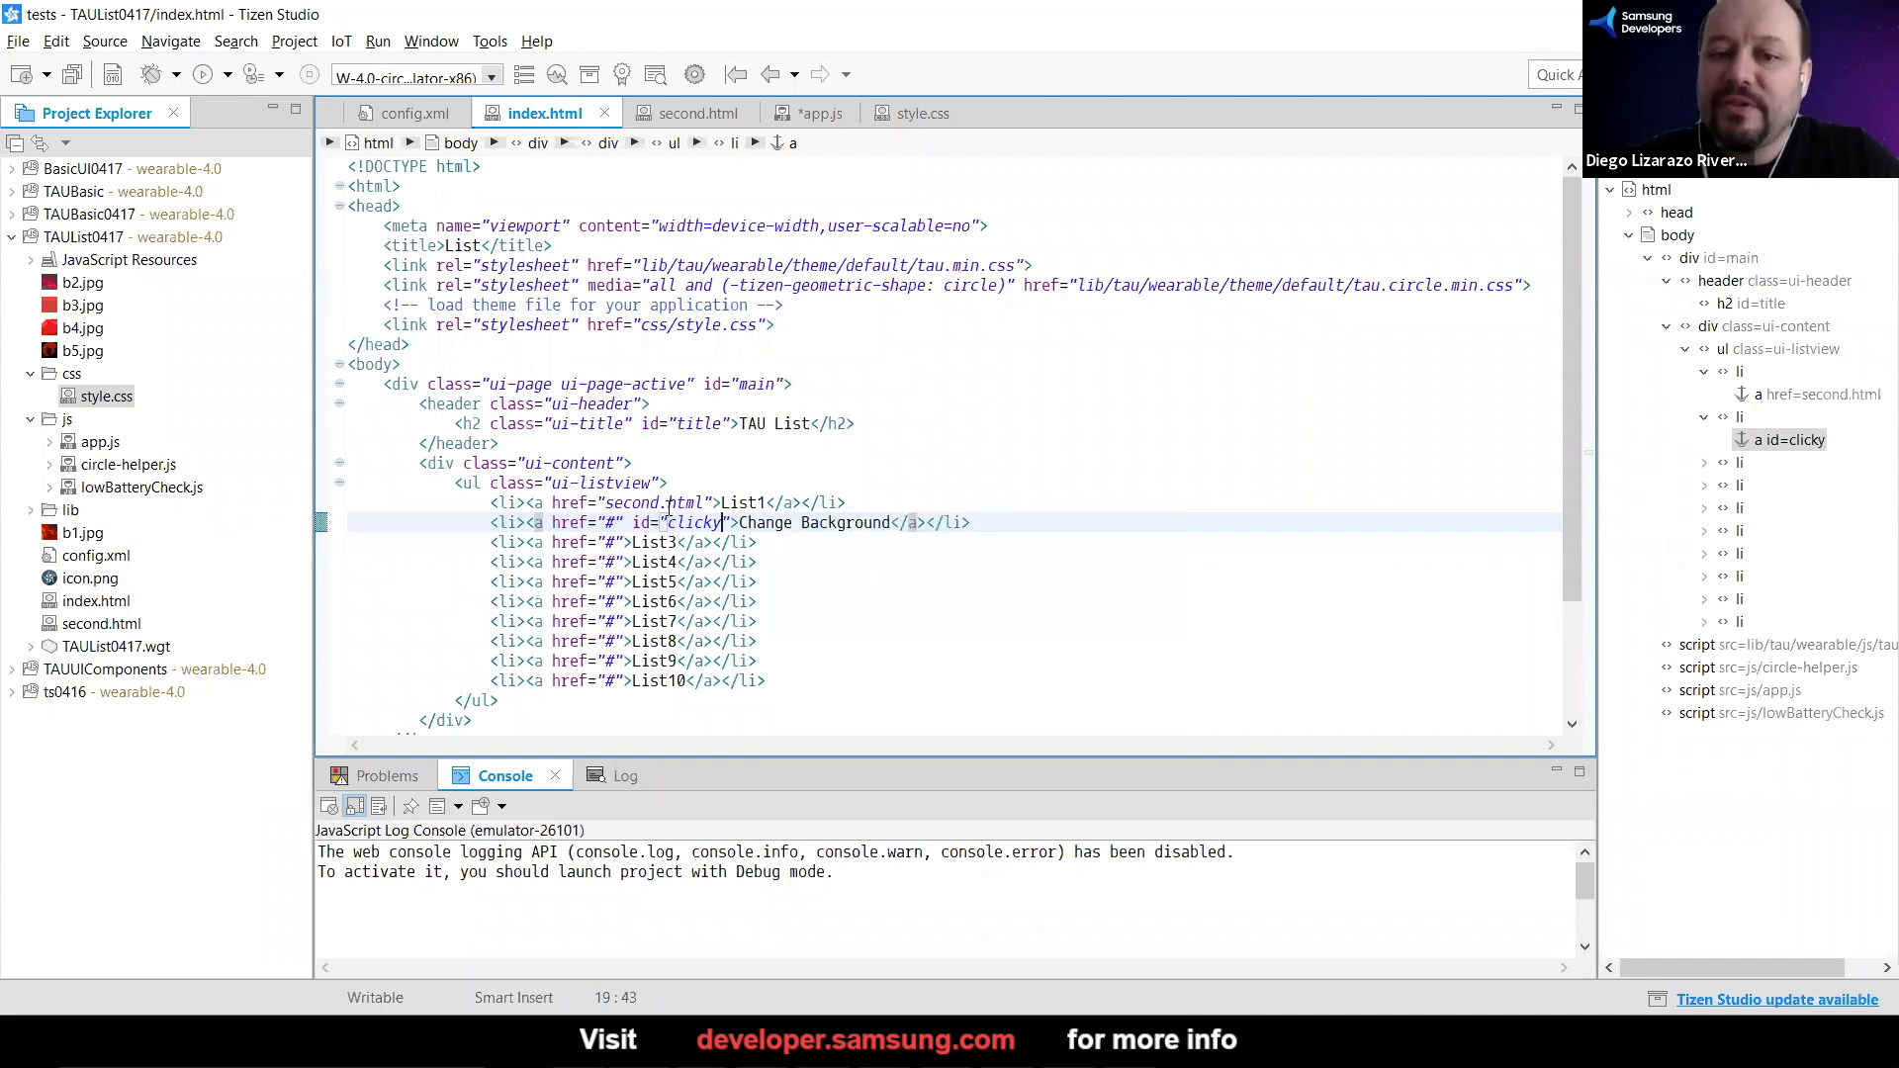
In app.js, begin declaring var myClicky = after the main page variable
click(799, 113)
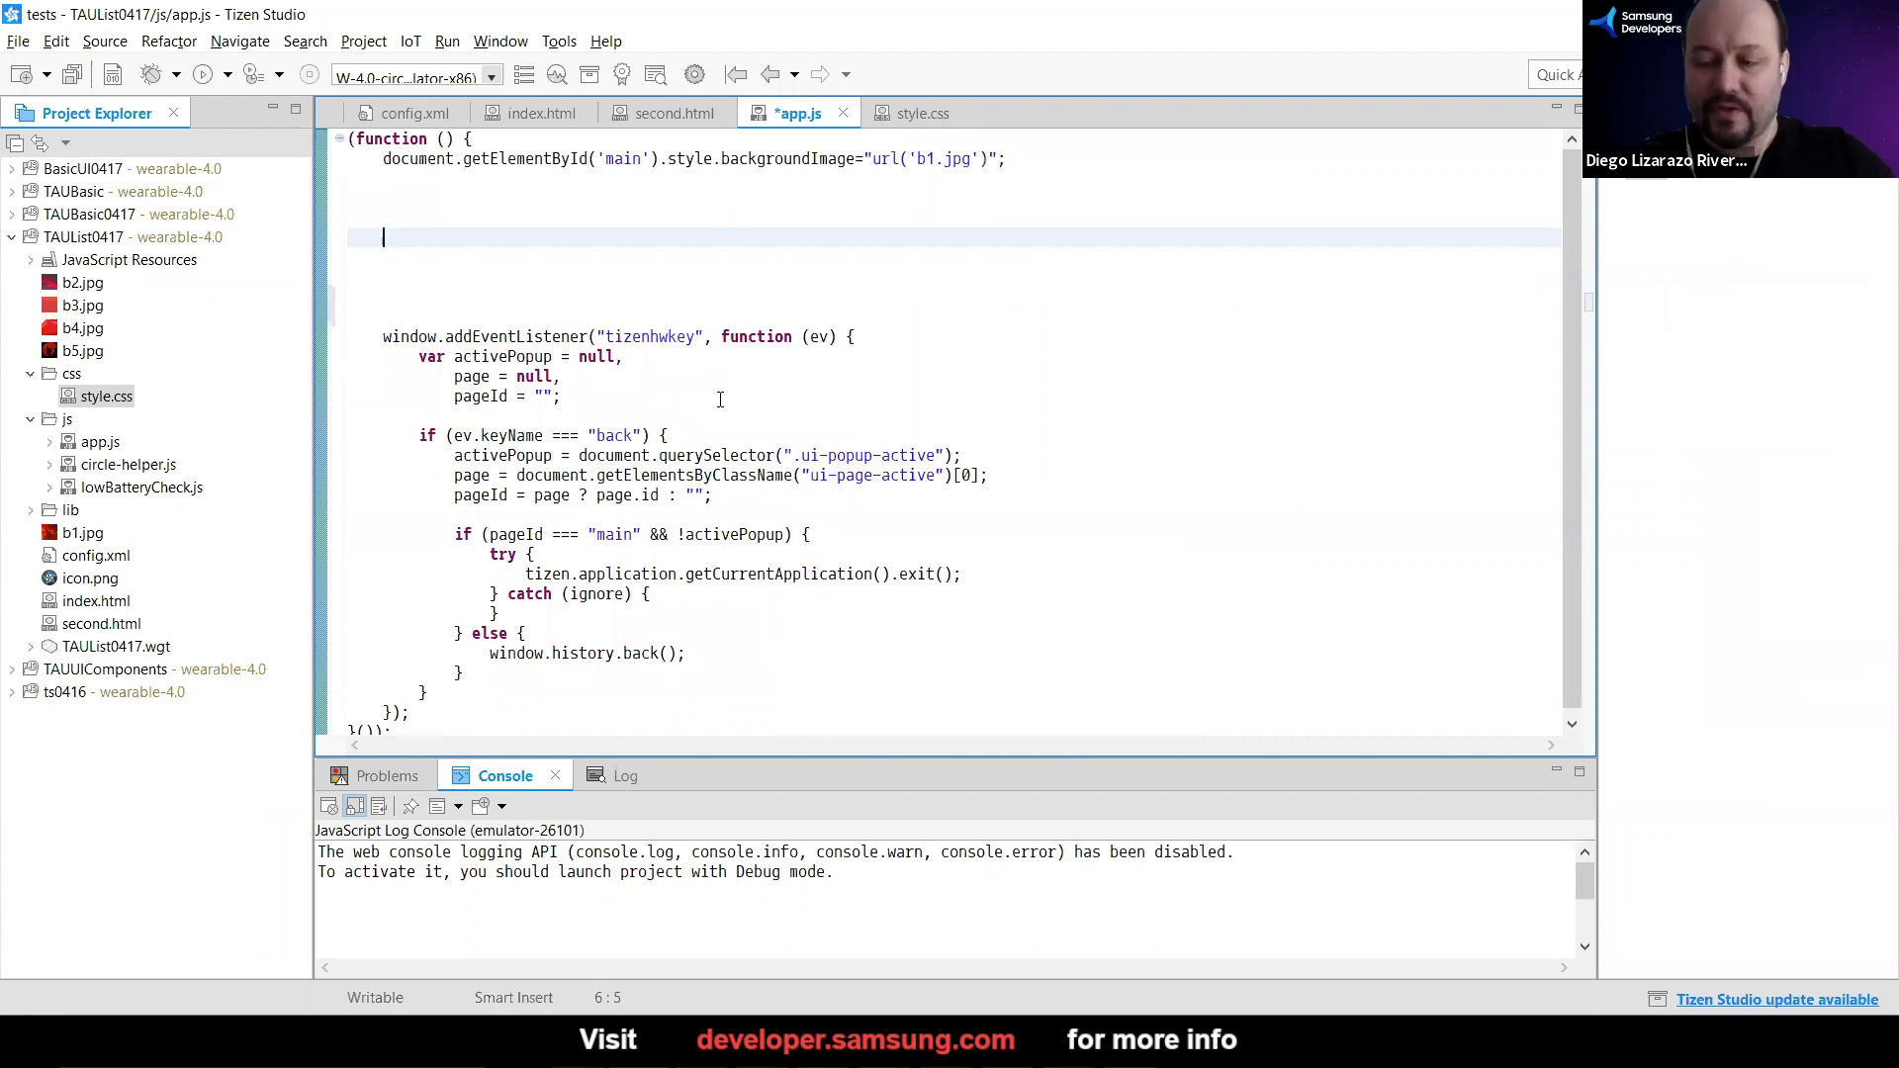
text(vay)
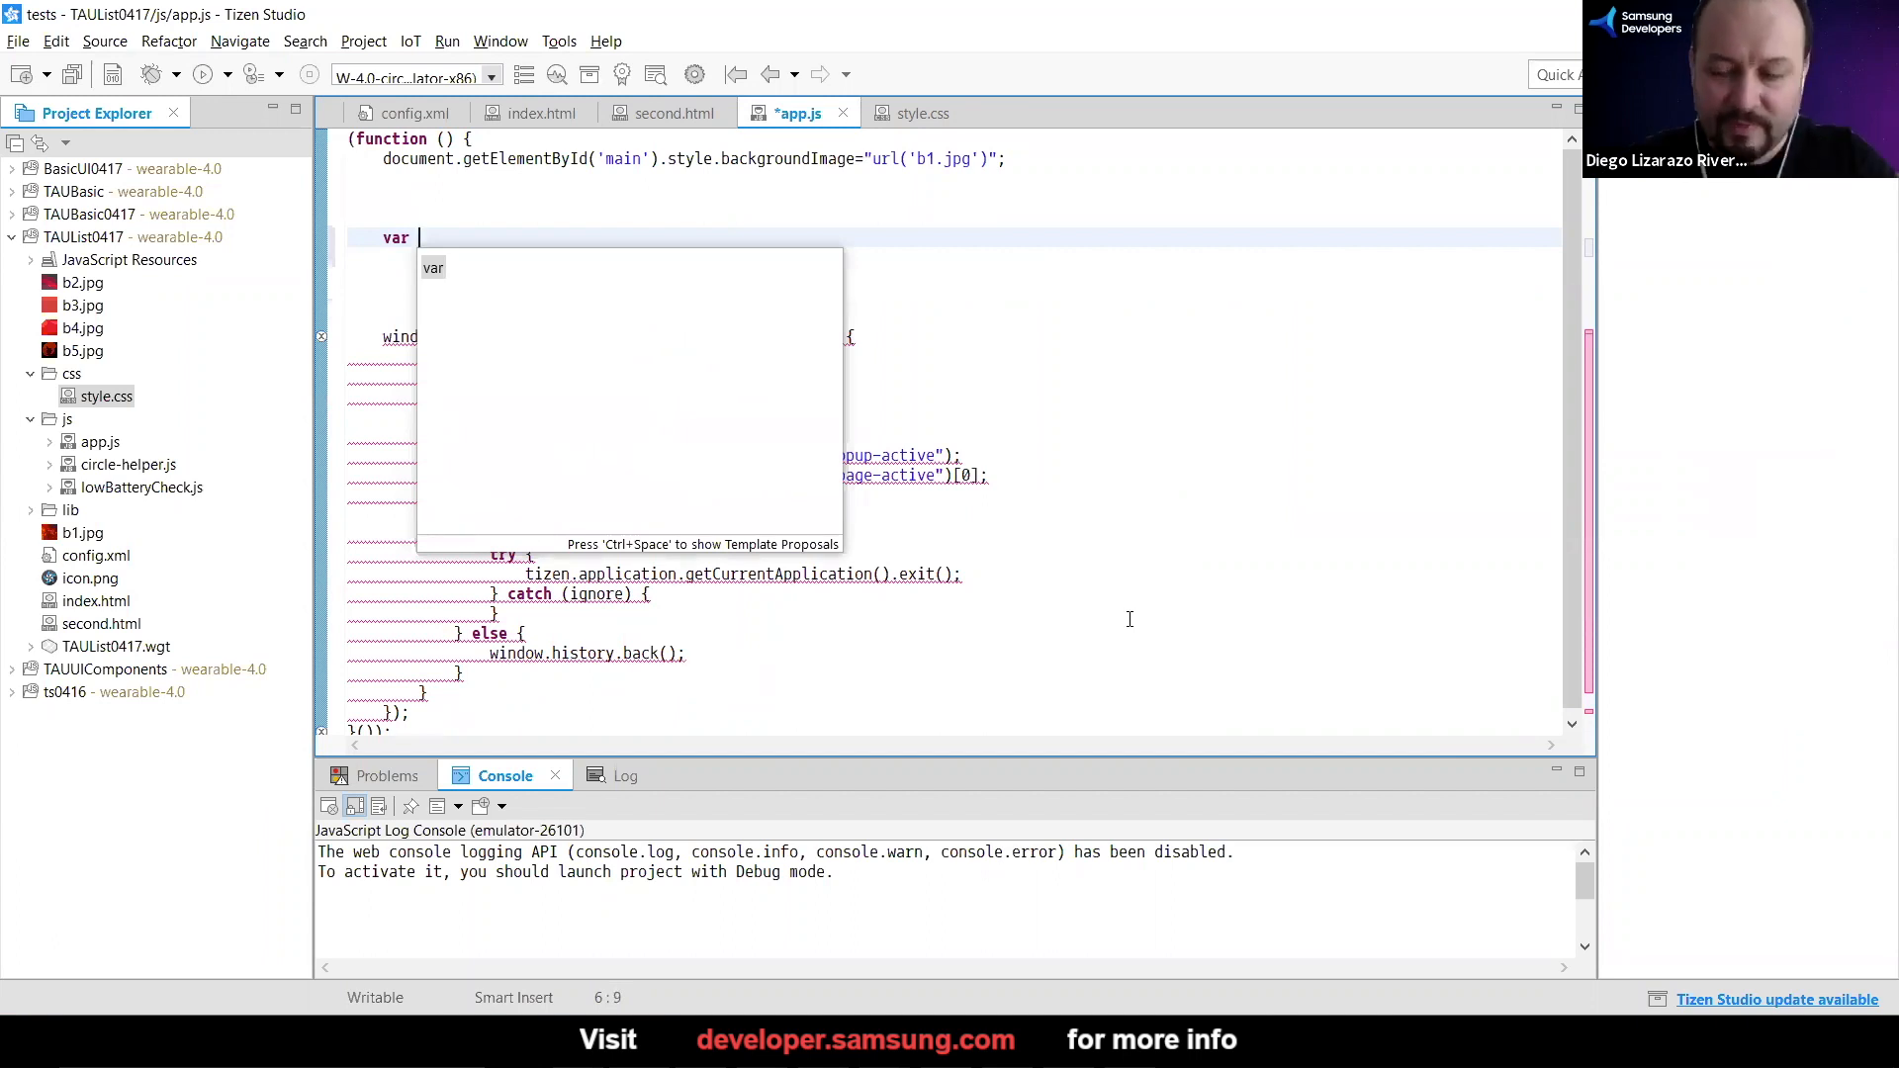
text(my)
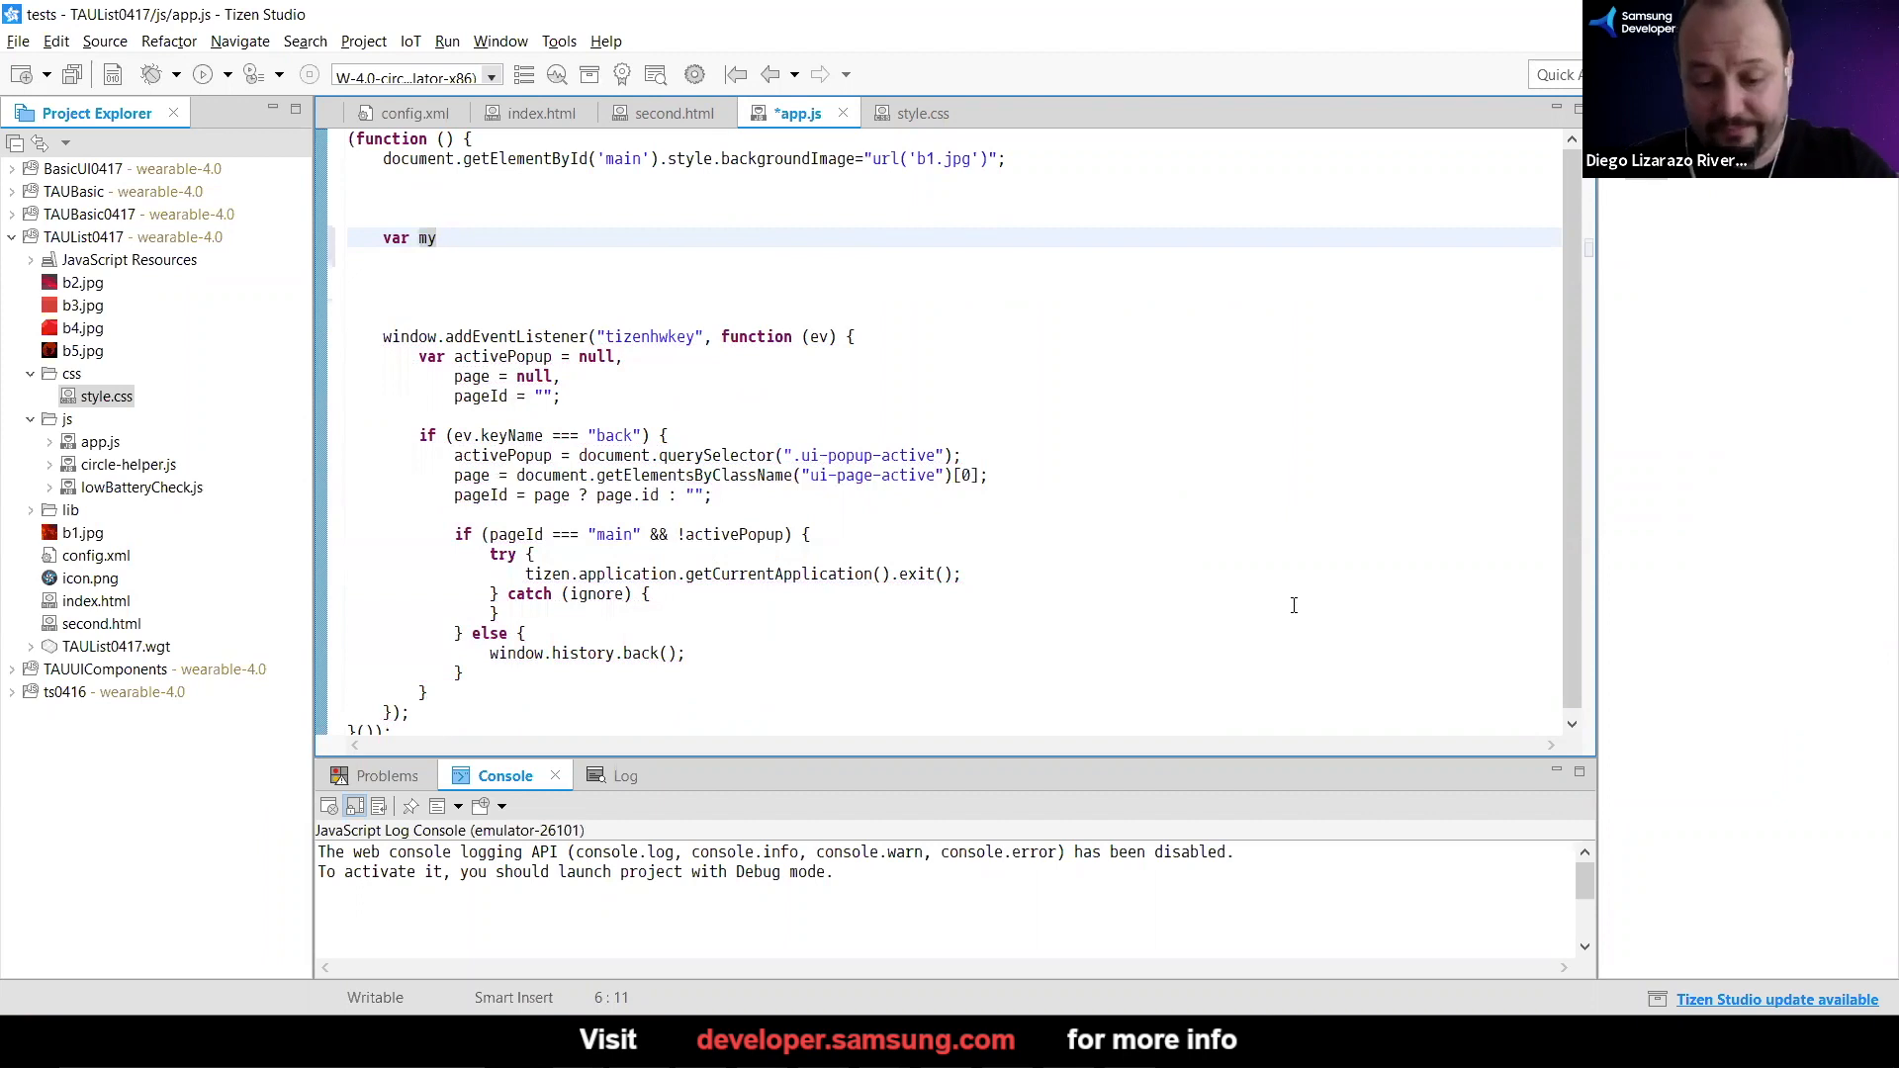
text(Clicky)
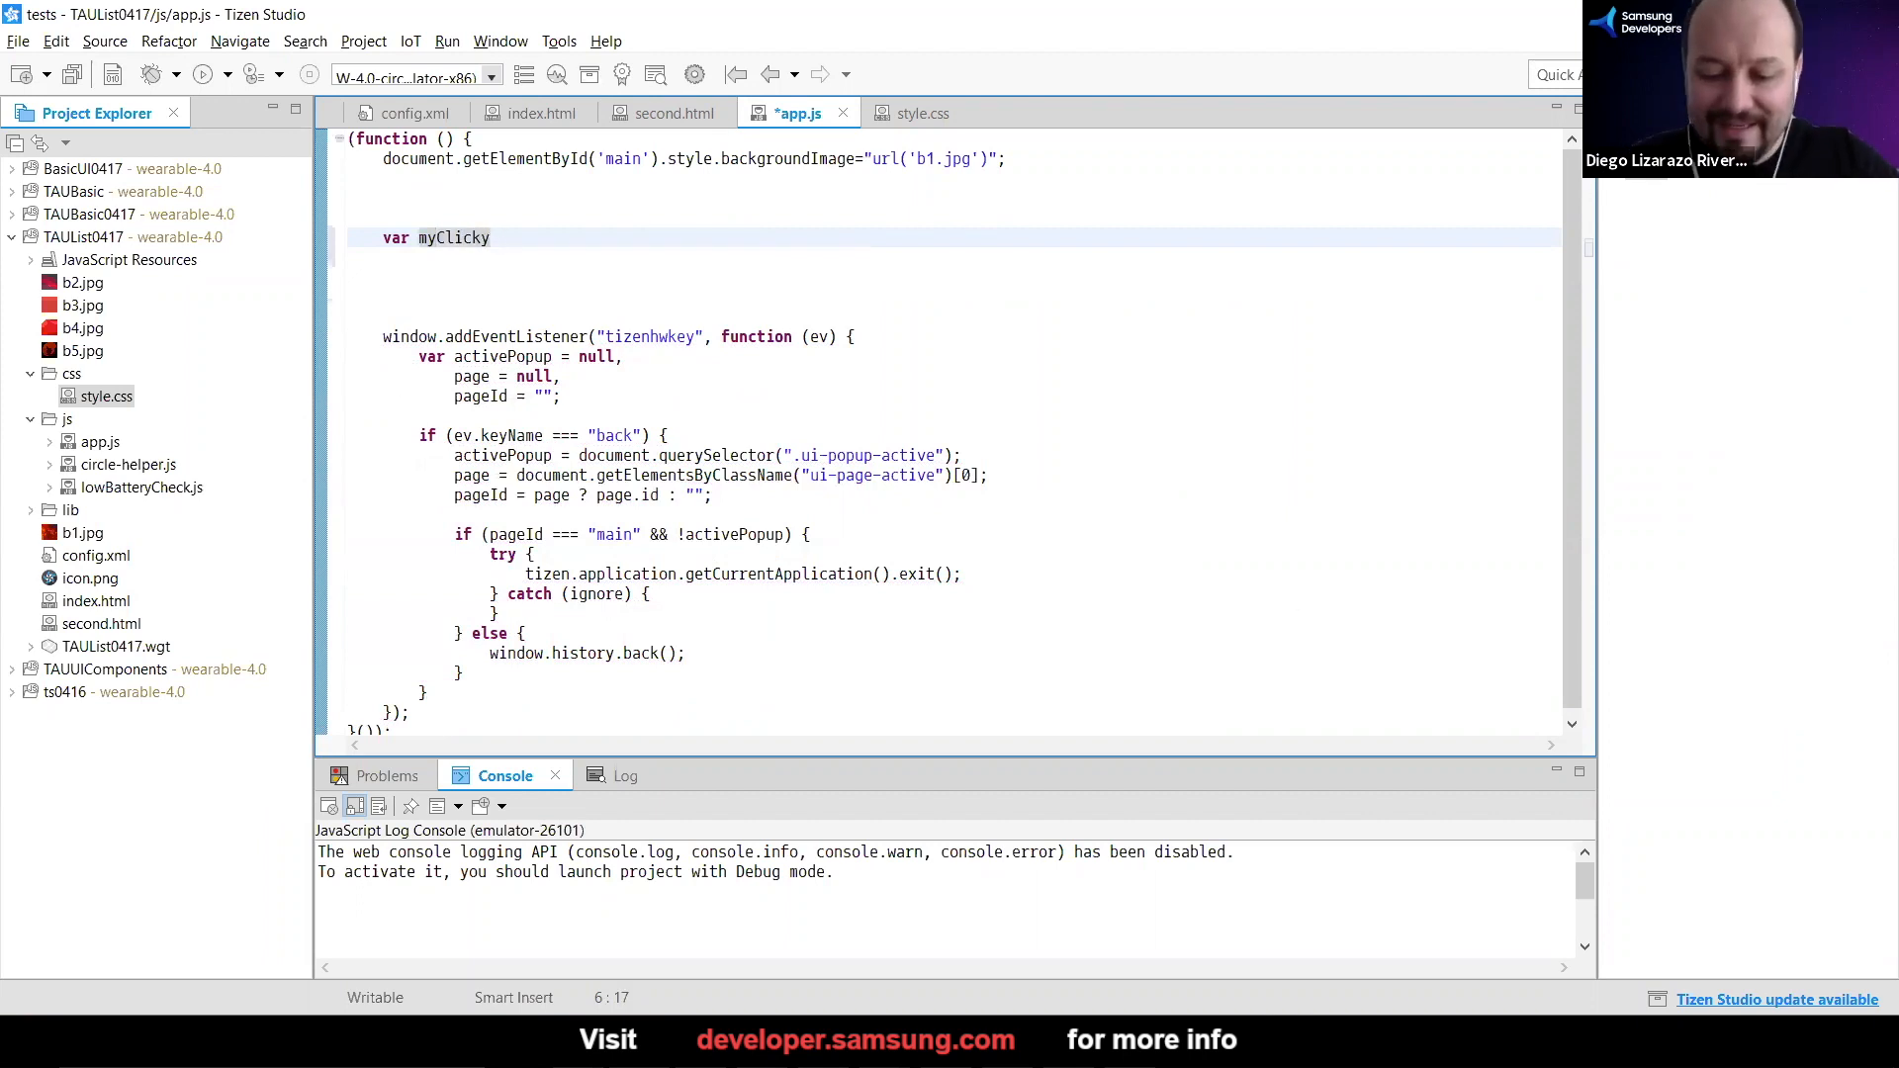
text(=)
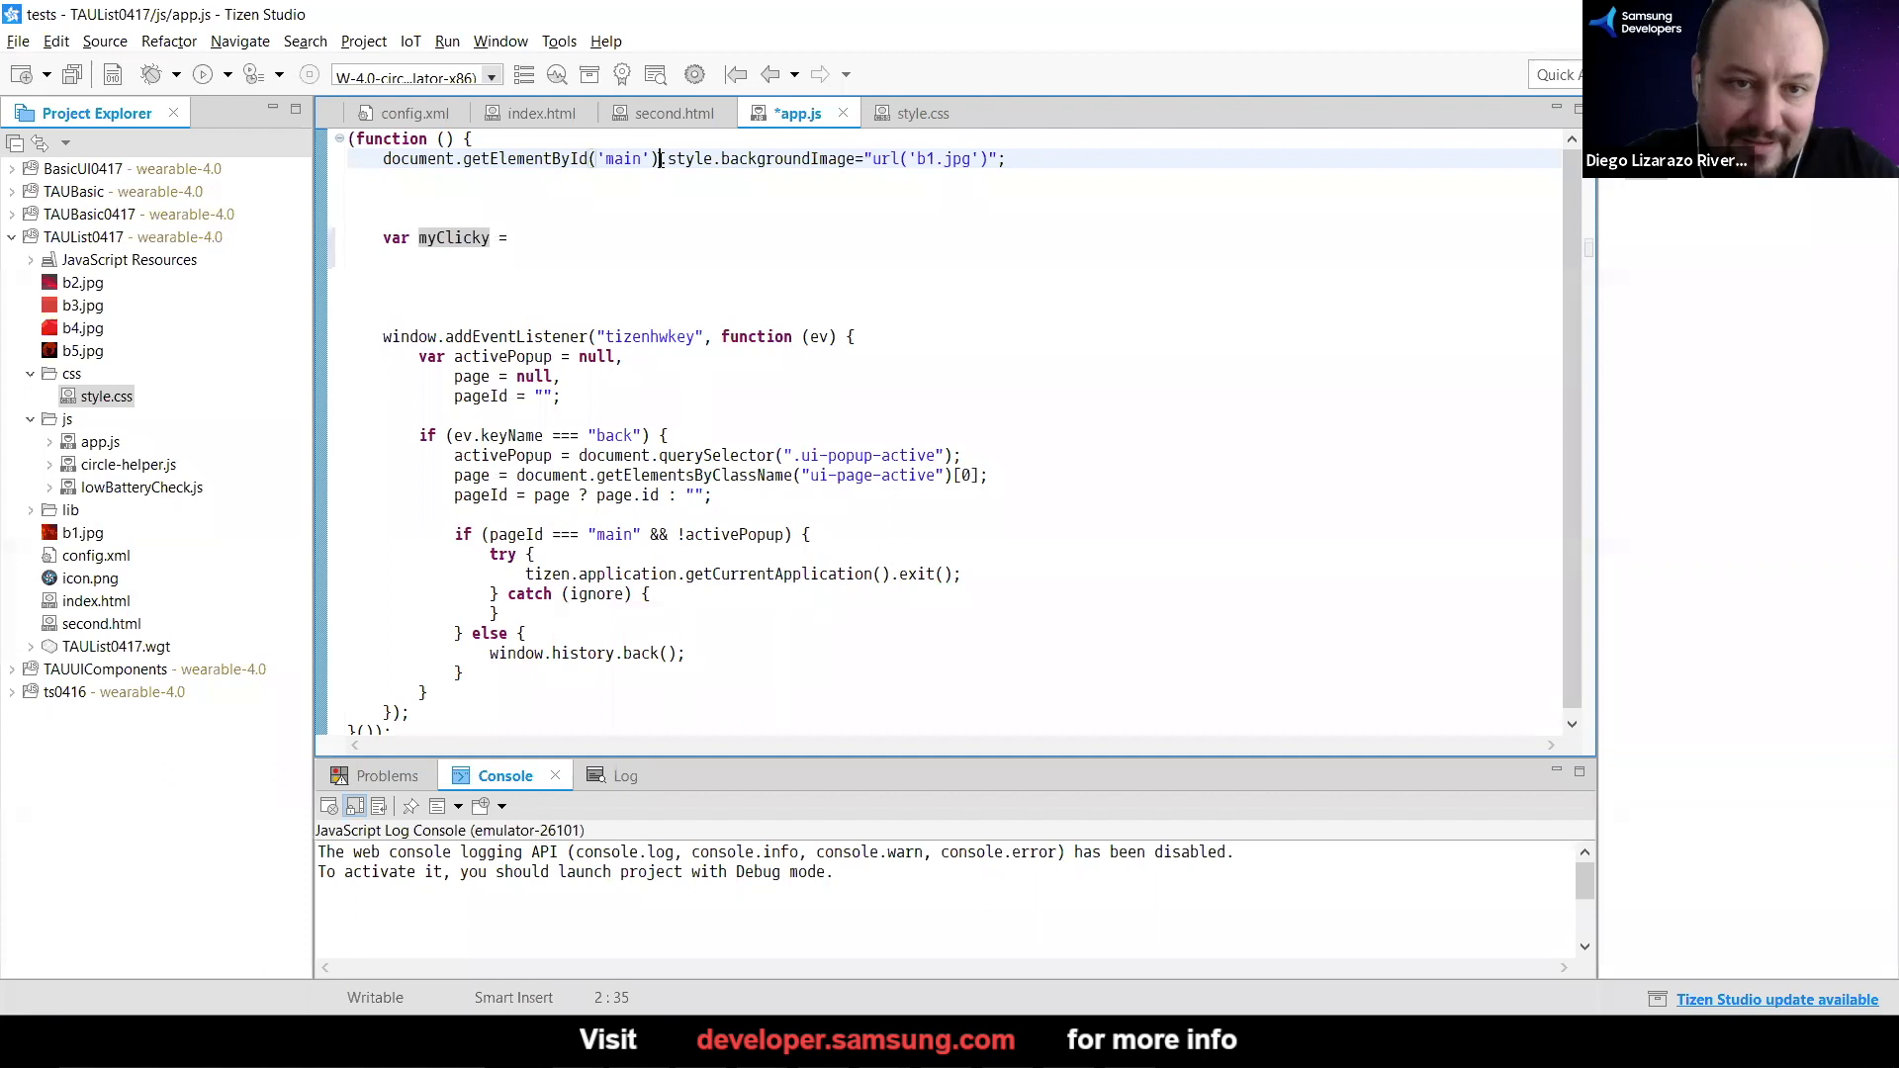
Complete myClicky = document.getElementById('clicky'); and start a new myClicky line
drag(657, 158, 382, 159)
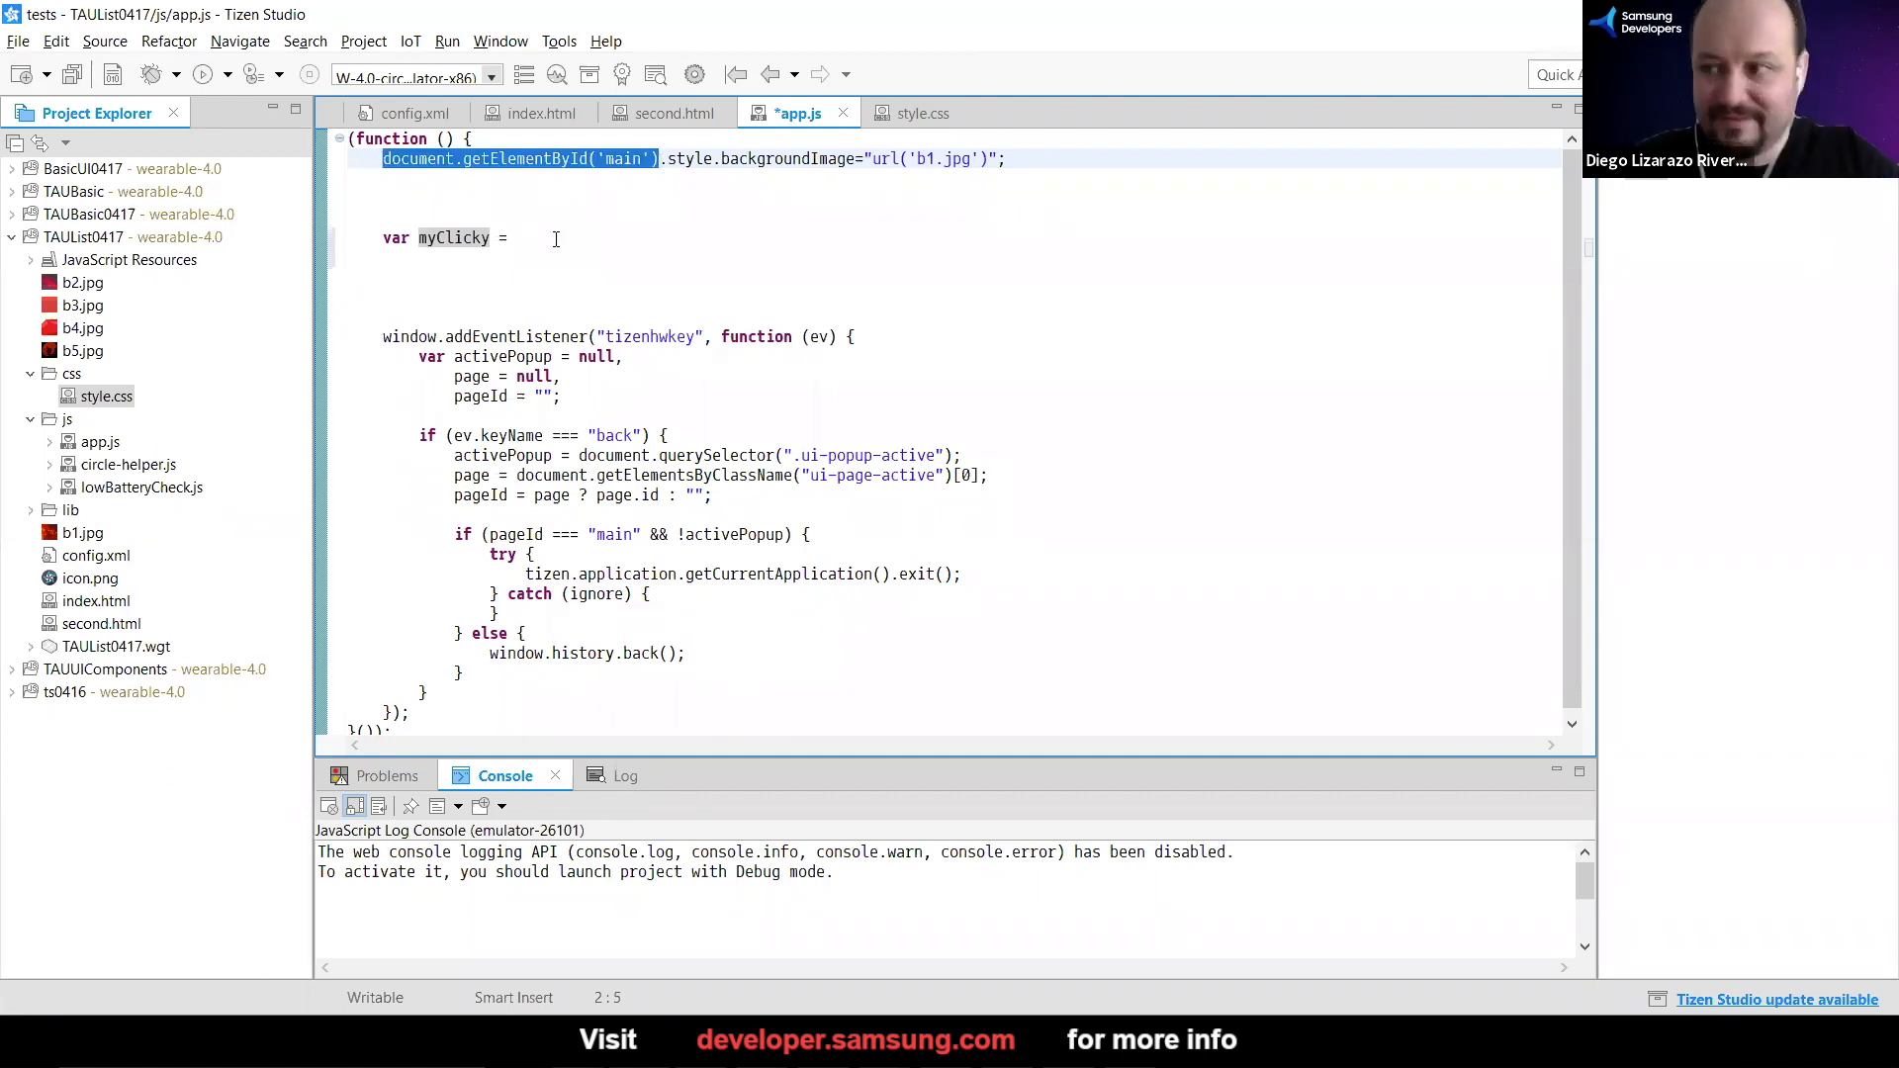
text(document.getElementById('main'))
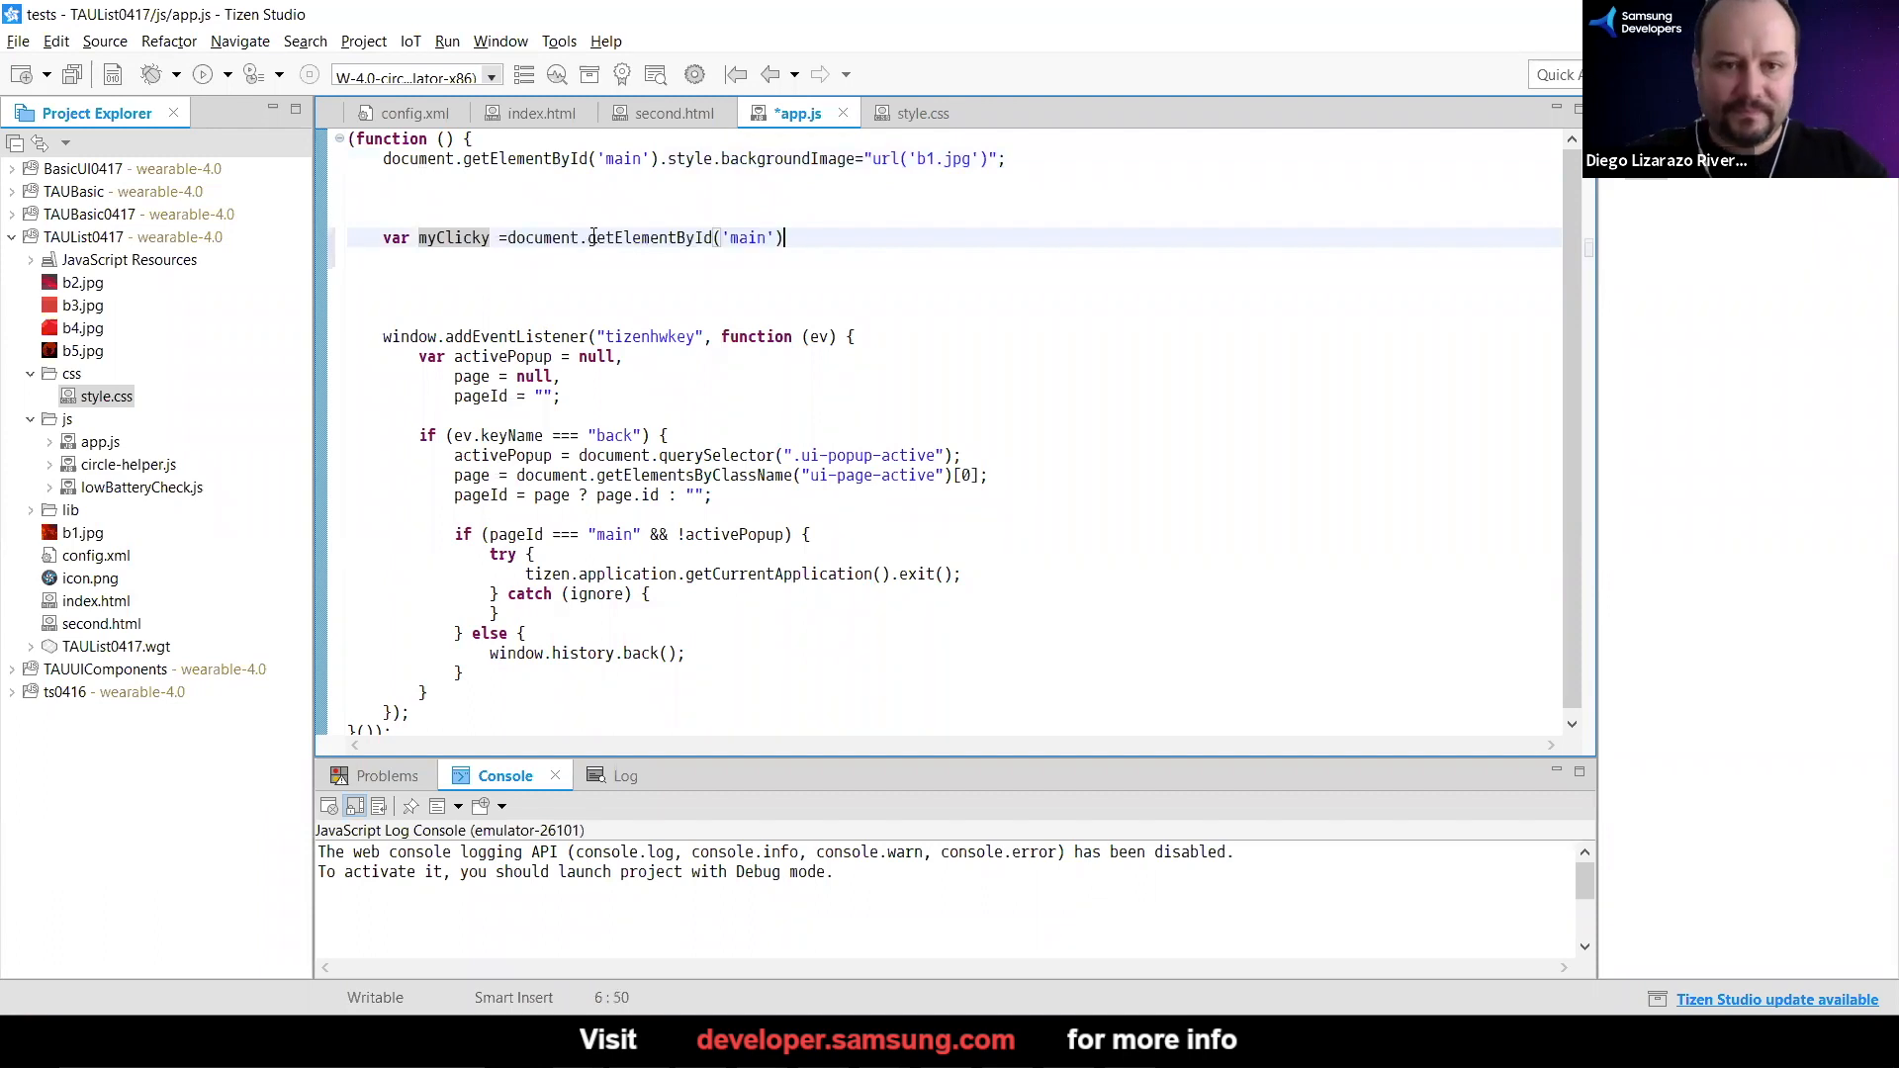
text(;)
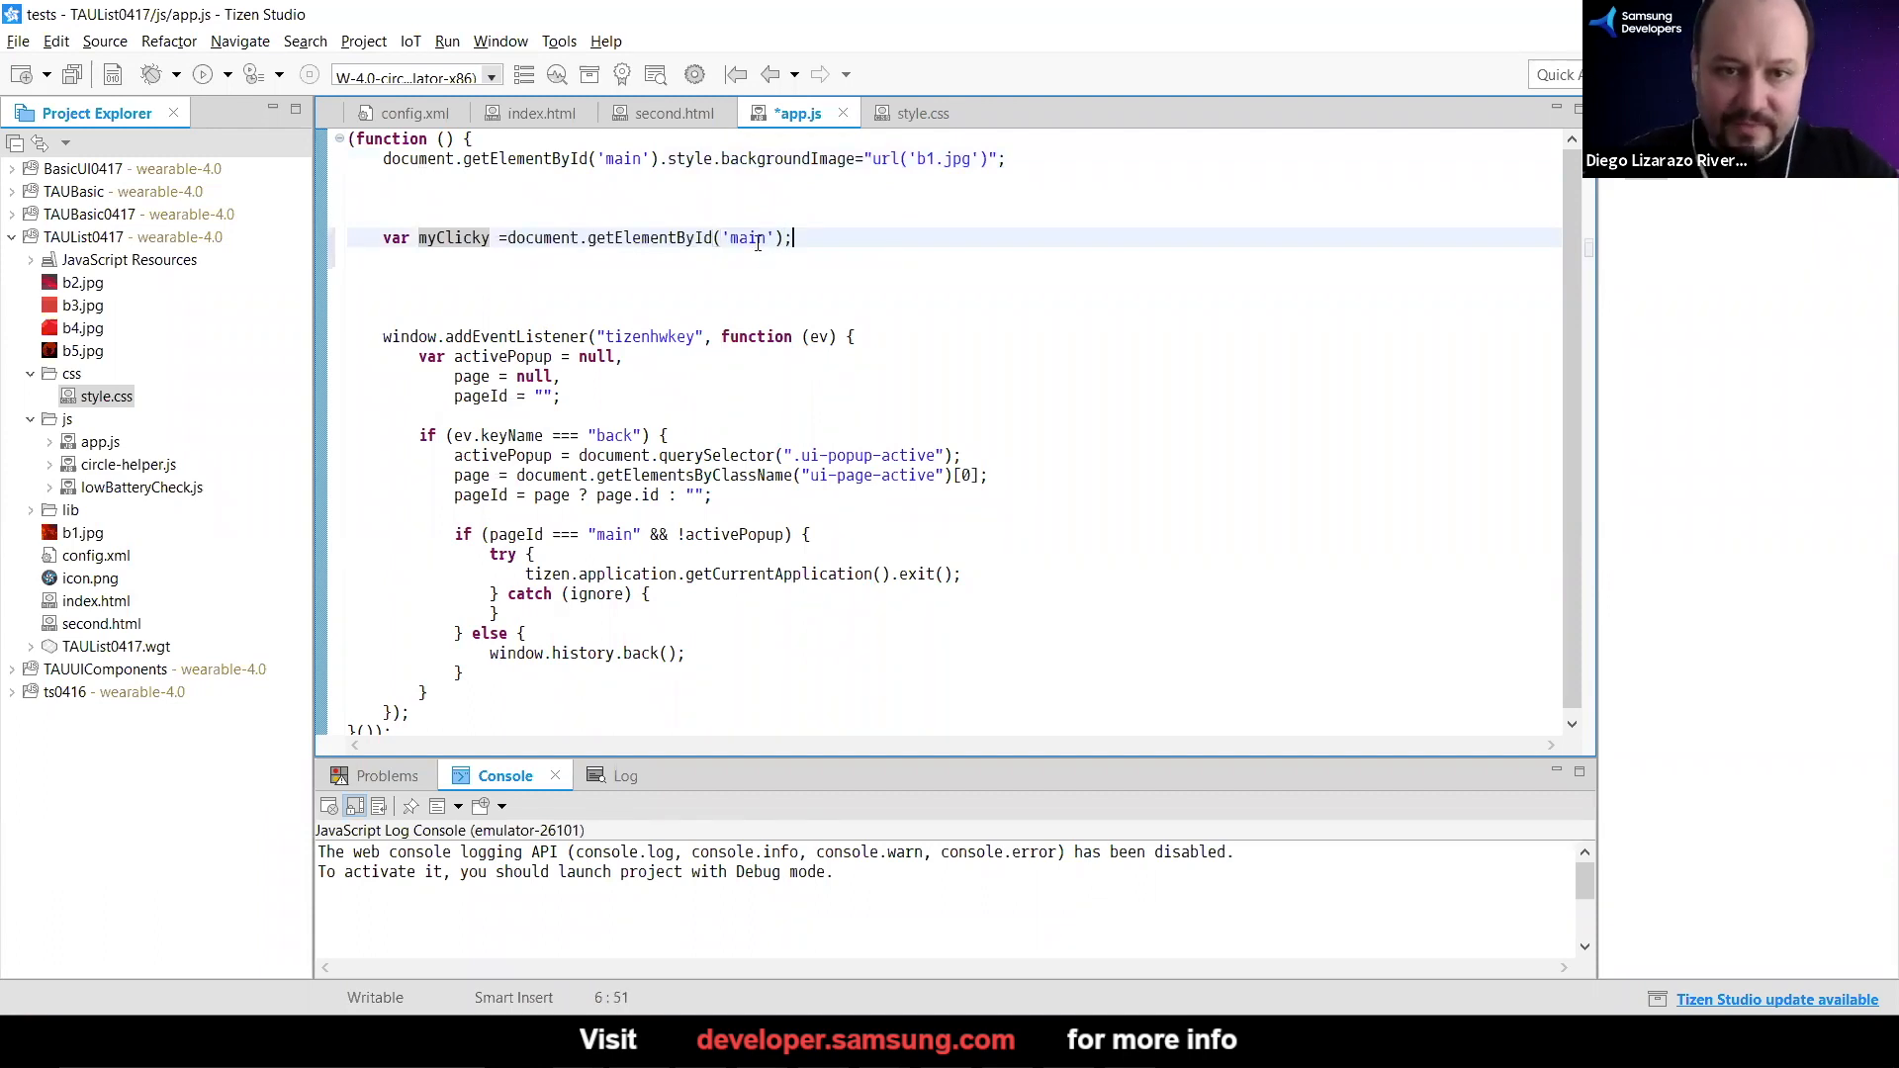
double_click(747, 238)
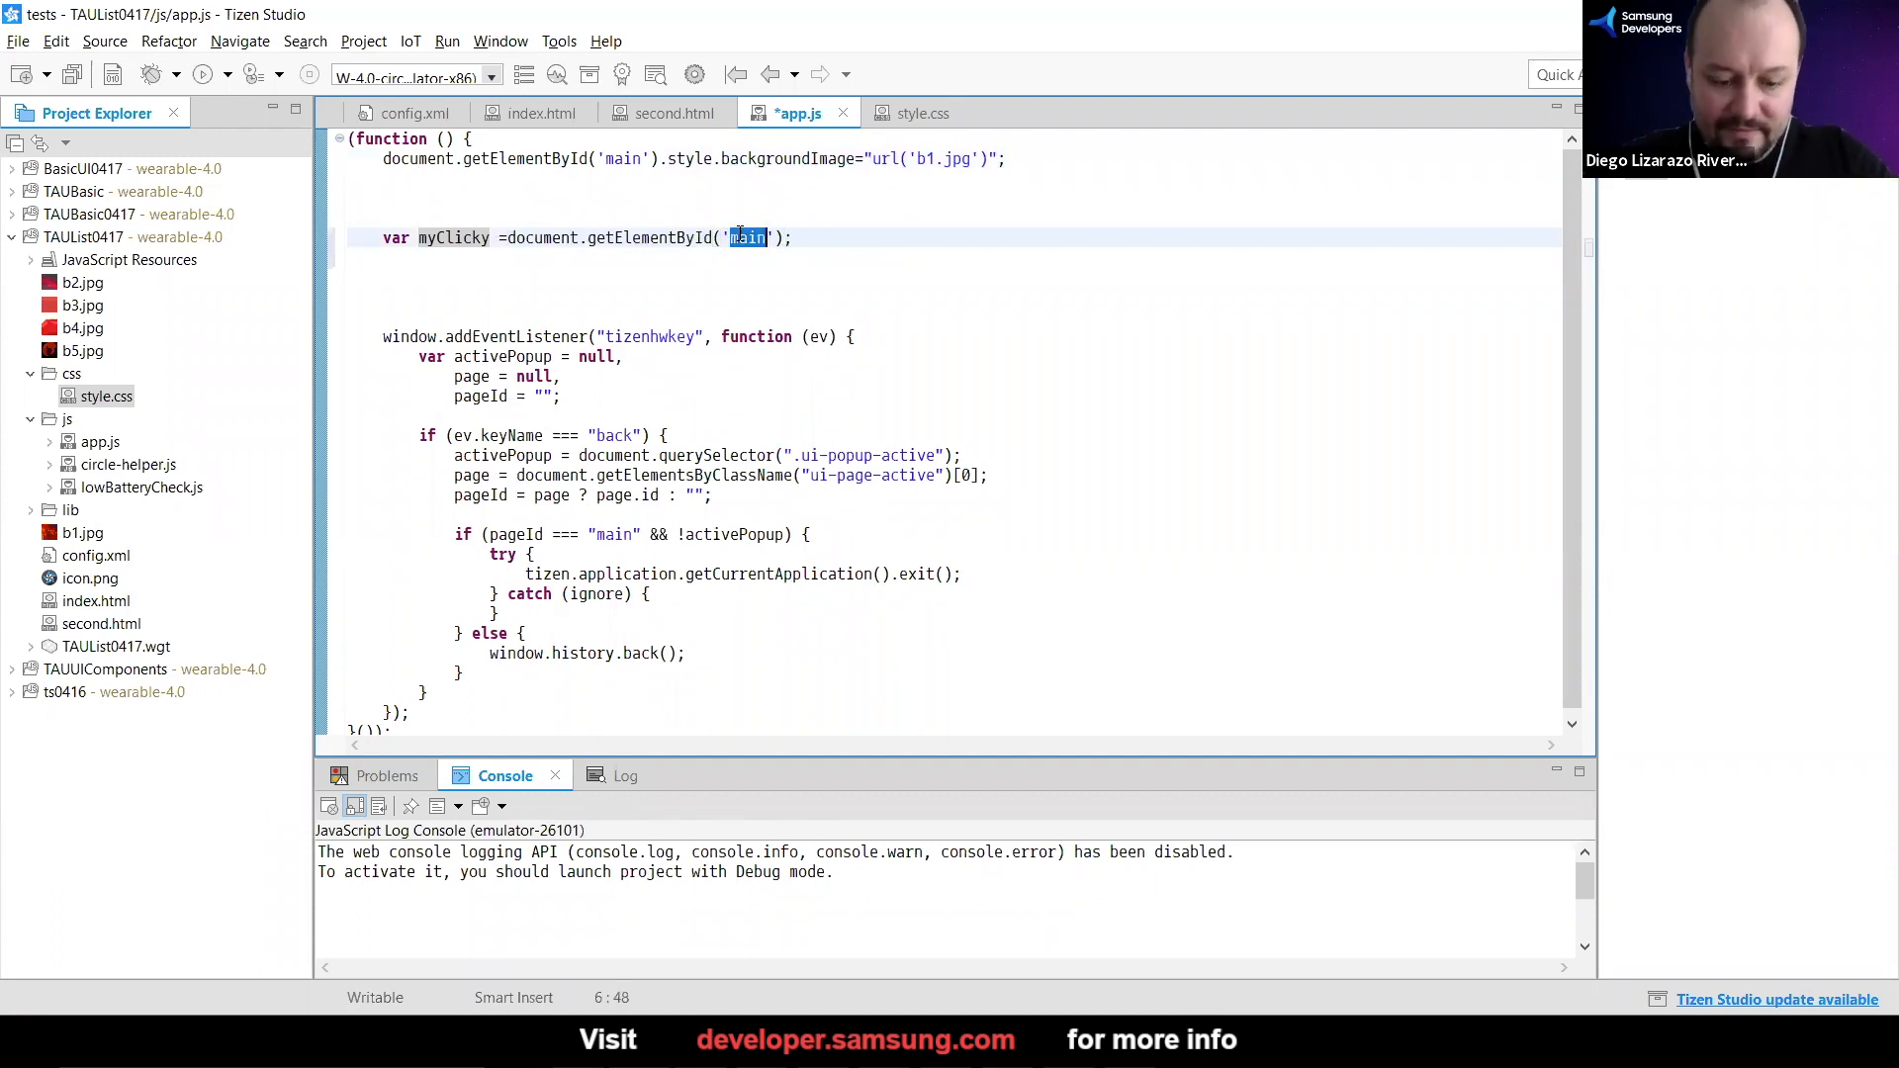
text(clicky)
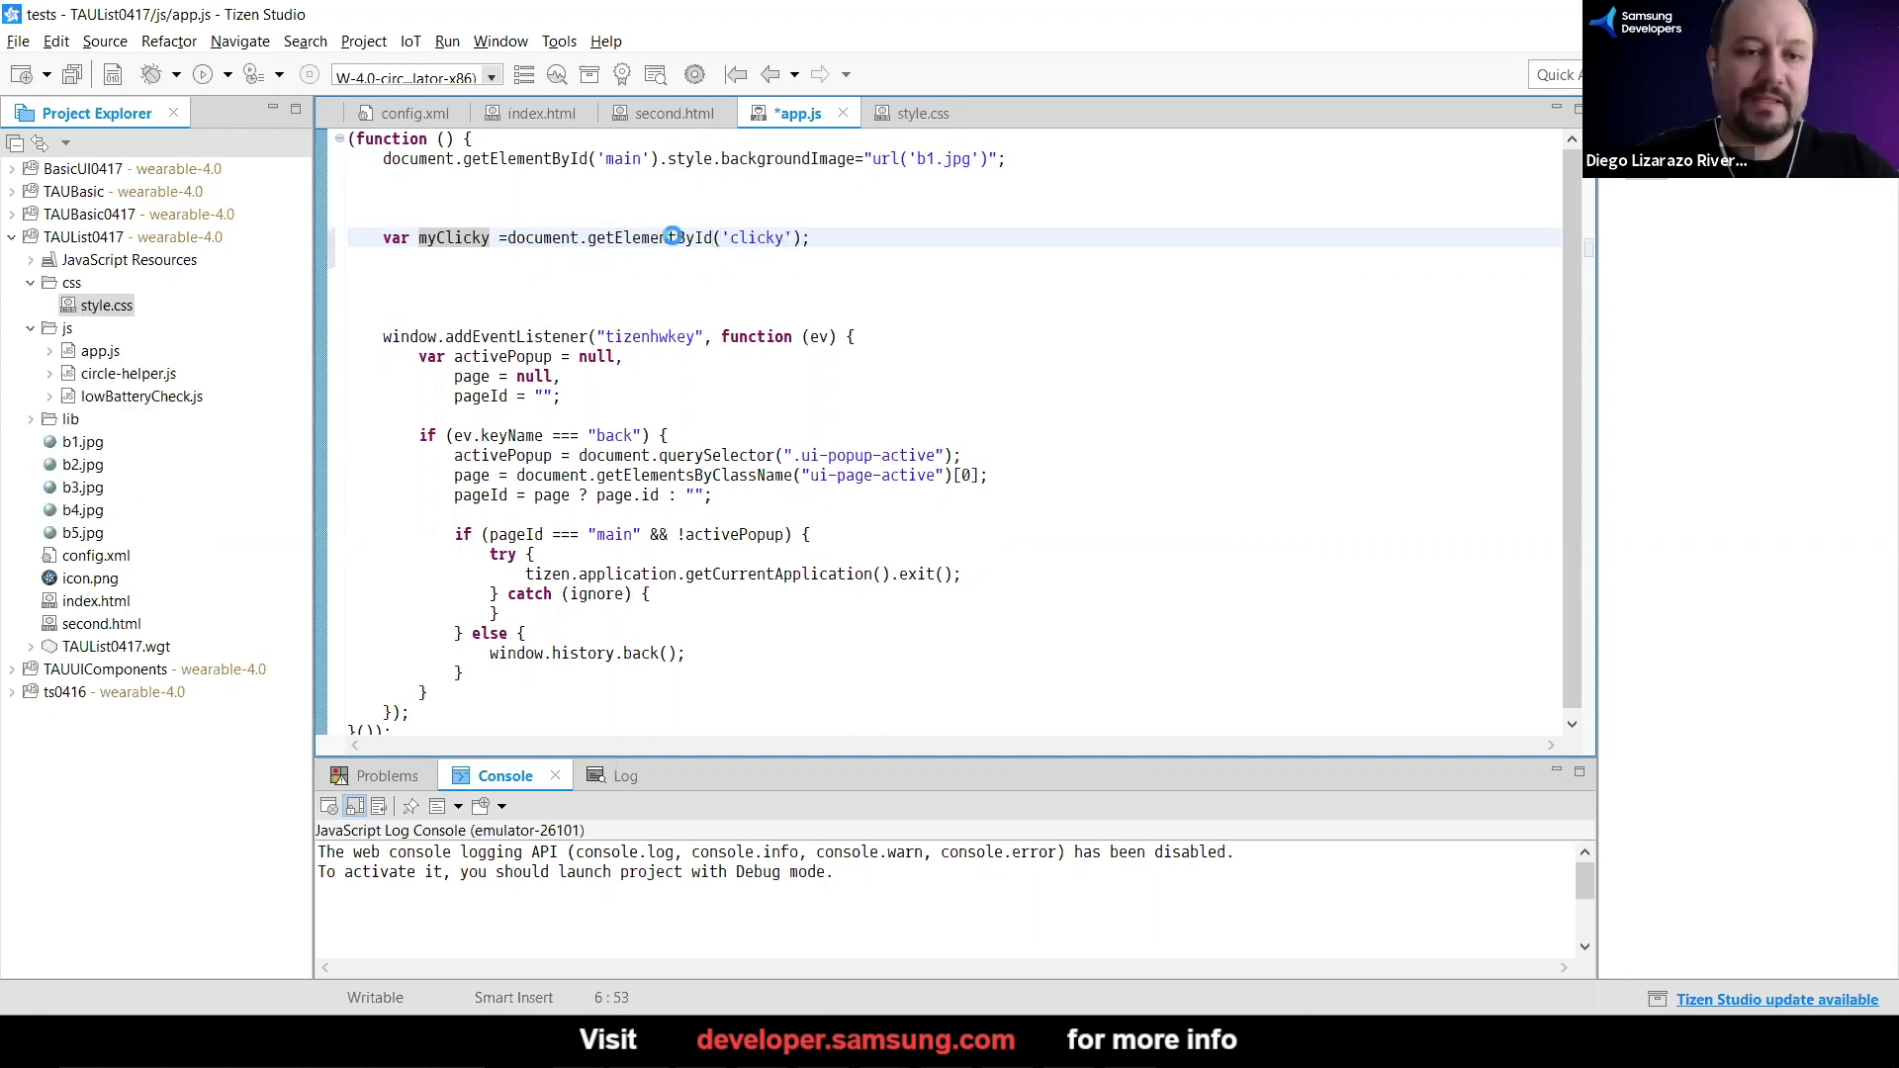
key(Ctrl+s)
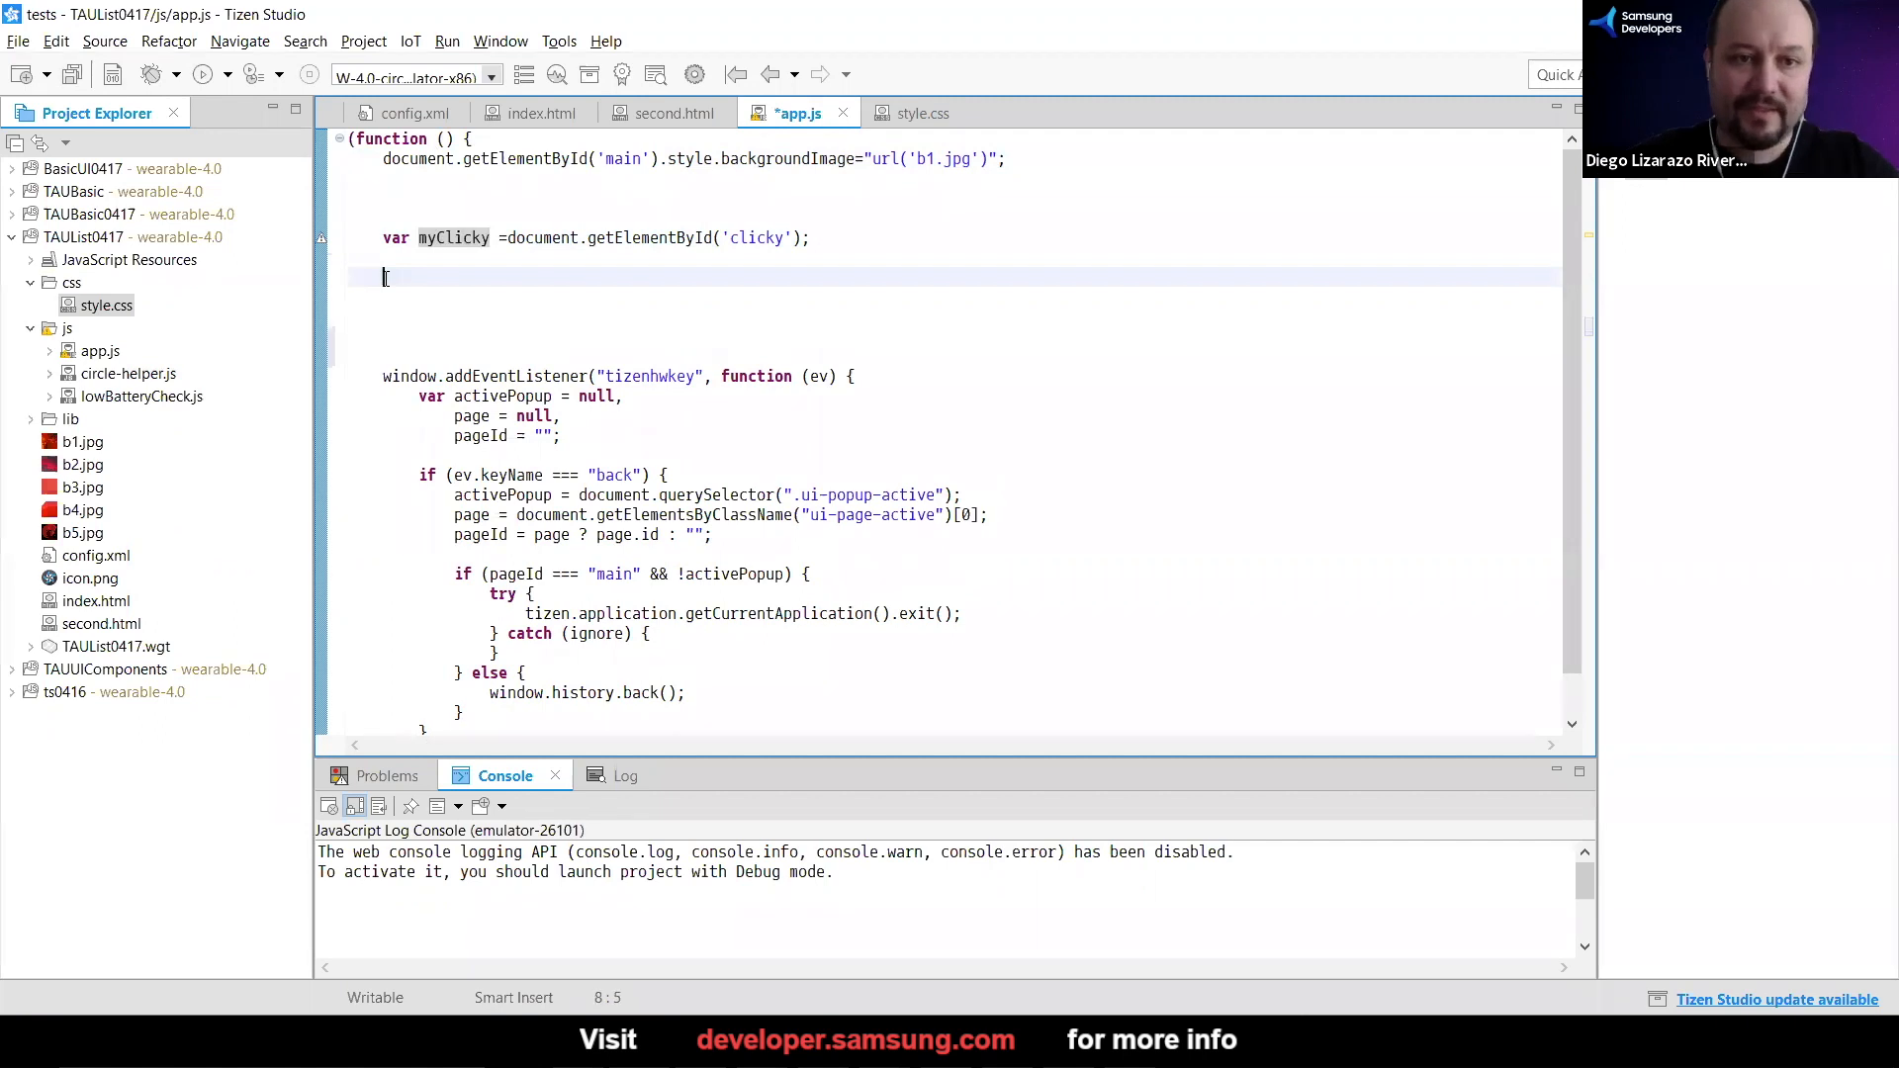
text(myClicky)
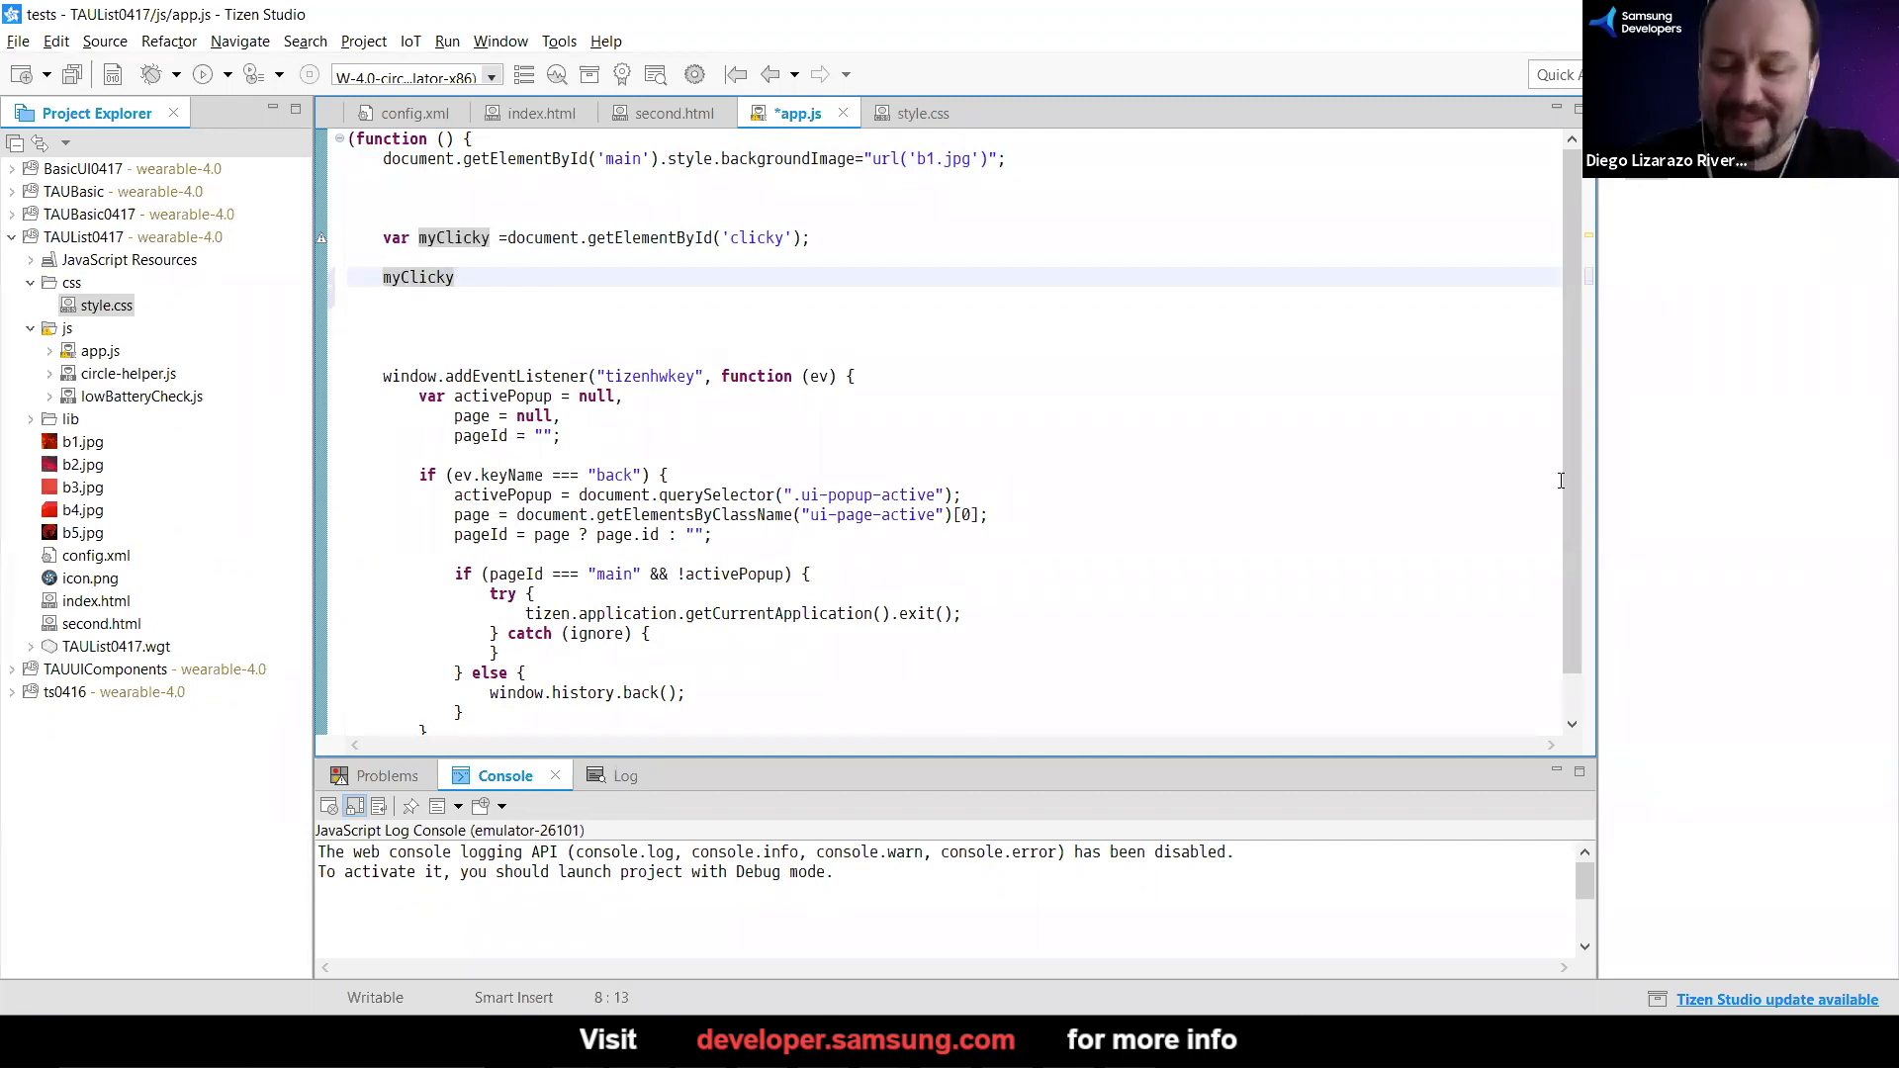
Add myClicky.addEventListener("click", ...) with the listener placeholders still present
text(.a)
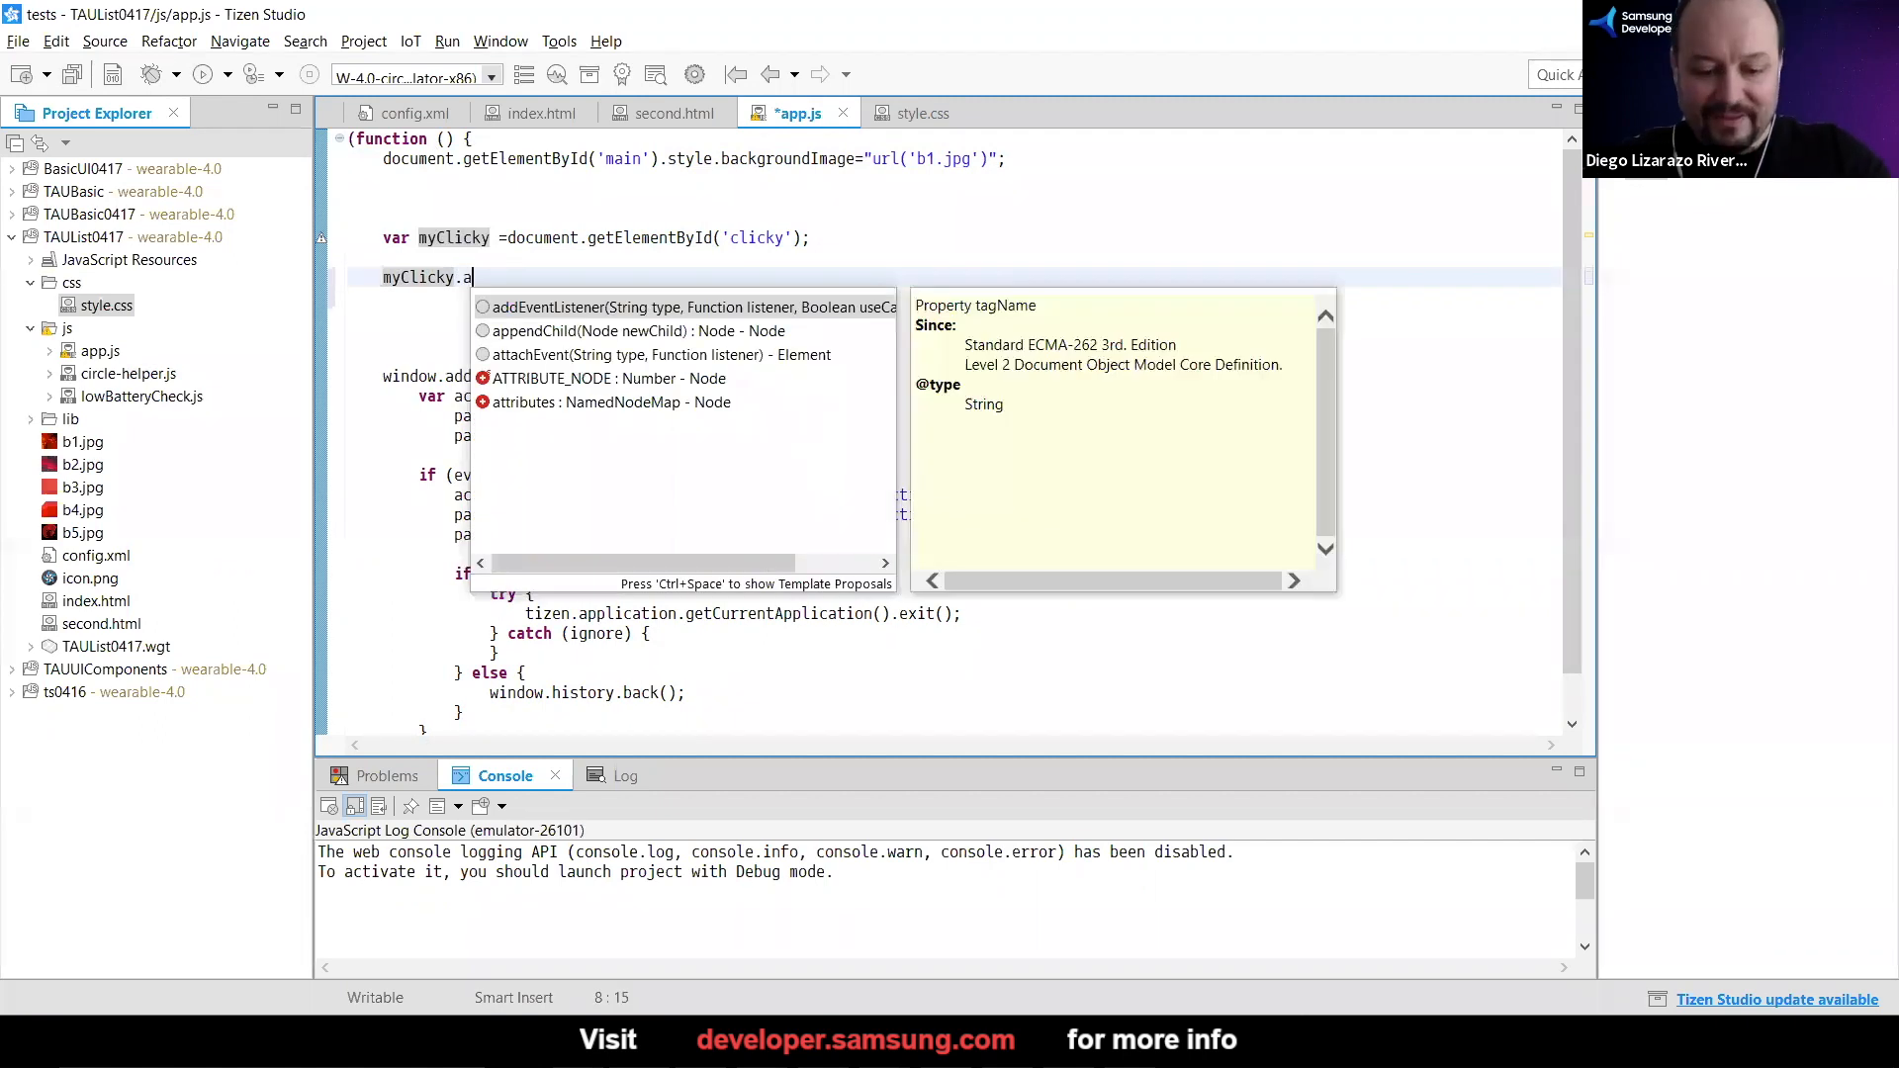
text(dd)
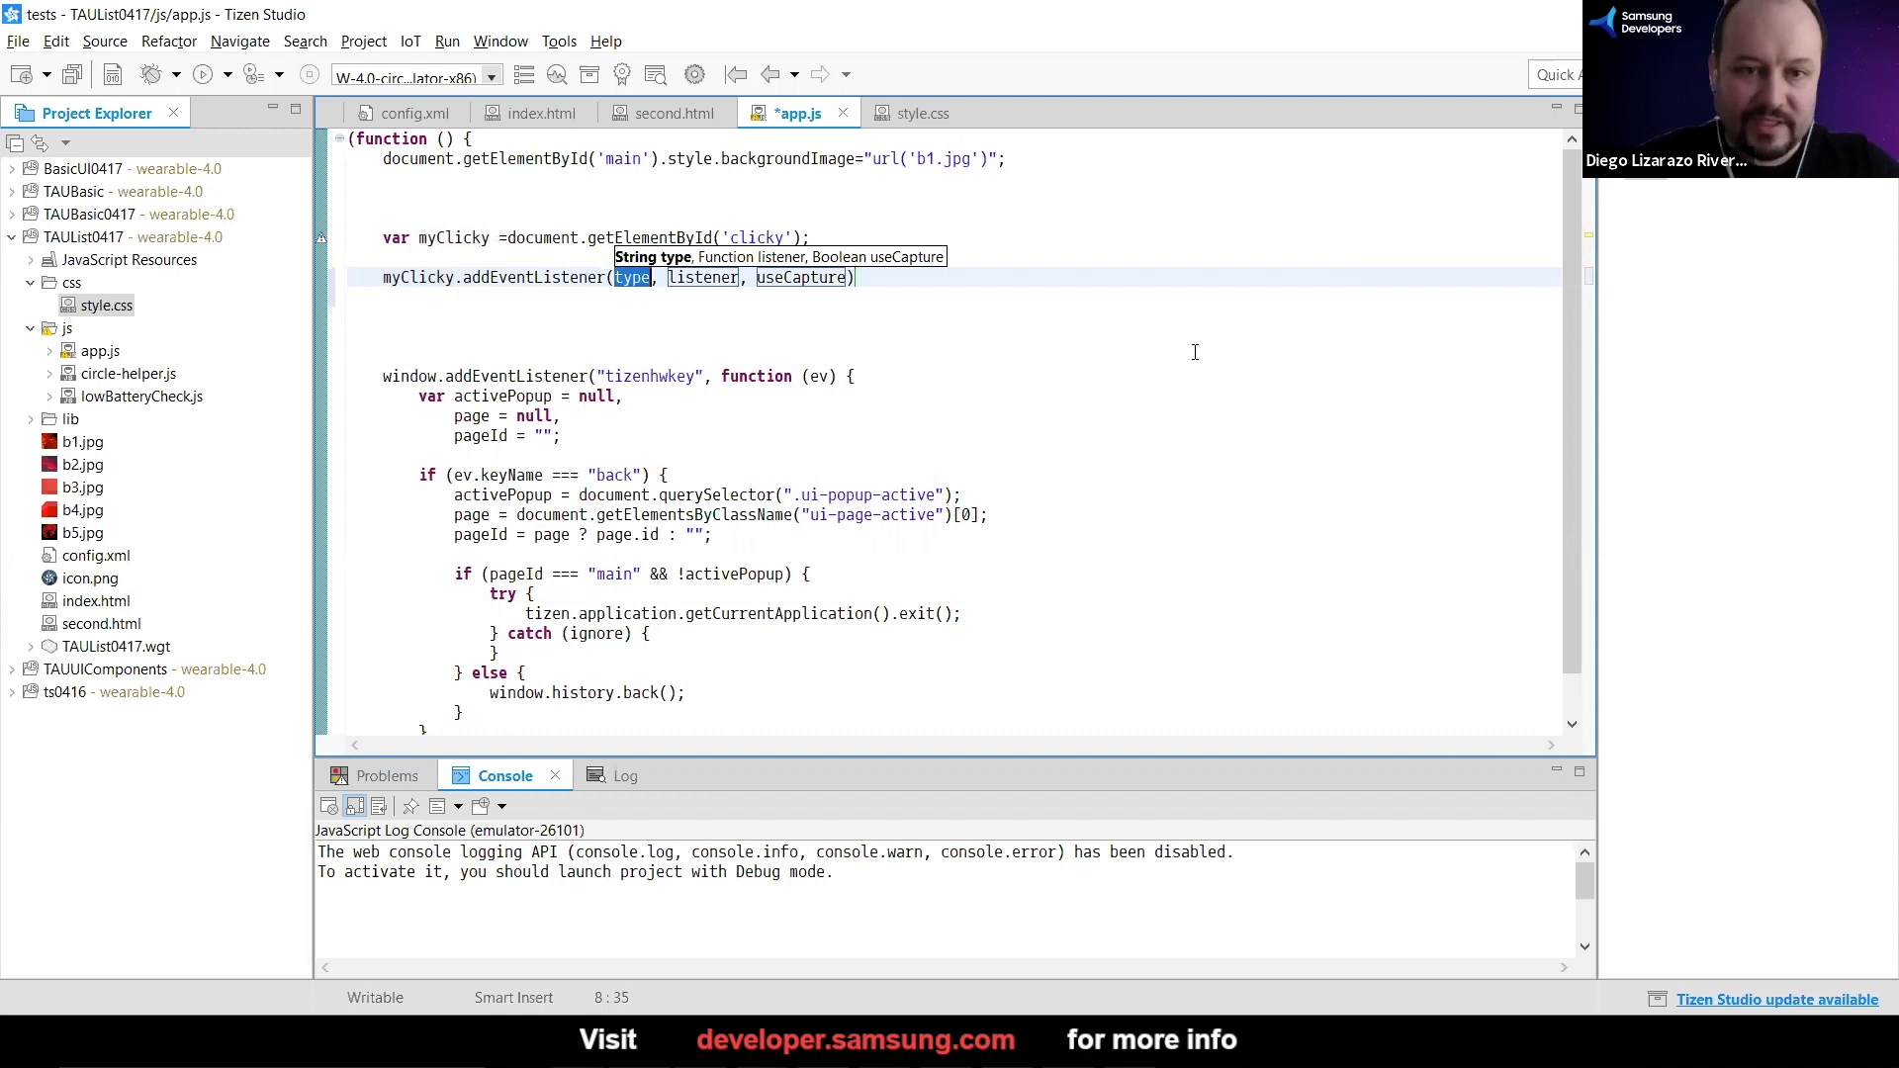
text("")
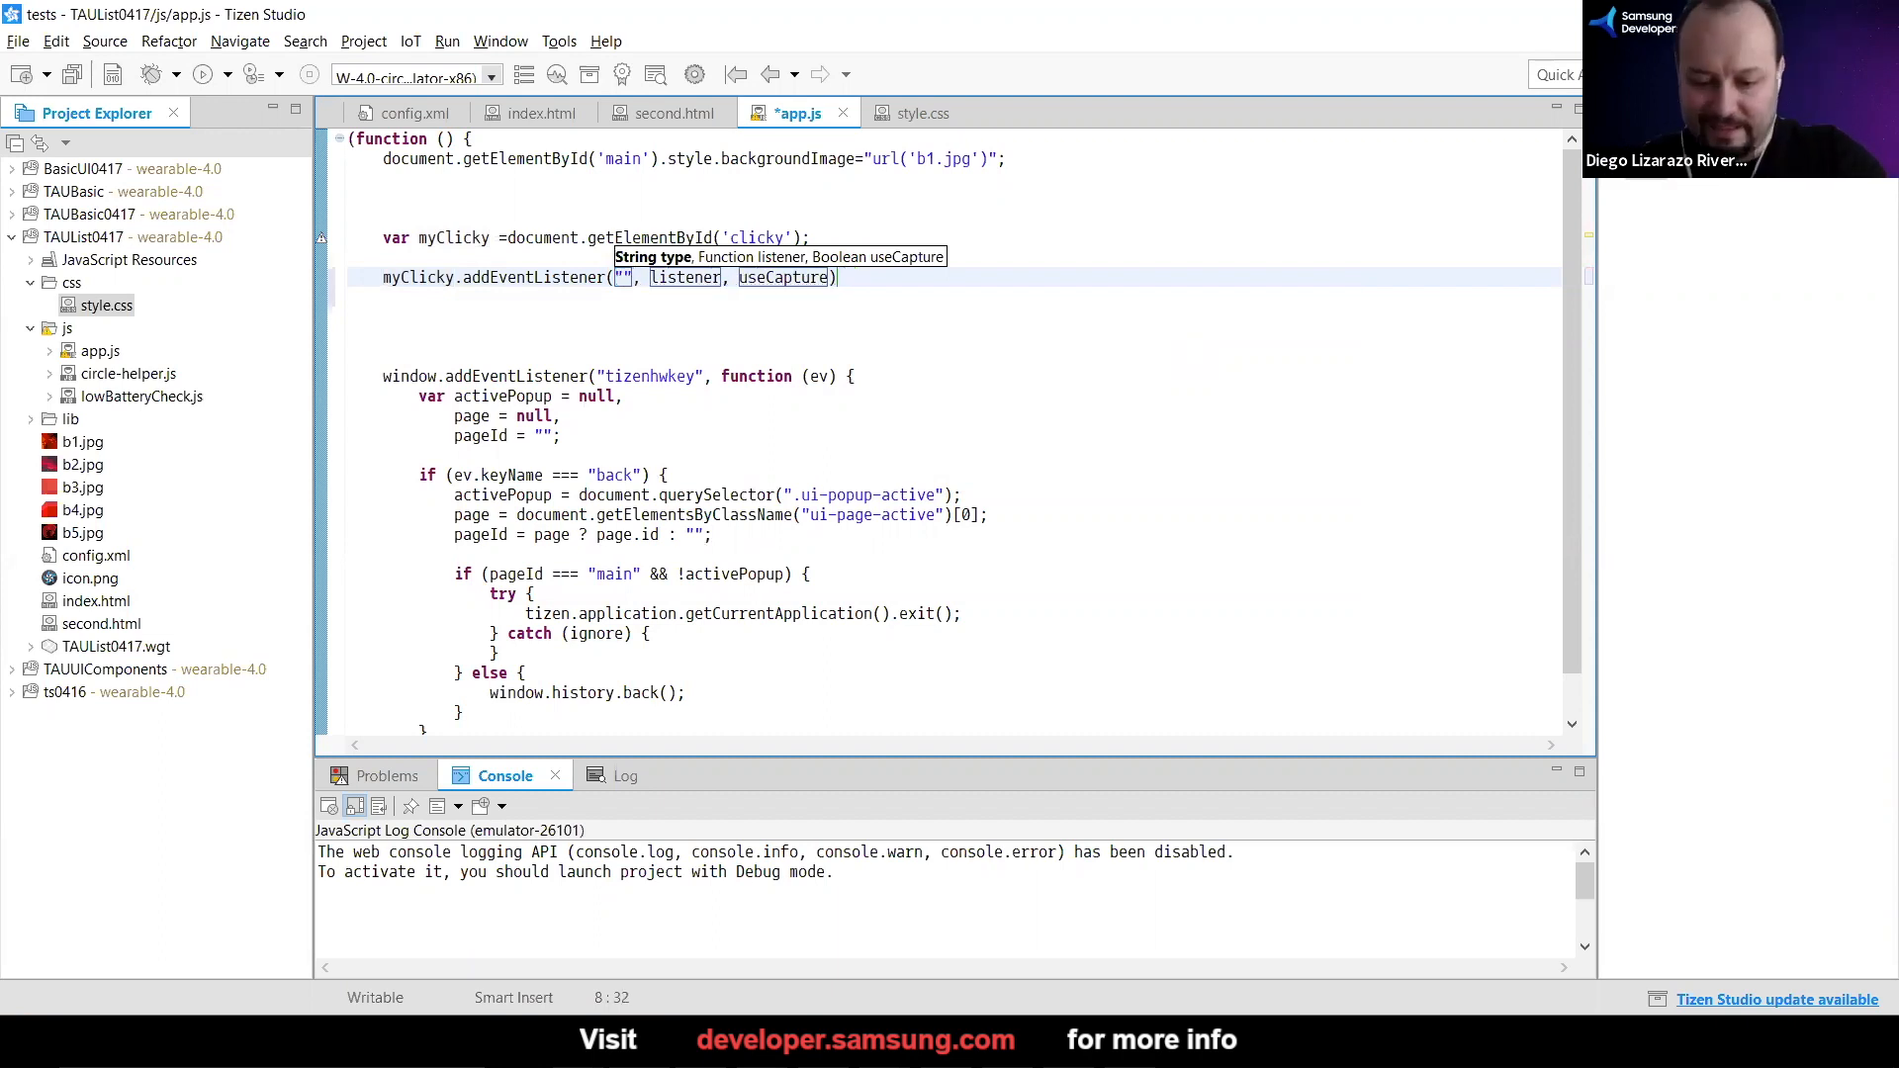
text(click)
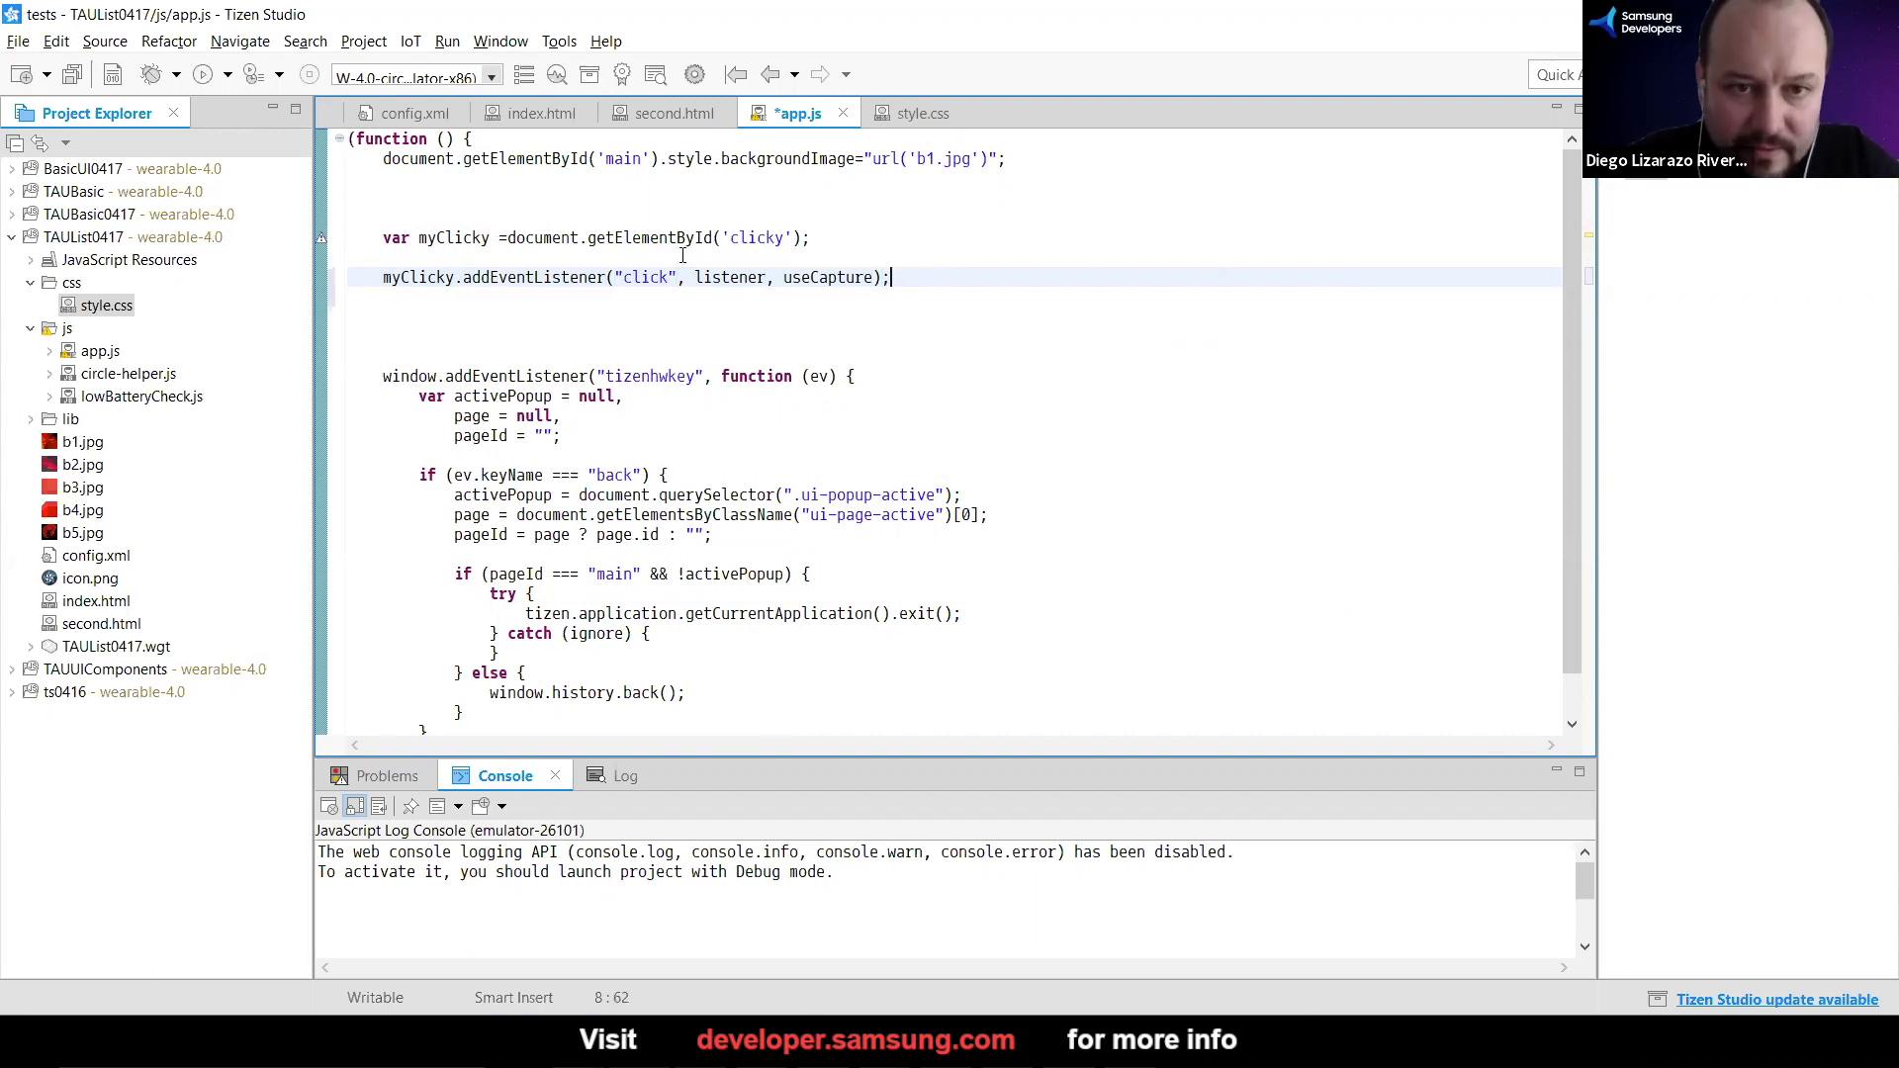
Replace the listener and useCapture placeholders with an empty anonymous function
drag(694, 277, 868, 277)
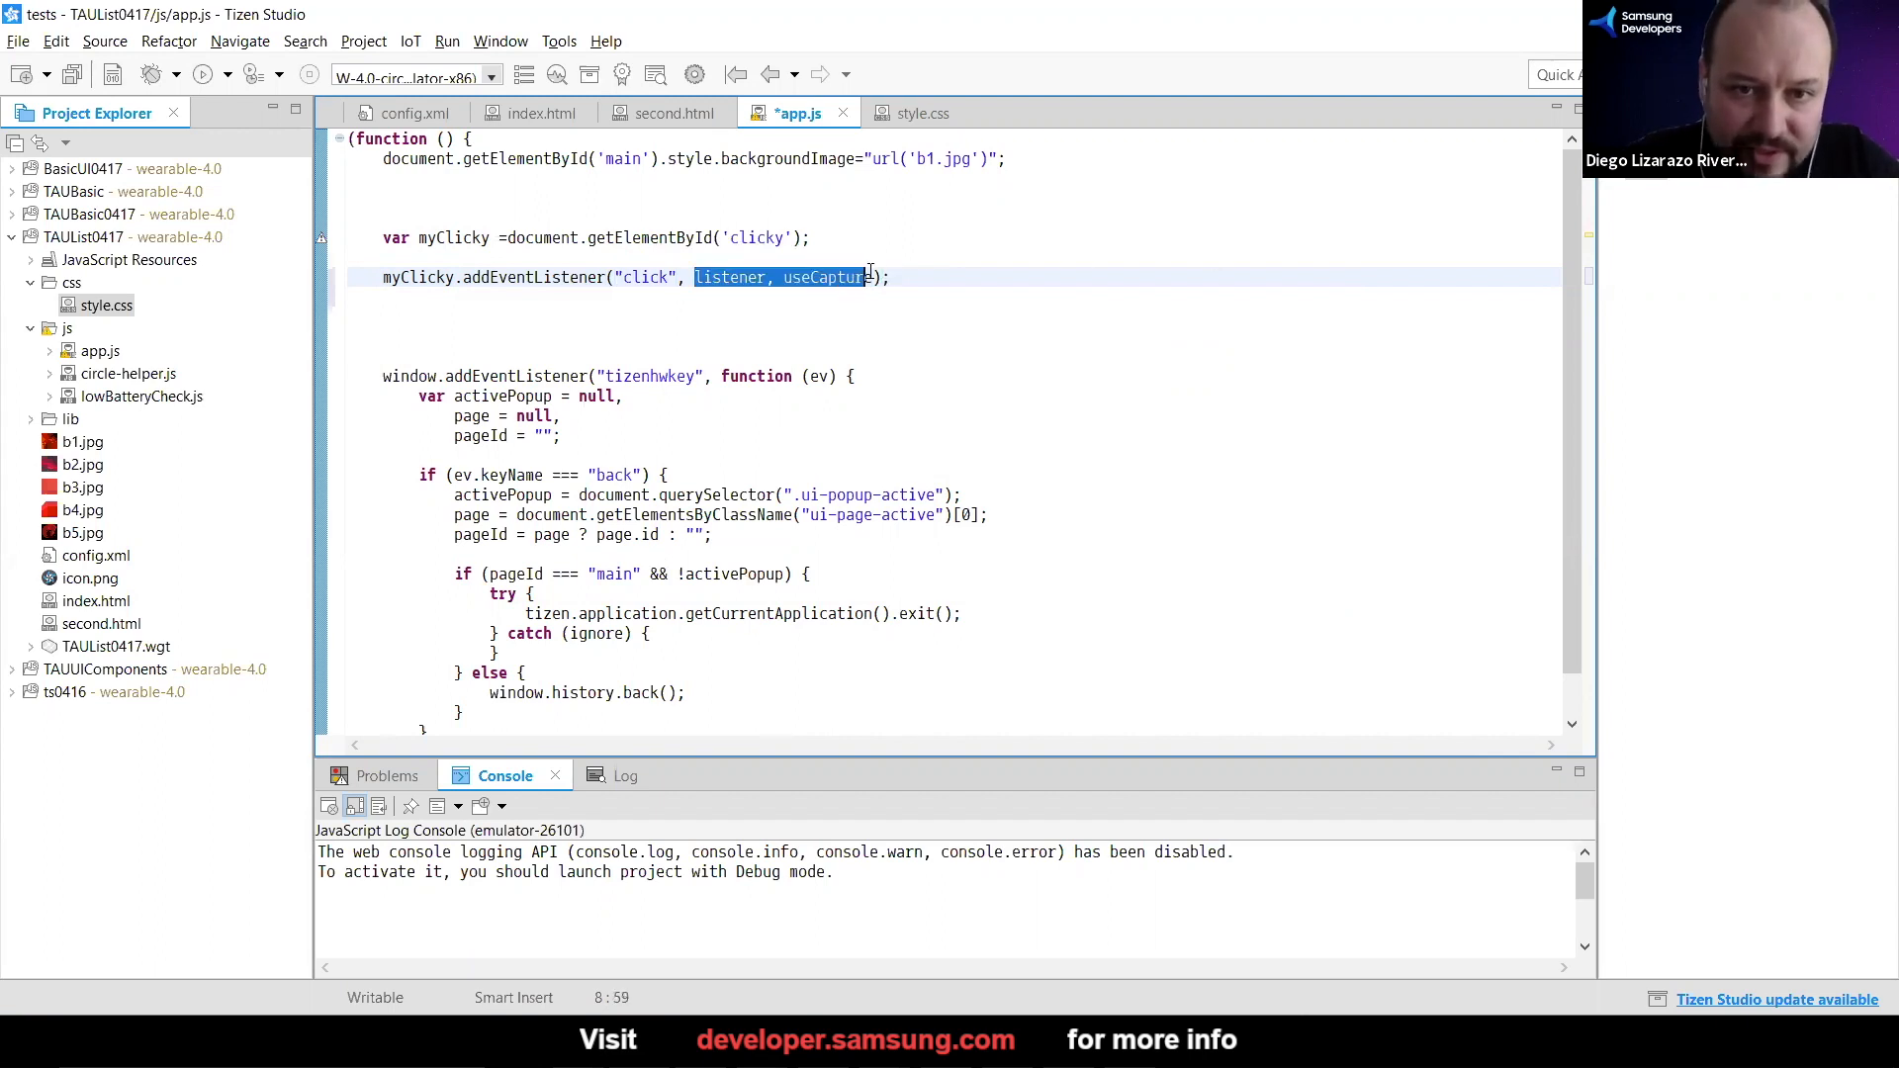
key(Delete)
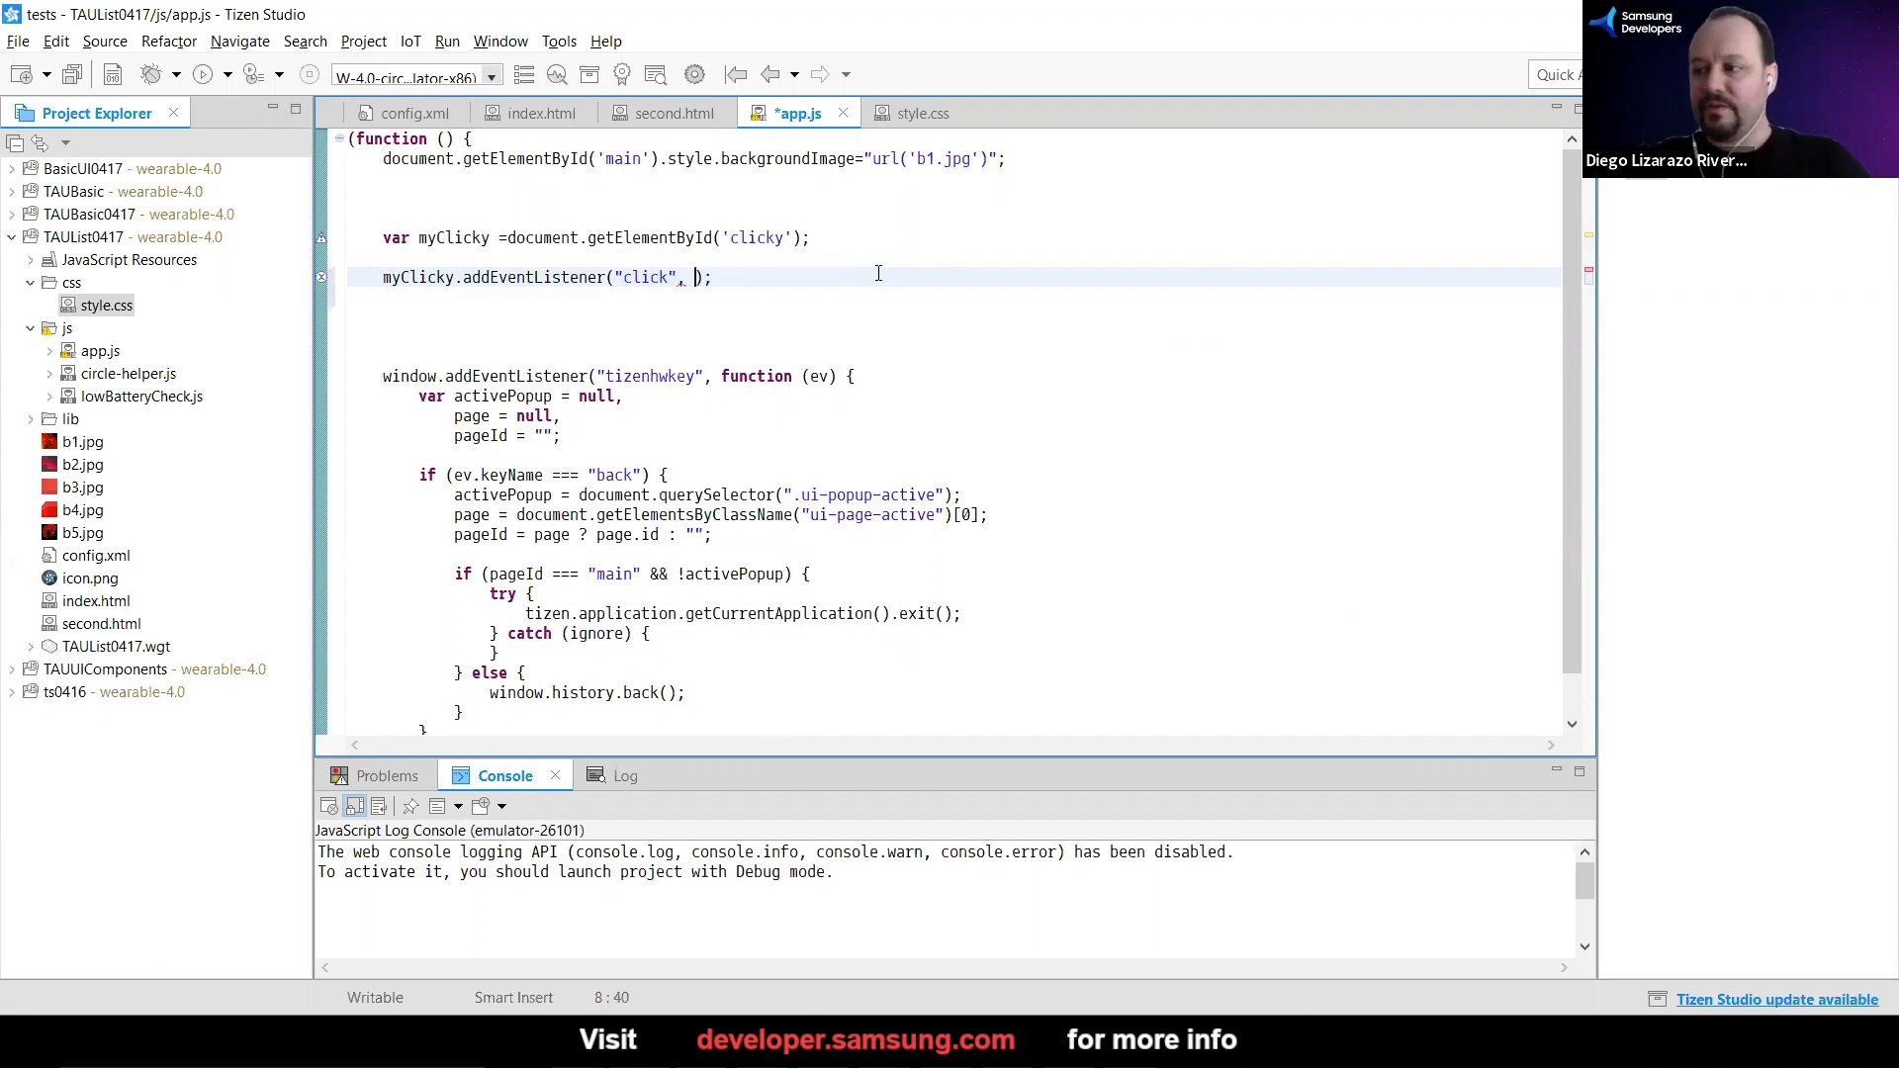
text(fuc)
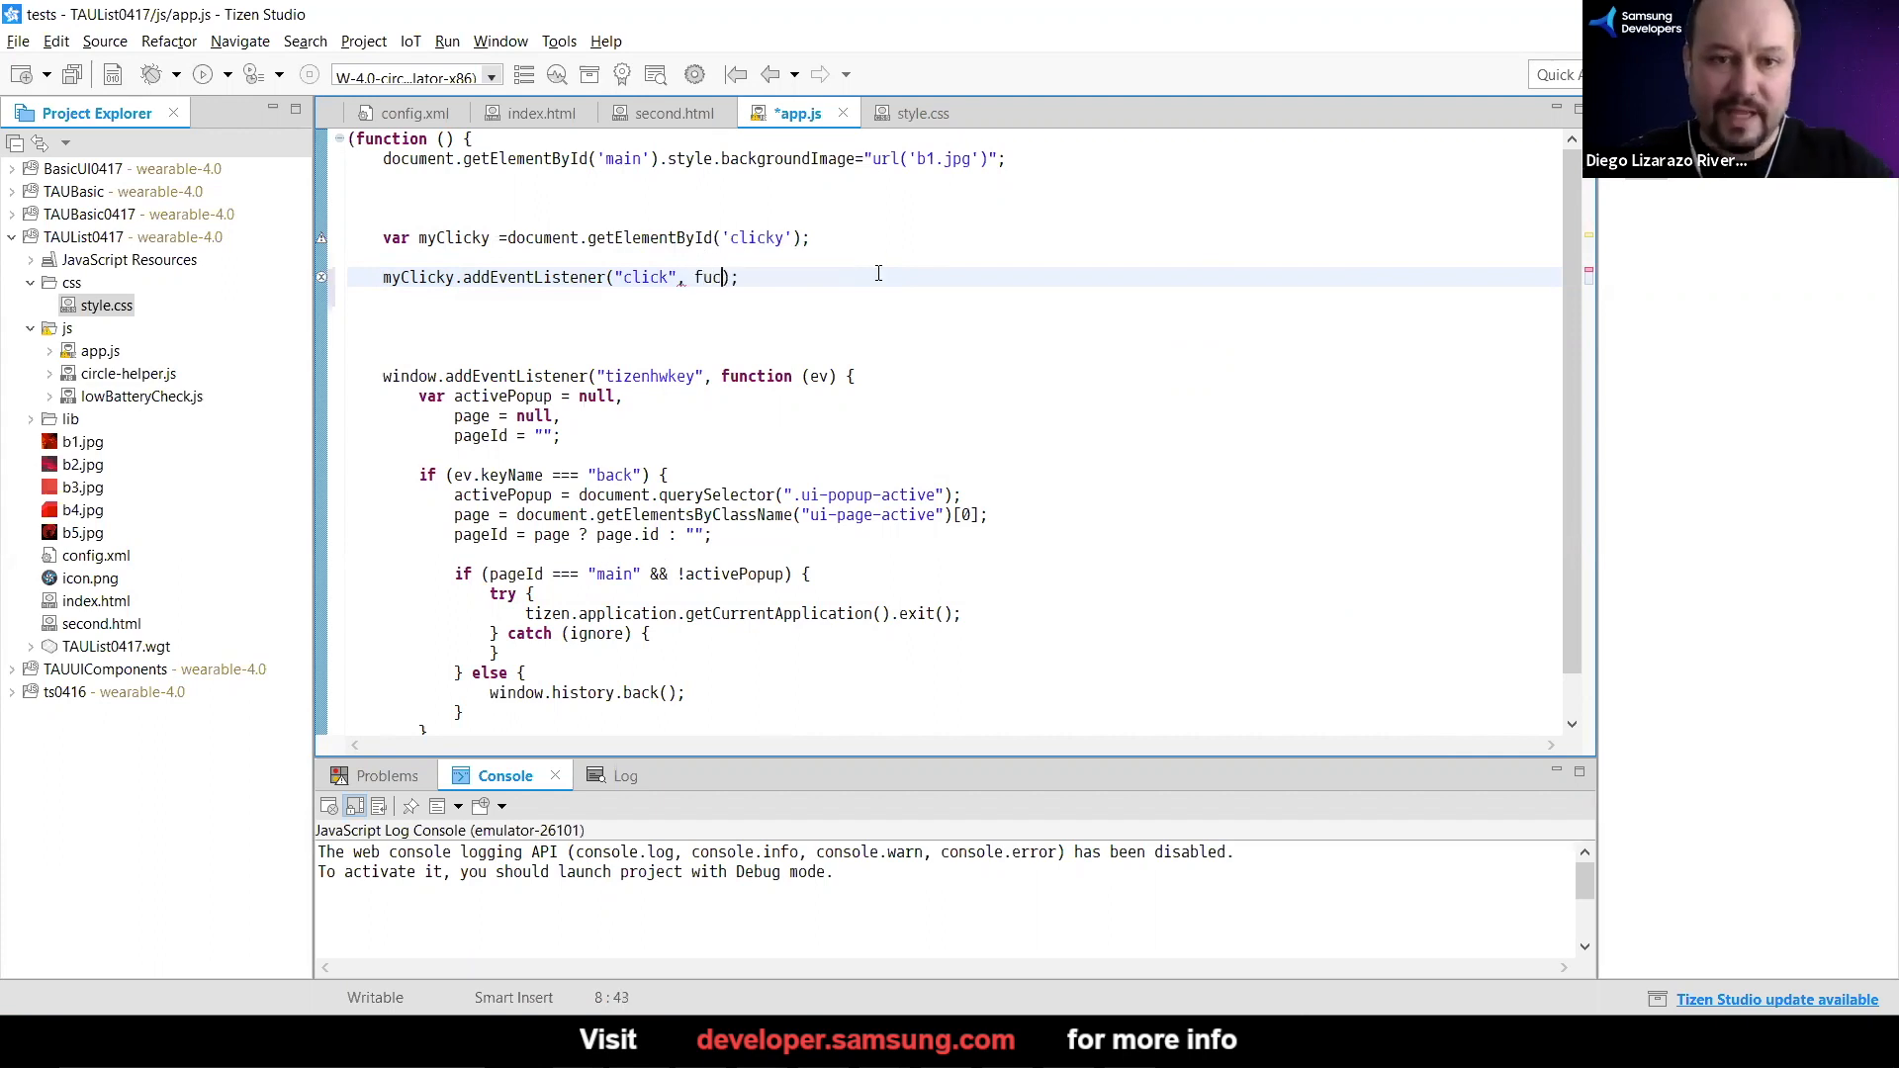
text(c)
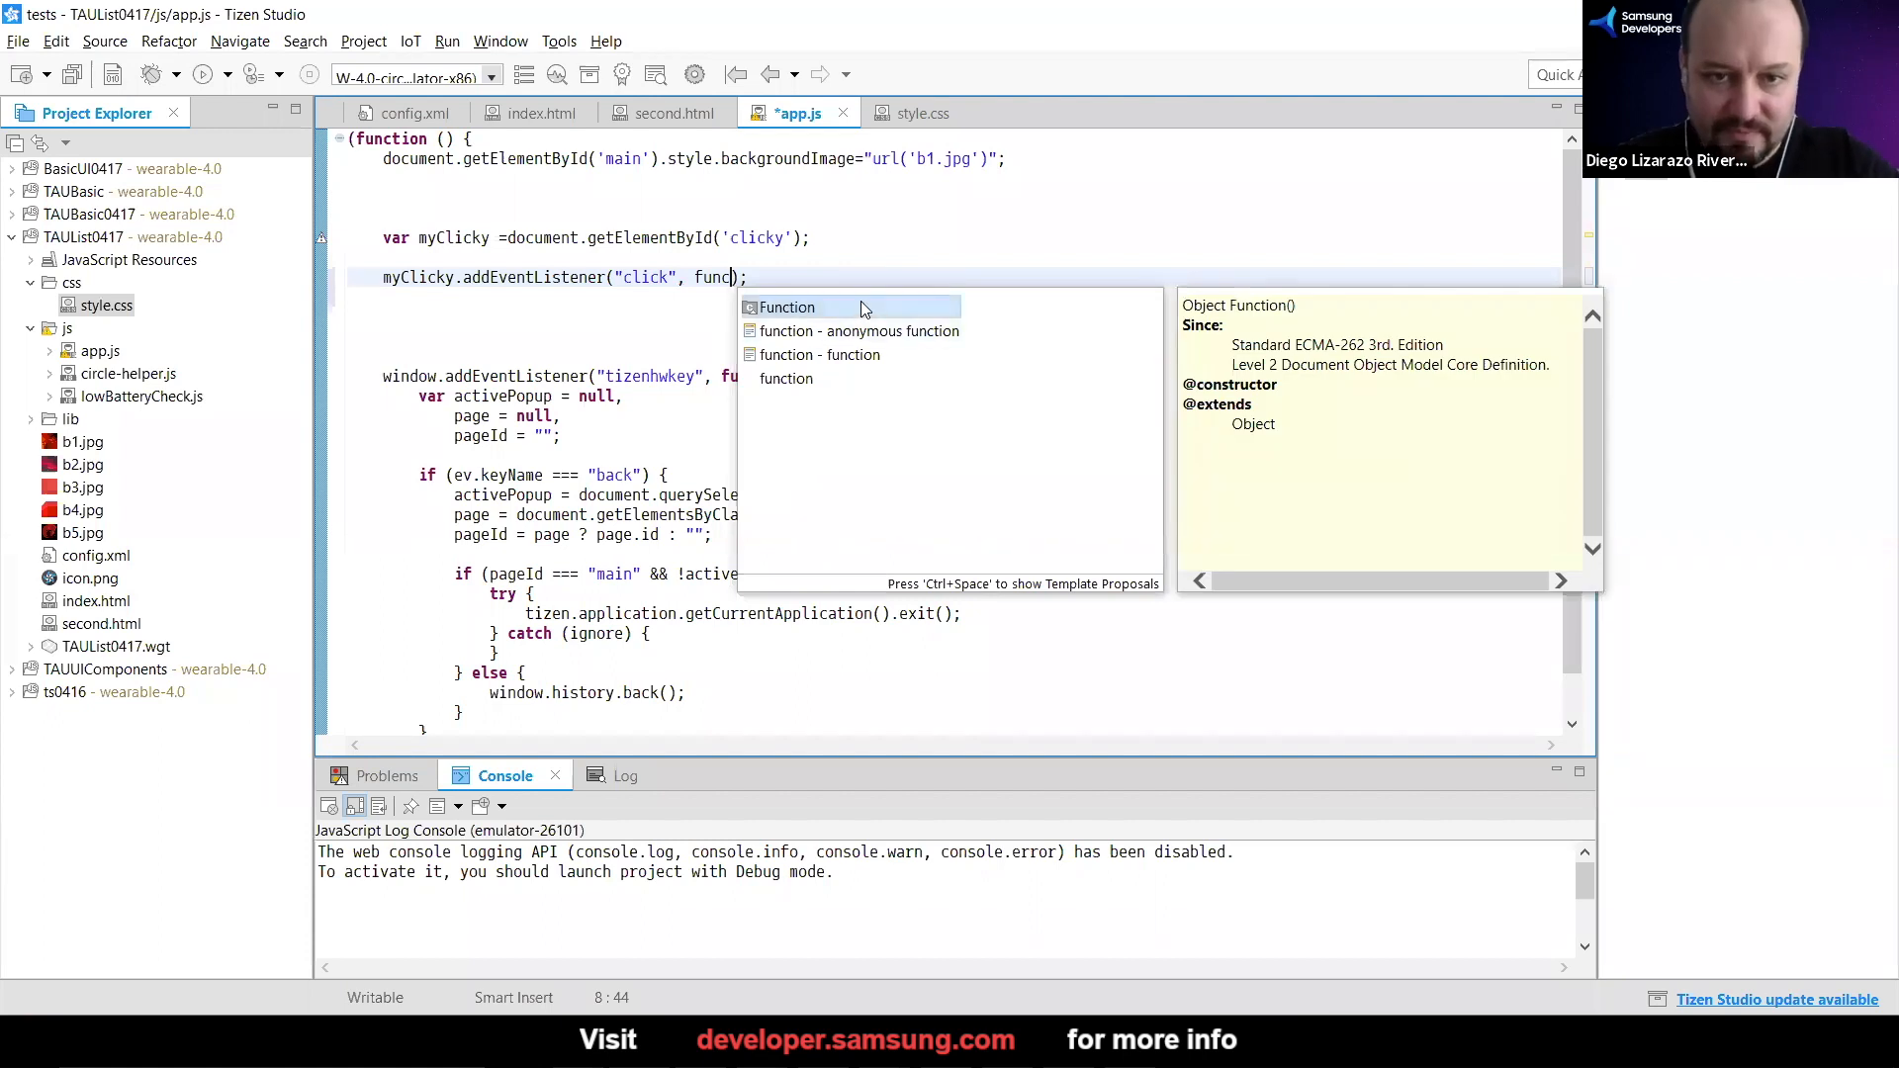
click(787, 306)
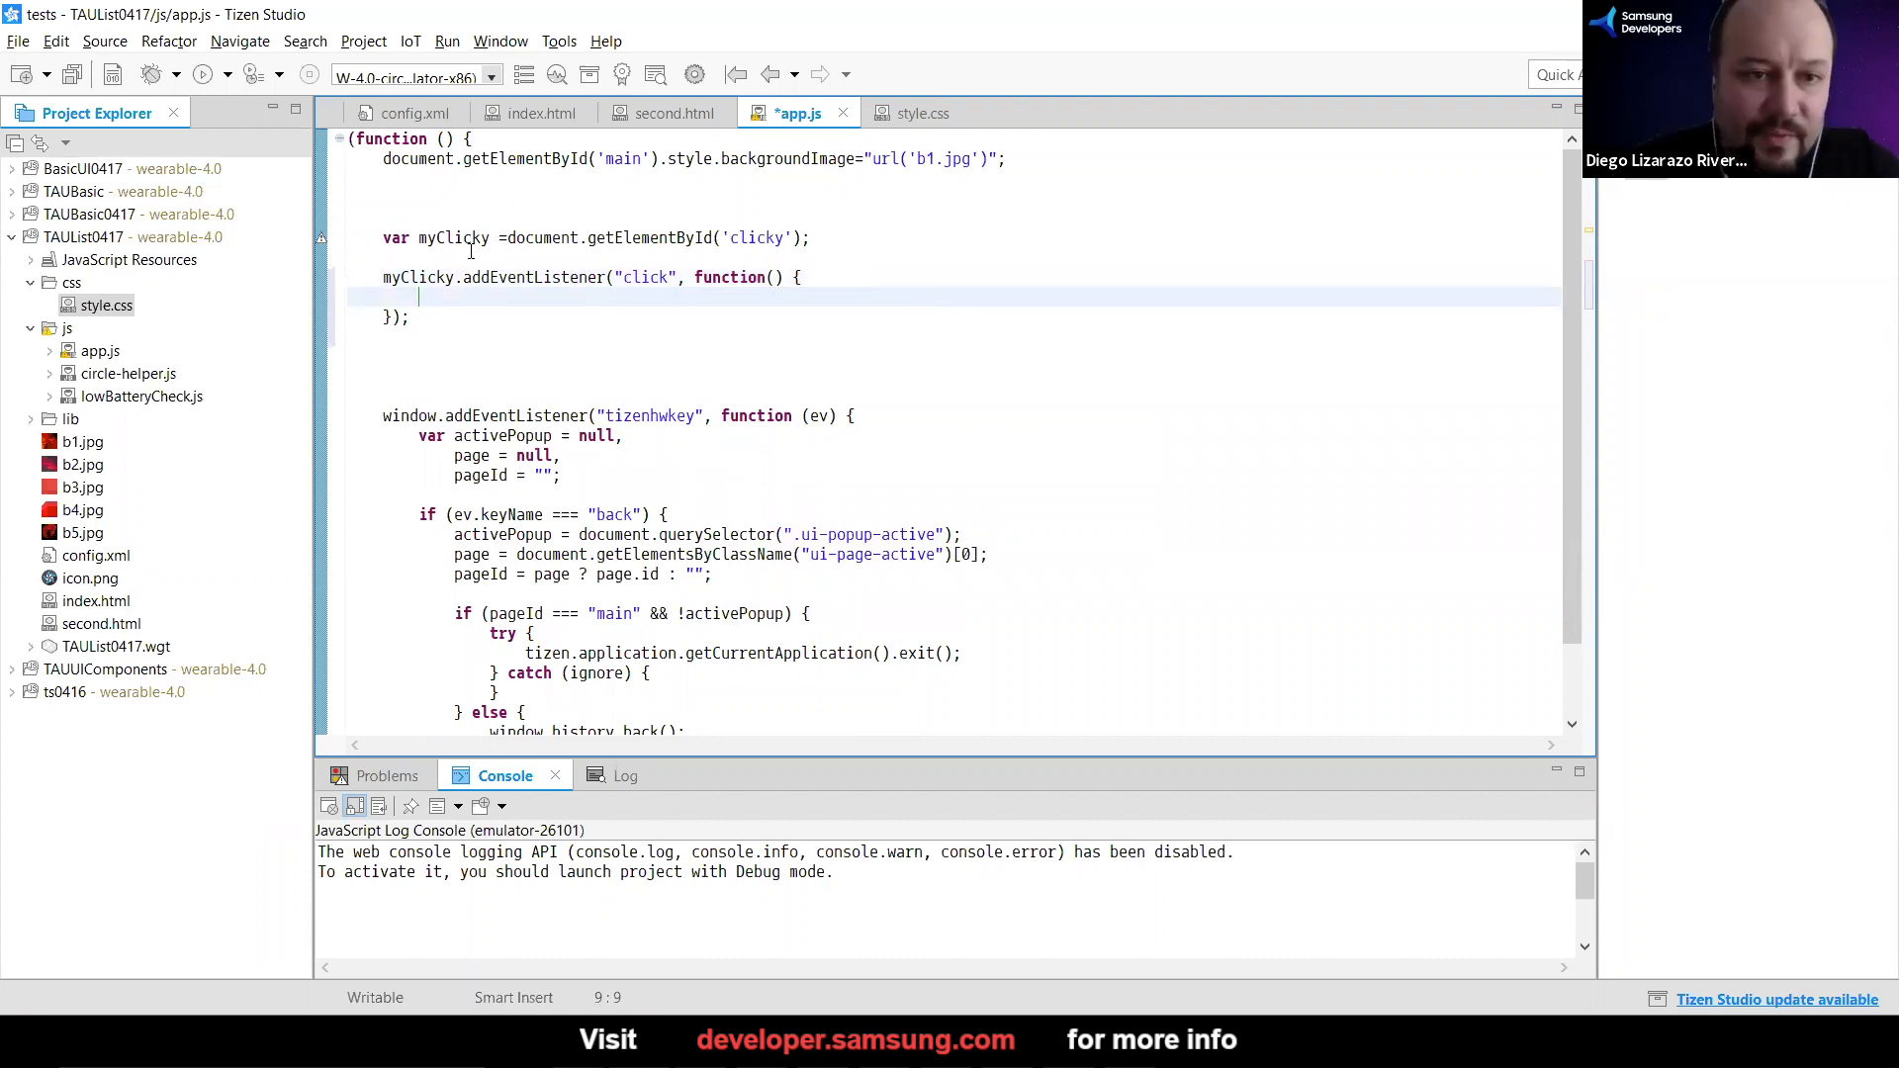
Leave the handler body empty and add a blank line below the myClicky declaration
double_click(415, 277)
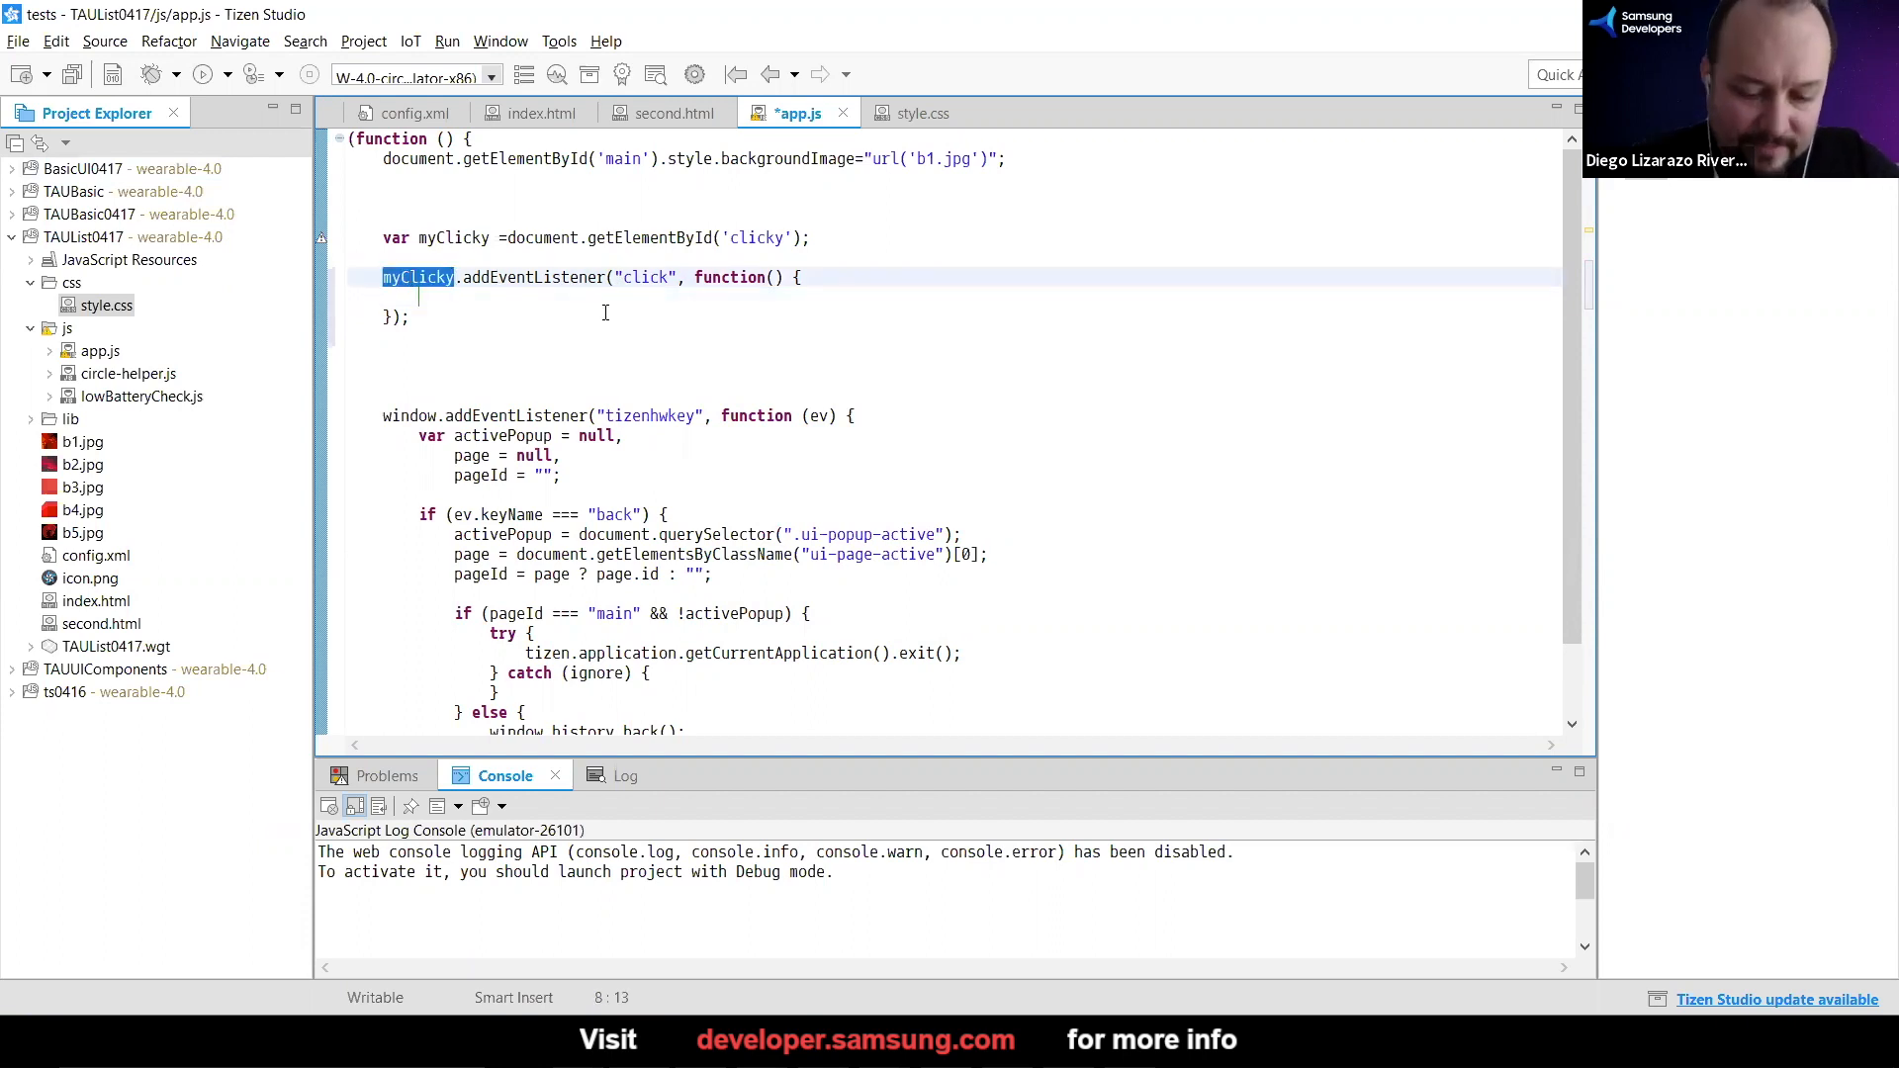
click(528, 297)
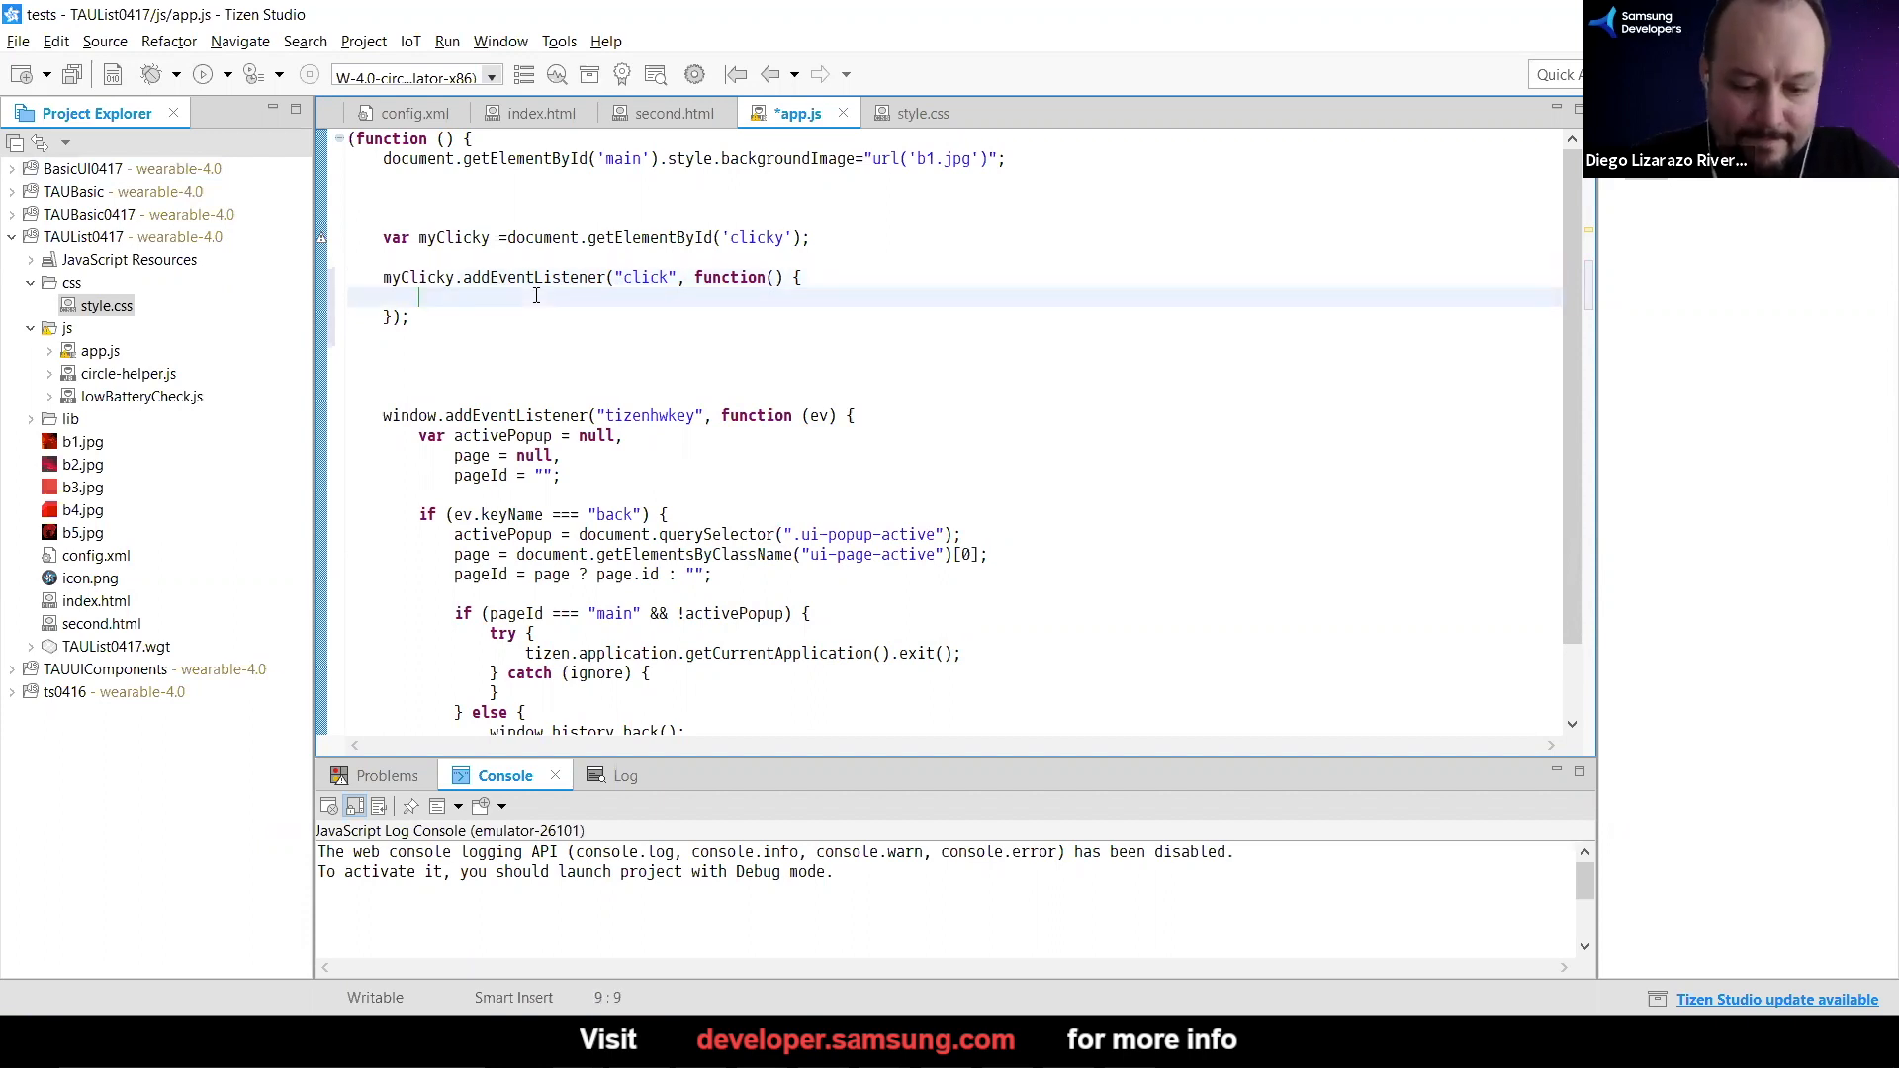
text(myClicky)
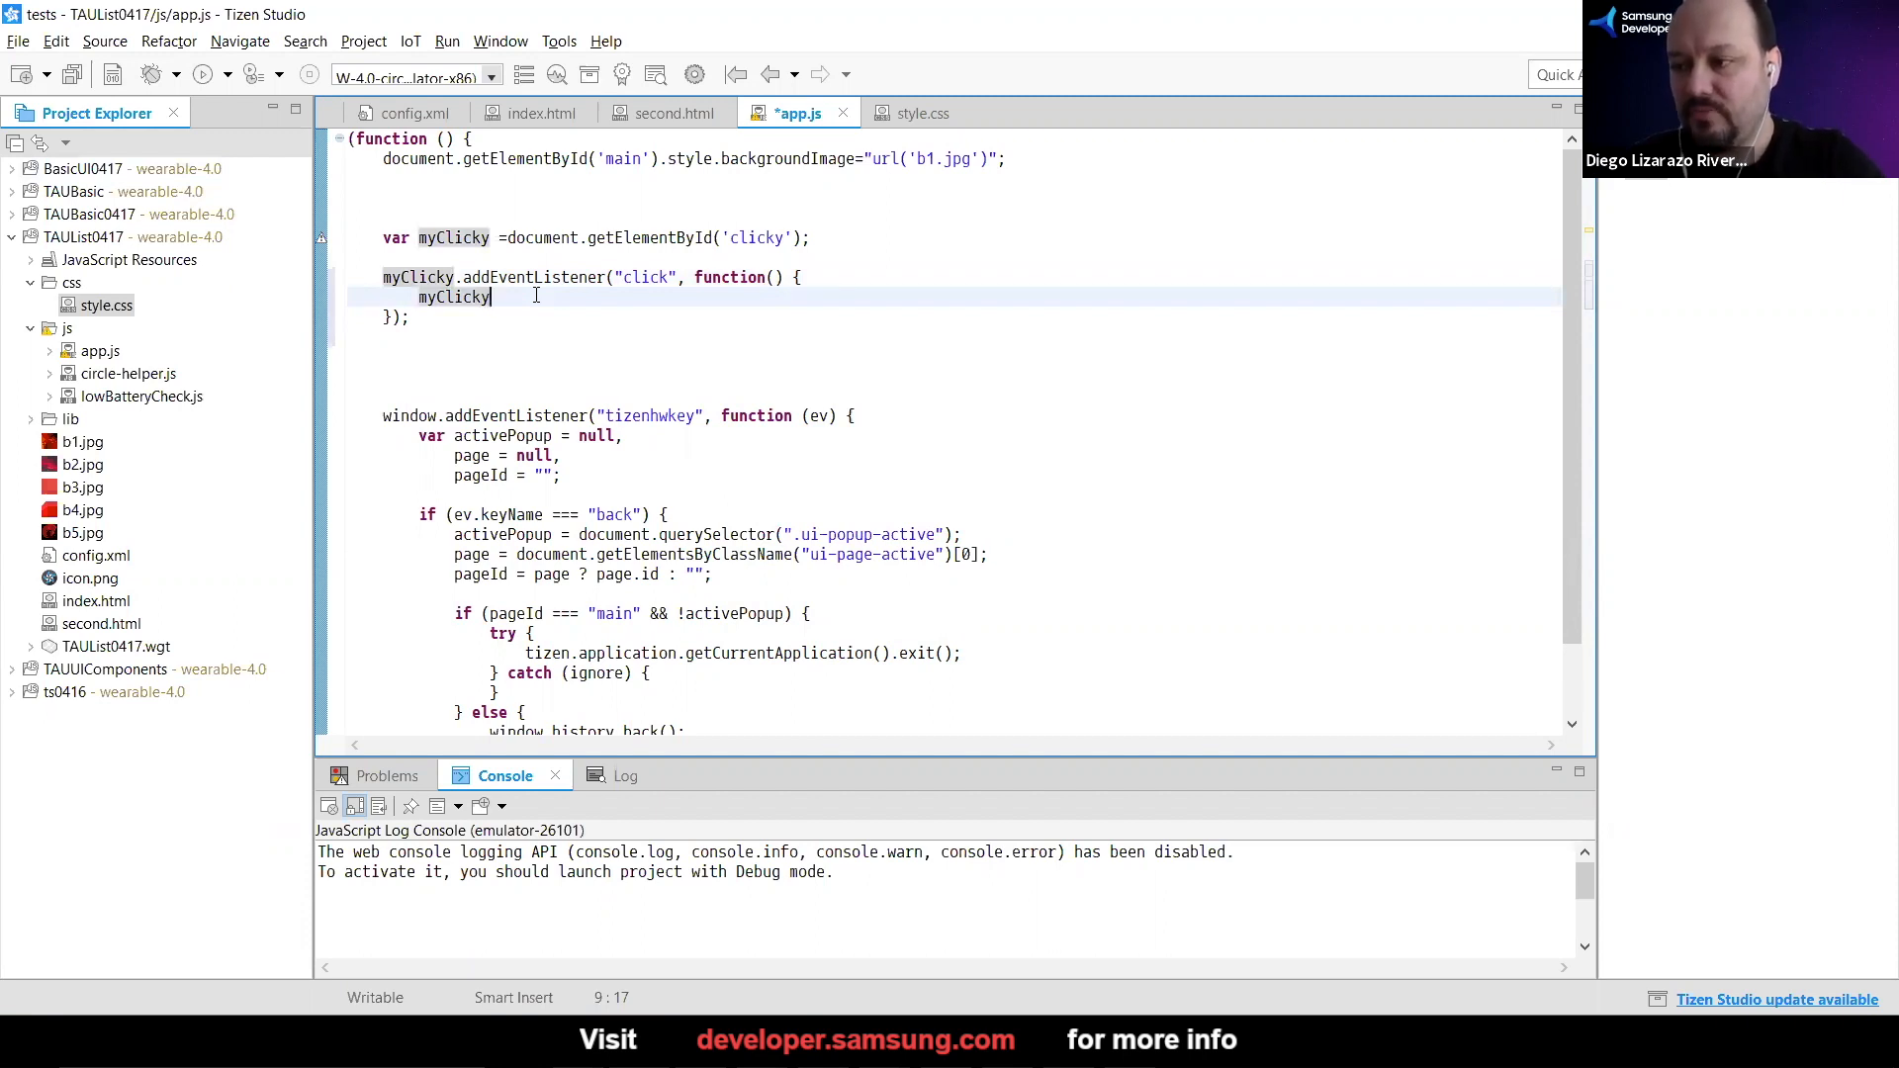
key(Backspace)
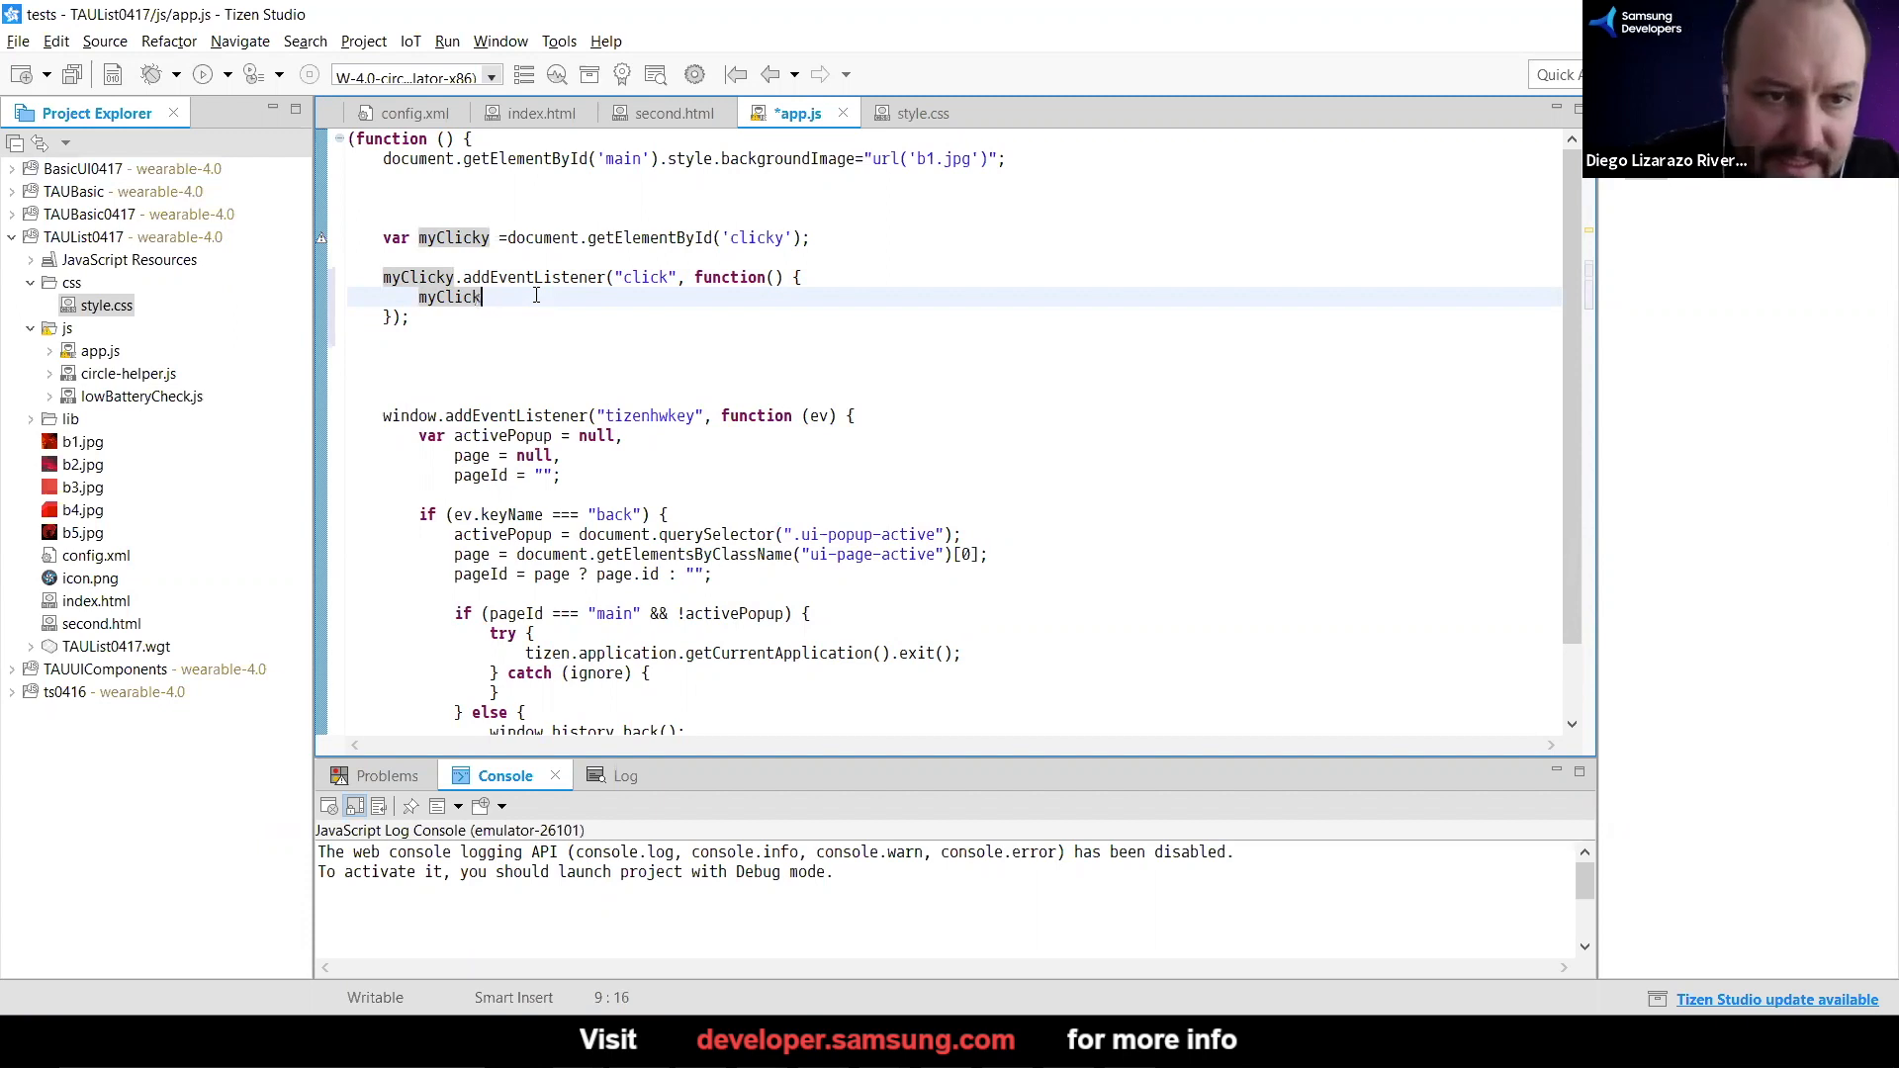
key(BackSpace)
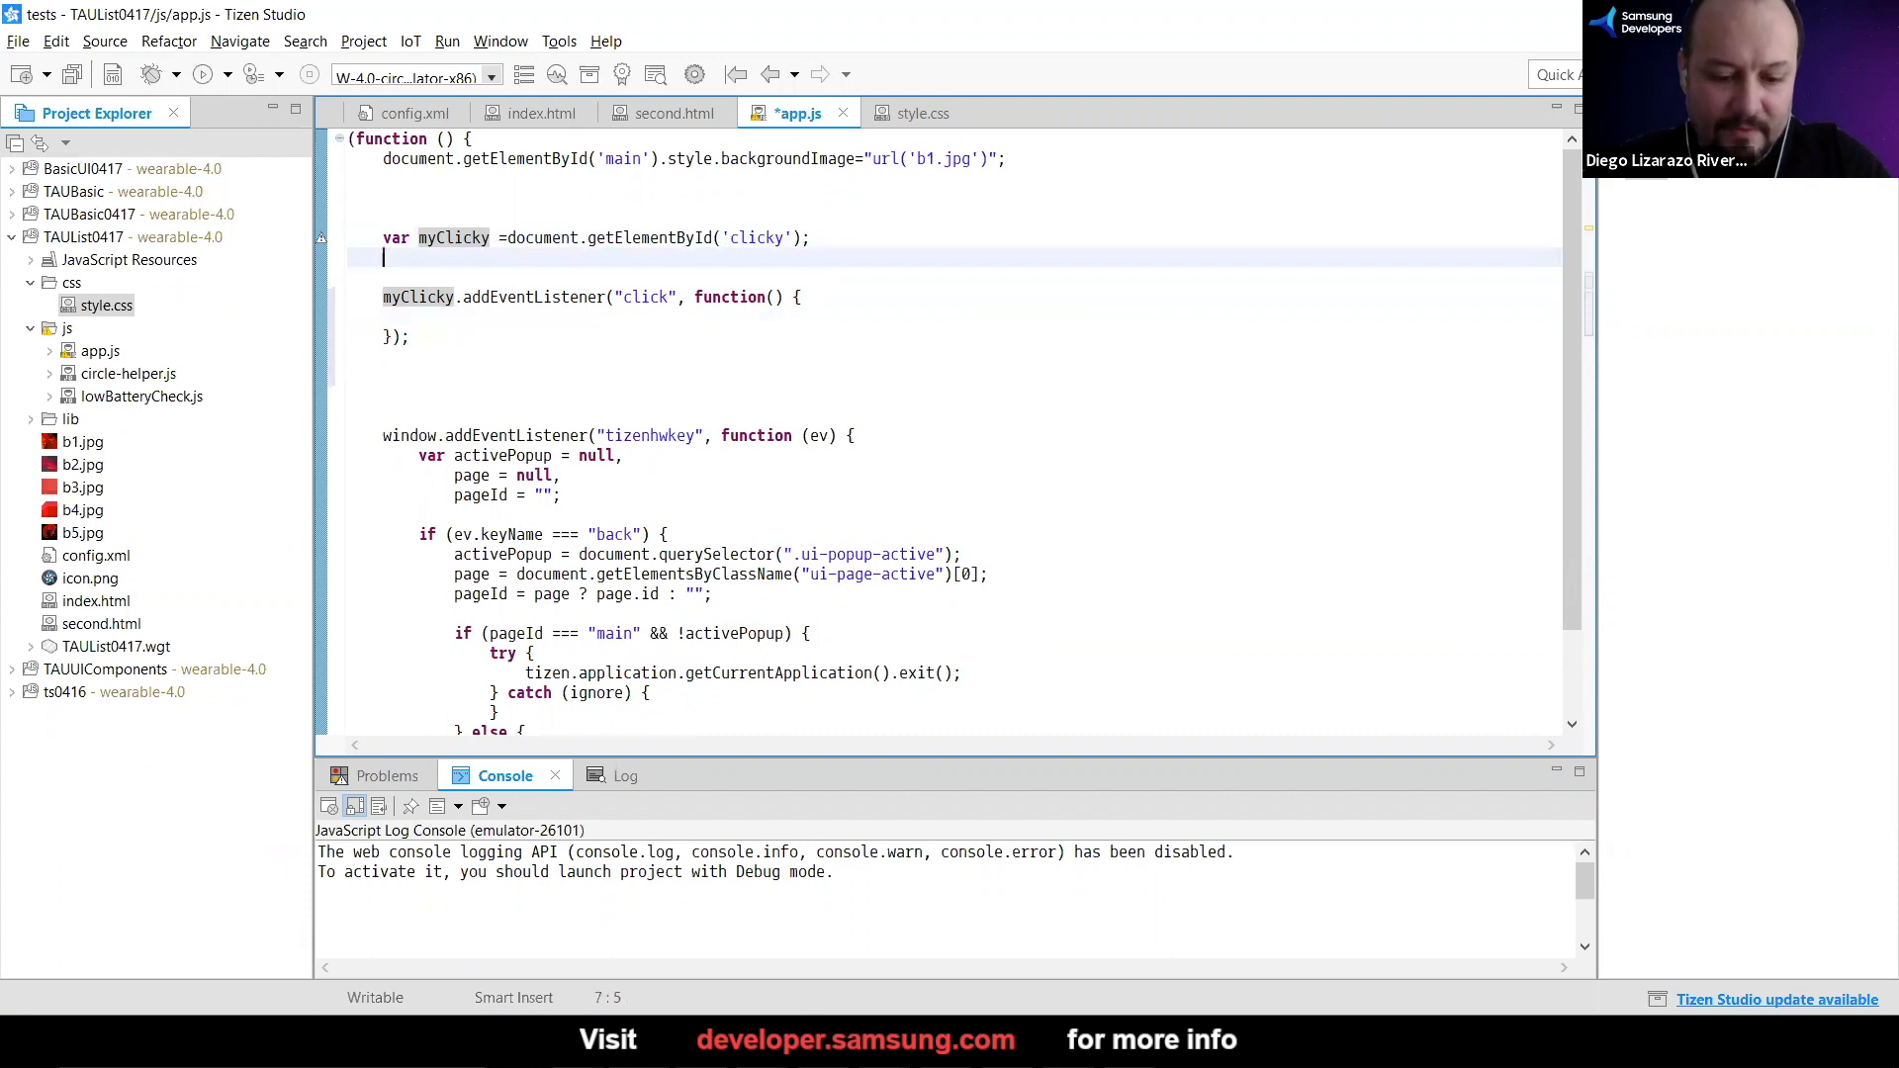
Declare var curBG=1; and add curBG++; inside the click handler
text(var)
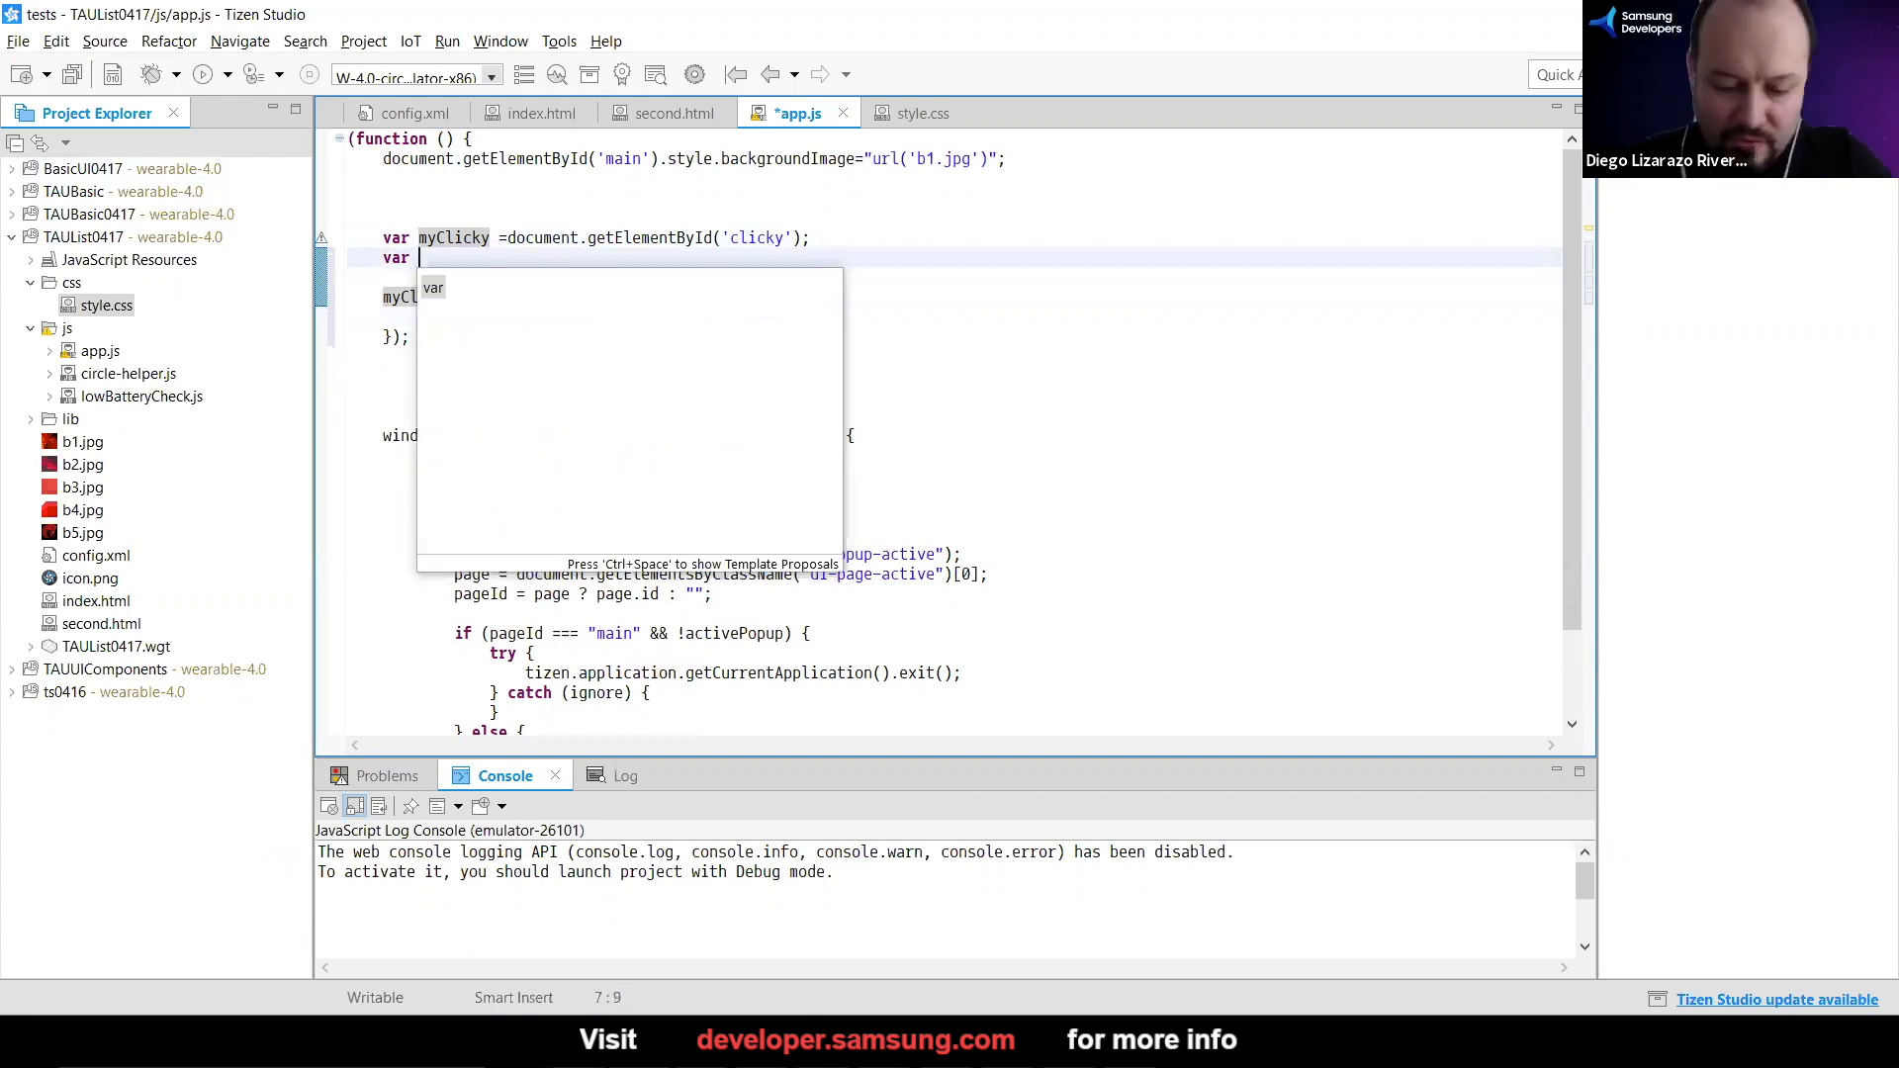
text(cur)
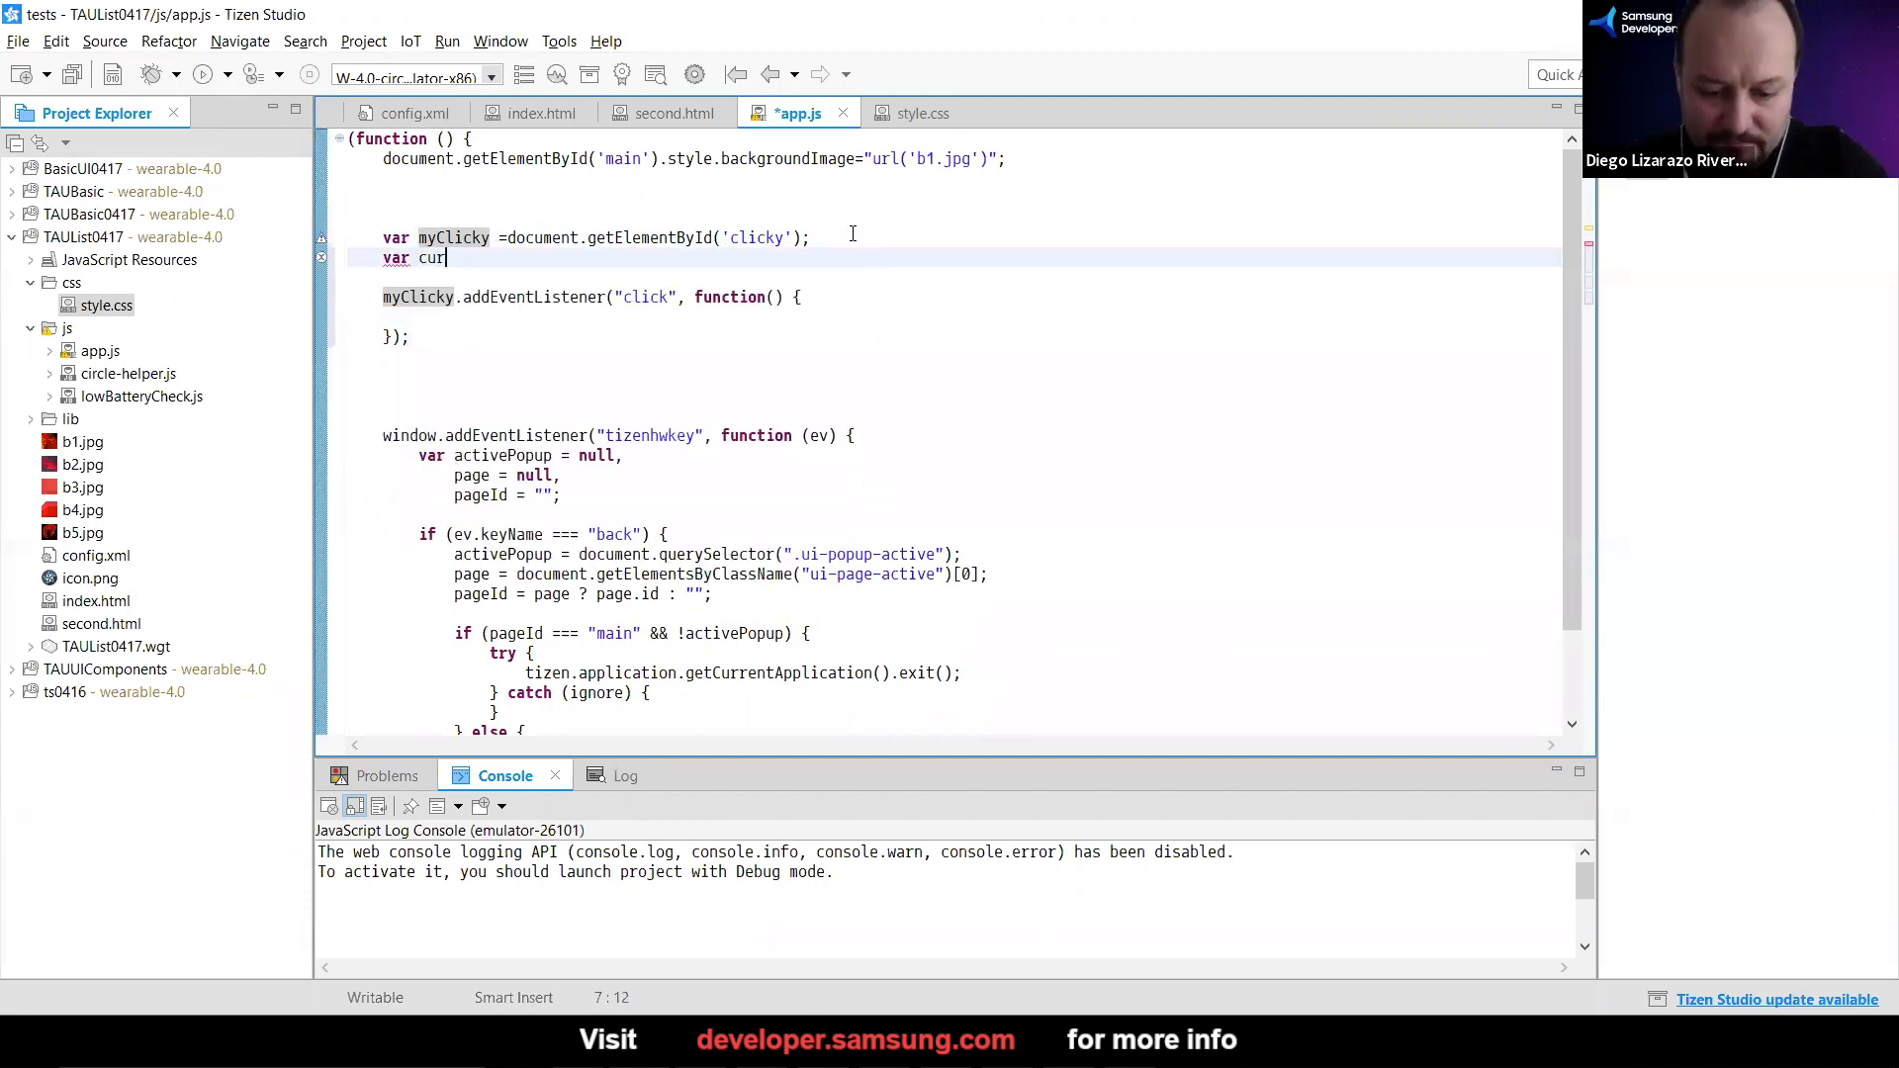
text(BG=)
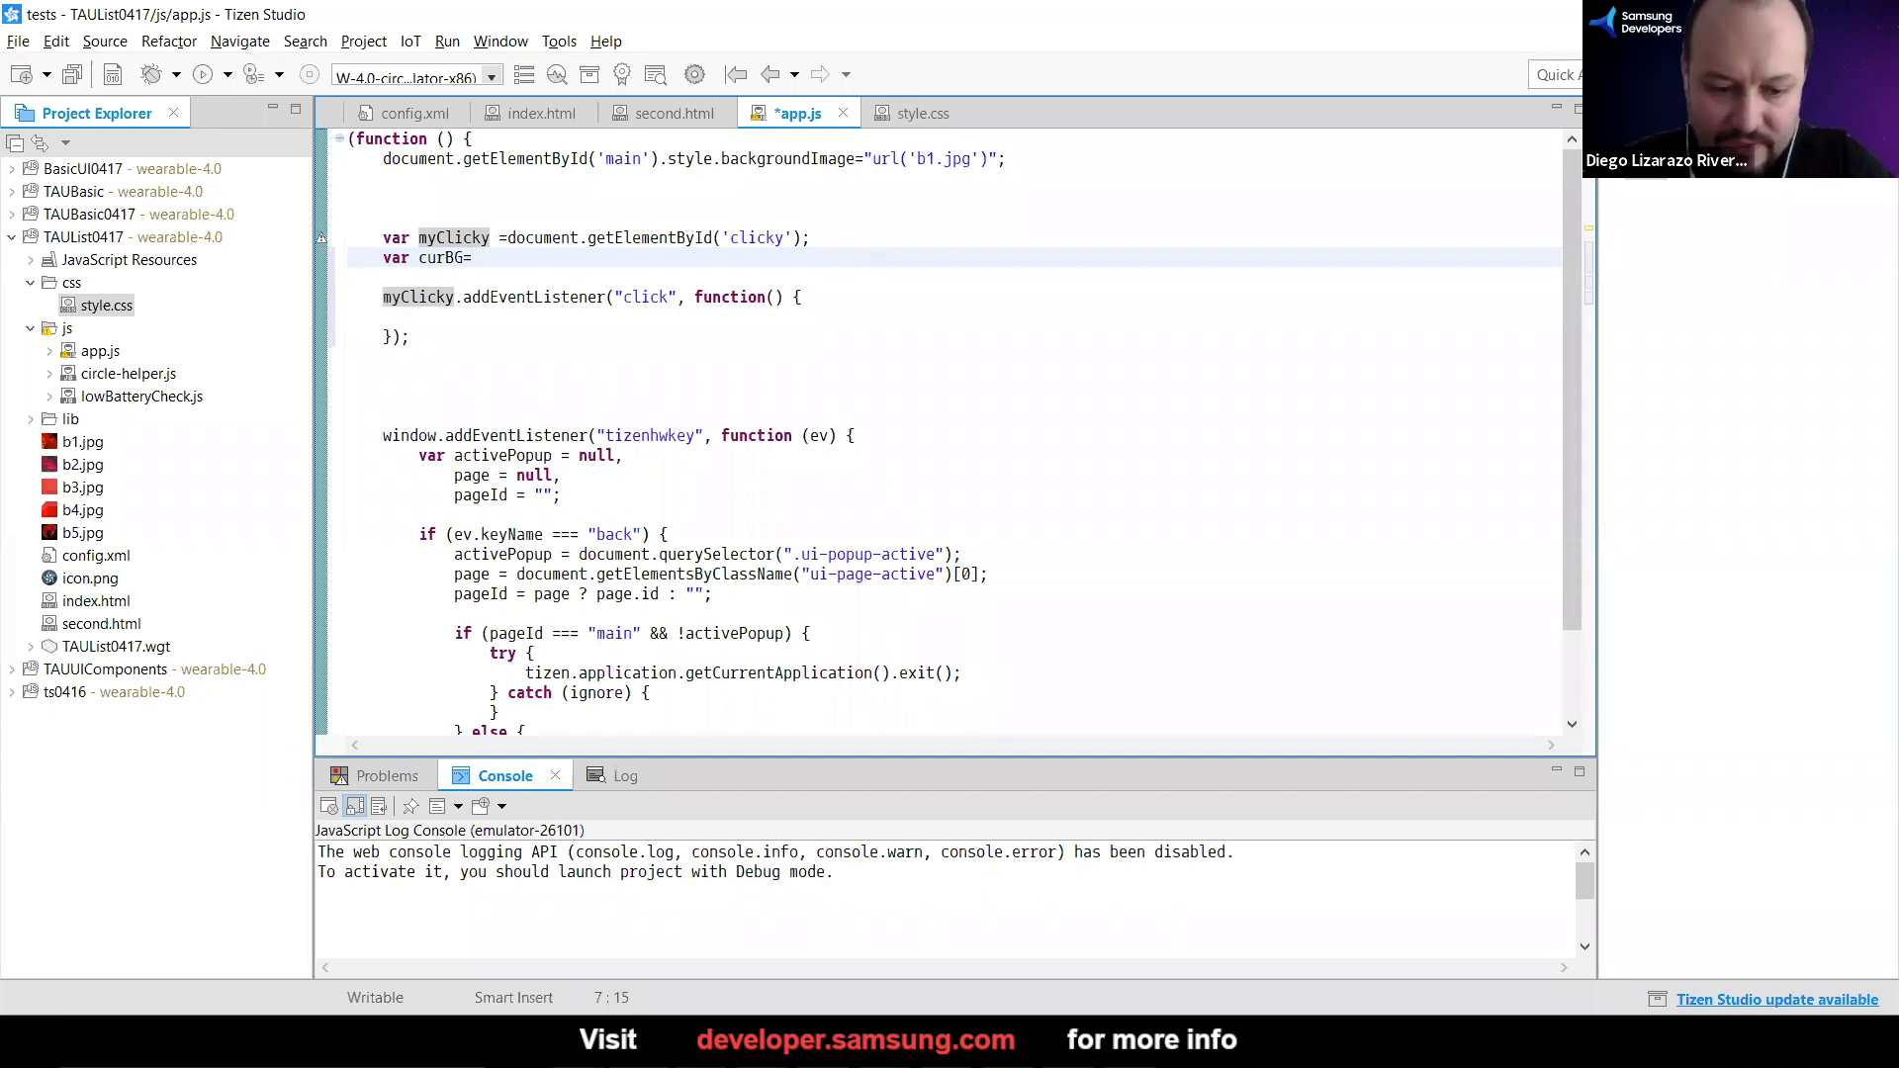
text(1;)
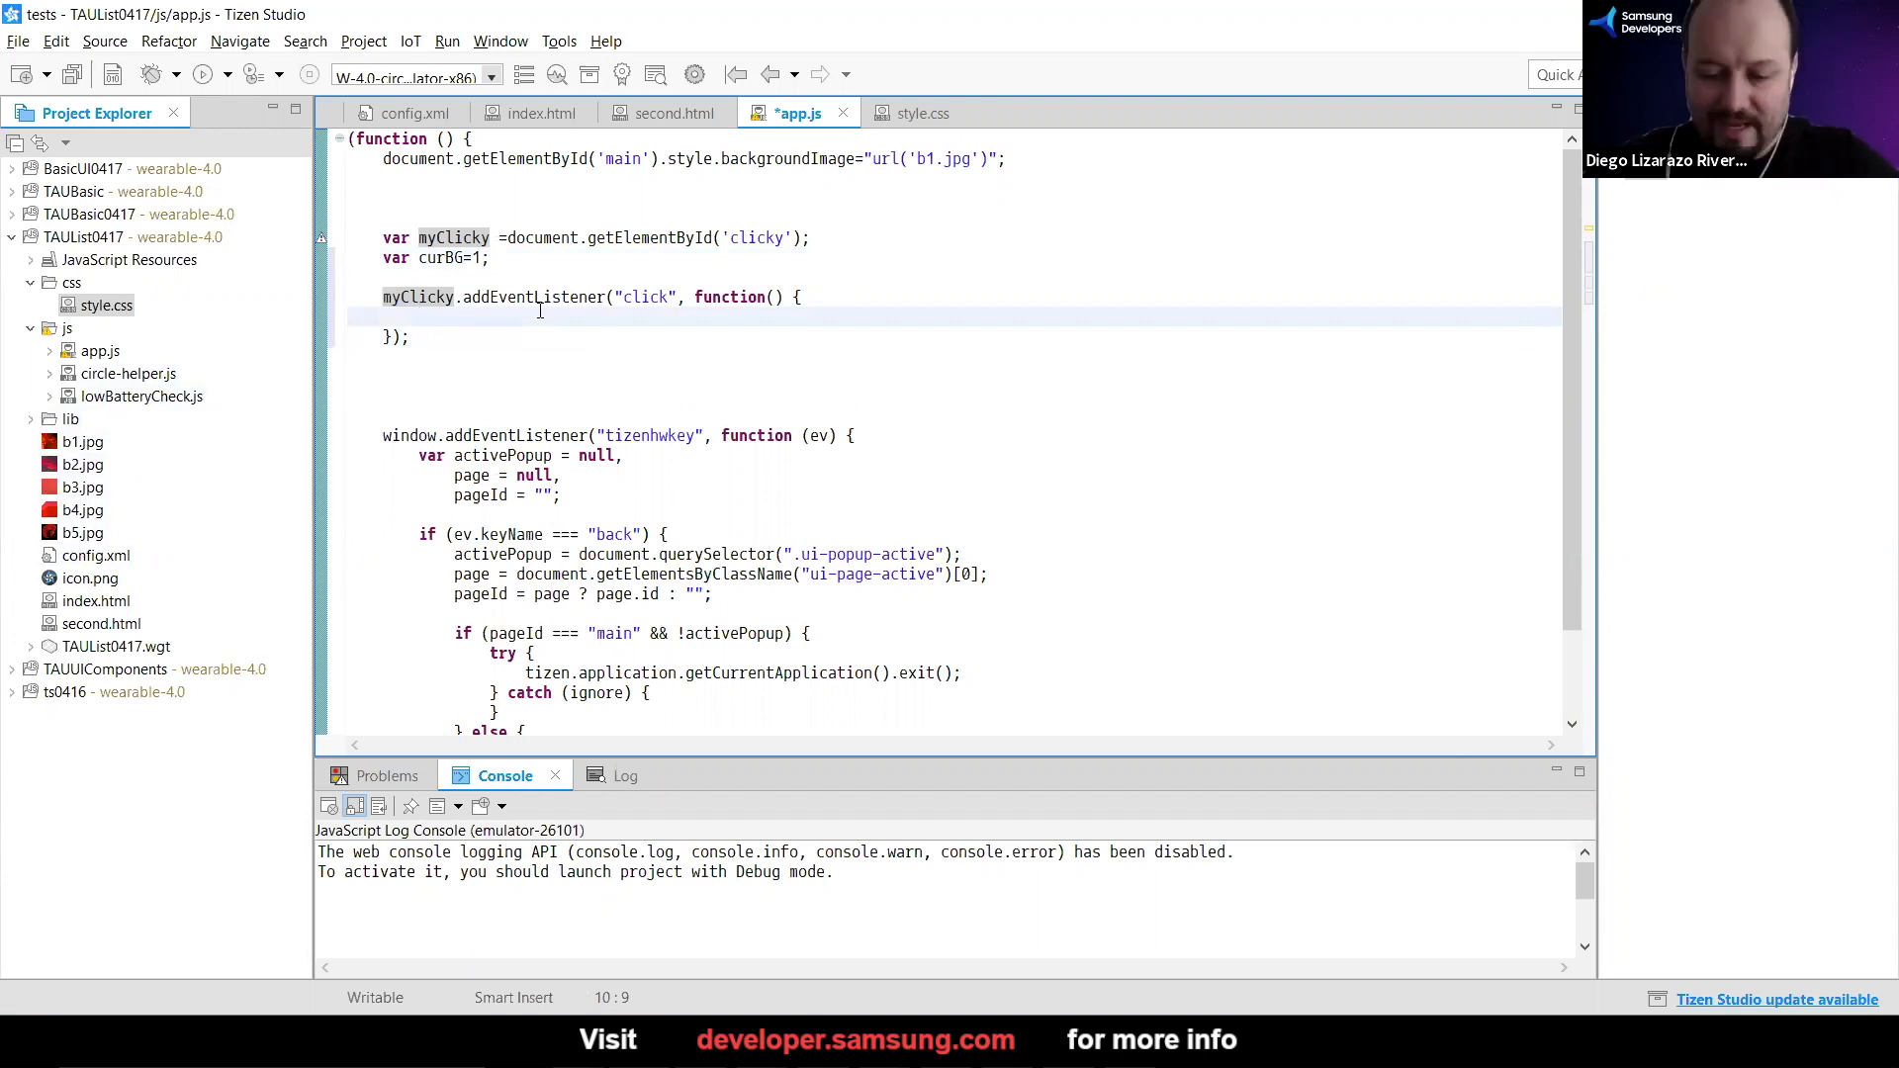
text(curBG)
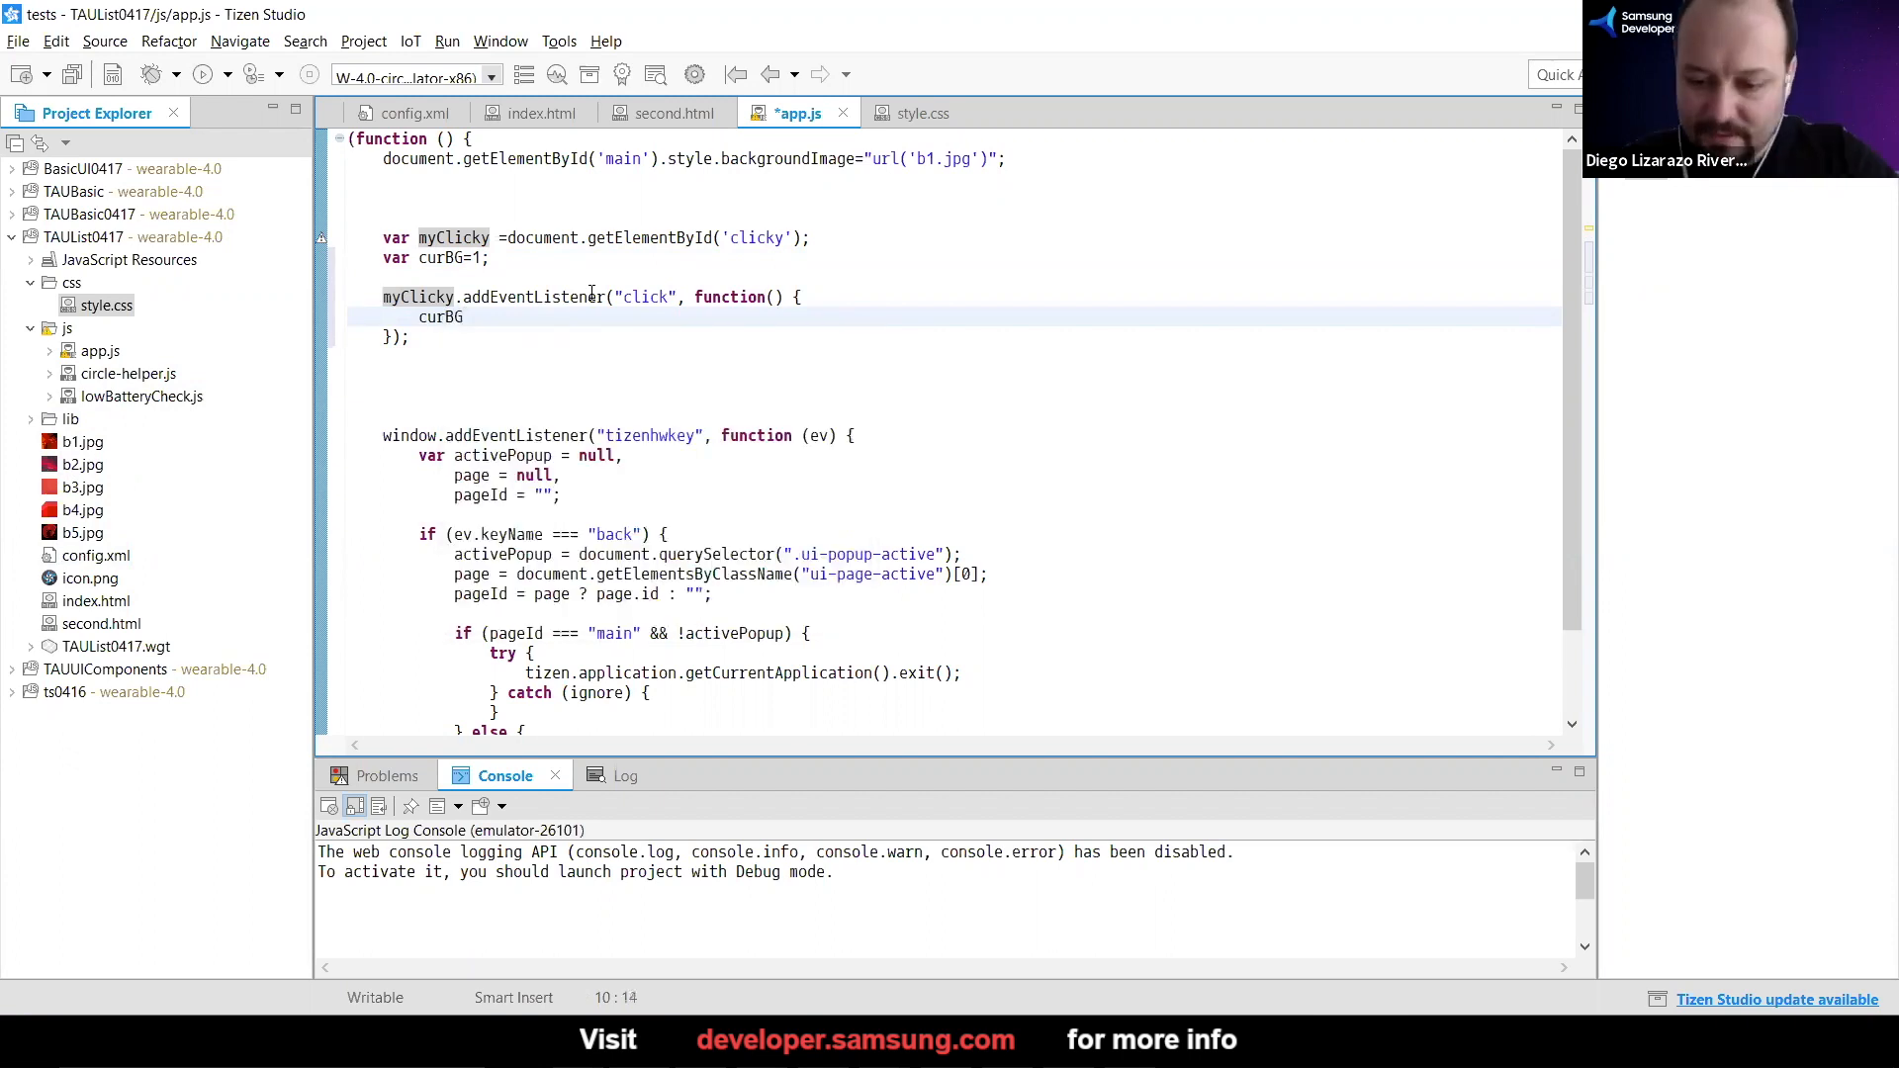
text(++;)
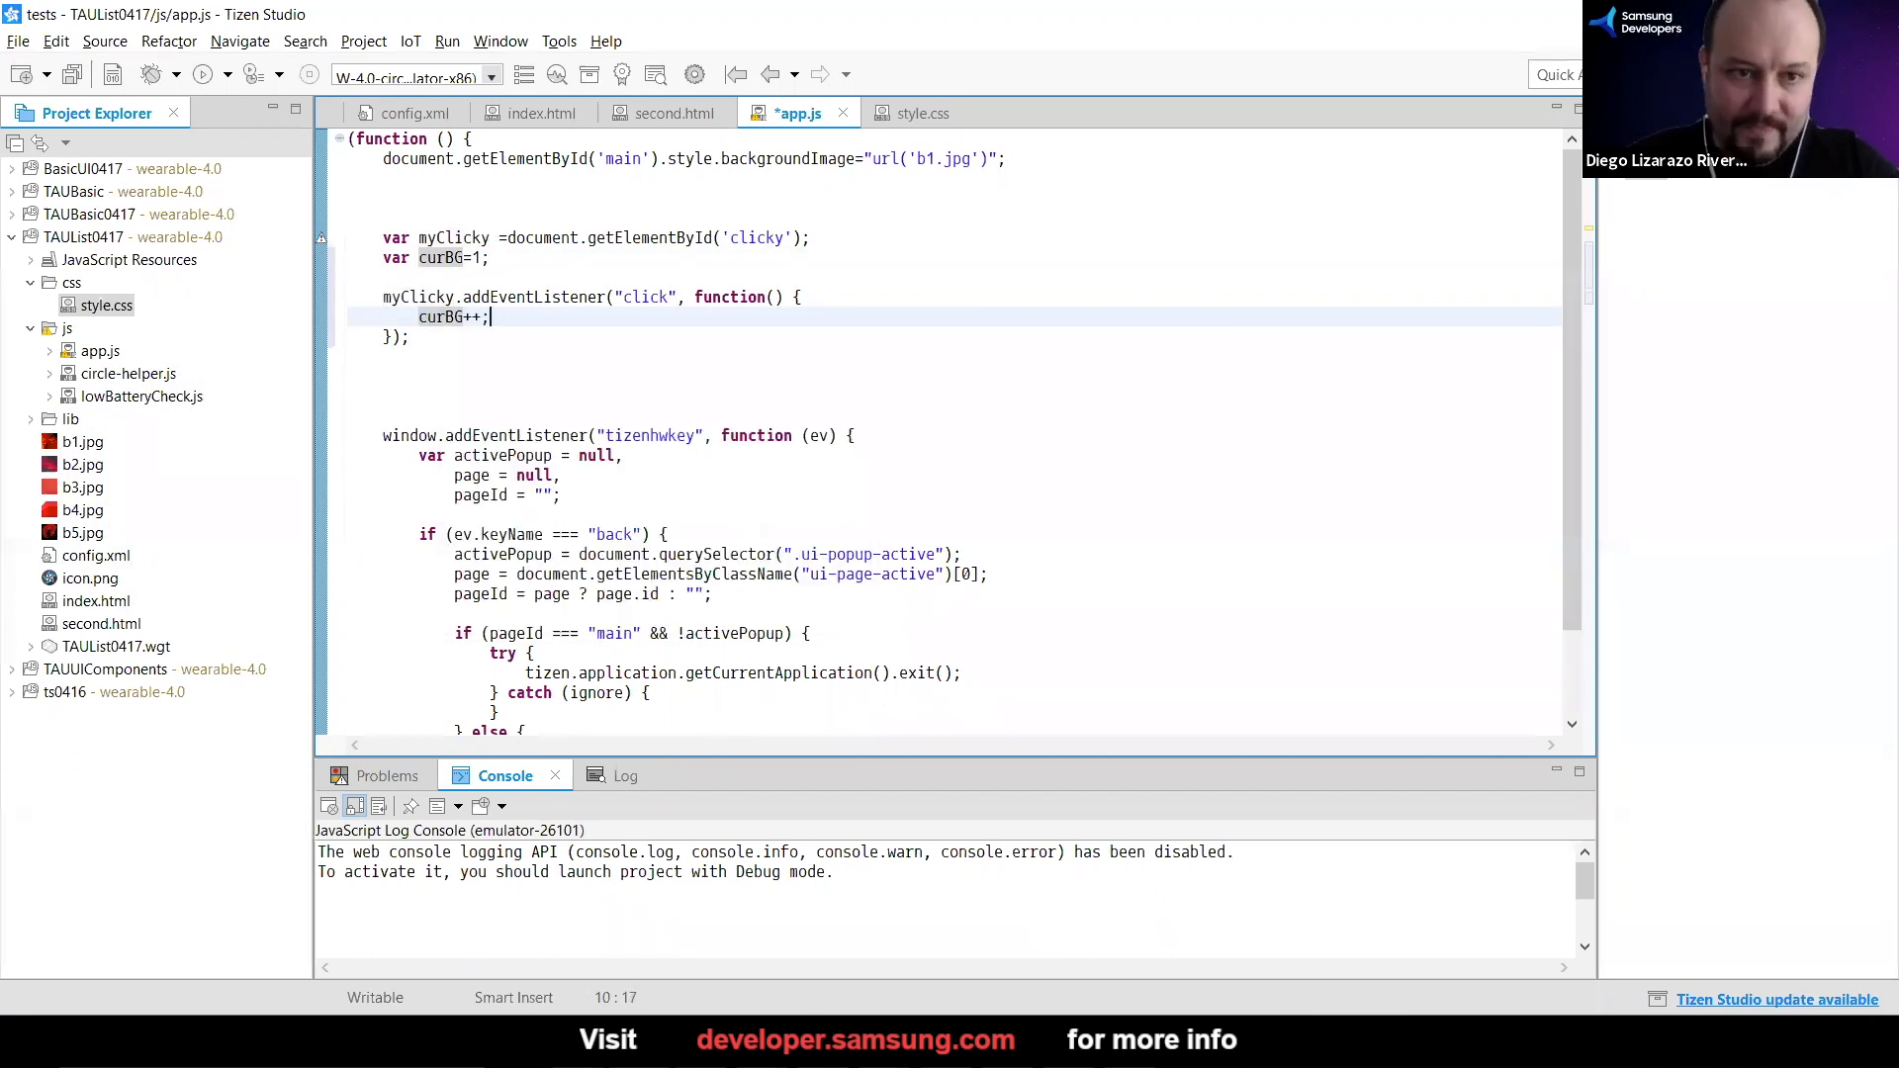
Set the main page backgroundImage from "+curBG+" concatenation in the handler and save app.js
click(1044, 158)
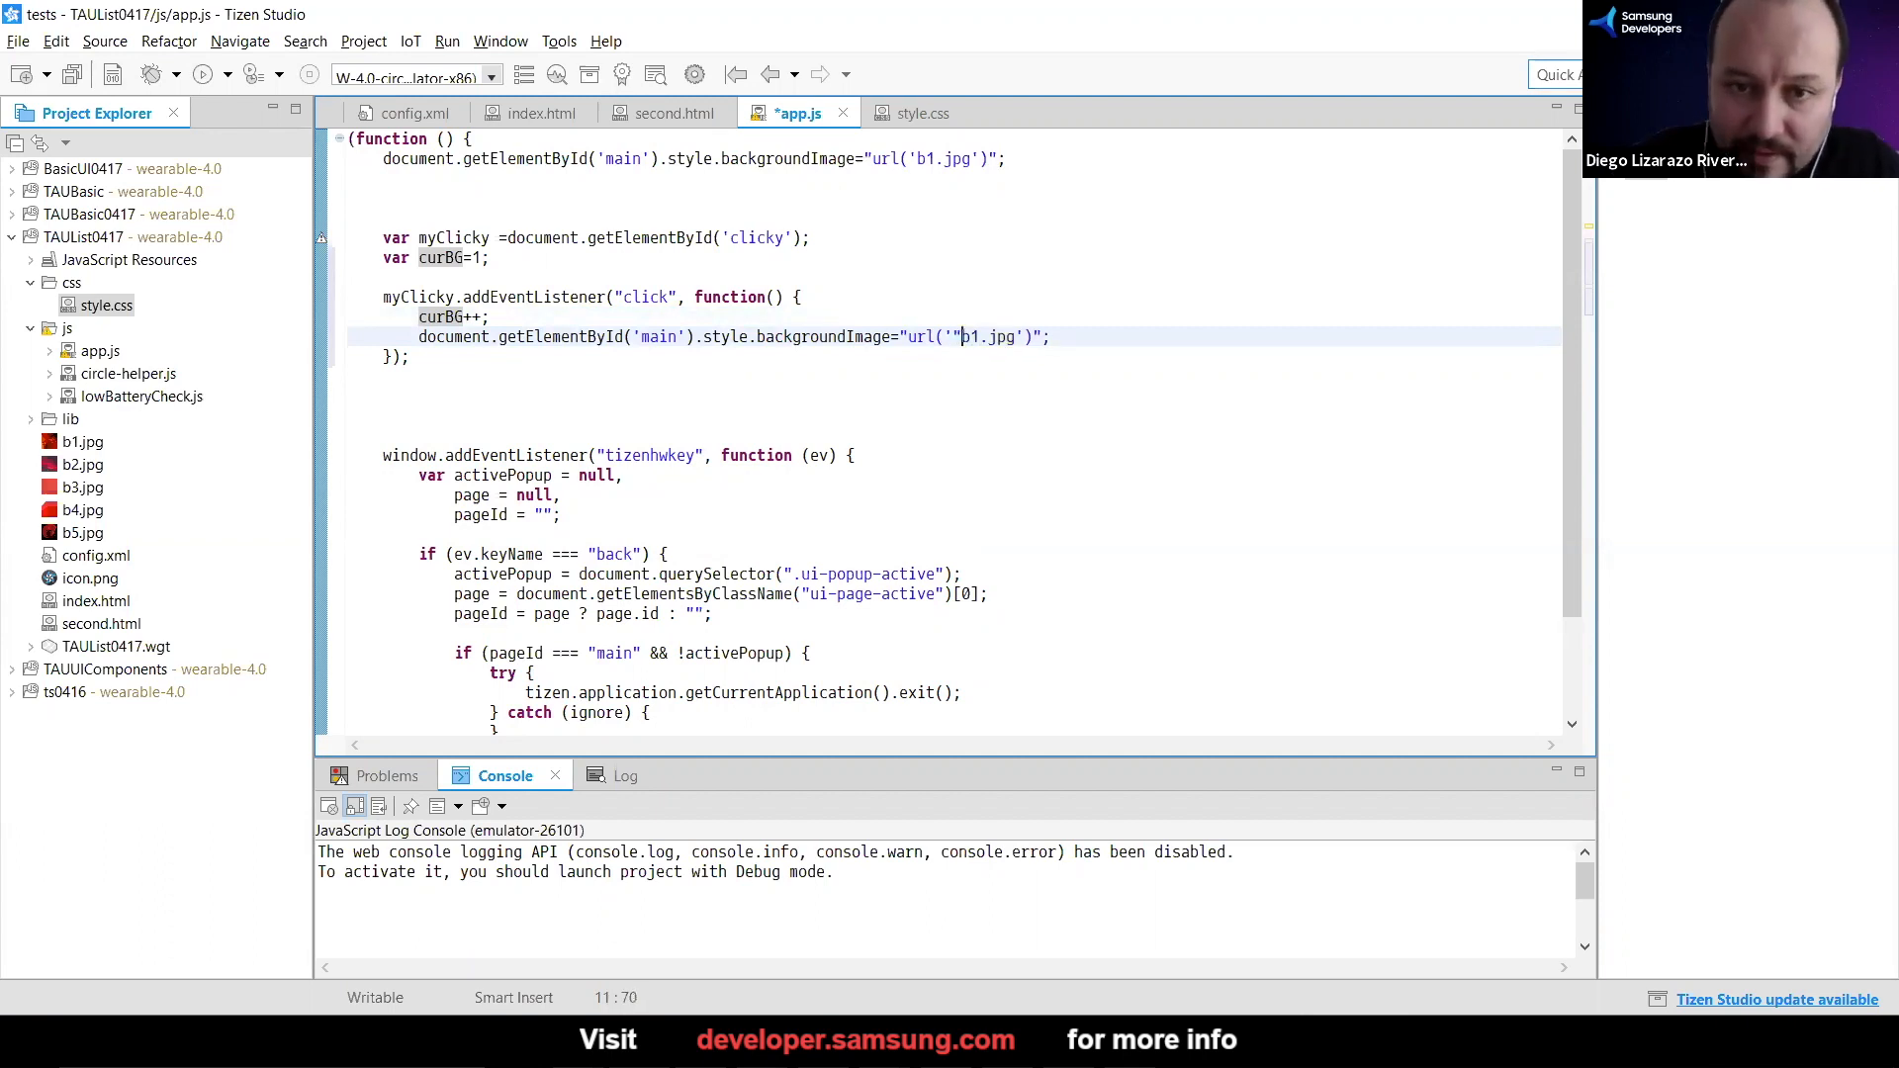
text(+)
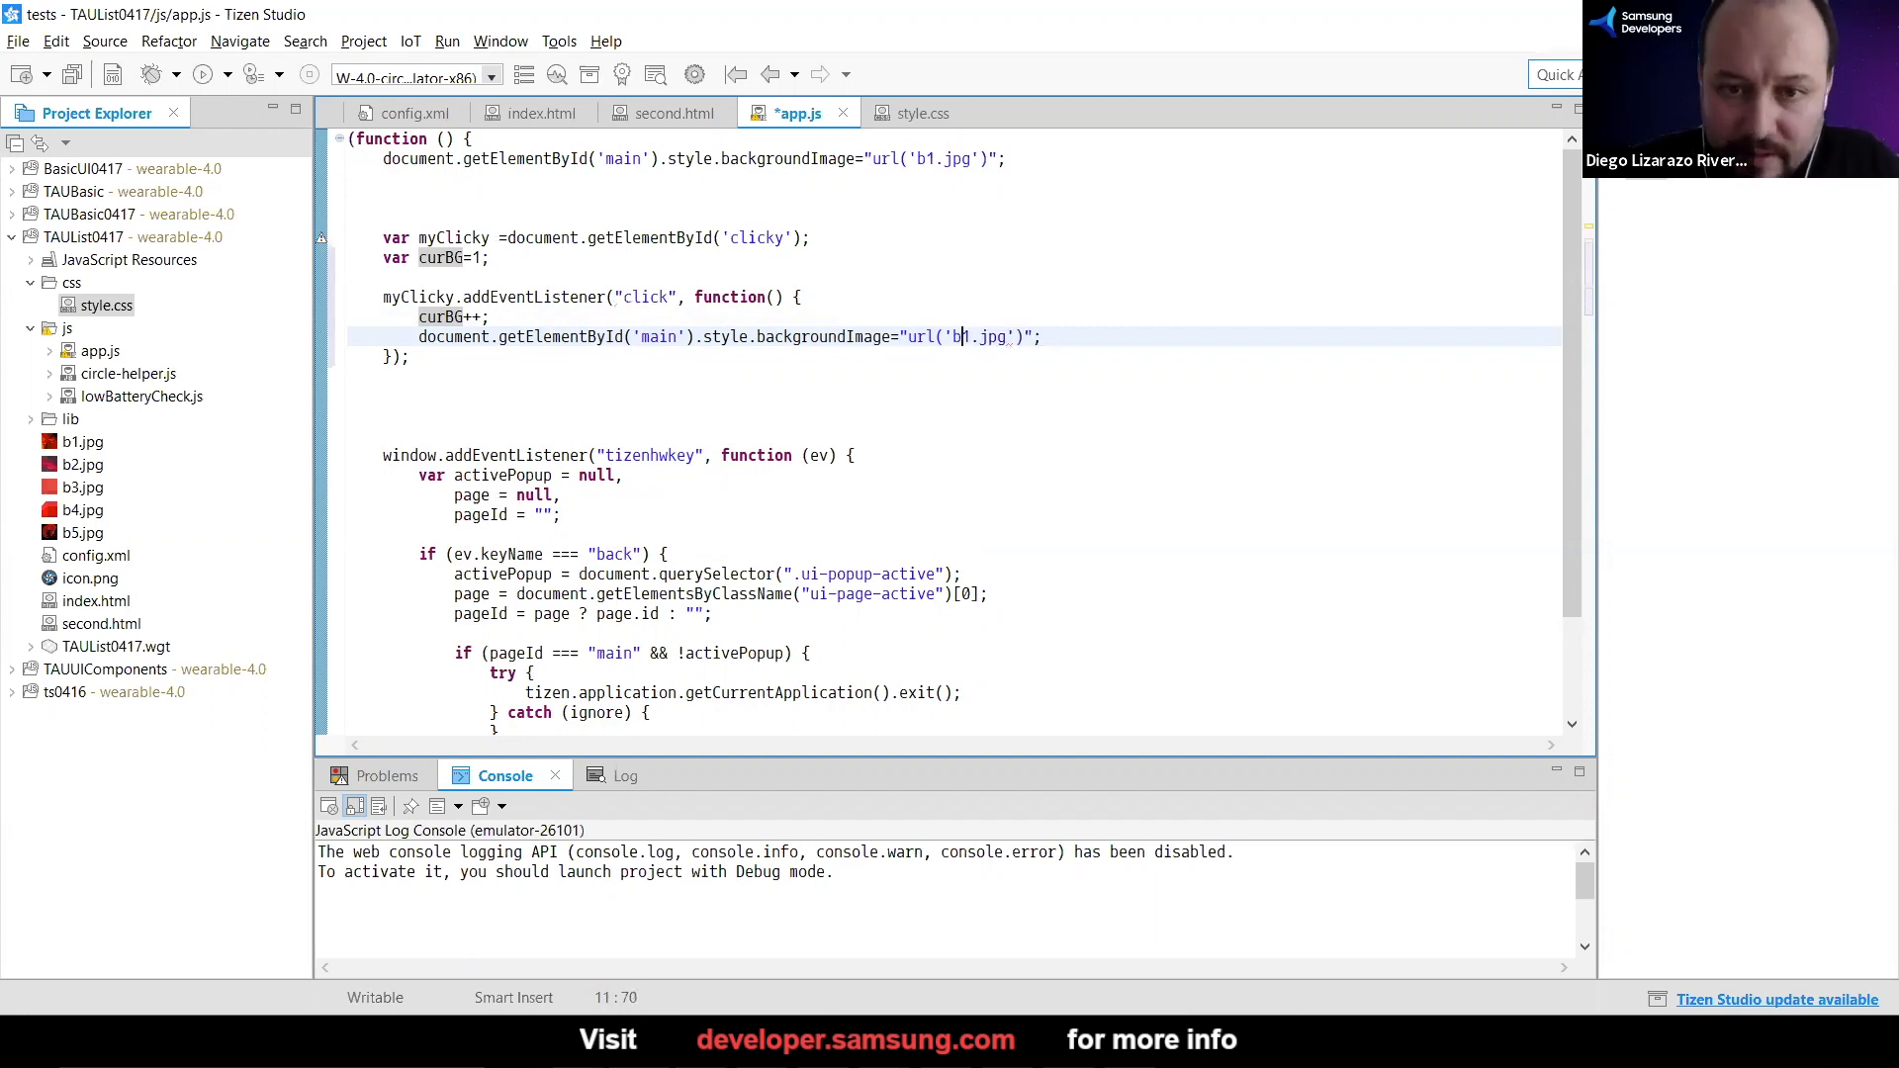
text(++)
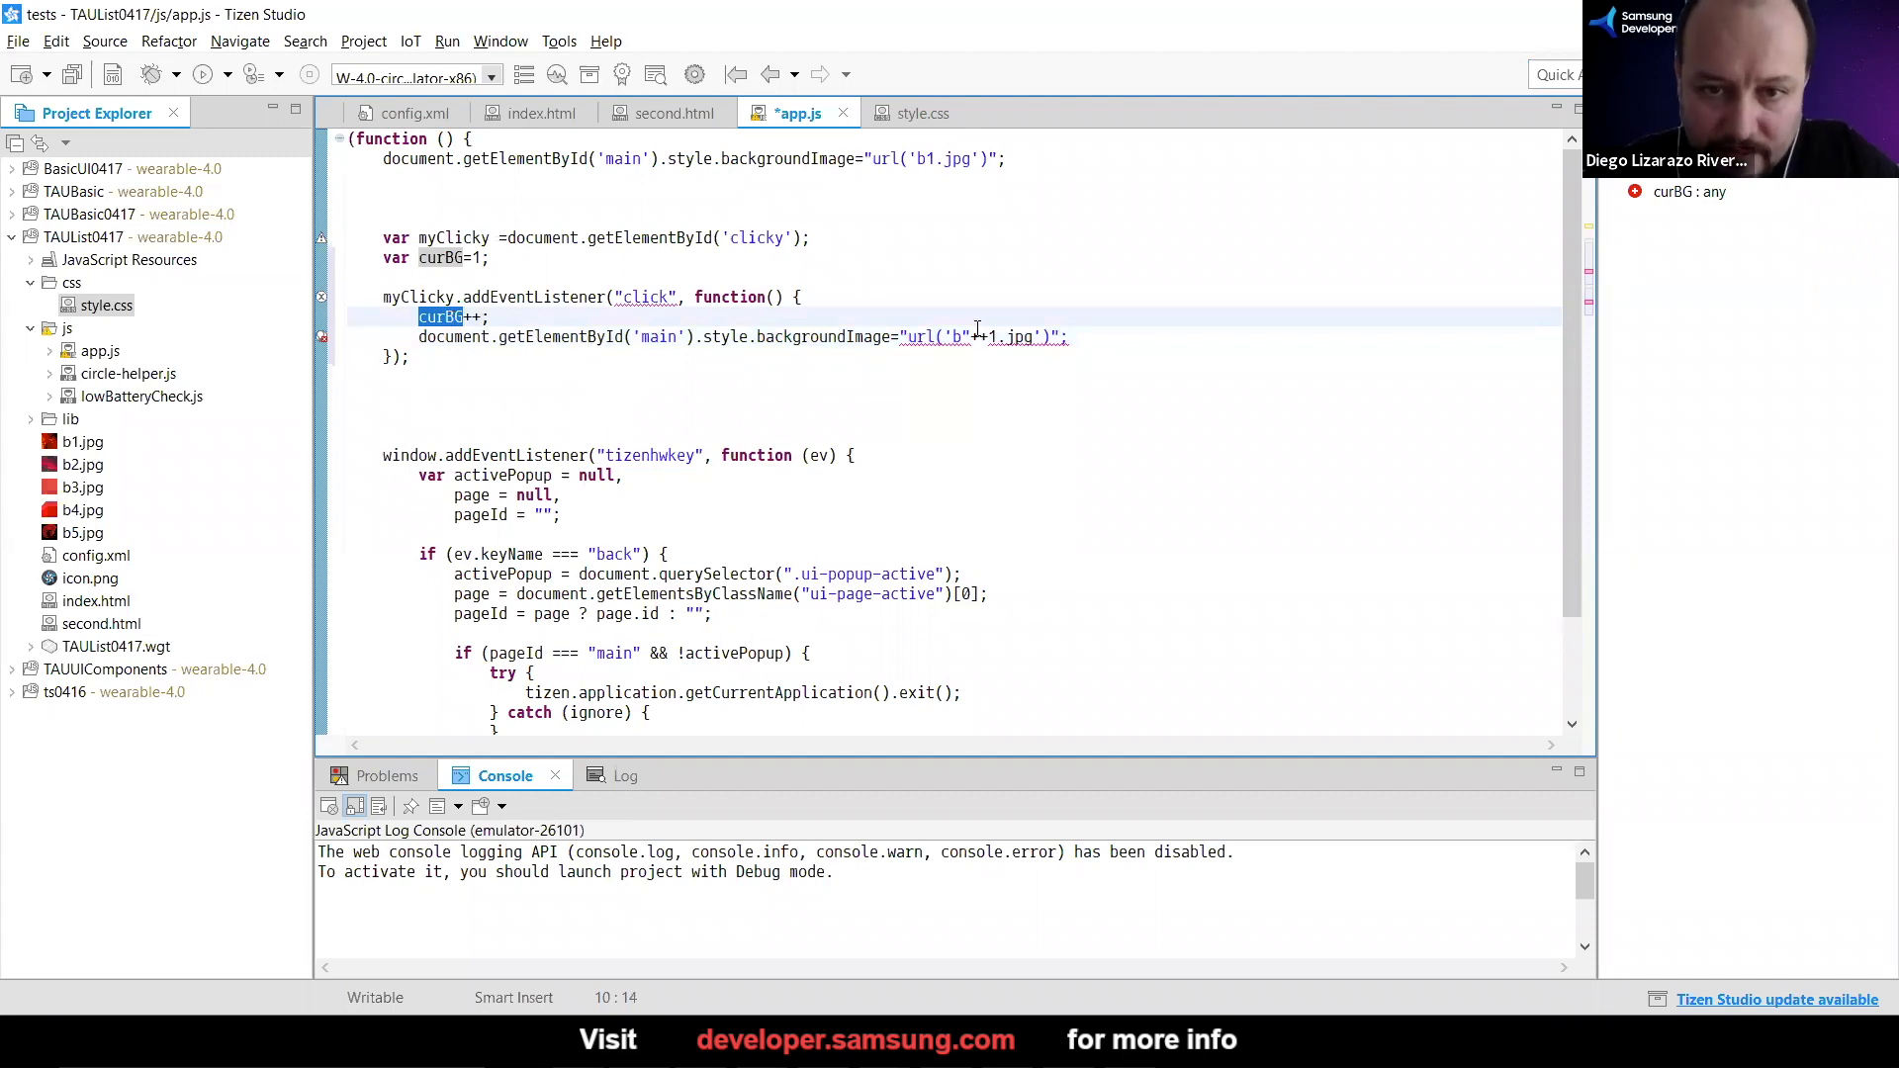
text(curBG+)
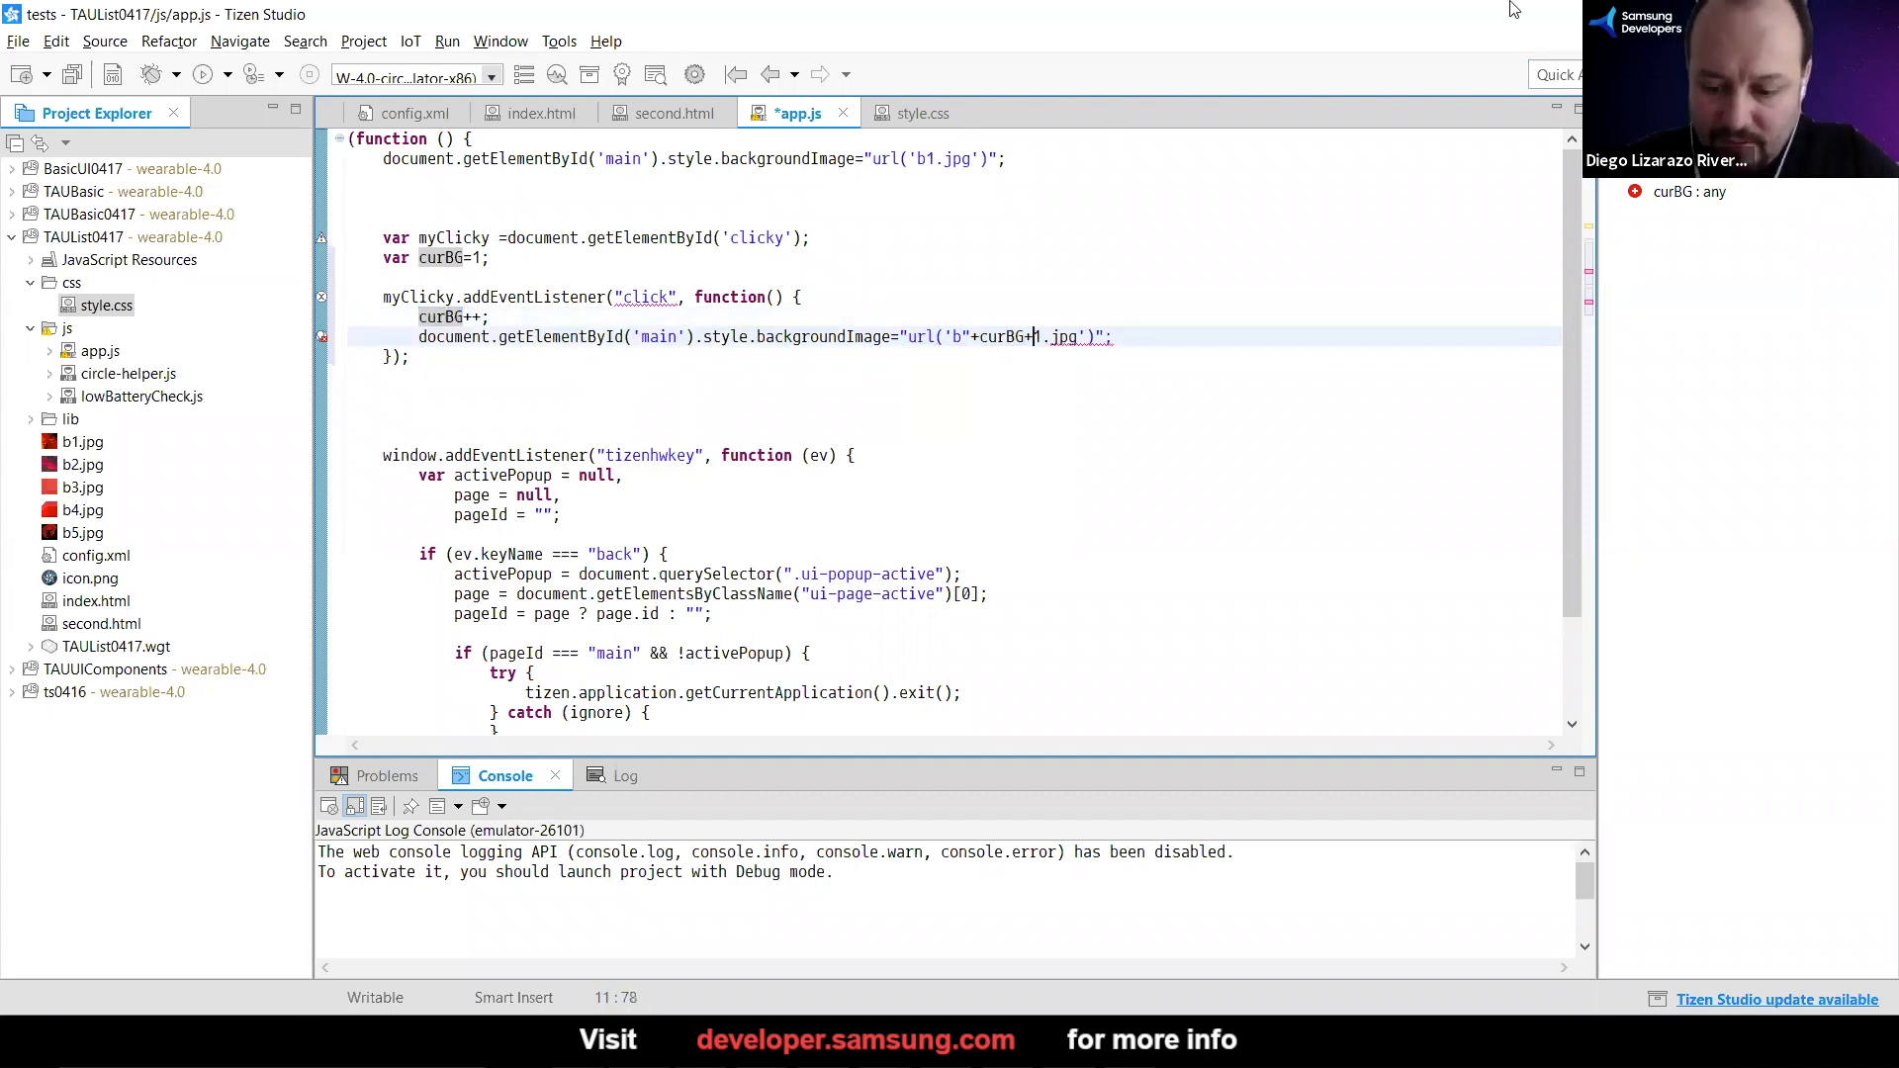
text(")
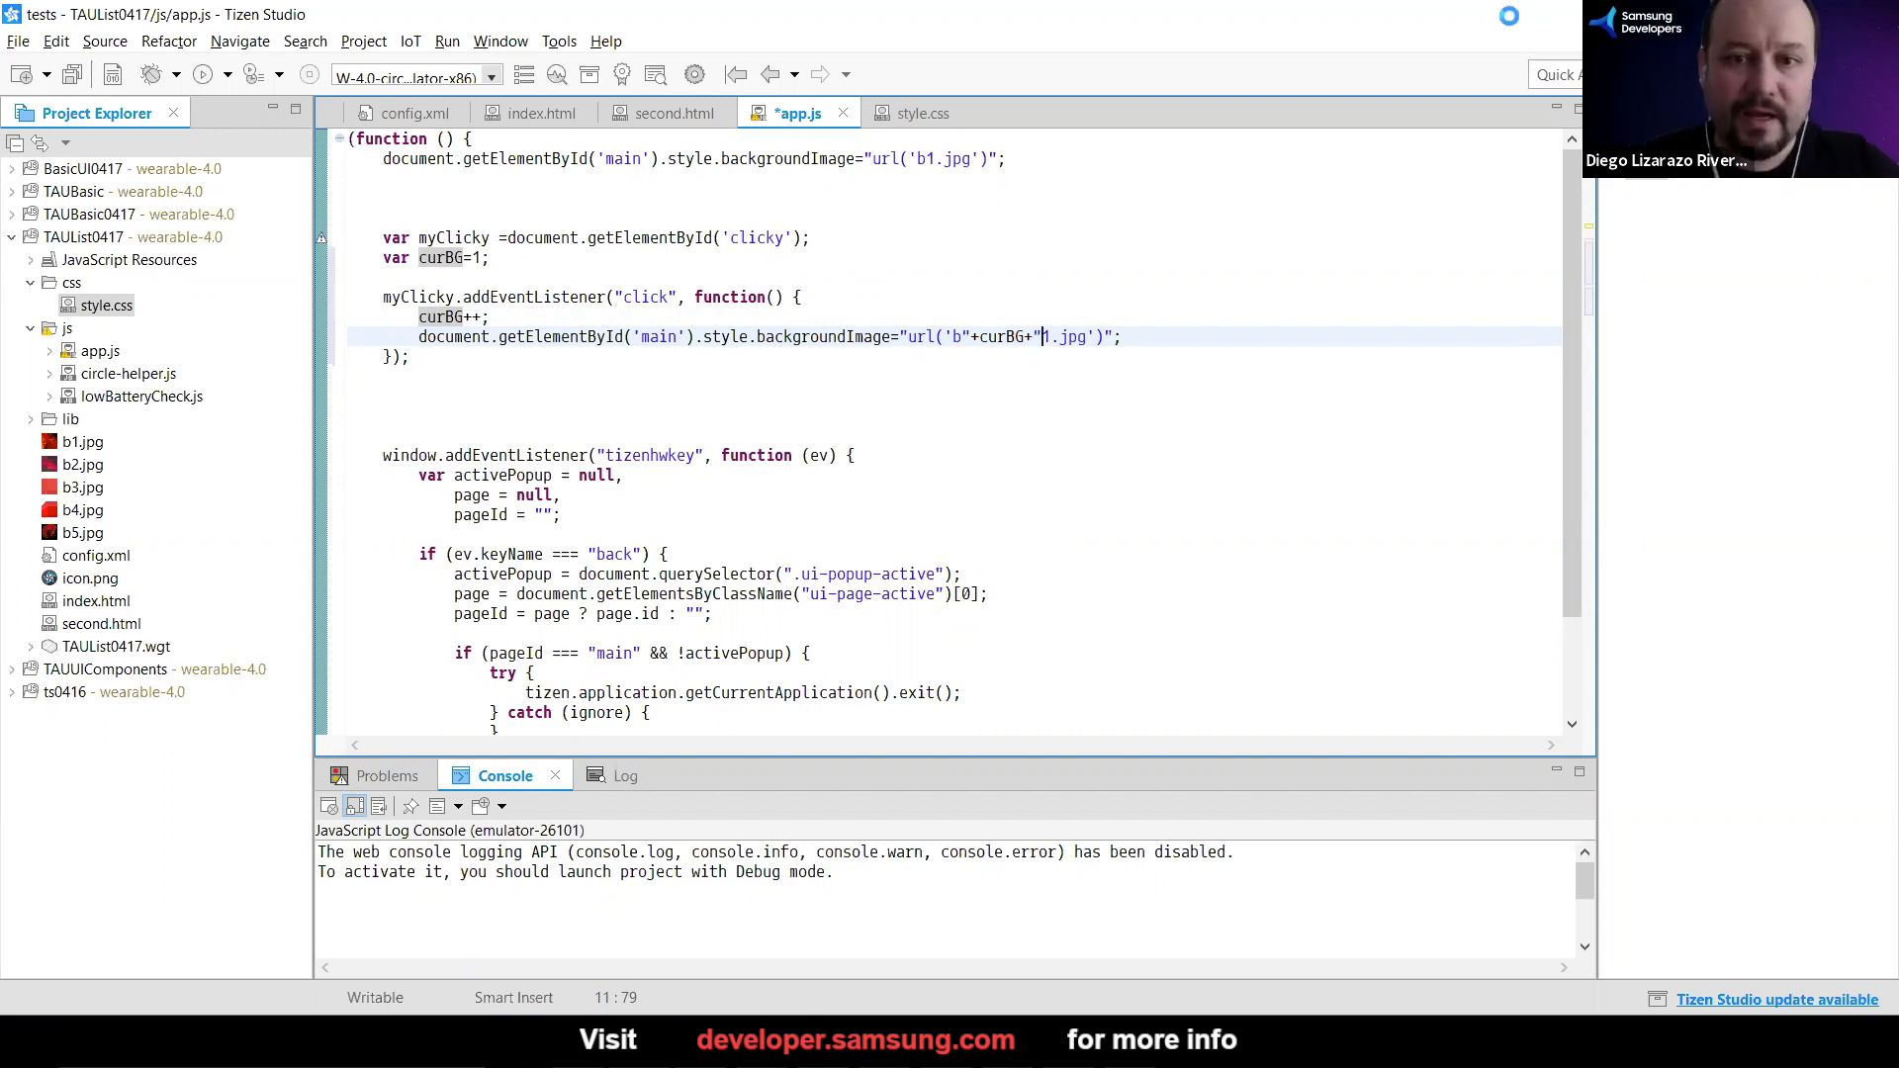
key(ctrl+s)
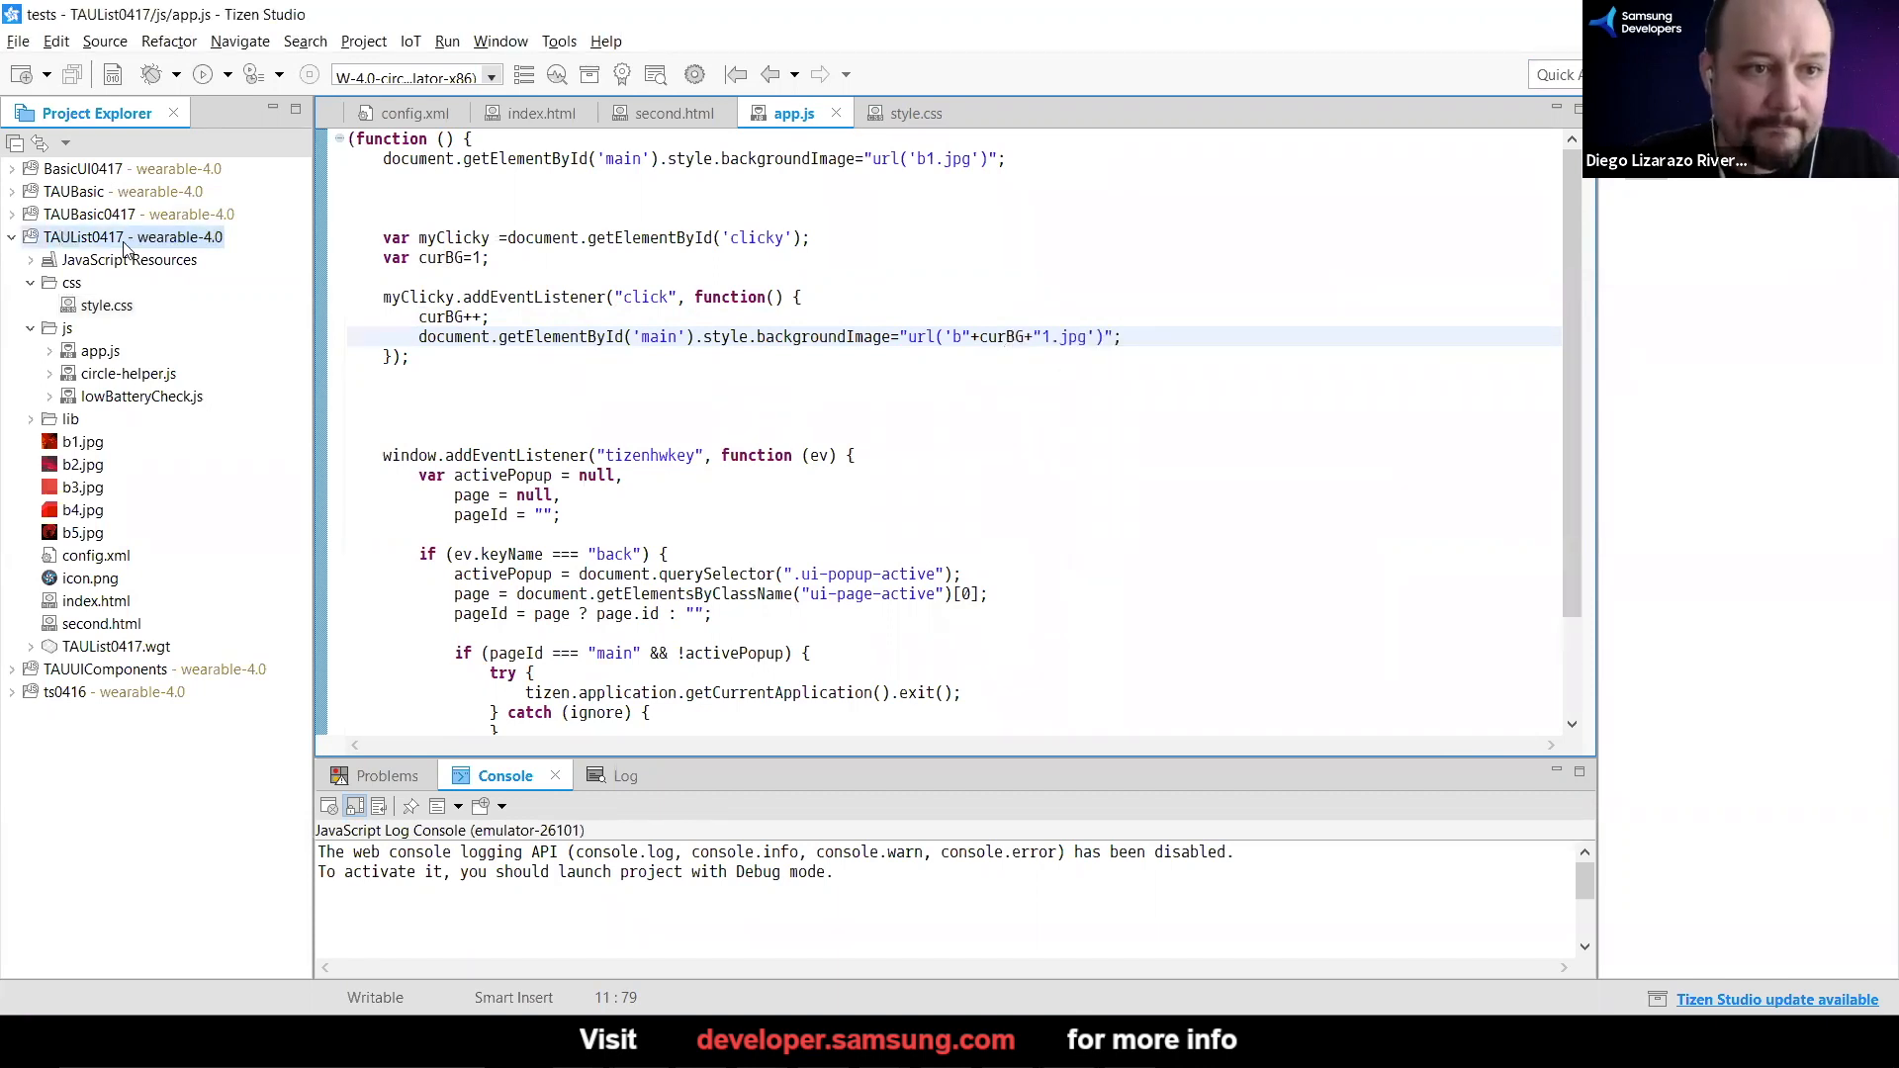
Run TAUList0417 as a Tizen Web Application from Project Explorer
right_click(134, 238)
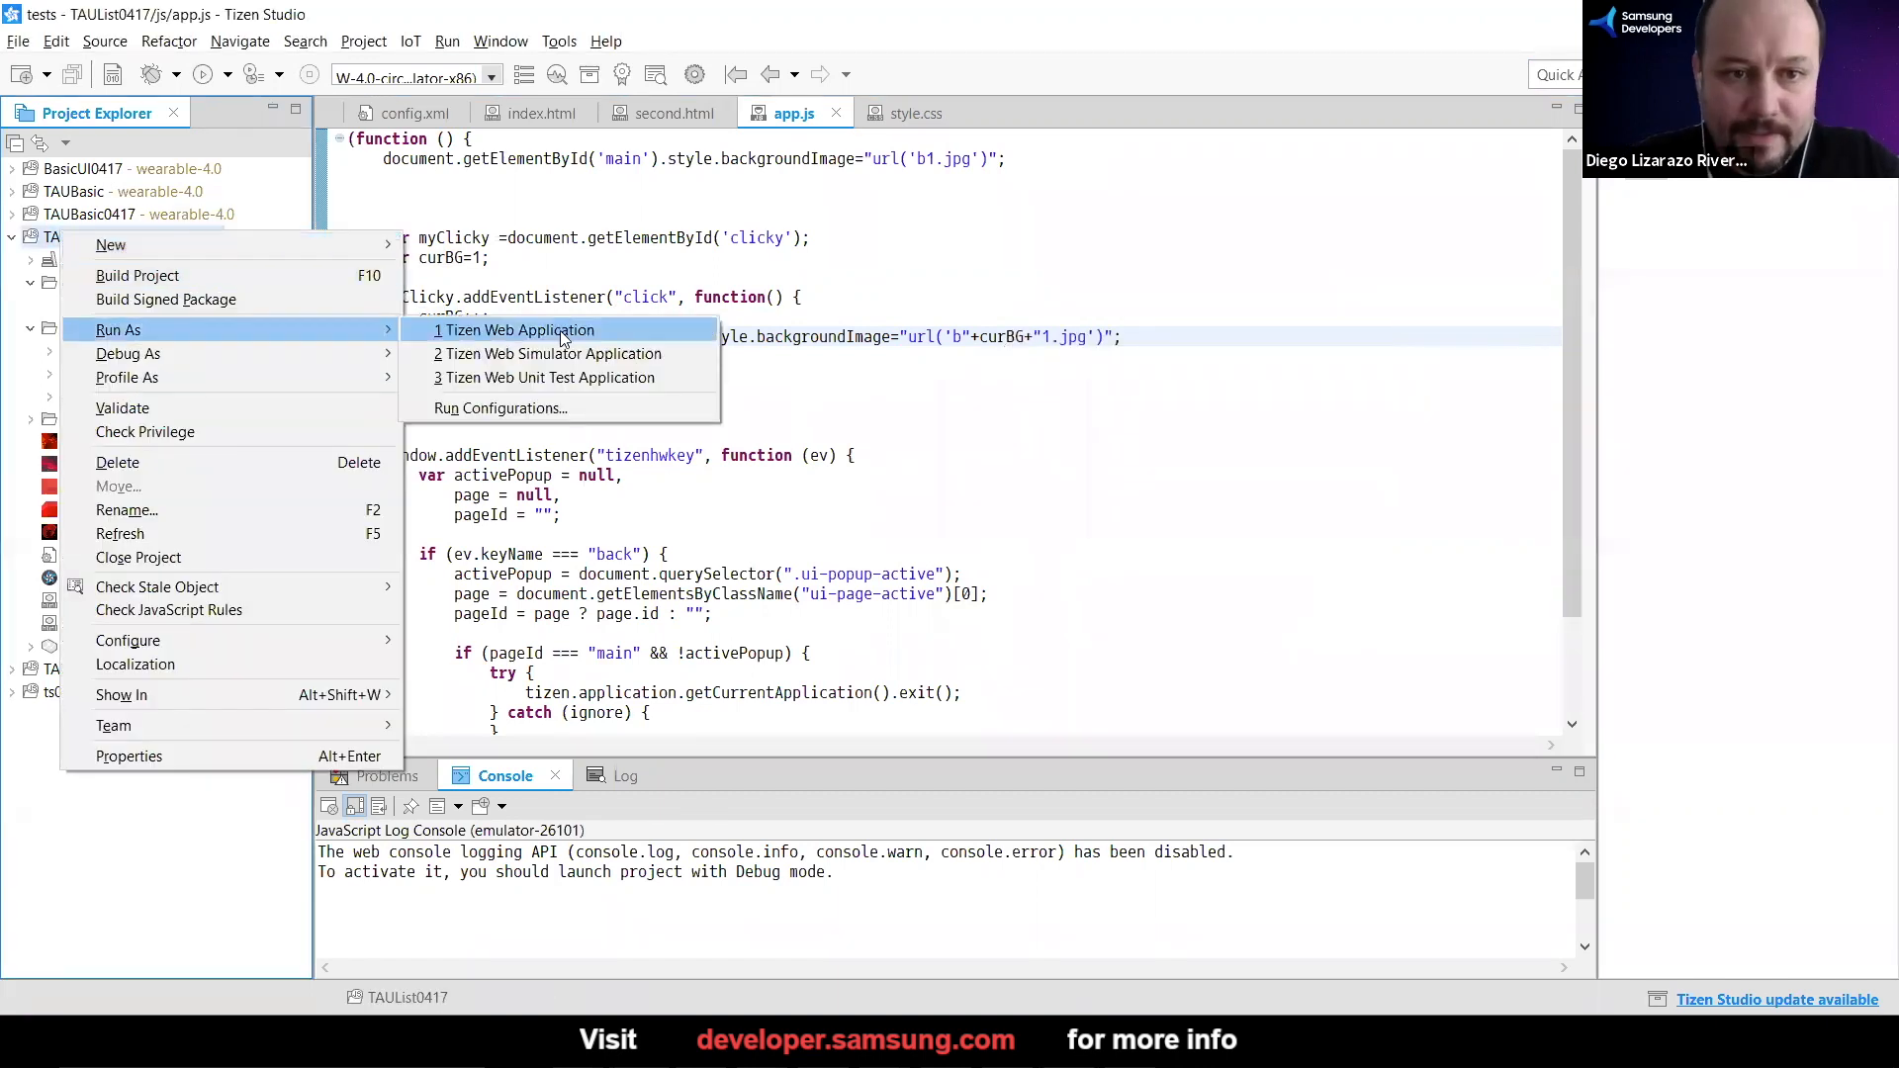
click(518, 328)
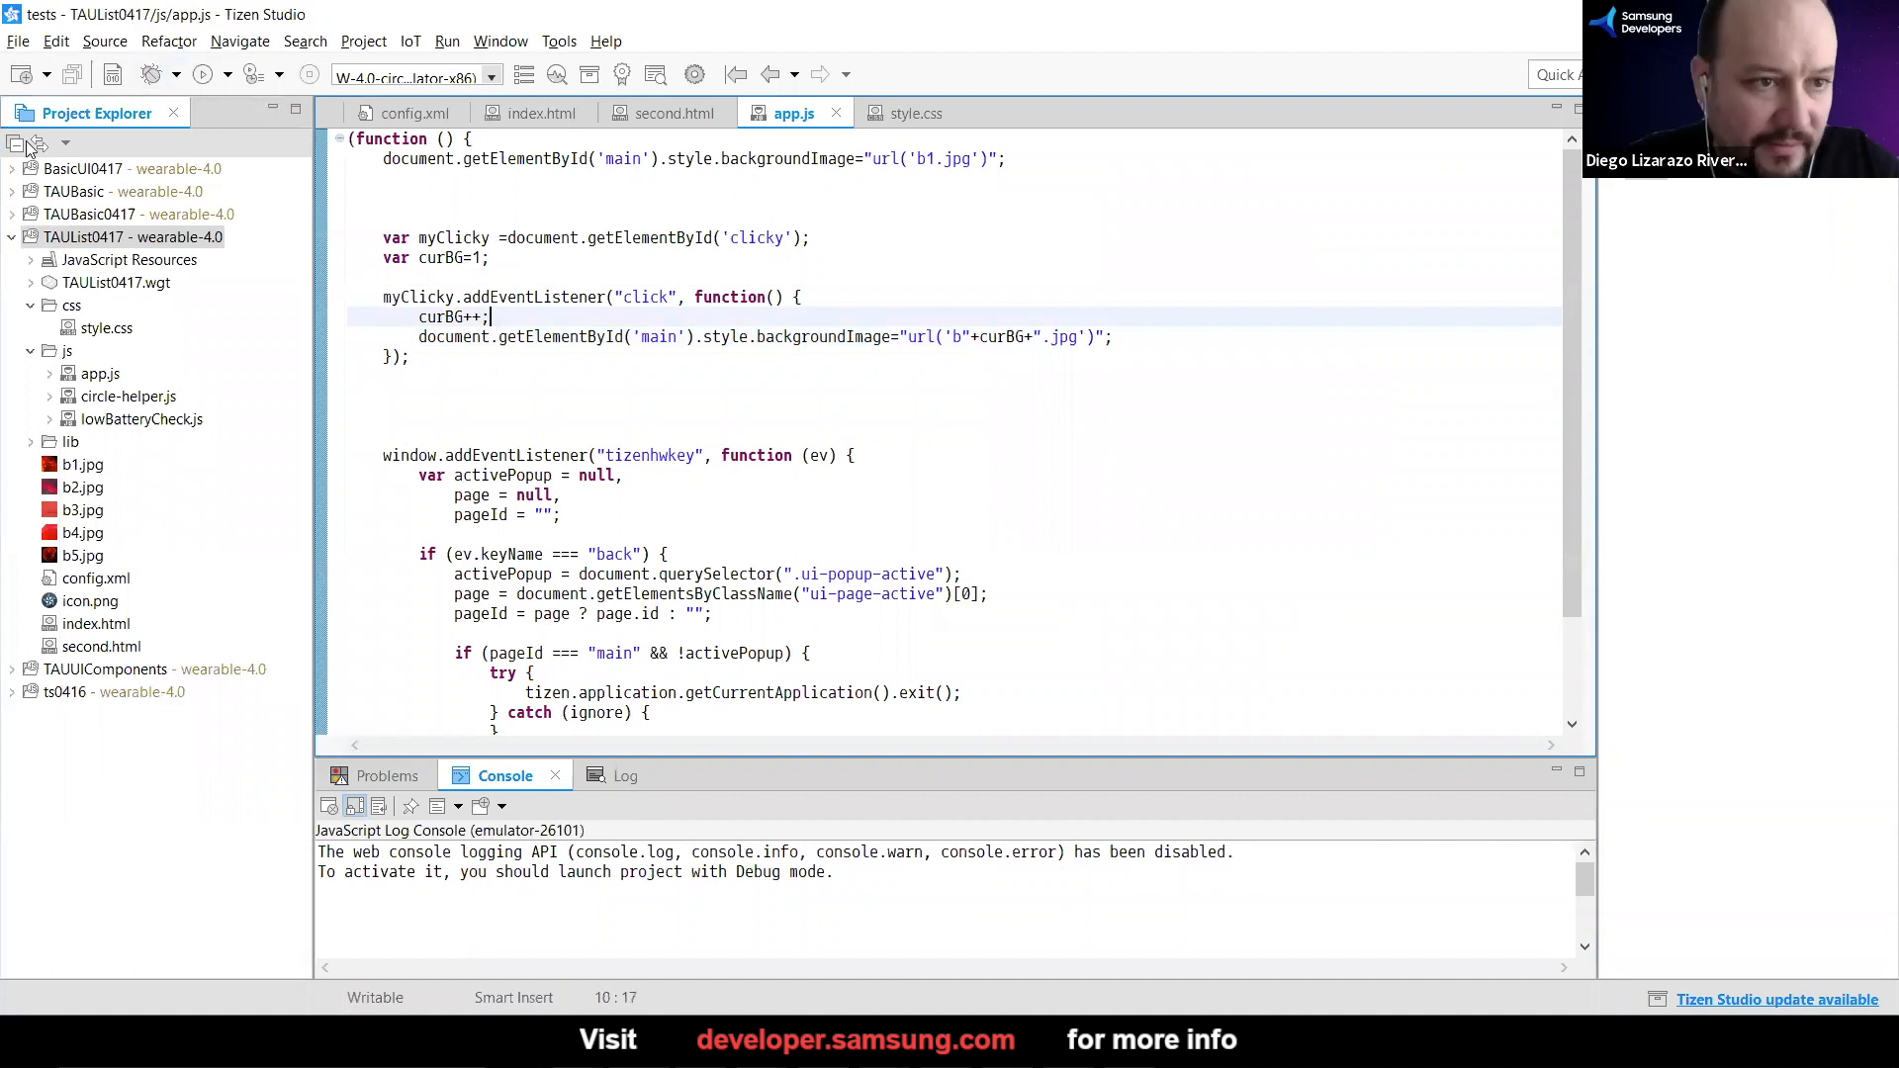
Run the project again so the TAU List app appears on the watch emulator
right_click(99, 238)
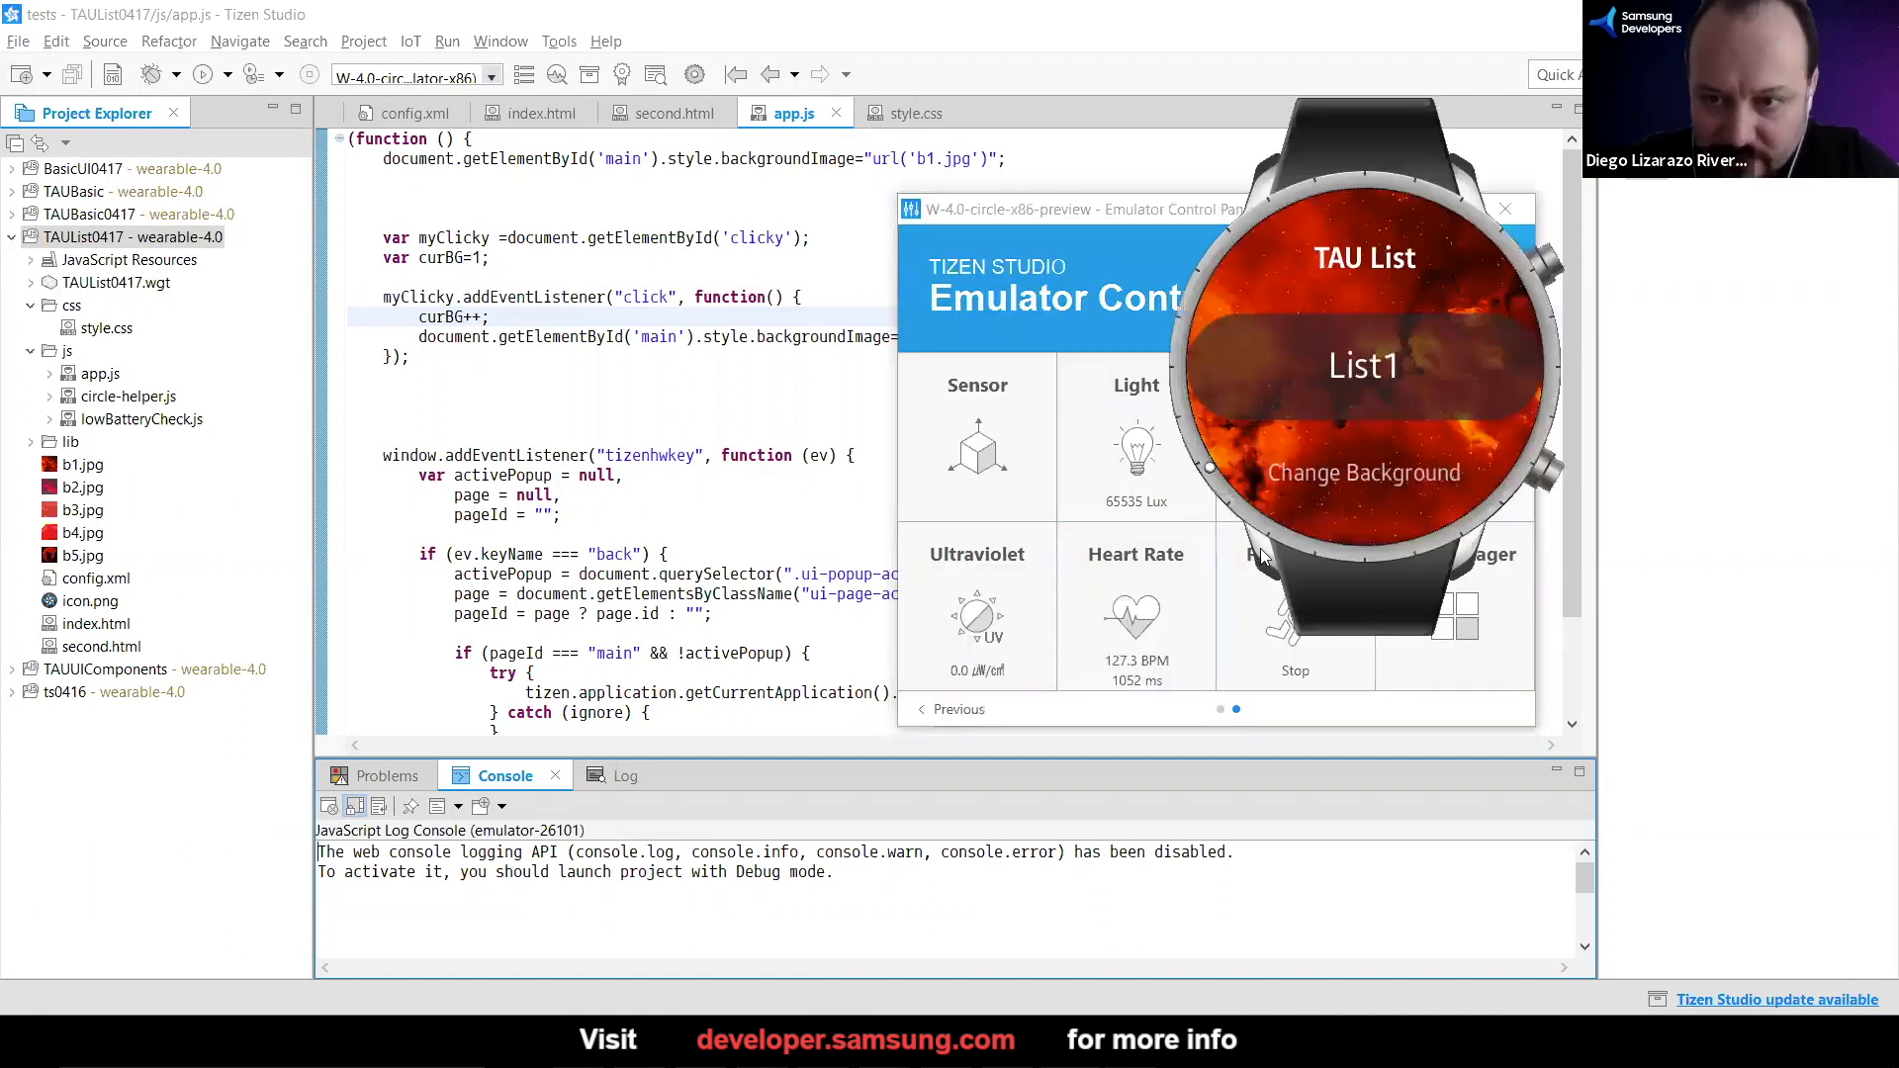
mouse_move(1279, 277)
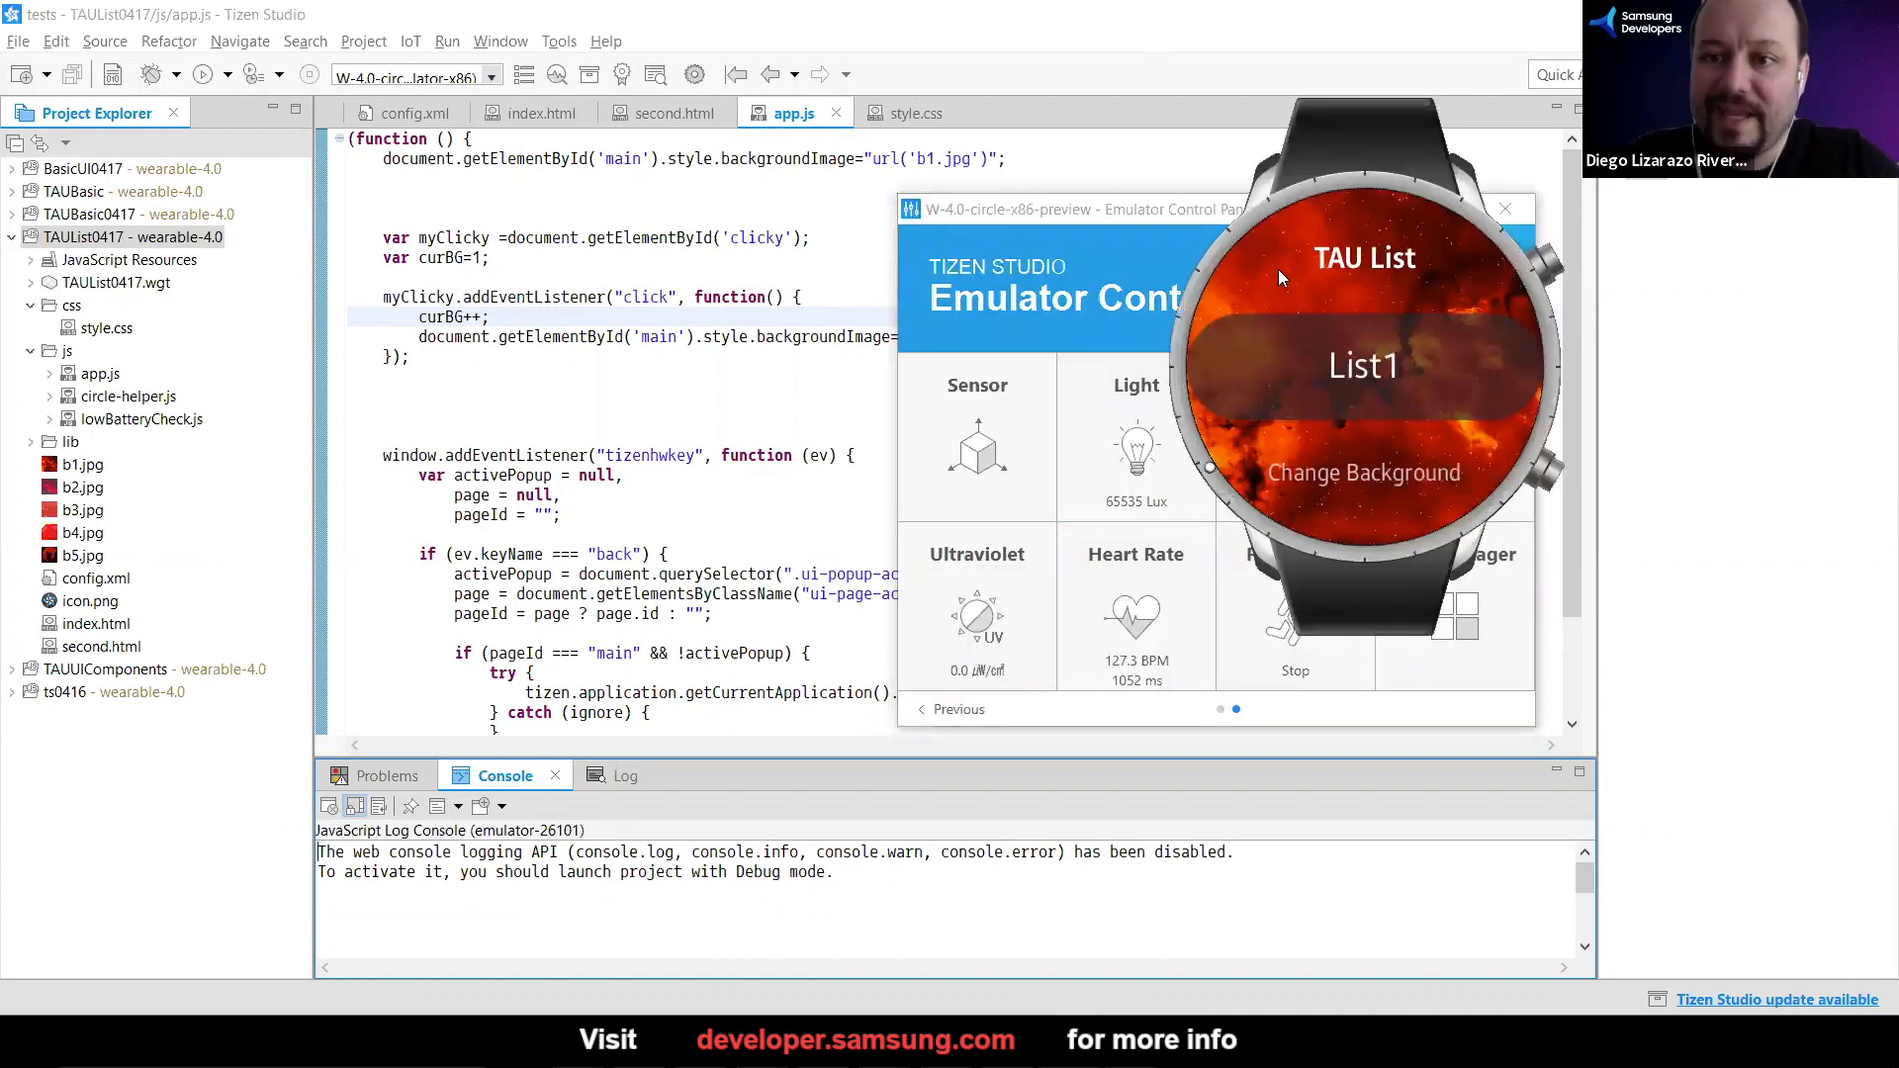
mouse_move(1369, 465)
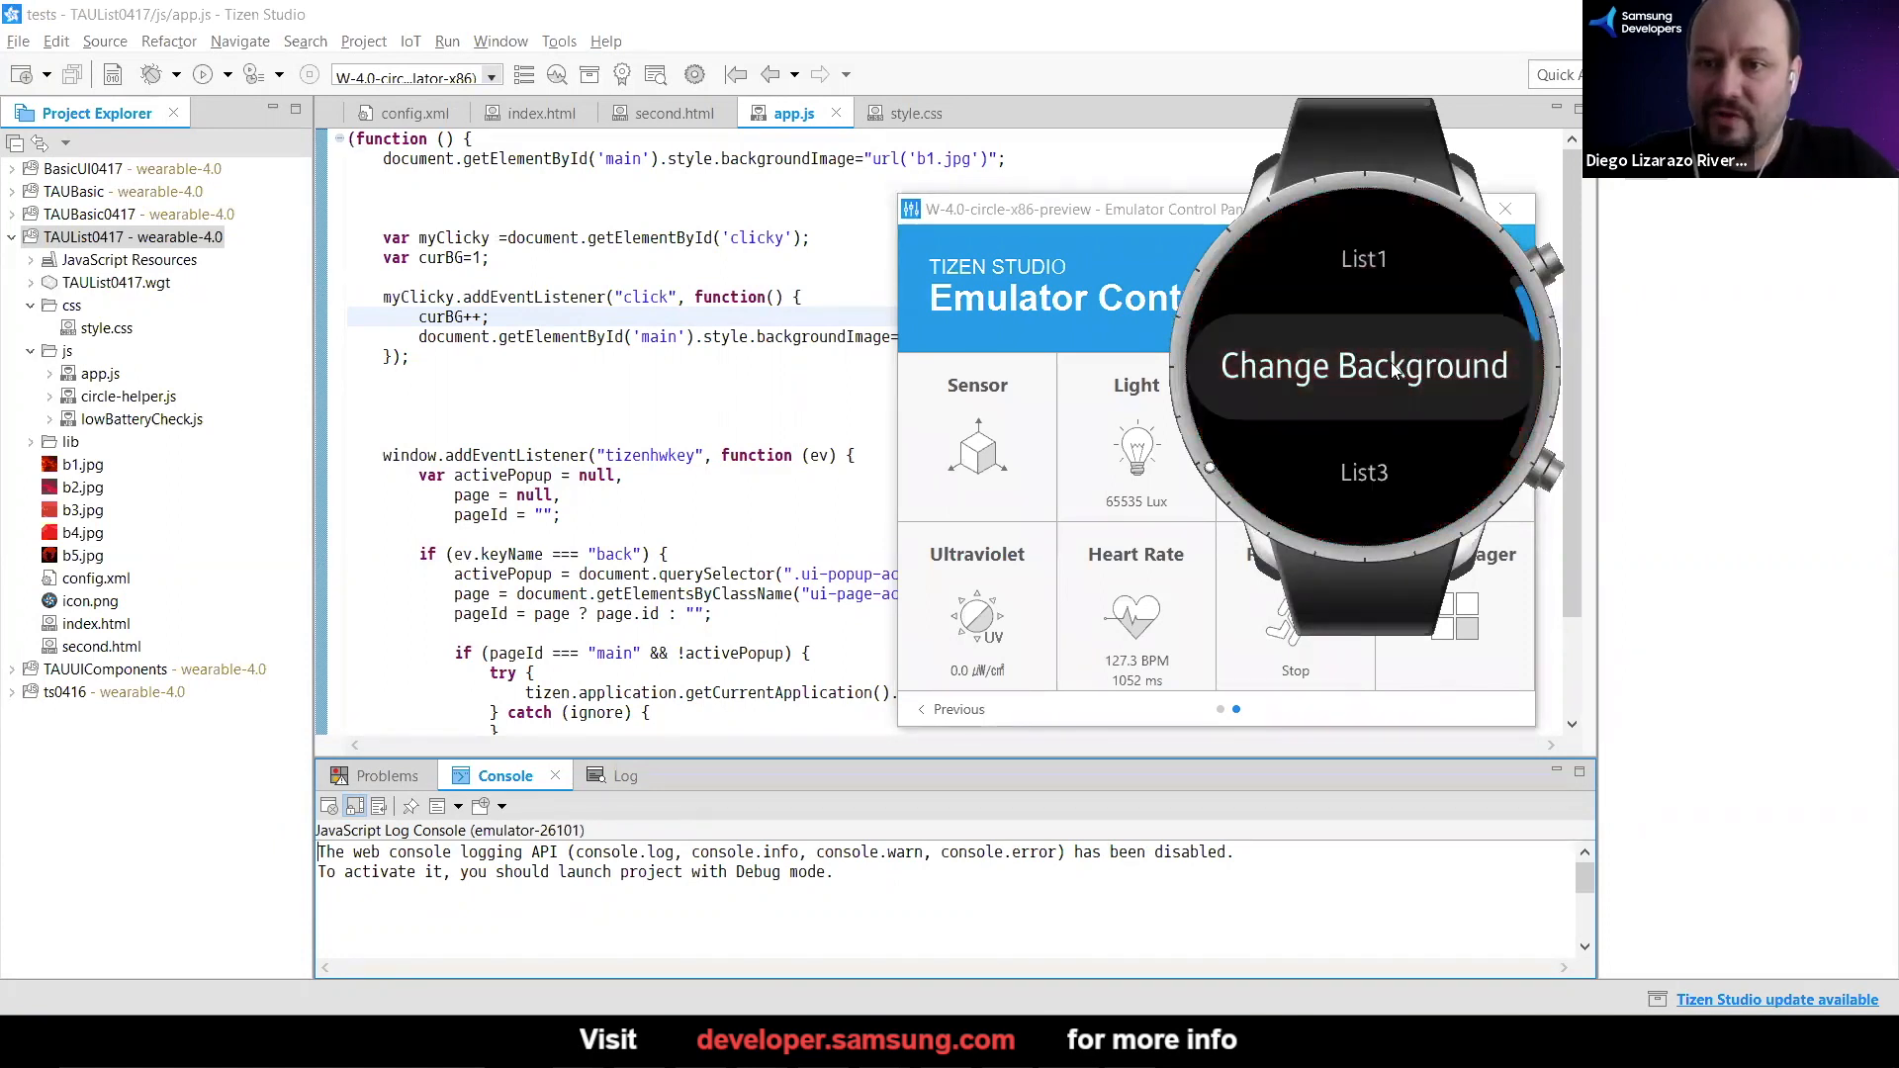
Tap Change Background in the emulator twice to switch the watch background image
click(1365, 366)
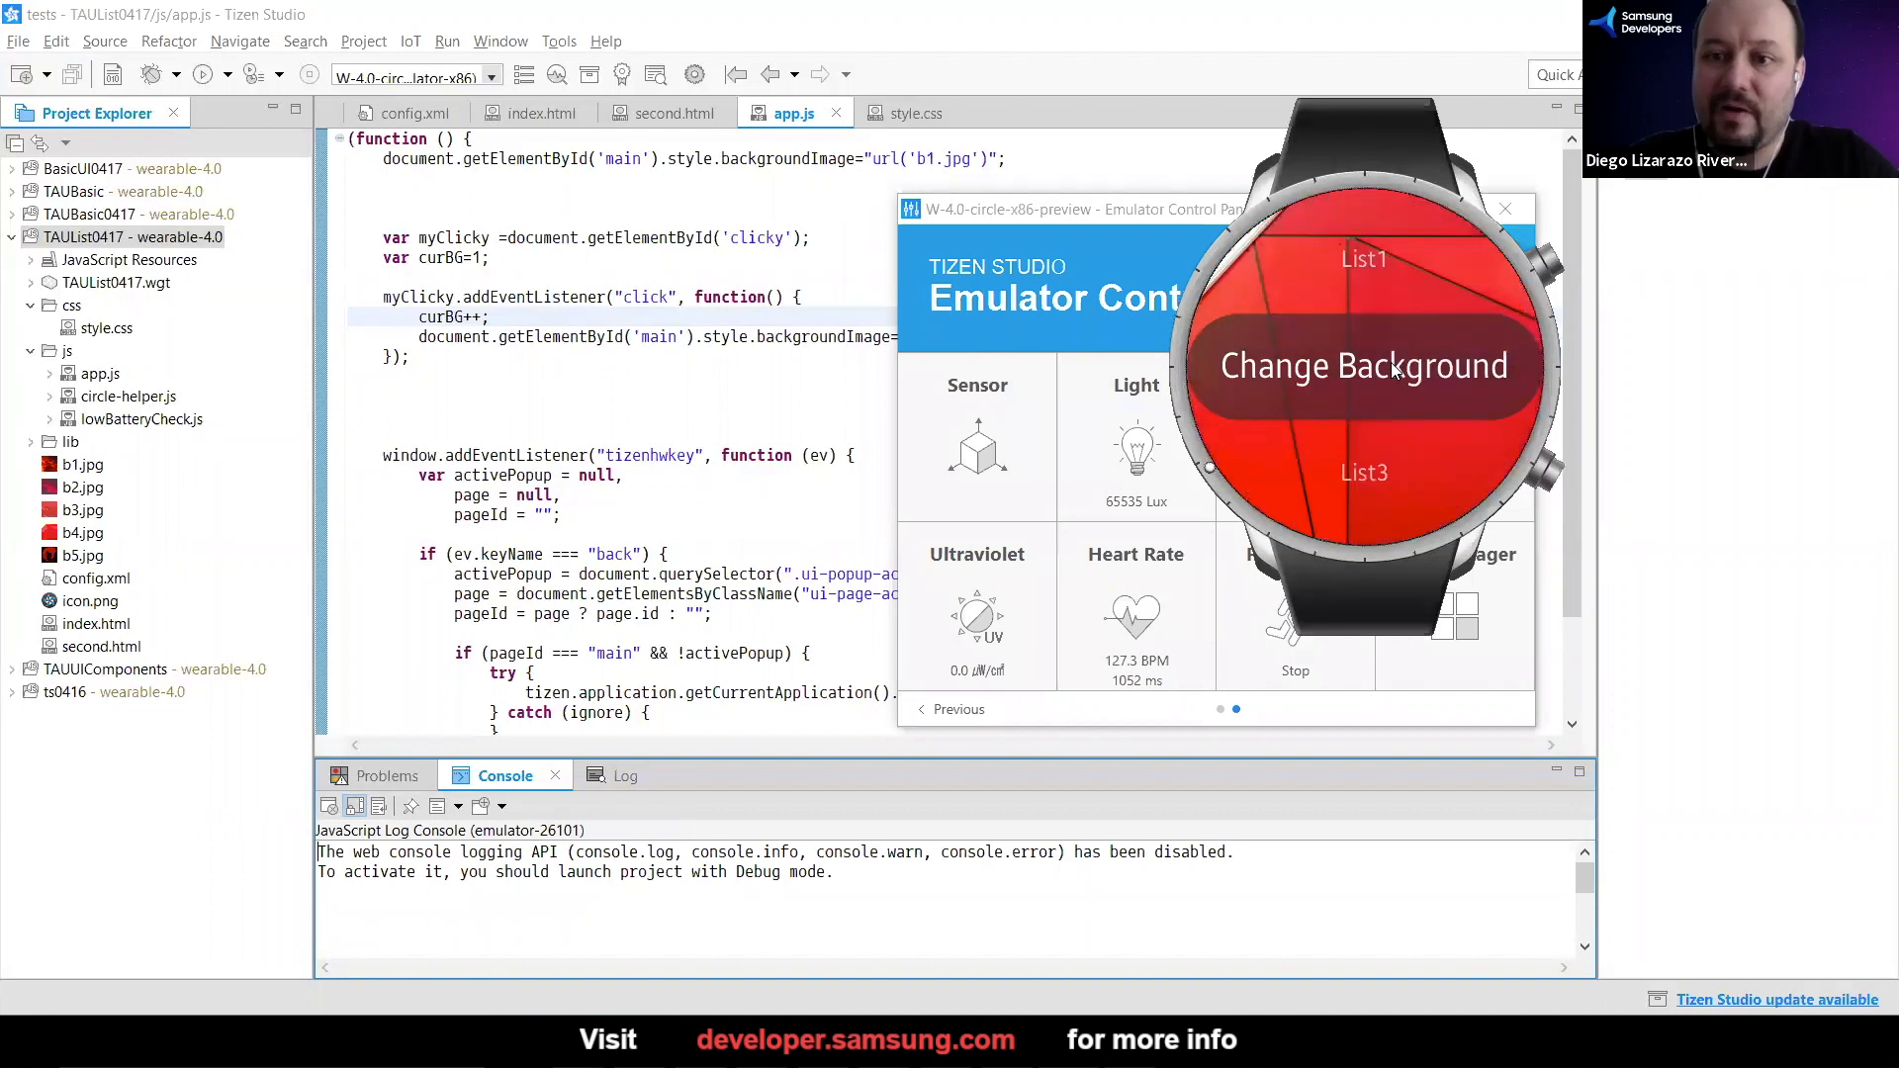
click(1365, 366)
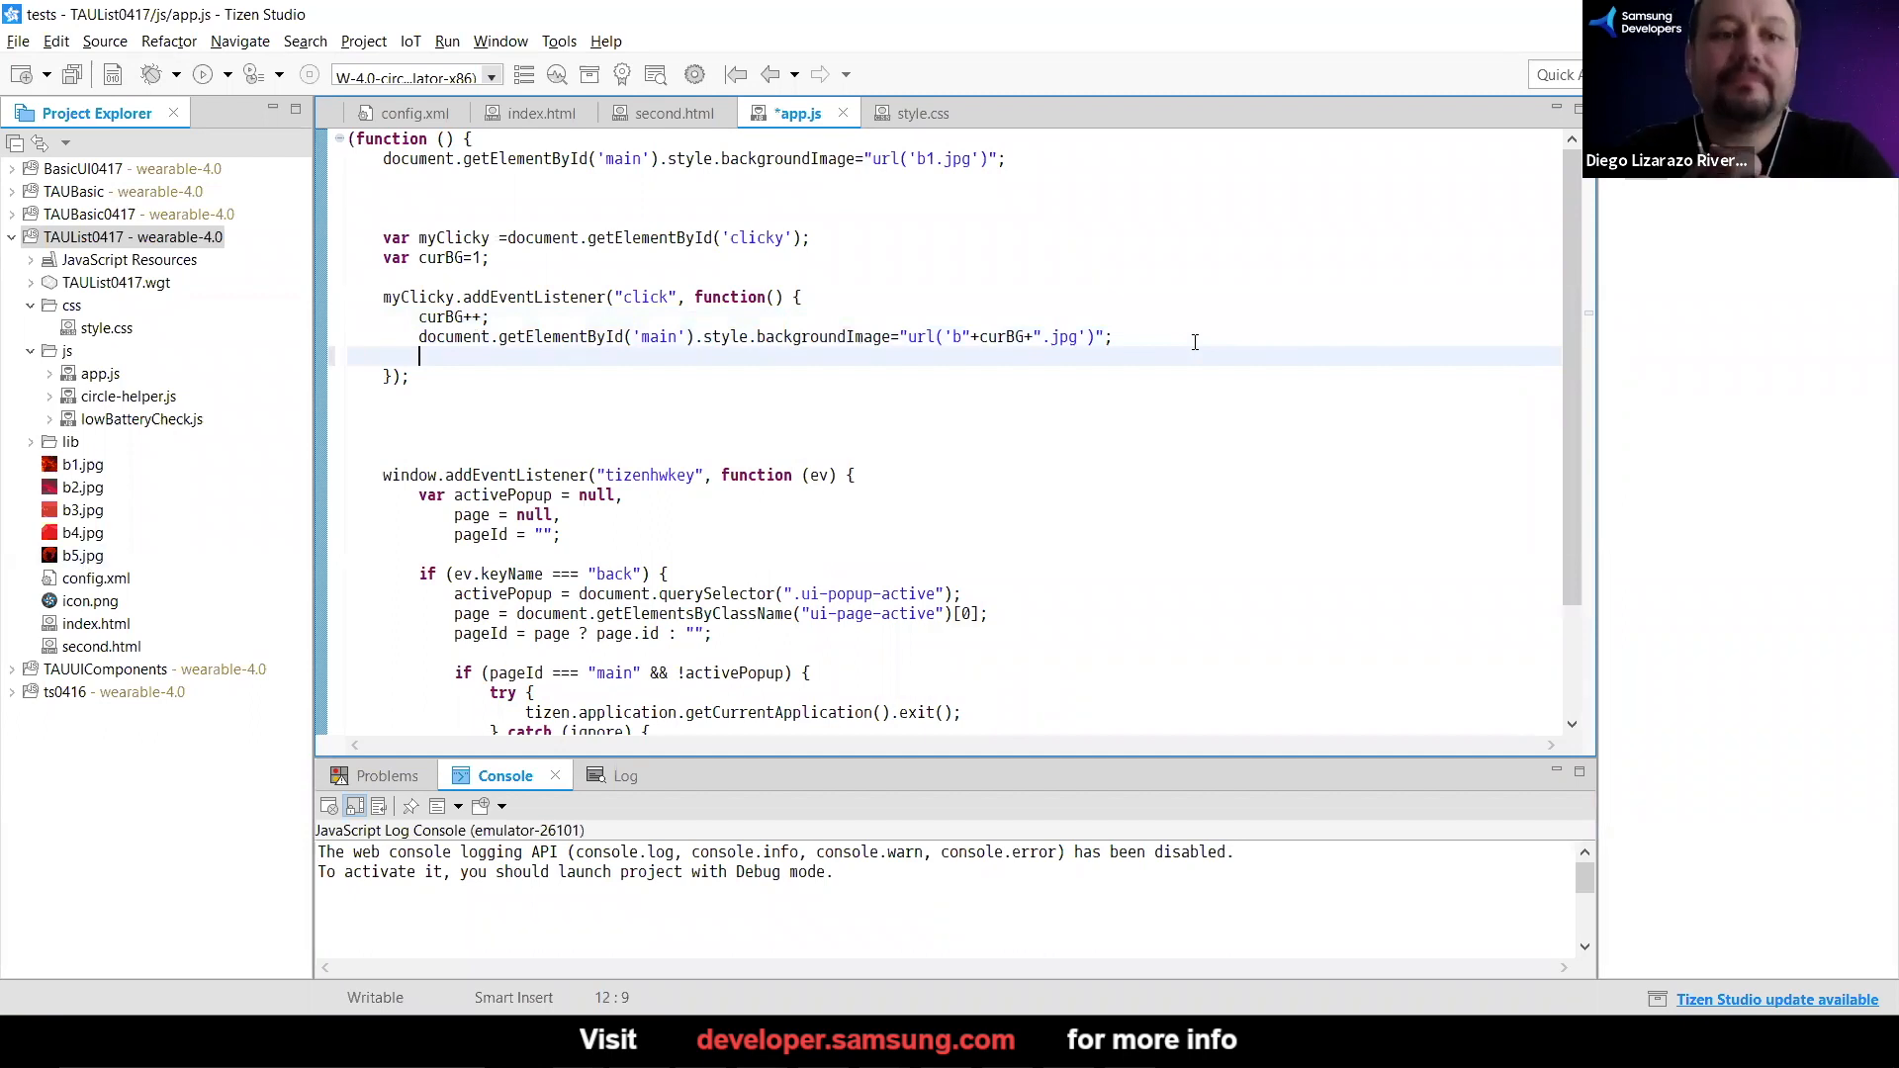
Add if(curBG>5) curBG=1; to the click handler so the counter wraps
text(if)
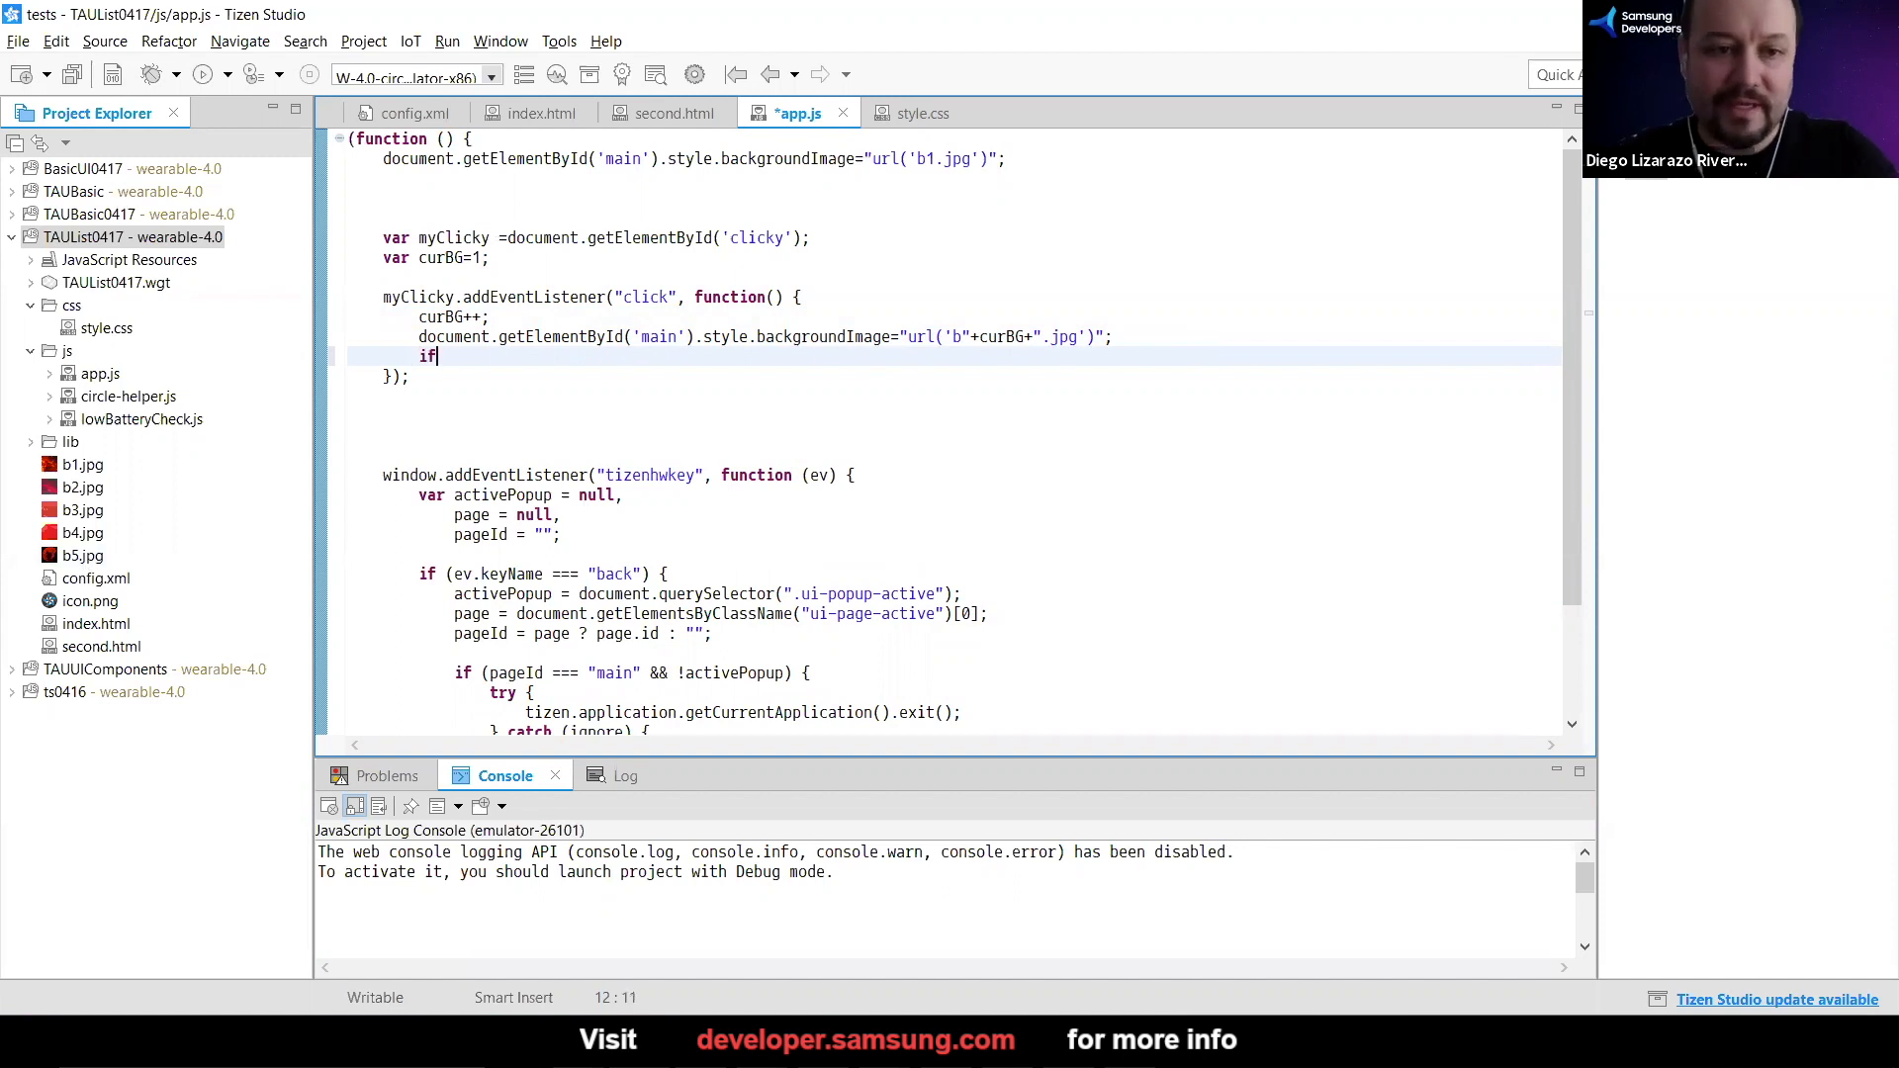
text(())
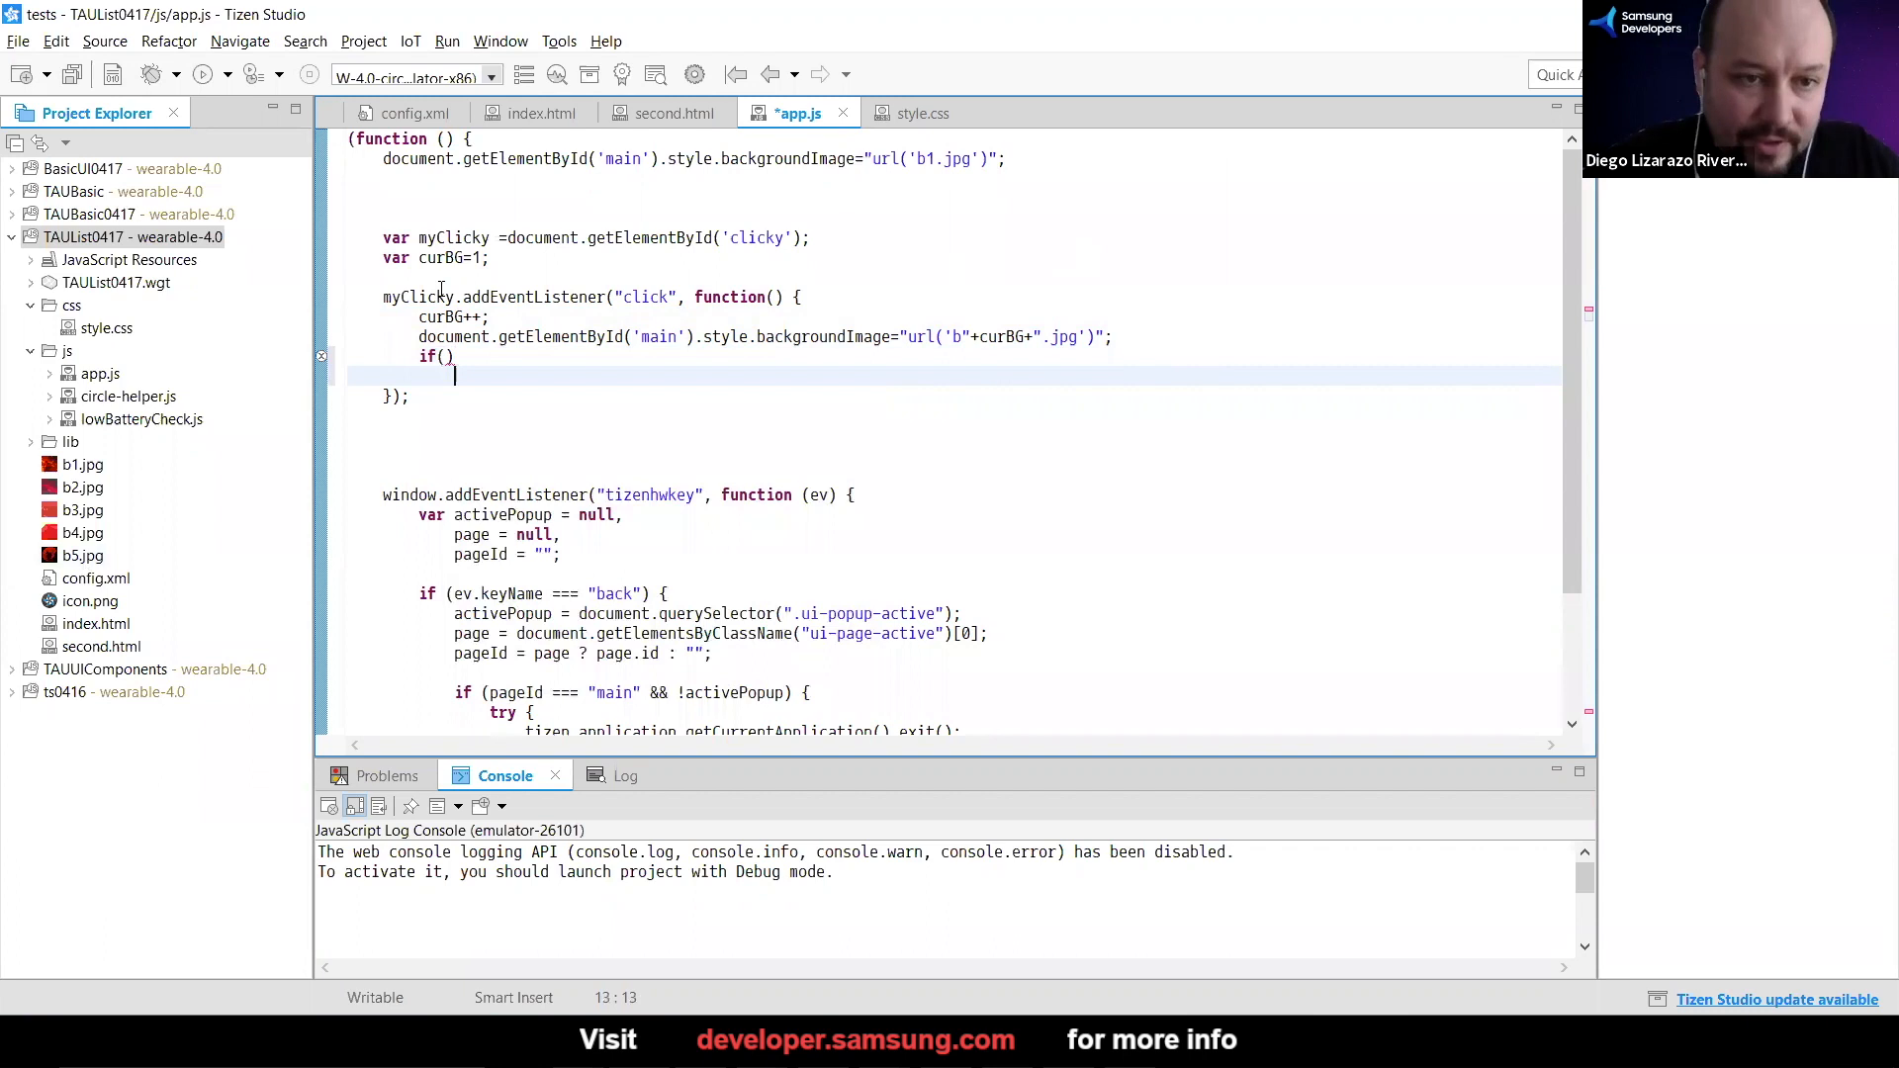
double_click(443, 316)
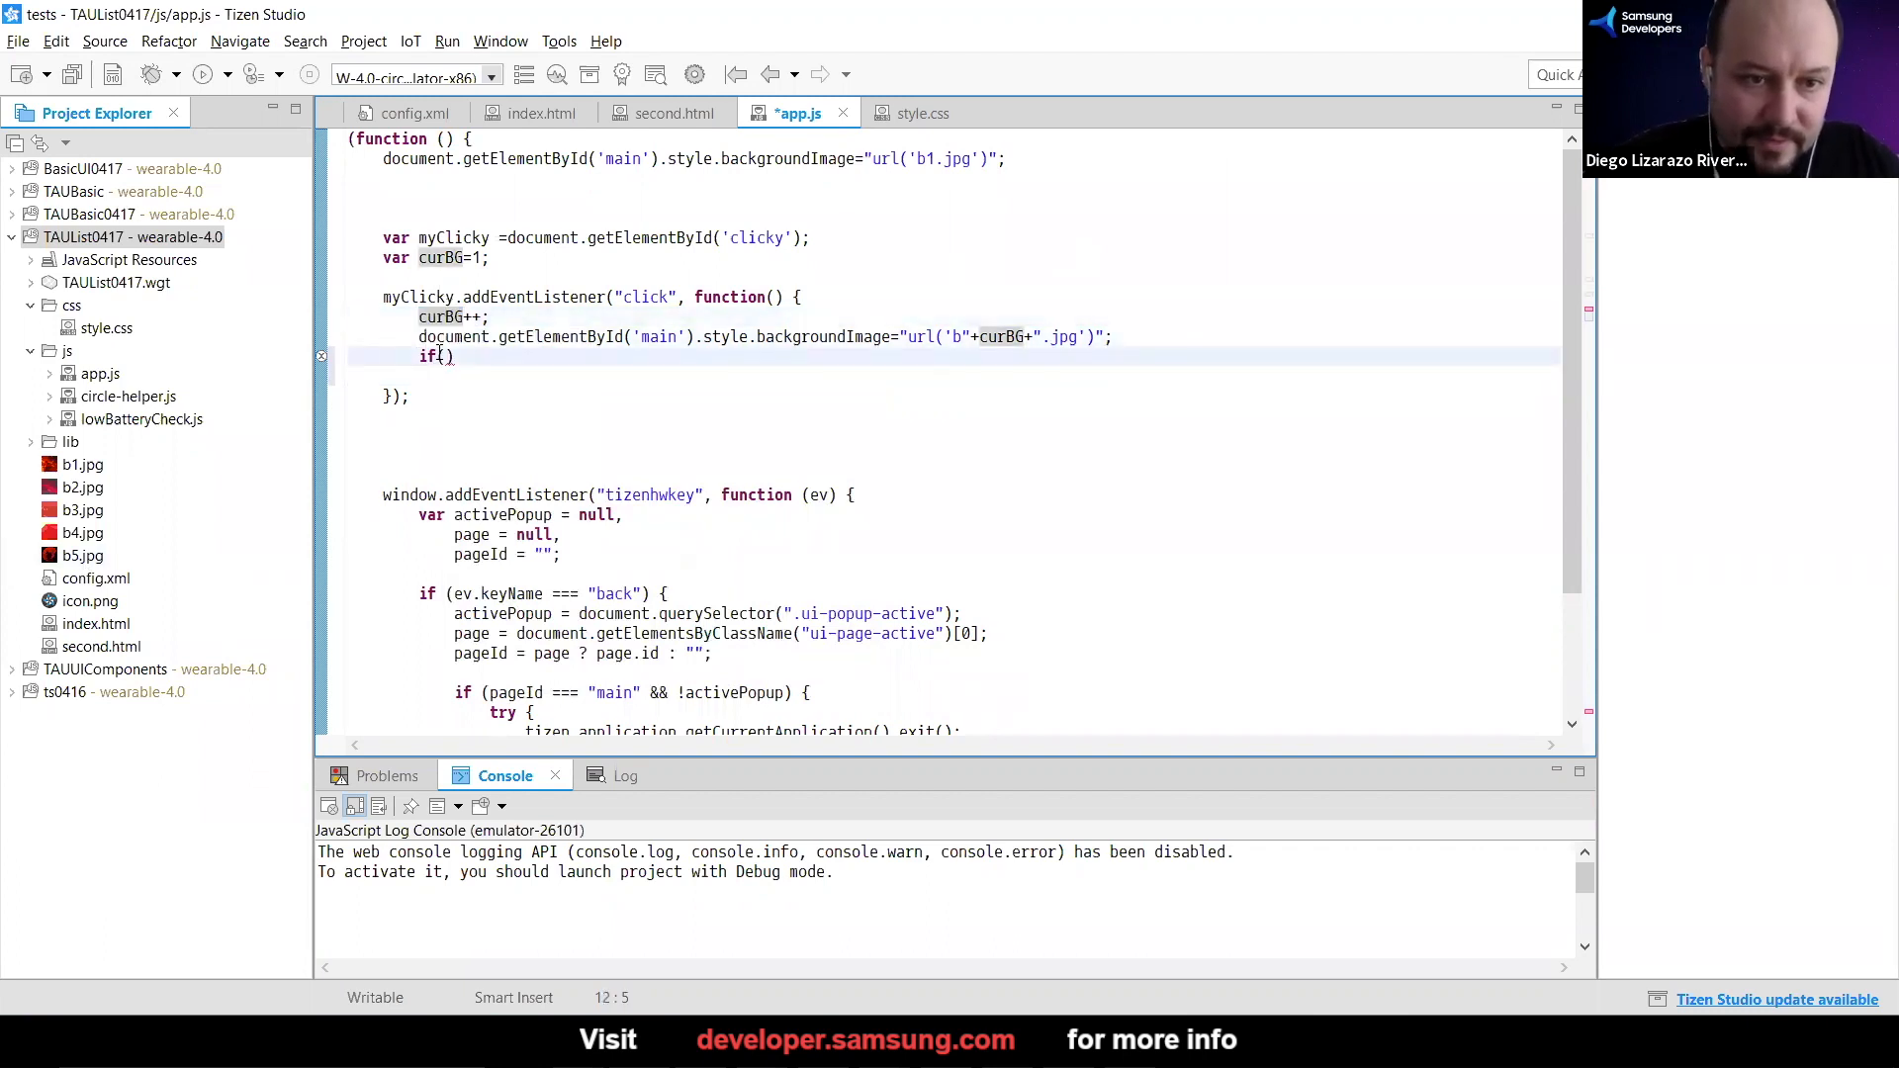
text(curBG>)
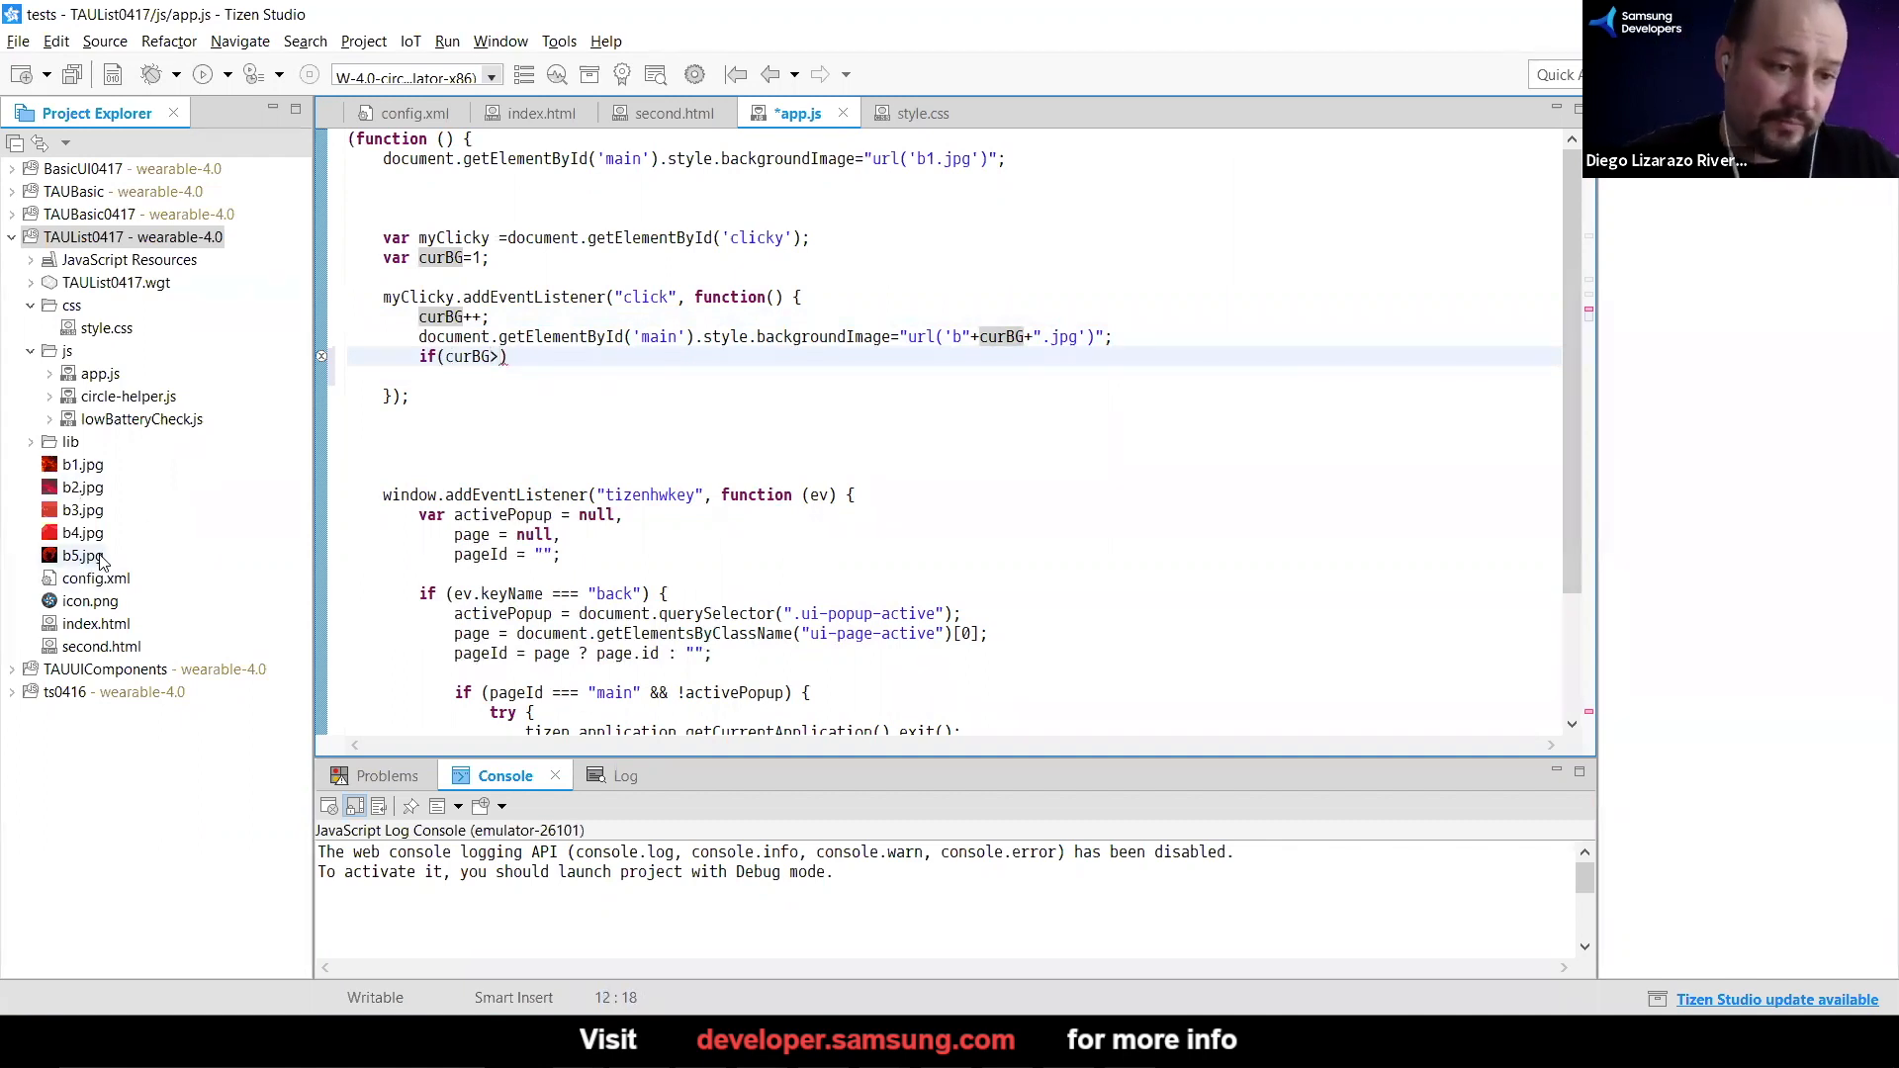
text(5)
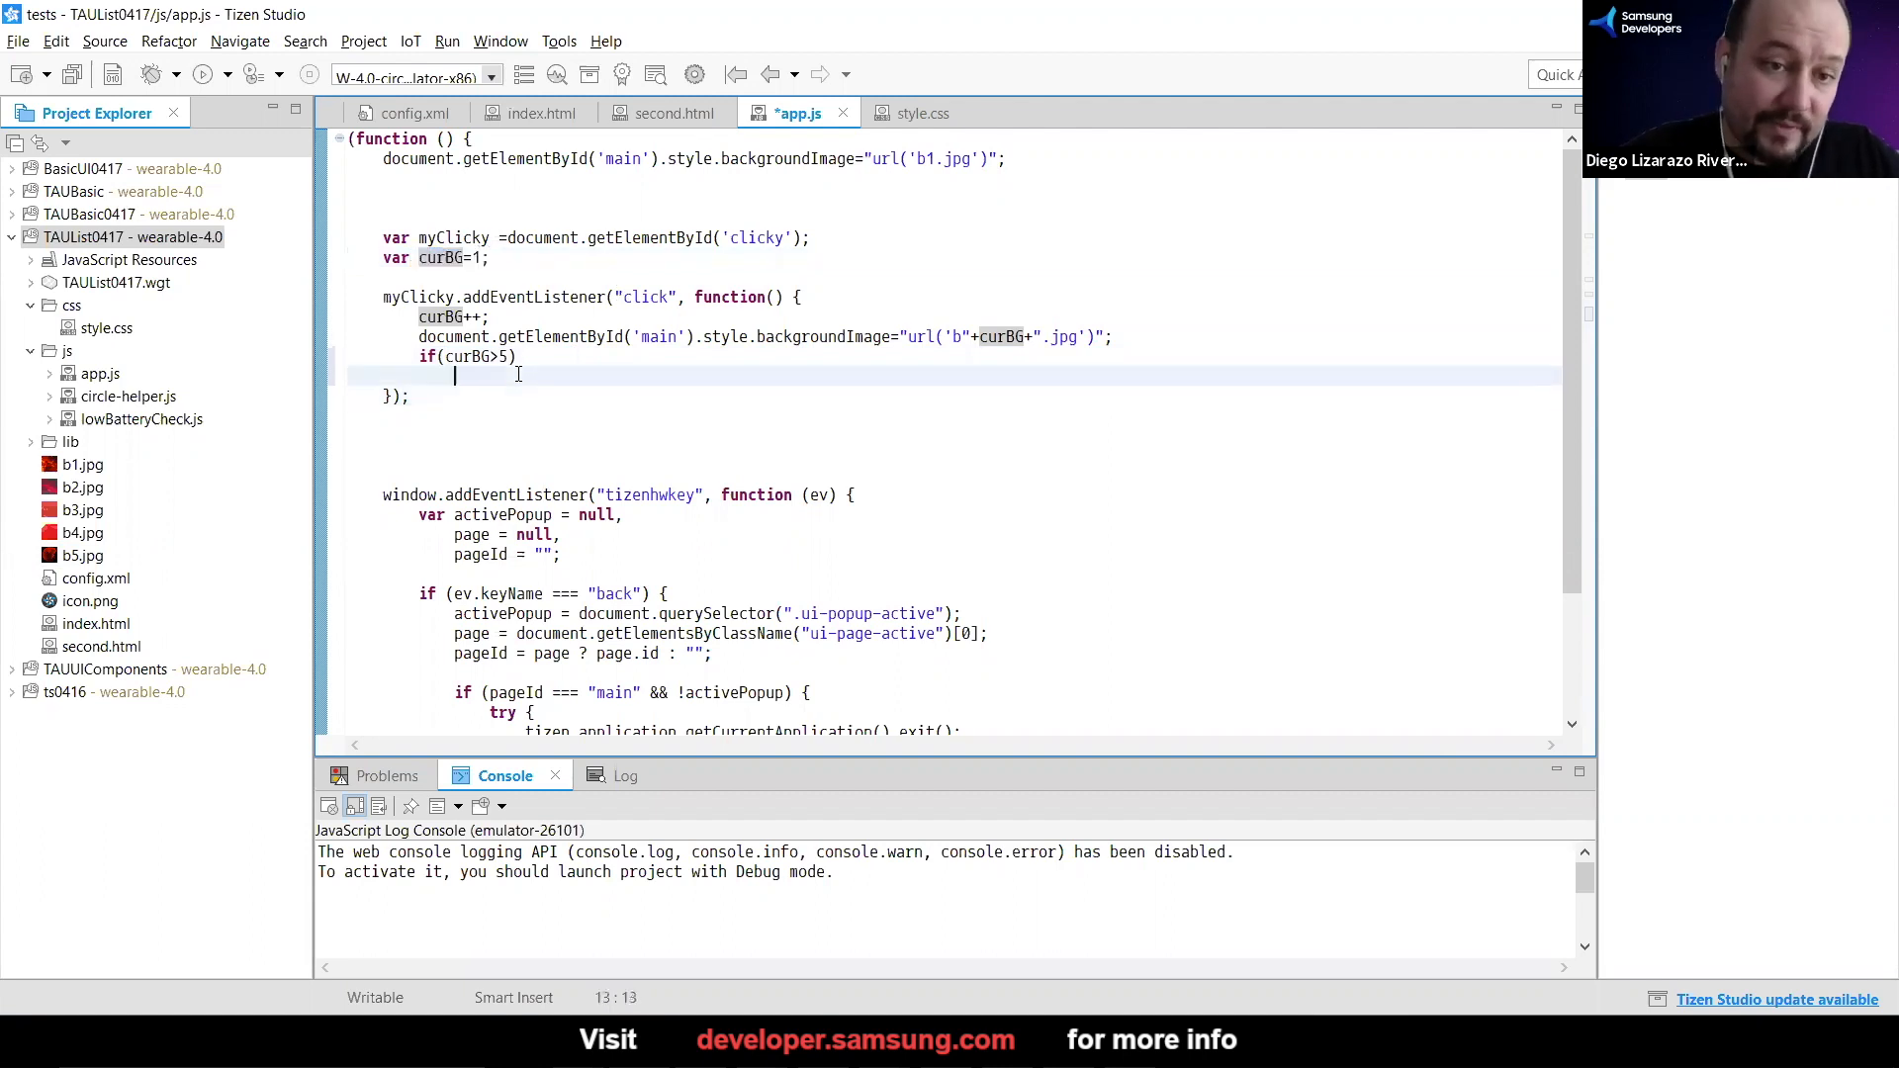
text(curBG=1;)
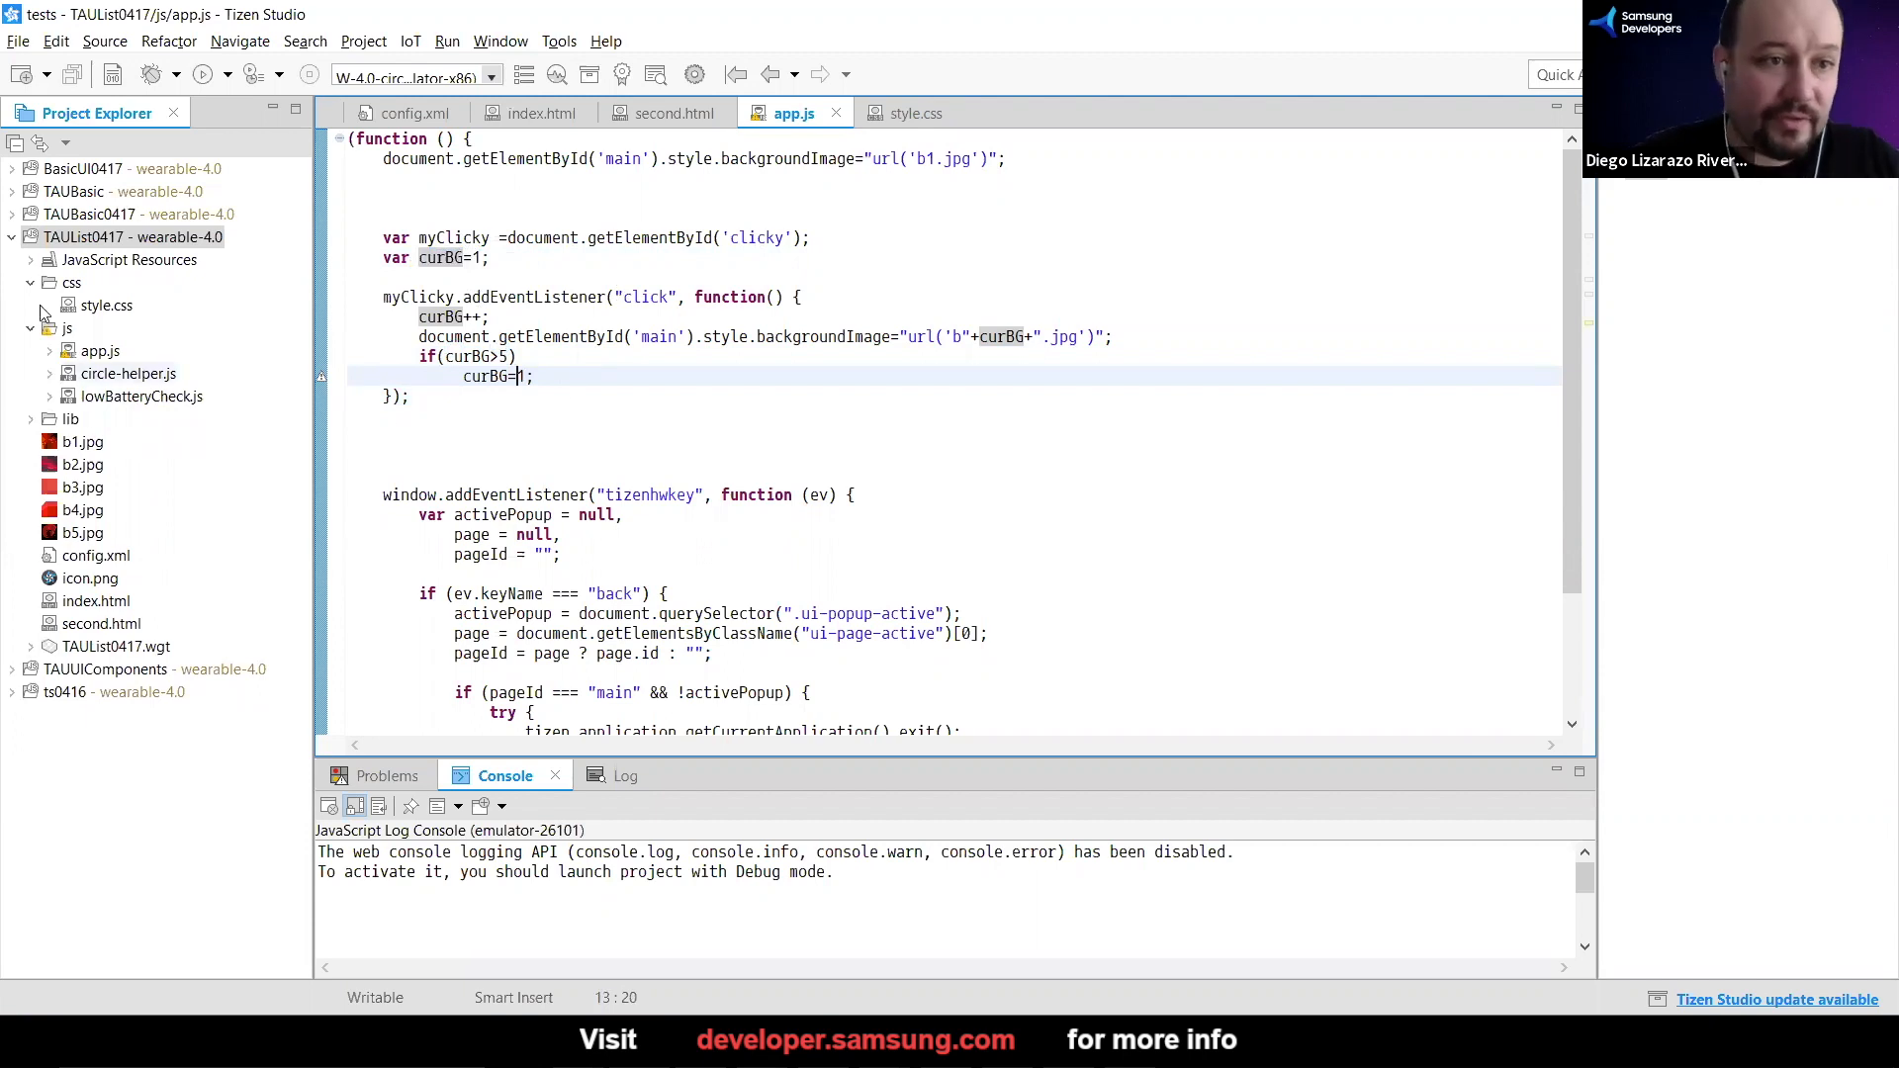
Run the TAUList0417 project again from Project Explorer
right_click(115, 238)
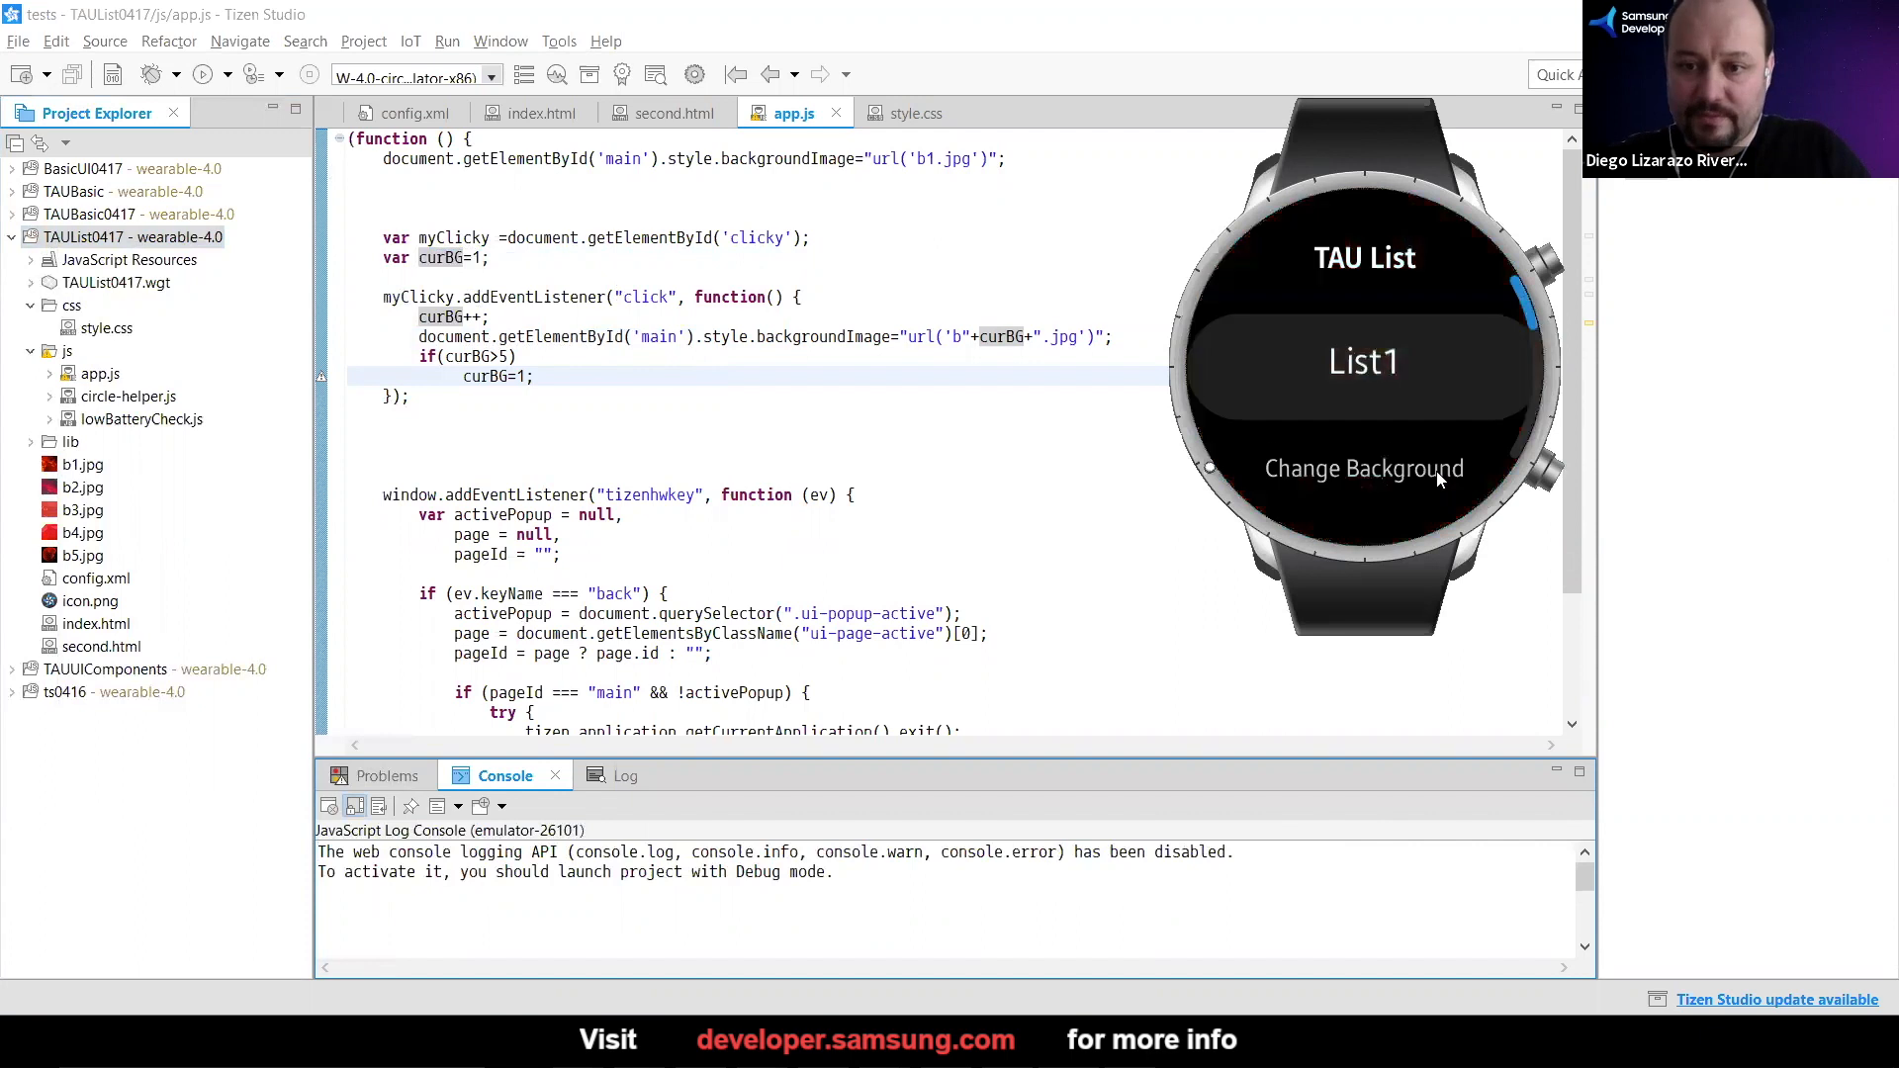
Tap Change Background repeatedly on the emulator, then return to the app.js editor
click(1365, 469)
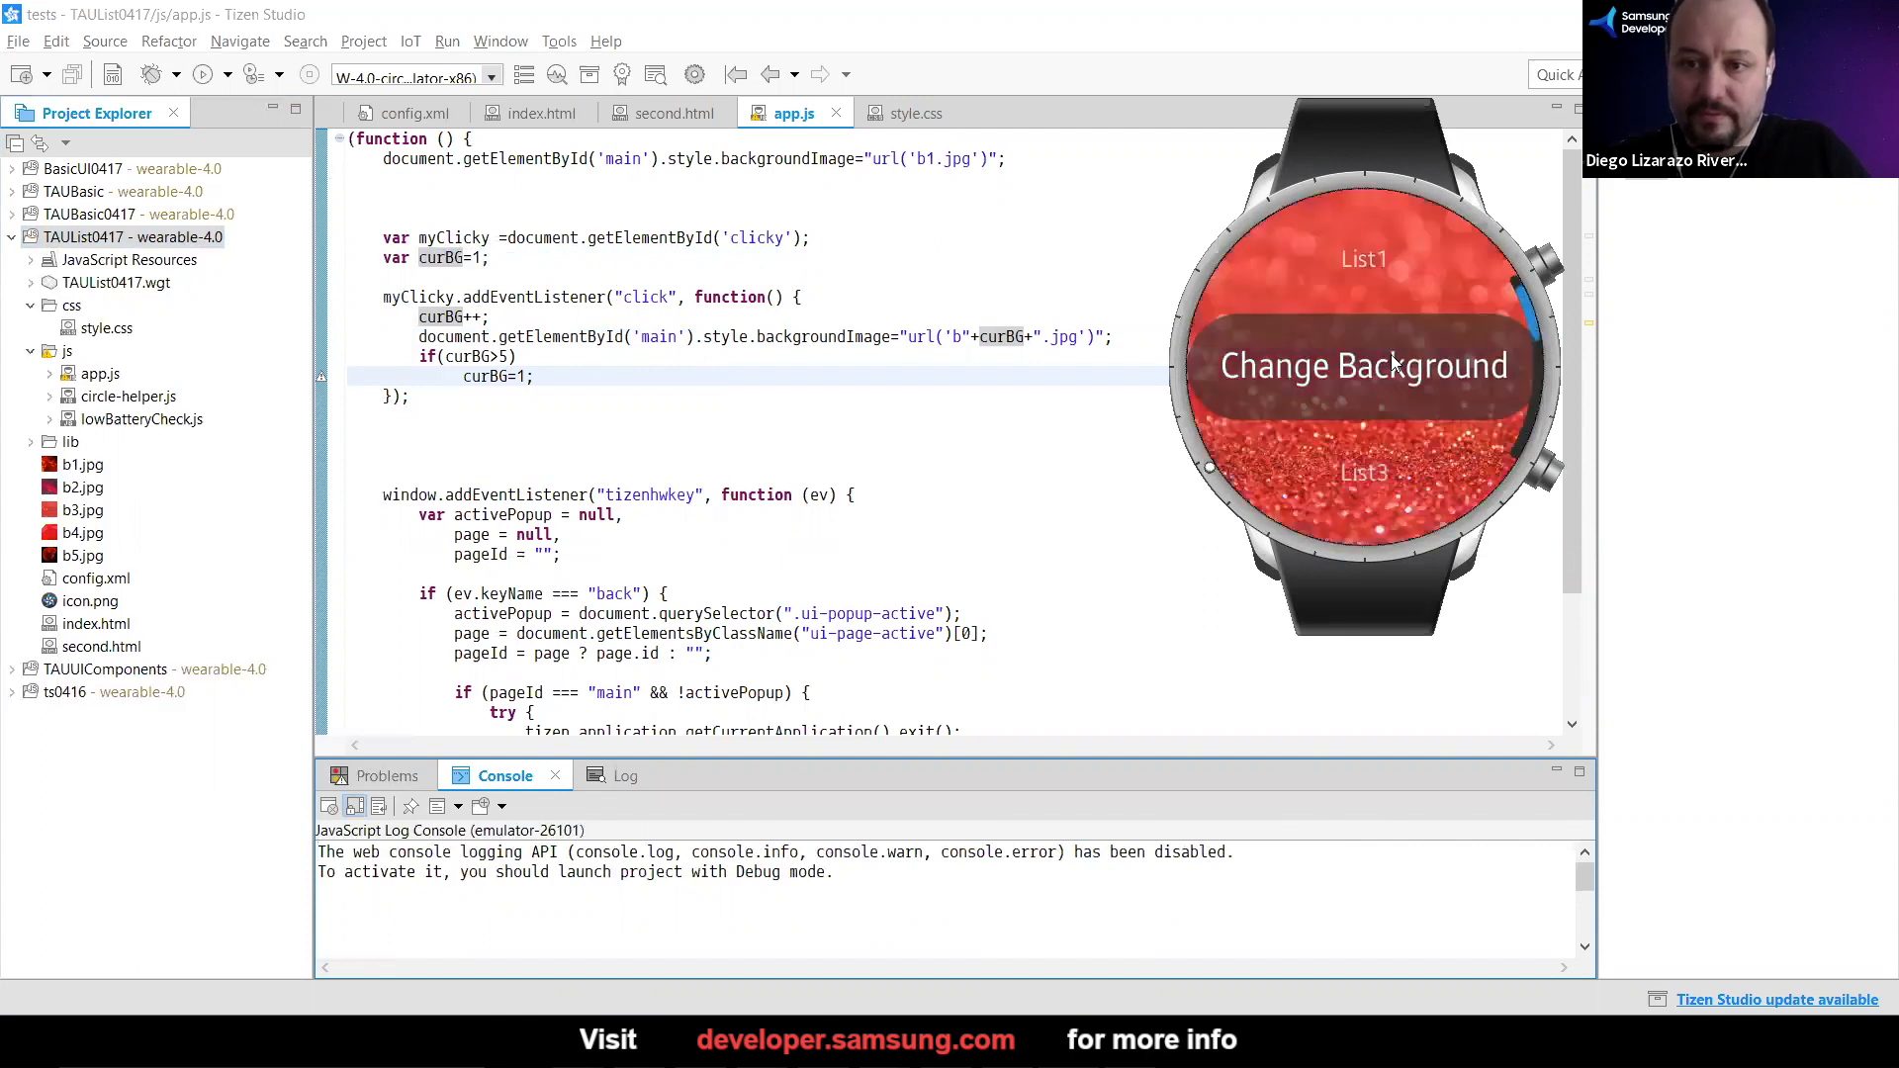
click(1364, 364)
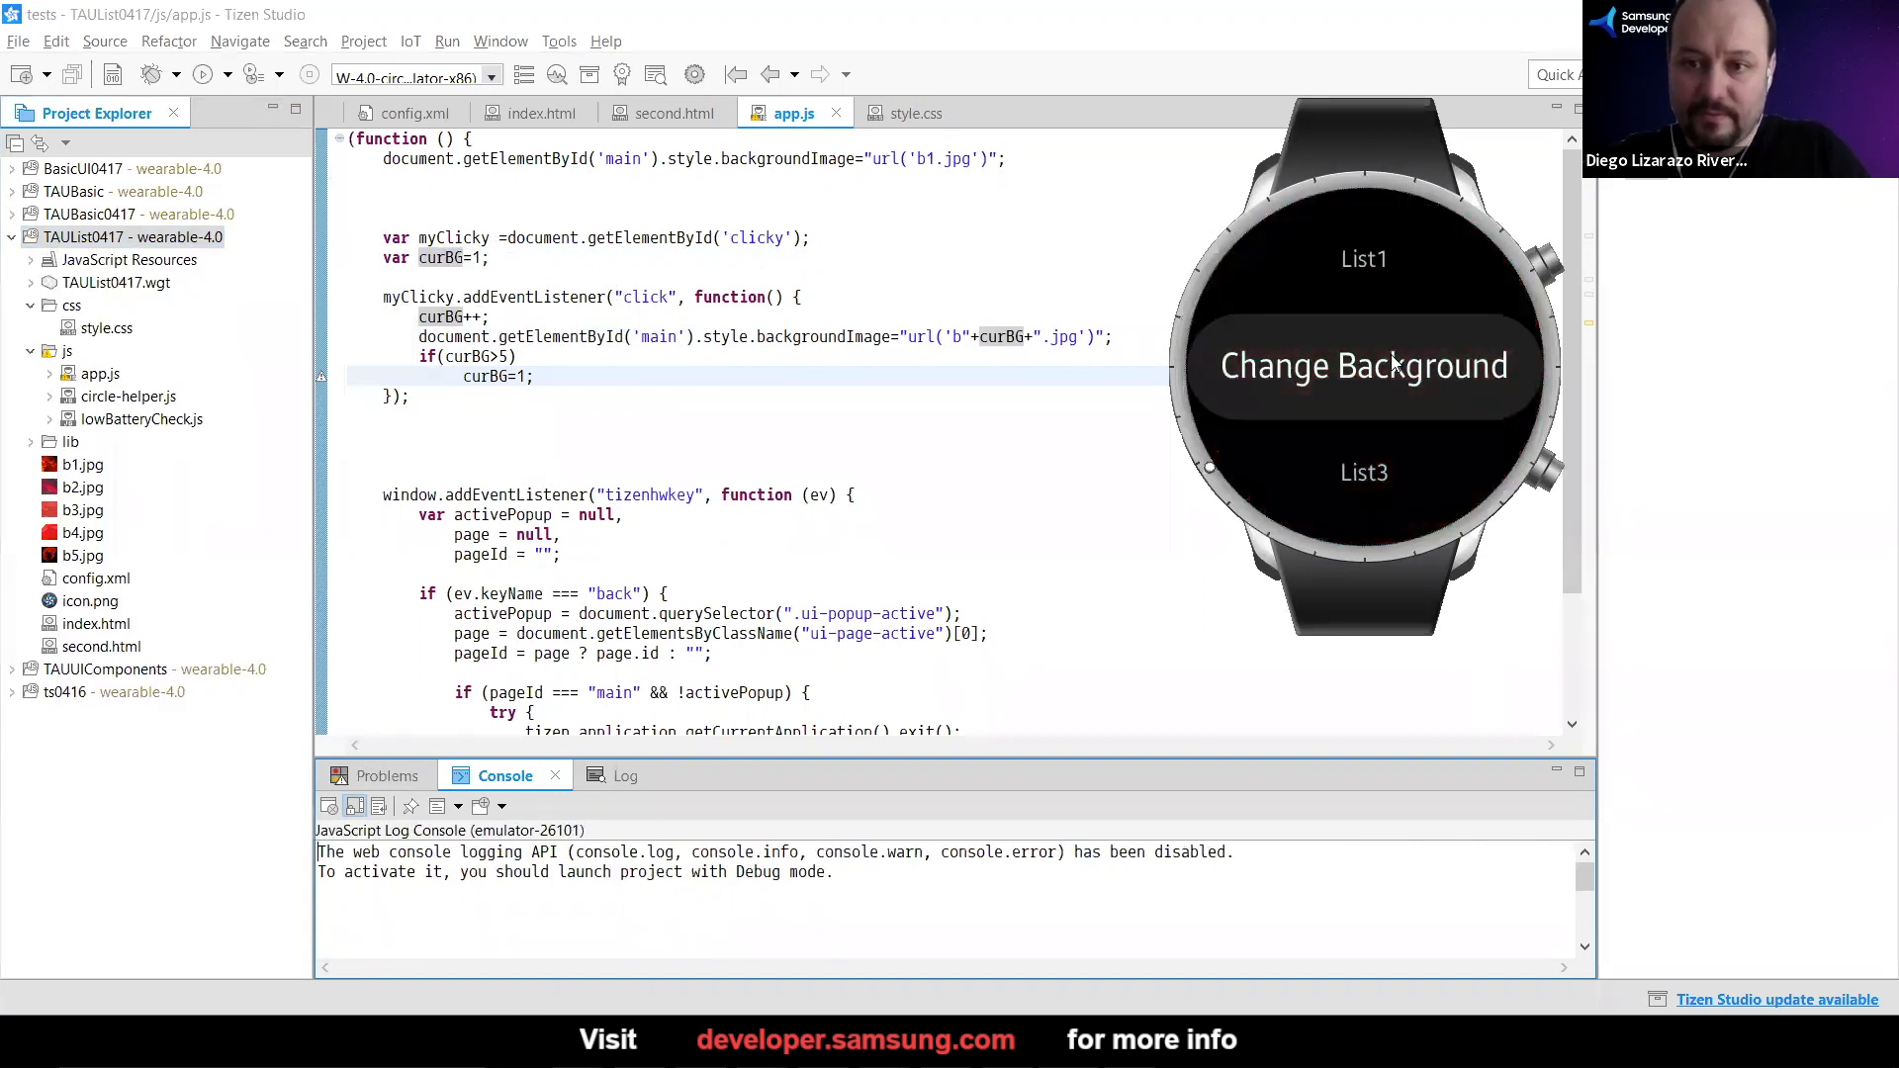
click(1364, 364)
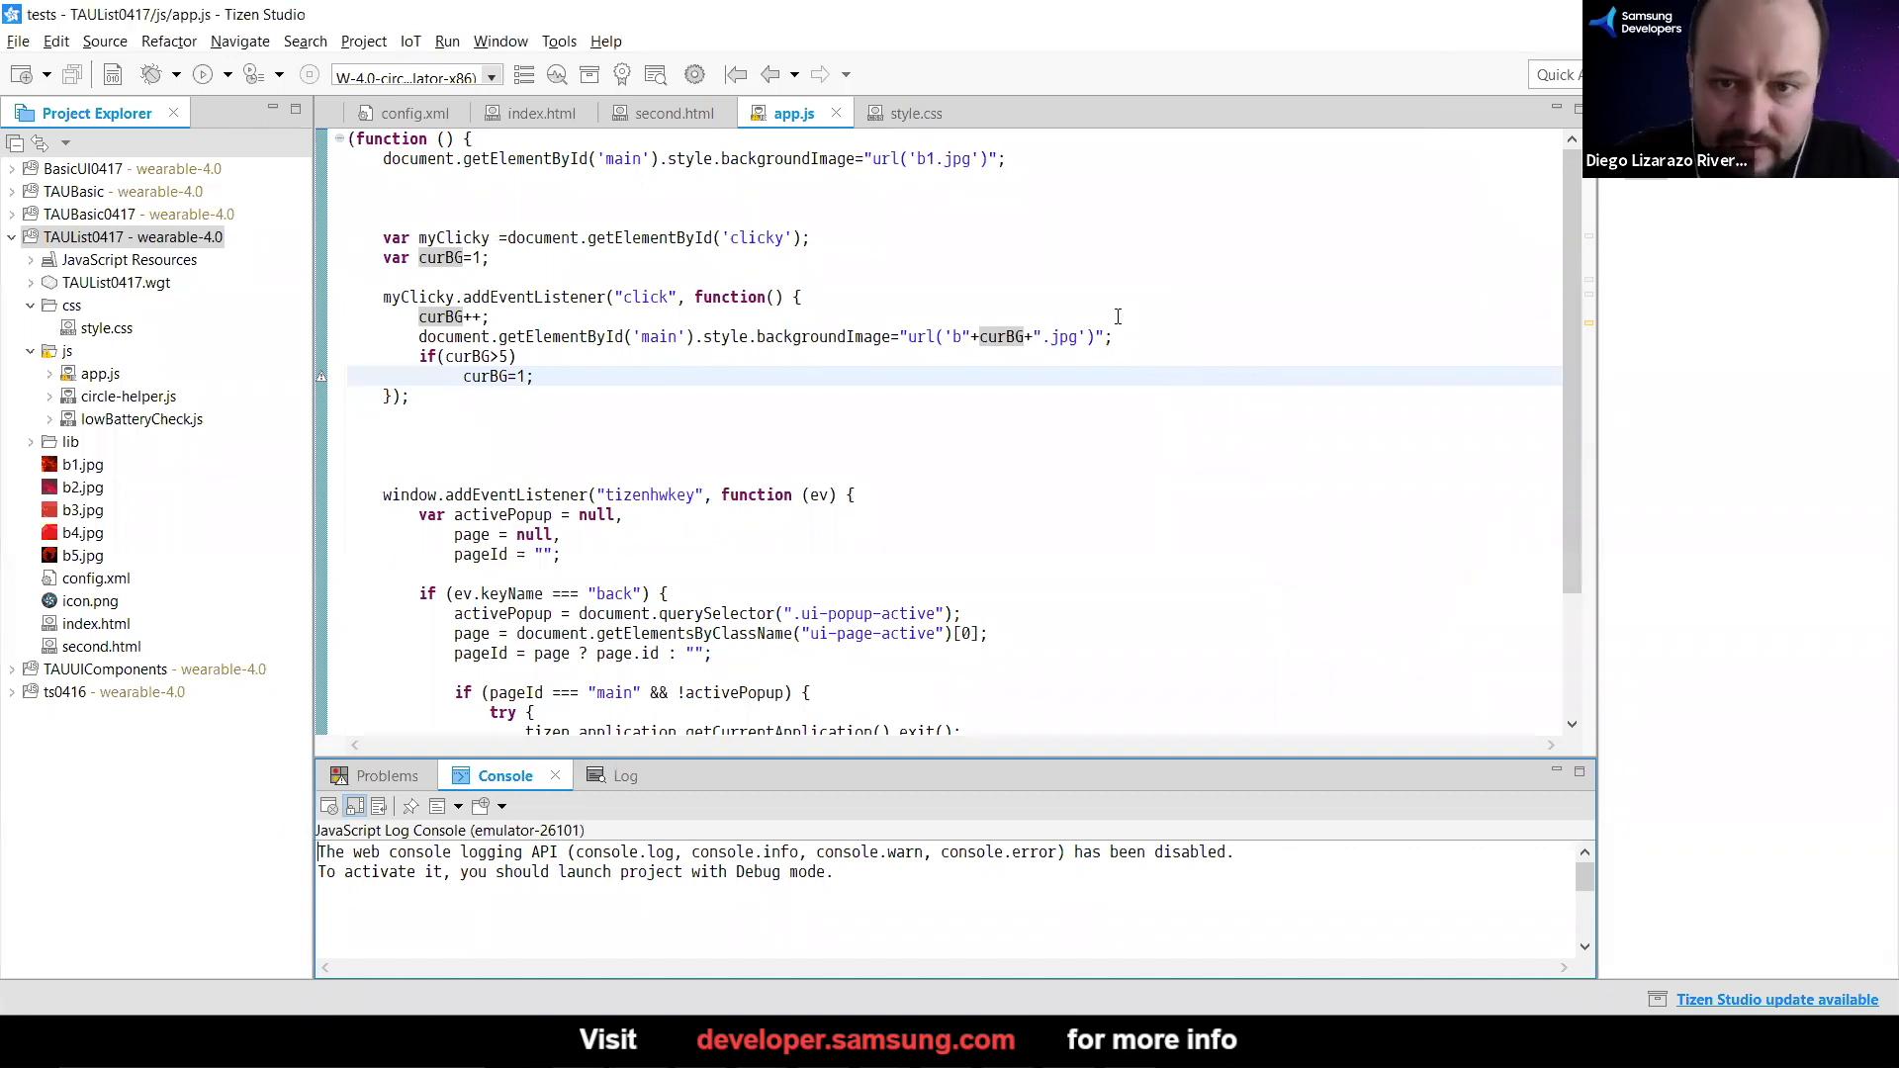
Move the backgroundImage url('b'+curBG+'.jpg') line to after the curBG wrap-around check
click(1113, 336)
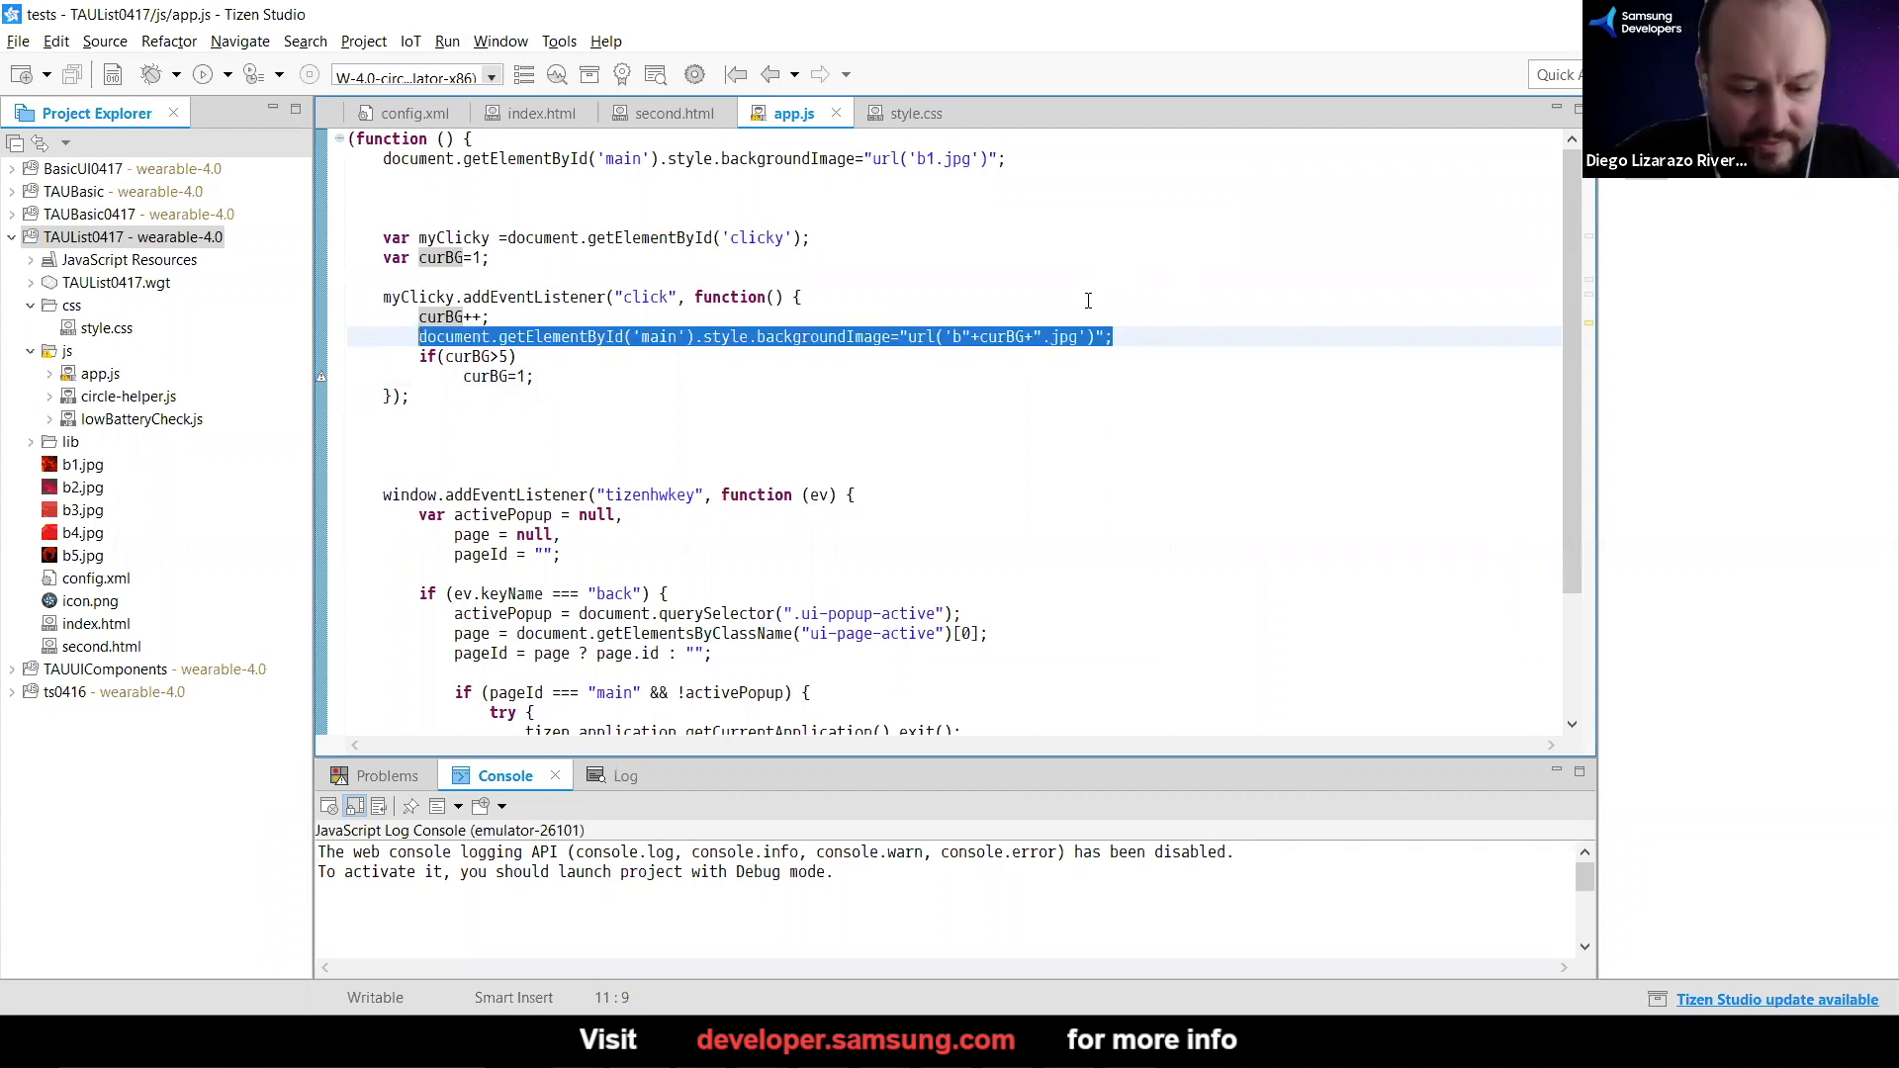
key(Delete)
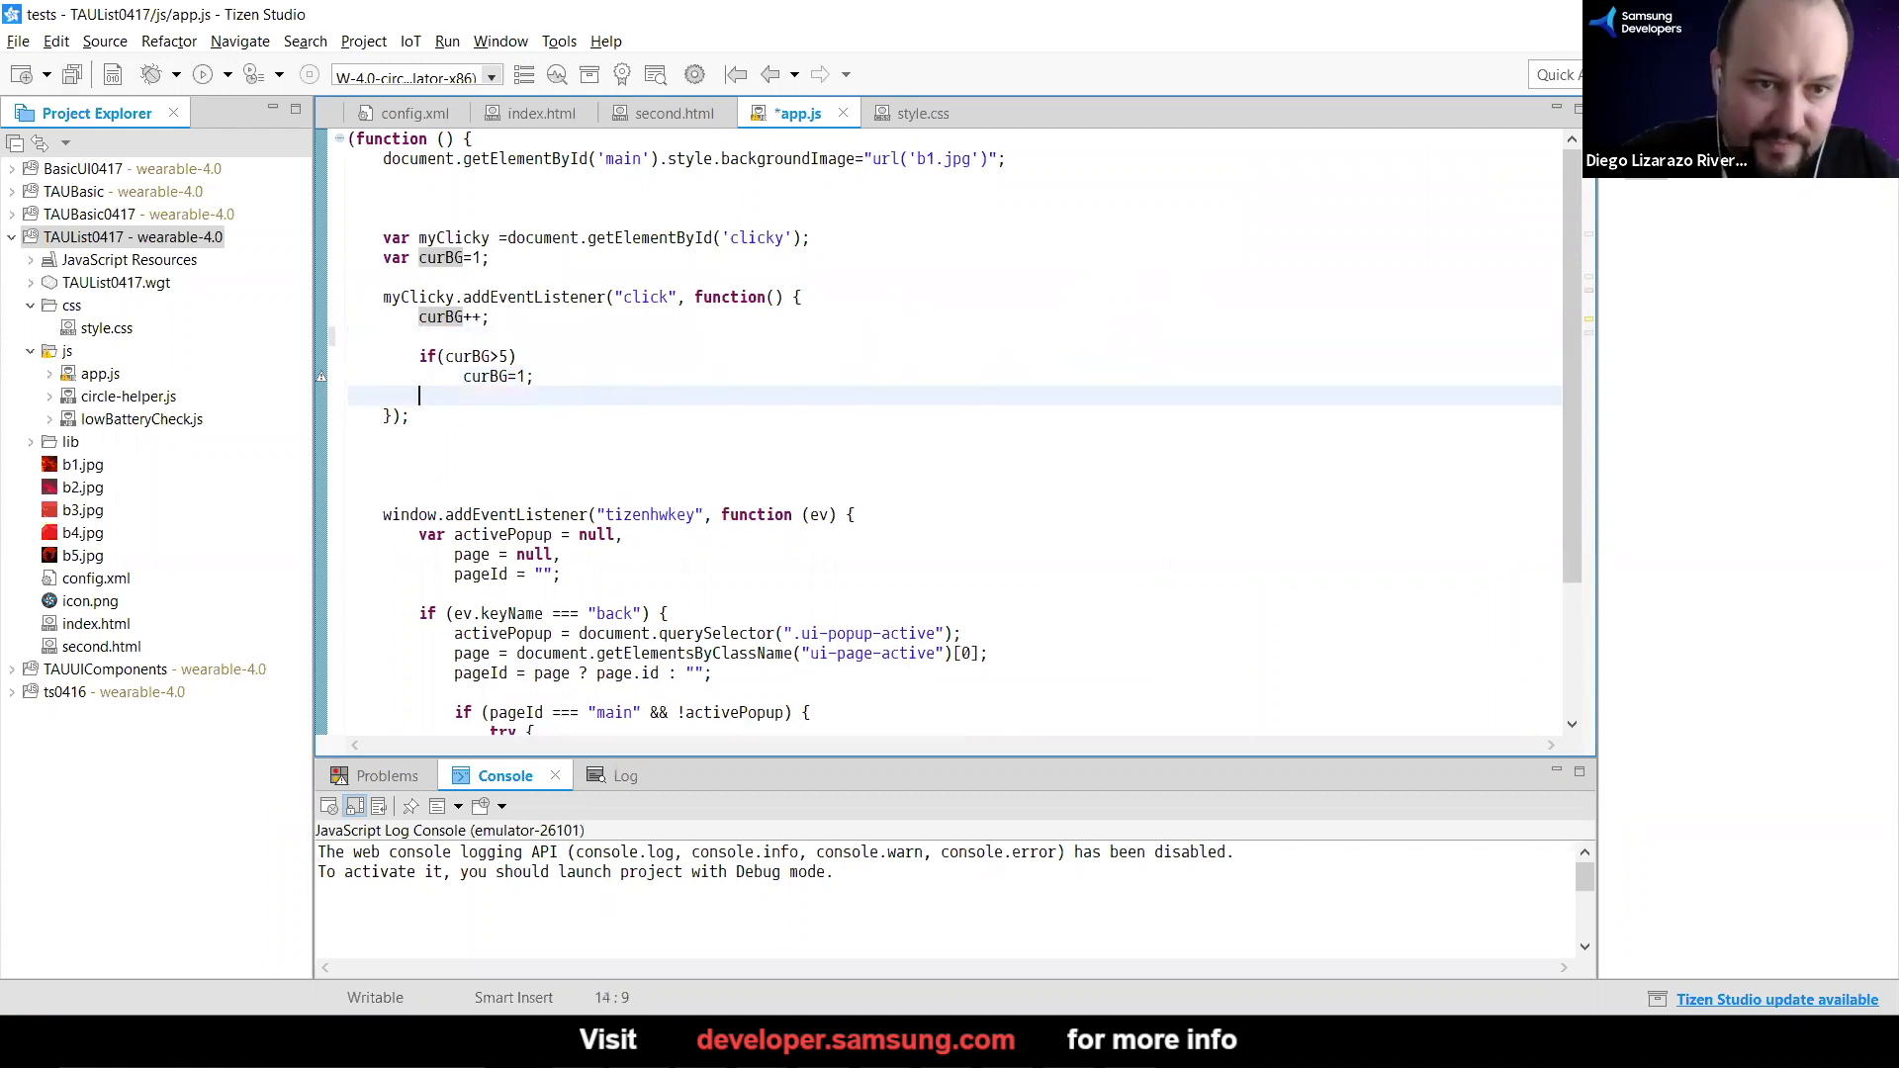
text(document.getElementById('main').style.backgroundImage="url('b"+curBG+".jpg')";)
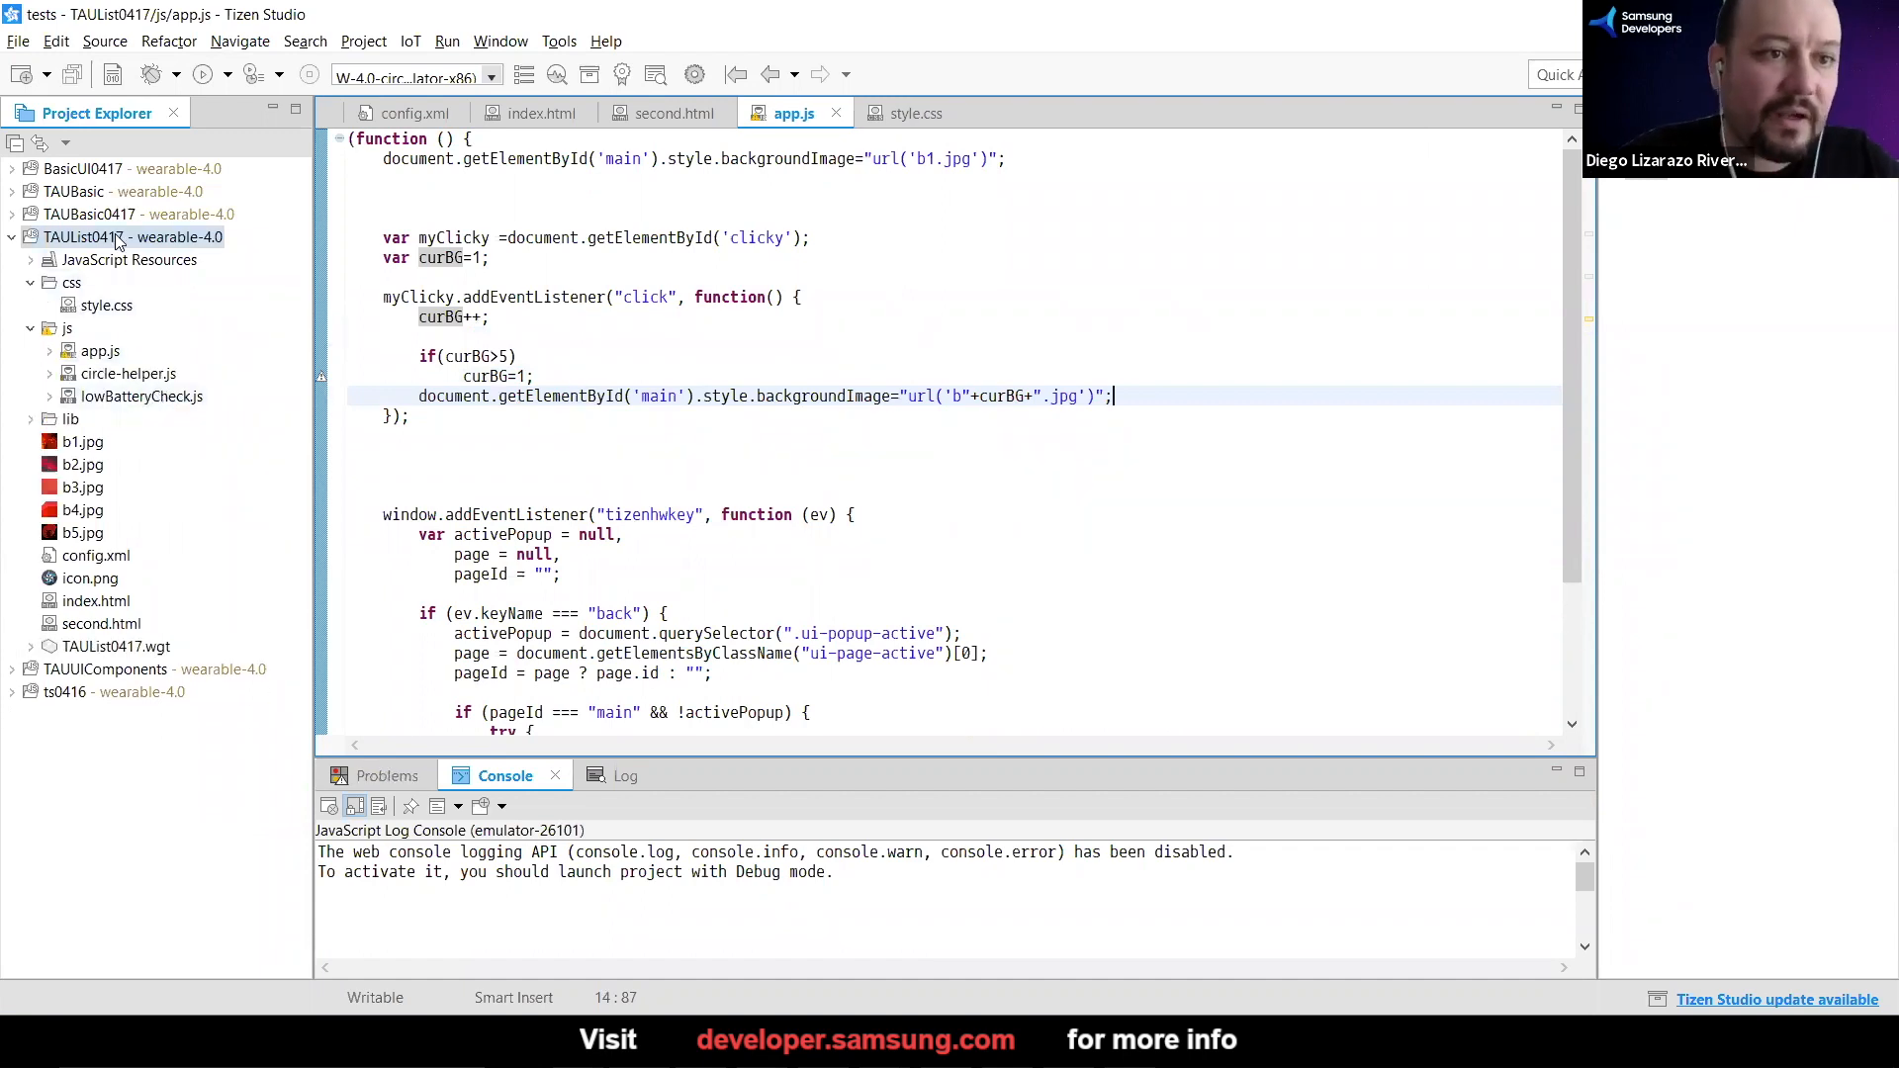
Relaunch TAUList0417 as a Tizen Web Application on the watch emulator
right_click(115, 237)
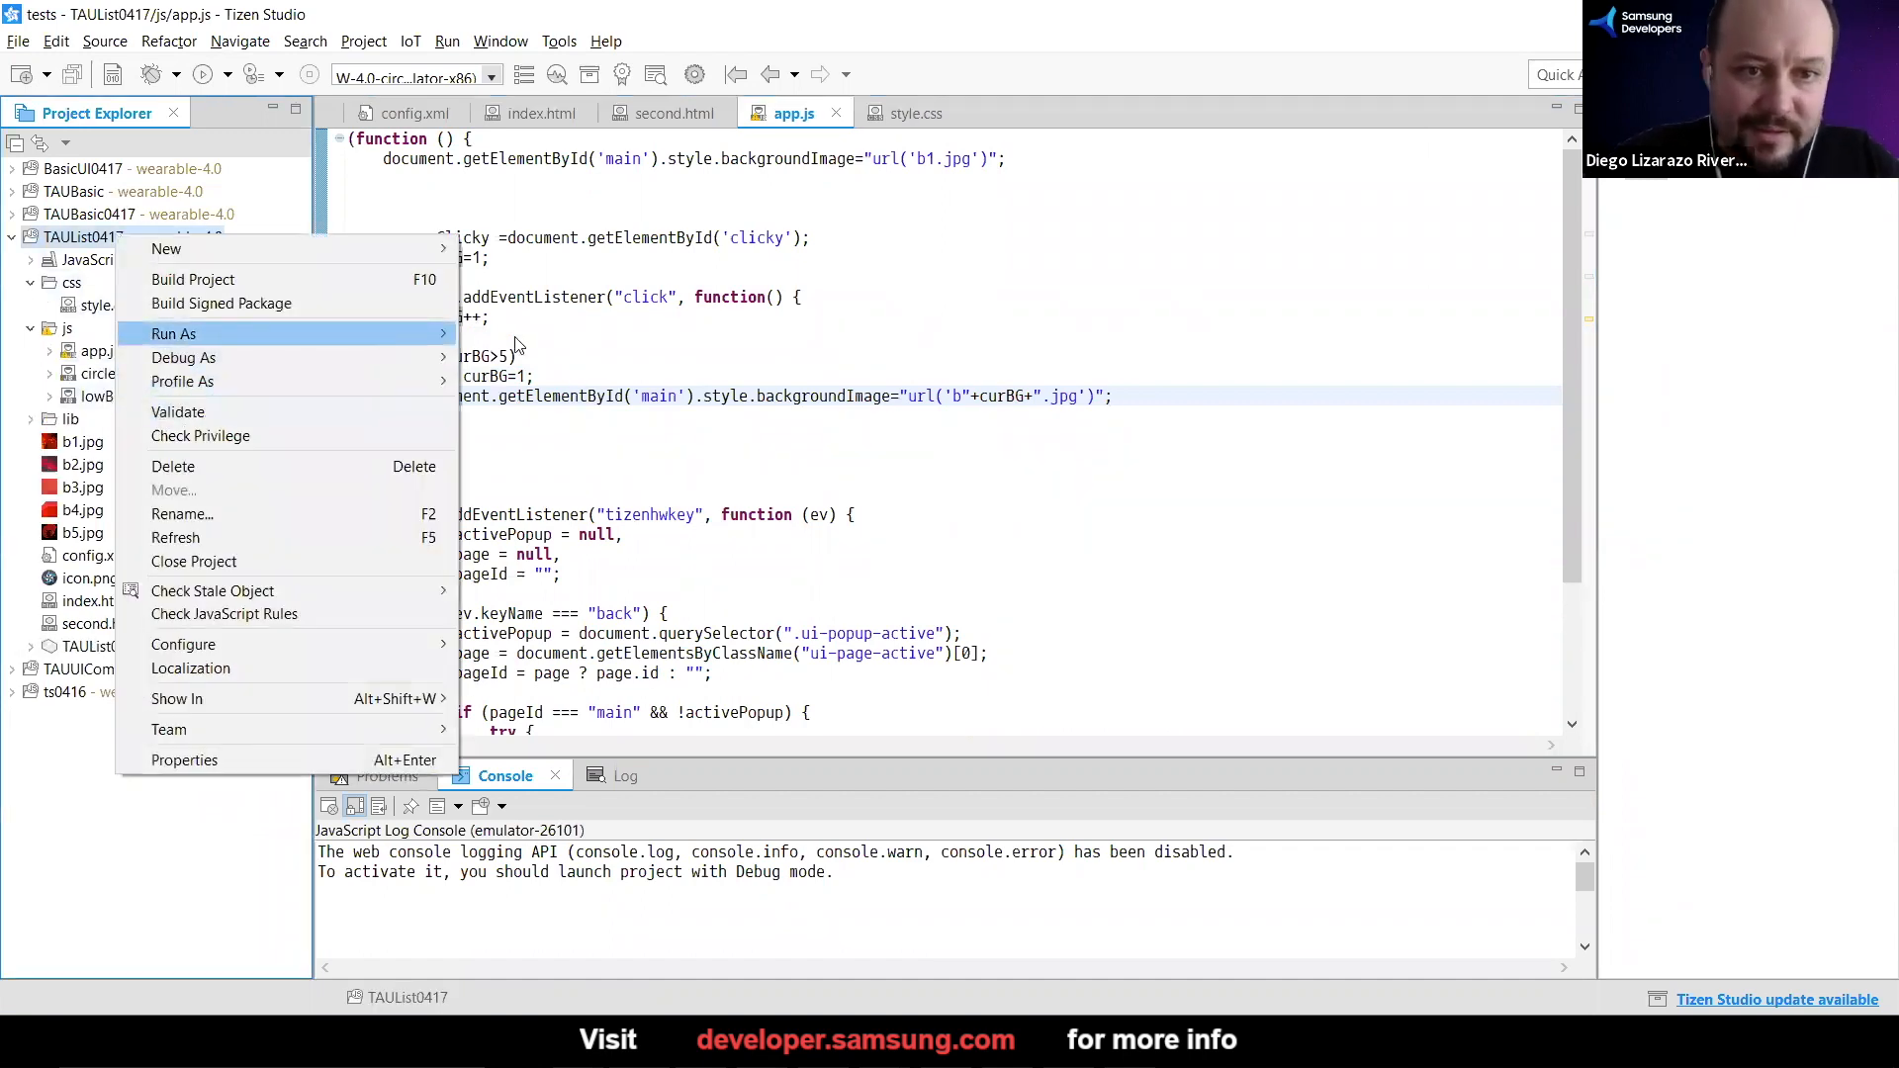
click(184, 332)
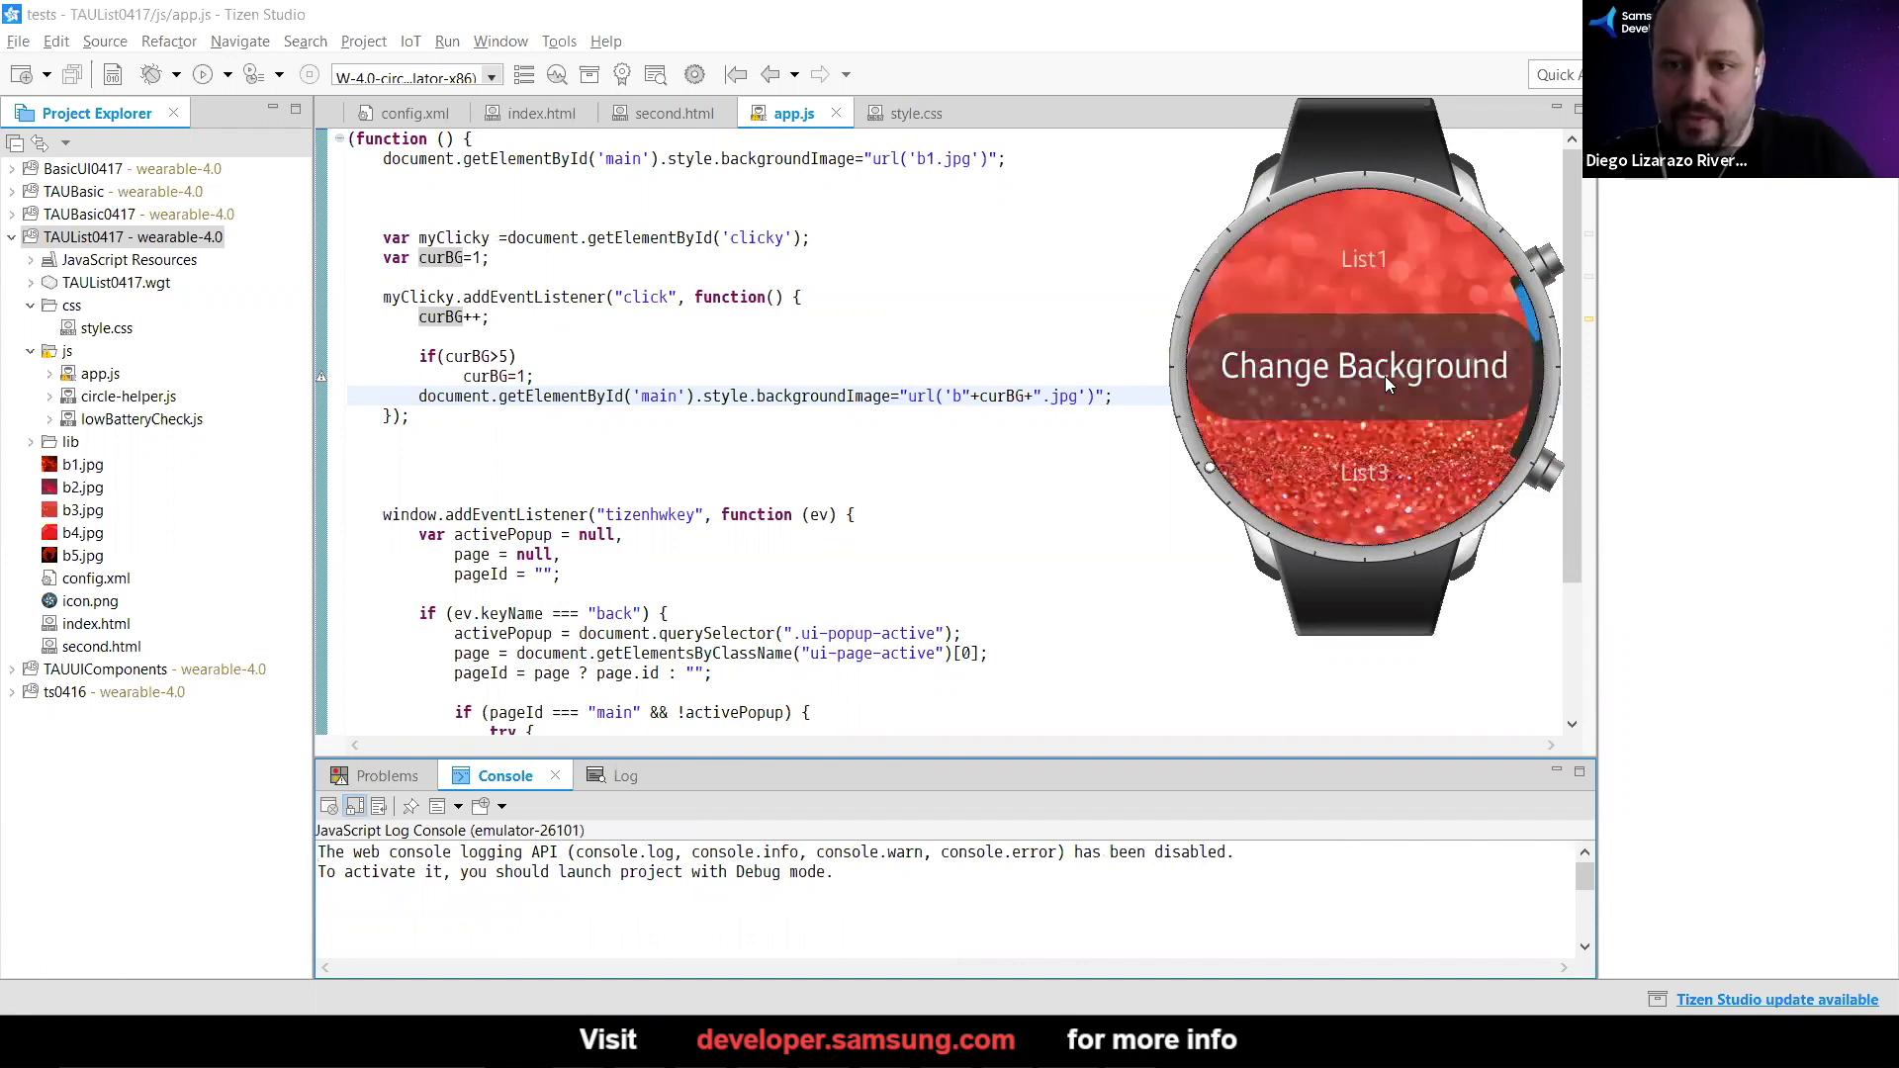
Tap Change Background repeatedly through b1–b5 and confirm it wraps back to b1
click(1364, 366)
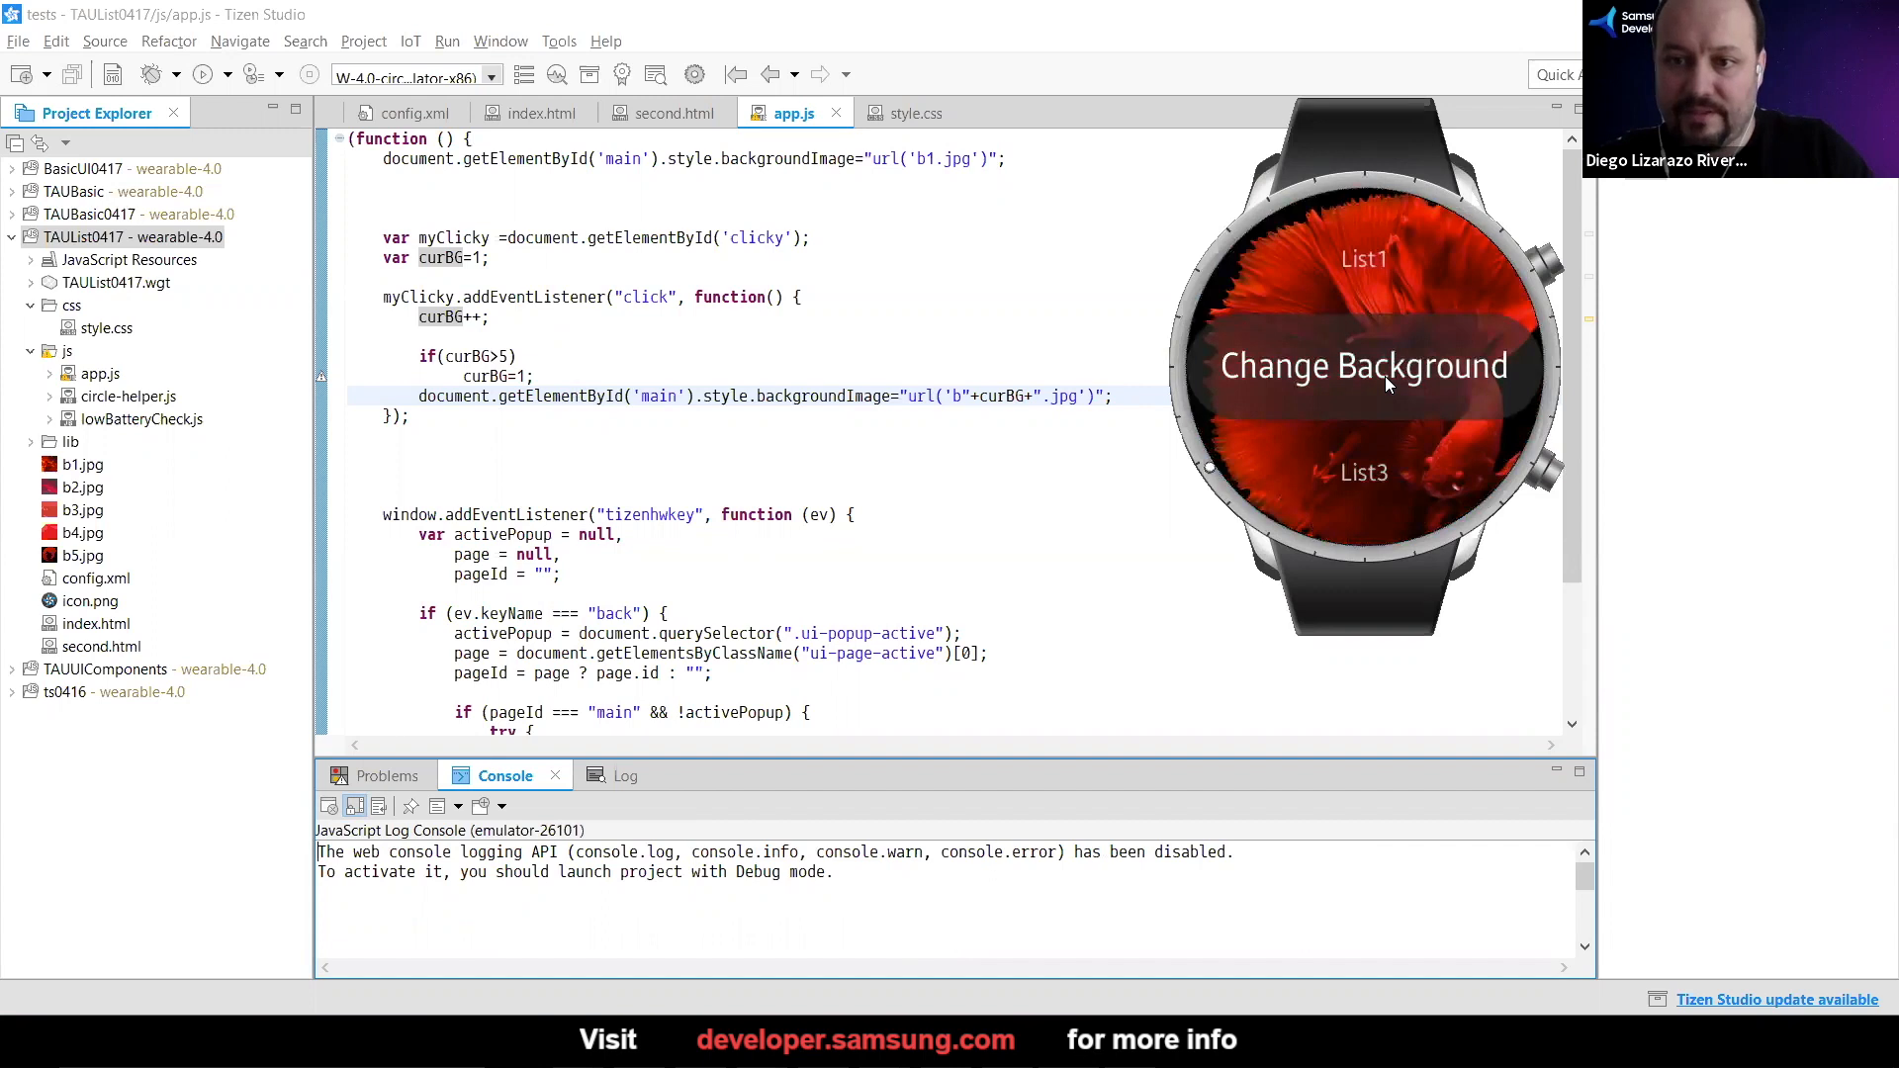
click(1363, 368)
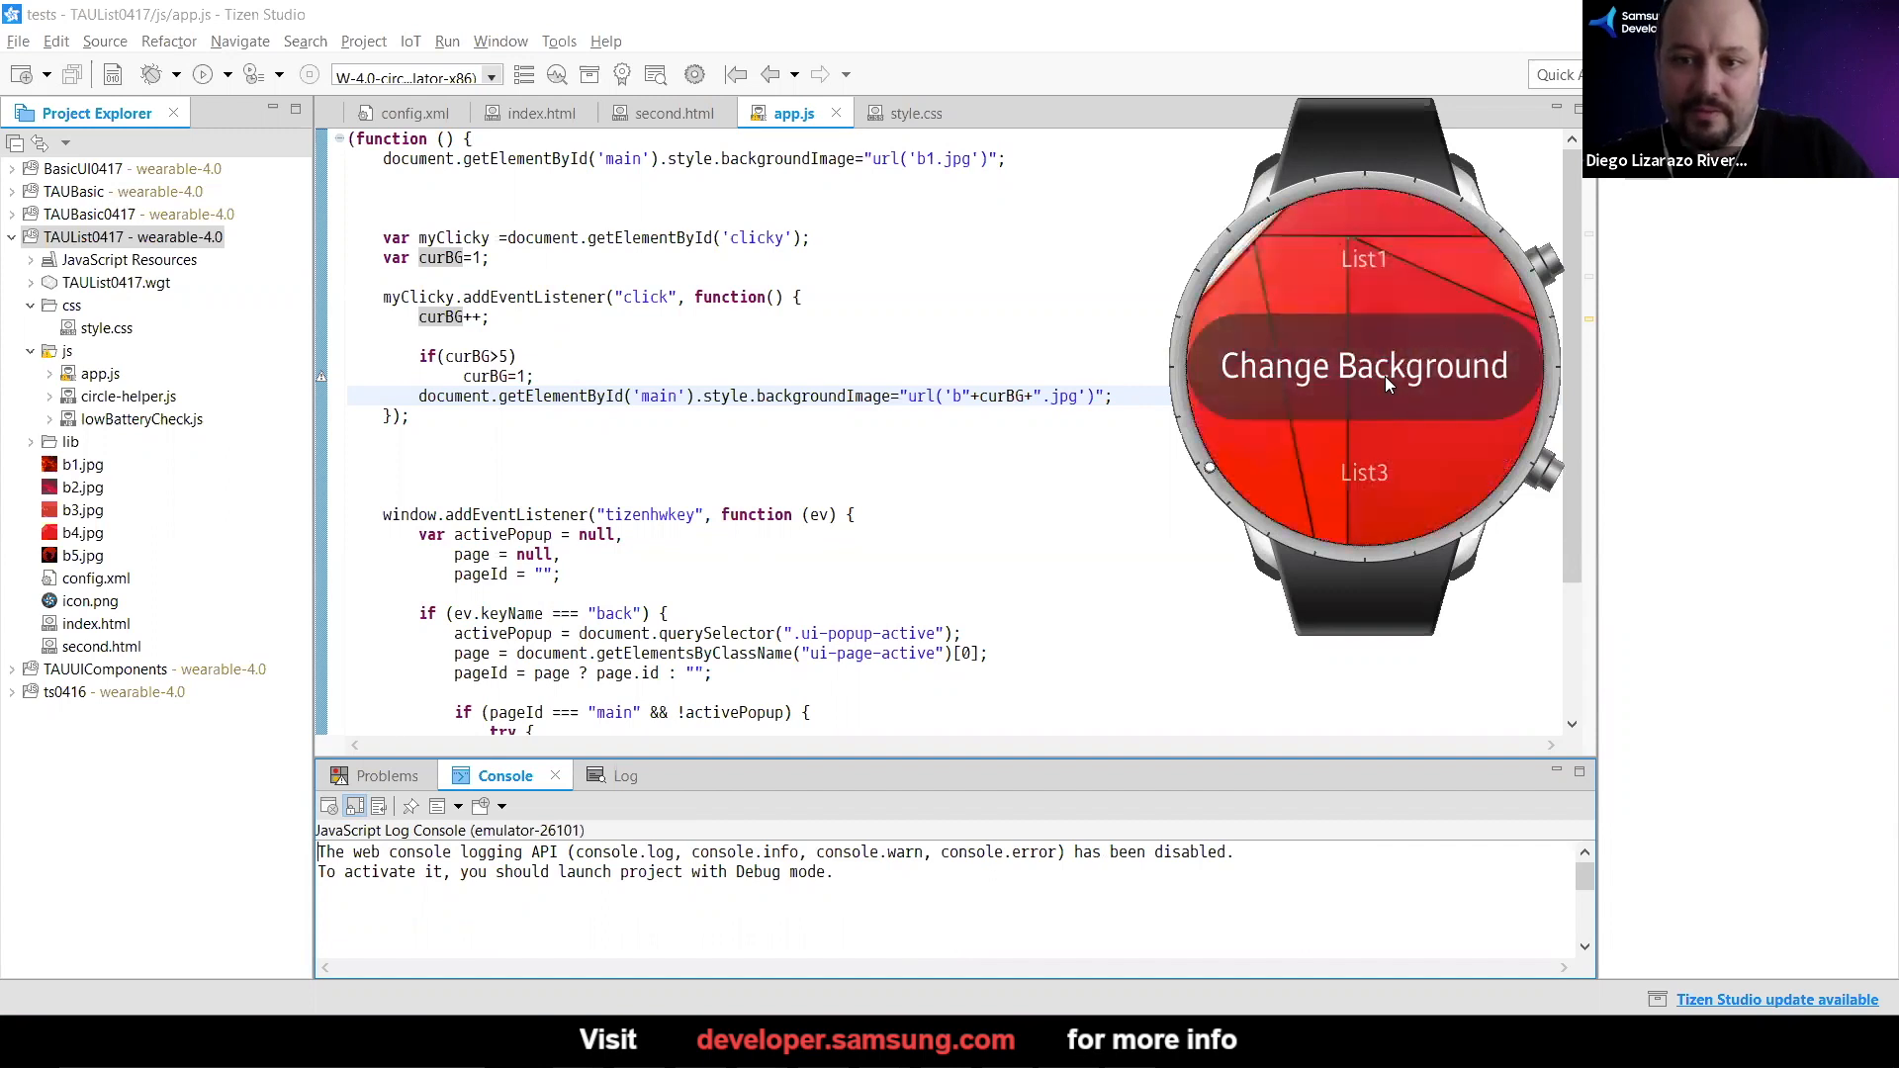
click(1388, 380)
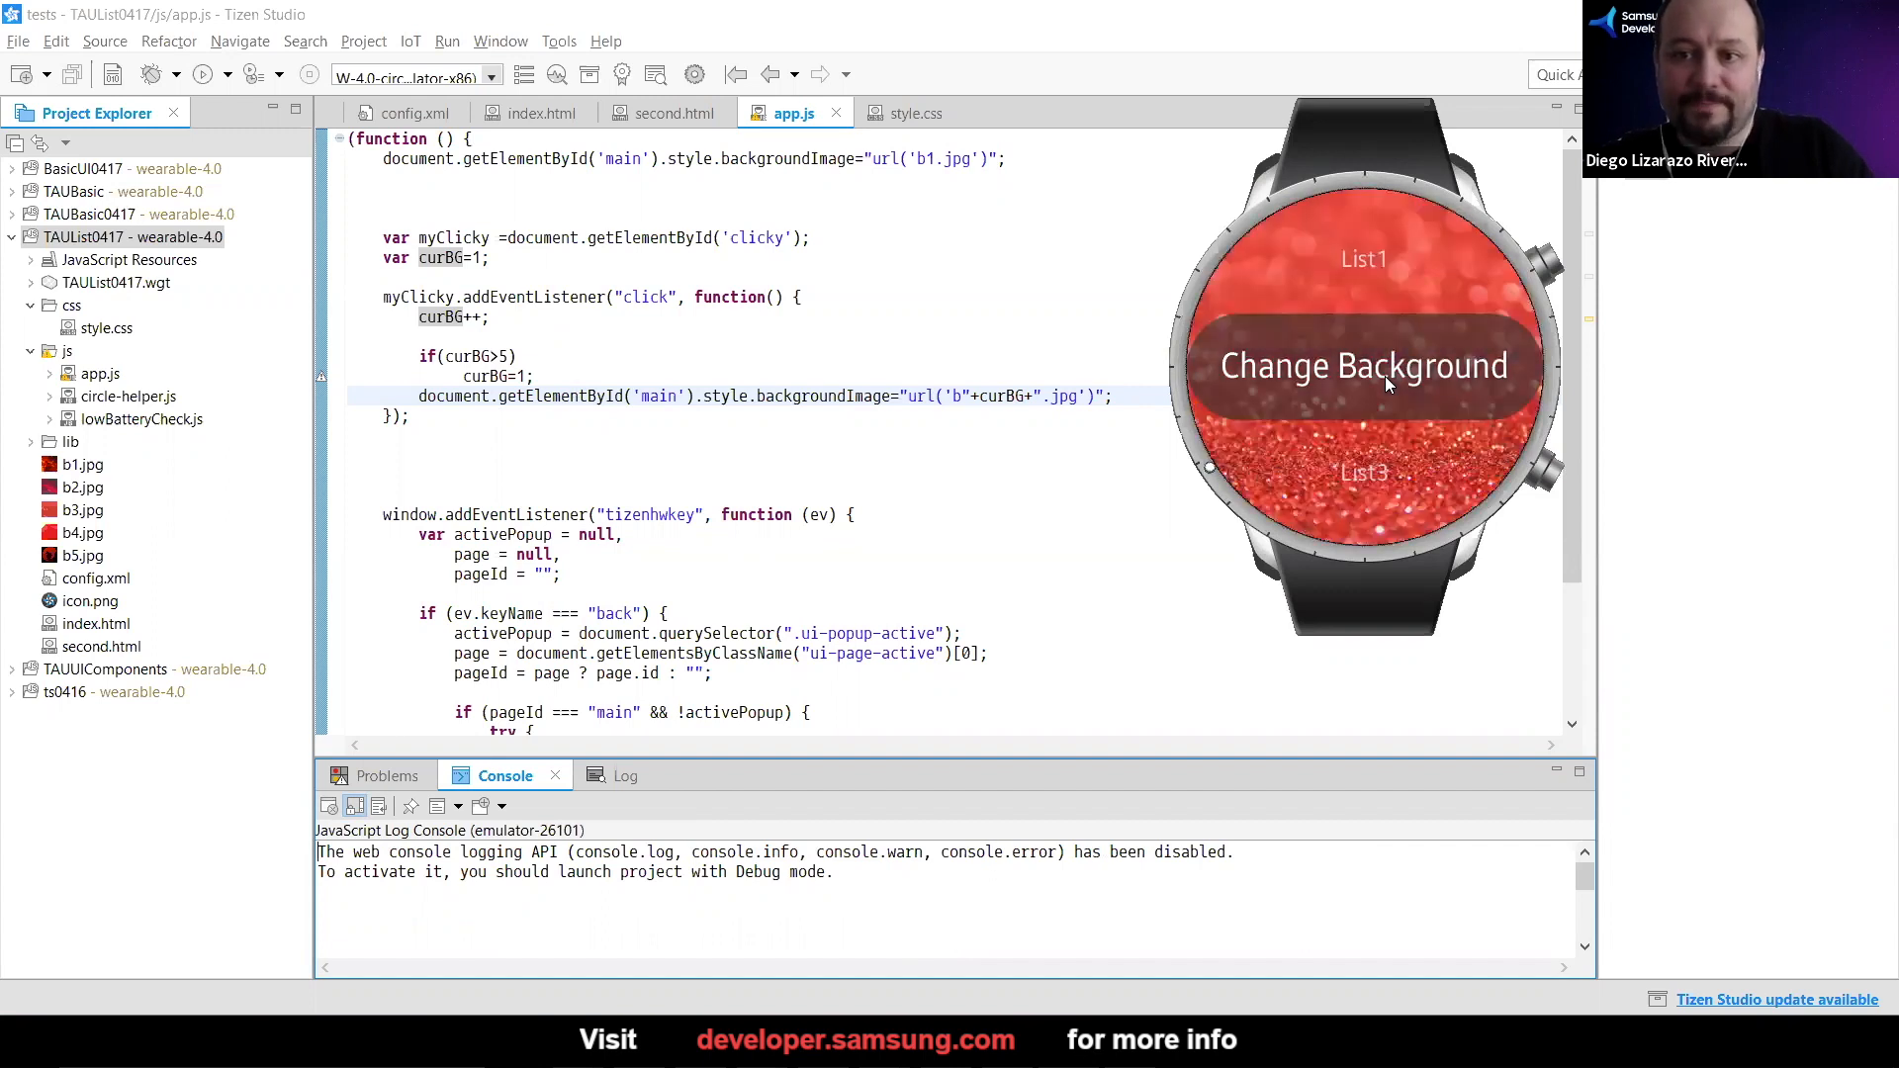
click(1388, 382)
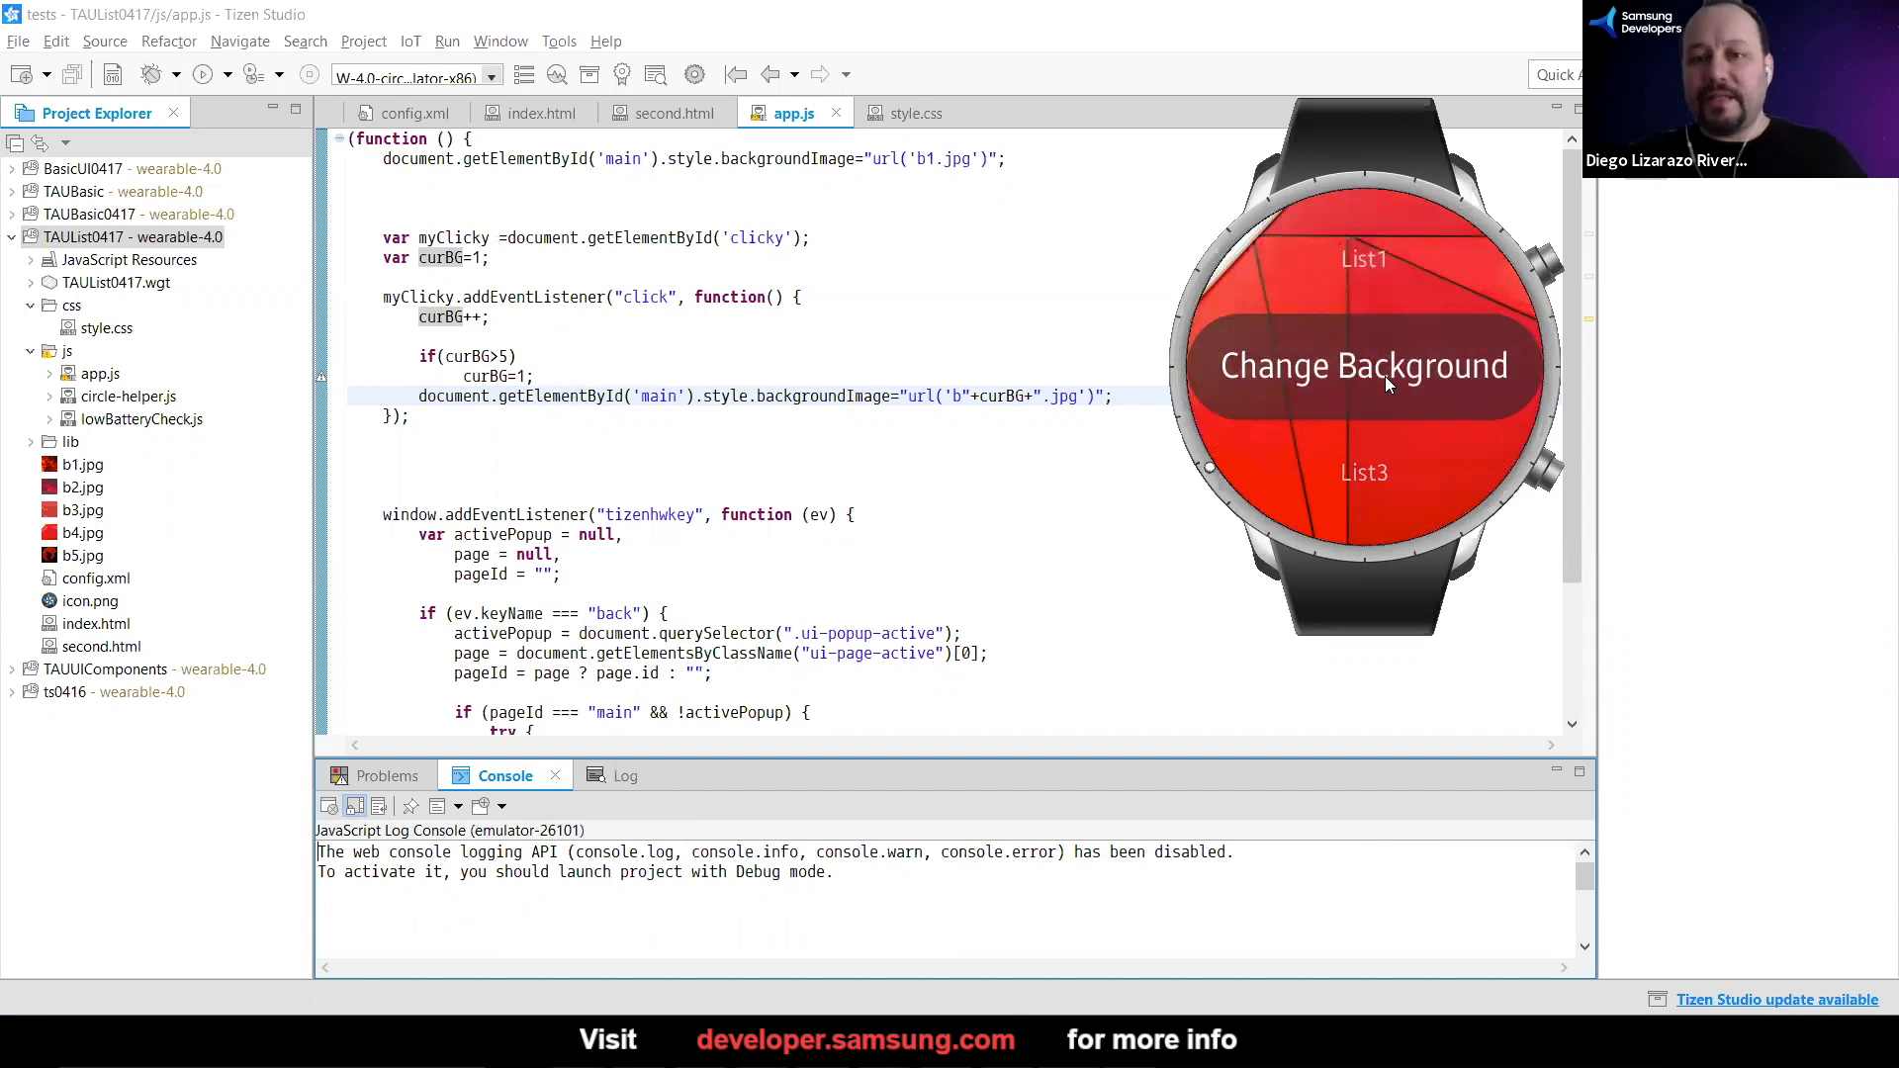
mouse_move(1349, 235)
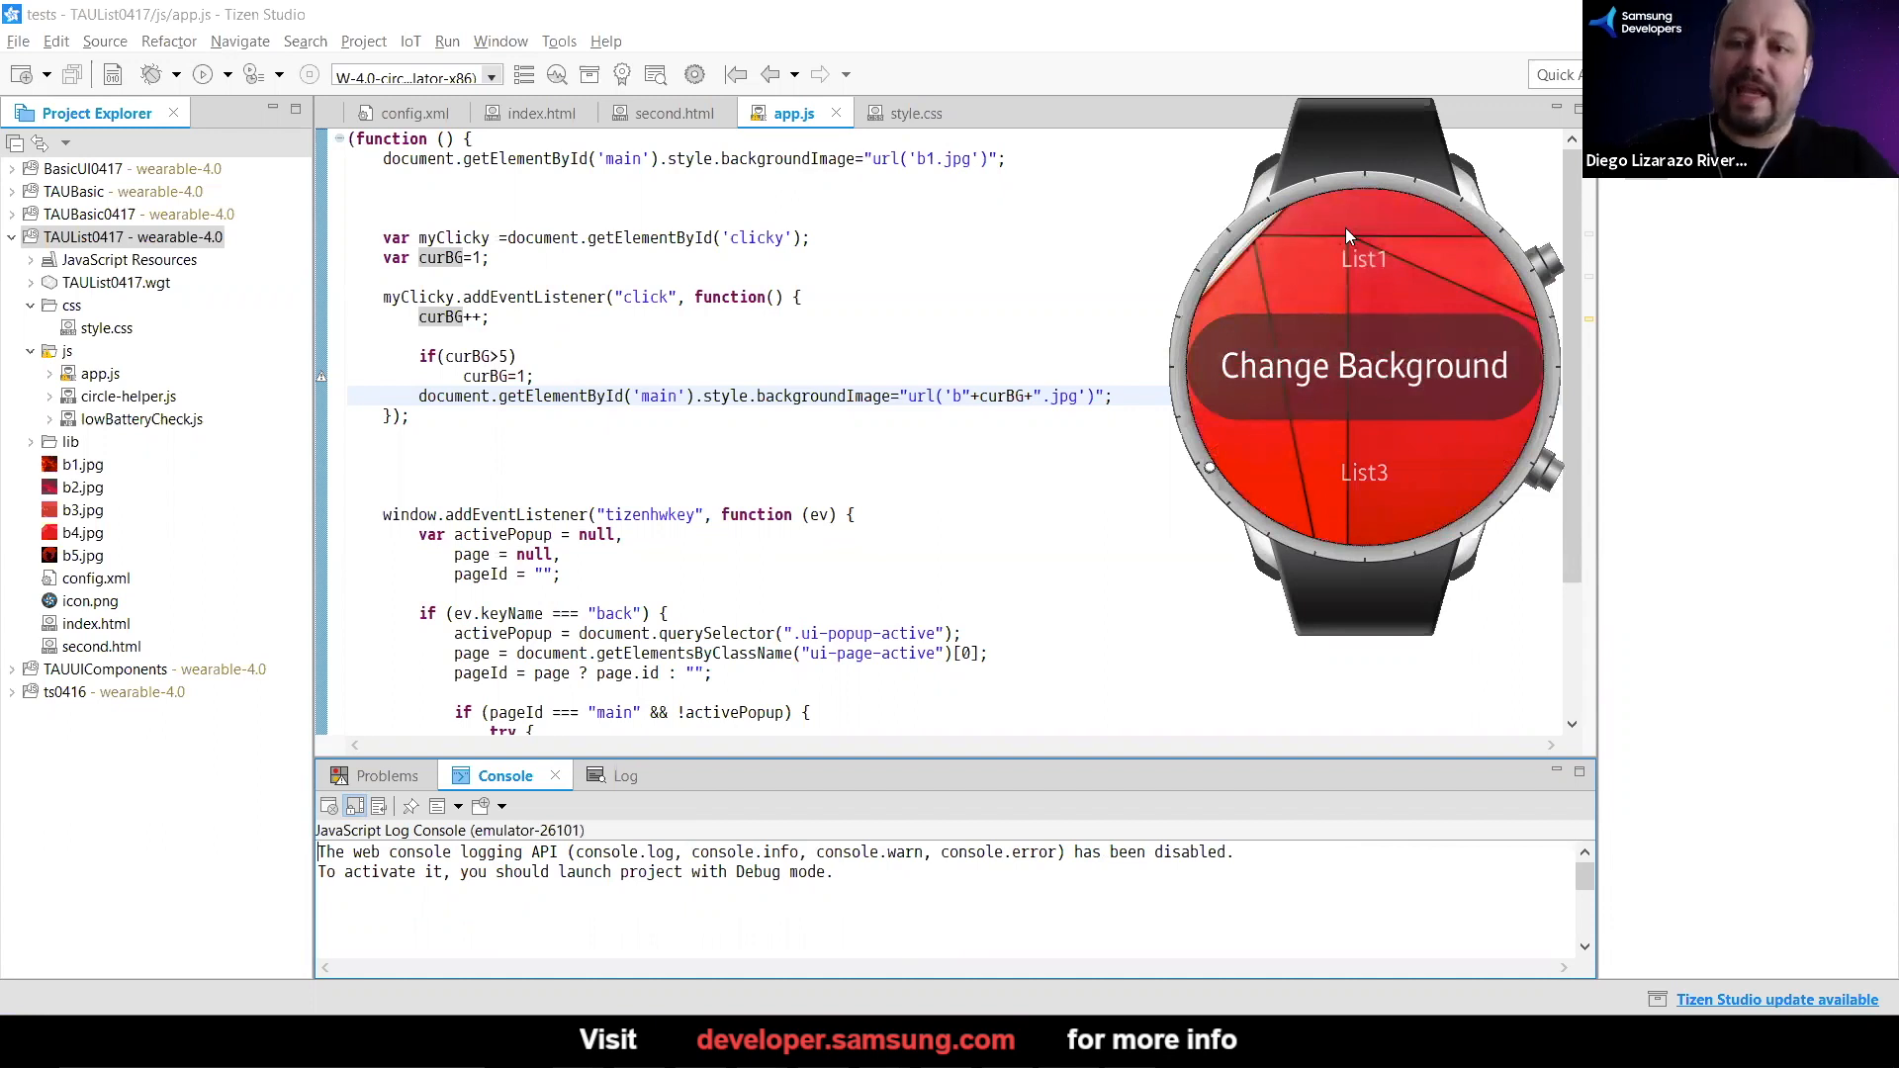
mouse_move(1432, 291)
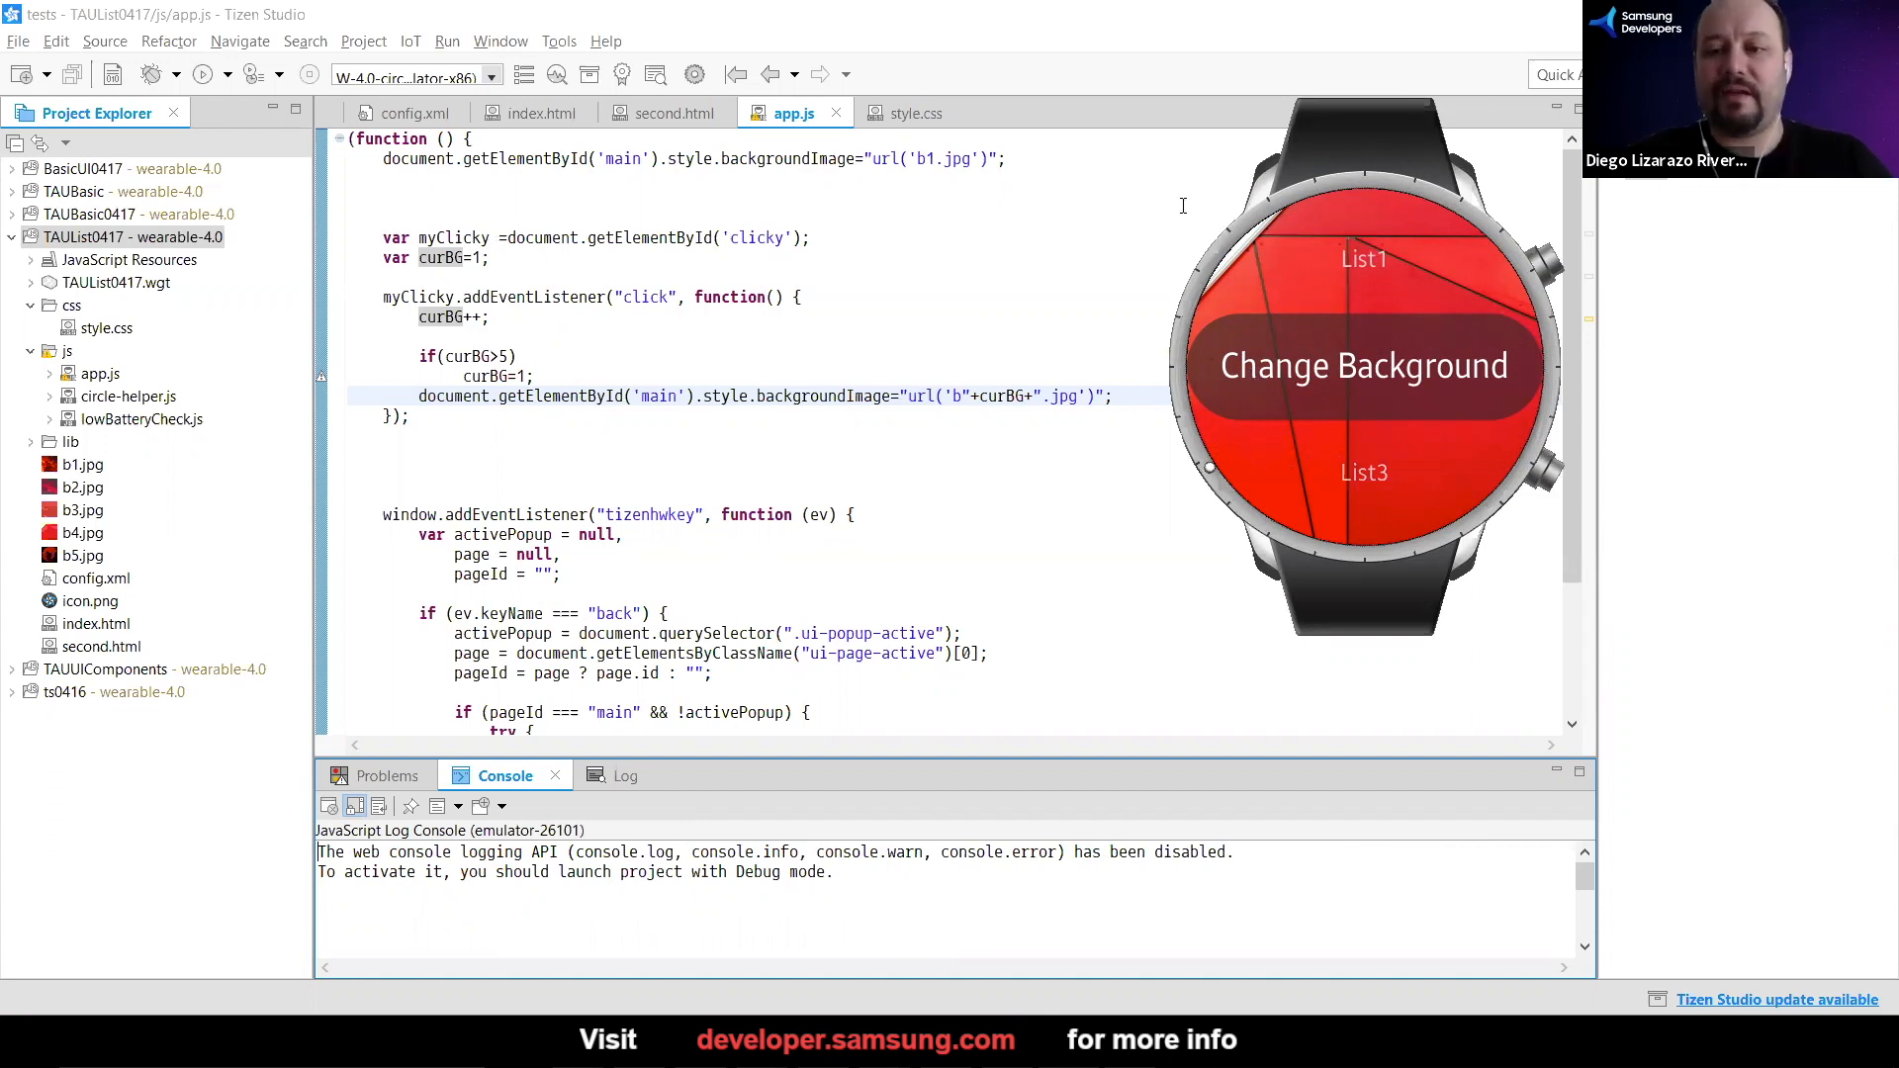
mouse_move(1349, 328)
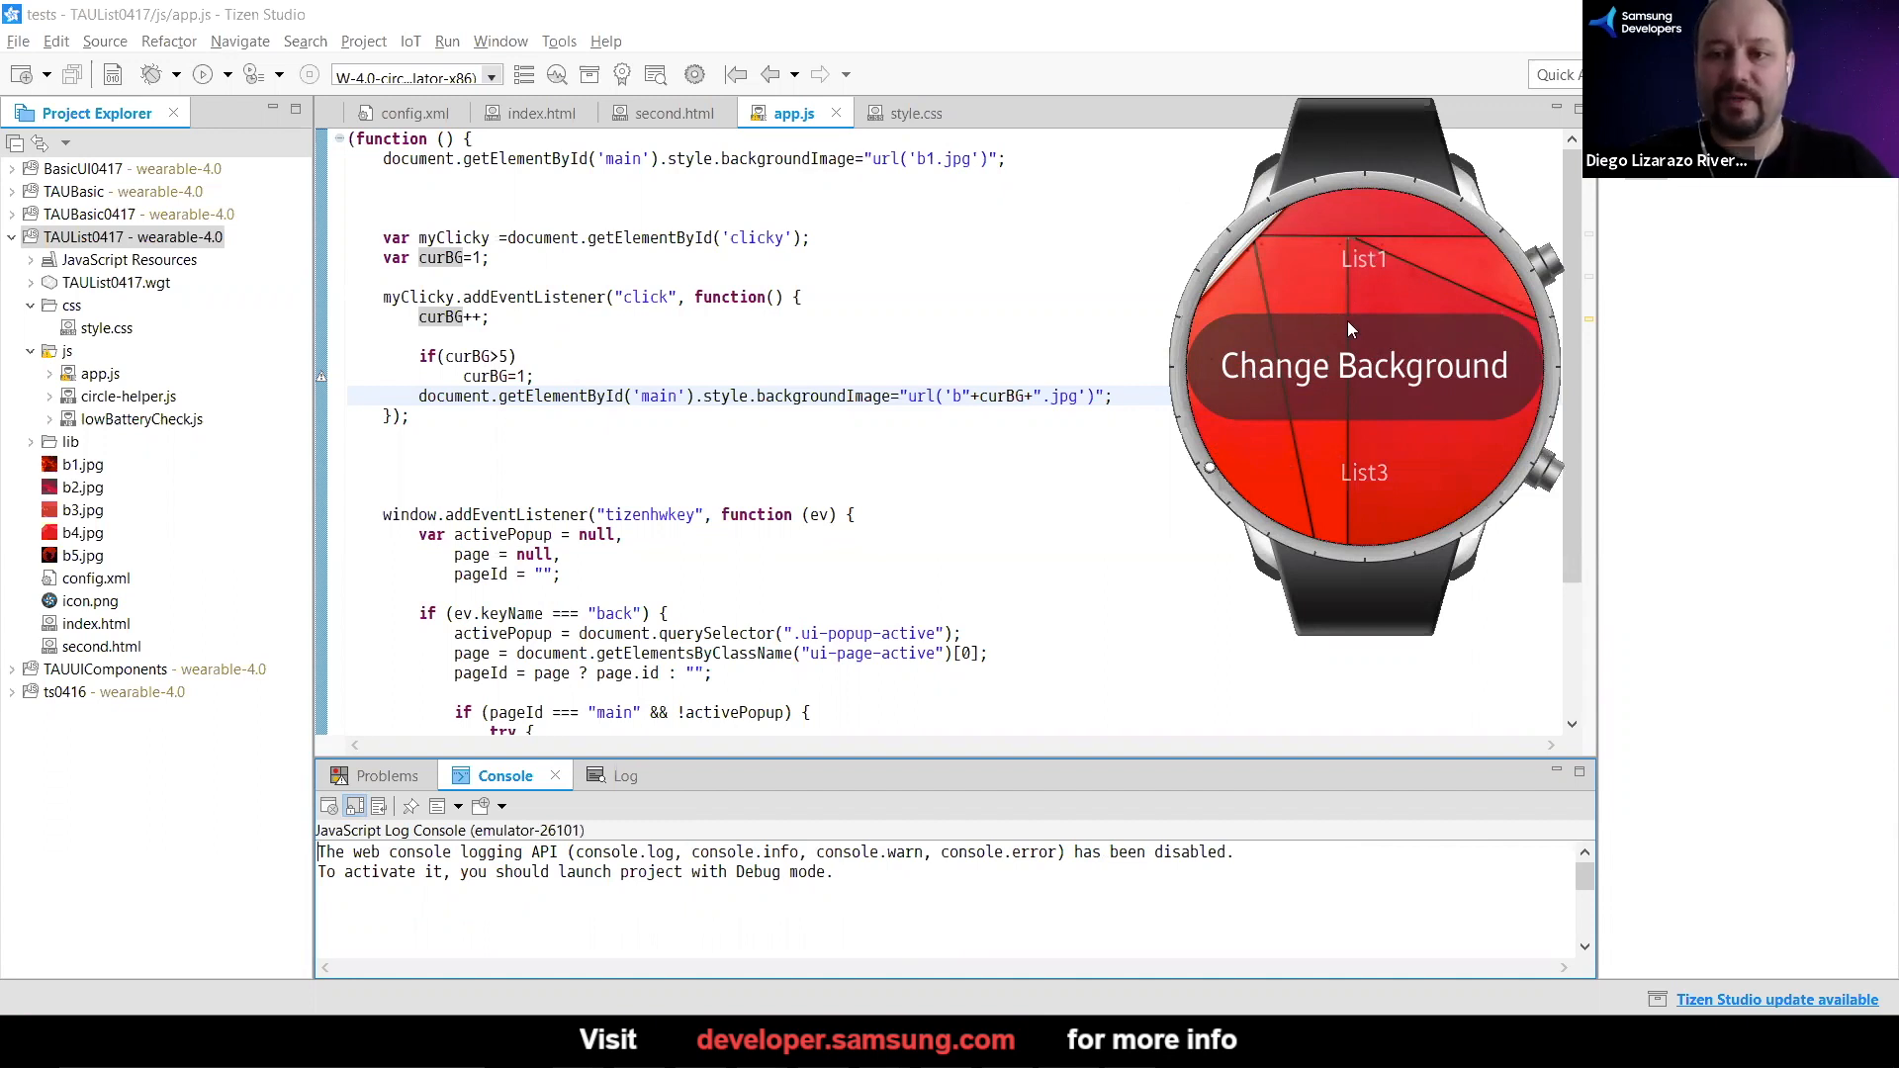
mouse_move(1384, 404)
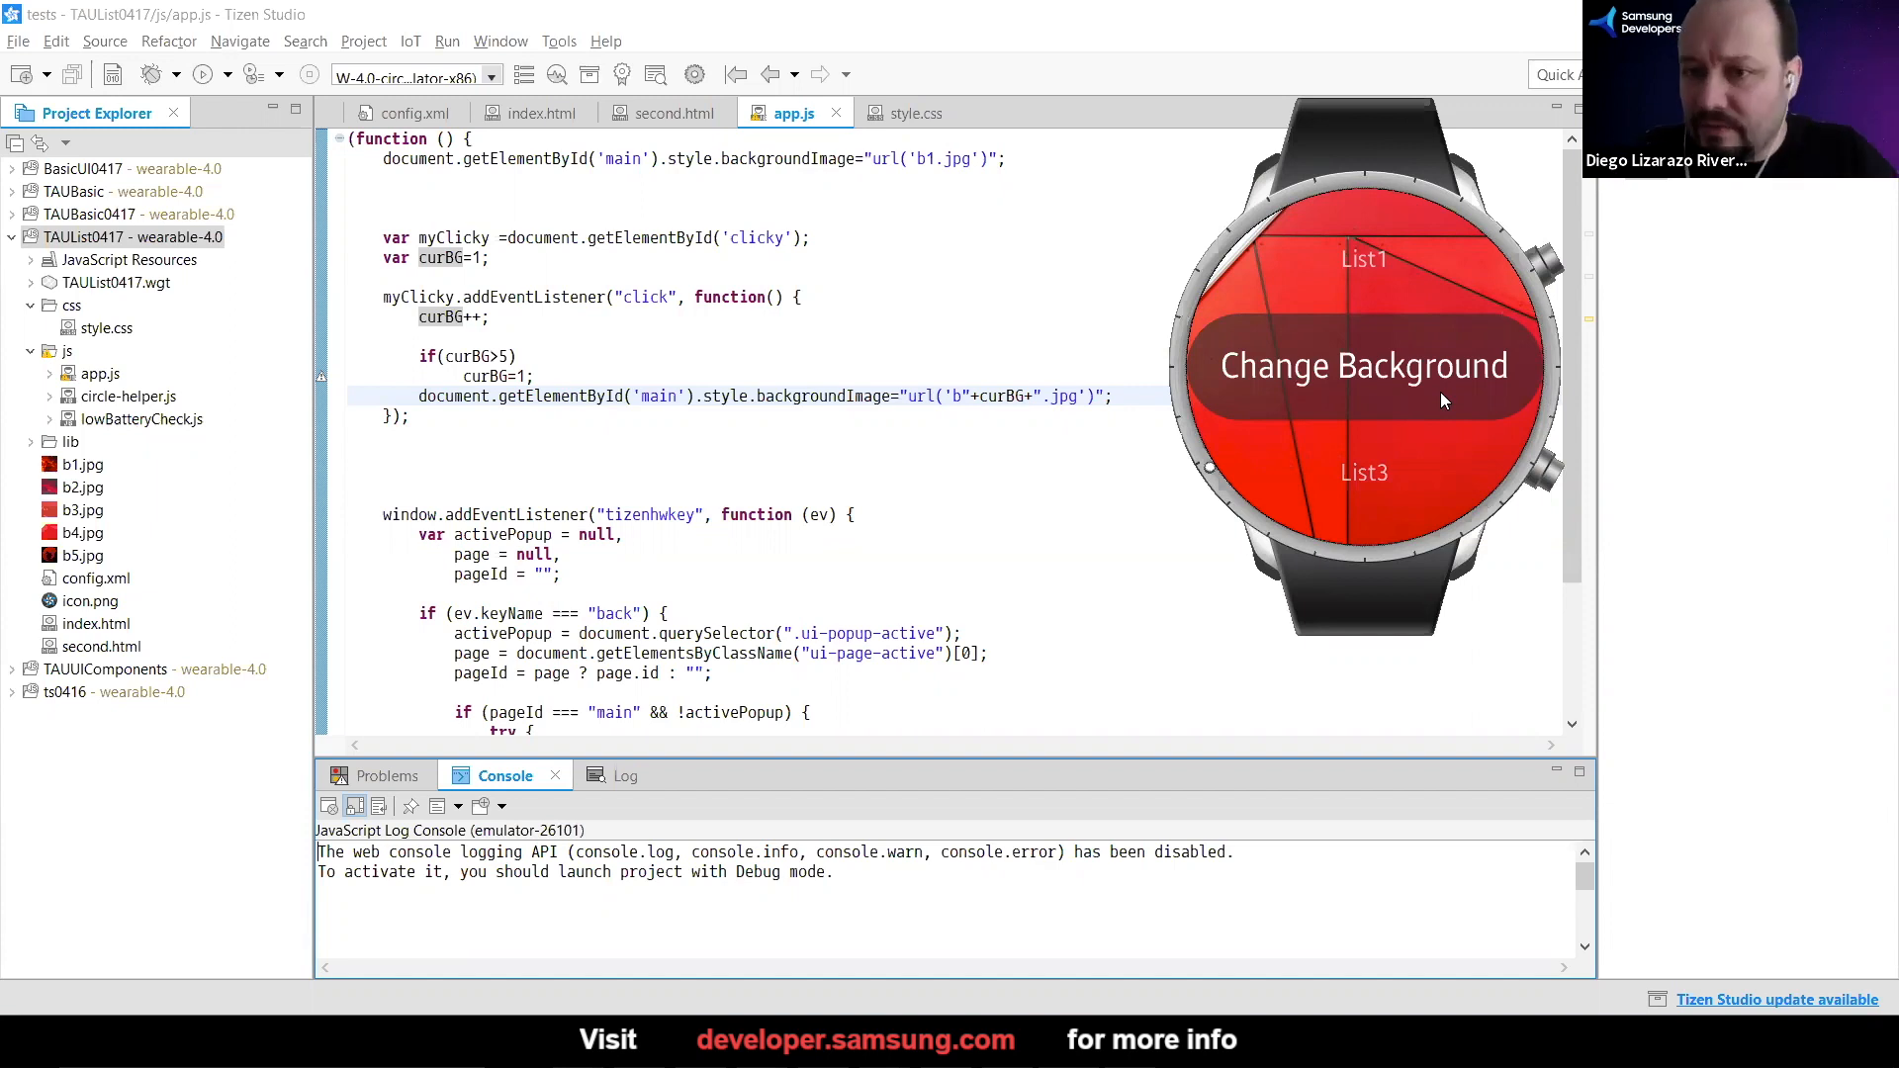
click(1364, 366)
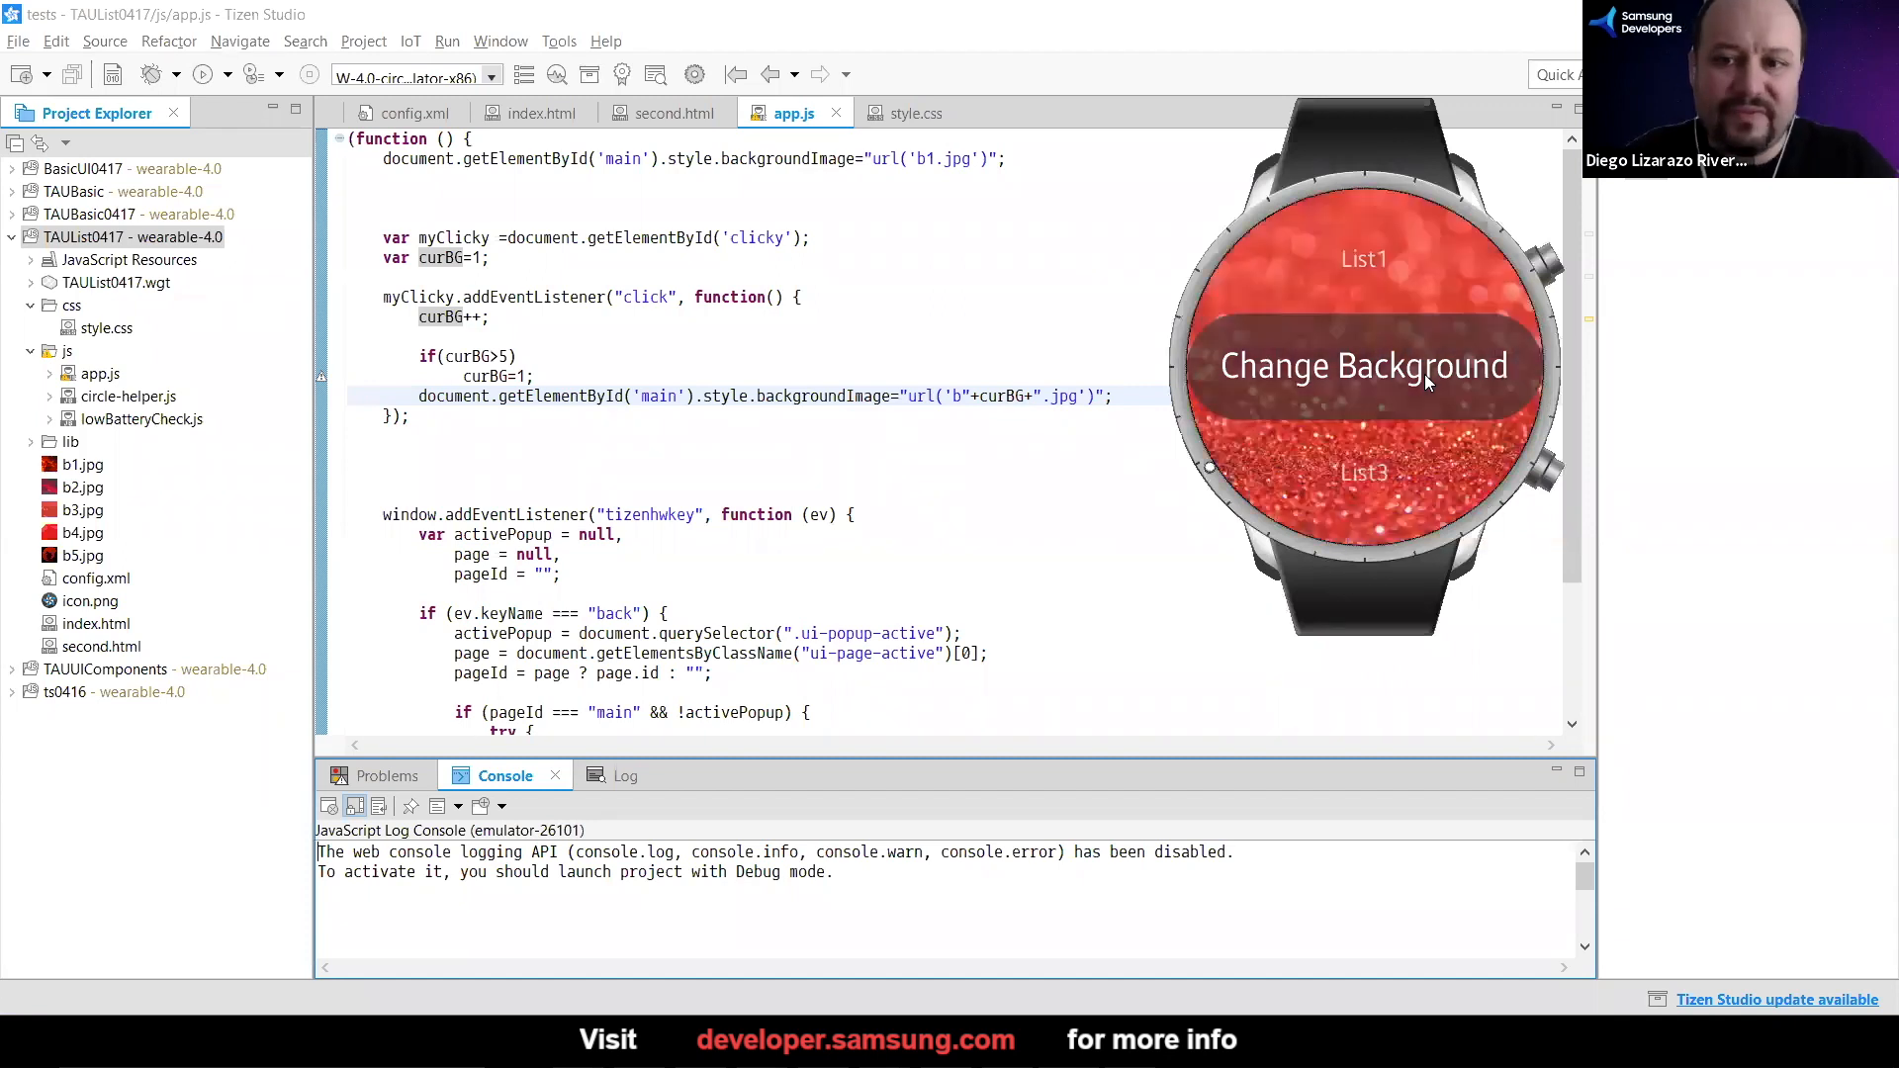
click(1365, 366)
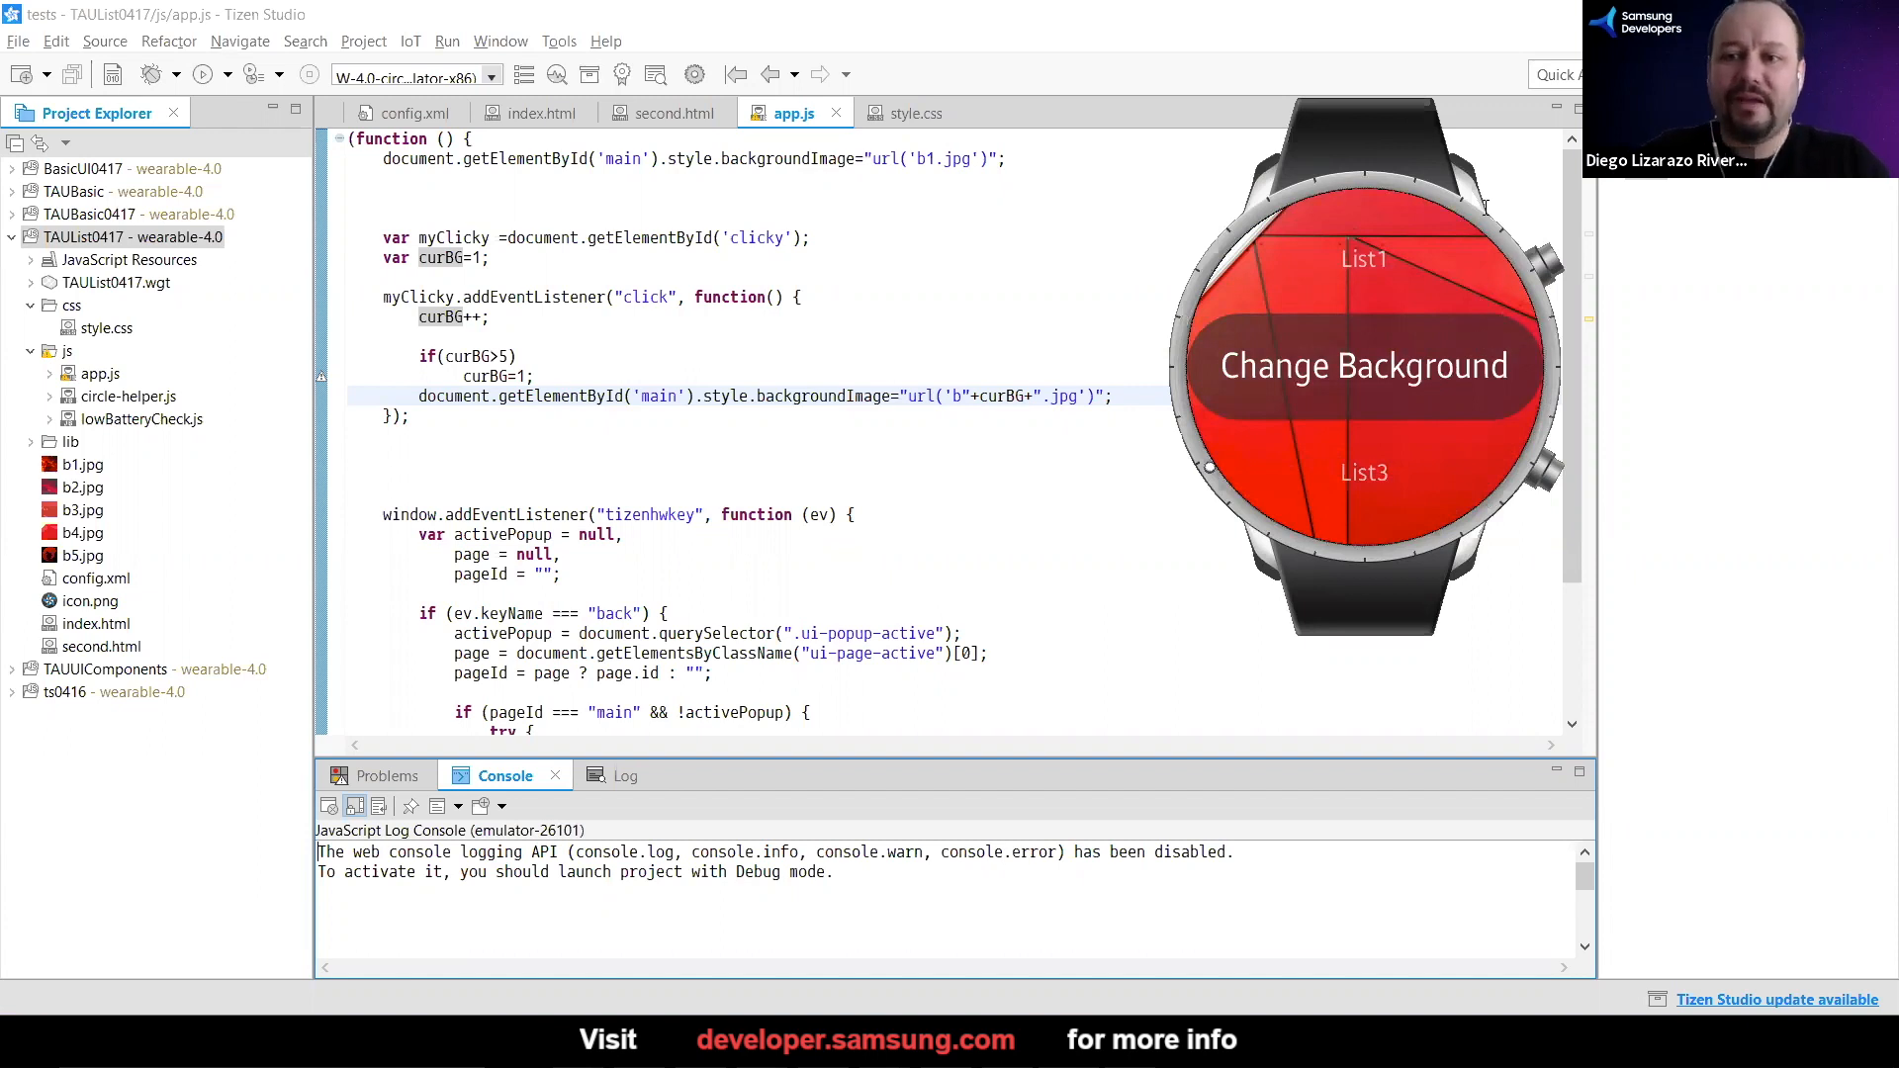
click(1364, 365)
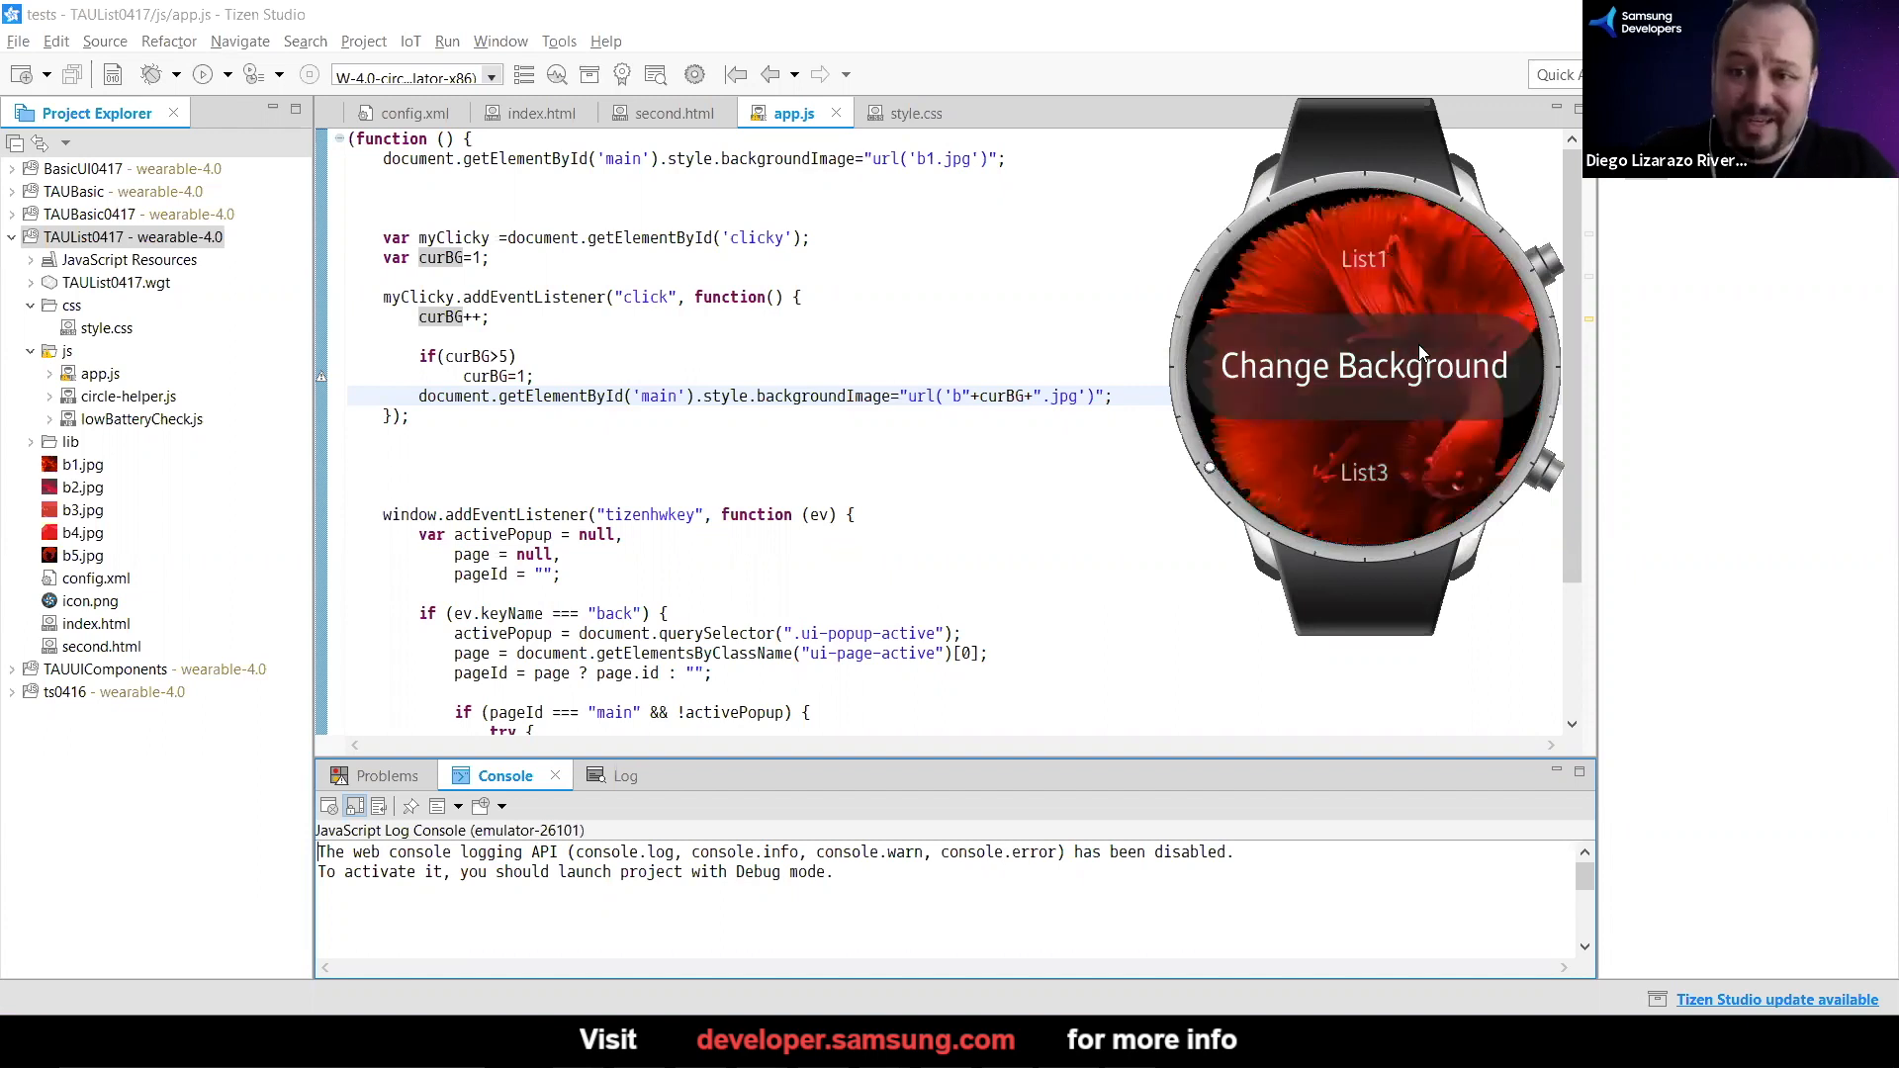
mouse_move(1355, 396)
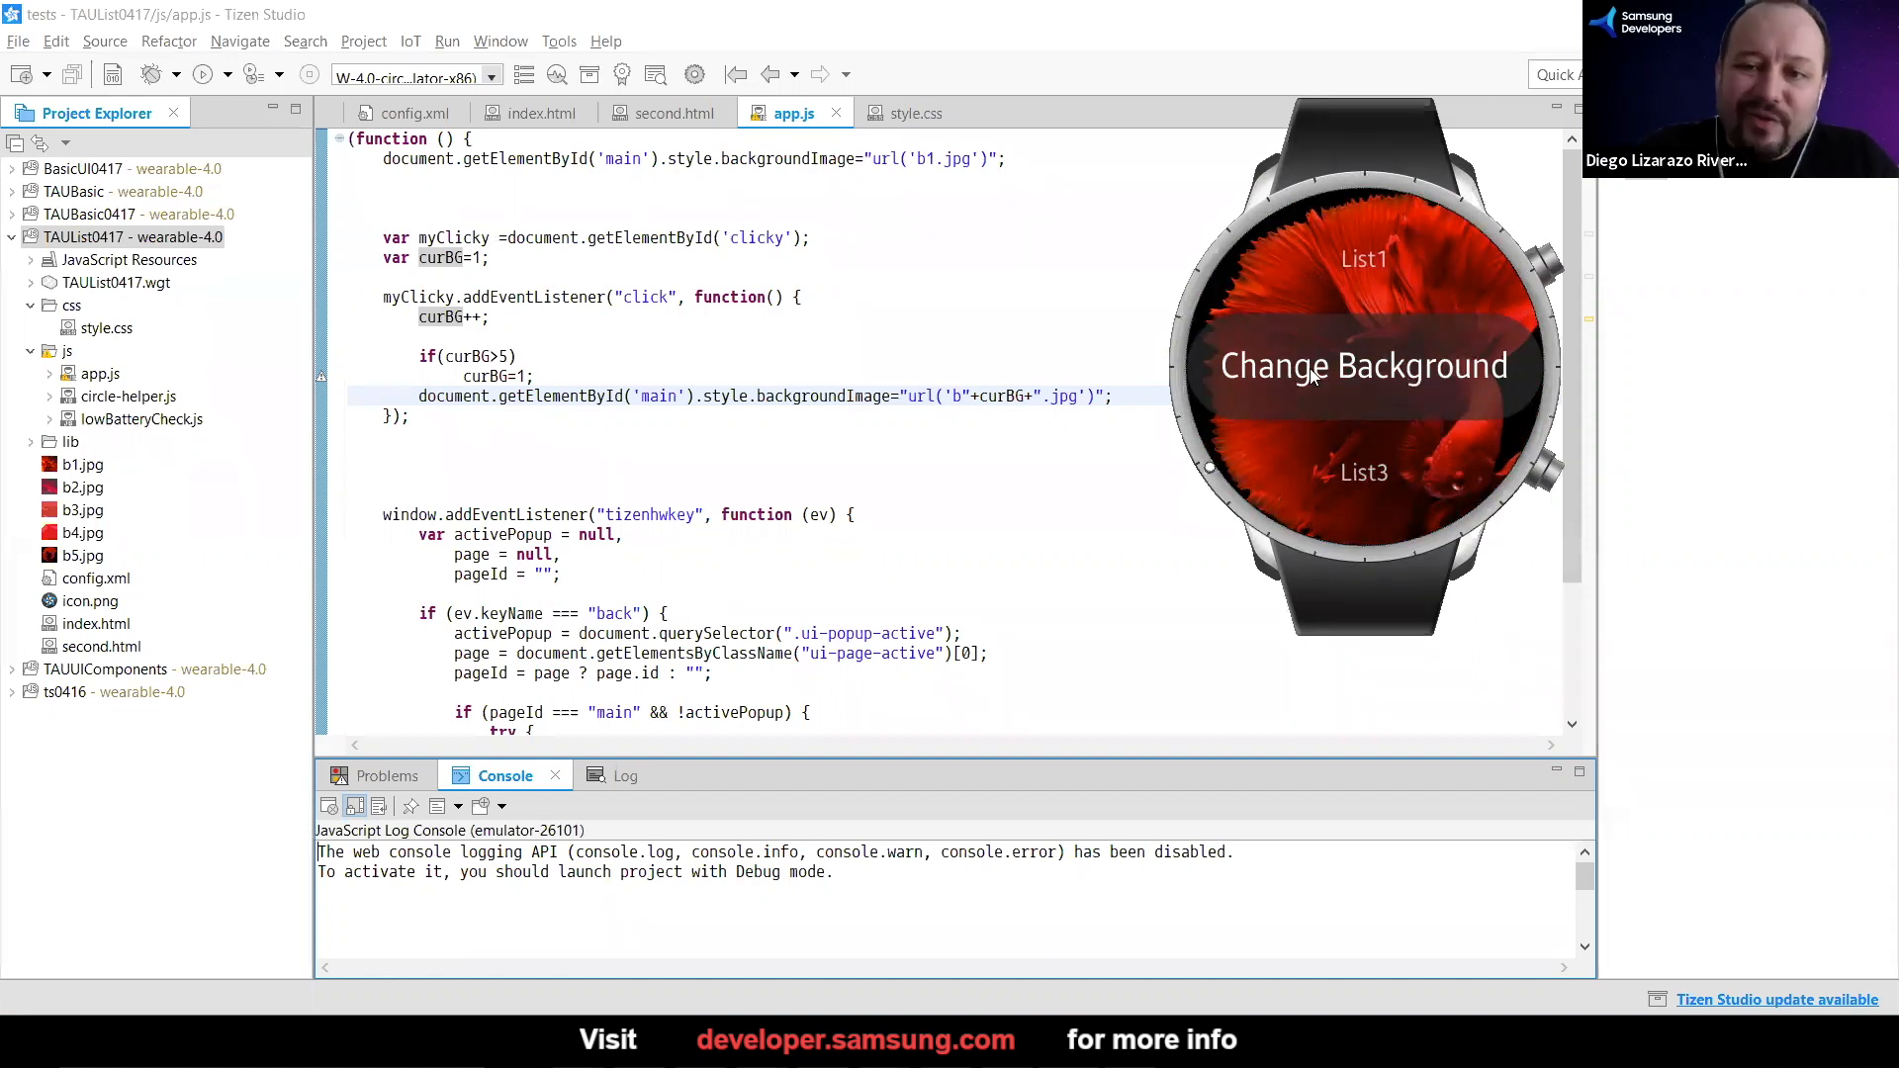
mouse_move(1355, 371)
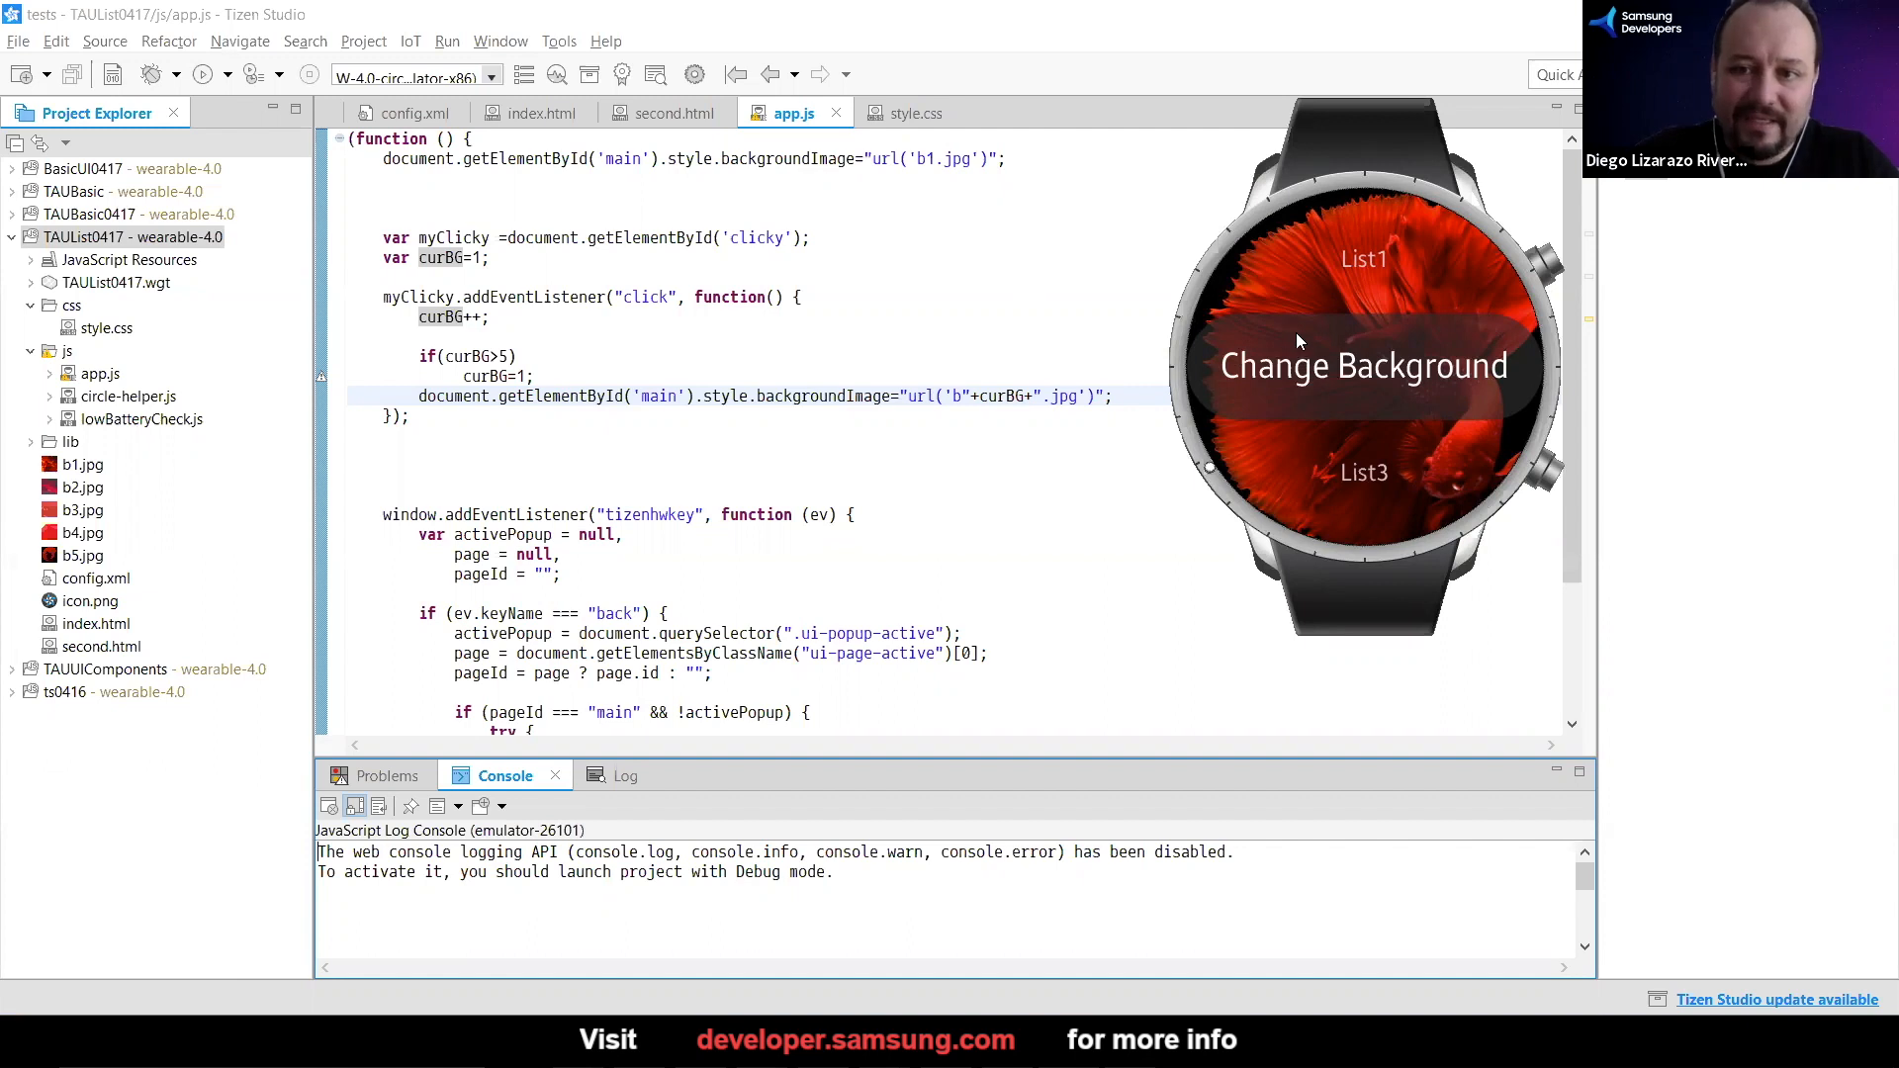
mouse_move(1252, 404)
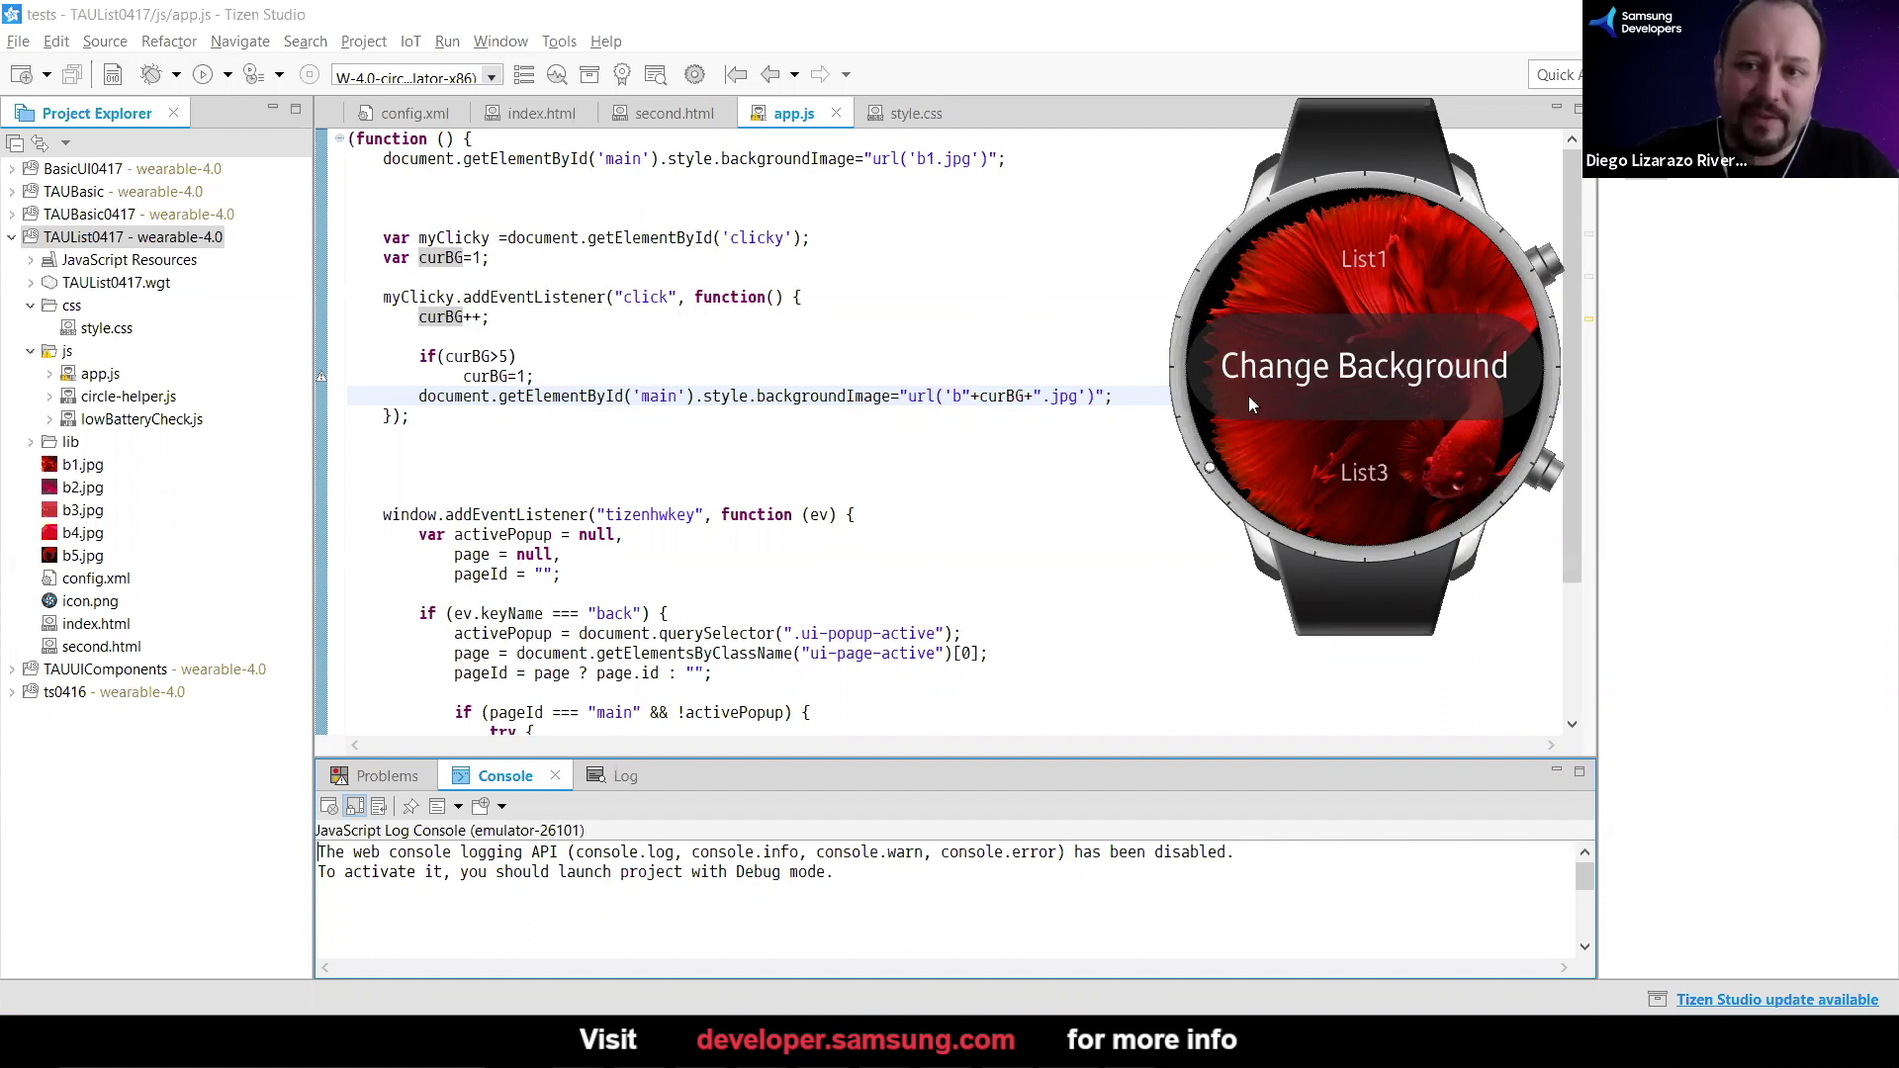
mouse_move(1519, 360)
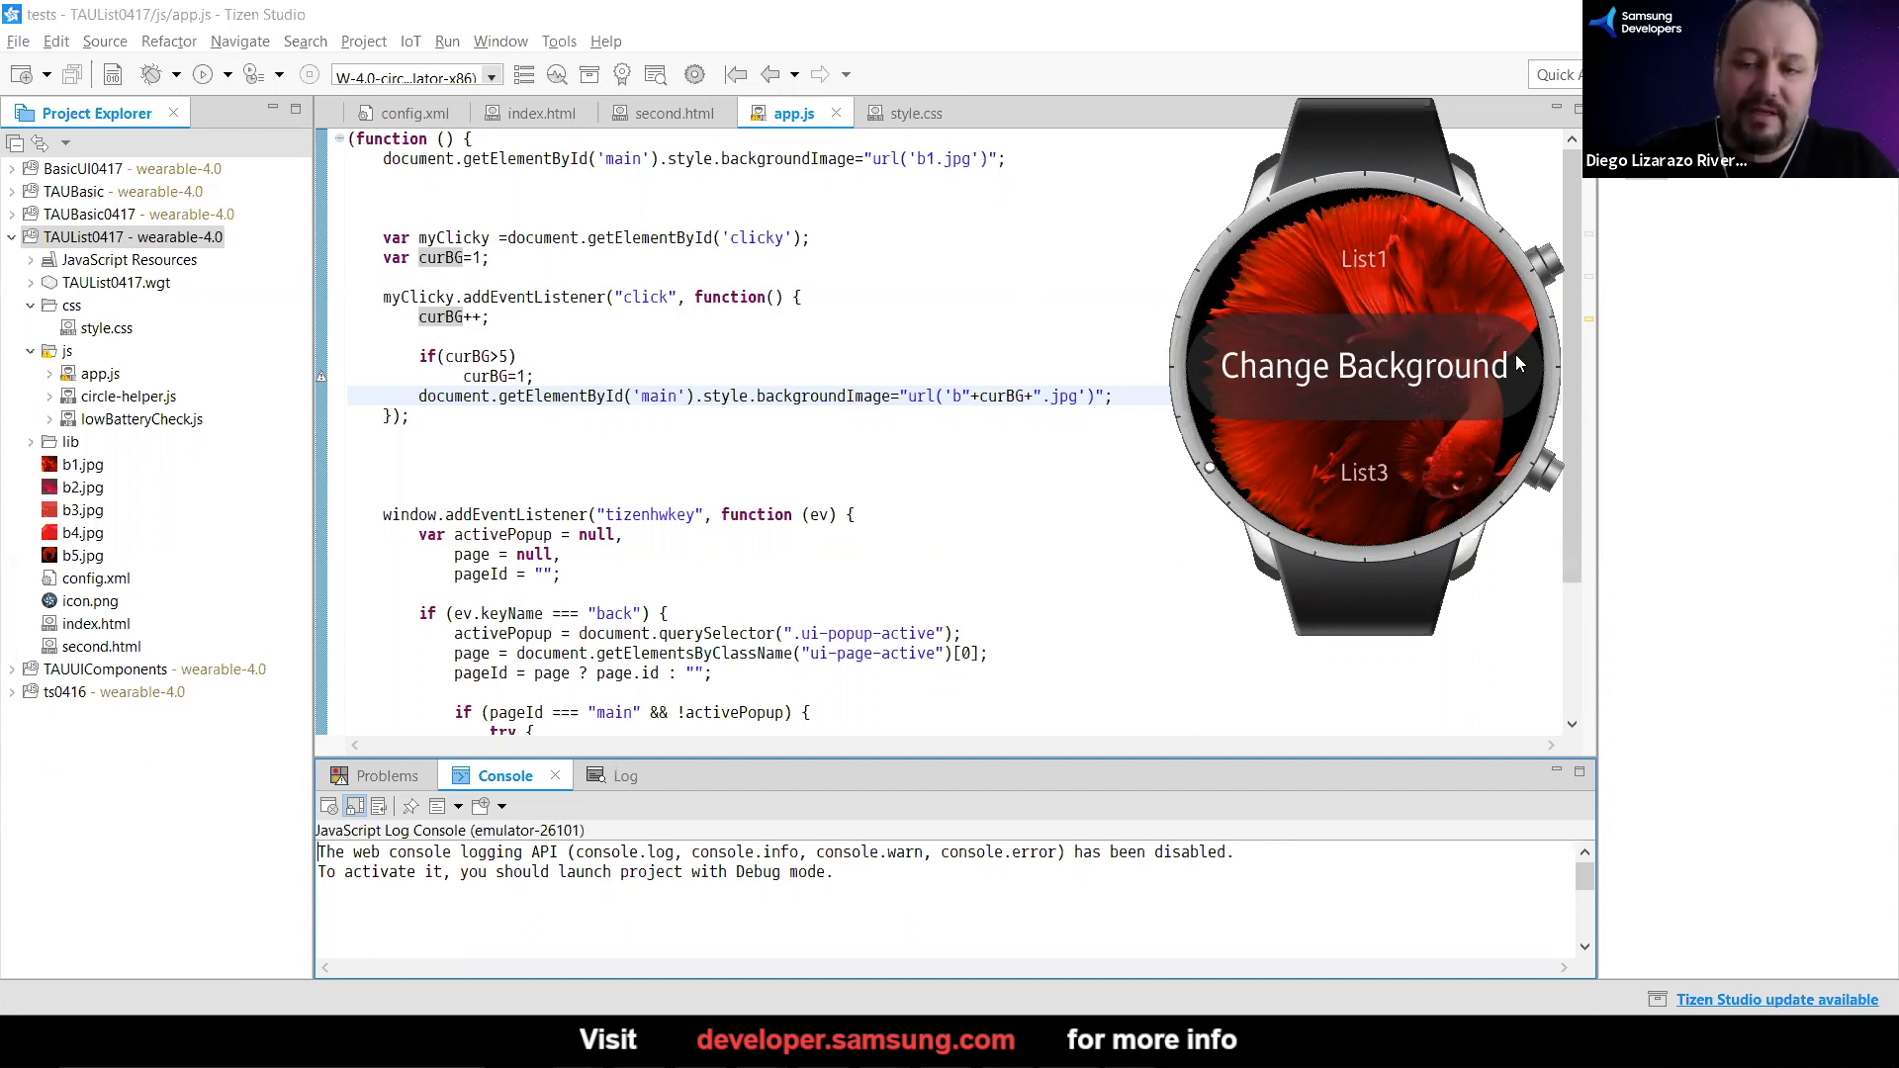
mouse_move(1286, 239)
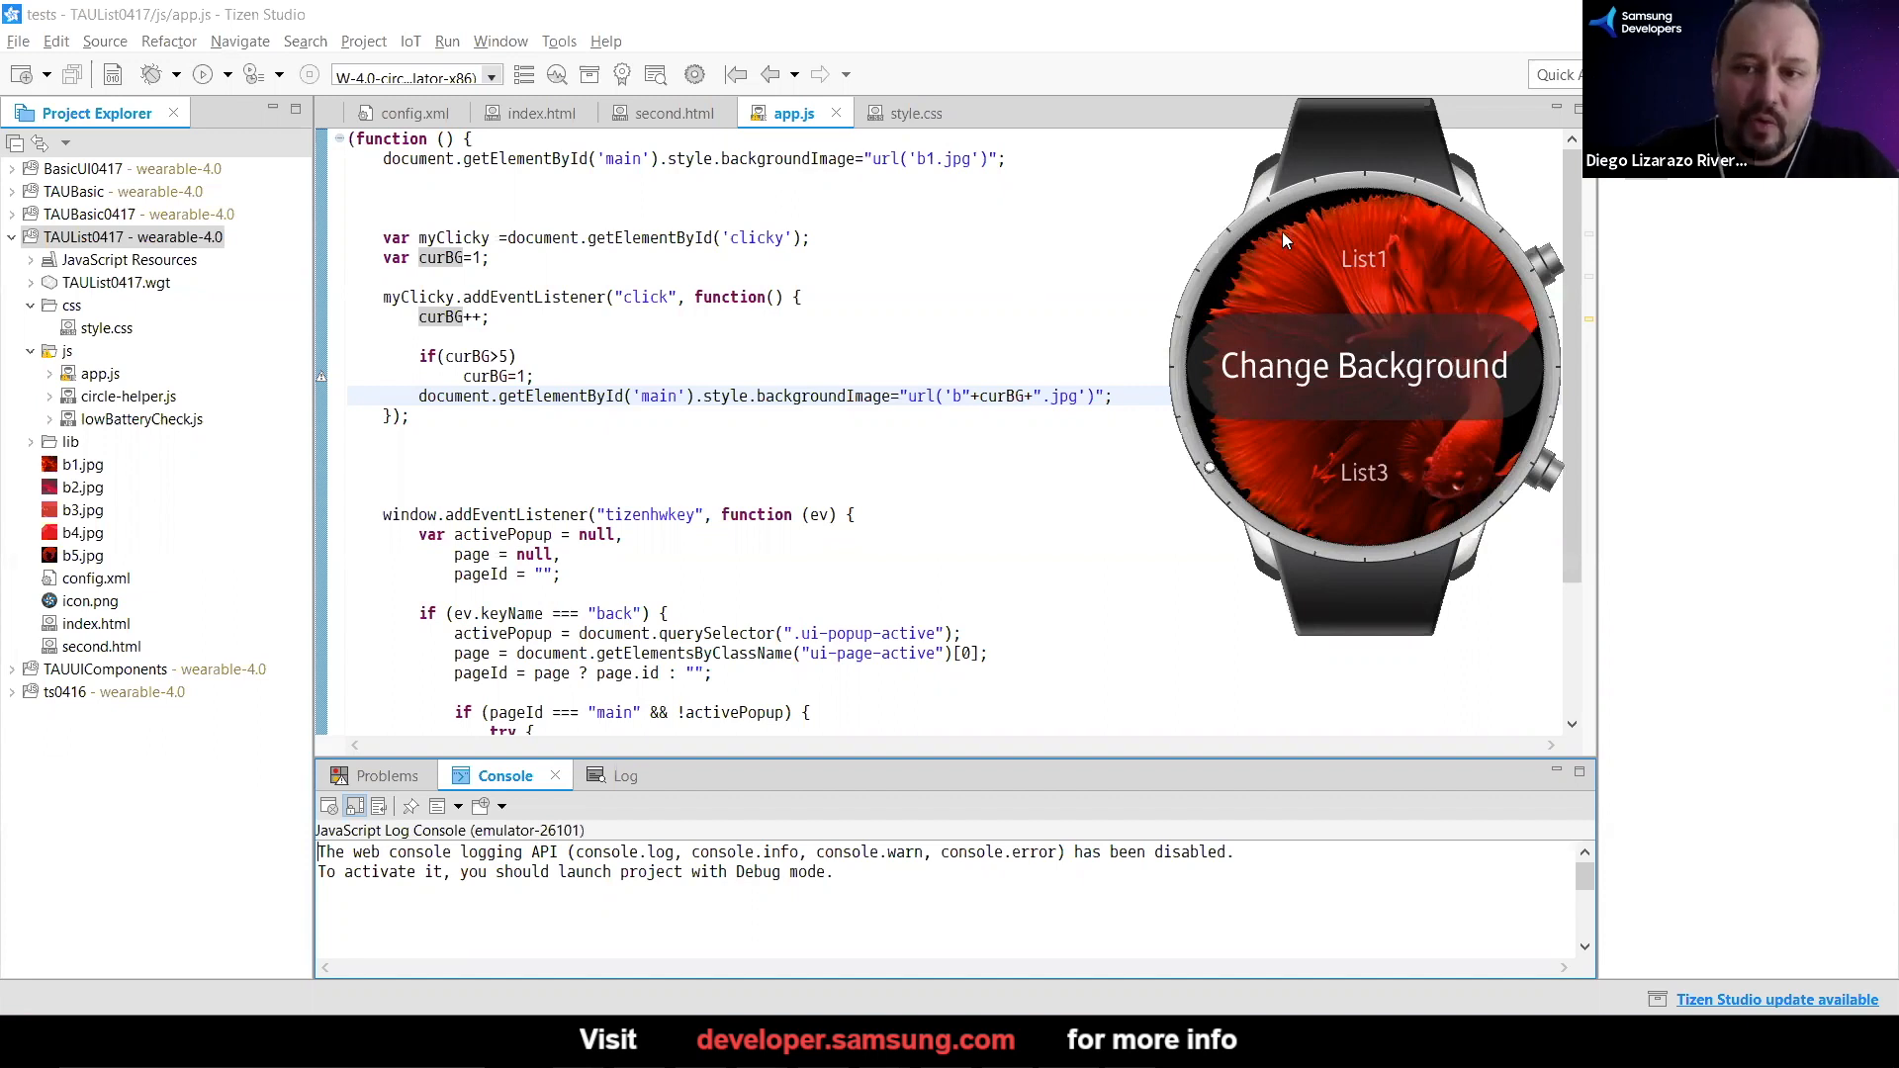
mouse_move(1277, 243)
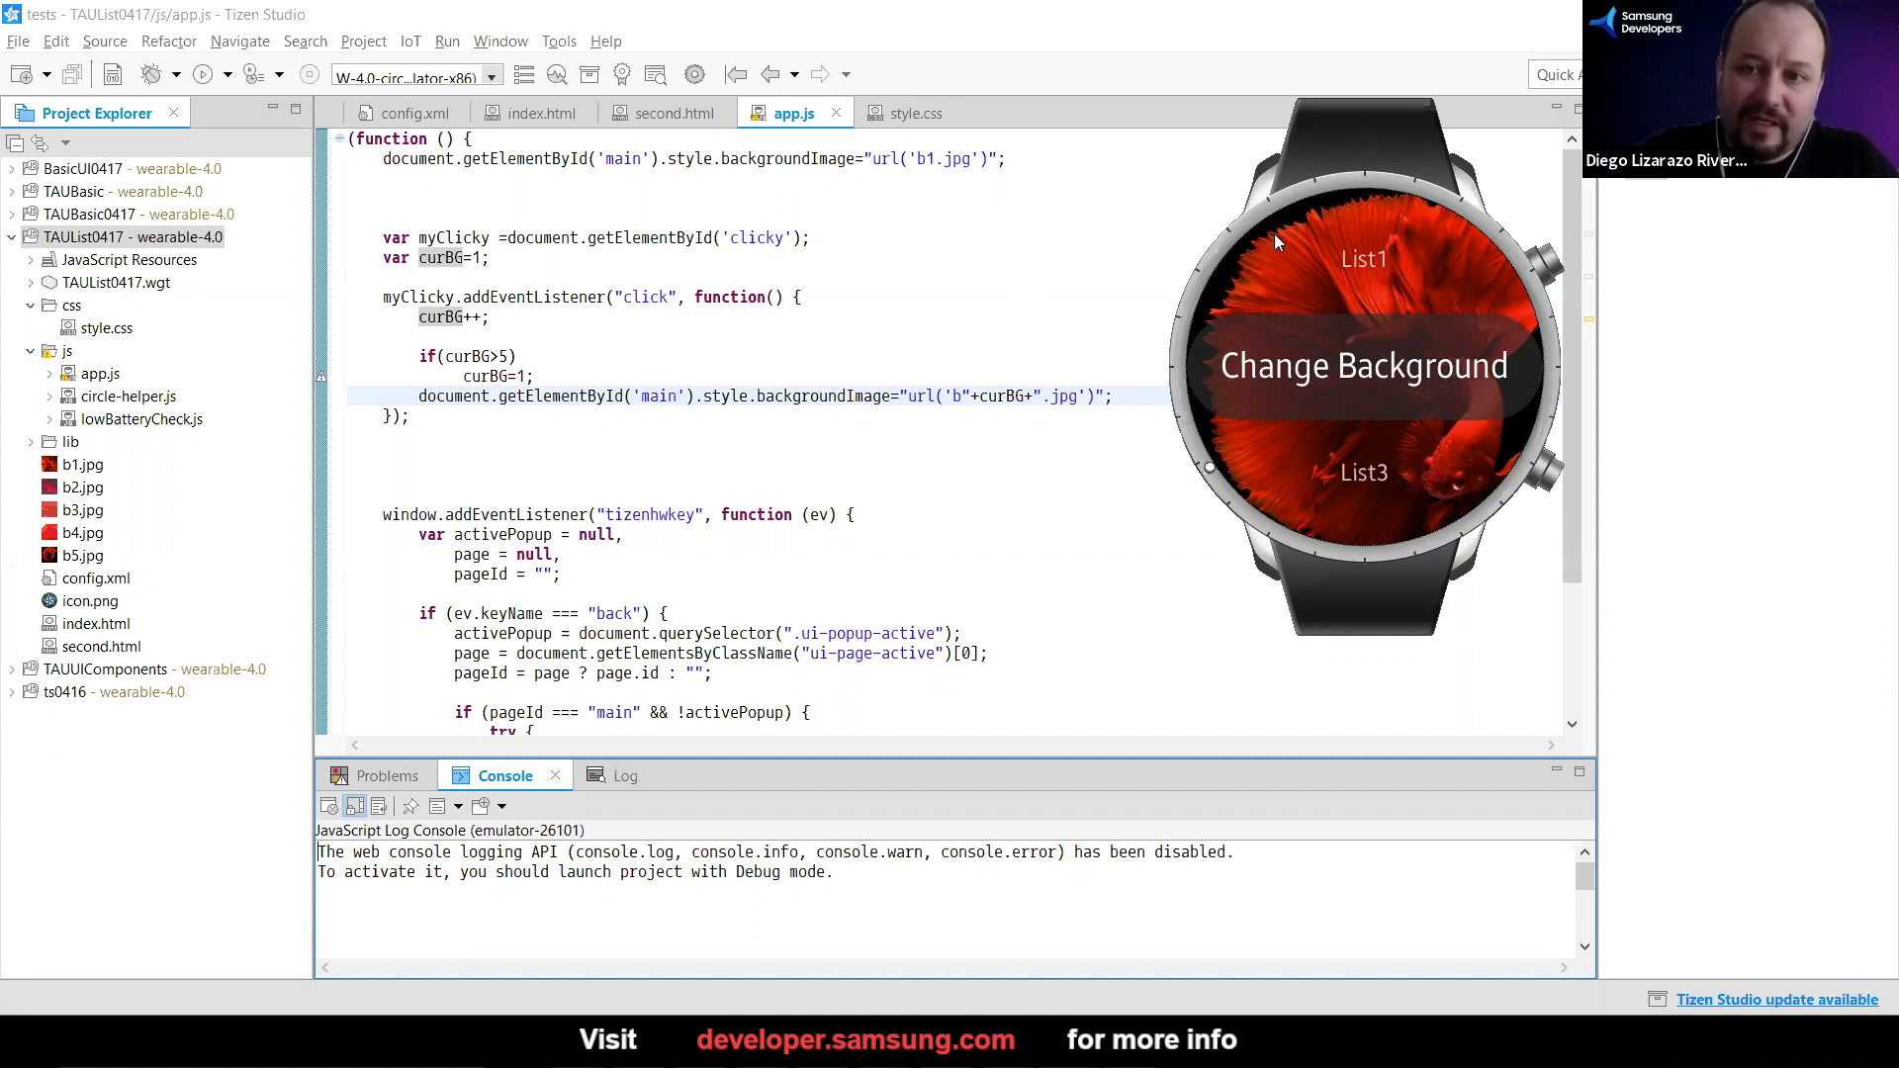